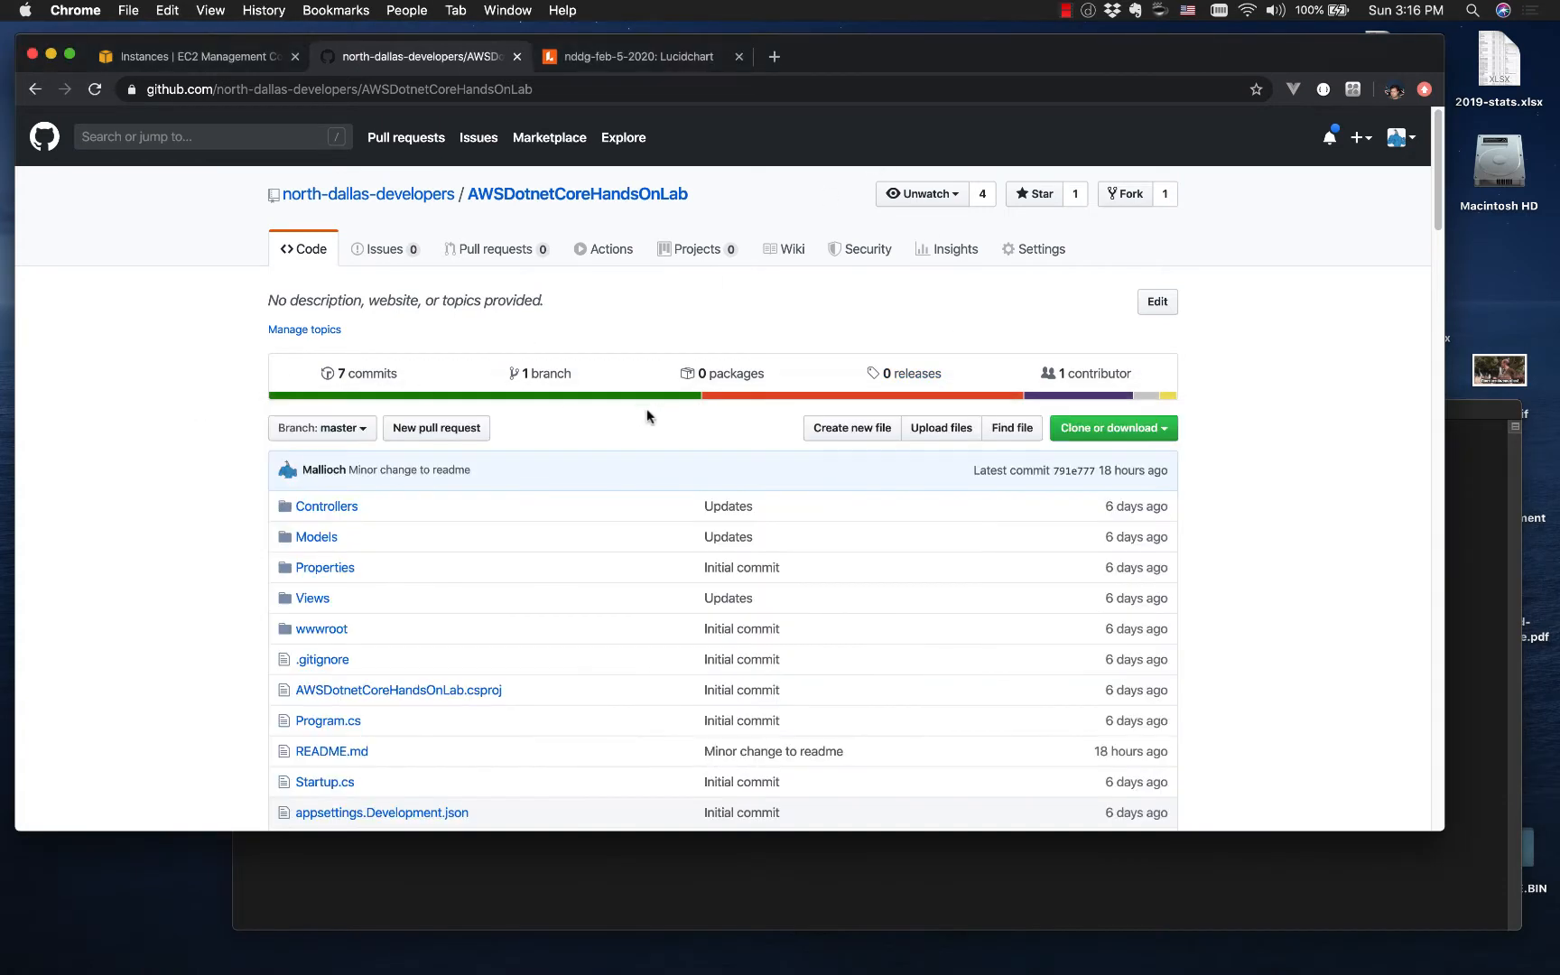
{"action": "mouse_move", "coordinate": [664, 453]}
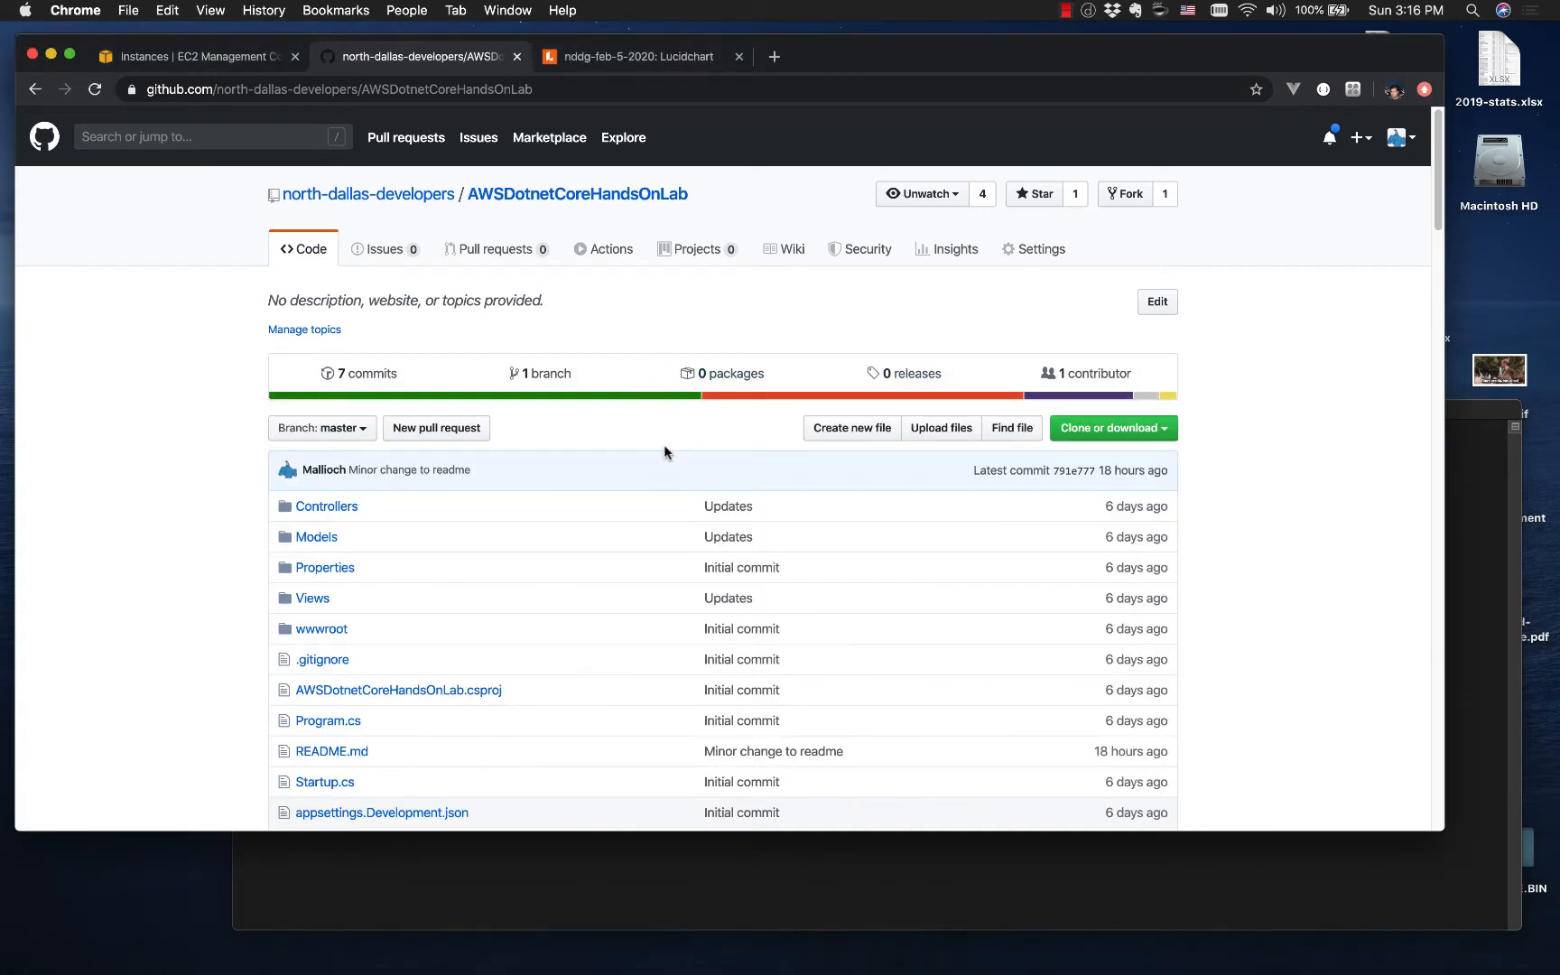
{"action": "mouse_move", "coordinate": [367, 194]}
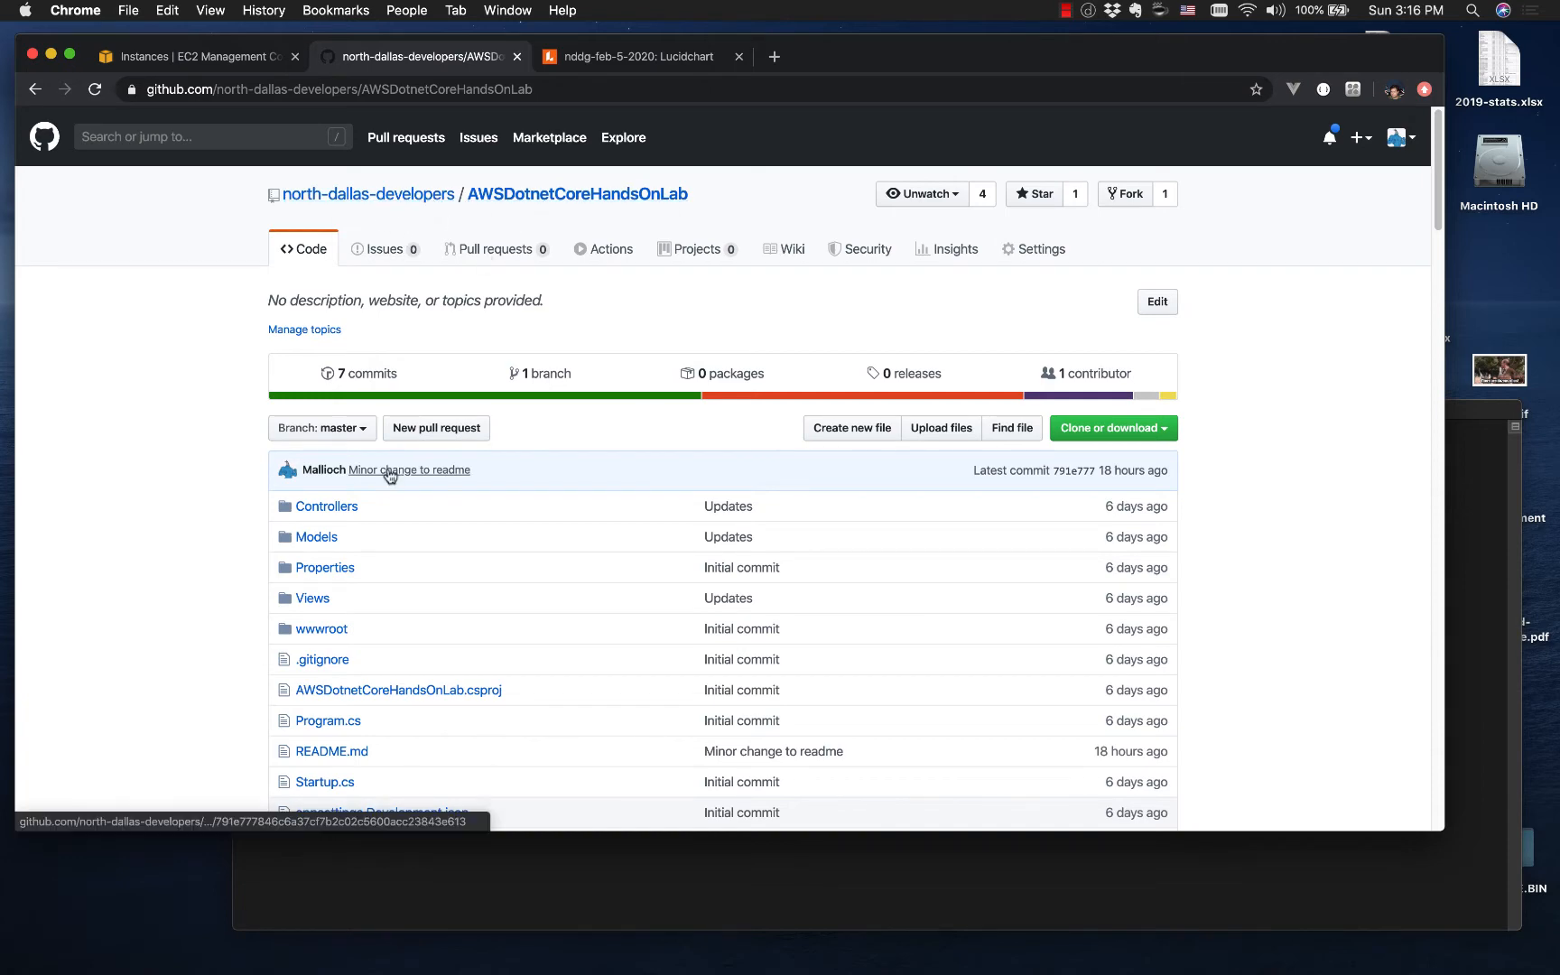
- Scroll the repository page down to the README.md walkthrough
{"action": "scroll", "scroll_direction": "down", "scroll_amount": 3}
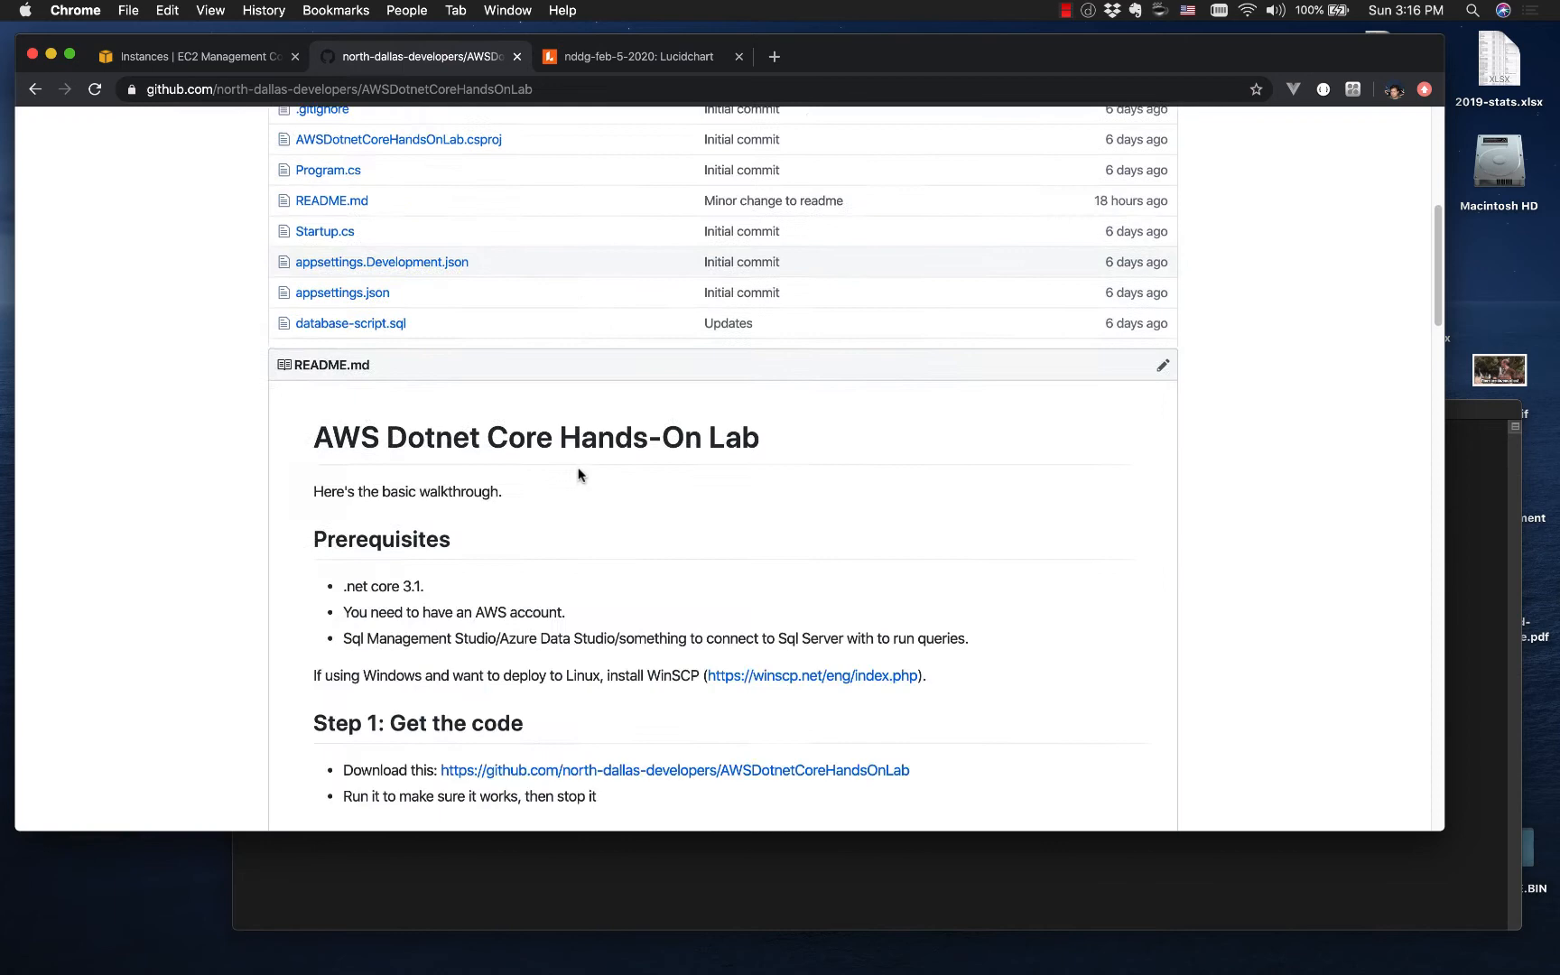
{"action": "left_click", "coordinate": [1108, 428]}
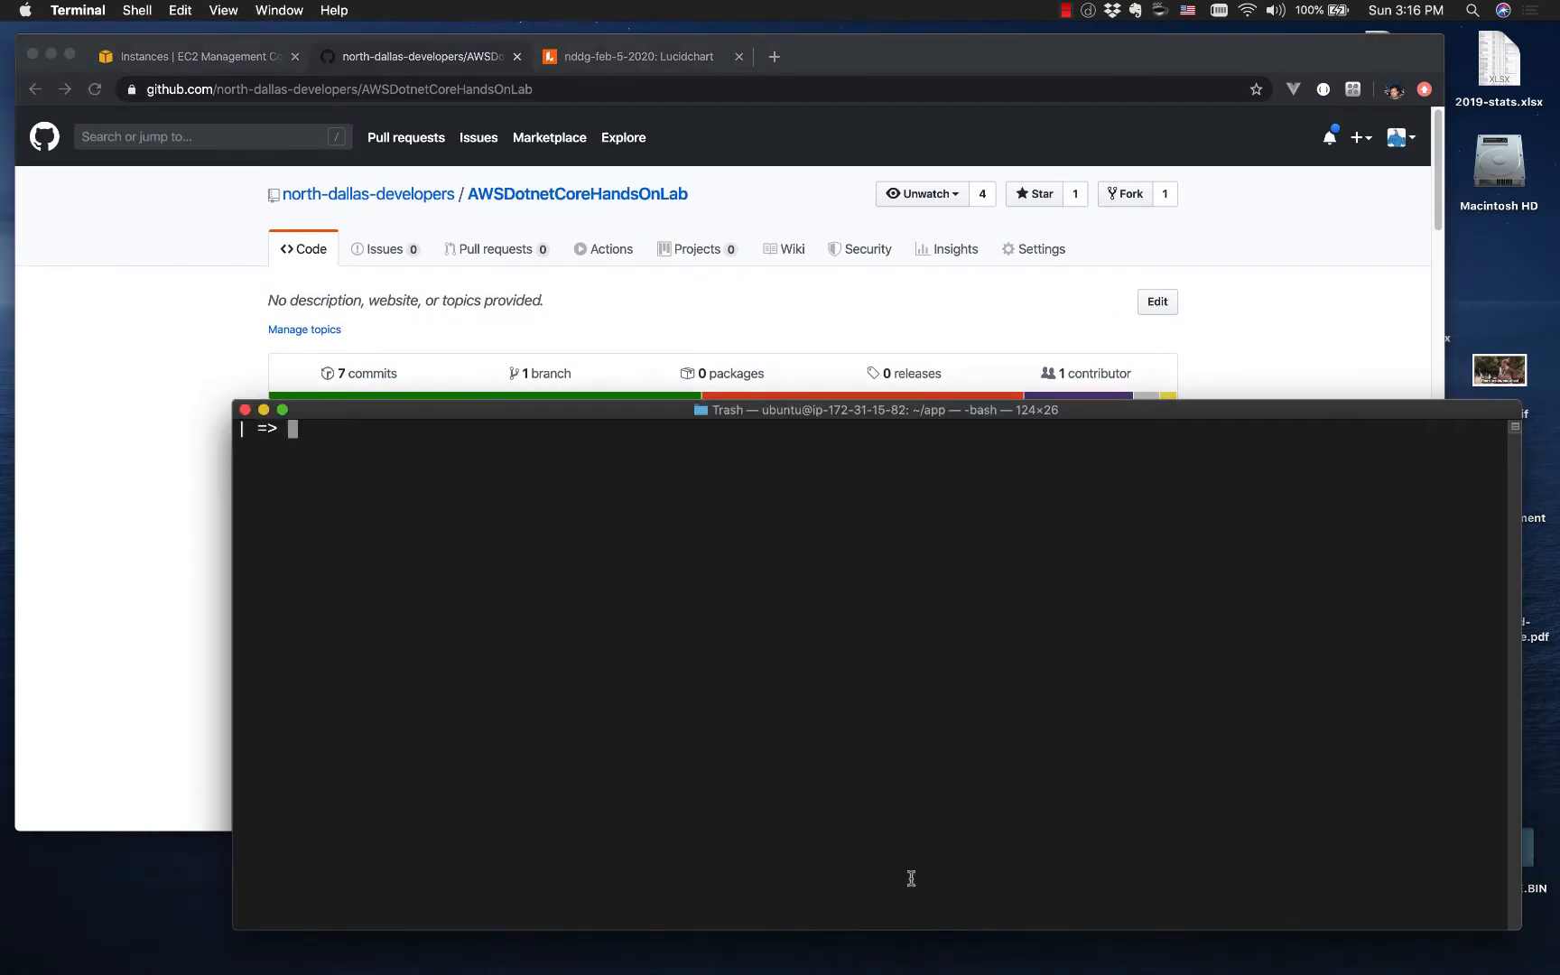
- Run git clone for the lab repo, cd into it, ls its files and code . to edit it
{"action": "type", "text": "git"}
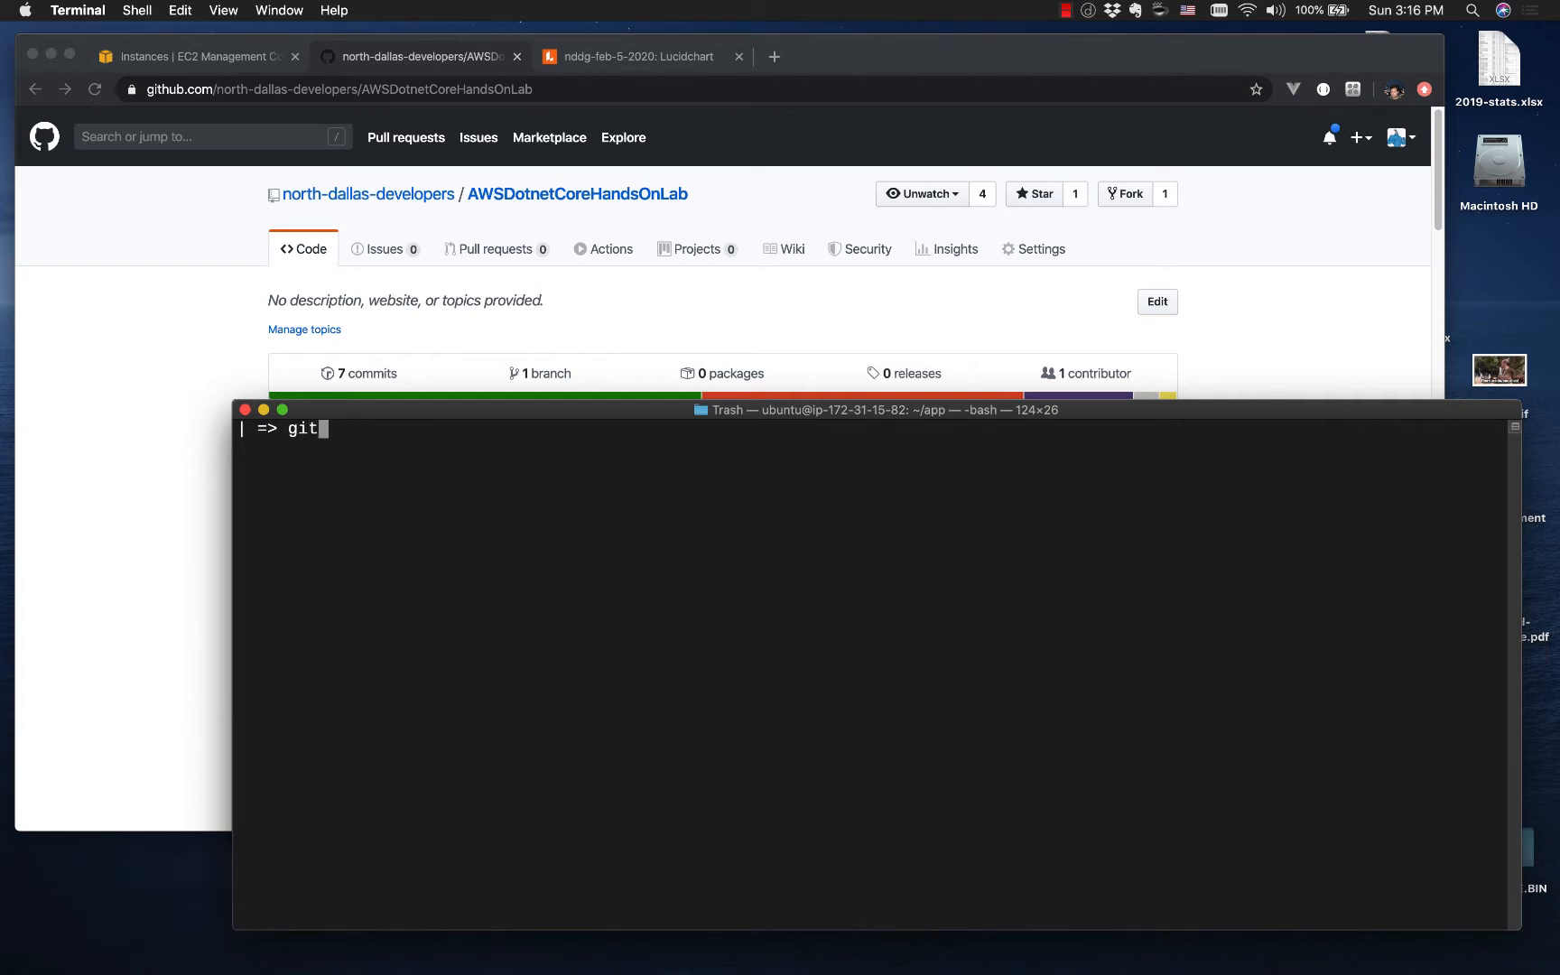
{"action": "type", "text": "clone"}
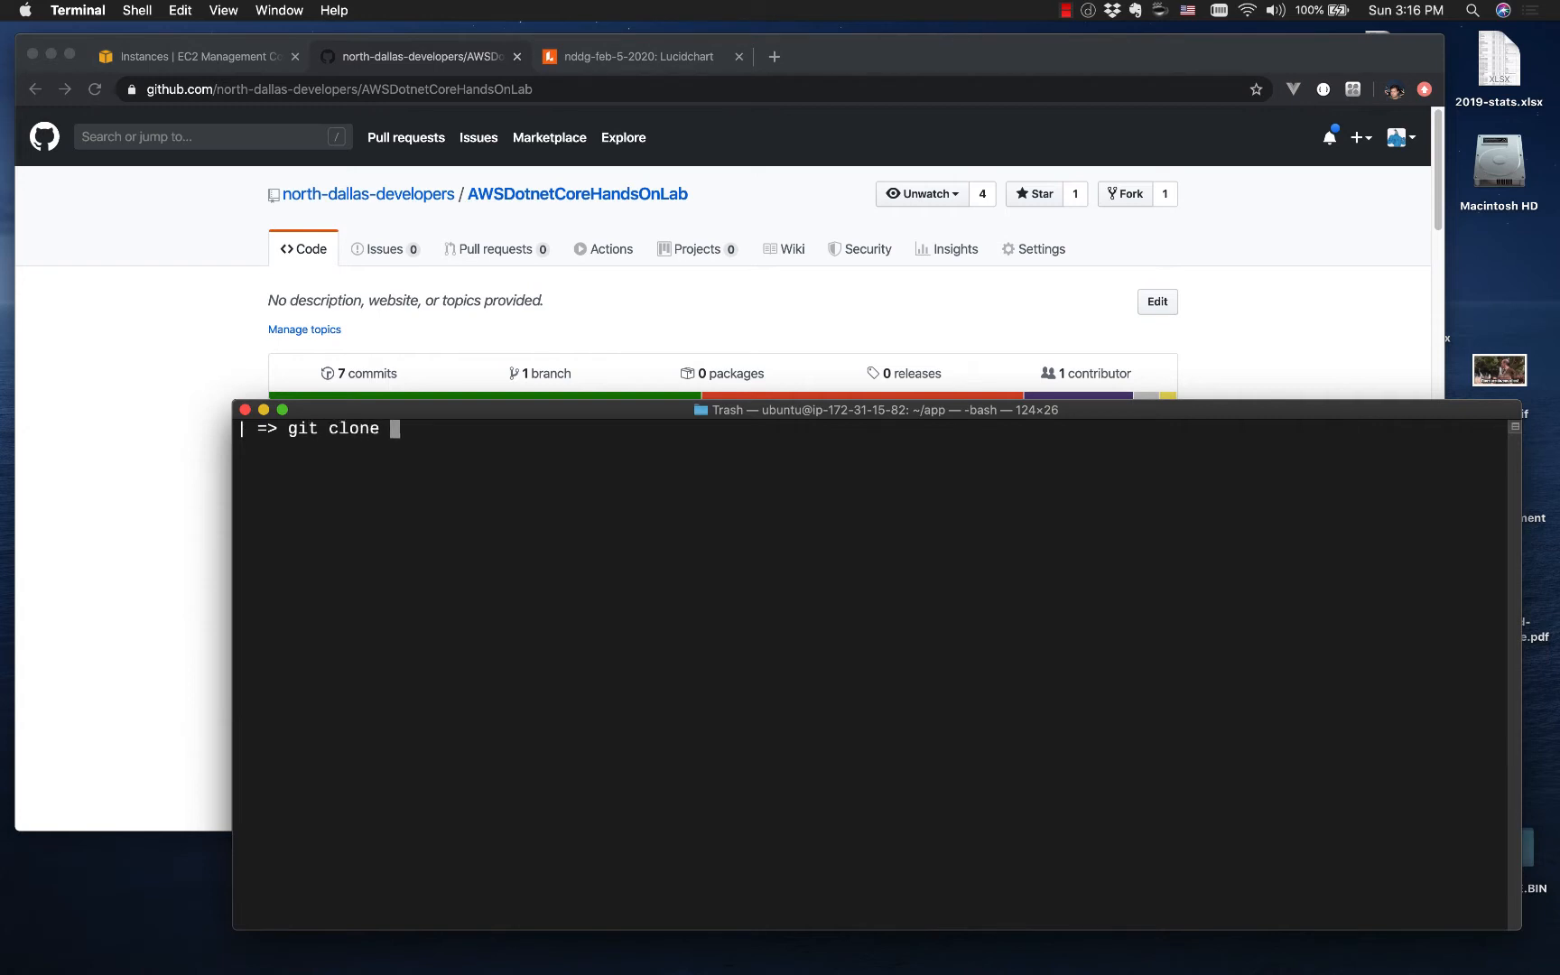
{"action": "key", "text": "Enter"}
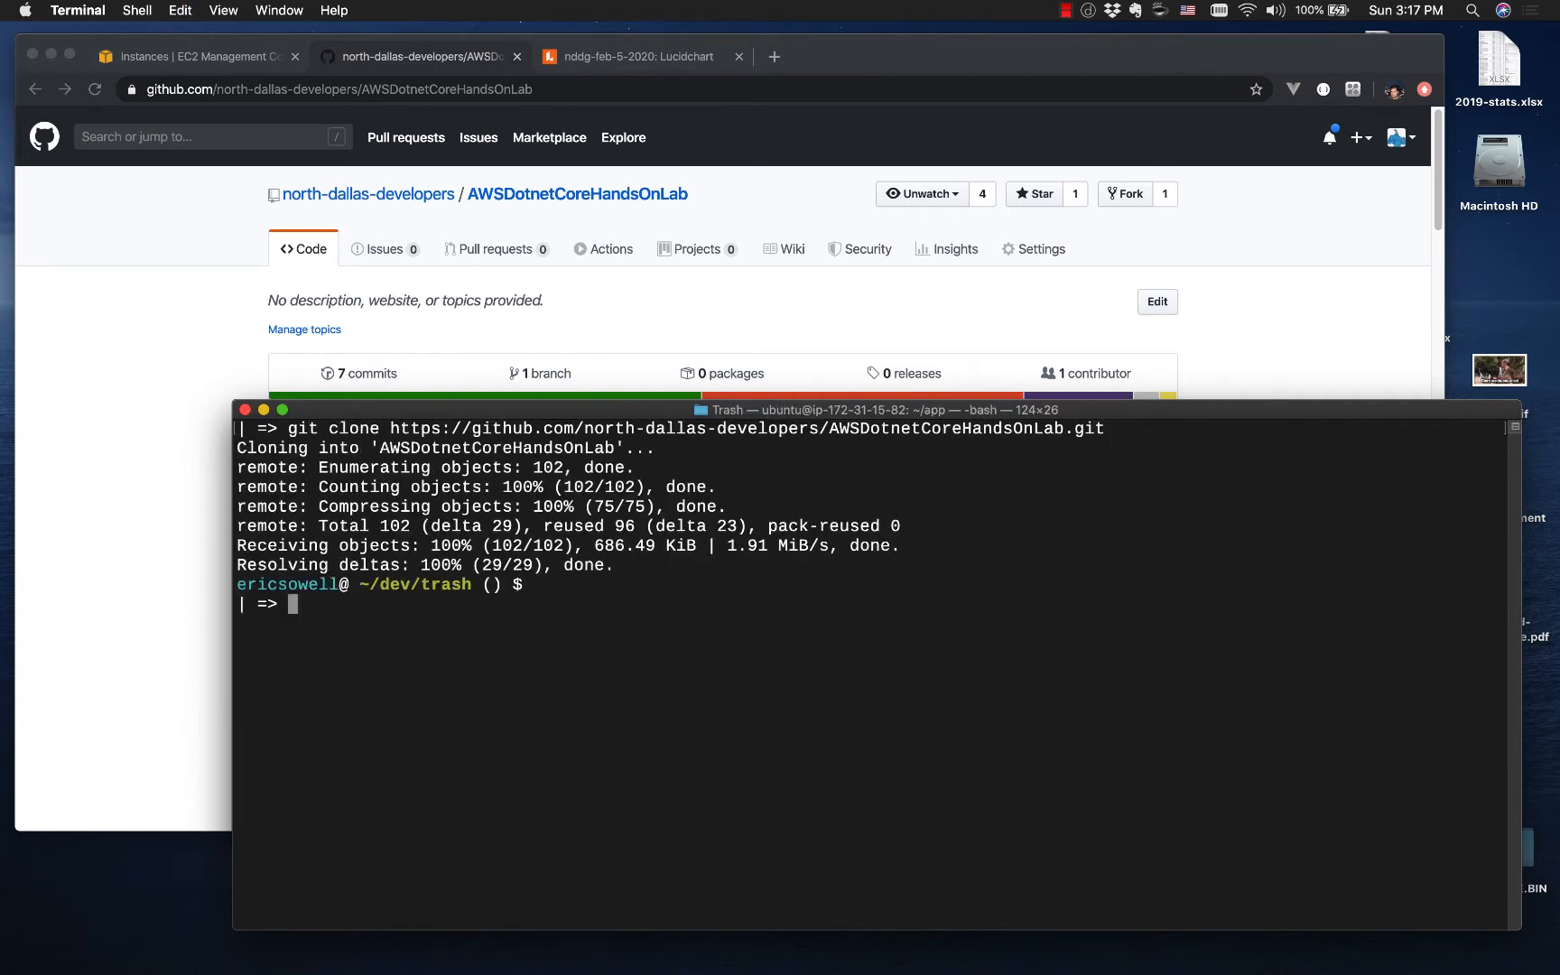
{"action": "type", "text": "cd AWSDotnetCoreHandsOnLab/"}
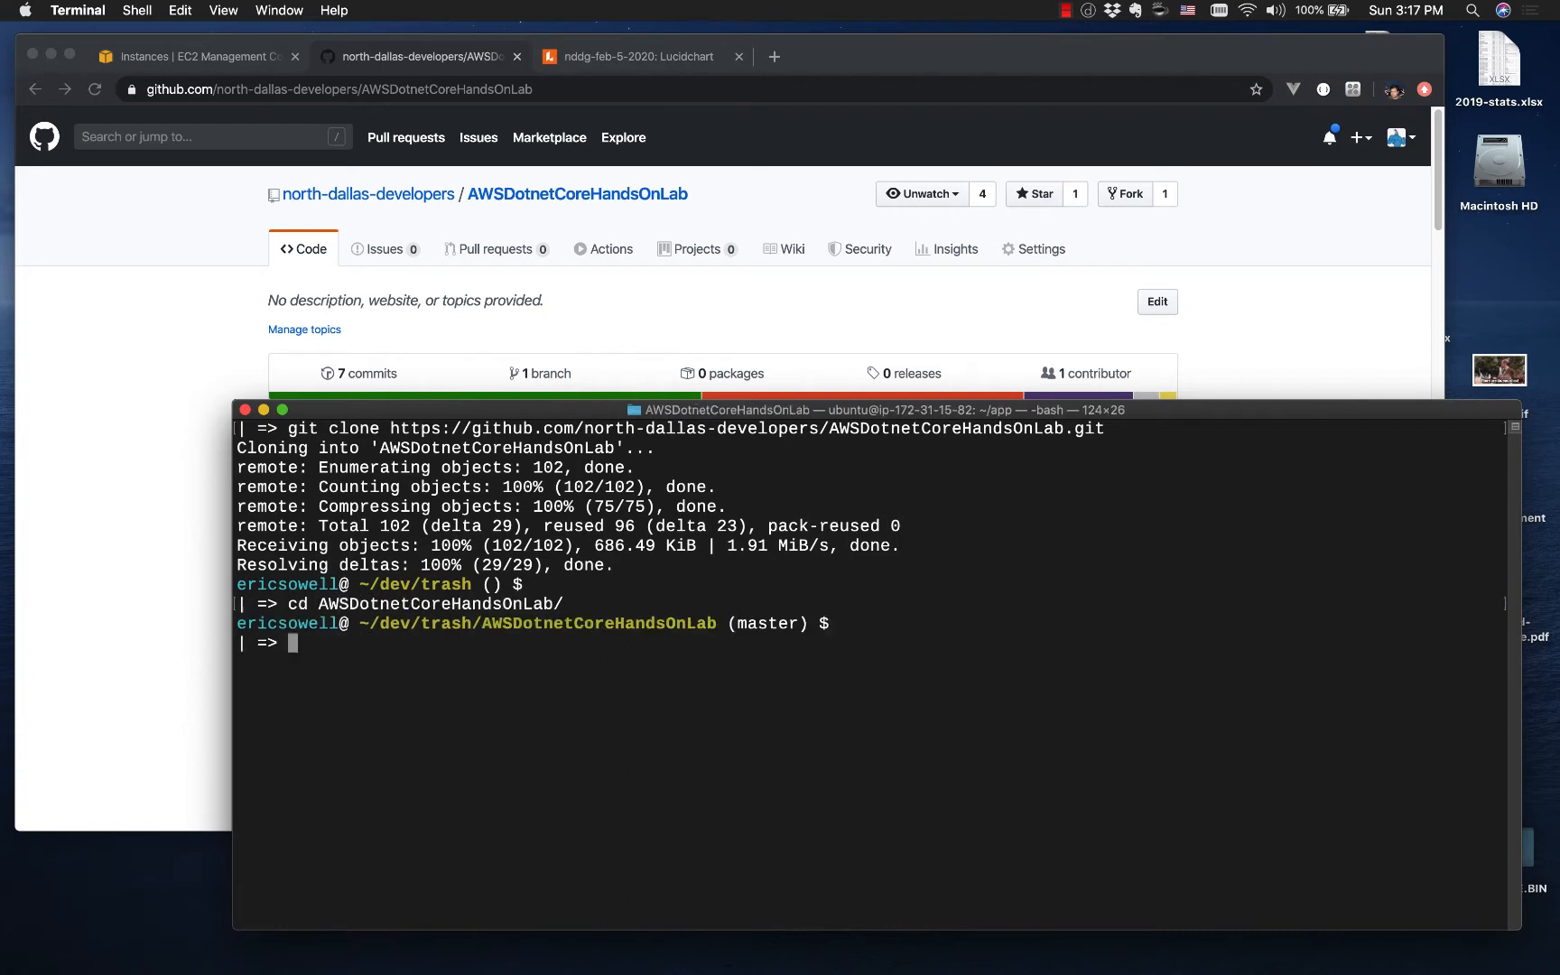
{"action": "type", "text": "ls"}
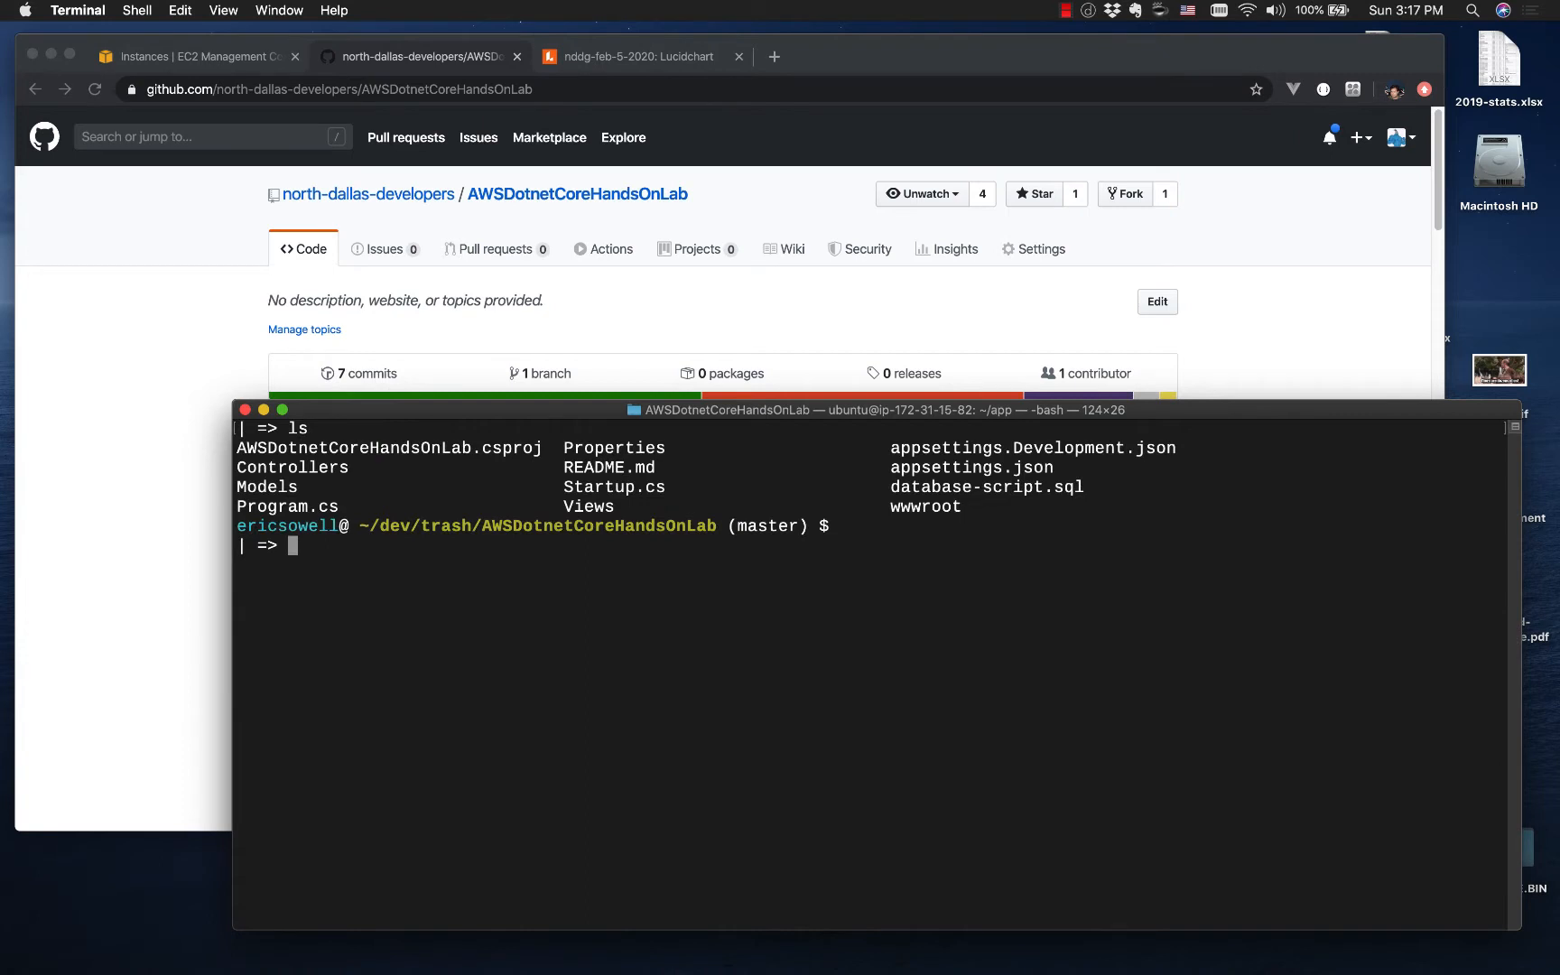
{"action": "type", "text": "code ."}
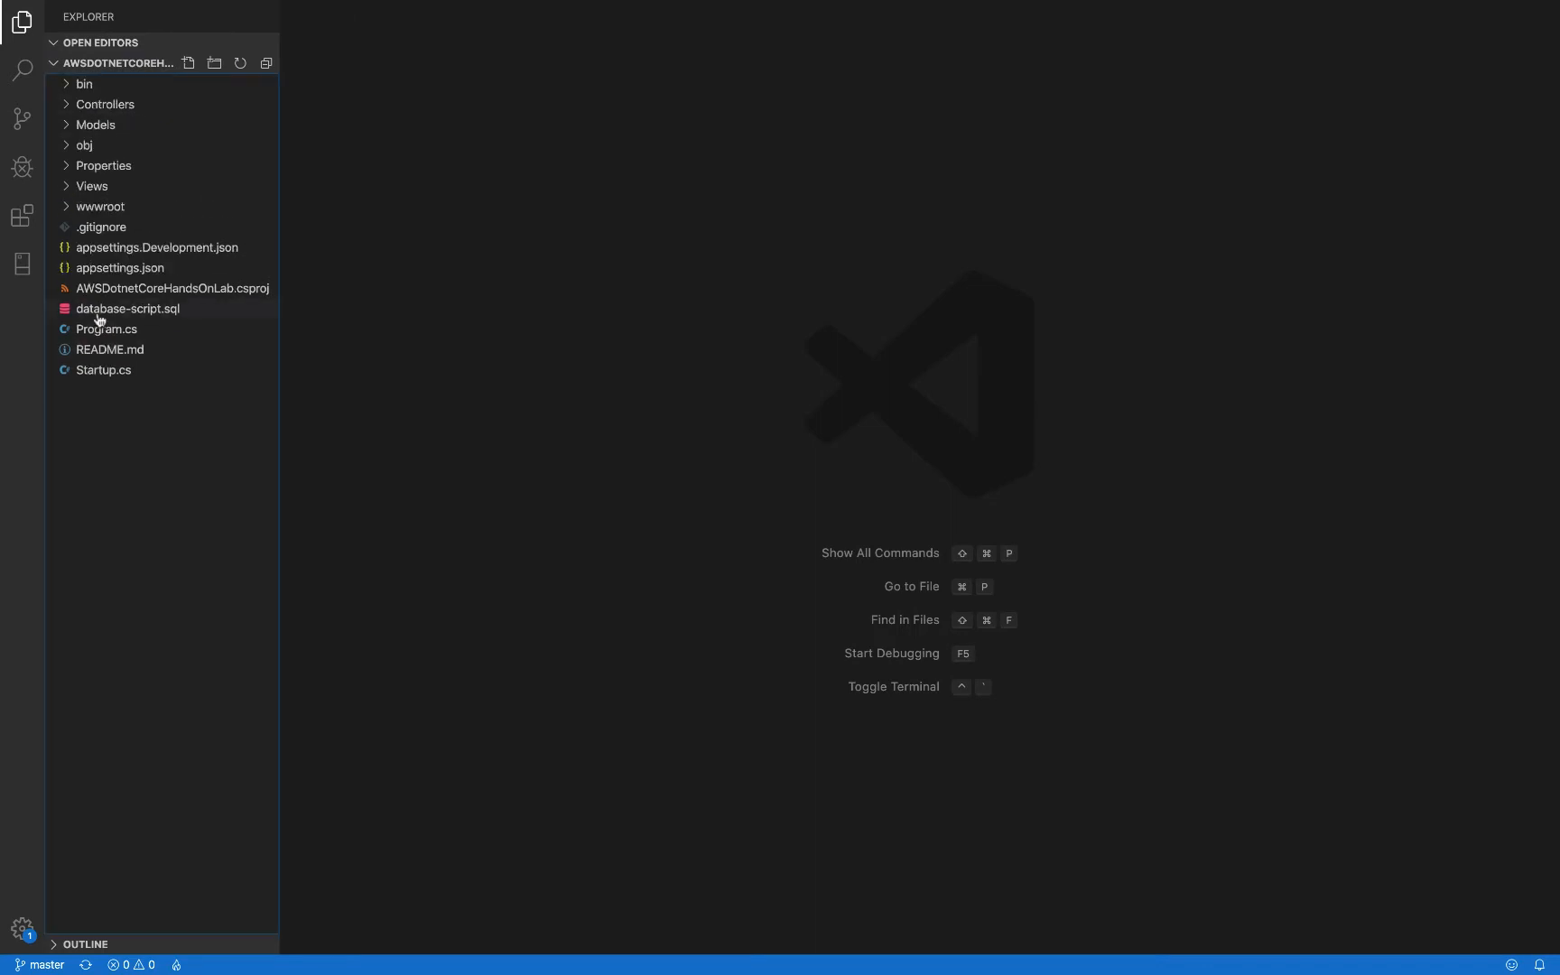
- Show README.md and scroll through its steps from prerequisites to running the app
{"action": "double_click", "coordinate": [111, 348]}
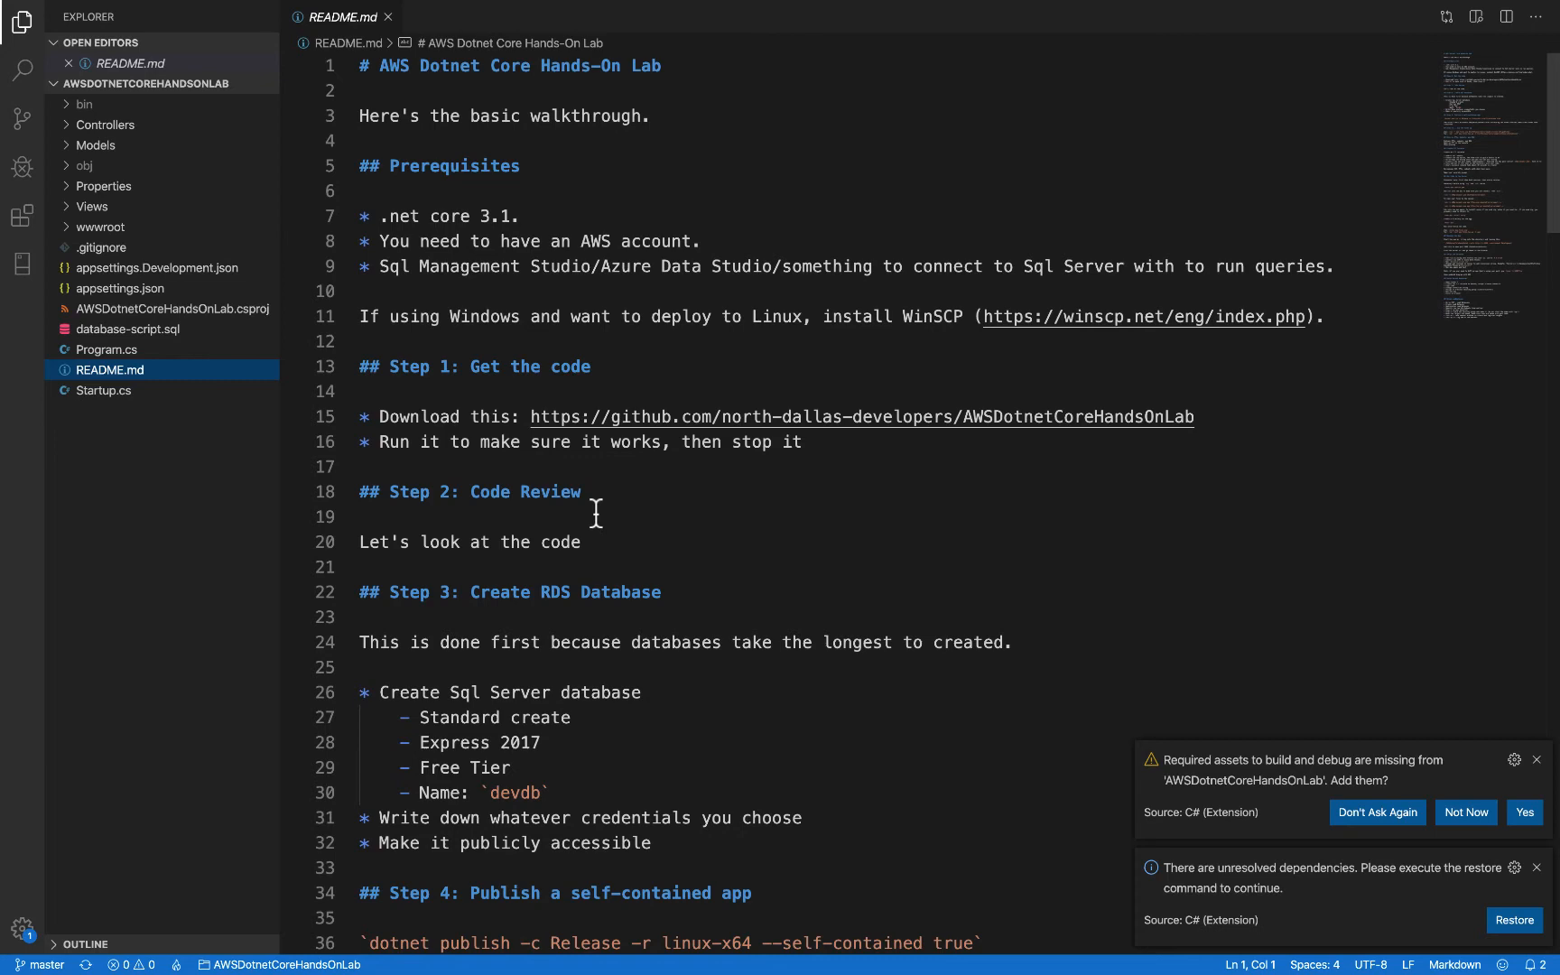
{"action": "scroll", "scroll_direction": "down", "scroll_amount": 3}
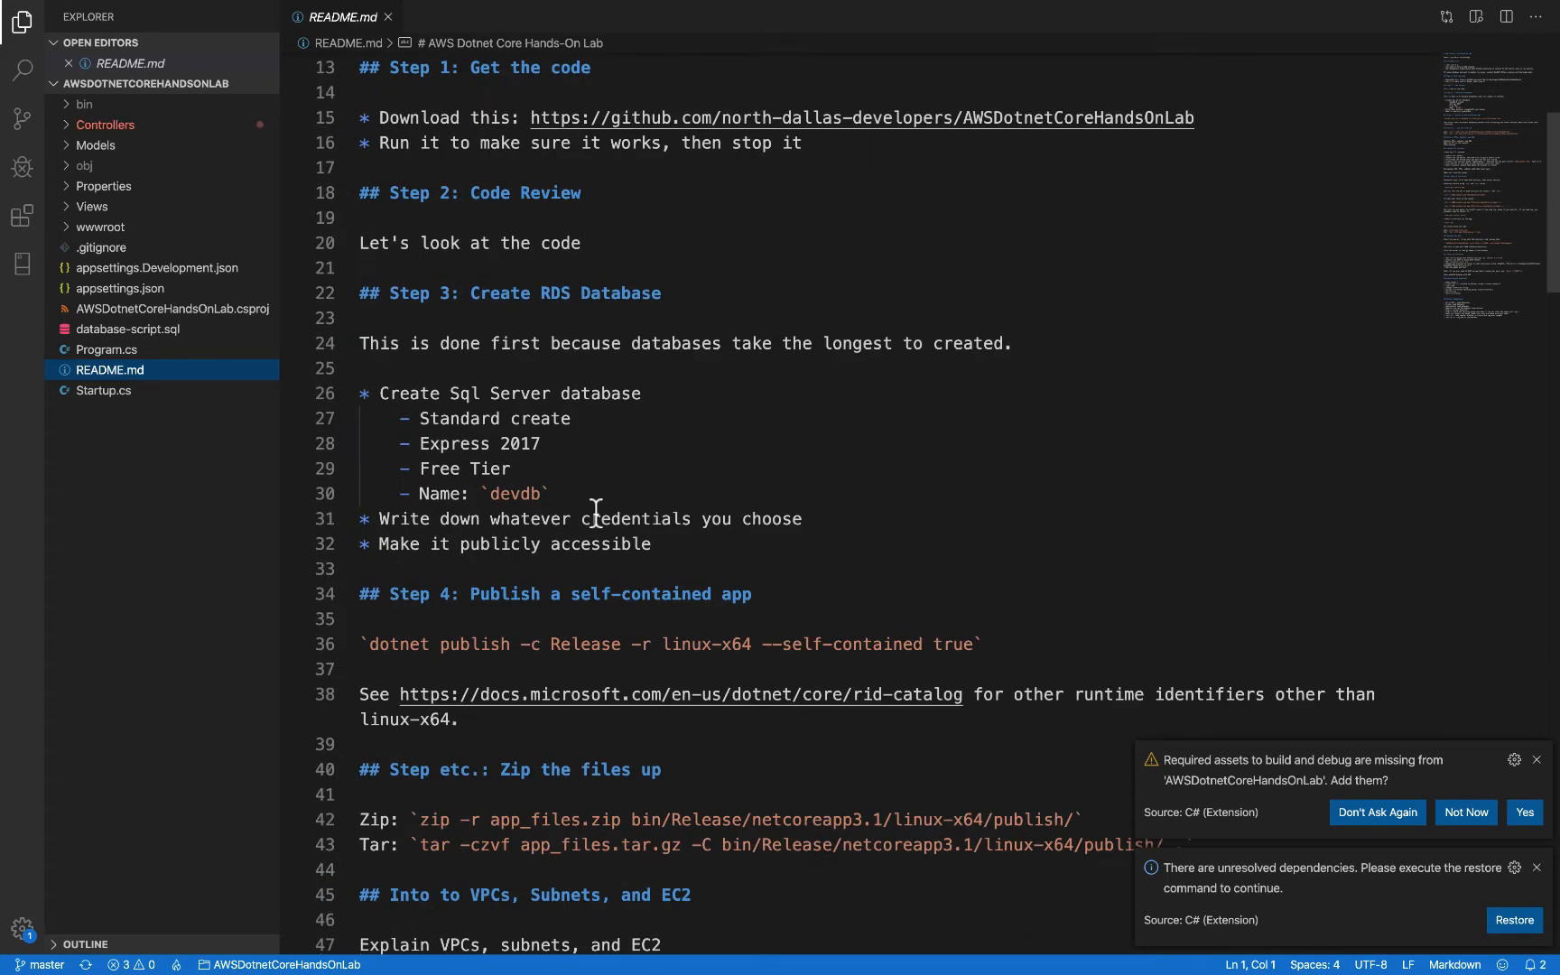
{"action": "scroll", "scroll_direction": "down", "scroll_amount": 3}
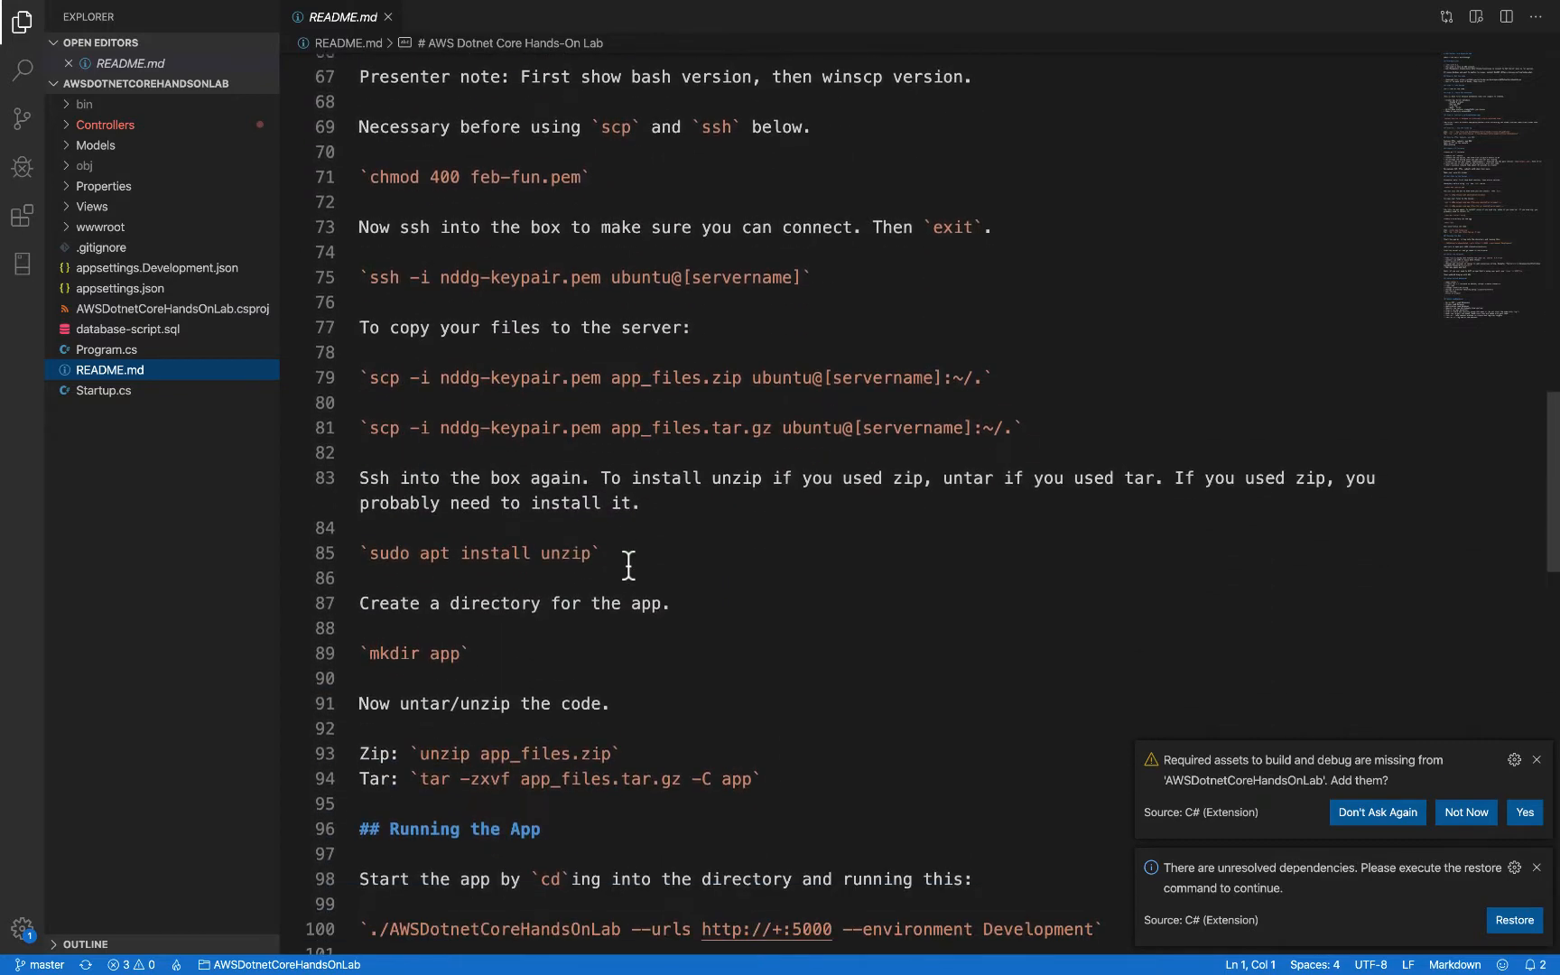
{"action": "scroll", "scroll_direction": "down", "scroll_amount": 3}
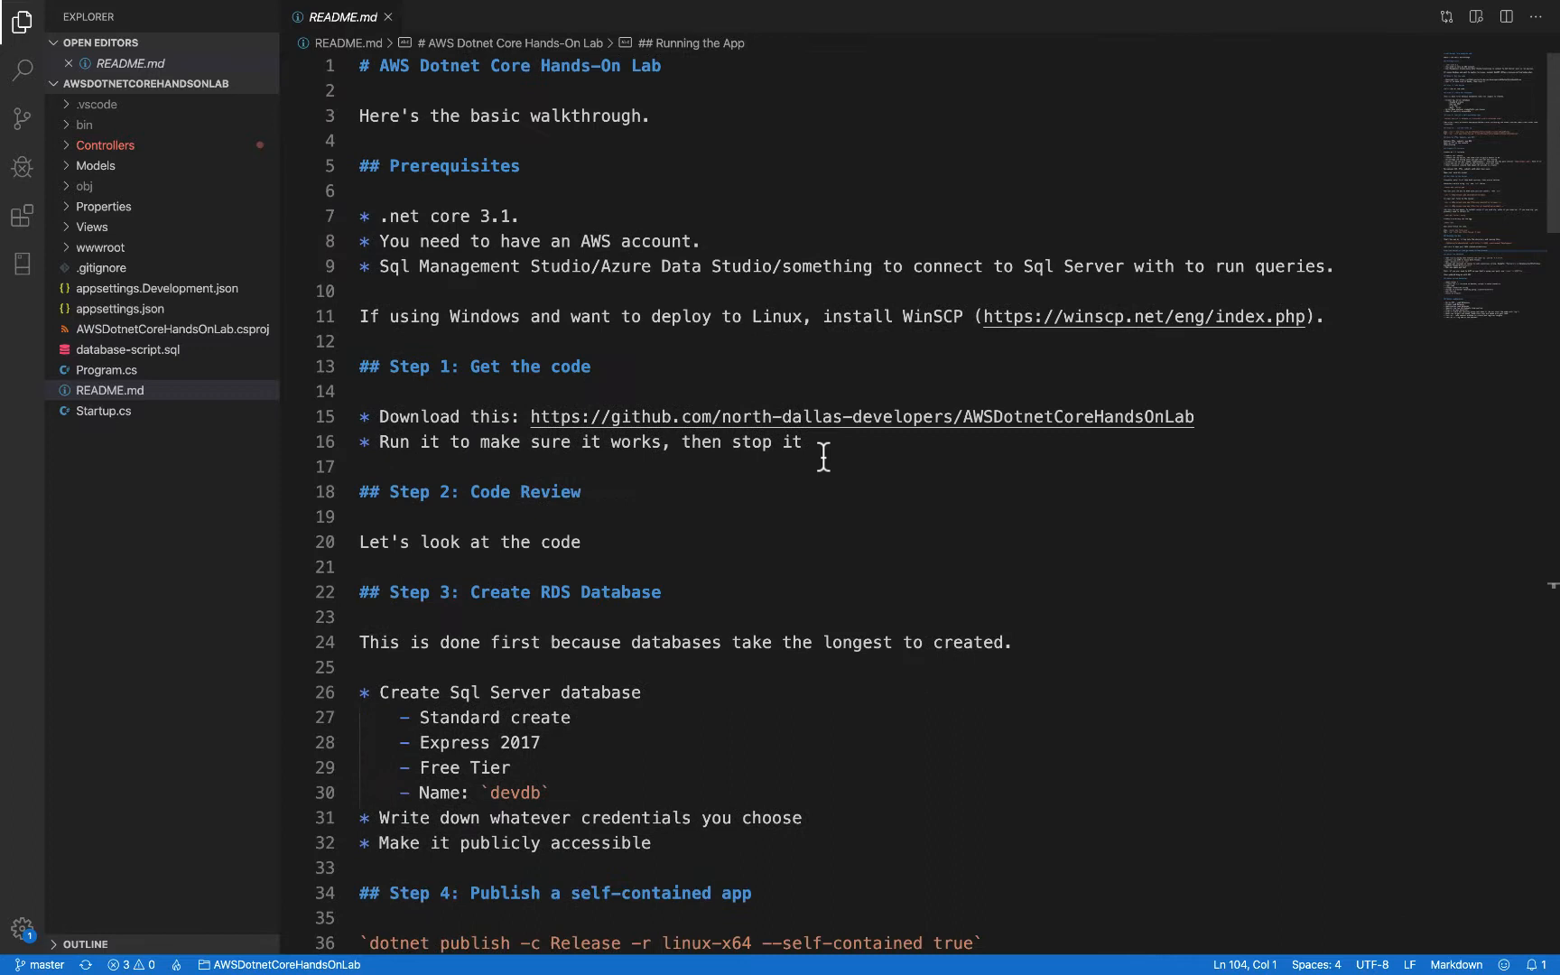
{"action": "mouse_move", "coordinate": [424, 267]}
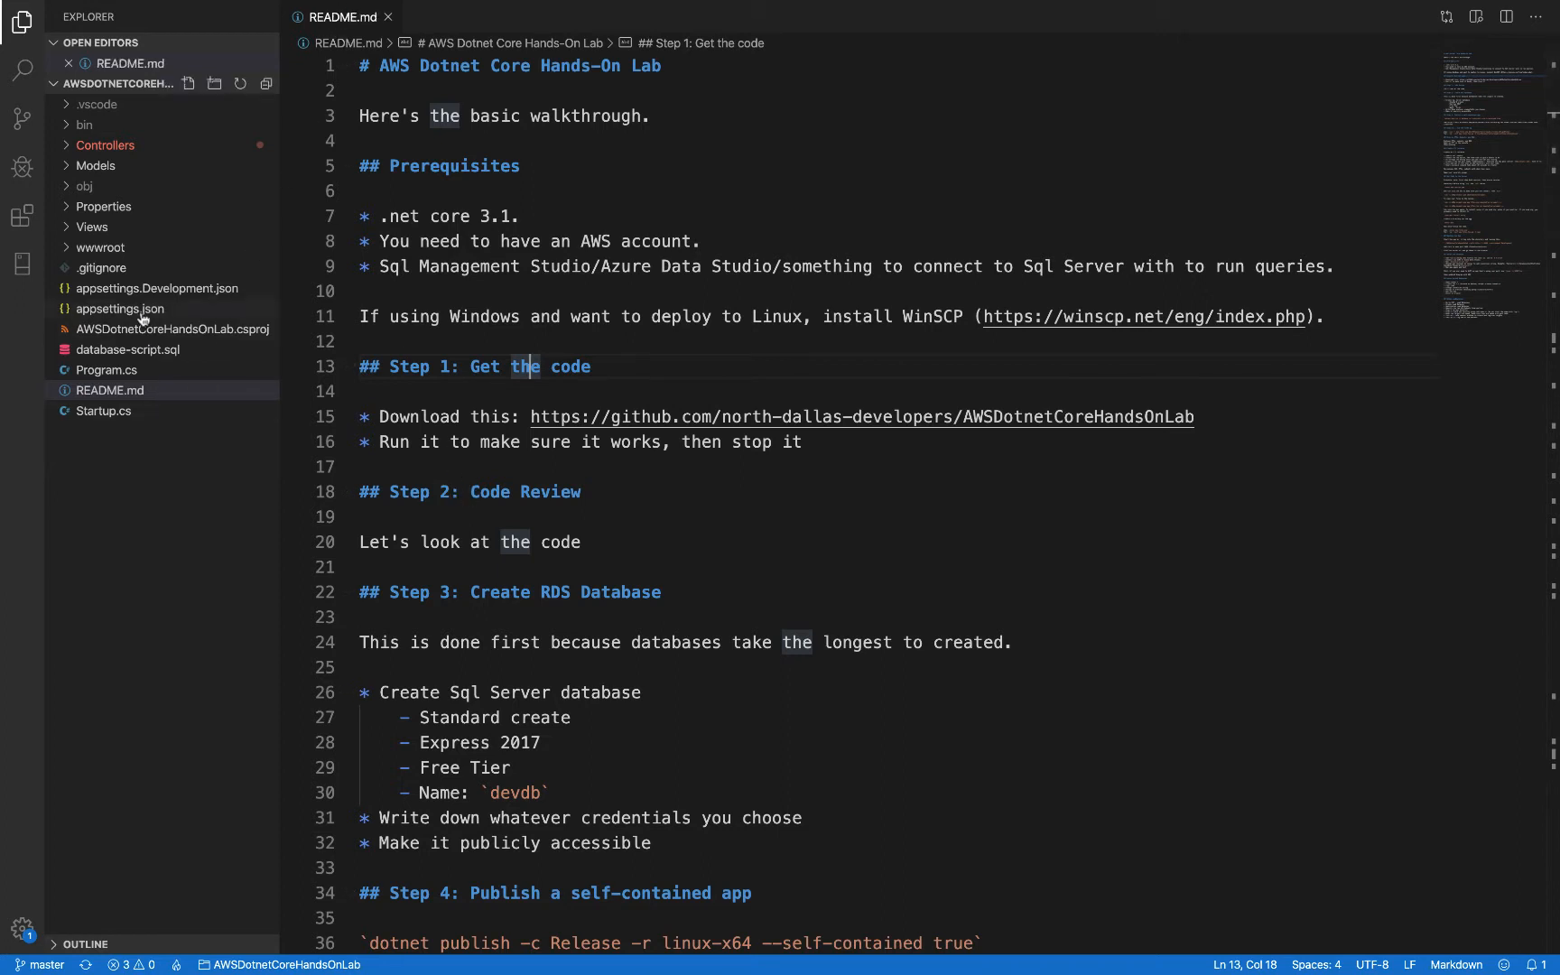
- Enter A as the ServerIdentifier value in appsettings.json and select the SqlConnection setting name
{"action": "left_click", "coordinate": [119, 309]}
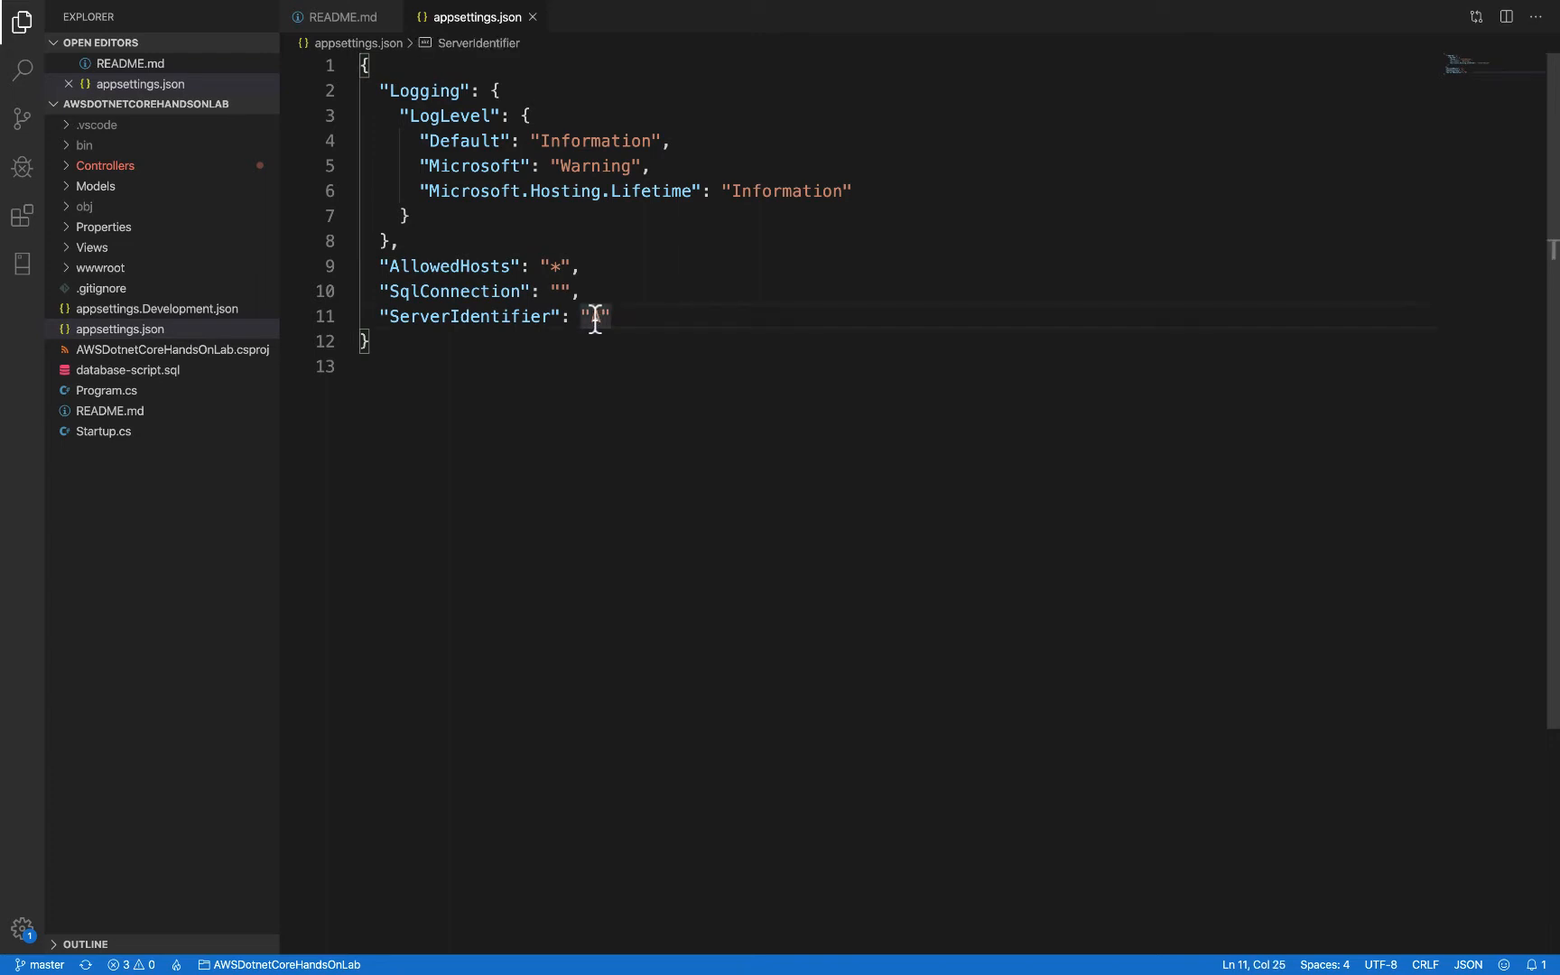
{"action": "type", "text": "A"}
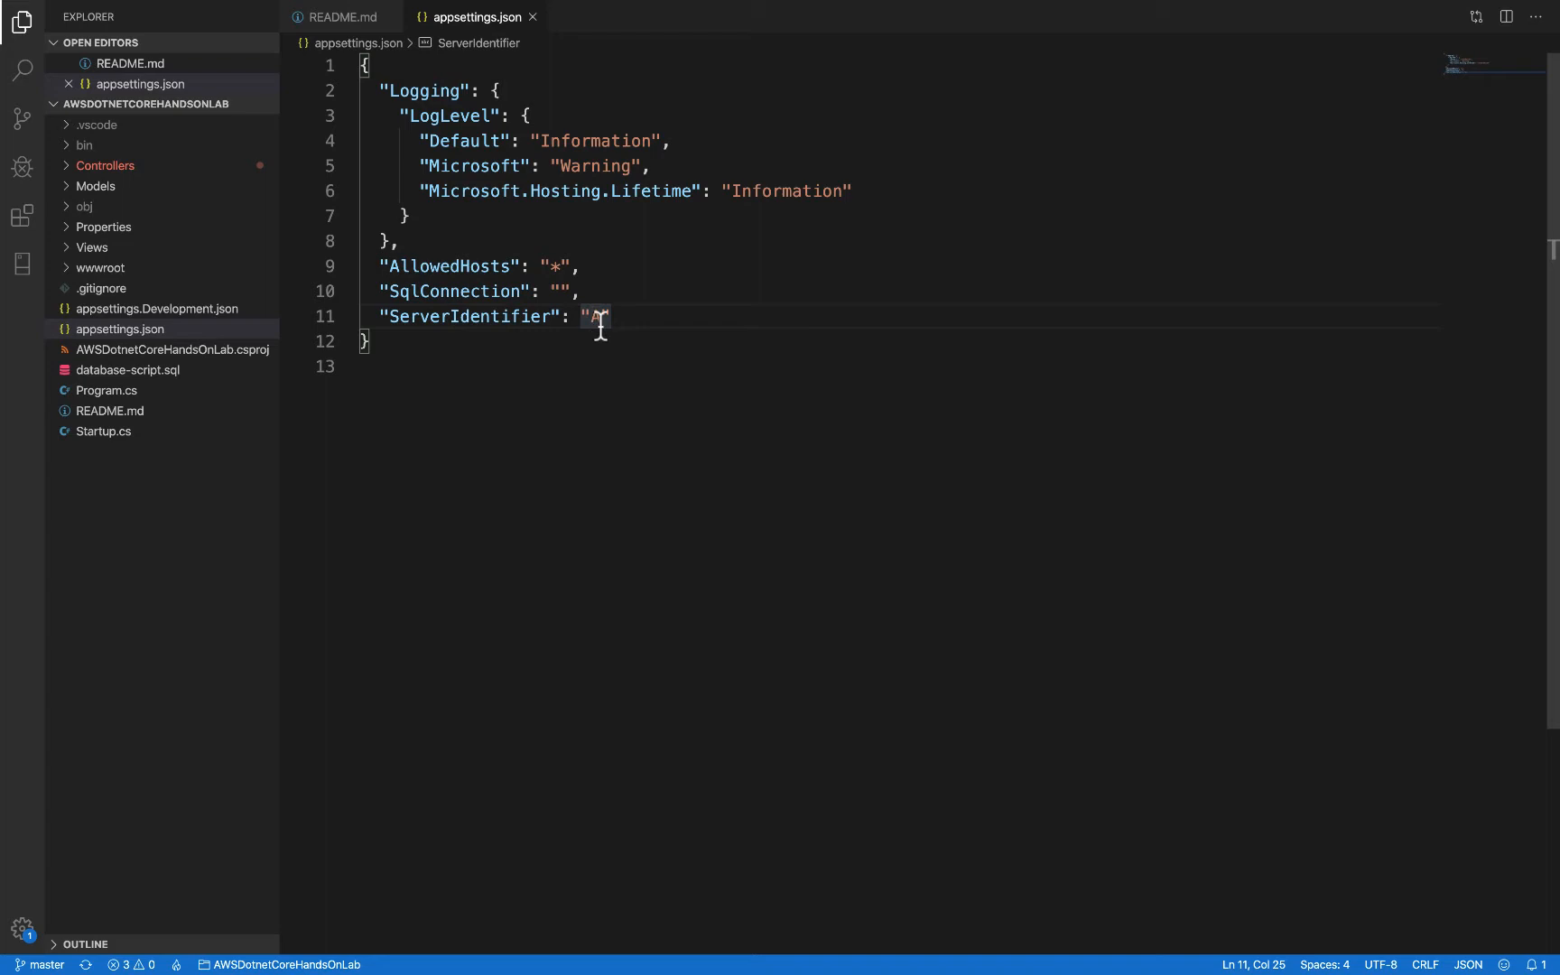
{"action": "left_click_drag", "start_coordinate": [596, 316], "coordinate": [606, 316]}
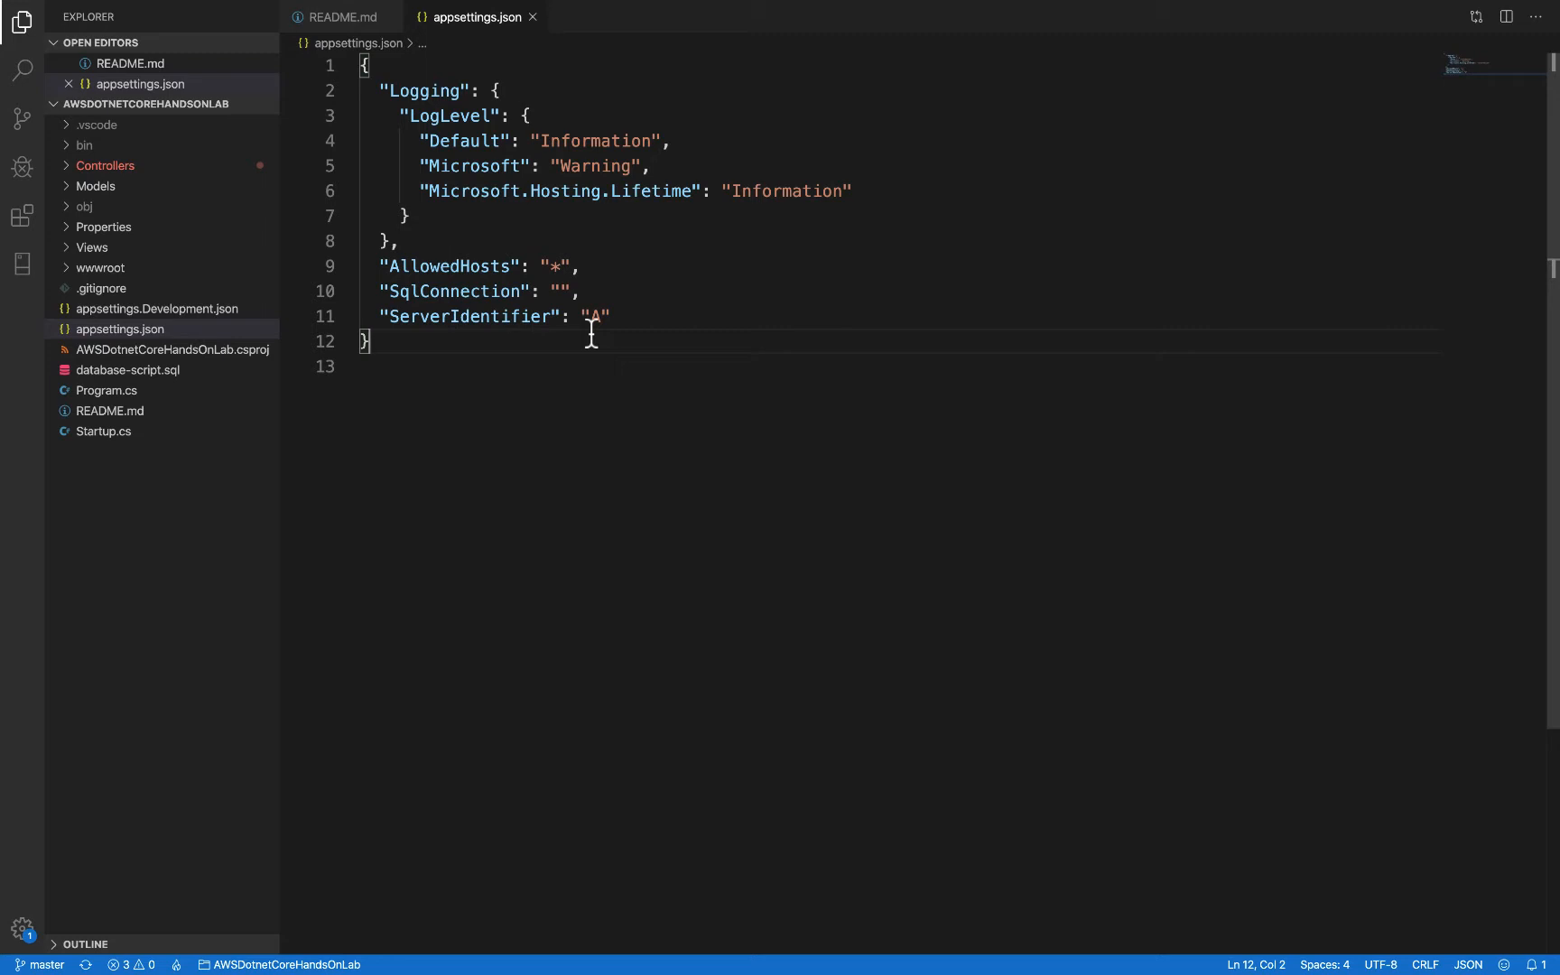
{"action": "left_click", "coordinate": [428, 290]}
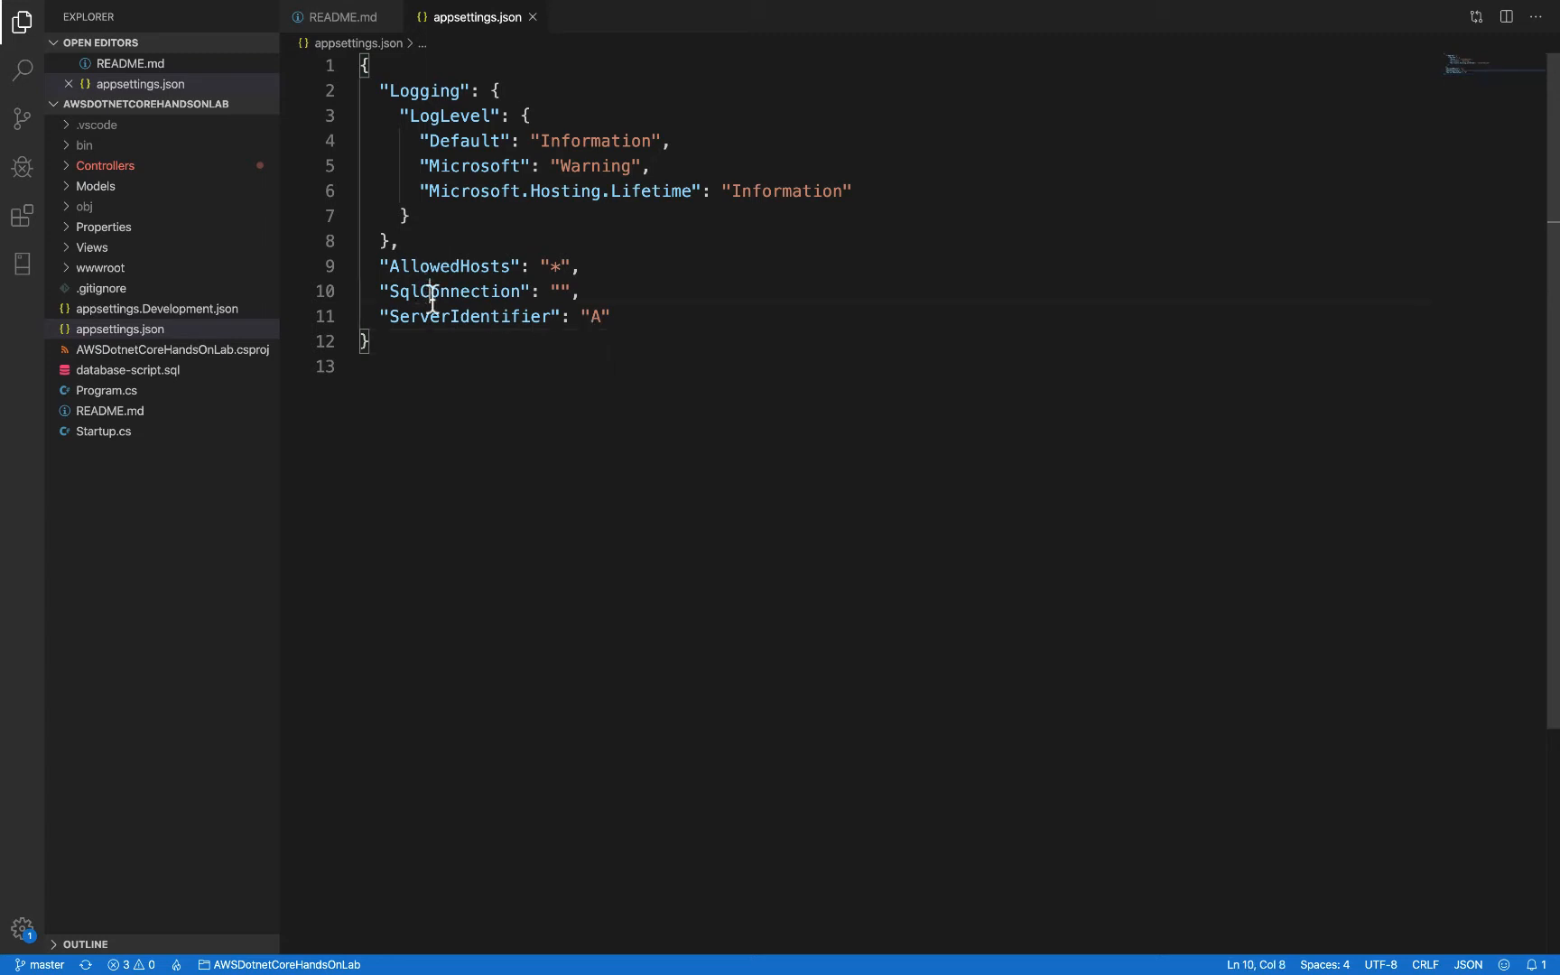
{"action": "double_click", "coordinate": [455, 291]}
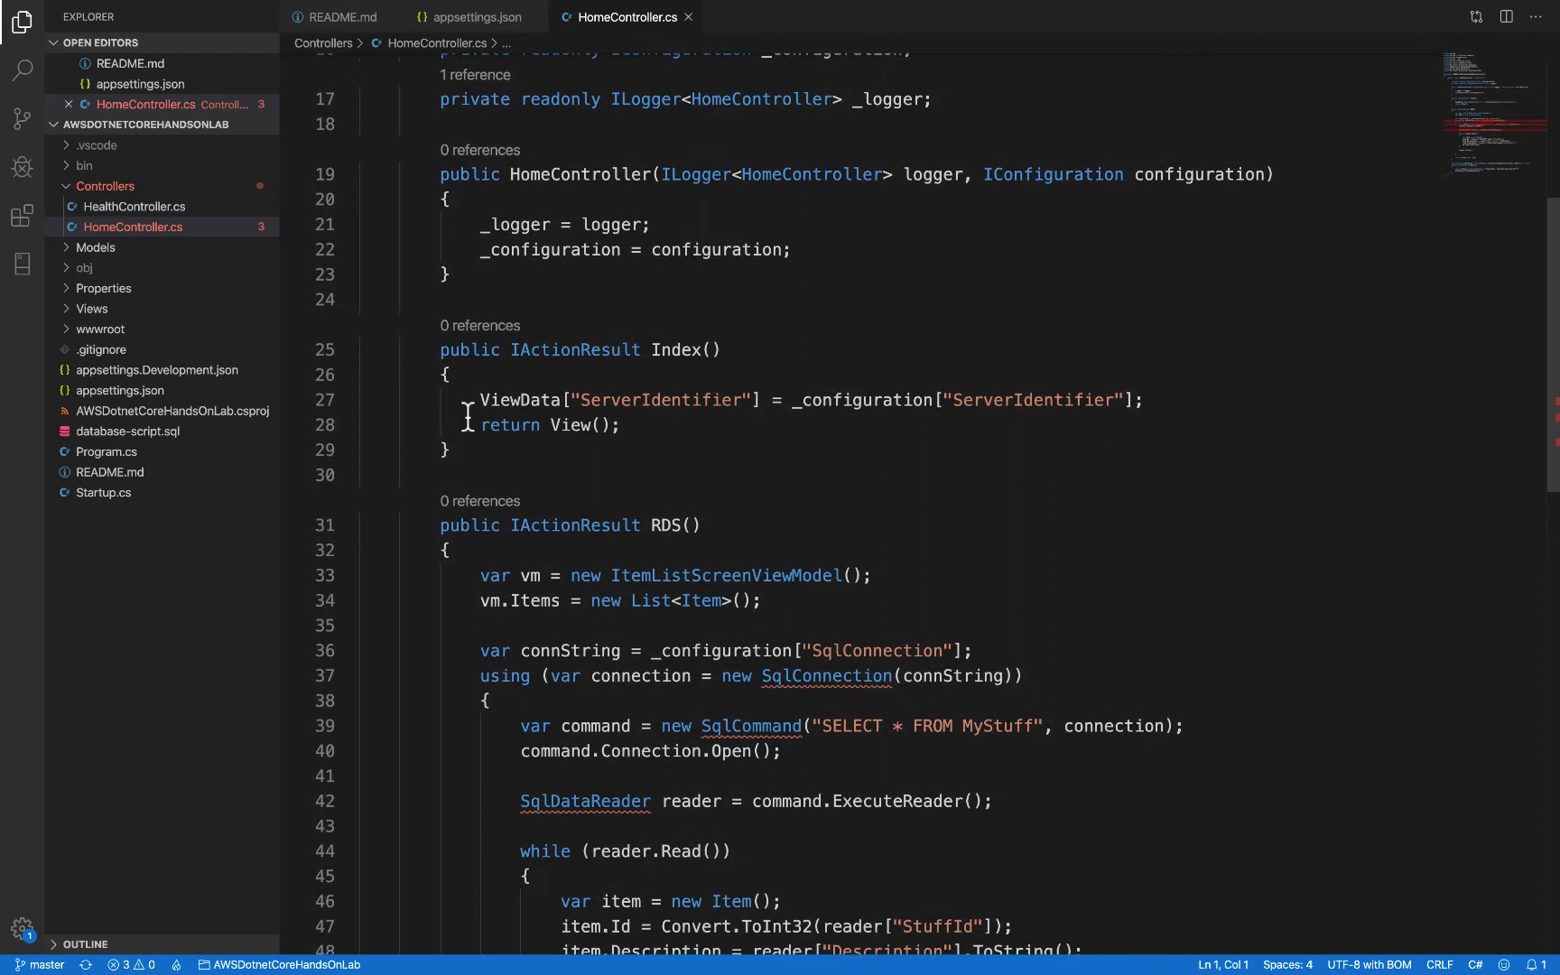
{"action": "mouse_move", "coordinate": [591, 538]}
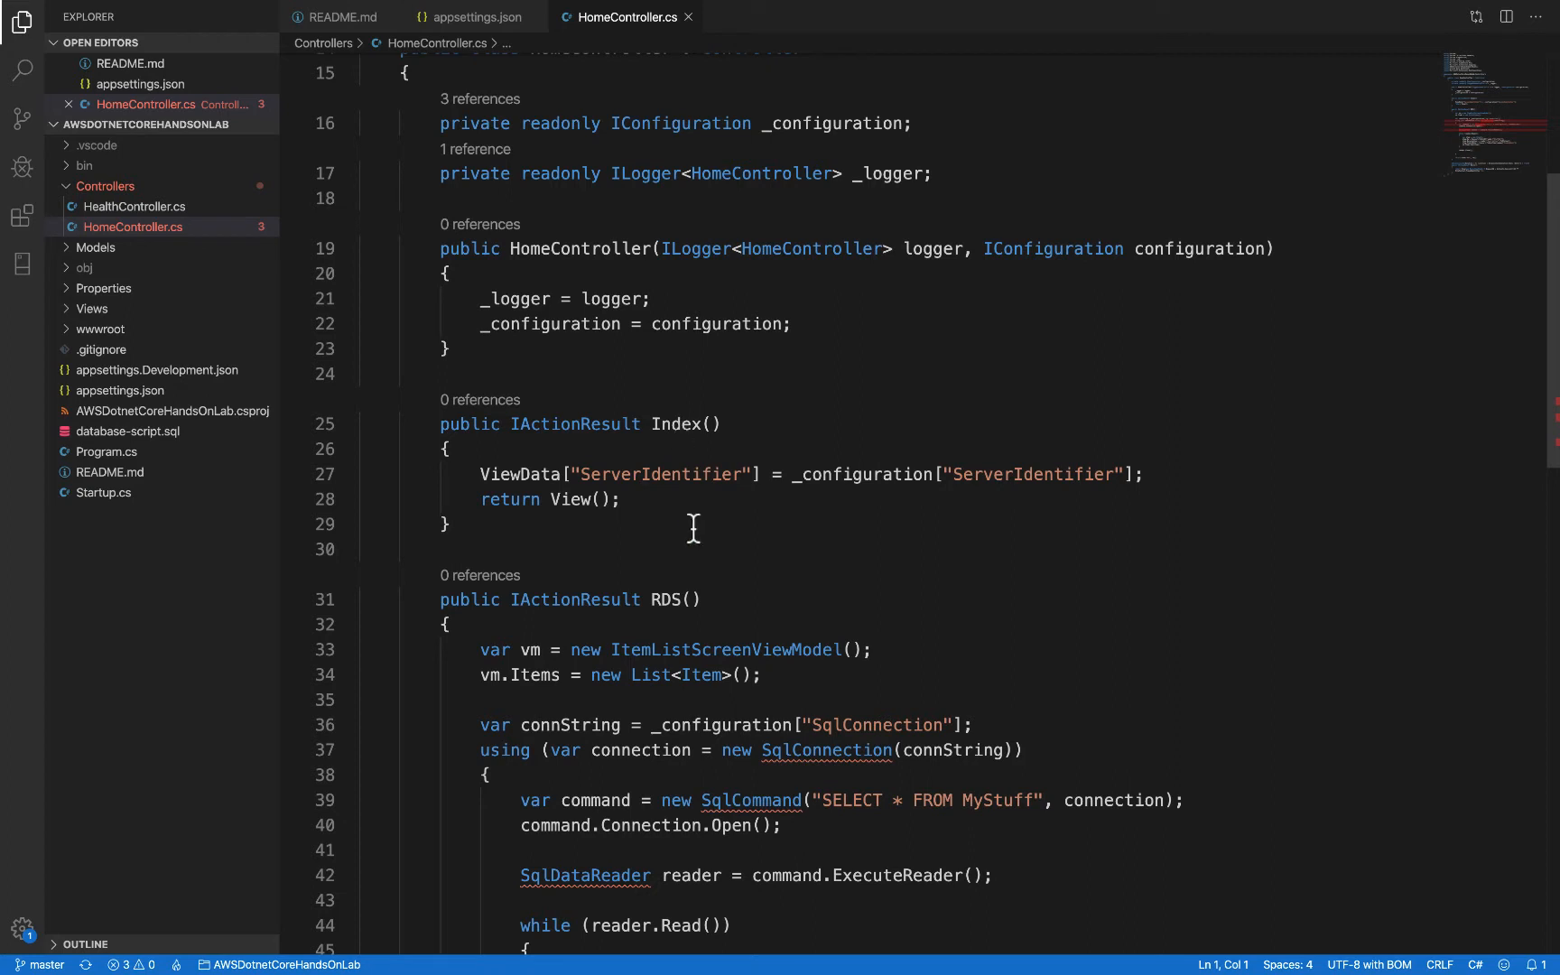
- Review HomeController.cs's RDS action, then HealthController.cs's health-check message, returning to HomeController.cs
{"action": "scroll", "scroll_direction": "down", "scroll_amount": 3}
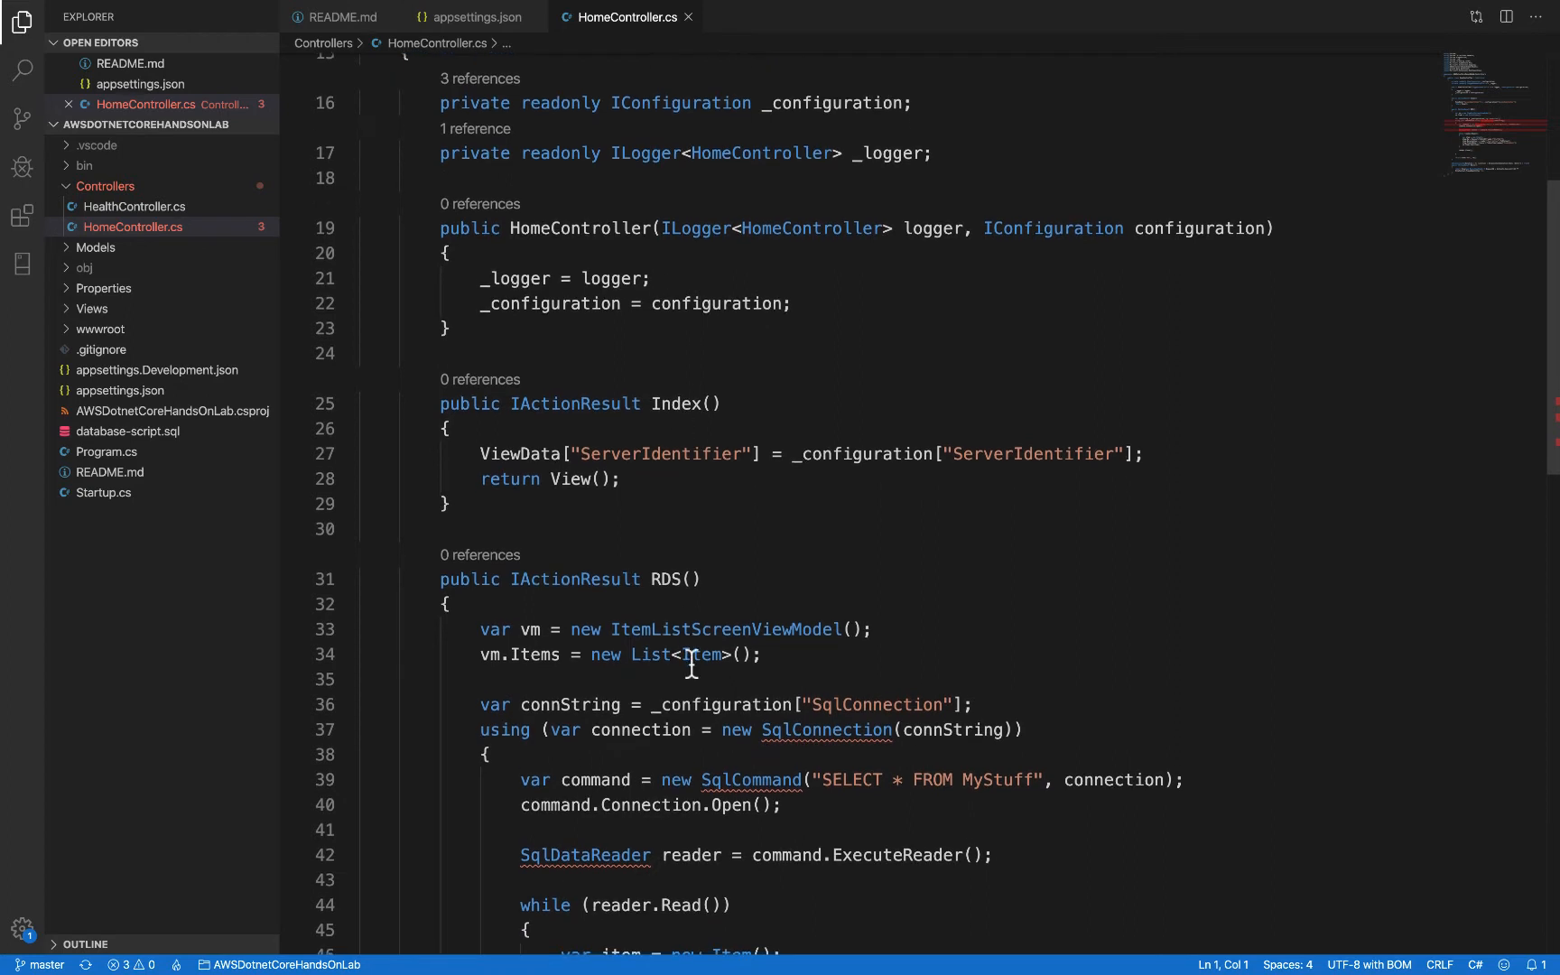
{"action": "scroll", "scroll_direction": "down", "scroll_amount": 3}
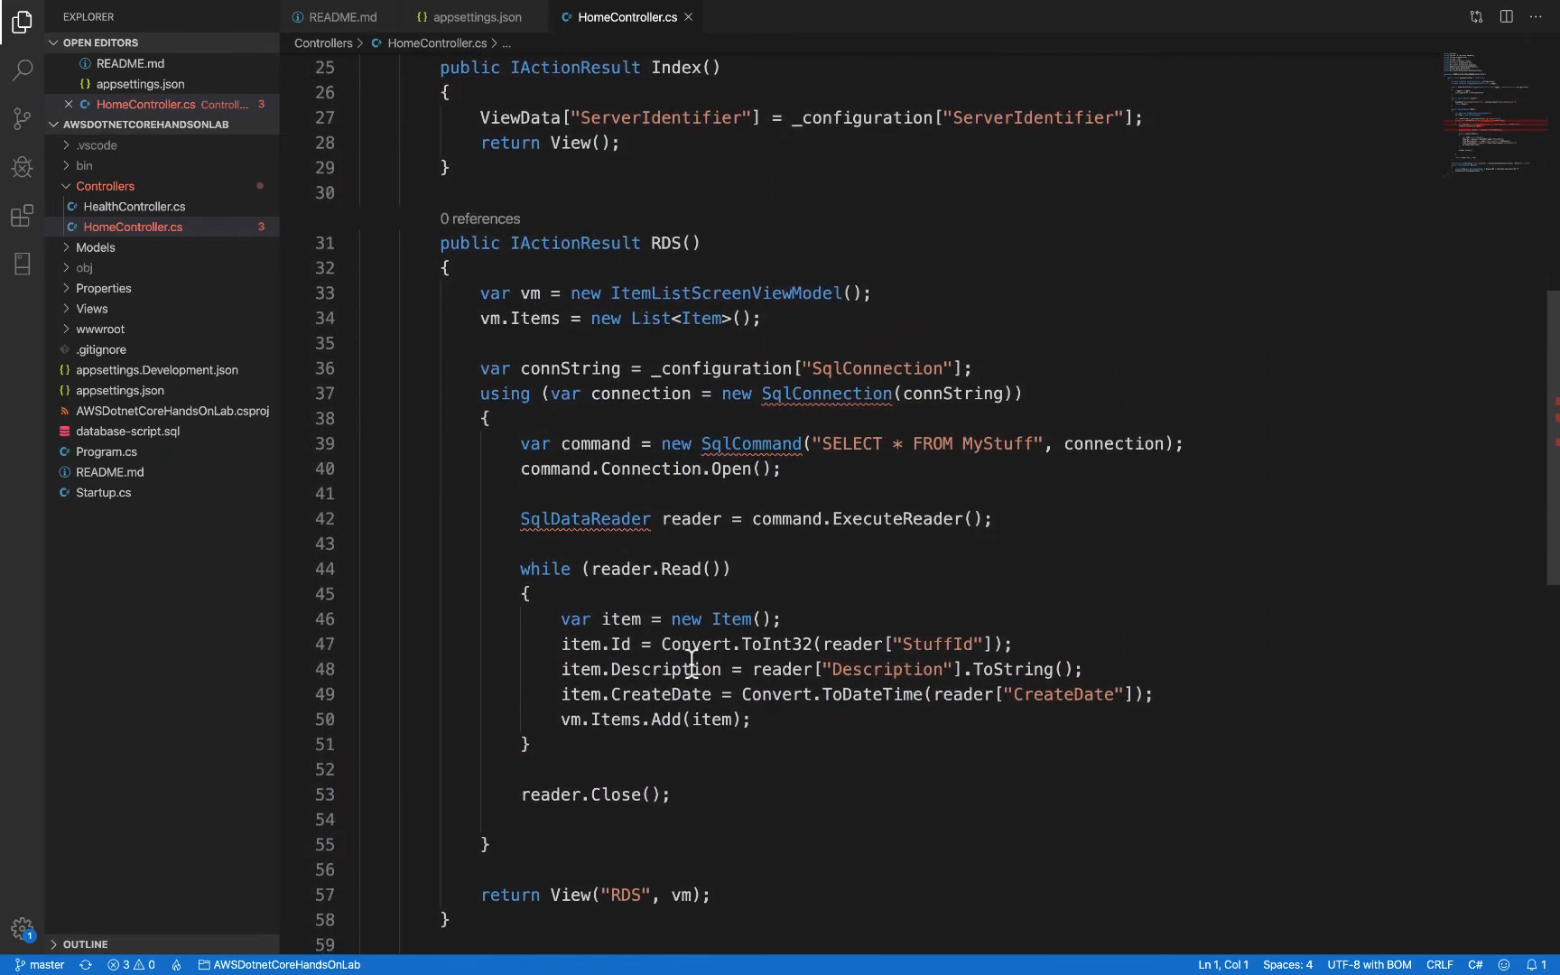
{"action": "mouse_move", "coordinate": [706, 644]}
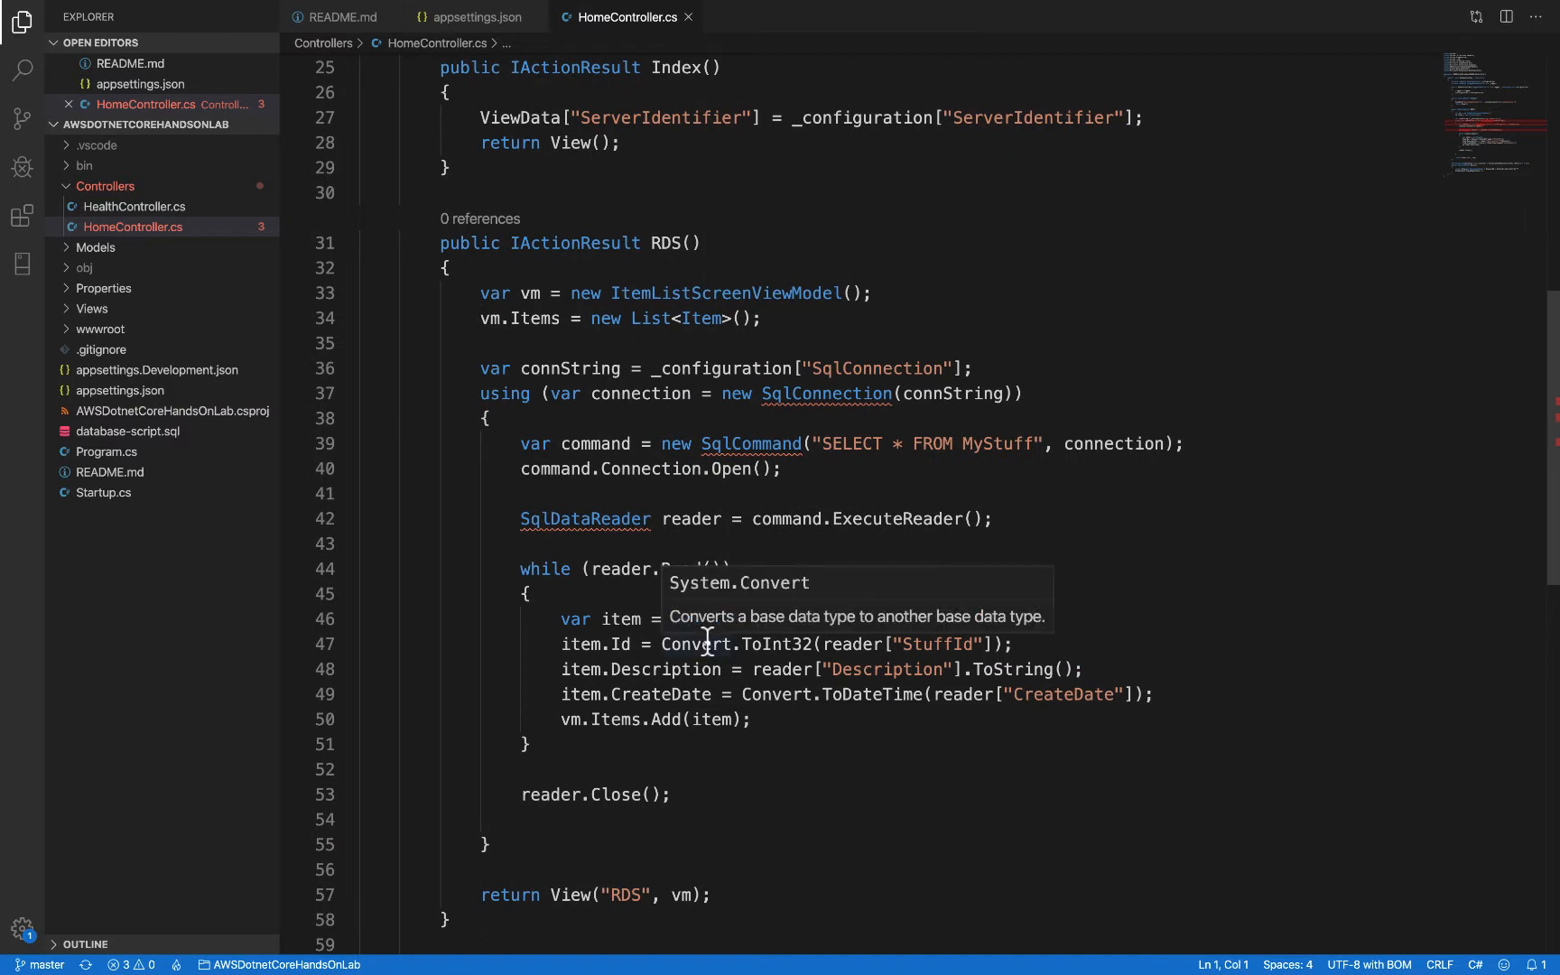
{"action": "scroll", "scroll_direction": "down", "scroll_amount": 3}
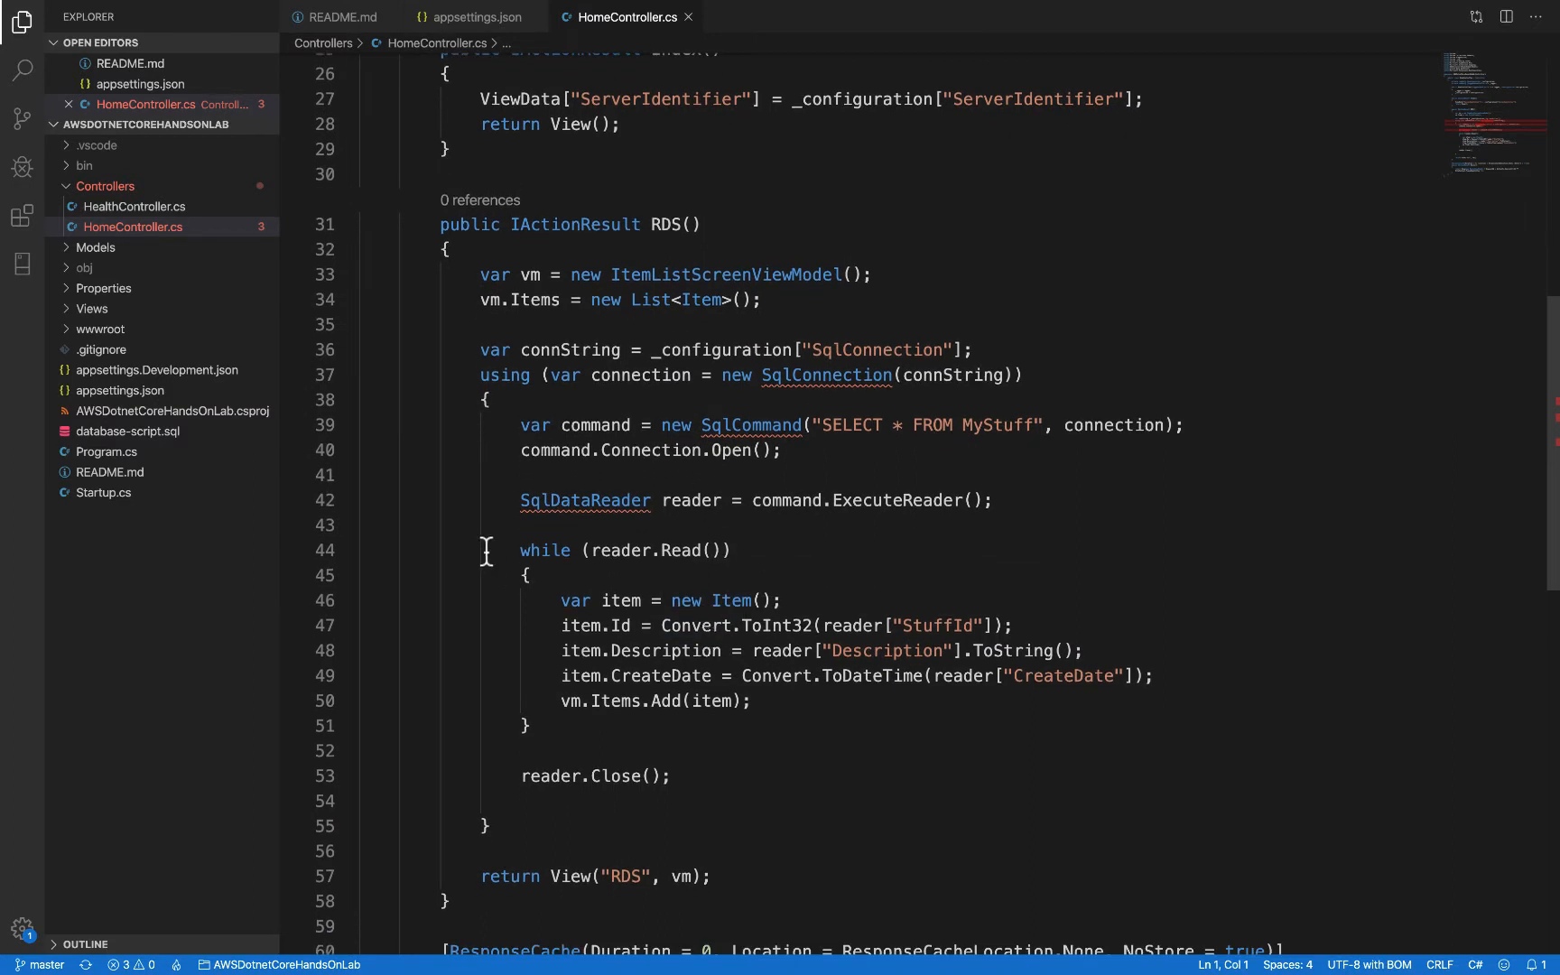
{"action": "left_click", "coordinate": [137, 228]}
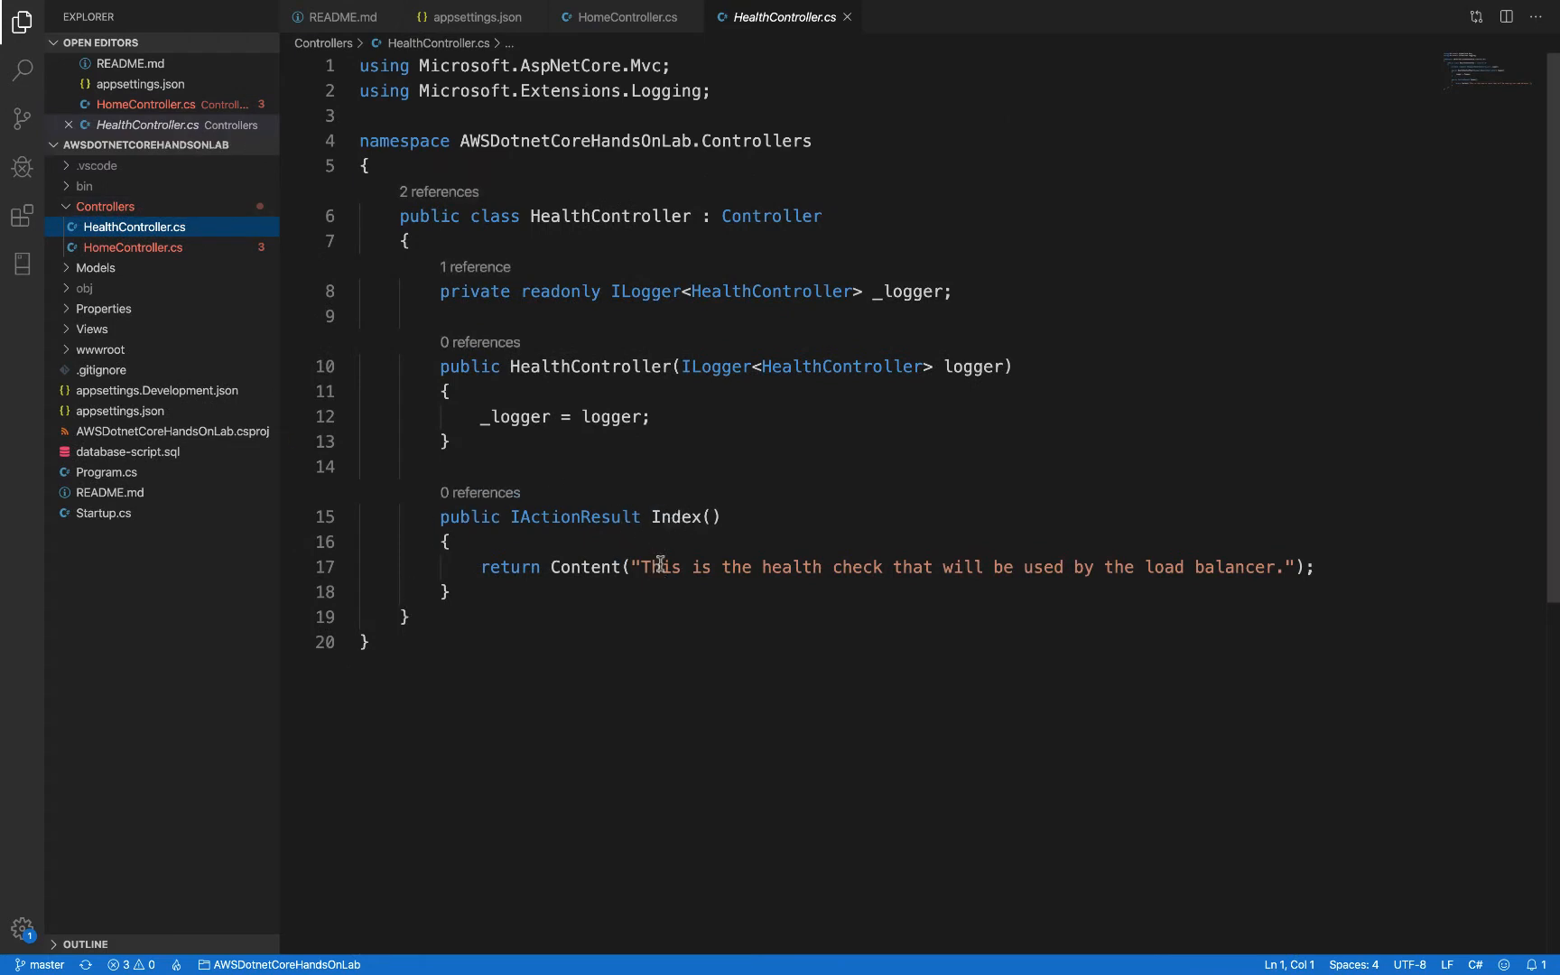
{"action": "left_click_drag", "start_coordinate": [645, 567], "coordinate": [1271, 567]}
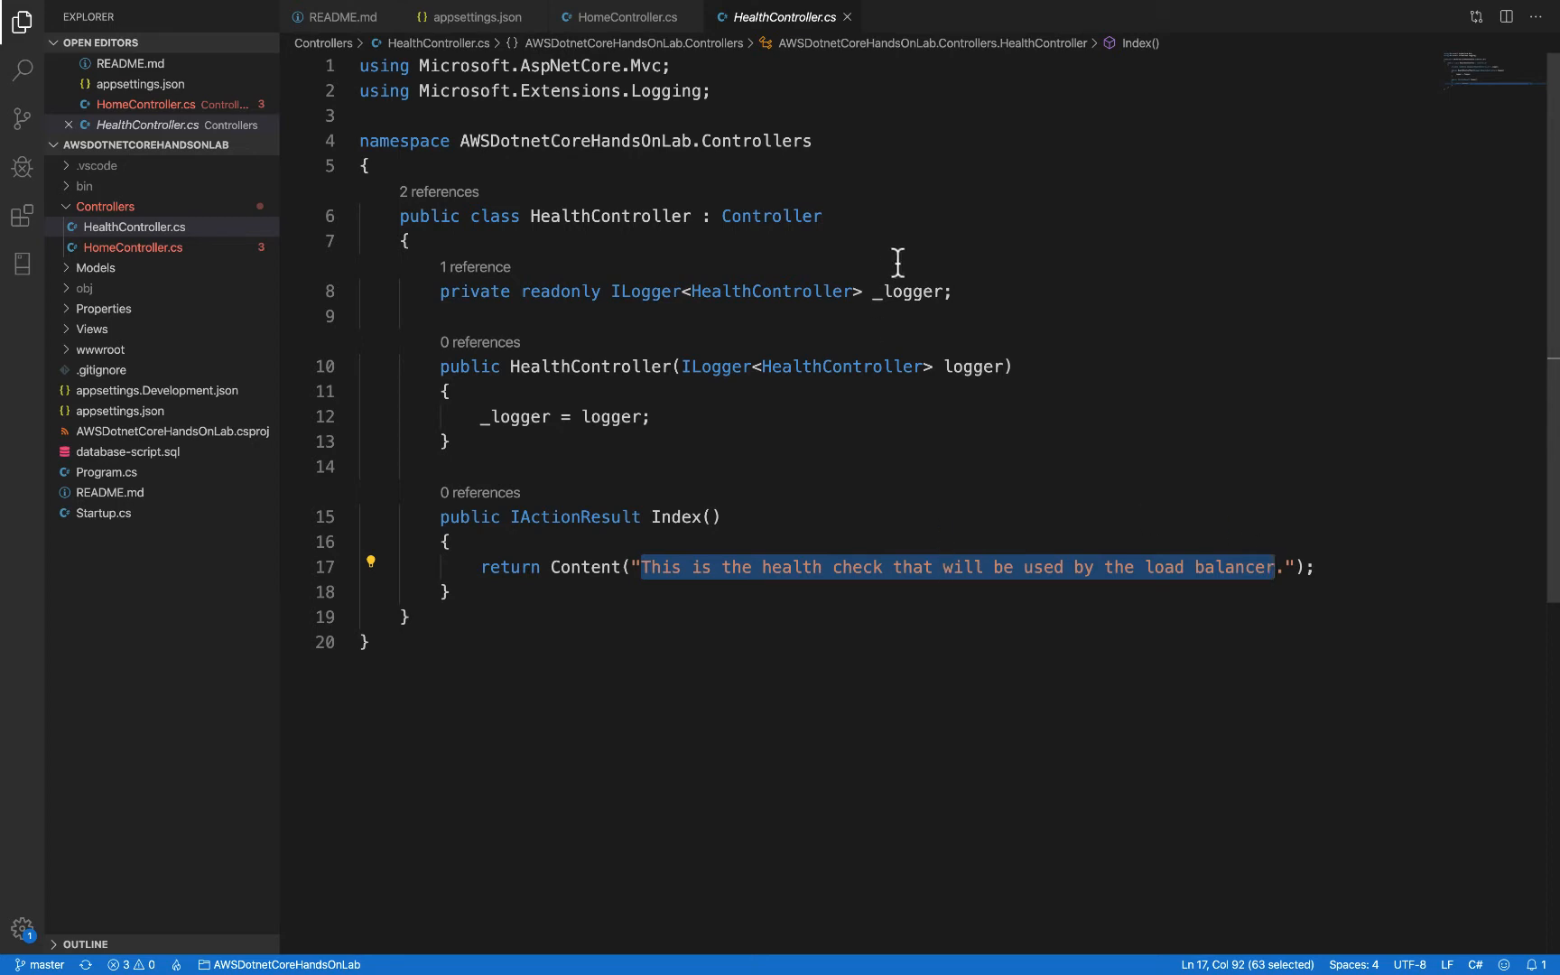
{"action": "left_click", "coordinate": [619, 17]}
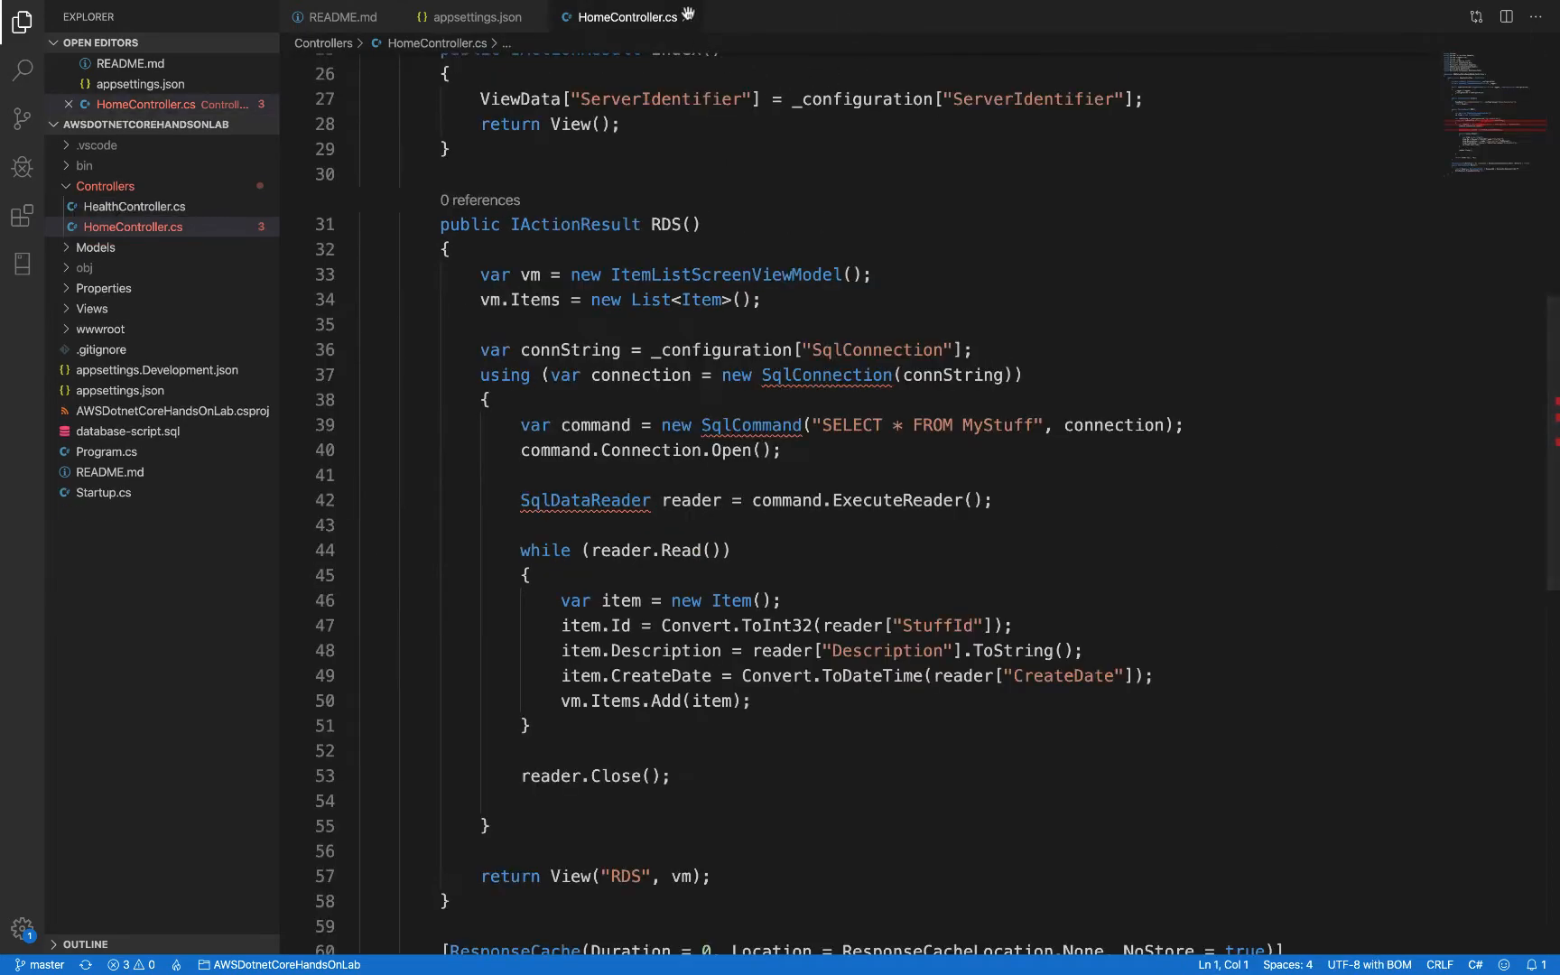
{"action": "left_click", "coordinate": [339, 17]}
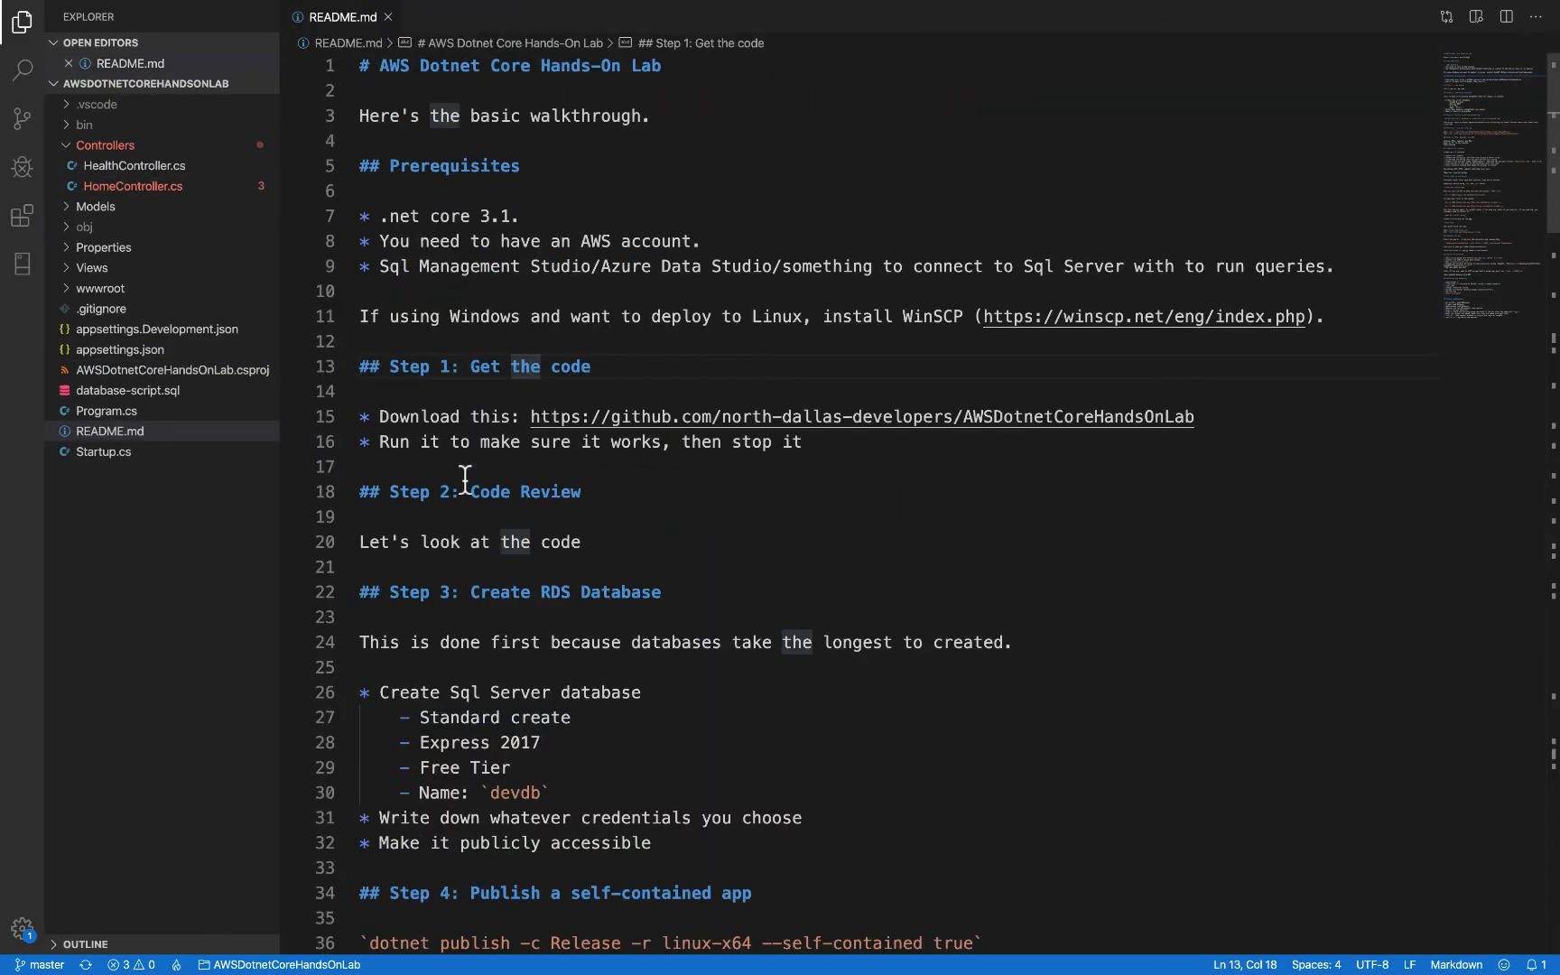
{"action": "mouse_move", "coordinate": [515, 549]}
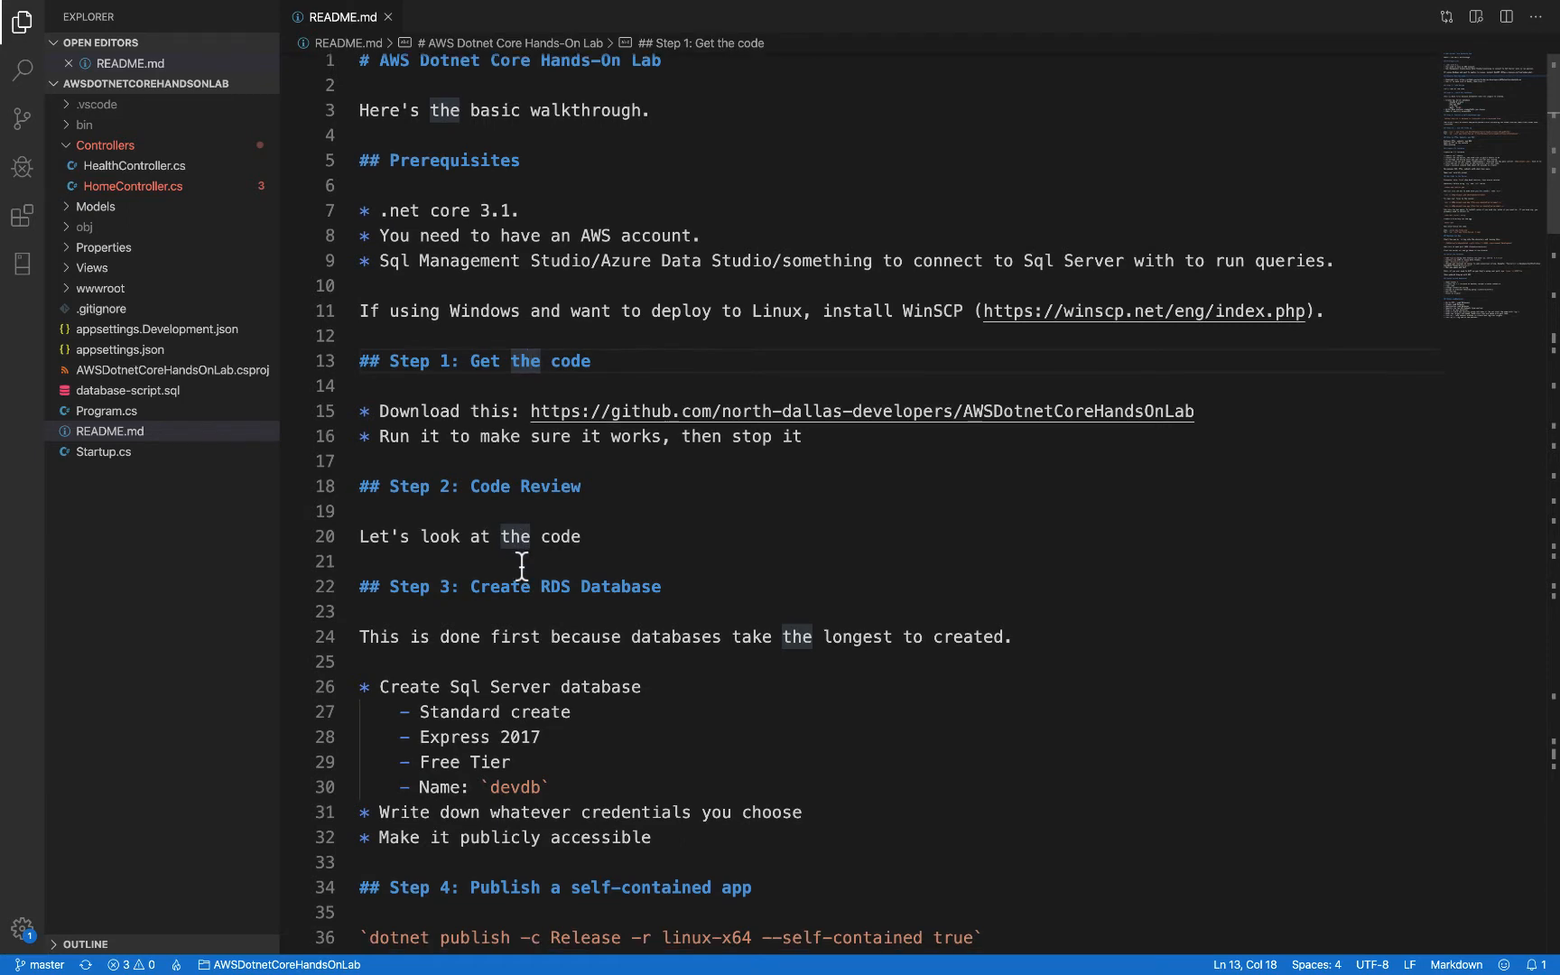
{"action": "scroll", "scroll_direction": "down", "scroll_amount": 3}
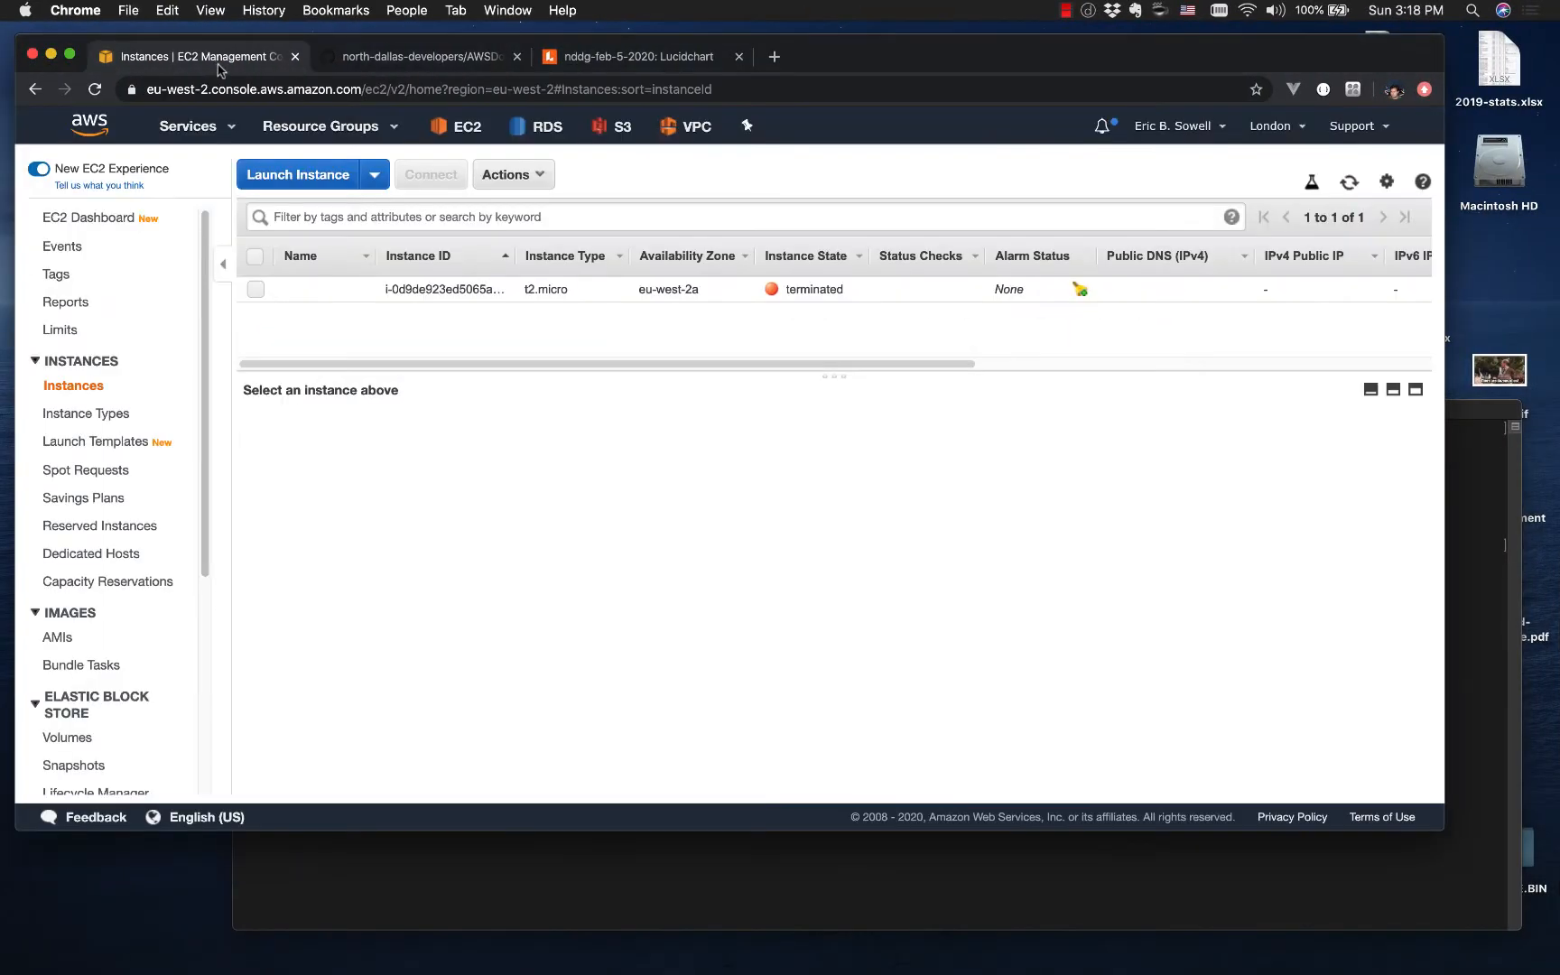
{"action": "mouse_move", "coordinate": [1244, 180]}
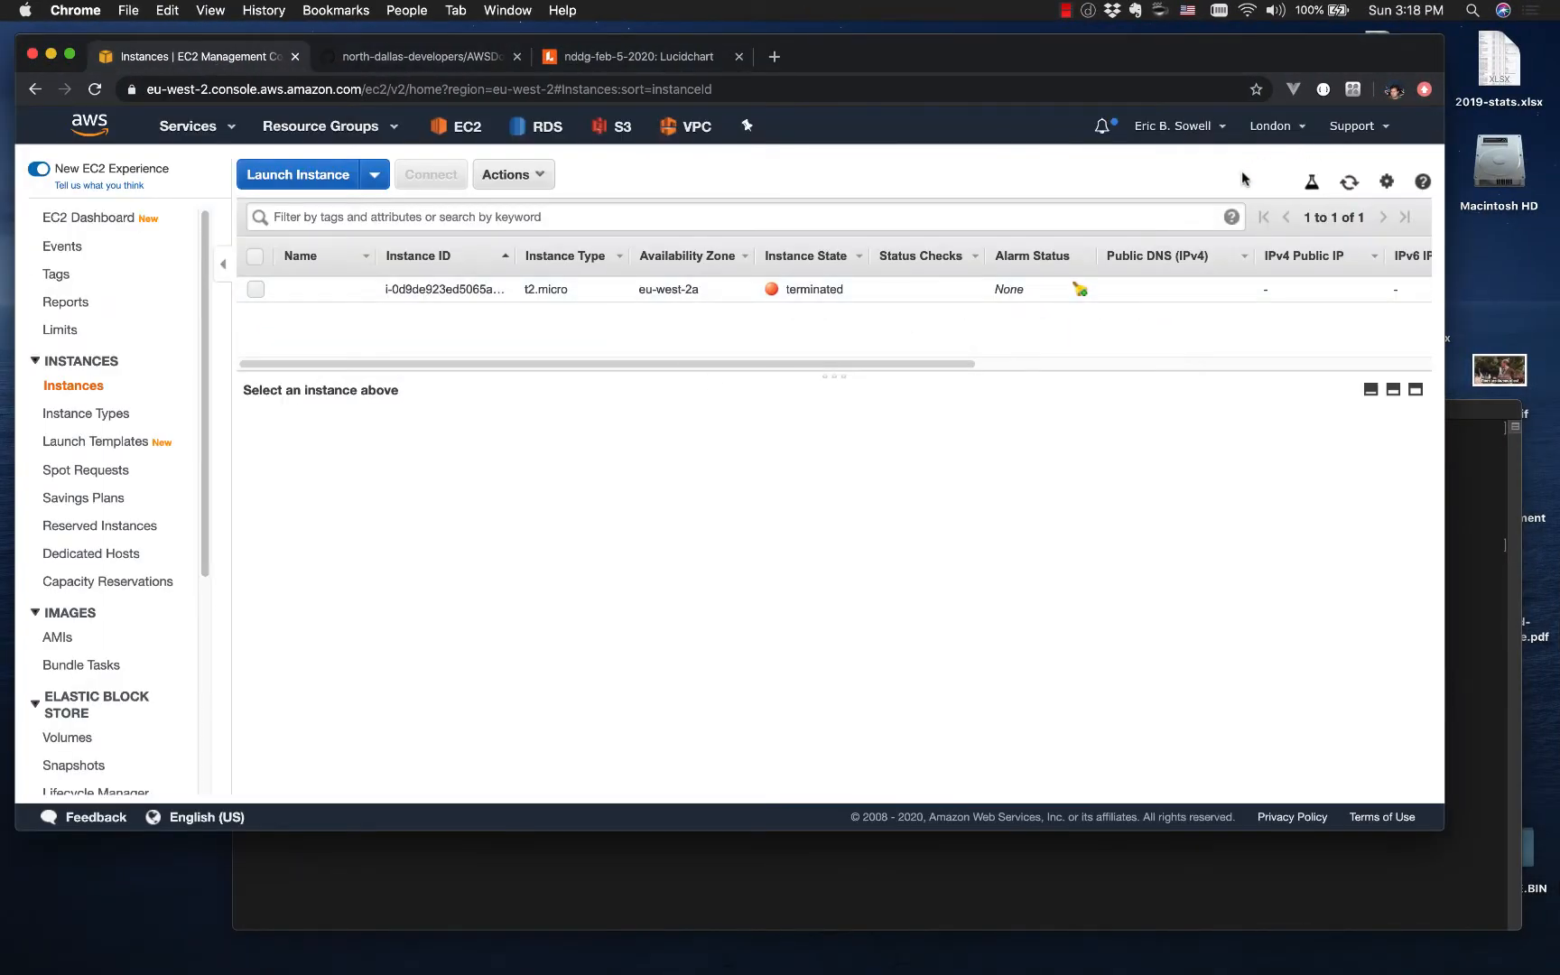
{"action": "mouse_move", "coordinate": [502, 500]}
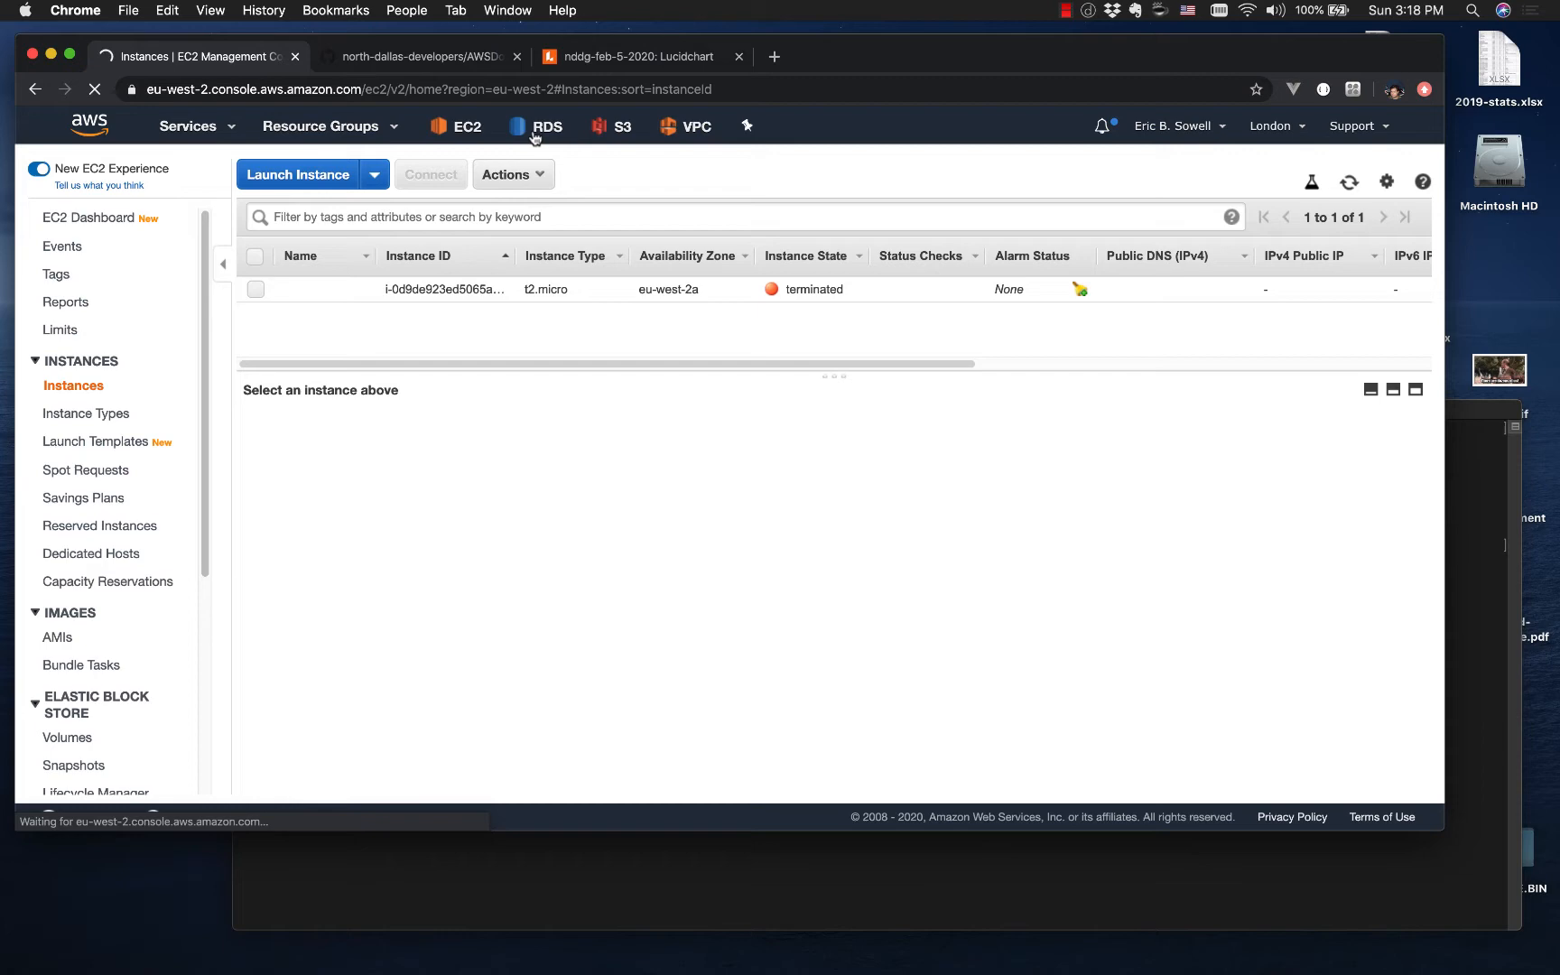
- Switch from EC2 to the RDS service and show its empty Databases list for London
{"action": "left_click", "coordinate": [549, 127]}
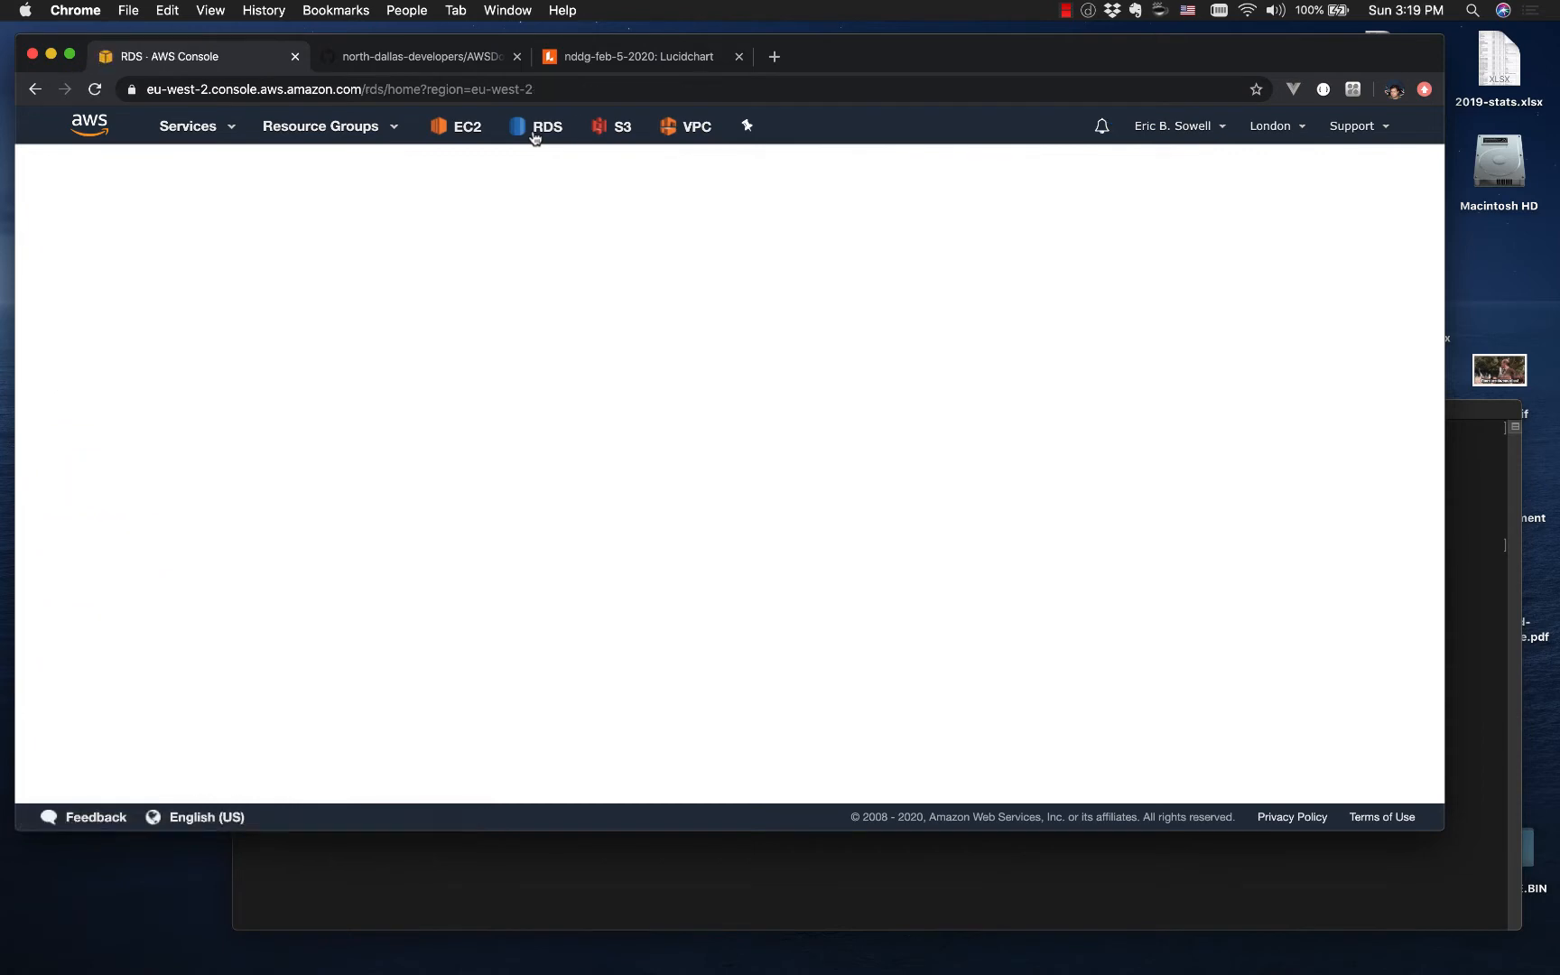
{"action": "left_click", "coordinate": [547, 126]}
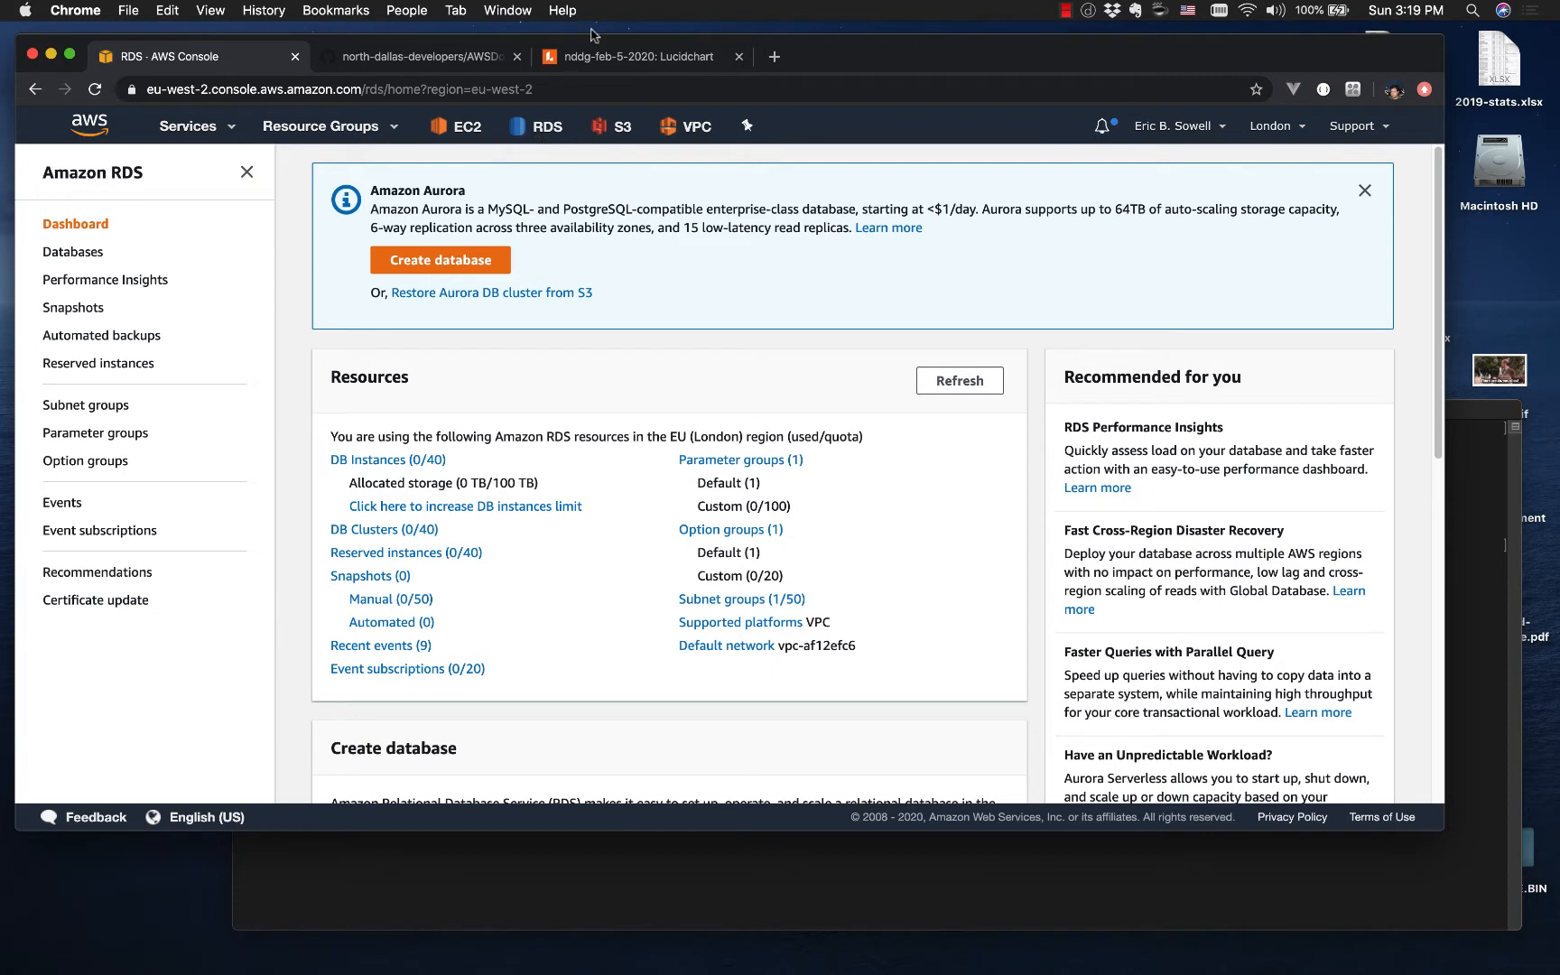
{"action": "left_click", "coordinate": [367, 460]}
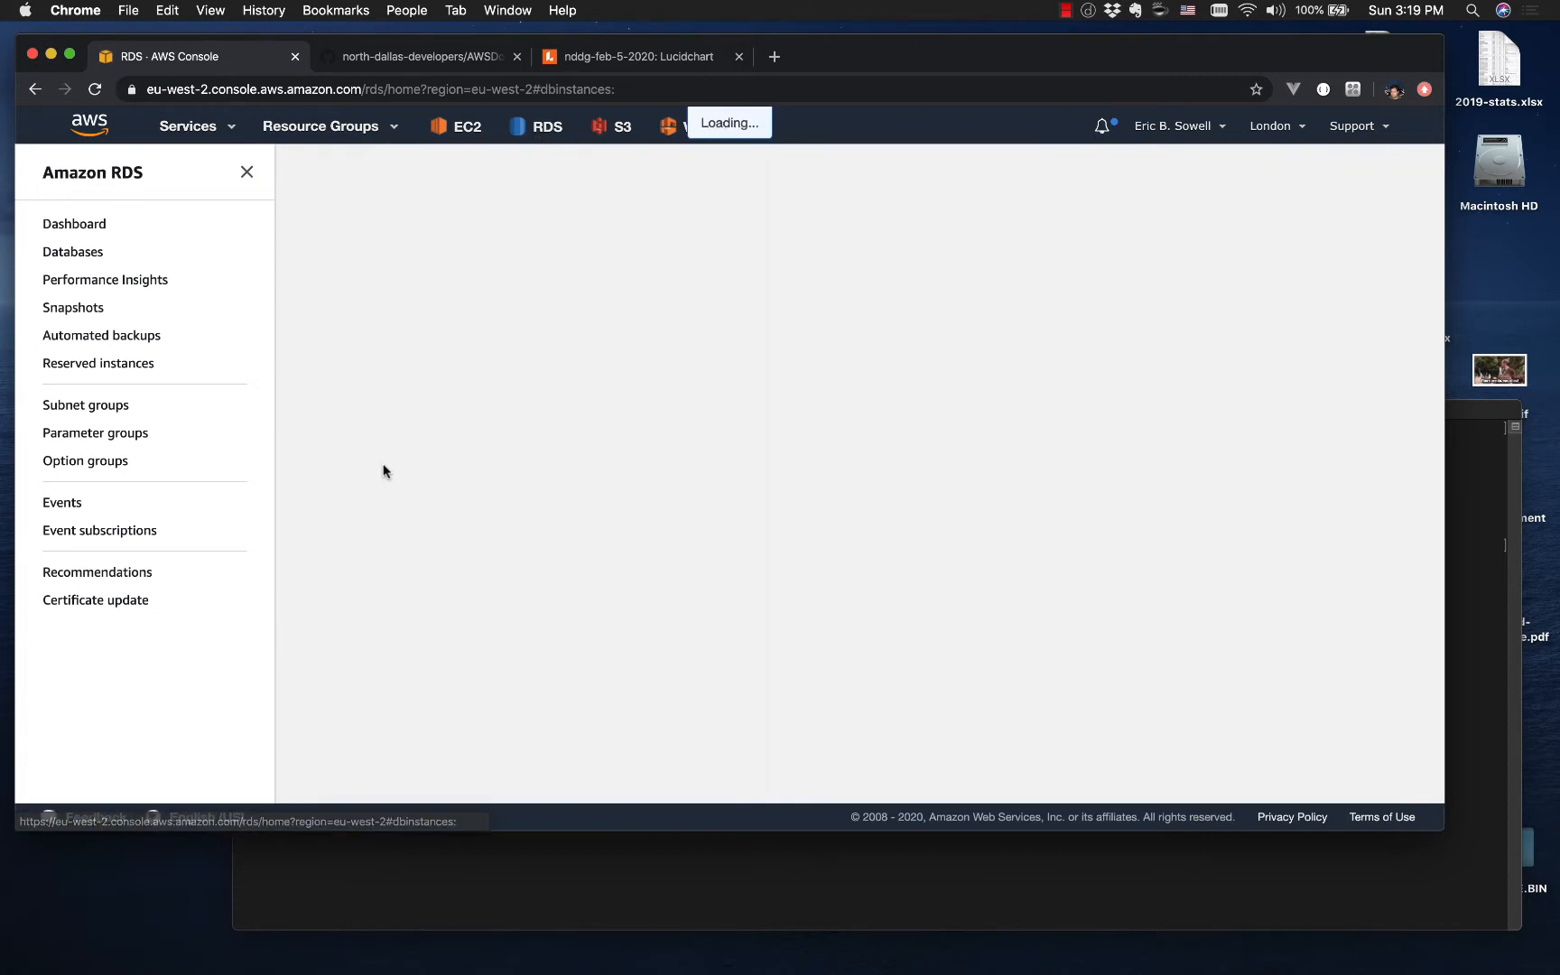
{"action": "left_click", "coordinate": [72, 251]}
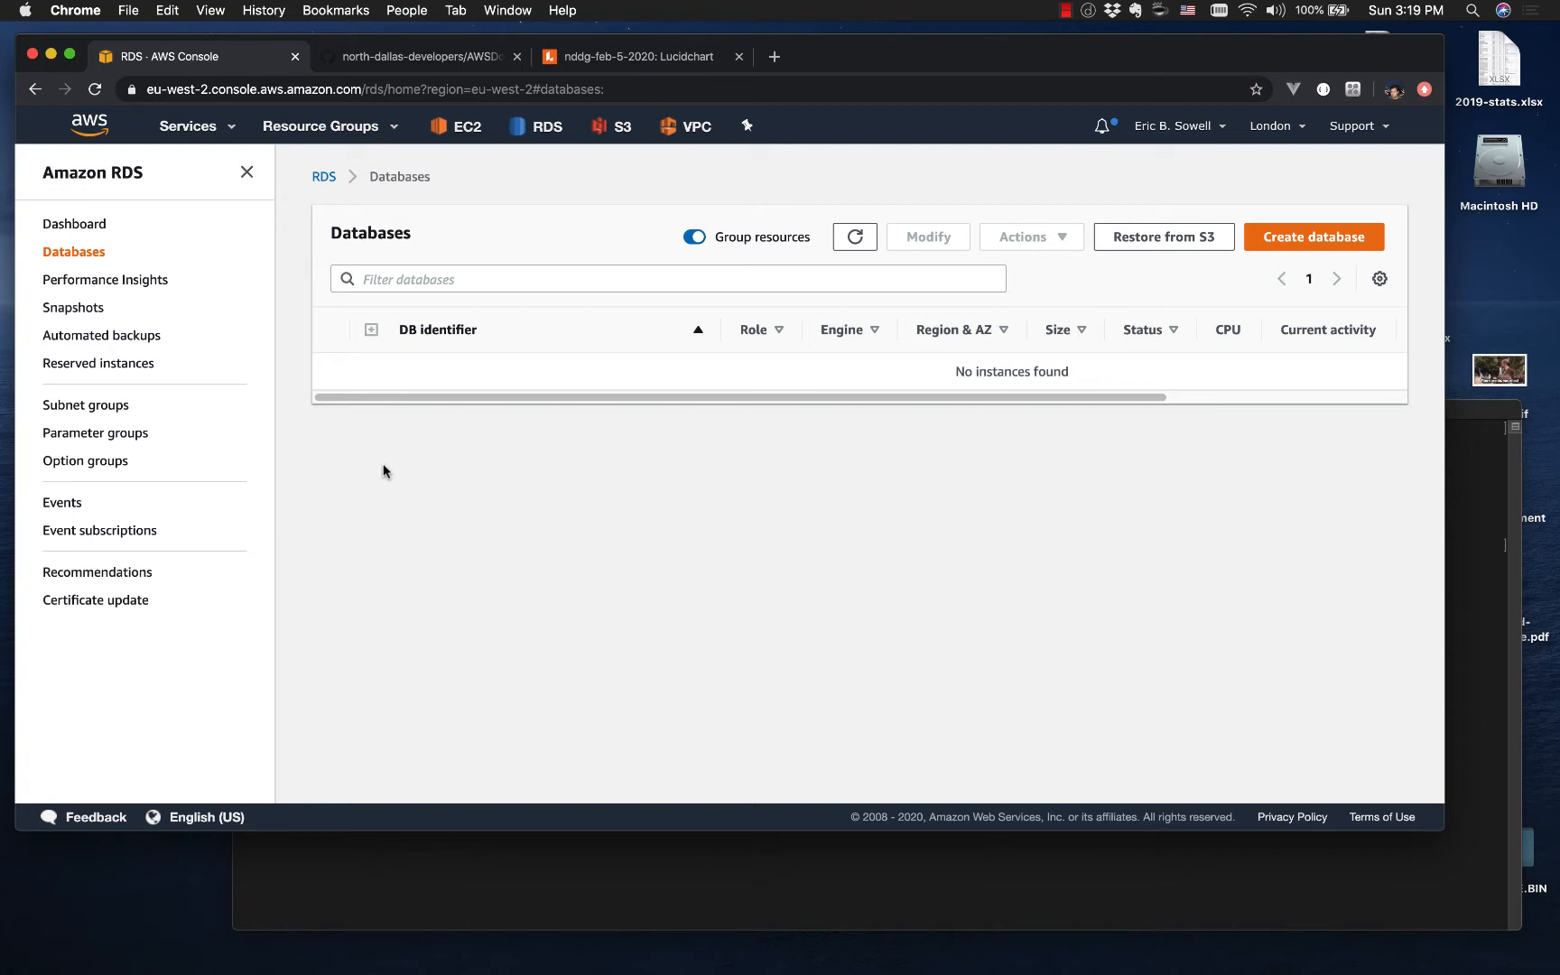
{"action": "mouse_move", "coordinate": [999, 486]}
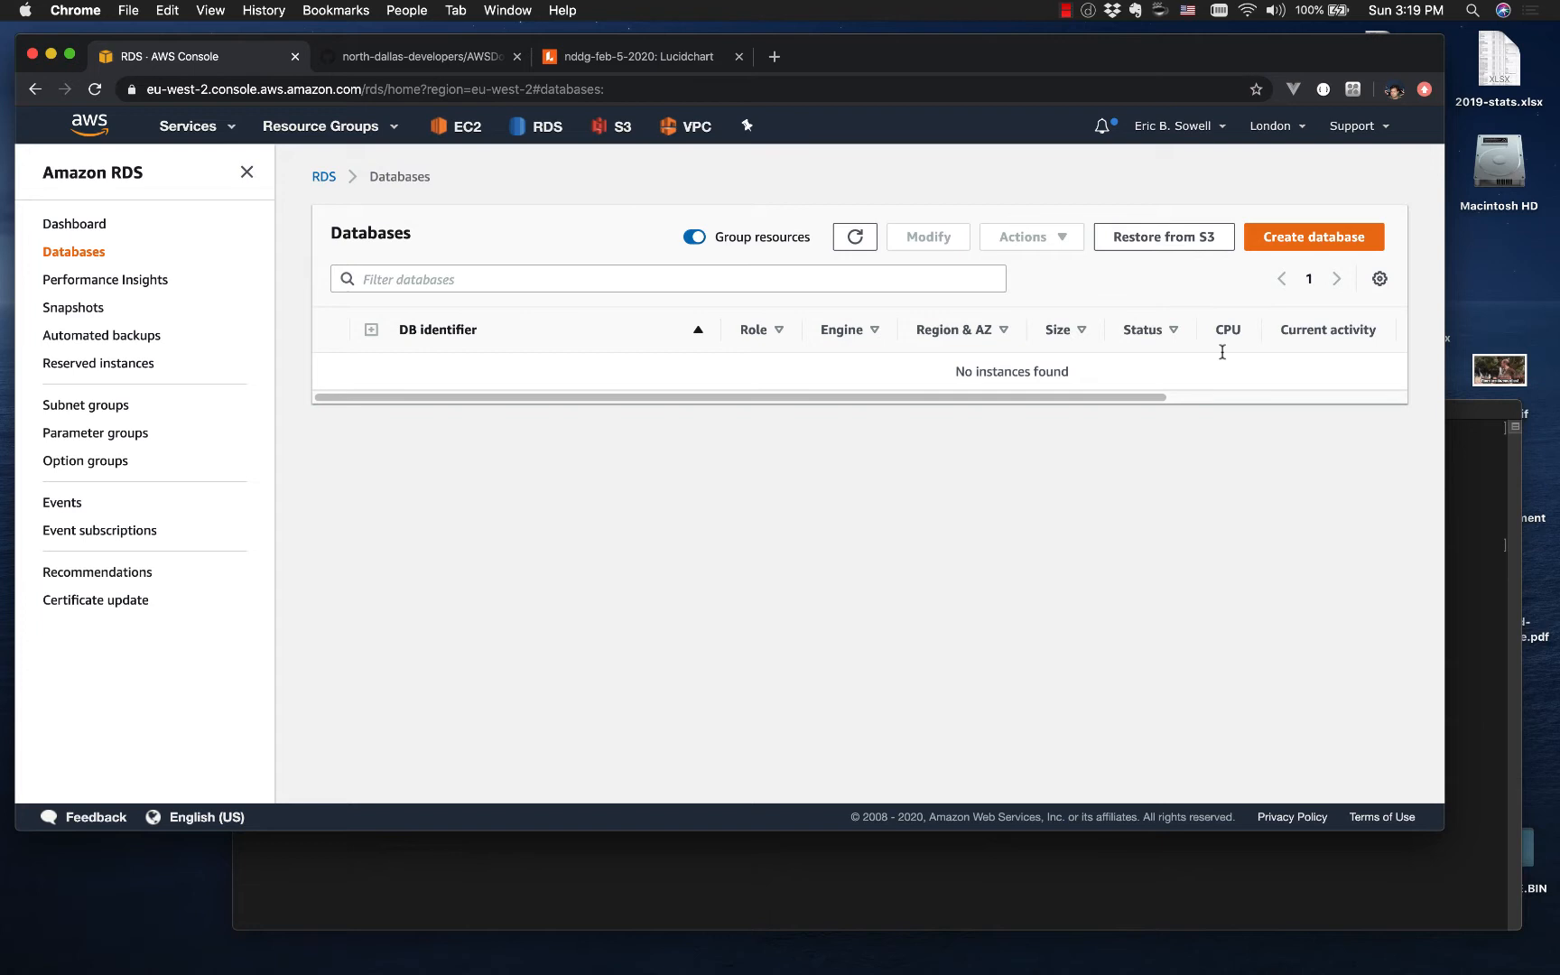
- Begin a Standard Create Microsoft SQL Server Express database with identifier sometestdb
{"action": "left_click", "coordinate": [1313, 237]}
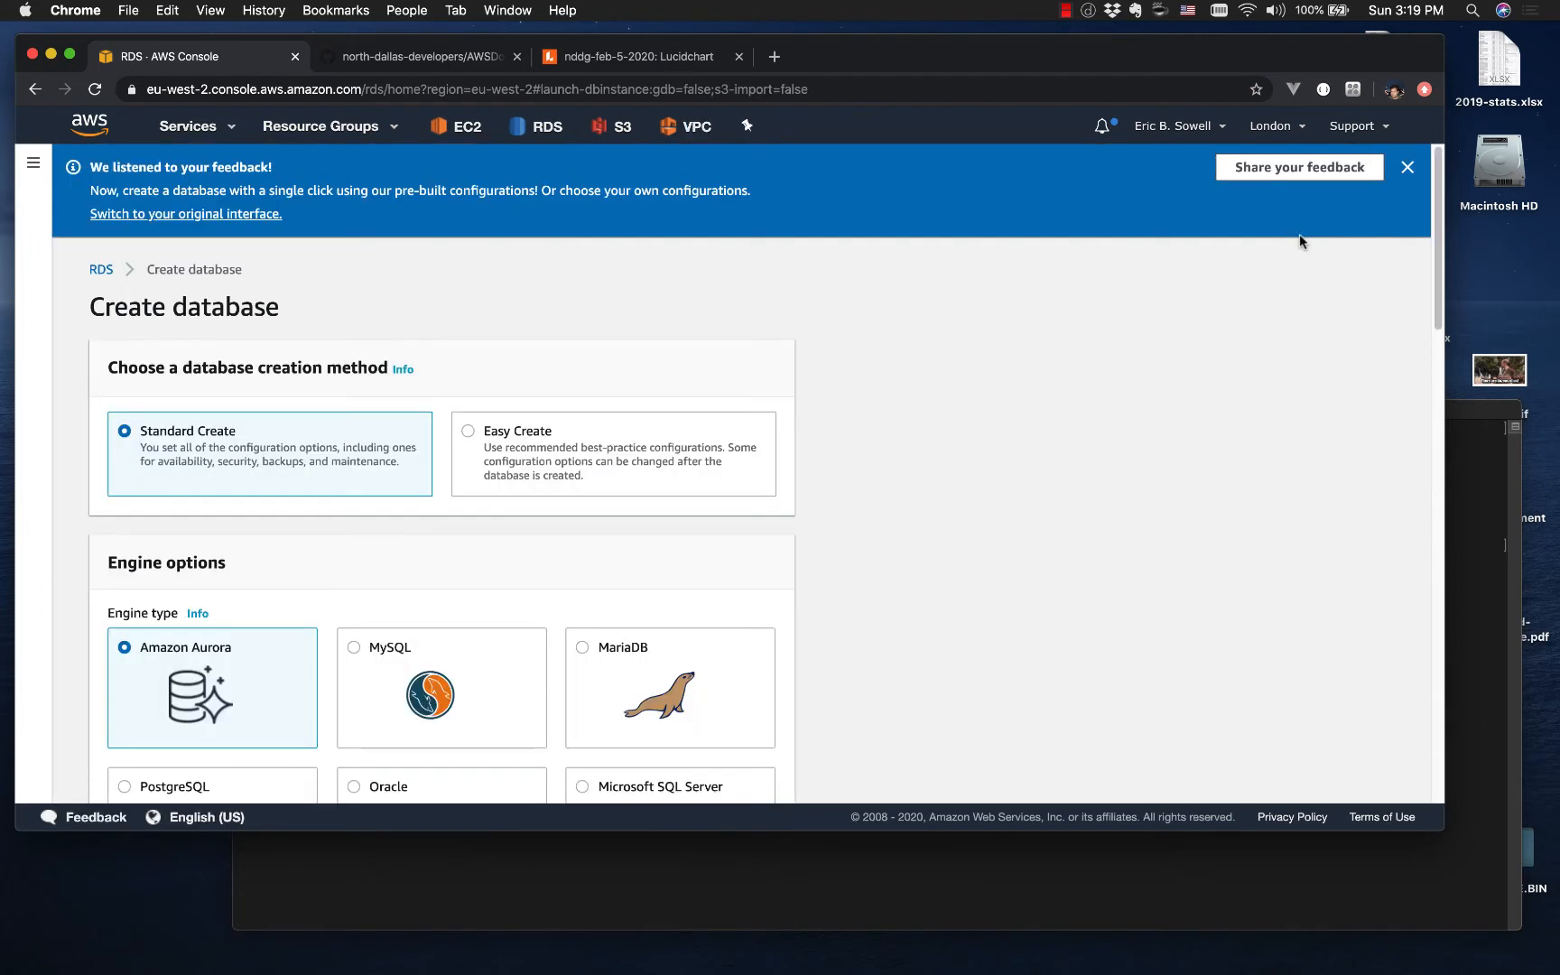
{"action": "mouse_move", "coordinate": [563, 201]}
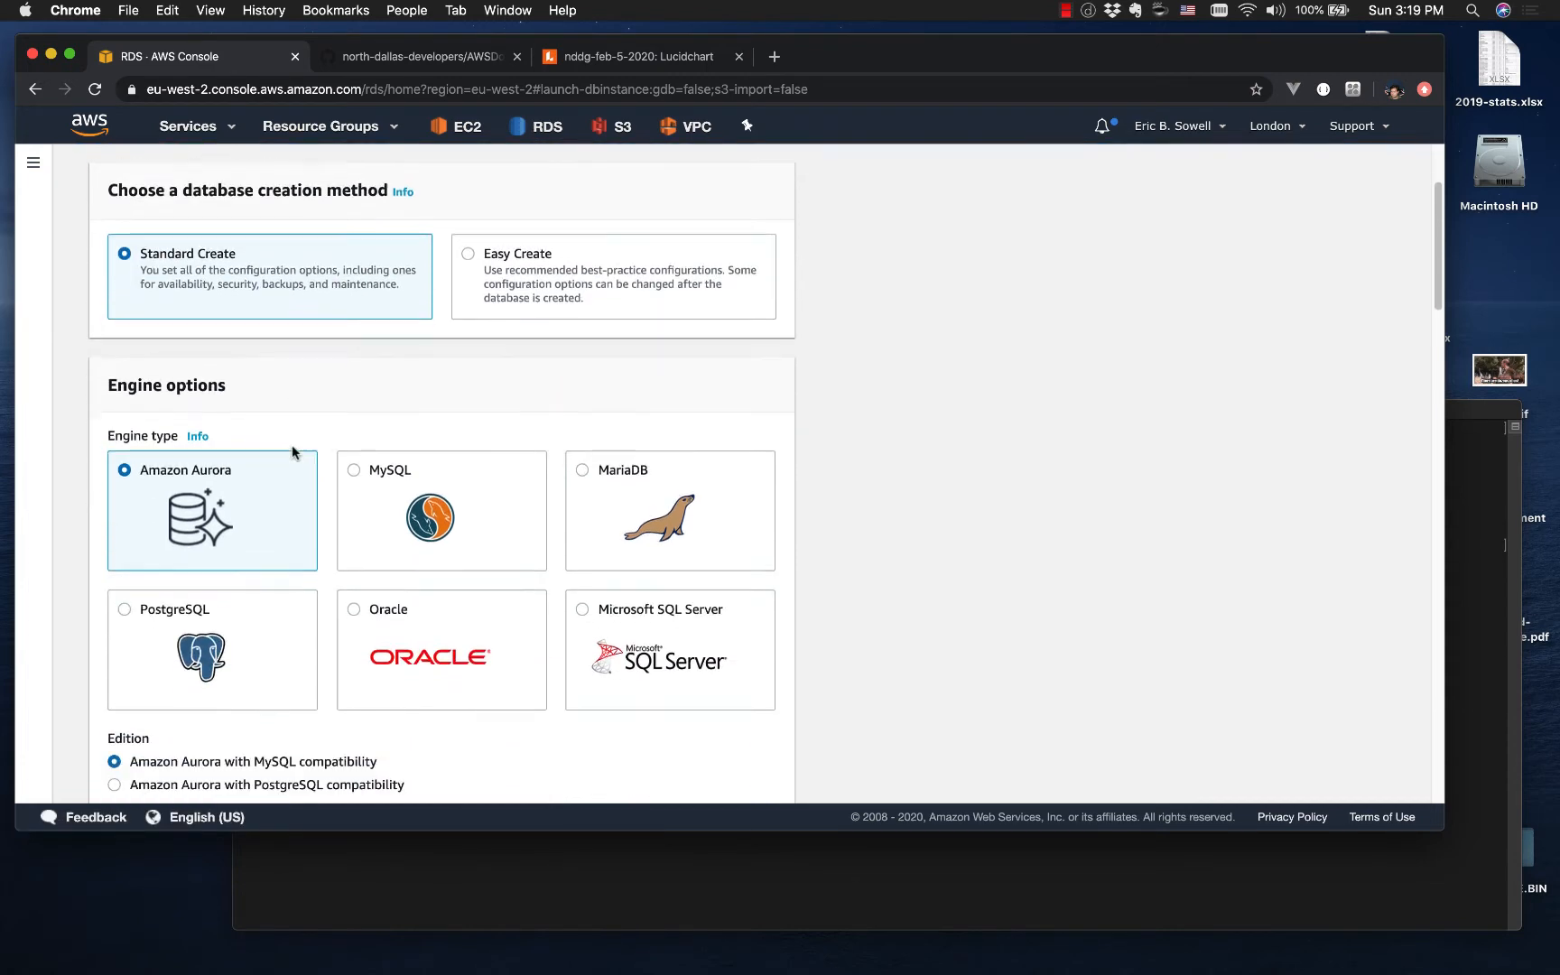
{"action": "left_click", "coordinate": [668, 498]}
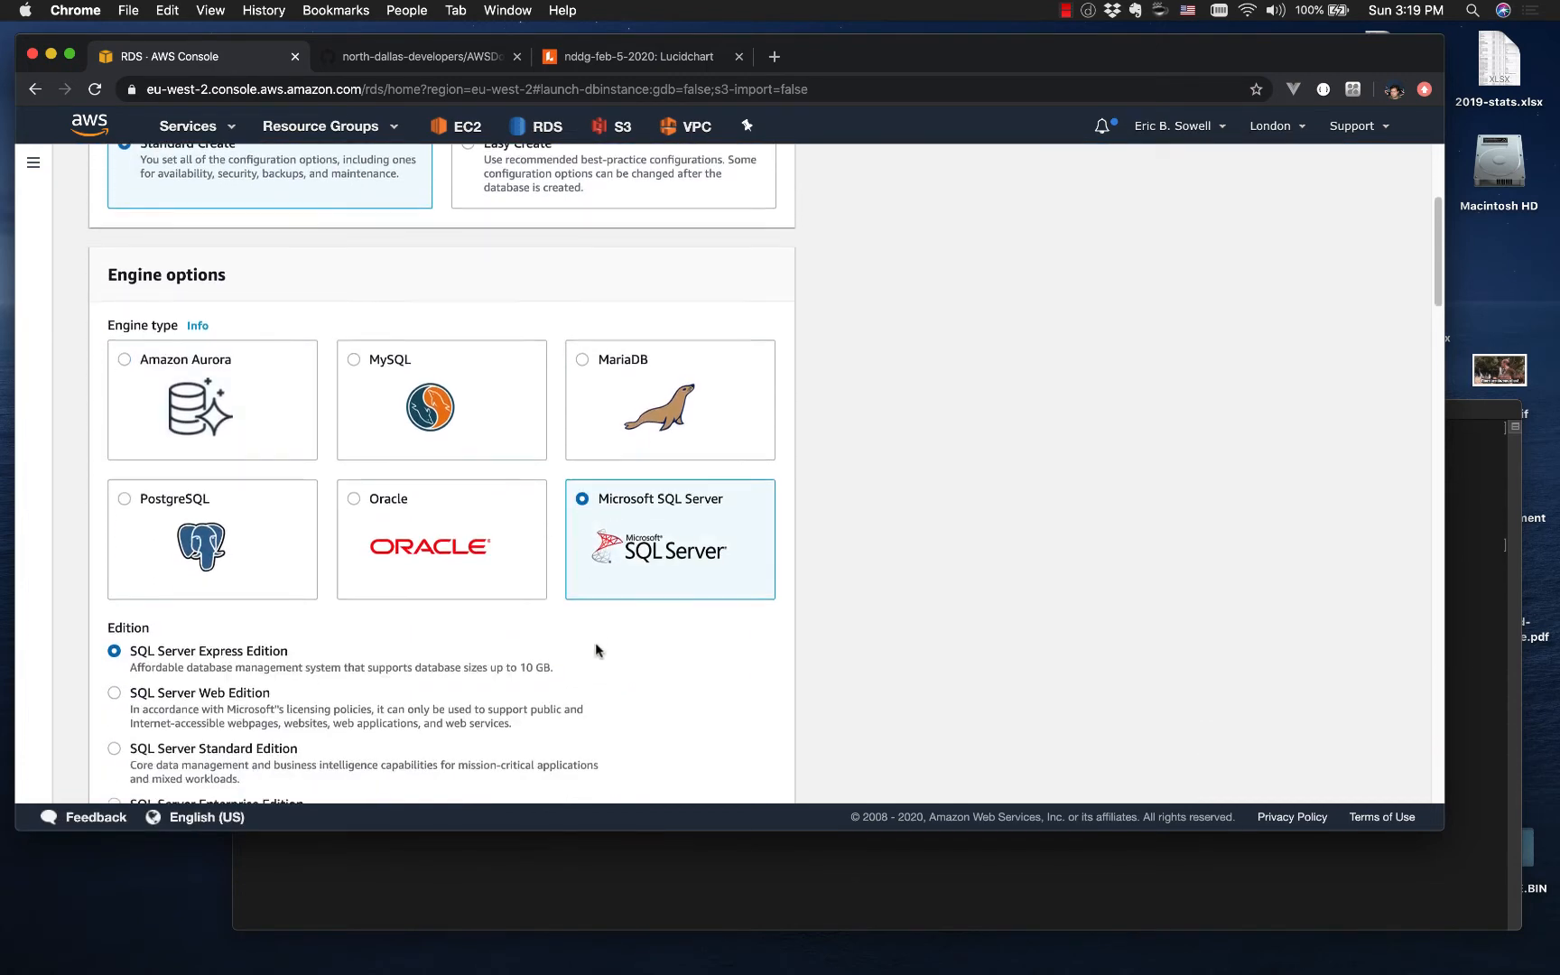
{"action": "scroll", "scroll_direction": "down", "scroll_amount": 3}
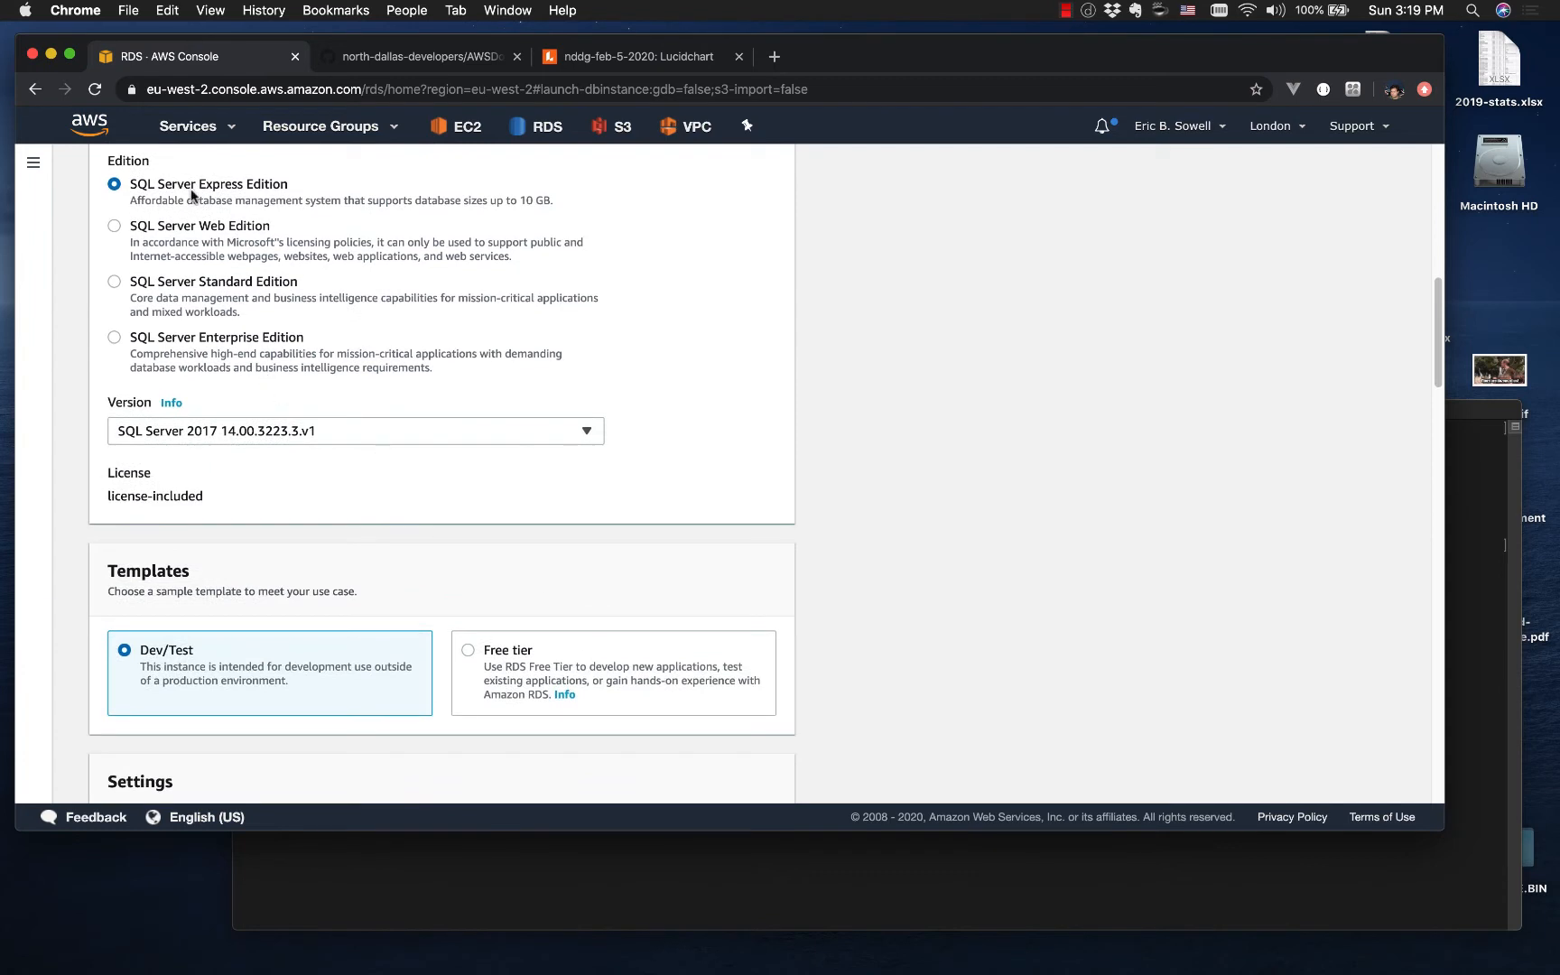
{"action": "scroll", "scroll_direction": "down", "scroll_amount": 3}
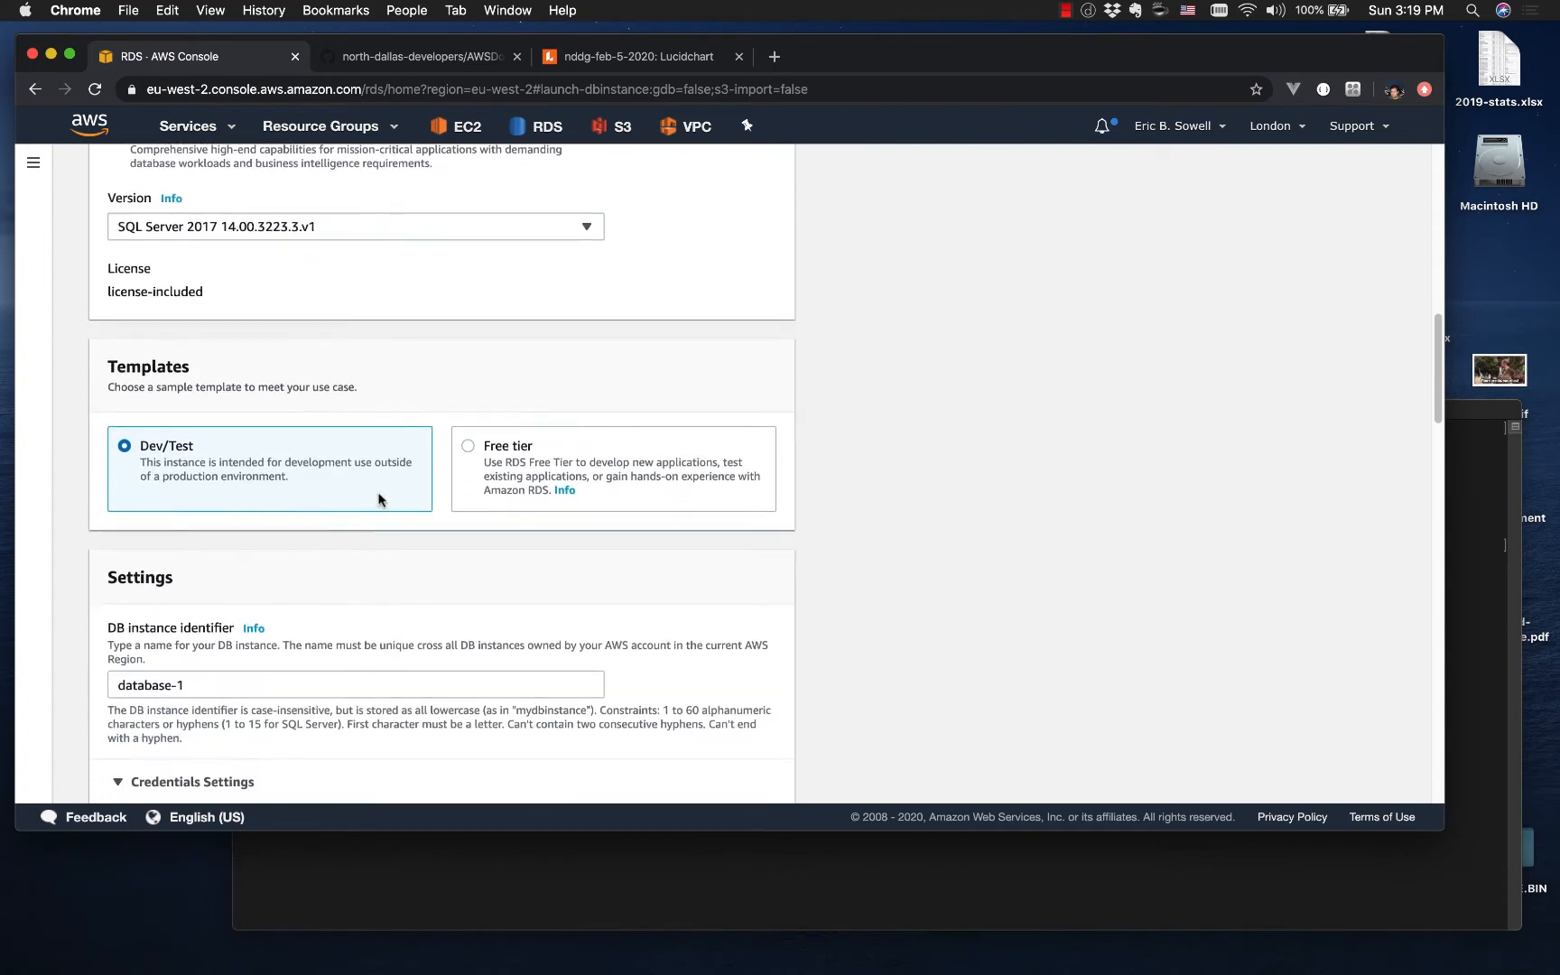
{"action": "scroll", "scroll_direction": "down", "scroll_amount": 3}
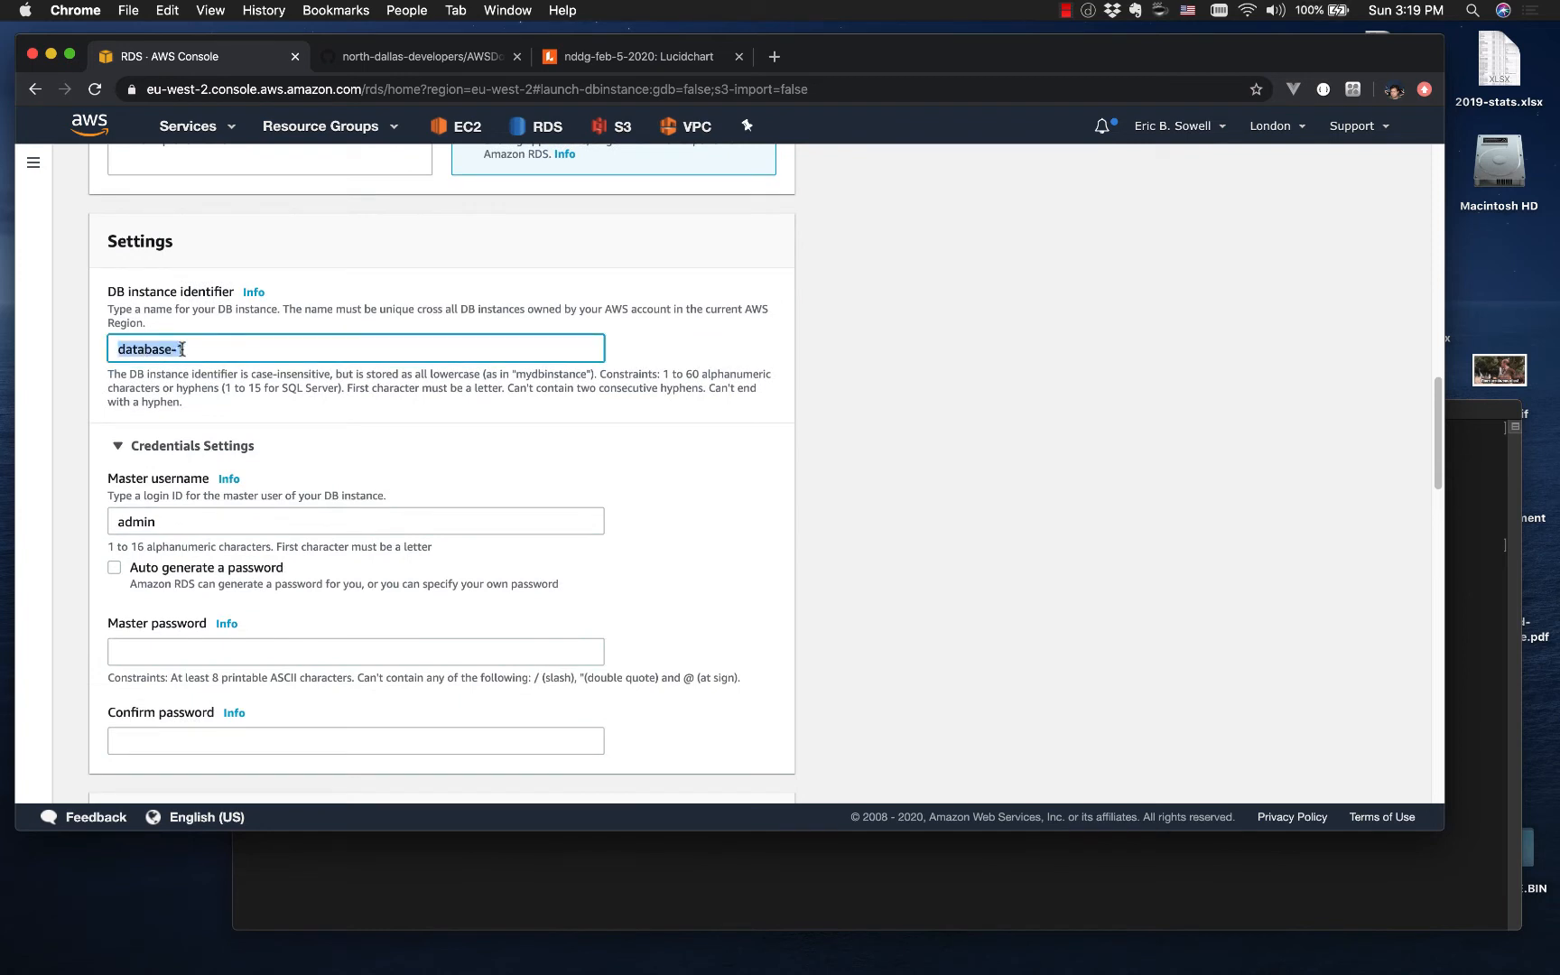
{"action": "type", "text": "sometest"}
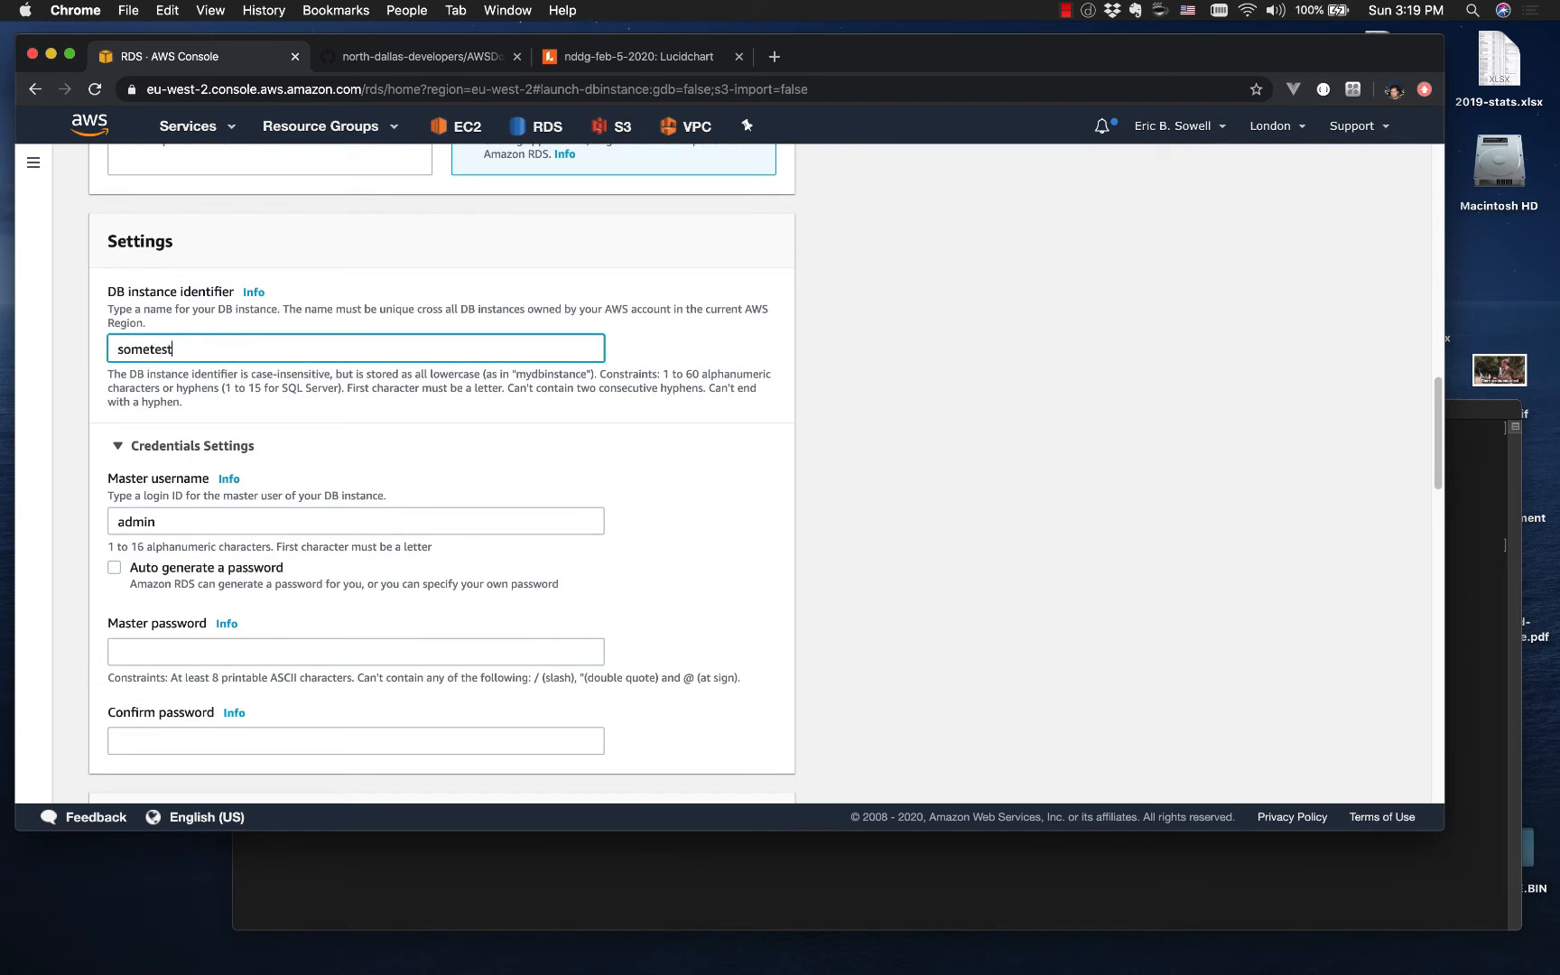
{"action": "type", "text": "db"}
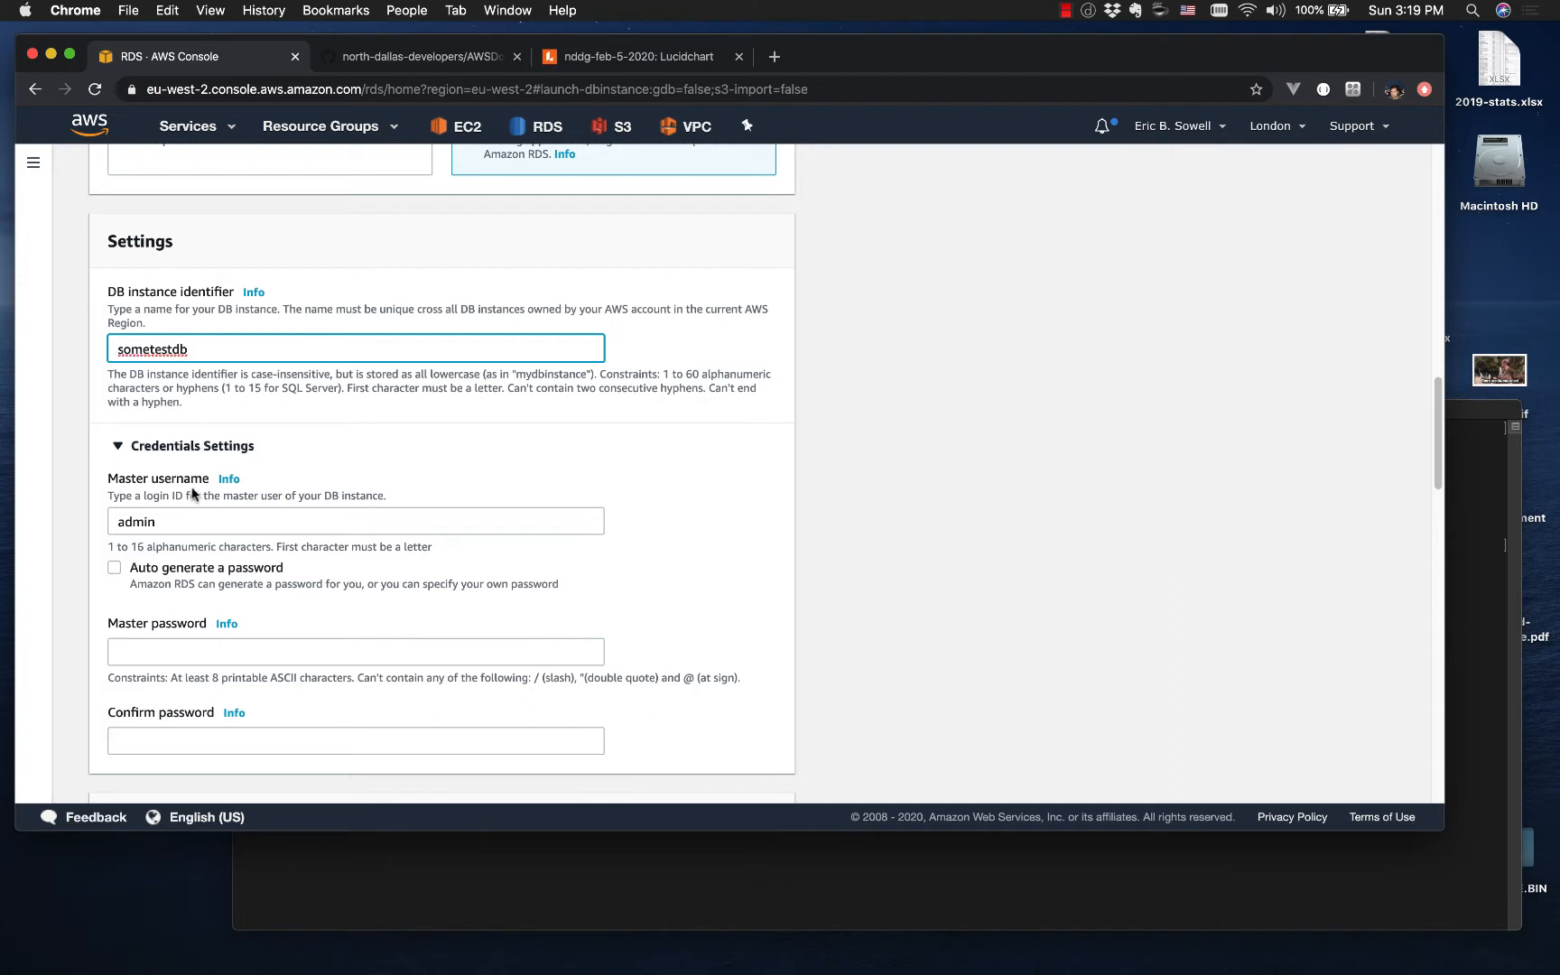
- Give it a master password, keep db.t2.micro and public access Yes, and create the database
{"action": "scroll", "scroll_direction": "down", "scroll_amount": 3}
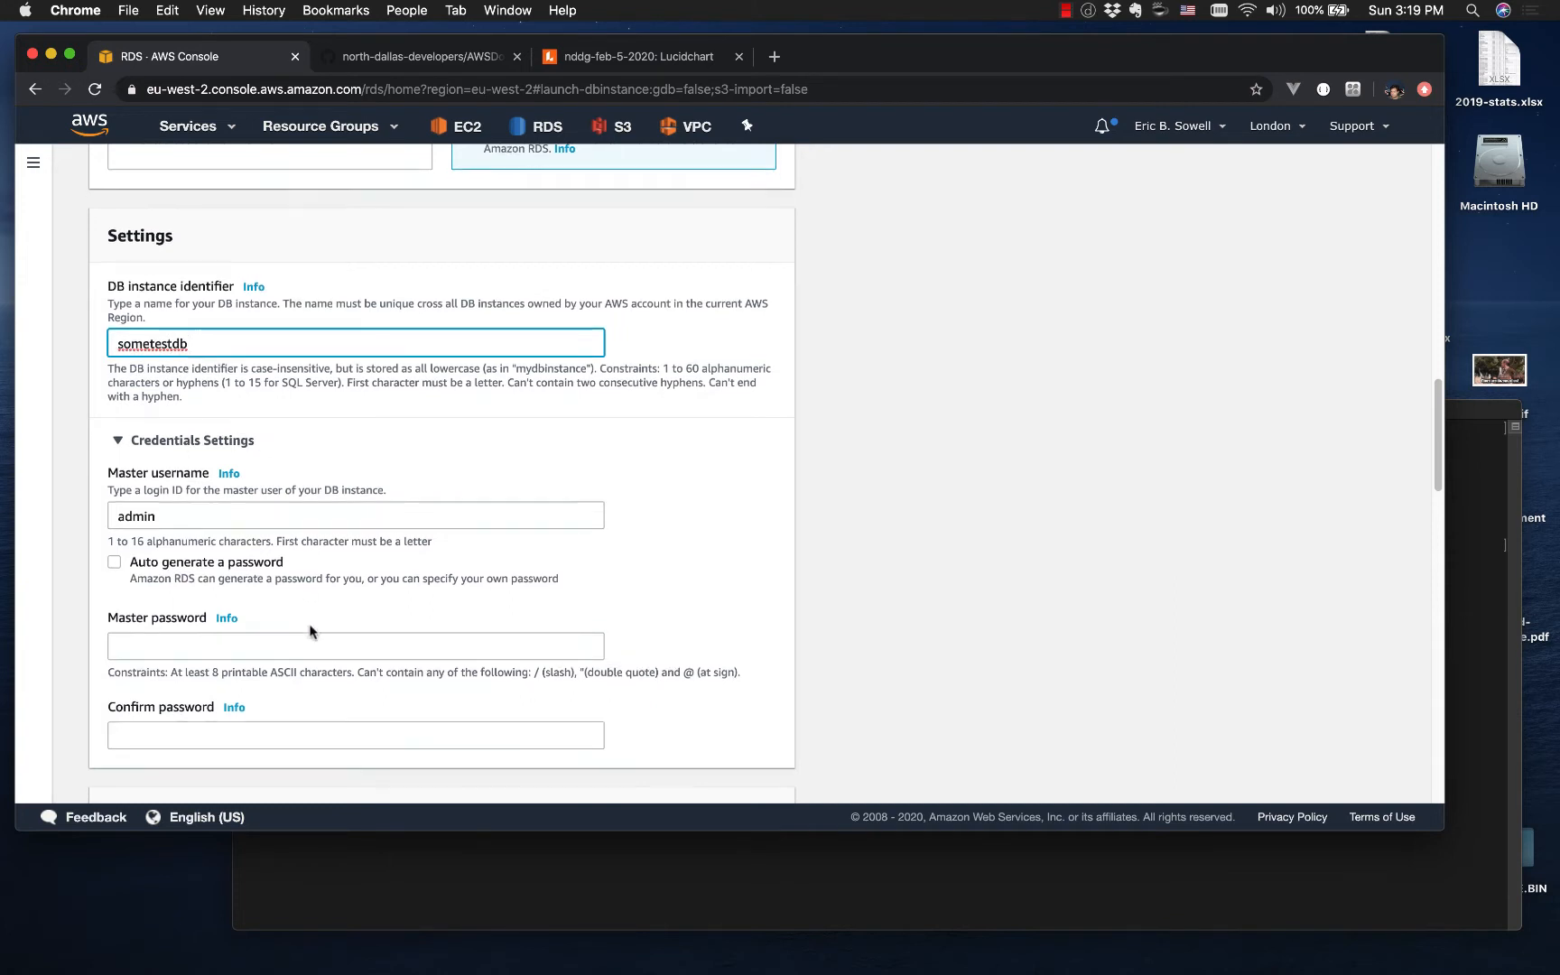
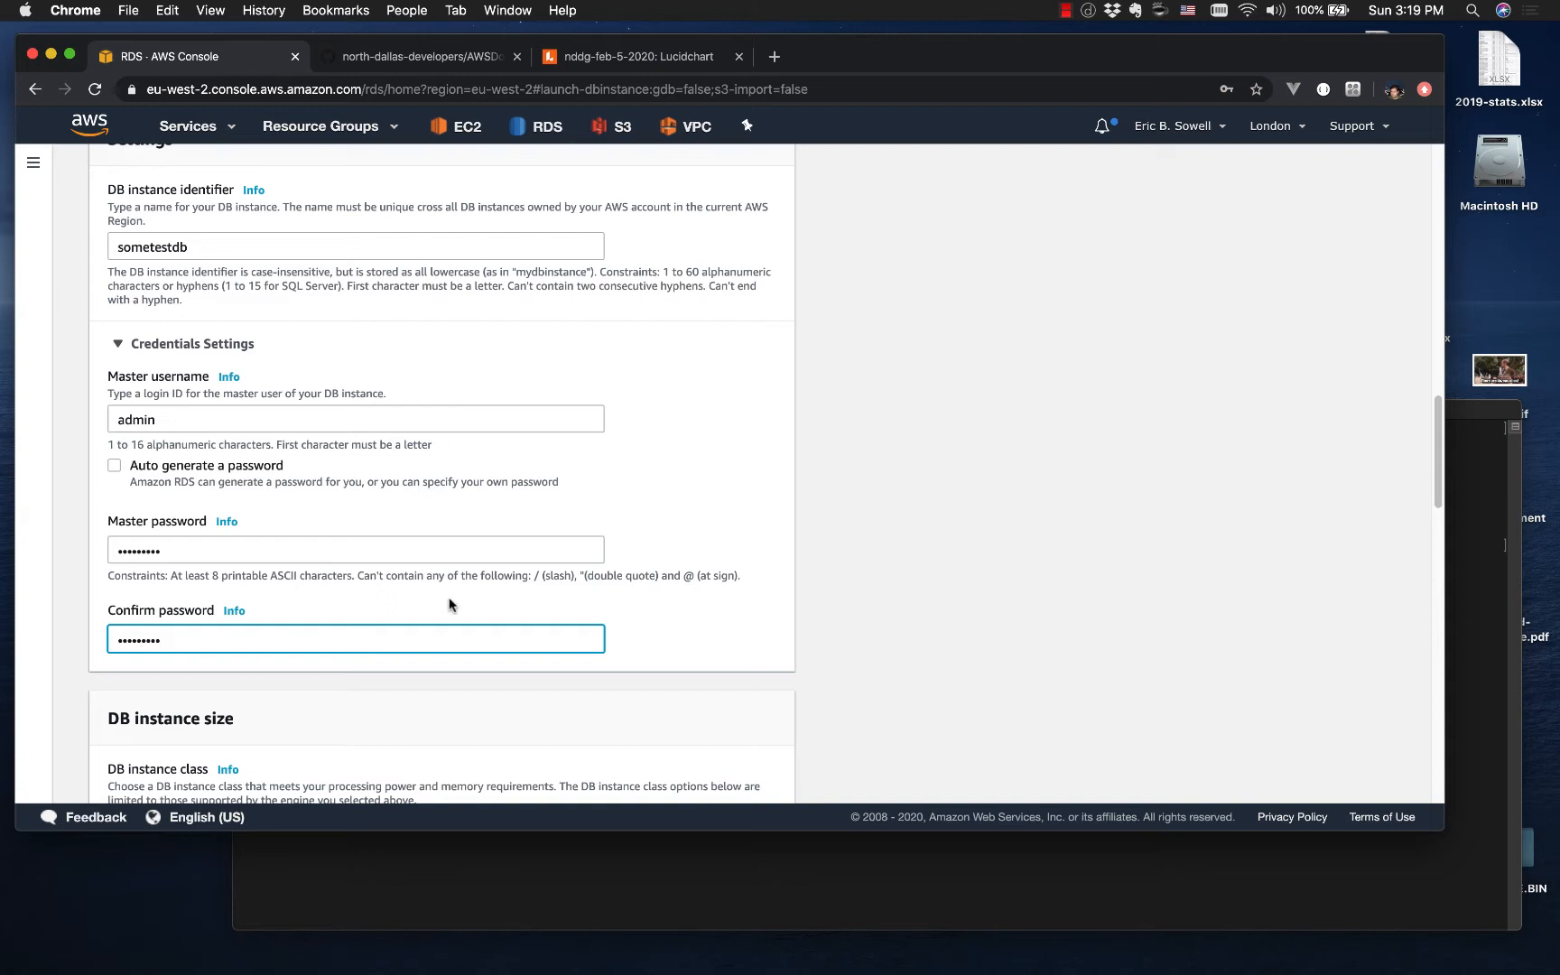
{"action": "scroll", "scroll_direction": "down", "scroll_amount": 3}
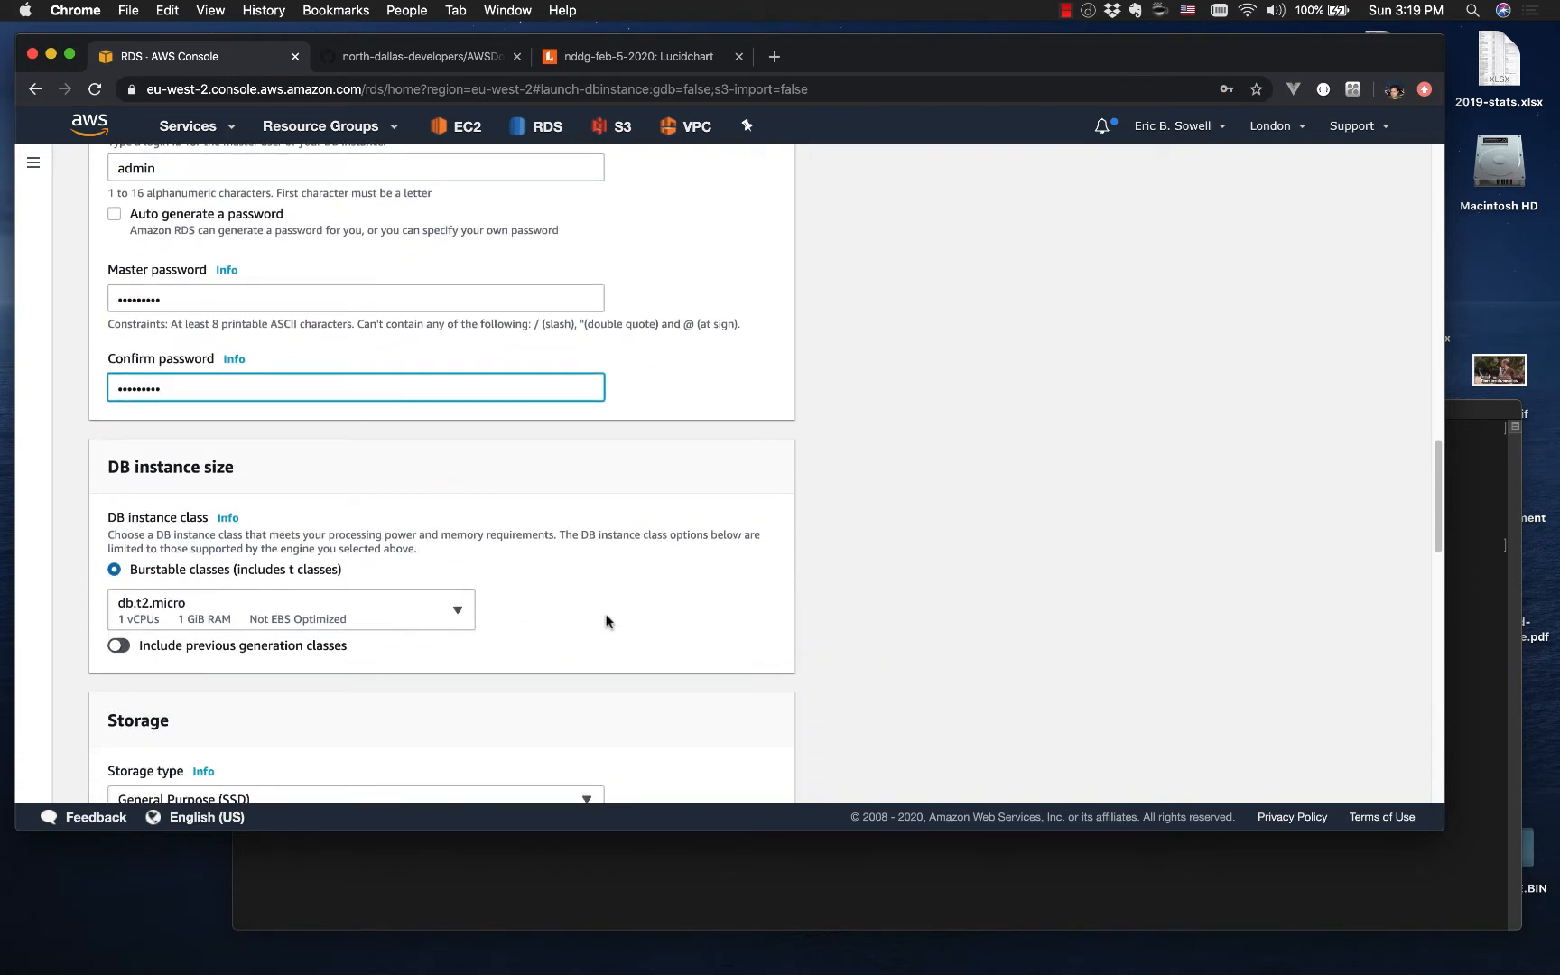
{"action": "scroll", "scroll_direction": "down", "scroll_amount": 3}
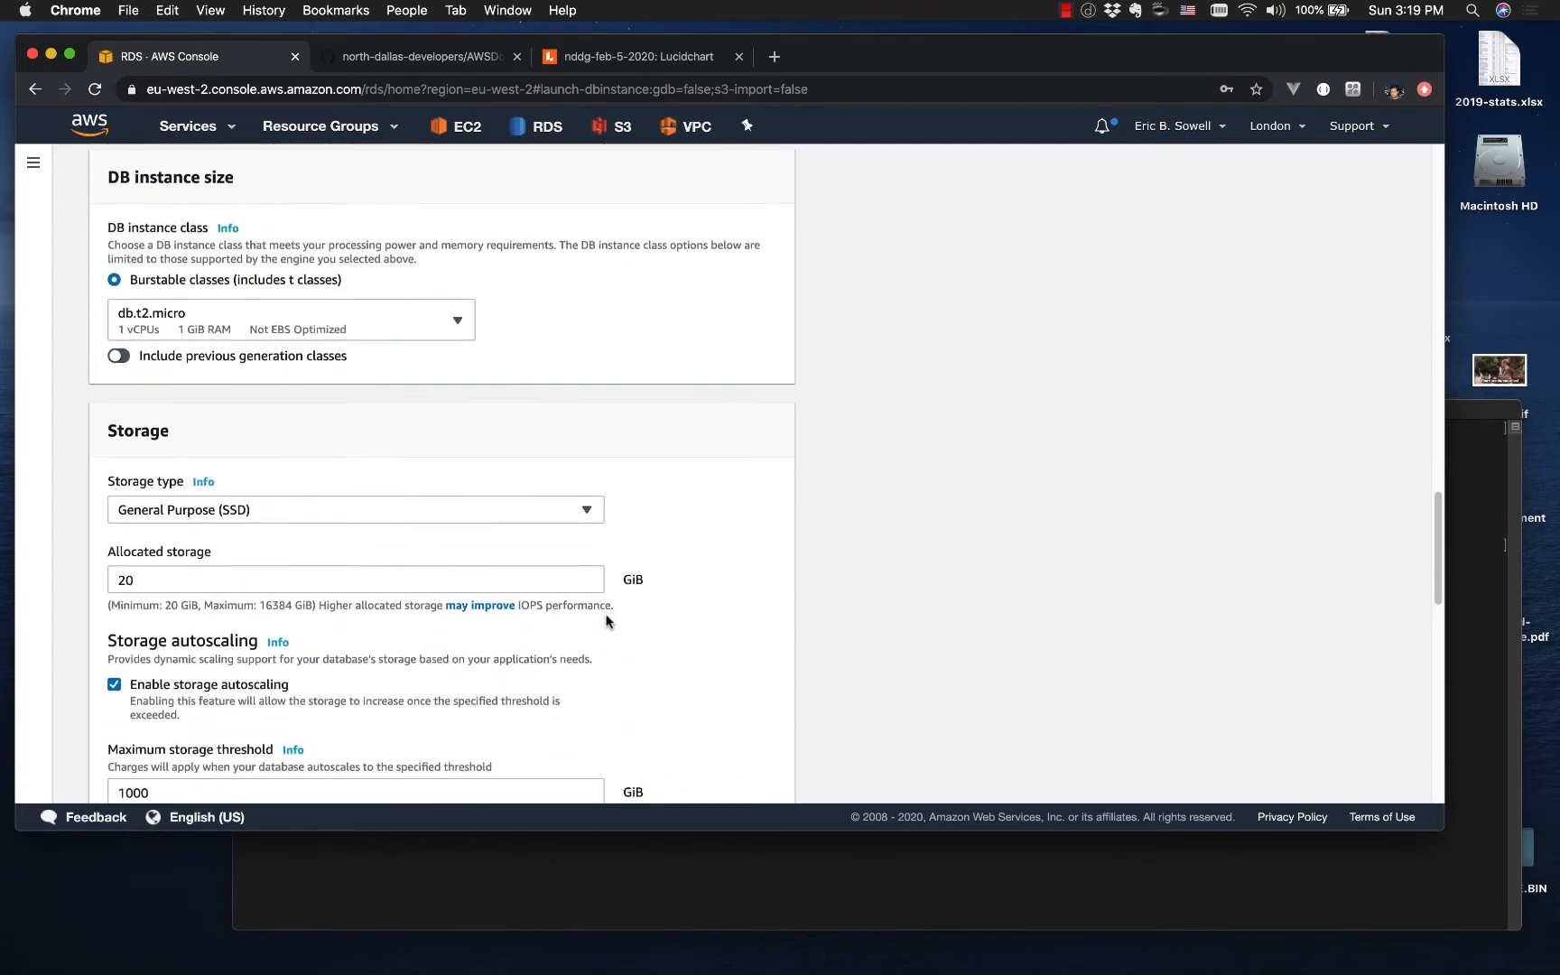
{"action": "scroll", "scroll_direction": "down", "scroll_amount": 3}
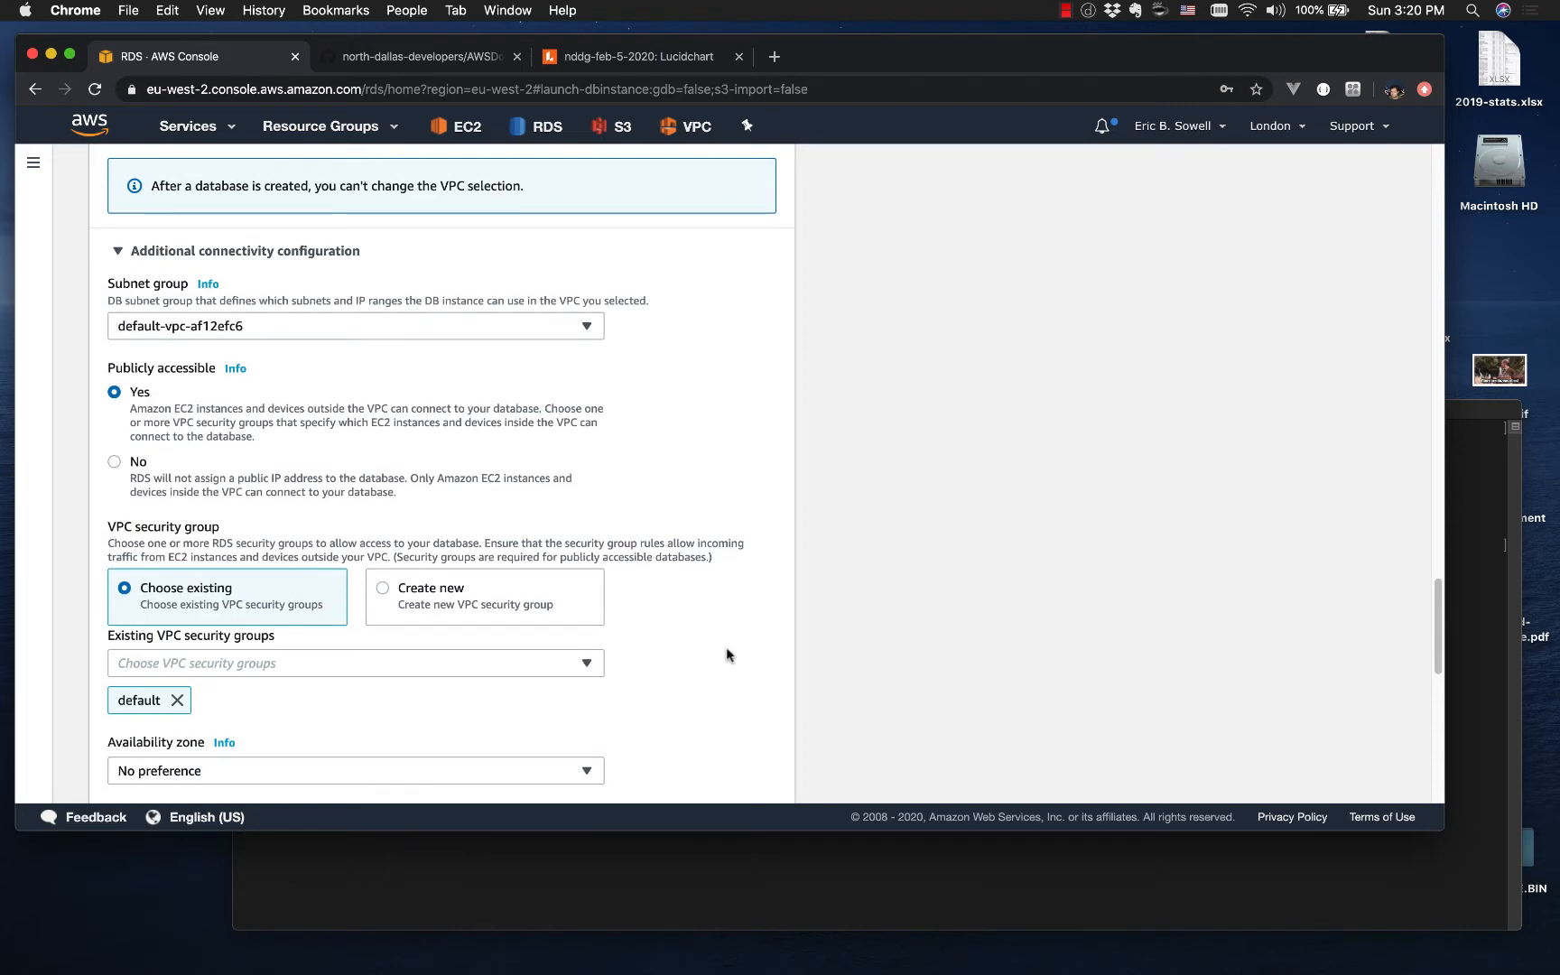
{"action": "scroll", "scroll_direction": "down", "scroll_amount": 3}
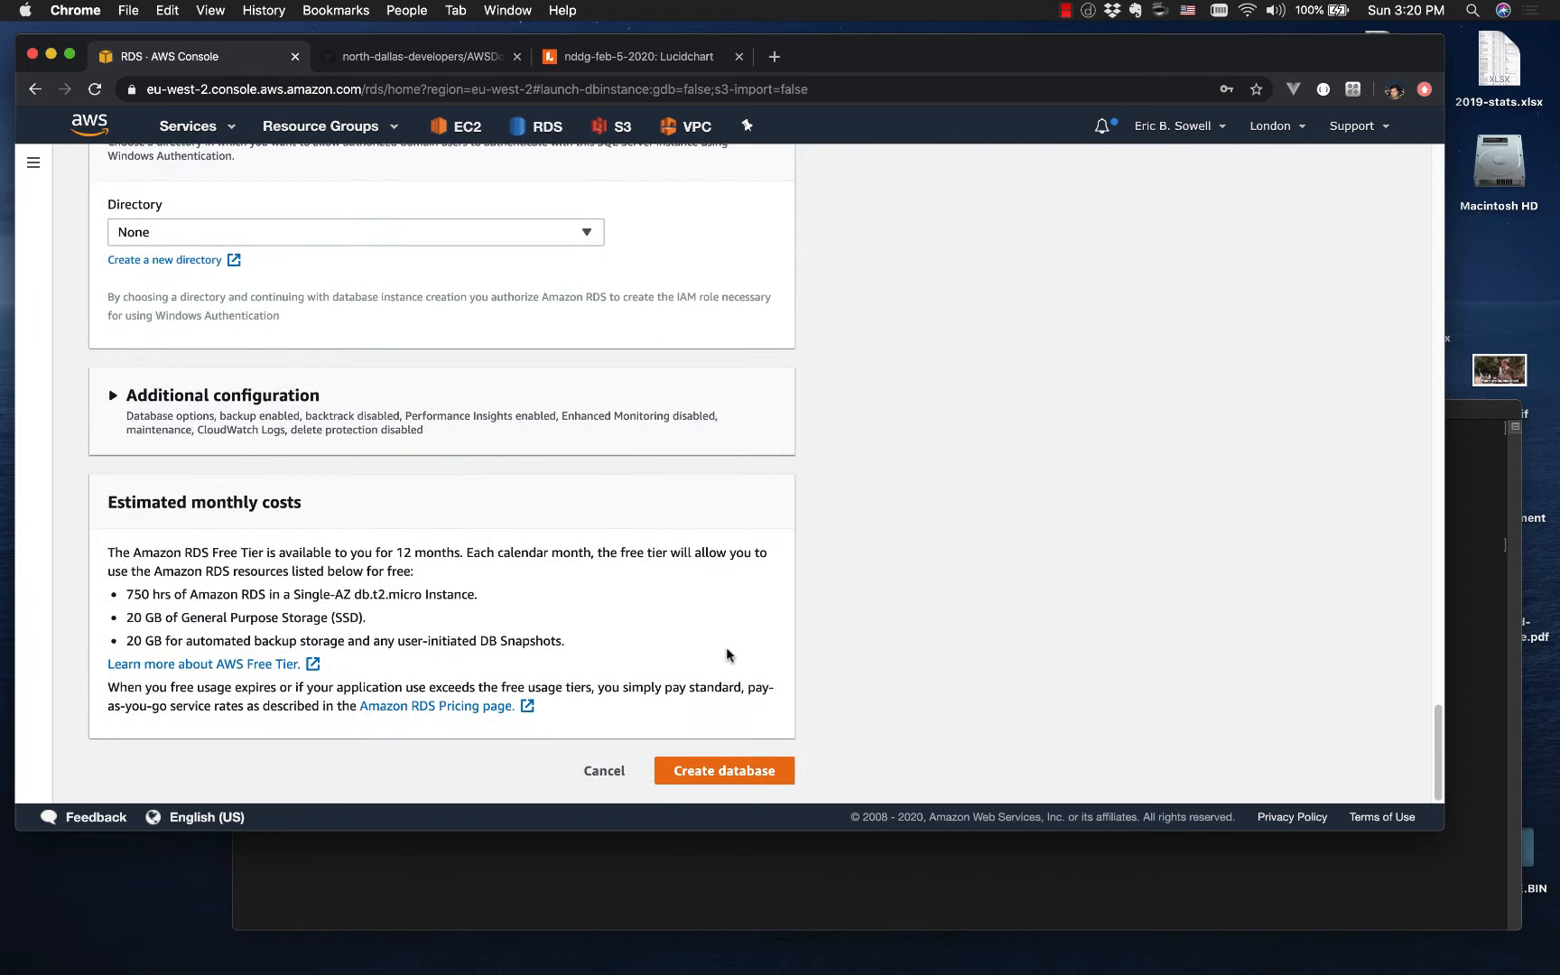
{"action": "left_click", "coordinate": [724, 769]}
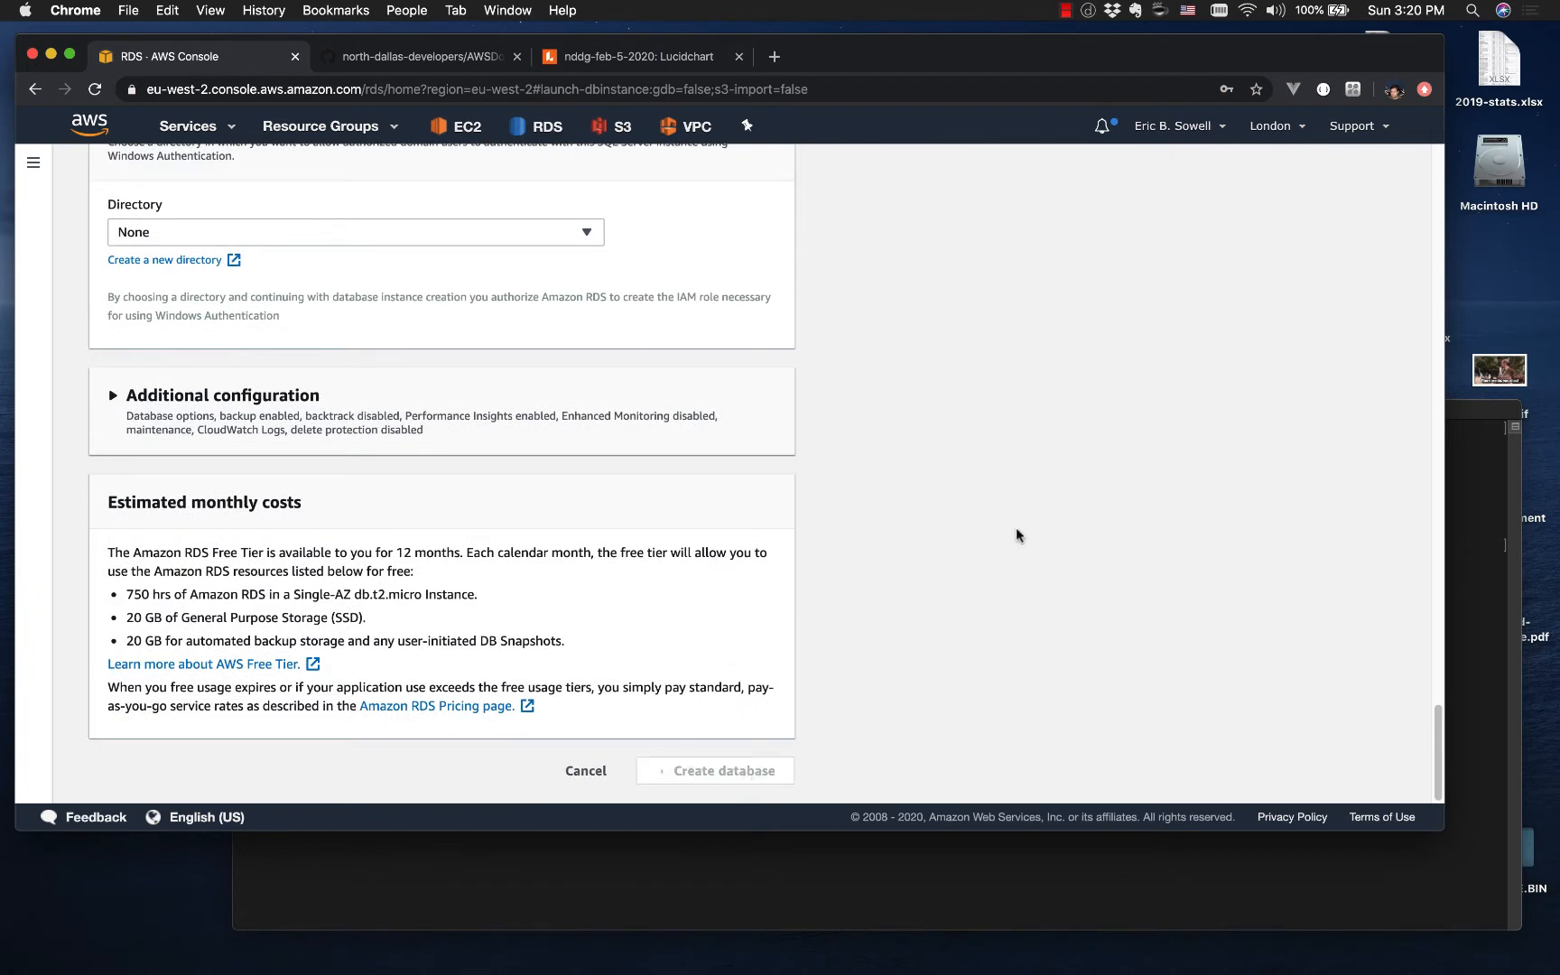
- Show sometestdb in the Databases list with status Creating
{"action": "left_click", "coordinate": [715, 769]}
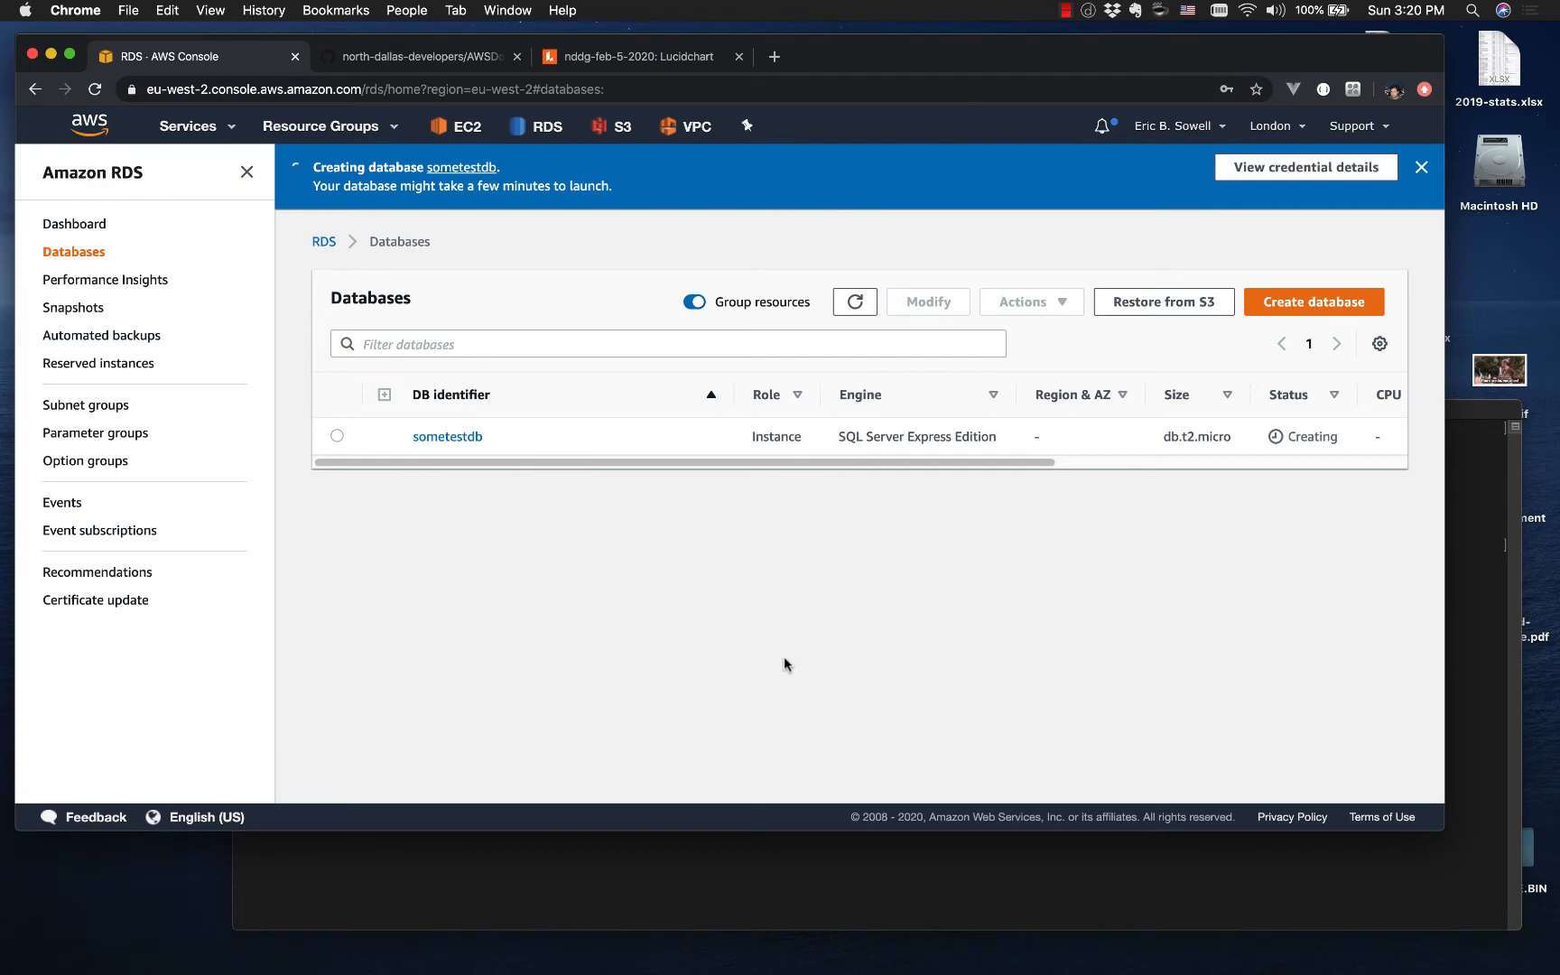
{"action": "mouse_move", "coordinate": [804, 547]}
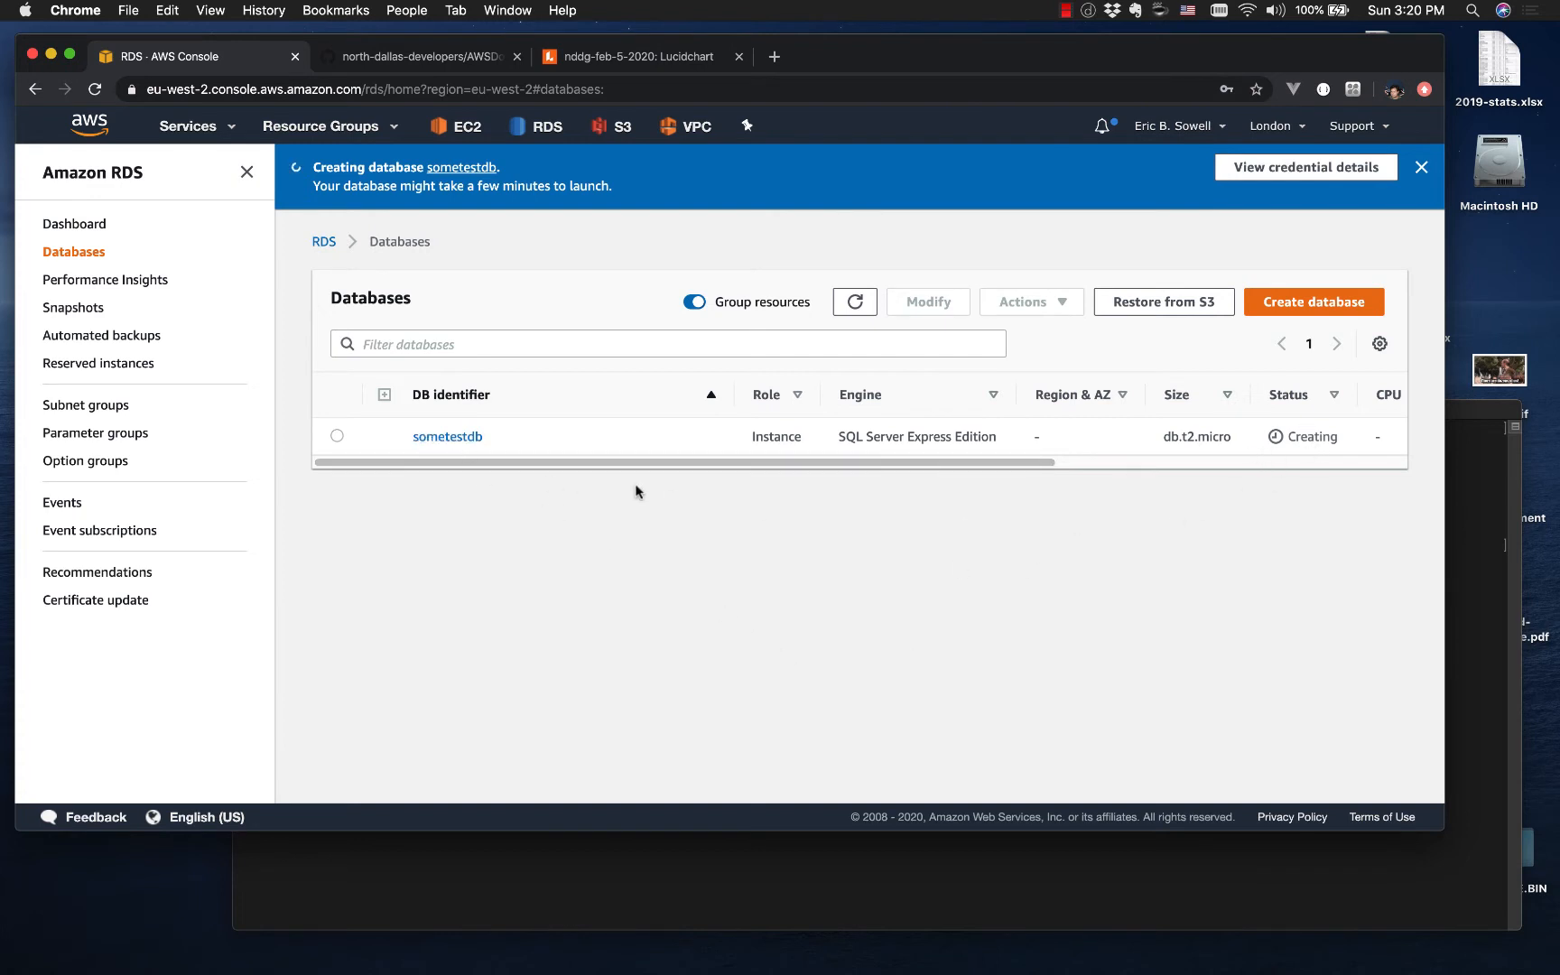
{"action": "mouse_move", "coordinate": [441, 416]}
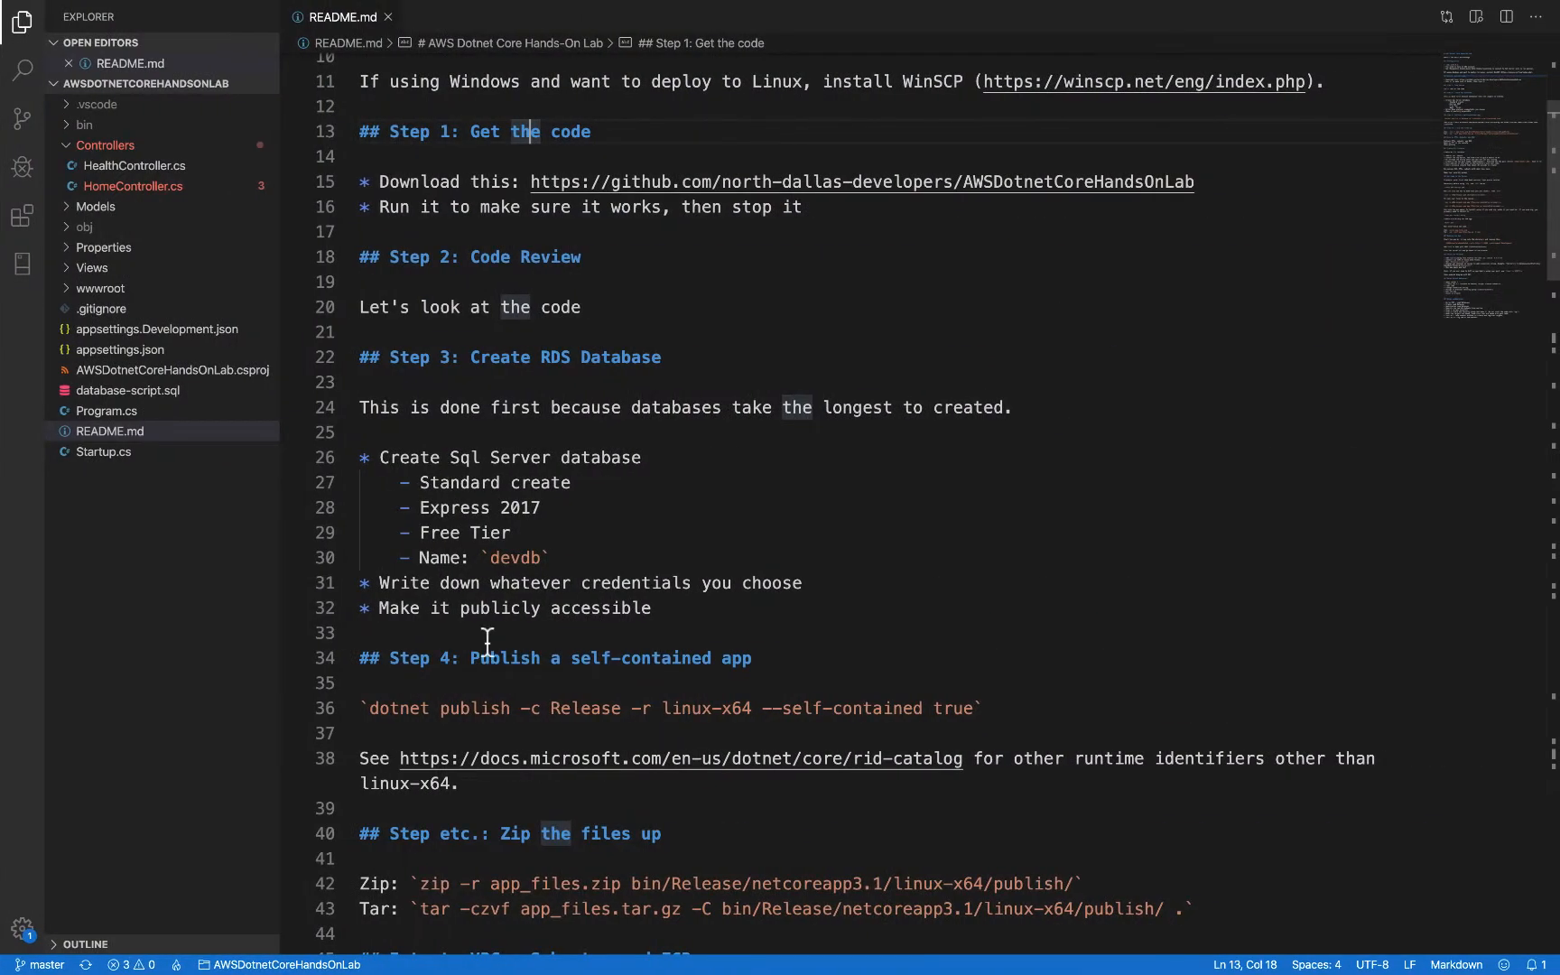
- Scroll README.md to Step 3 Create RDS Database and highlight the devdb name
{"action": "scroll", "scroll_direction": "down", "scroll_amount": 3}
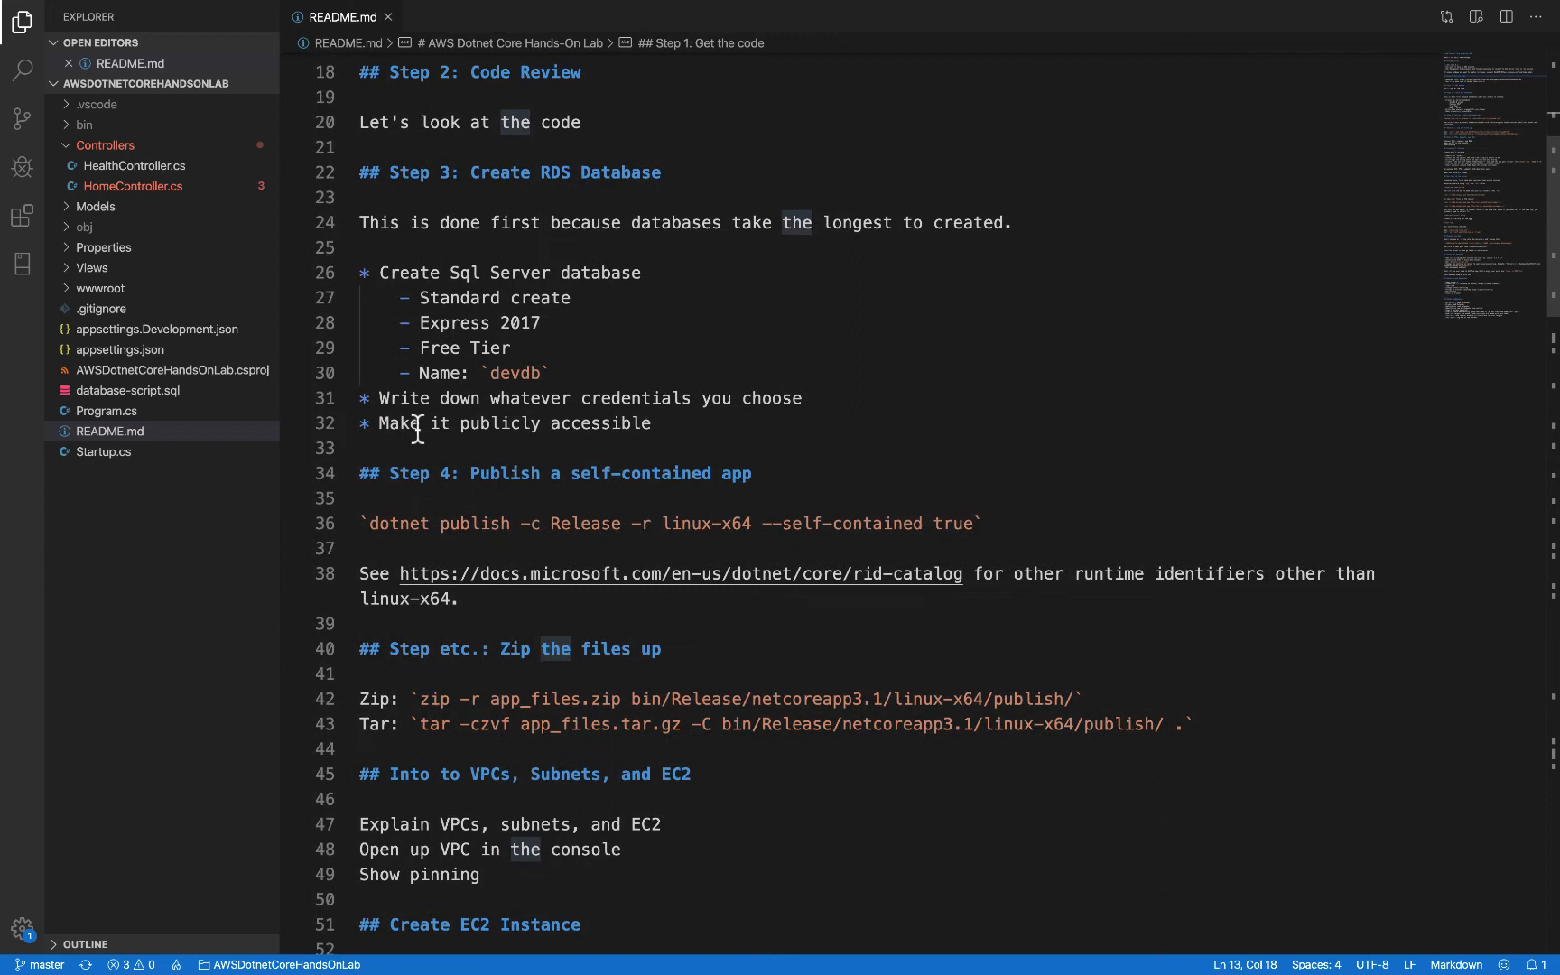
{"action": "double_click", "coordinate": [515, 372]}
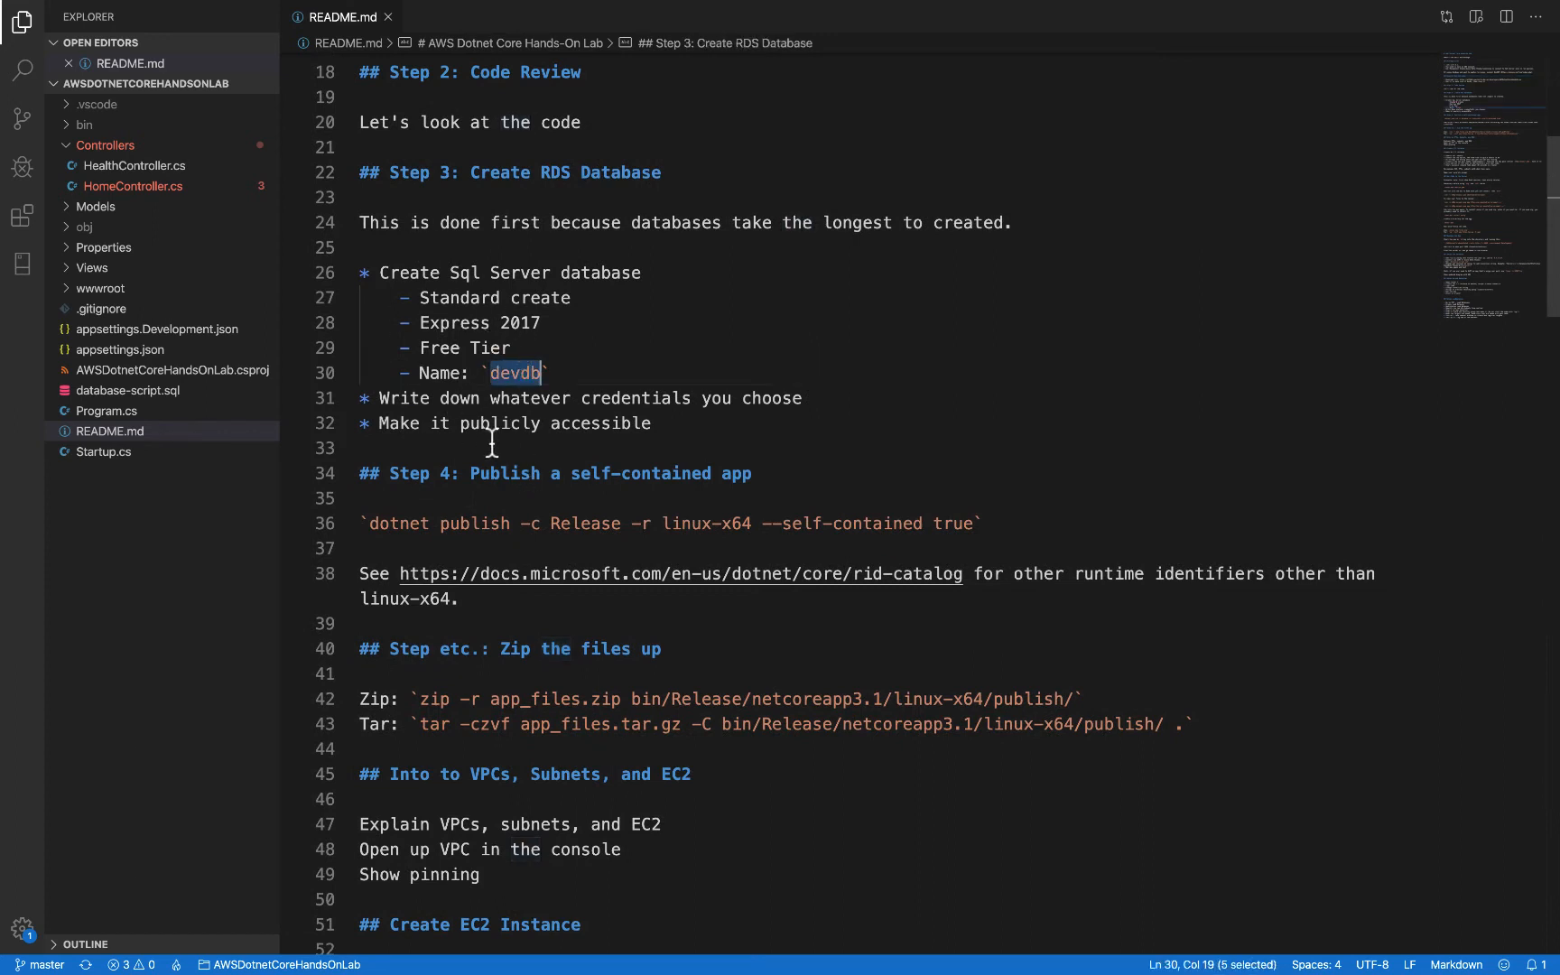
{"action": "scroll", "scroll_direction": "down", "scroll_amount": 3}
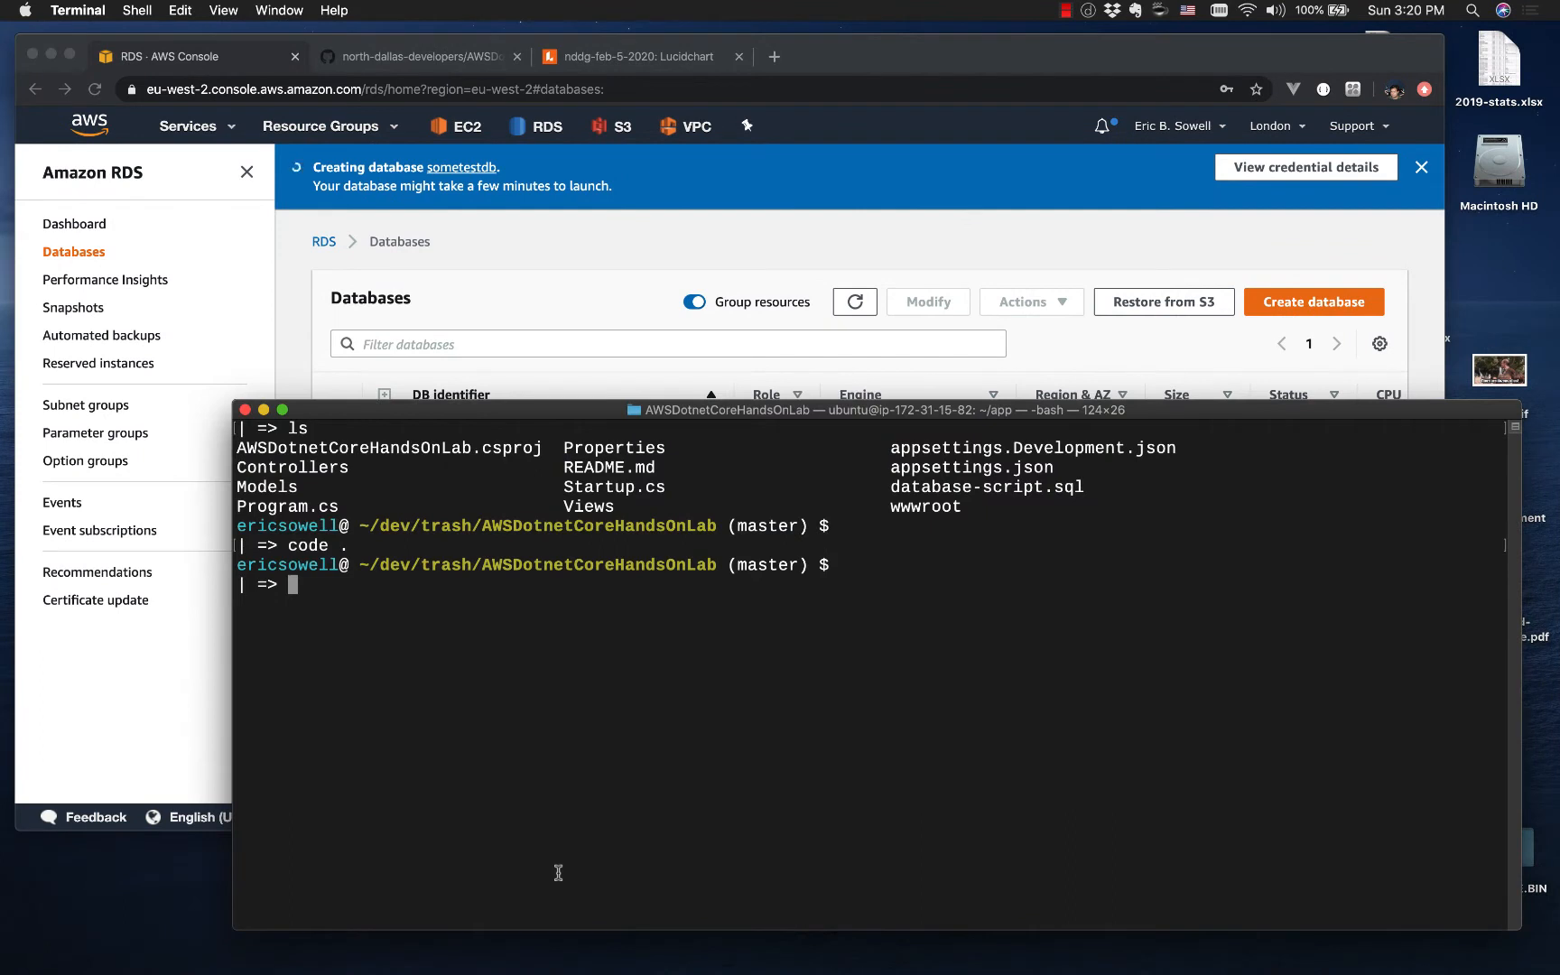
- Run dotnet run and confirm localhost:5000 reports "You are viewing server A"
{"action": "type", "text": "dotnet"}
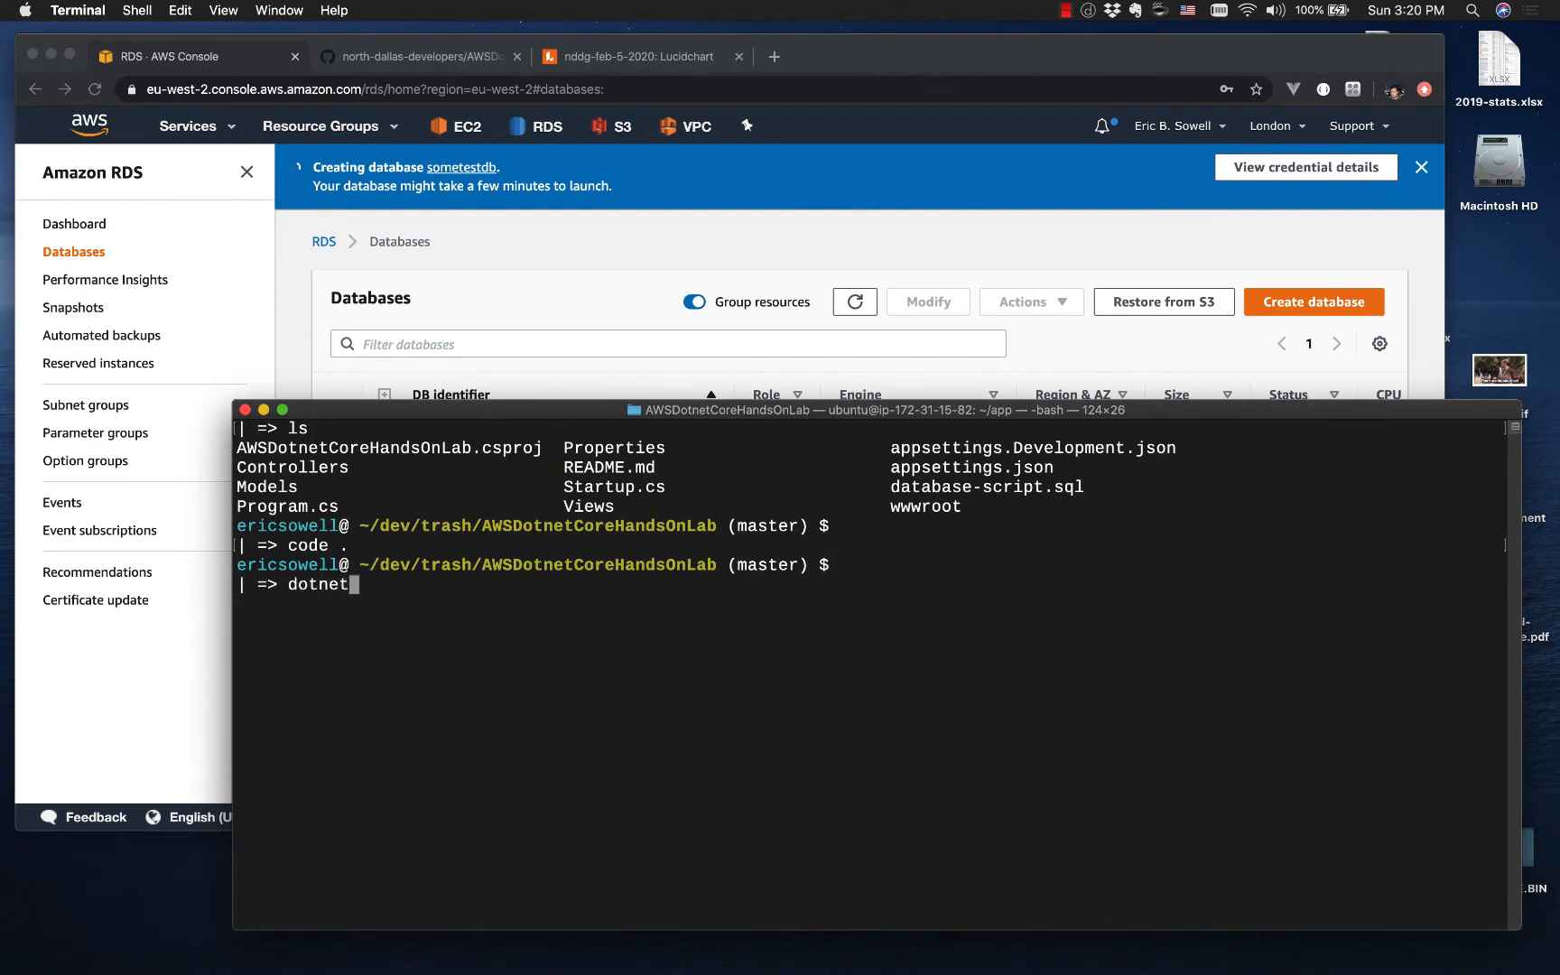
{"action": "type", "text": "run"}
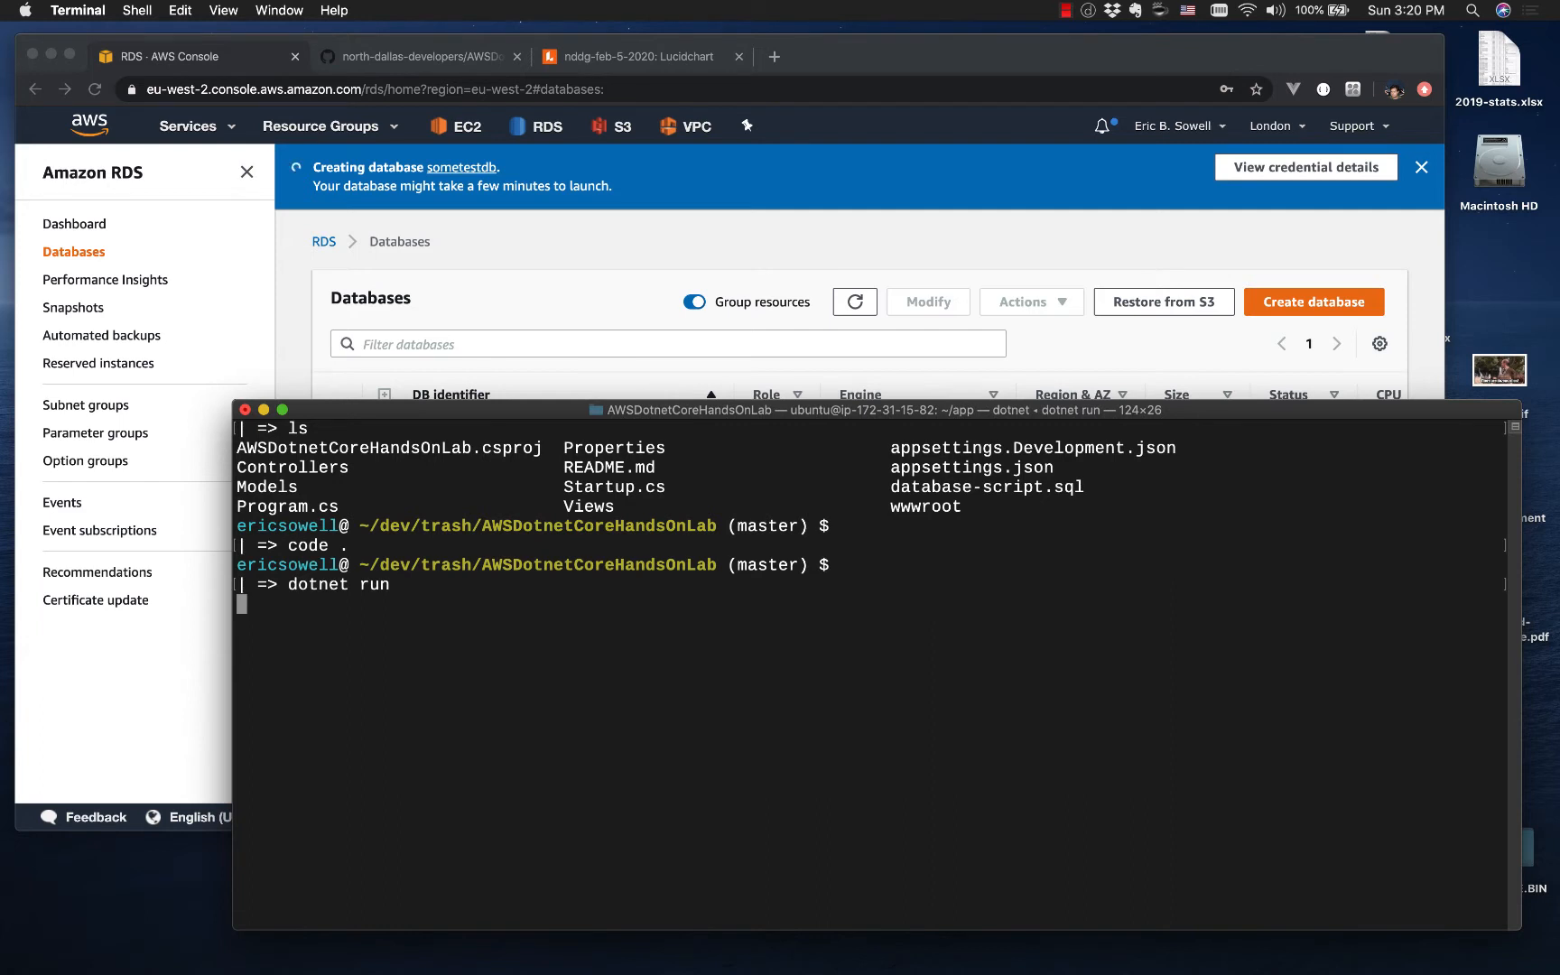
{"action": "mouse_move", "coordinate": [729, 783]}
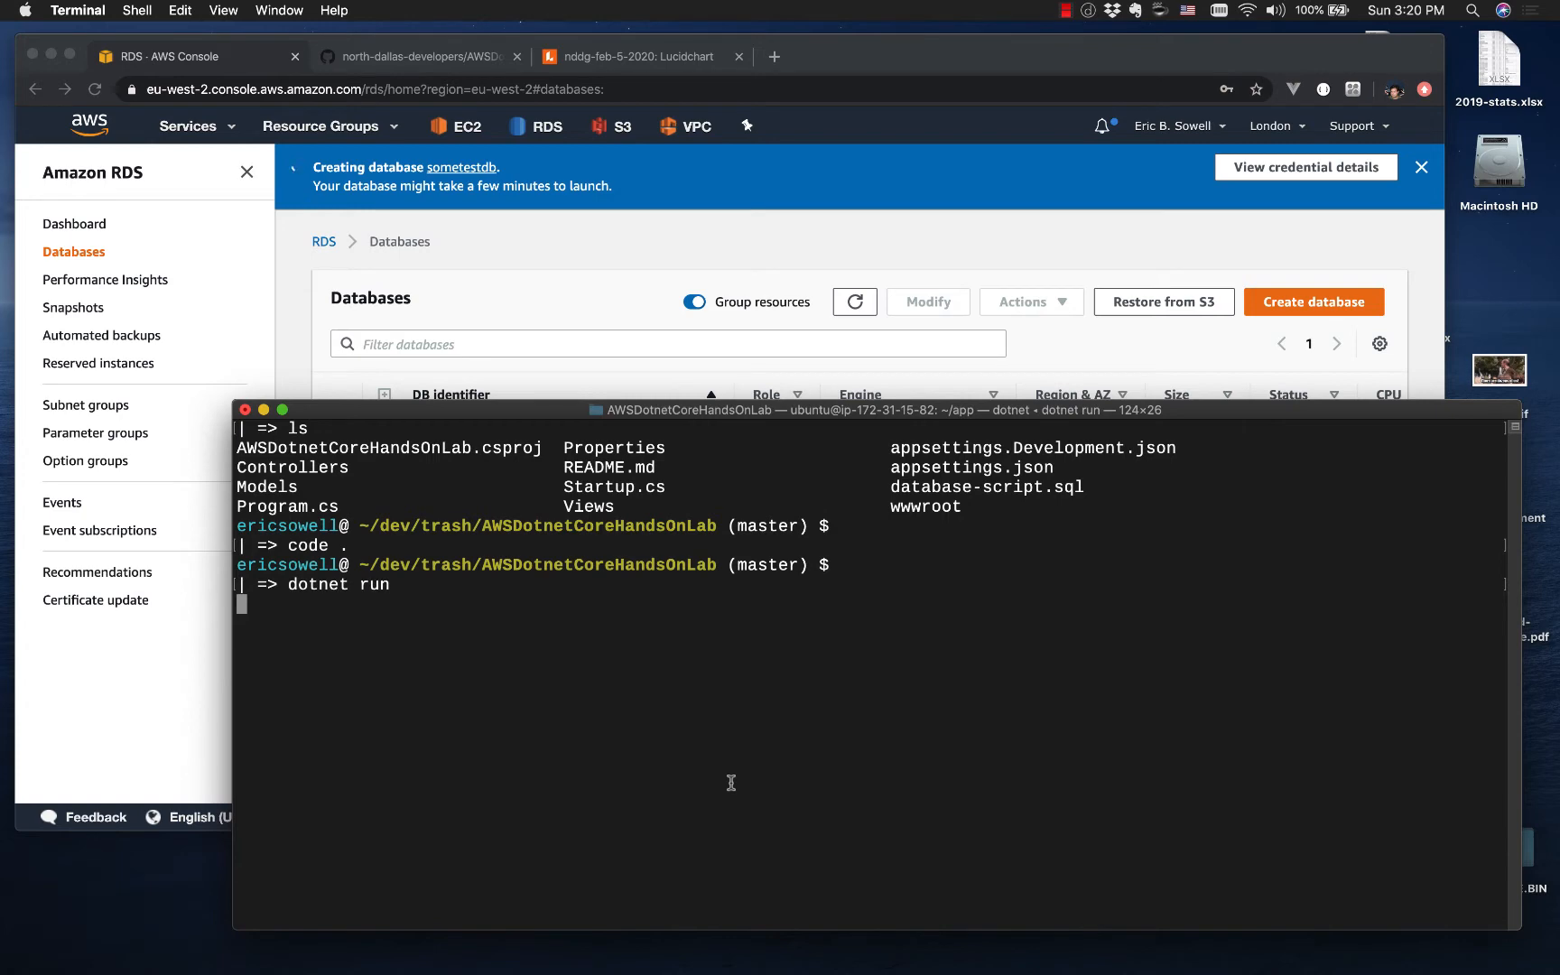
{"action": "key", "text": "enter"}
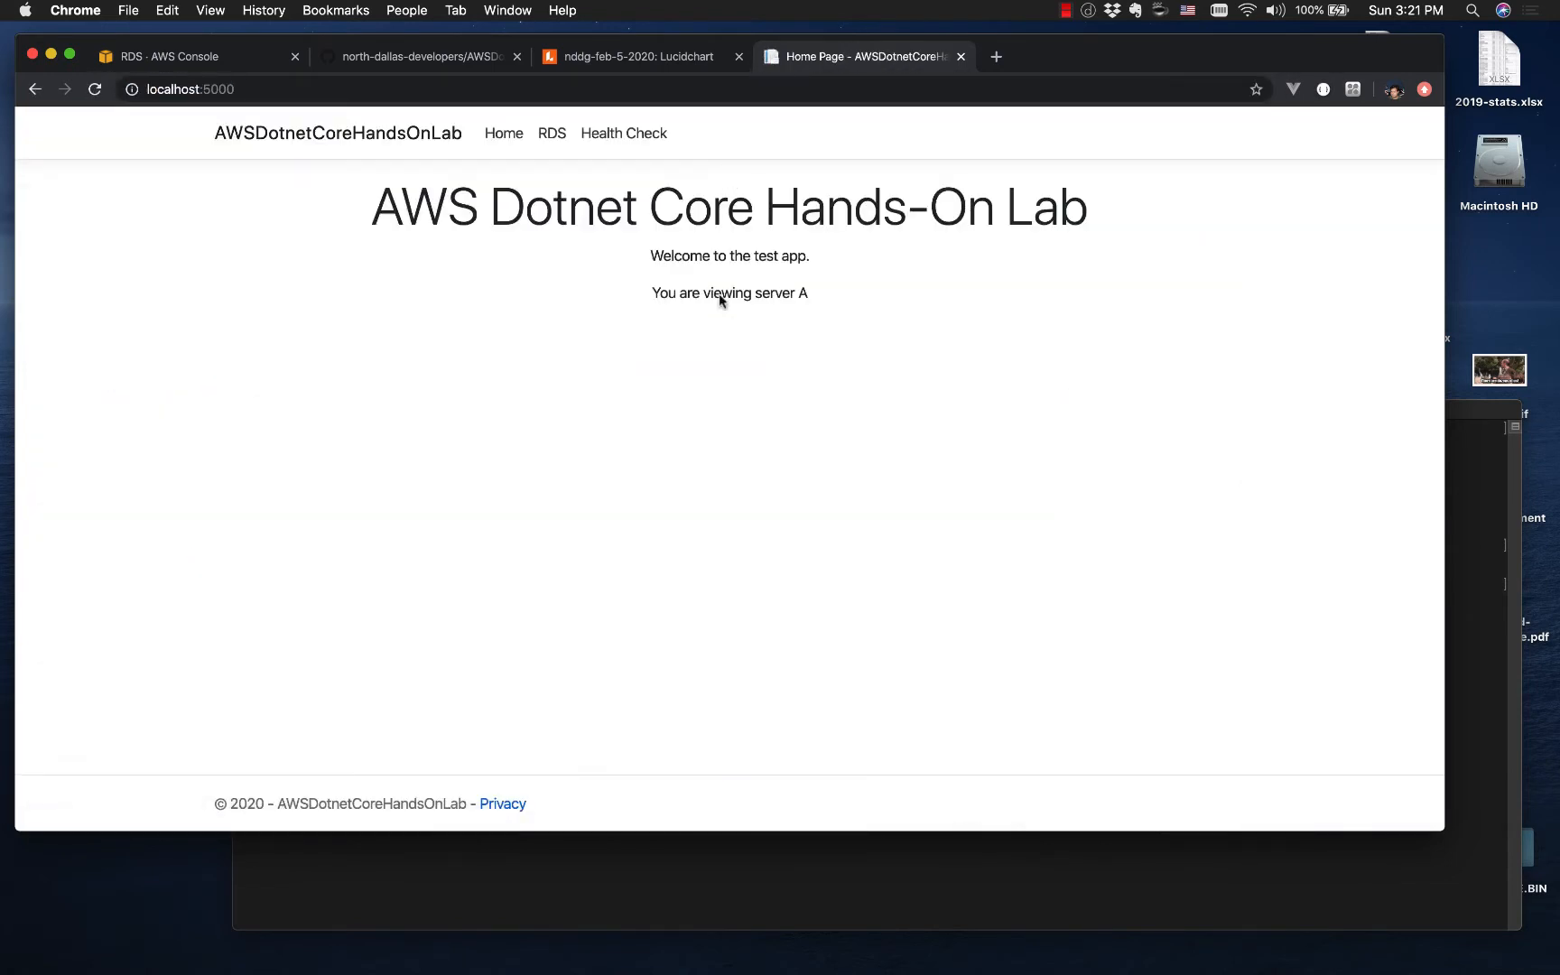
{"action": "double_click", "coordinate": [802, 293]}
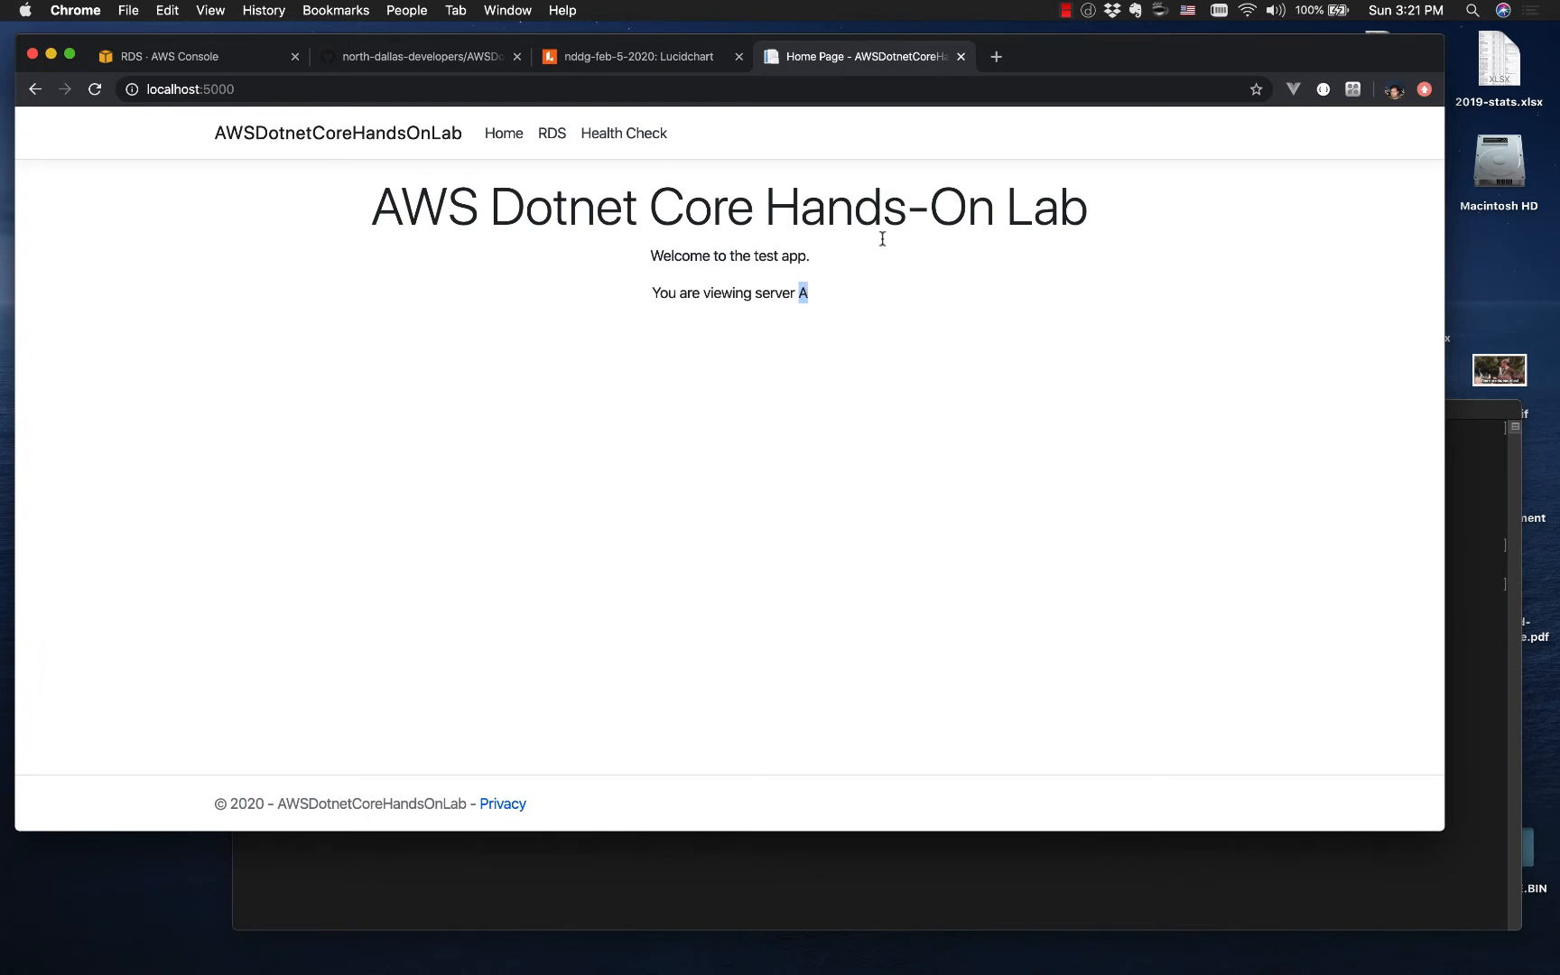
{"action": "mouse_move", "coordinate": [511, 249]}
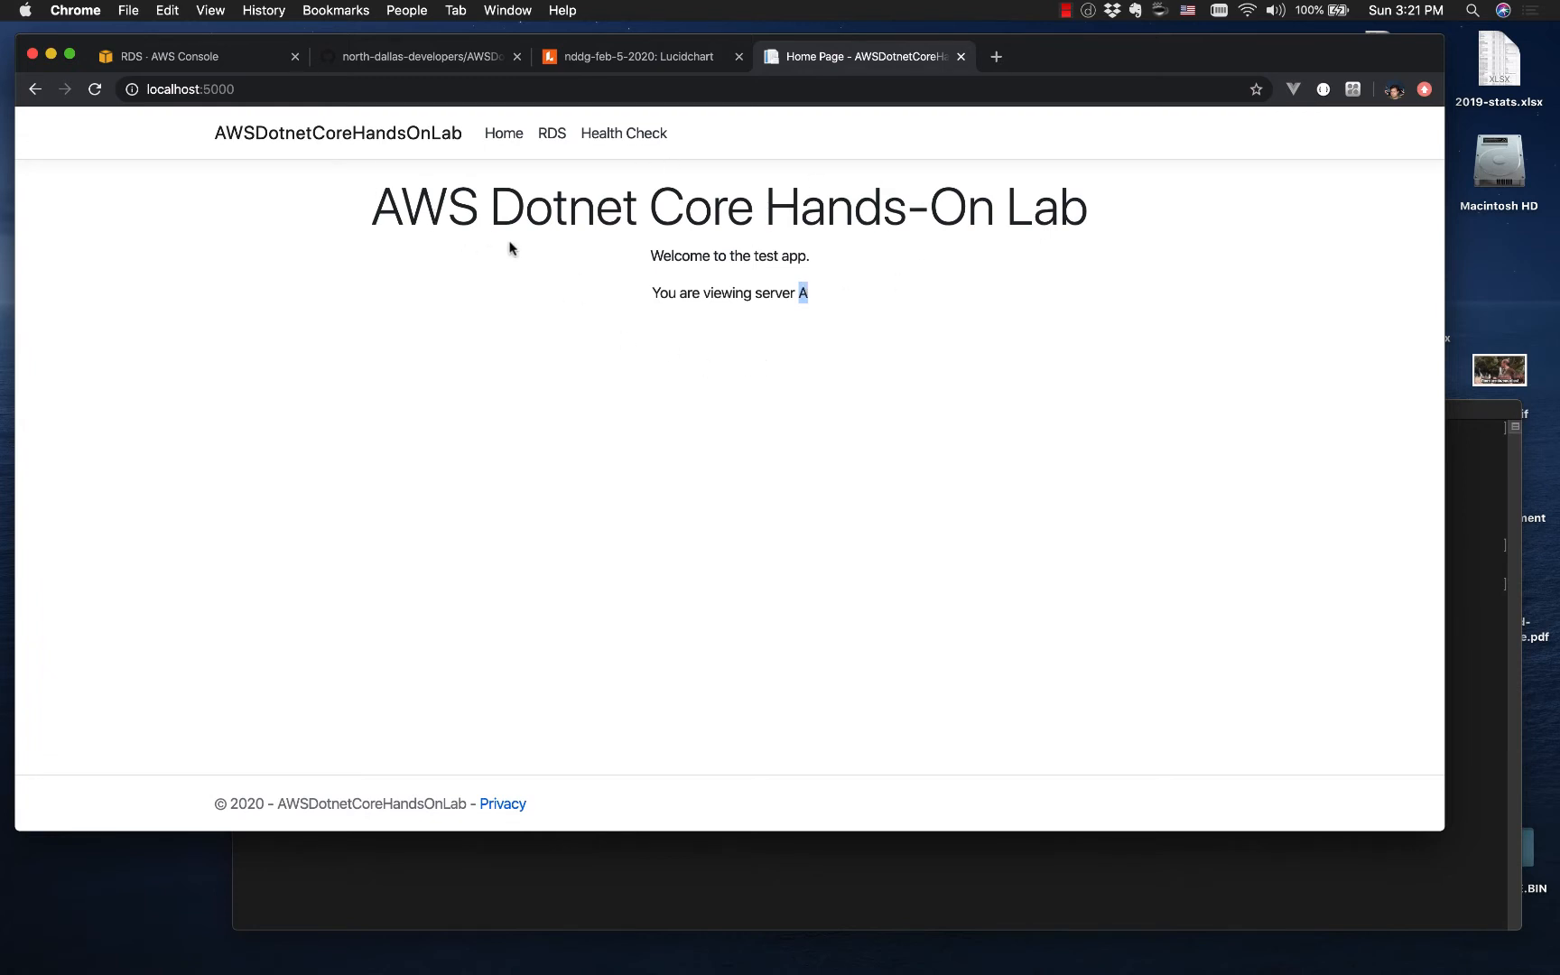
{"action": "mouse_move", "coordinate": [656, 860]}
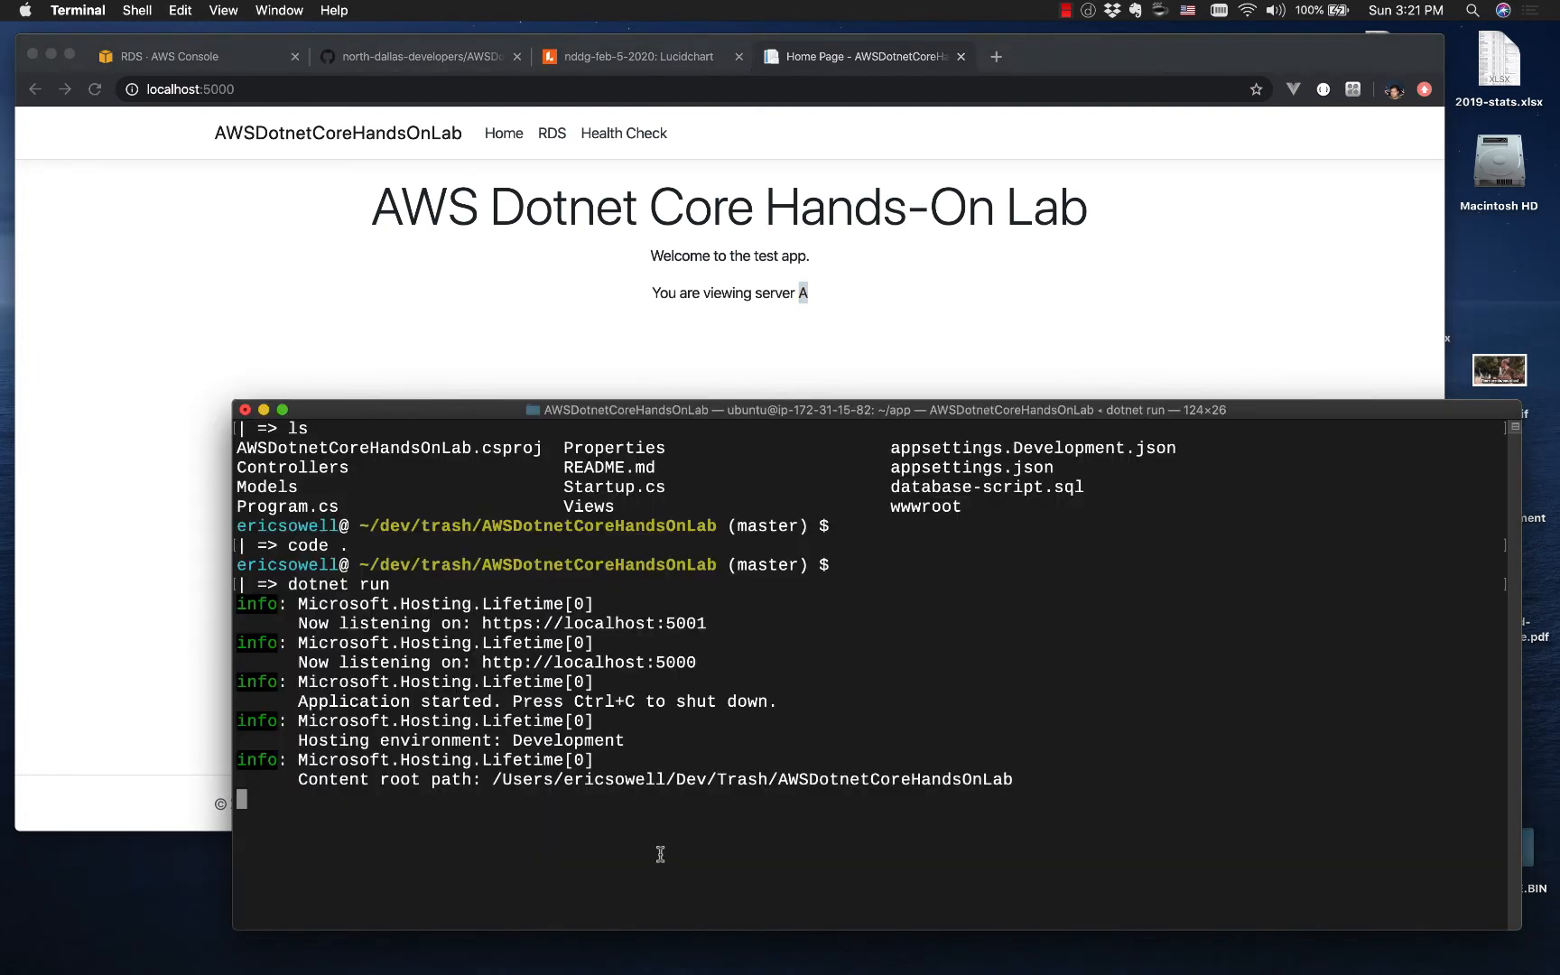
- Stop the local app with Ctrl+C and run dotnet publish -c Release -r linux-x64 --self-contained true
{"action": "key", "text": "ctrl+c"}
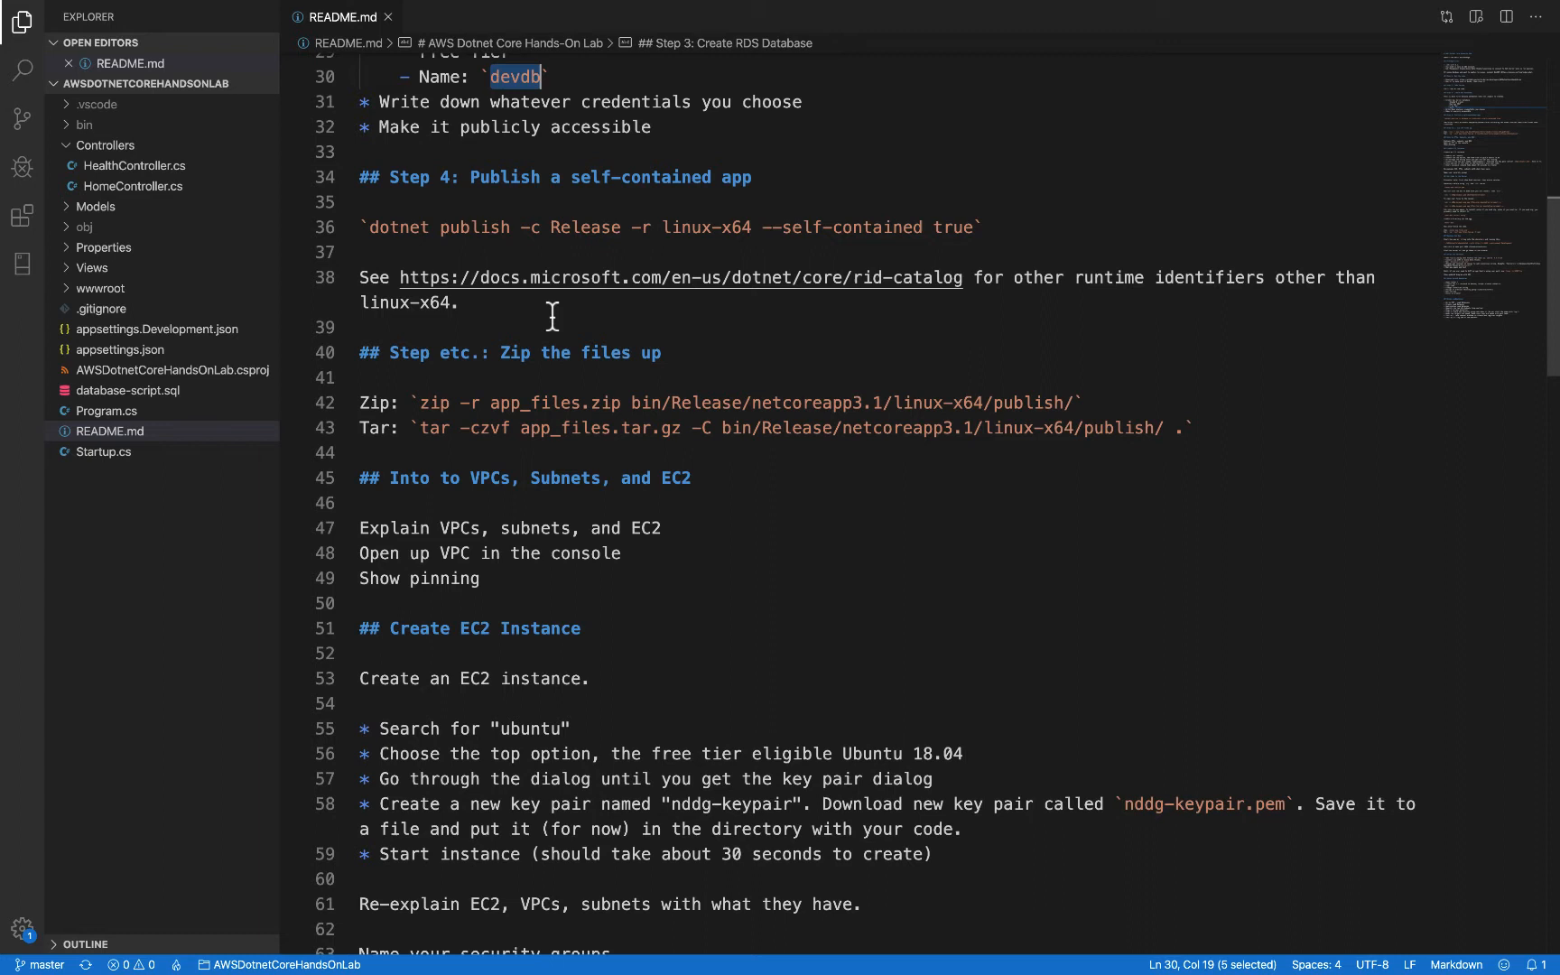
{"action": "mouse_move", "coordinate": [394, 222]}
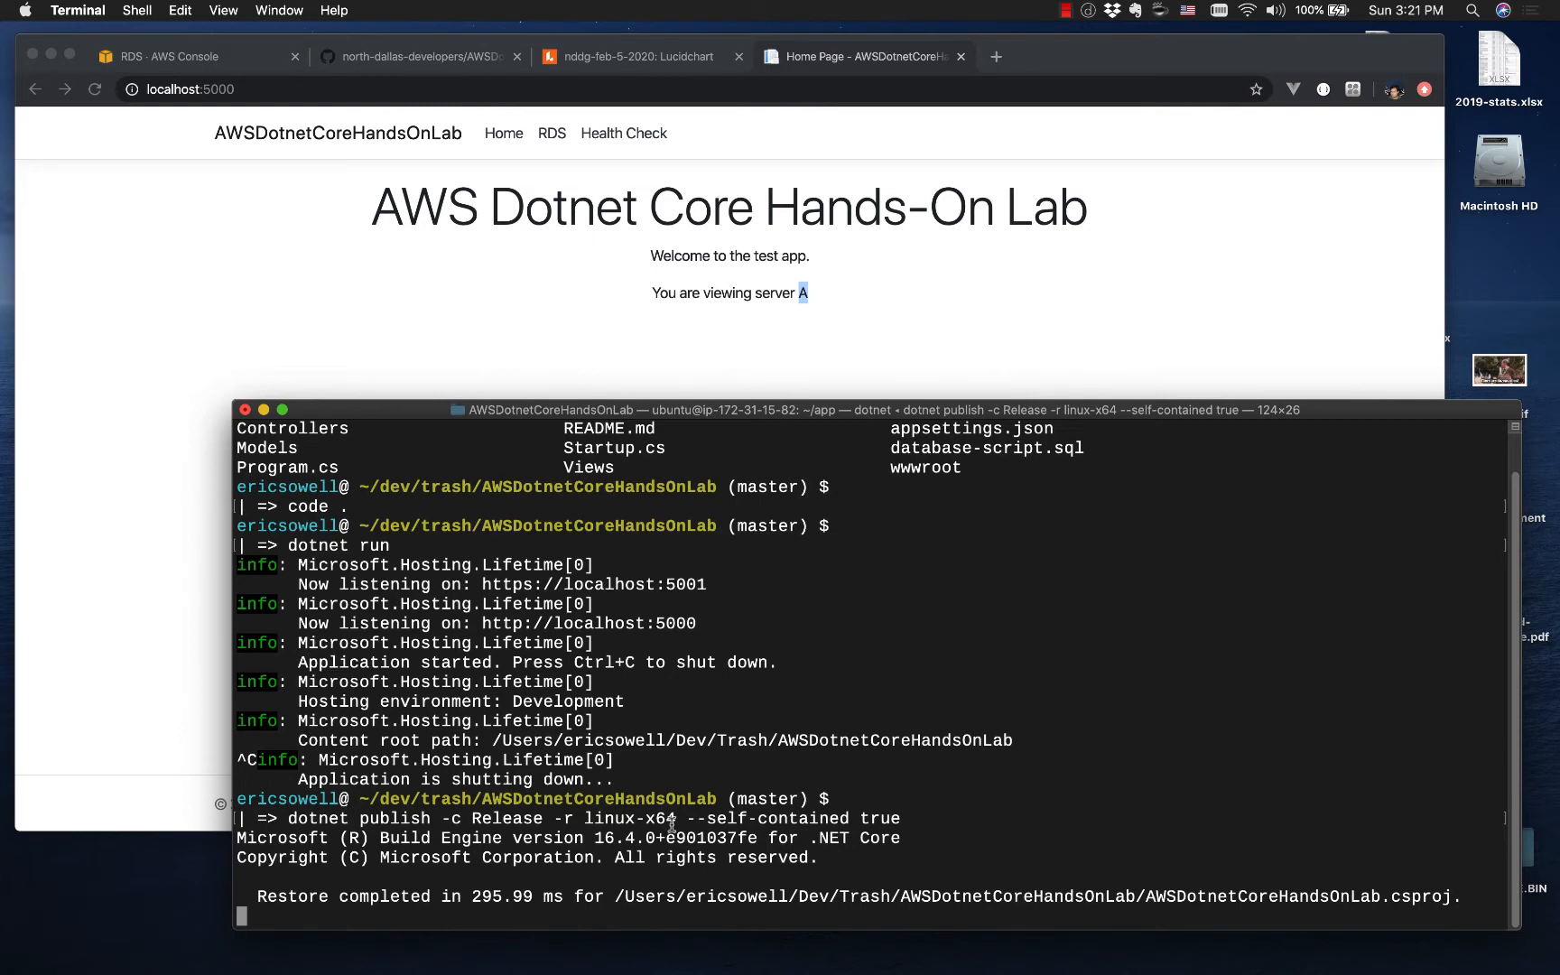
{"action": "scroll", "scroll_direction": "down", "scroll_amount": 3}
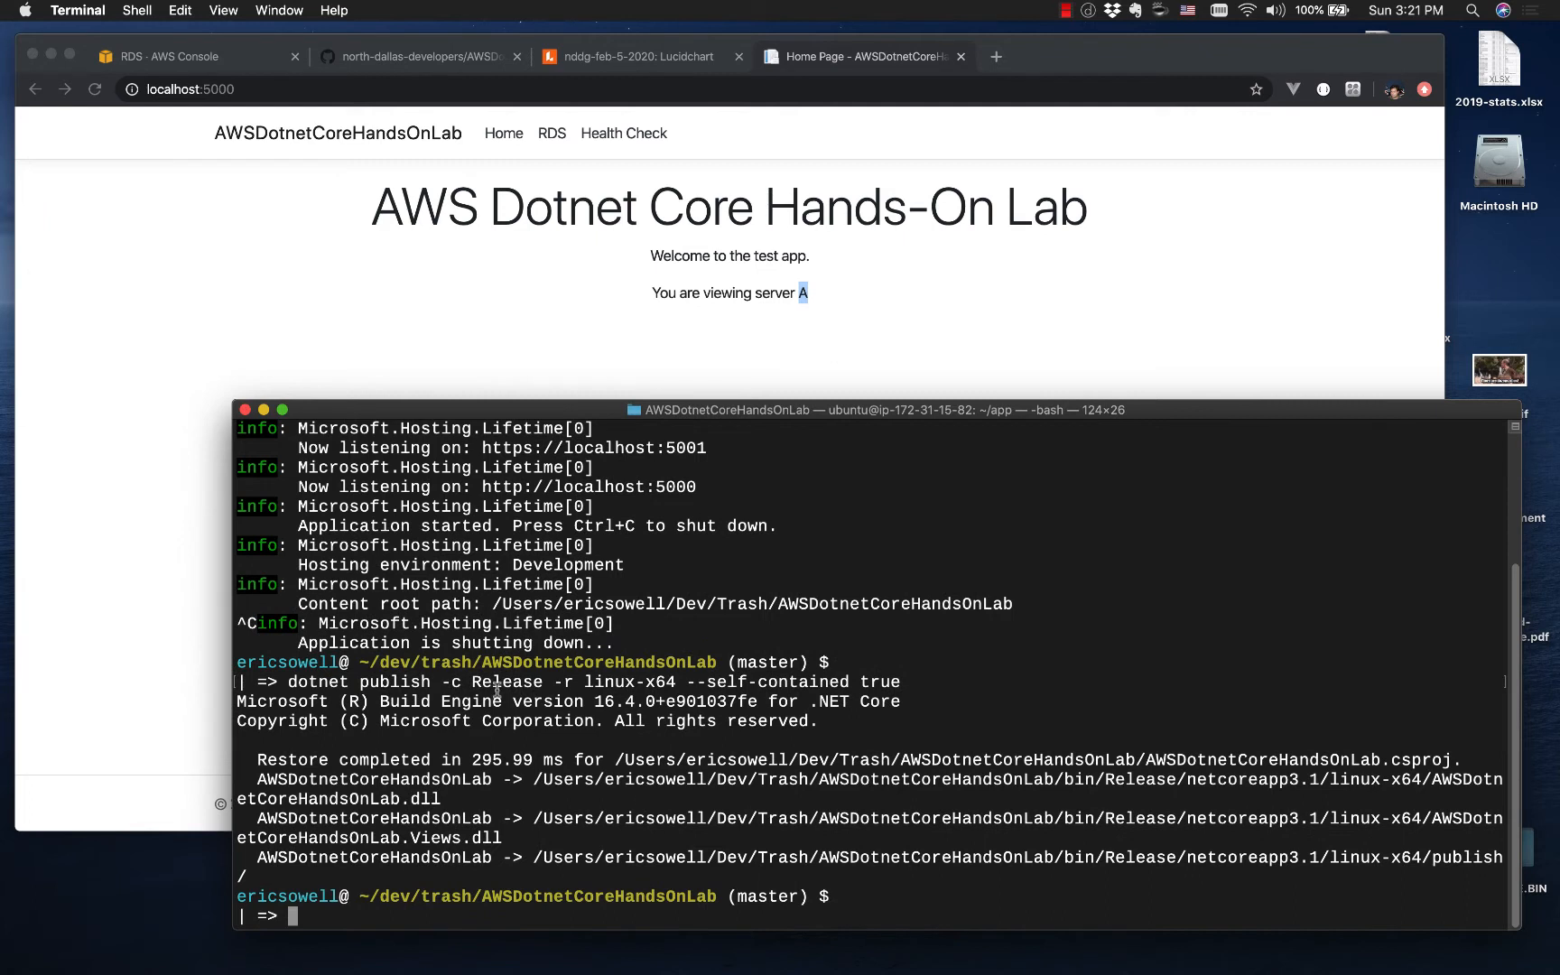
{"action": "mouse_move", "coordinate": [647, 843]}
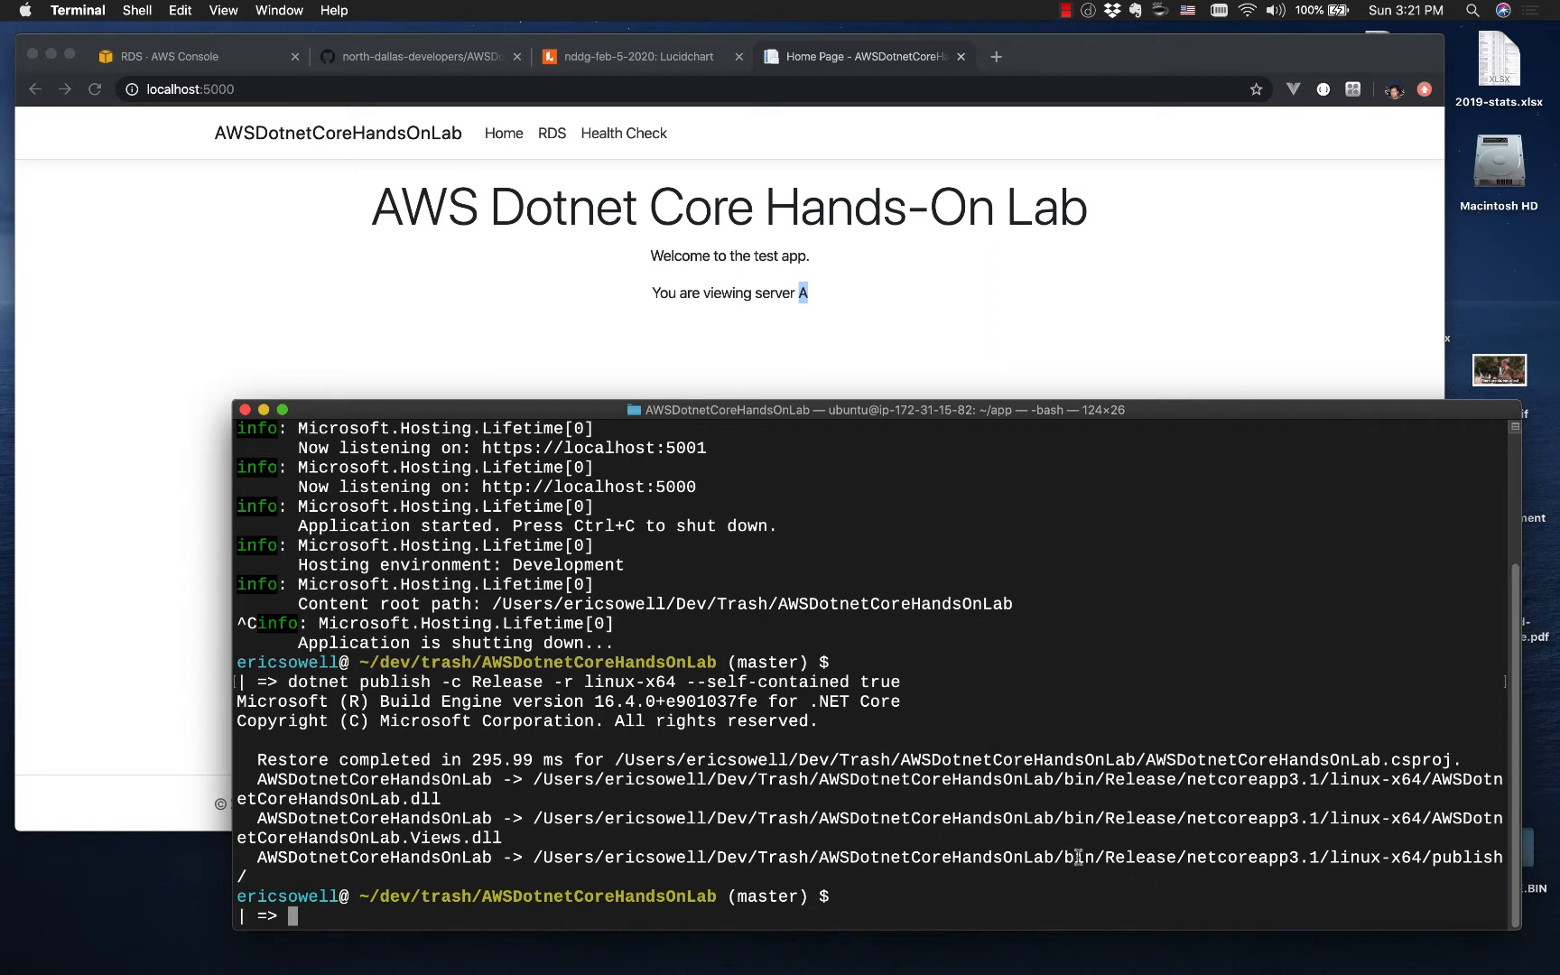
{"action": "mouse_move", "coordinate": [1376, 852]}
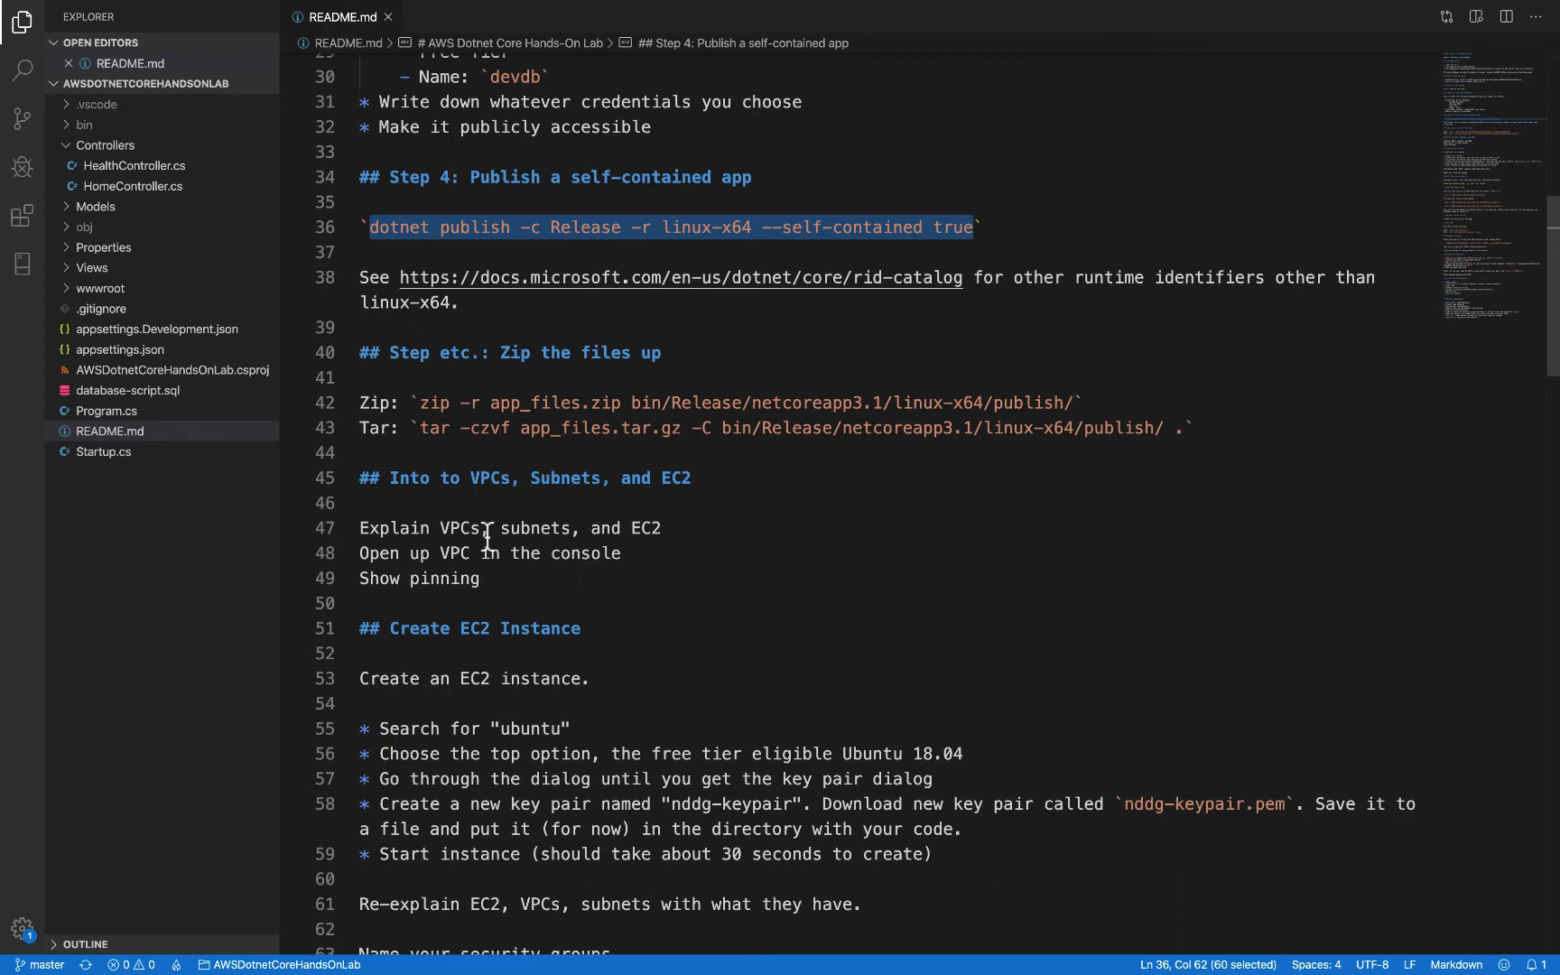
- Copy the tar command from README line 43 and run it to create app_files.tar.gz from the publish folder
{"action": "double_click", "coordinate": [435, 427]}
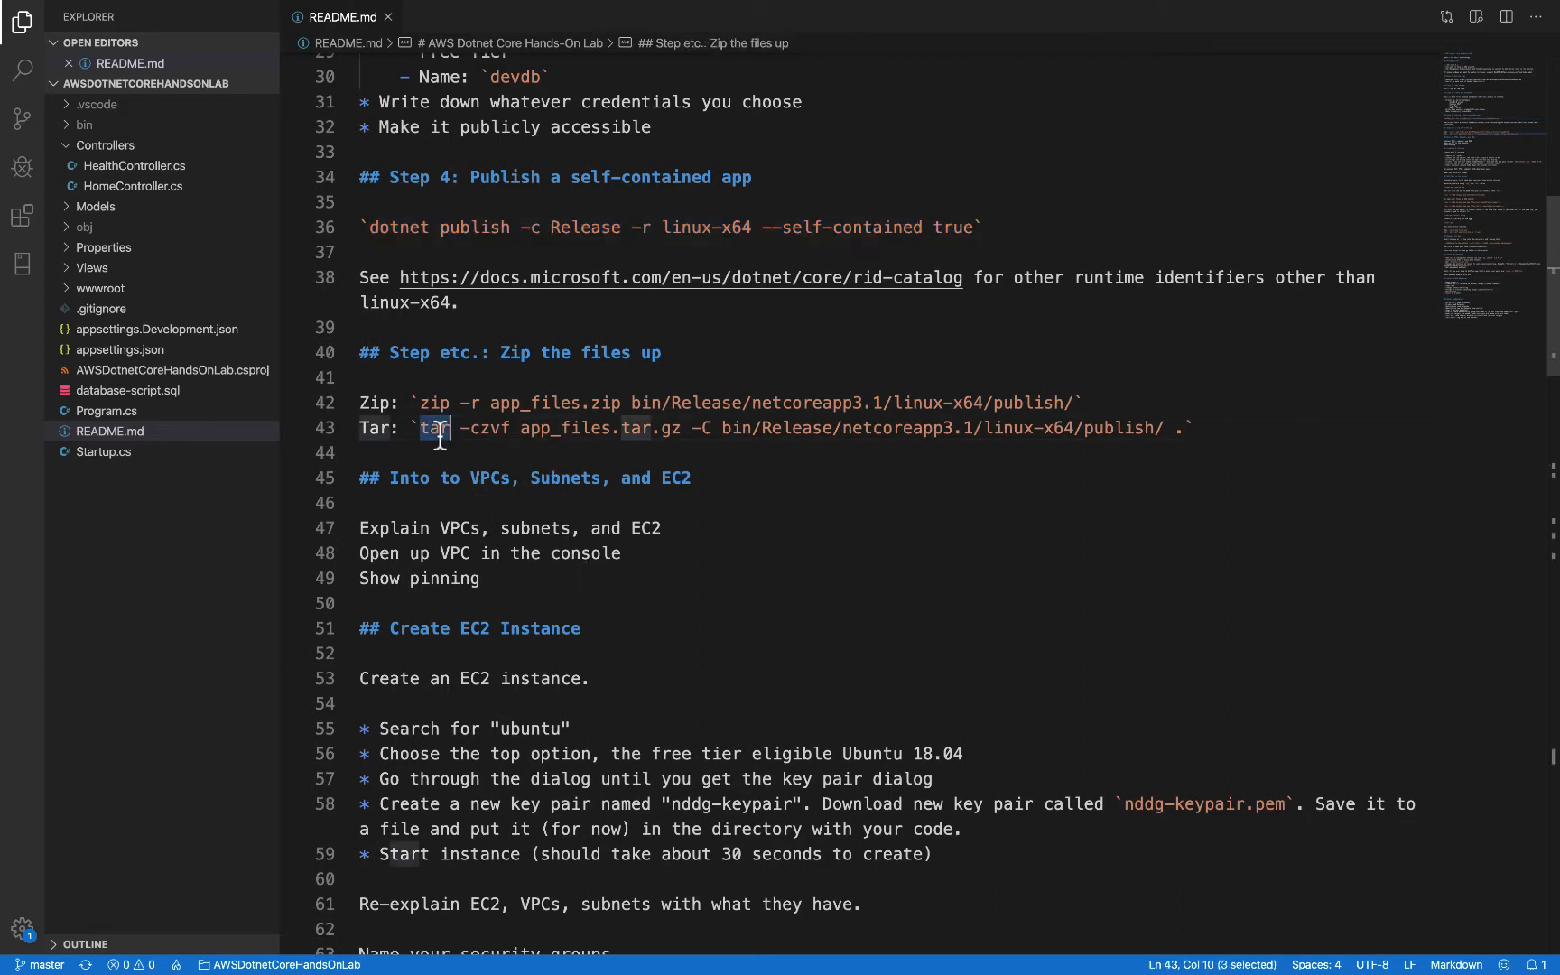
{"action": "left_click_drag", "start_coordinate": [448, 427], "coordinate": [1173, 428]}
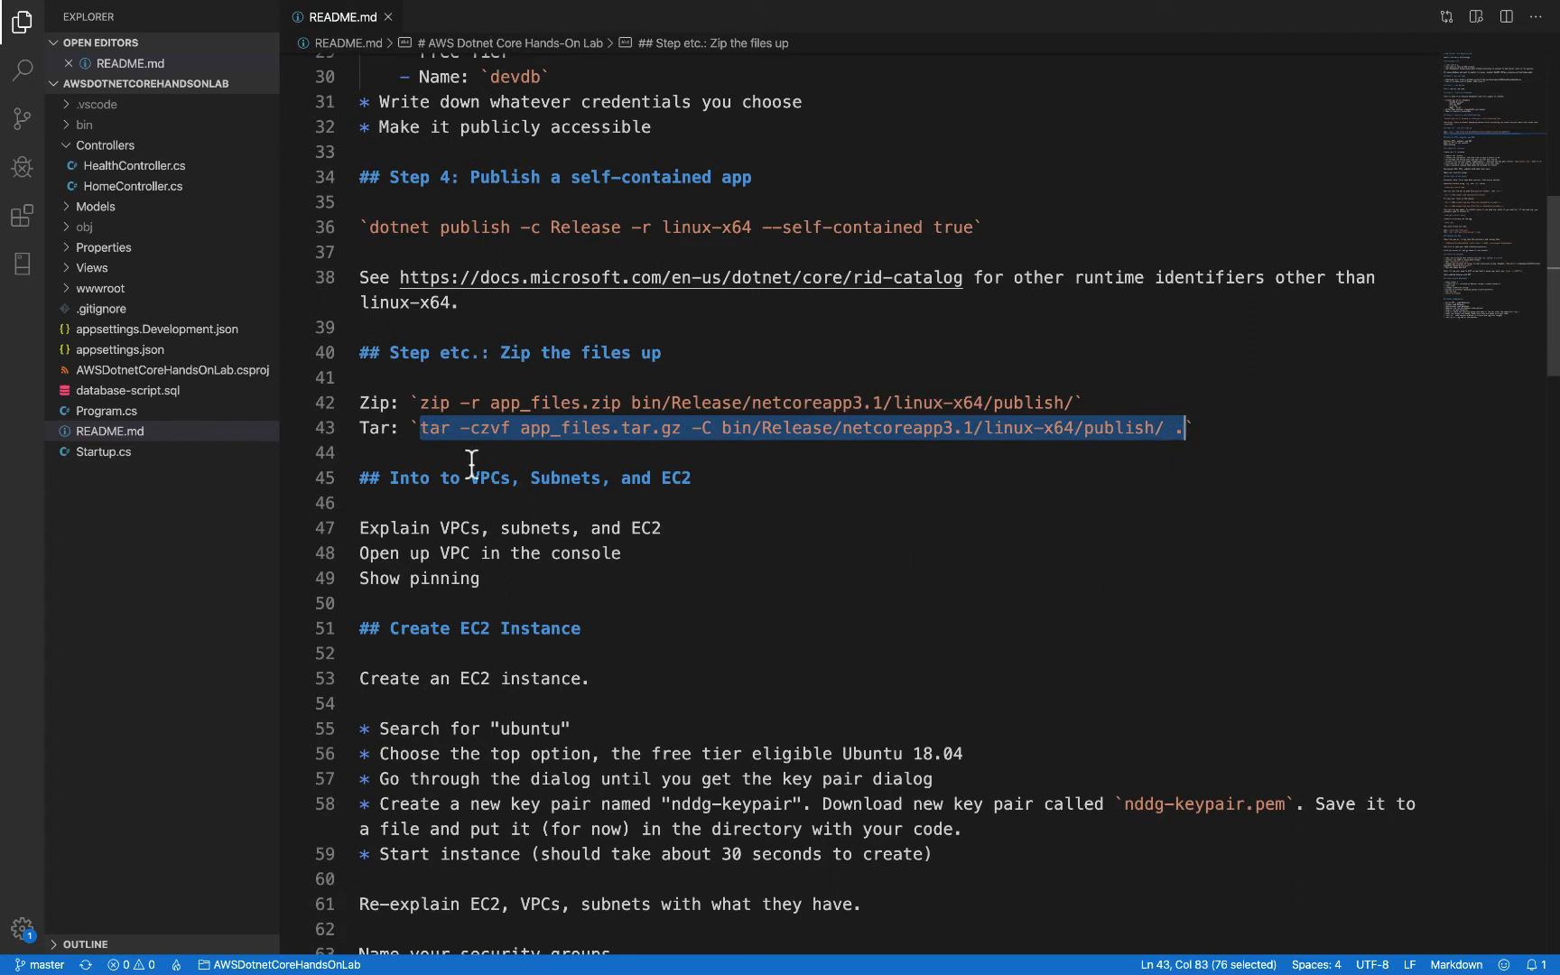
{"action": "mouse_move", "coordinate": [712, 448]}
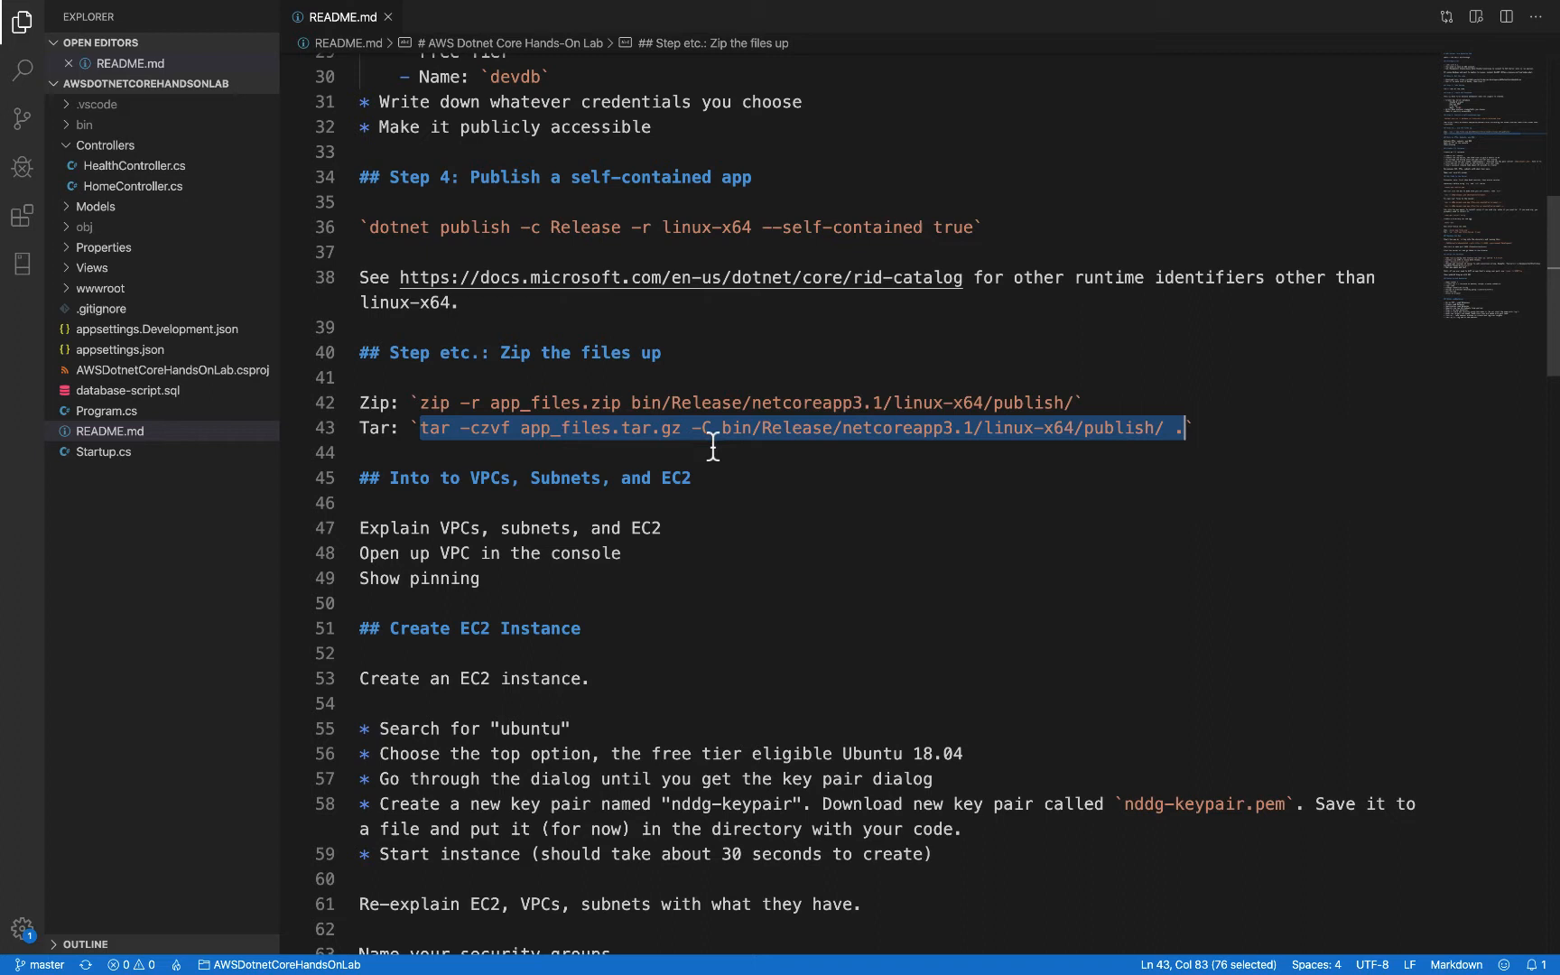
{"action": "mouse_move", "coordinate": [924, 446]}
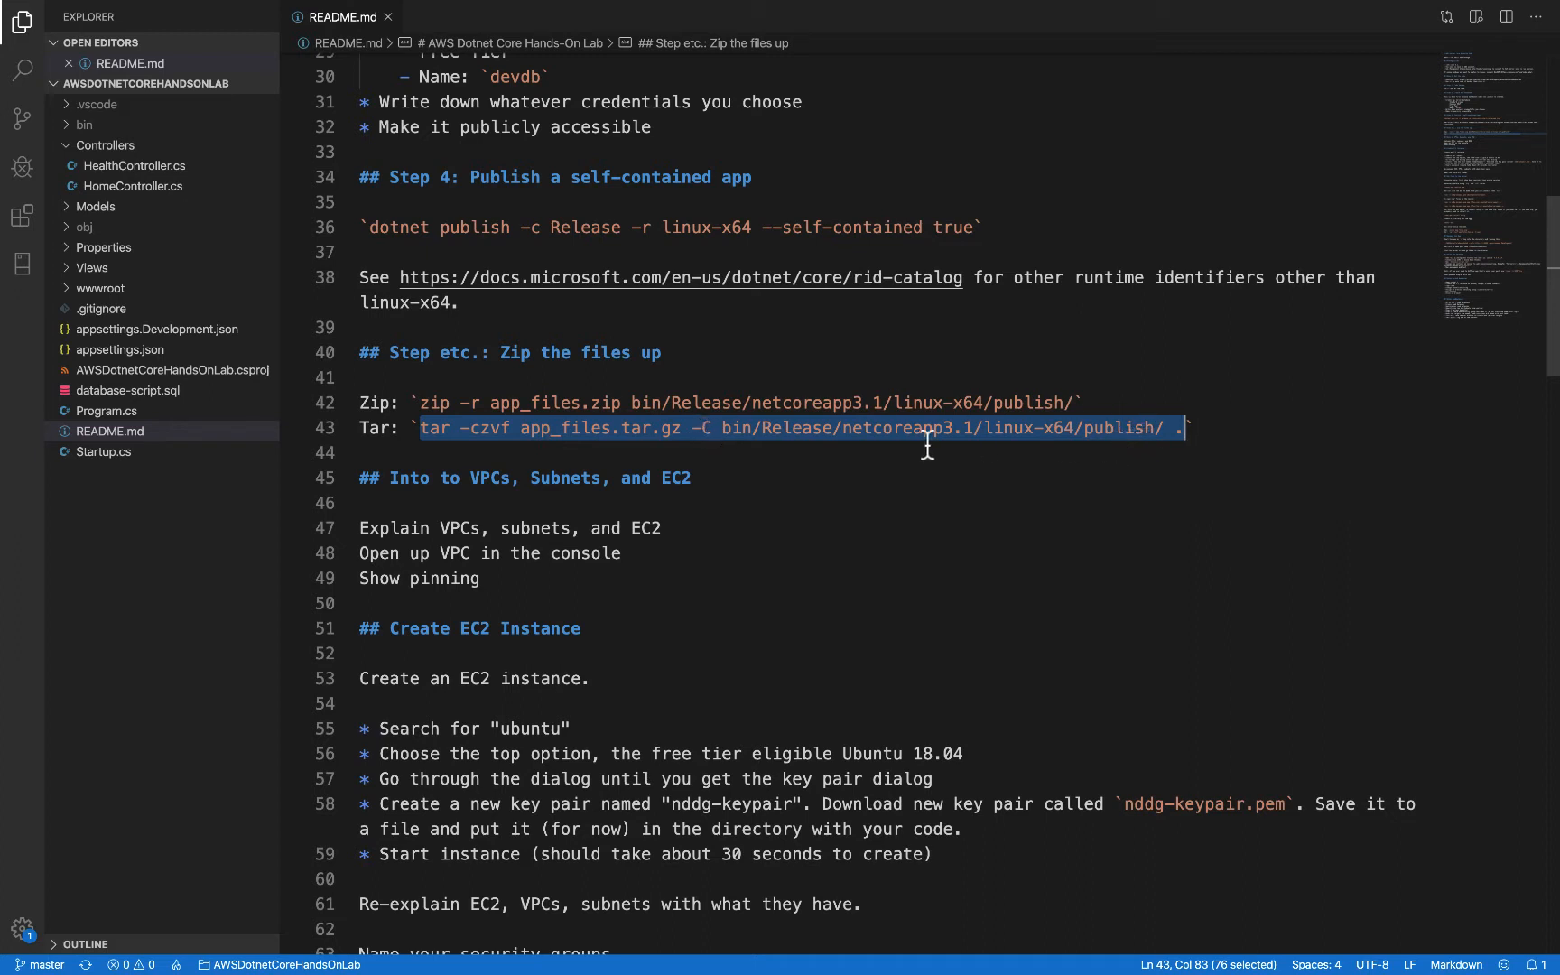
{"action": "mouse_move", "coordinate": [518, 435]}
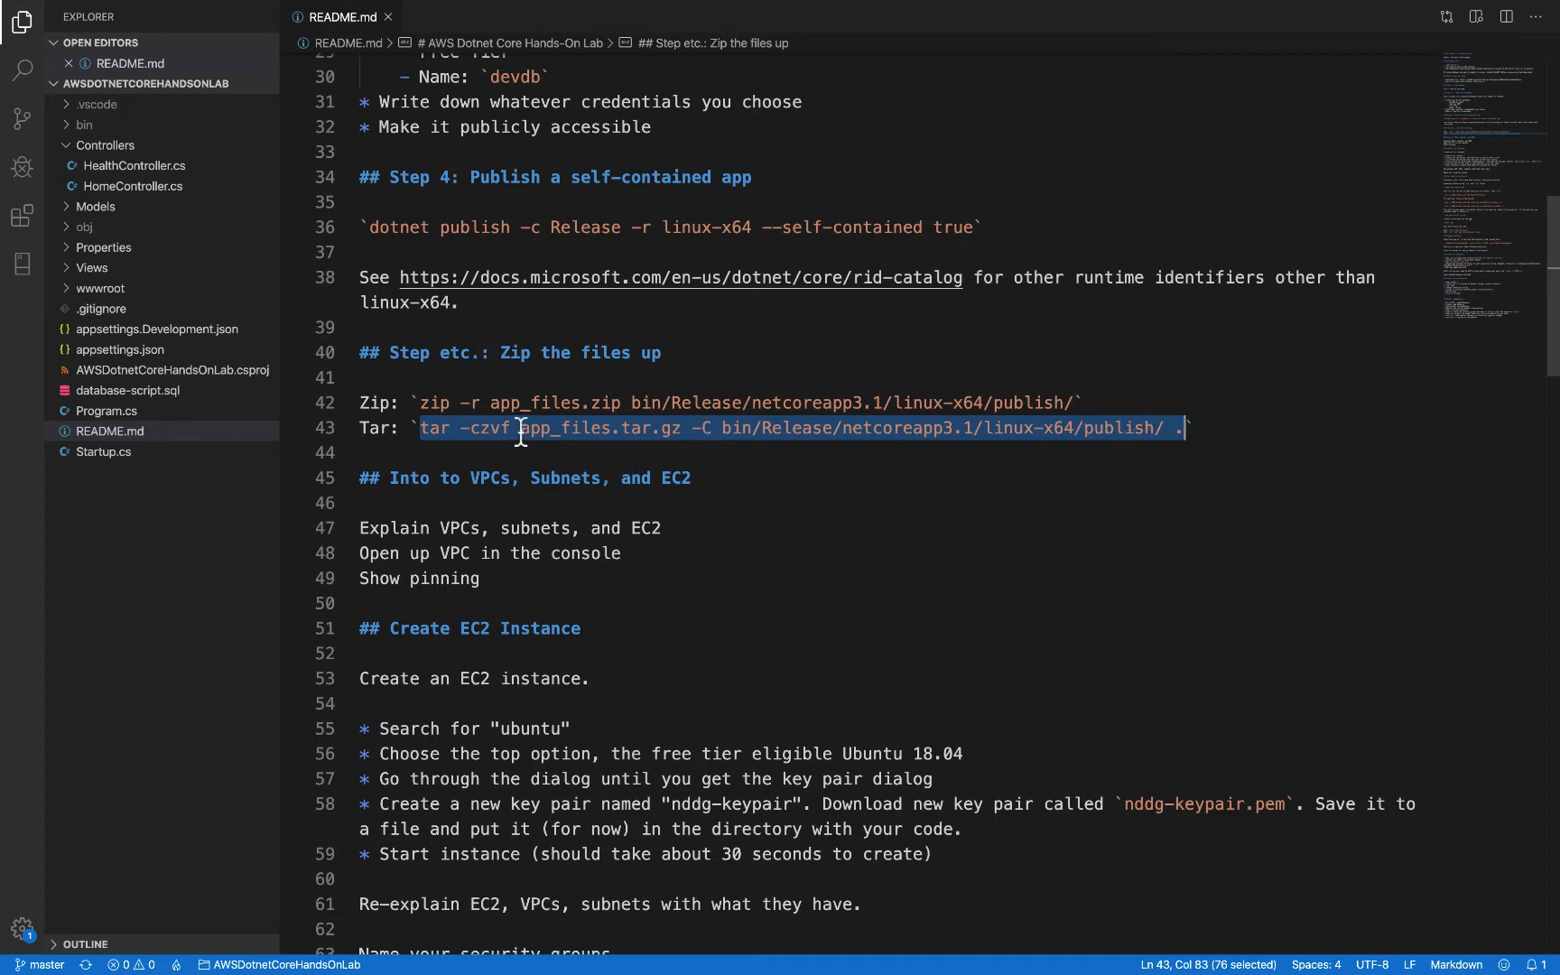
{"action": "mouse_move", "coordinate": [585, 467]}
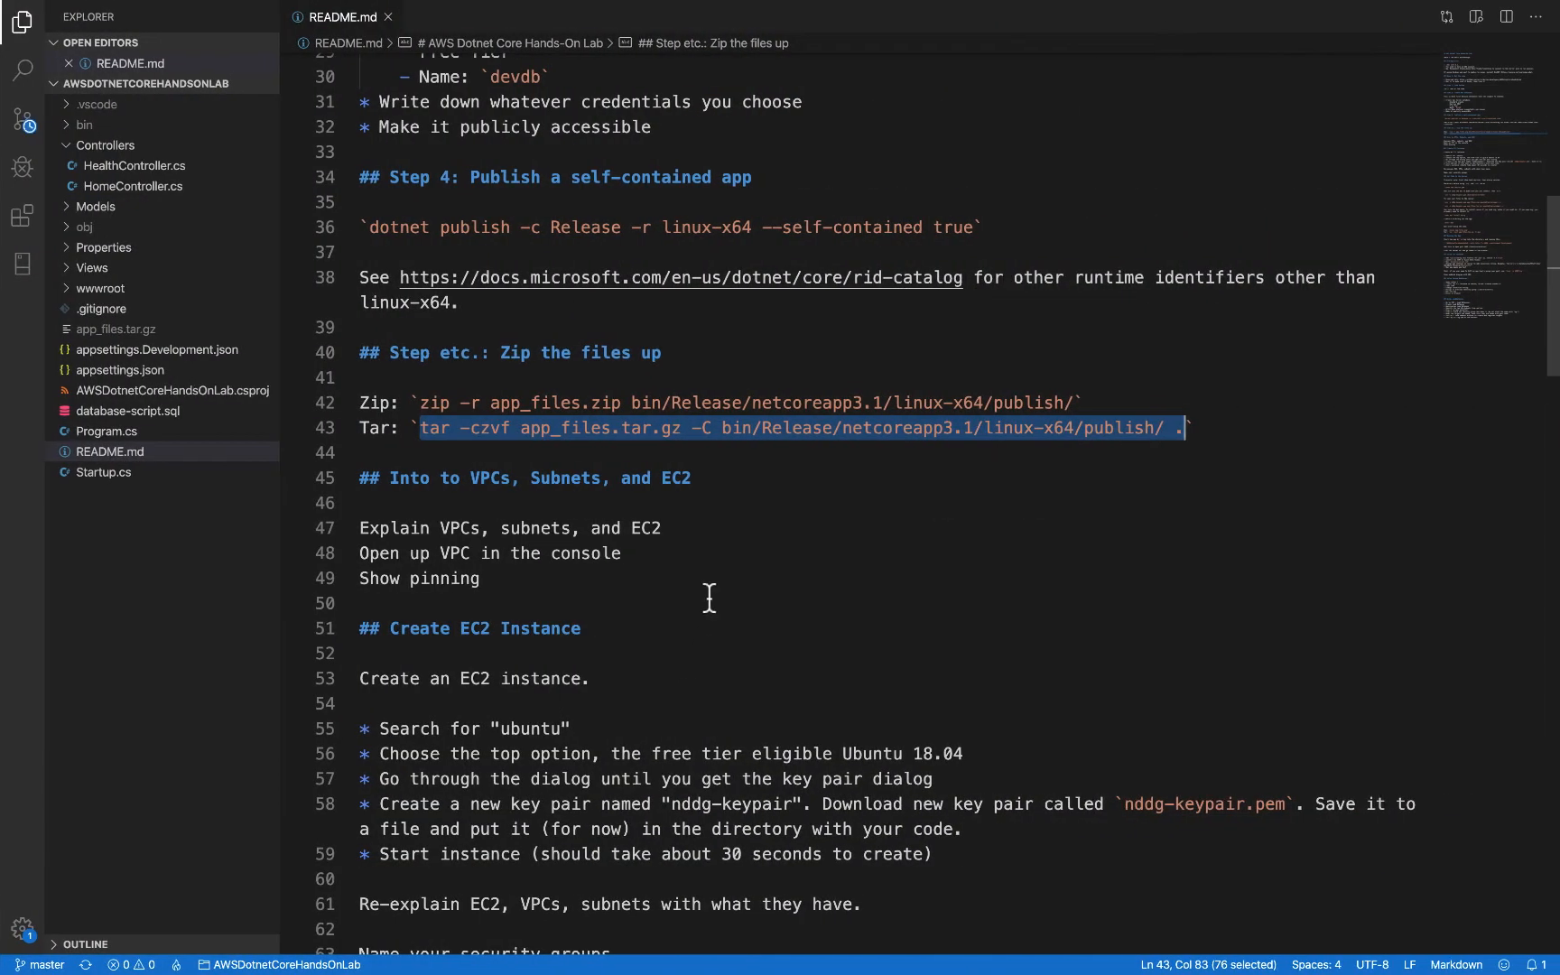
{"action": "scroll", "scroll_direction": "down", "scroll_amount": 3}
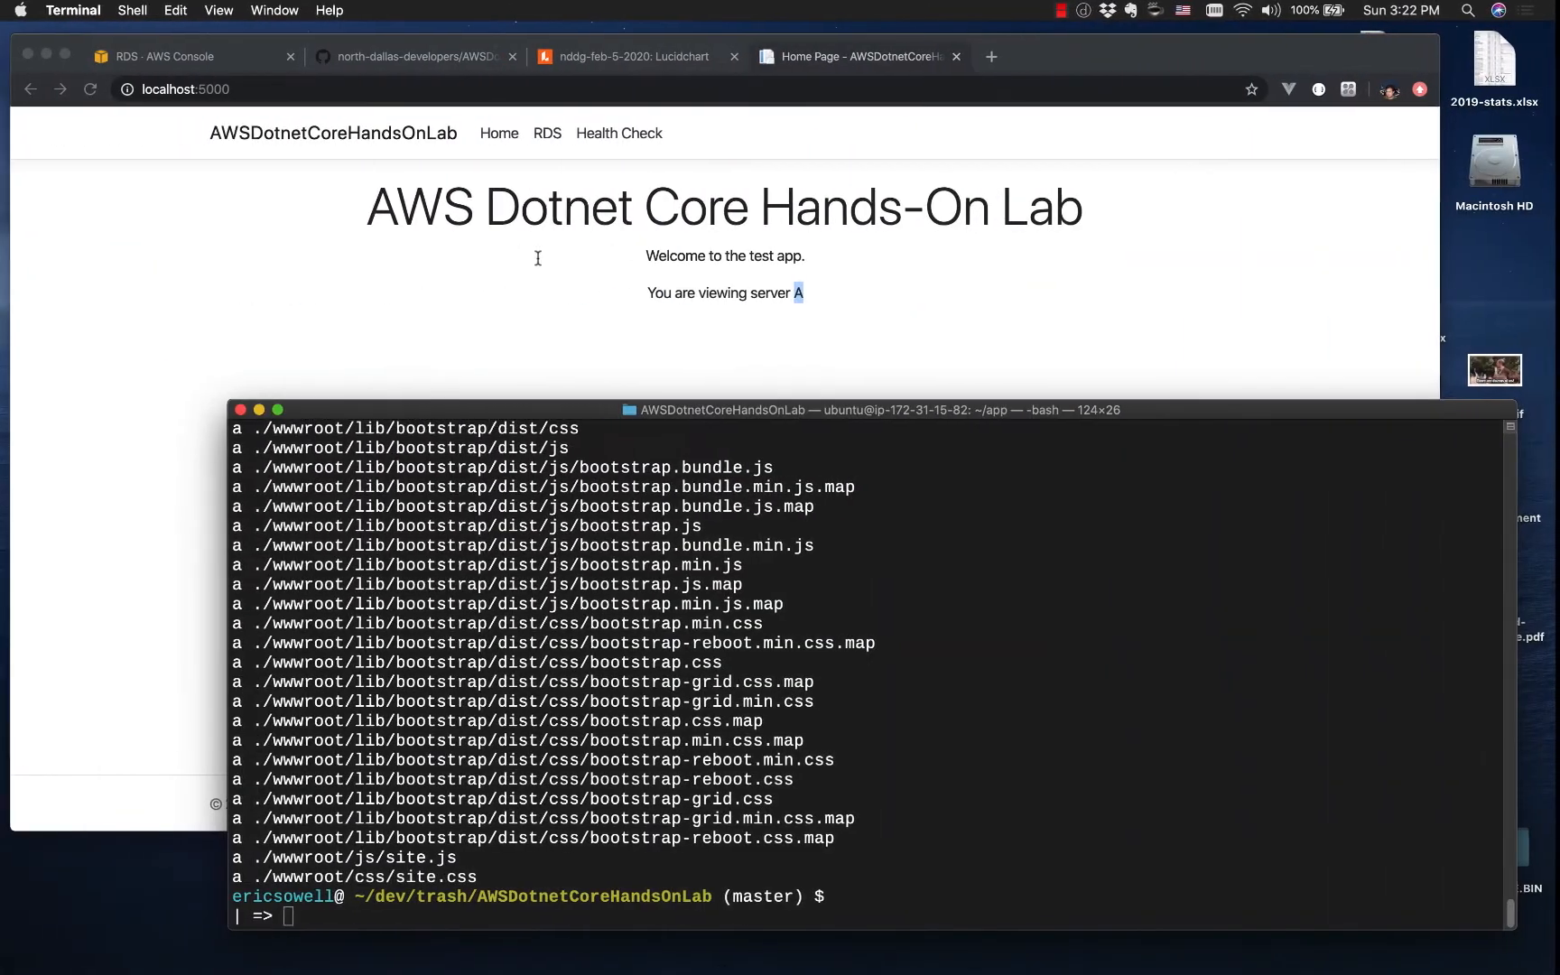
- Review webserver-a inside subnet-1 and the VPC in the nddg-feb-5-2020 diagram, then return to RDS databases
{"action": "left_click", "coordinate": [636, 56]}
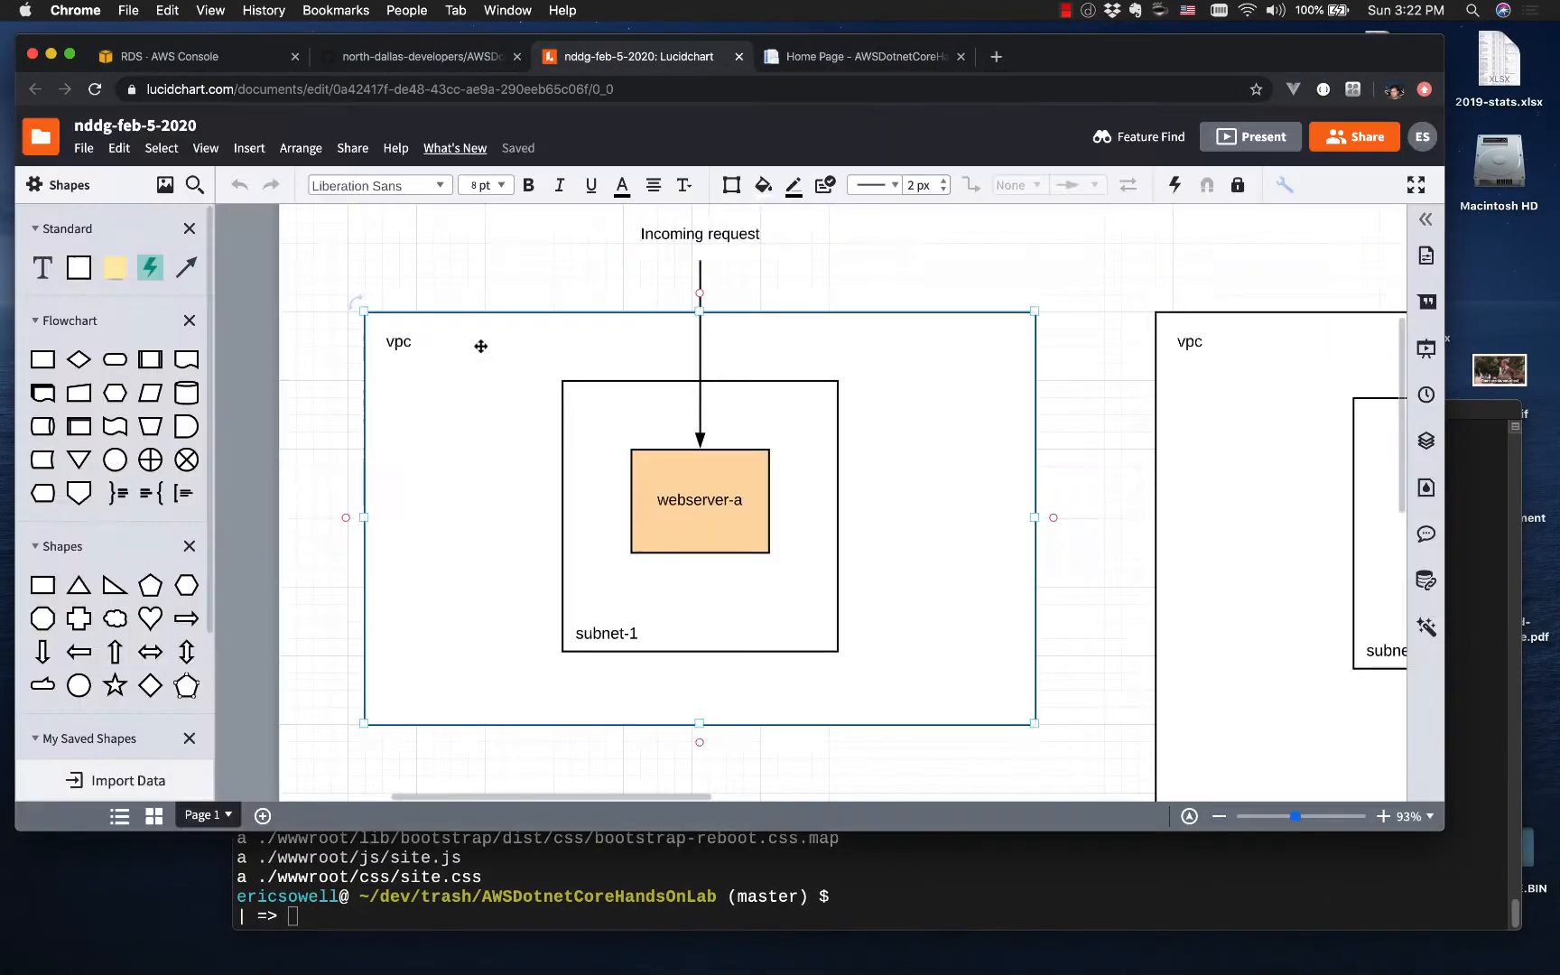
{"action": "left_click", "coordinate": [1092, 526]}
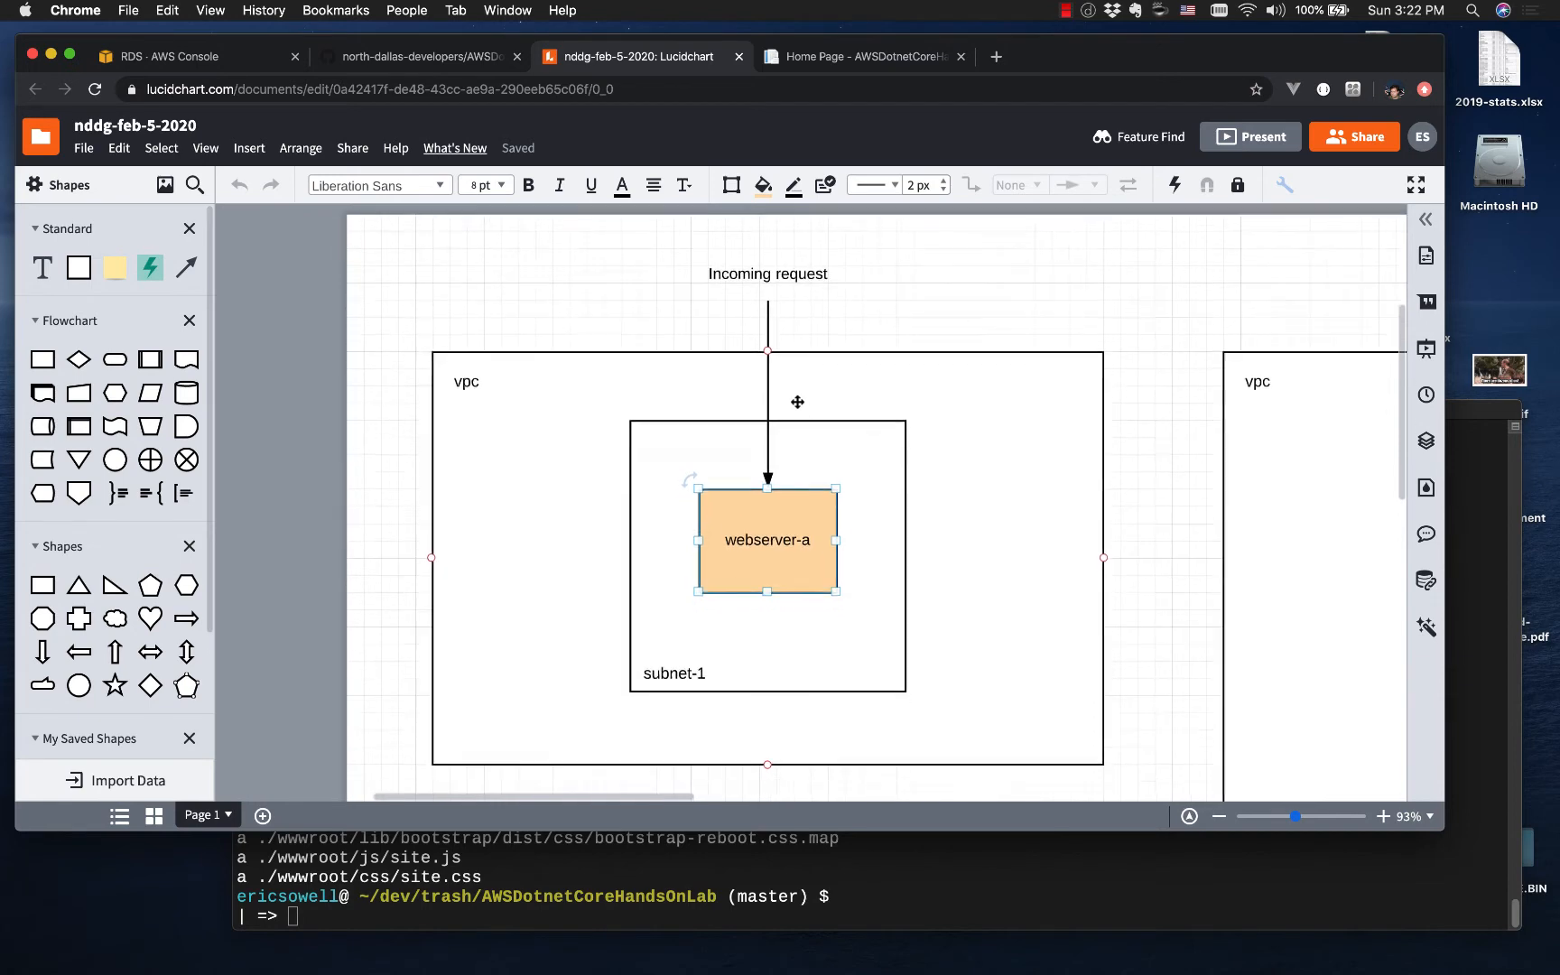
{"action": "scroll", "scroll_direction": "down", "scroll_amount": 3}
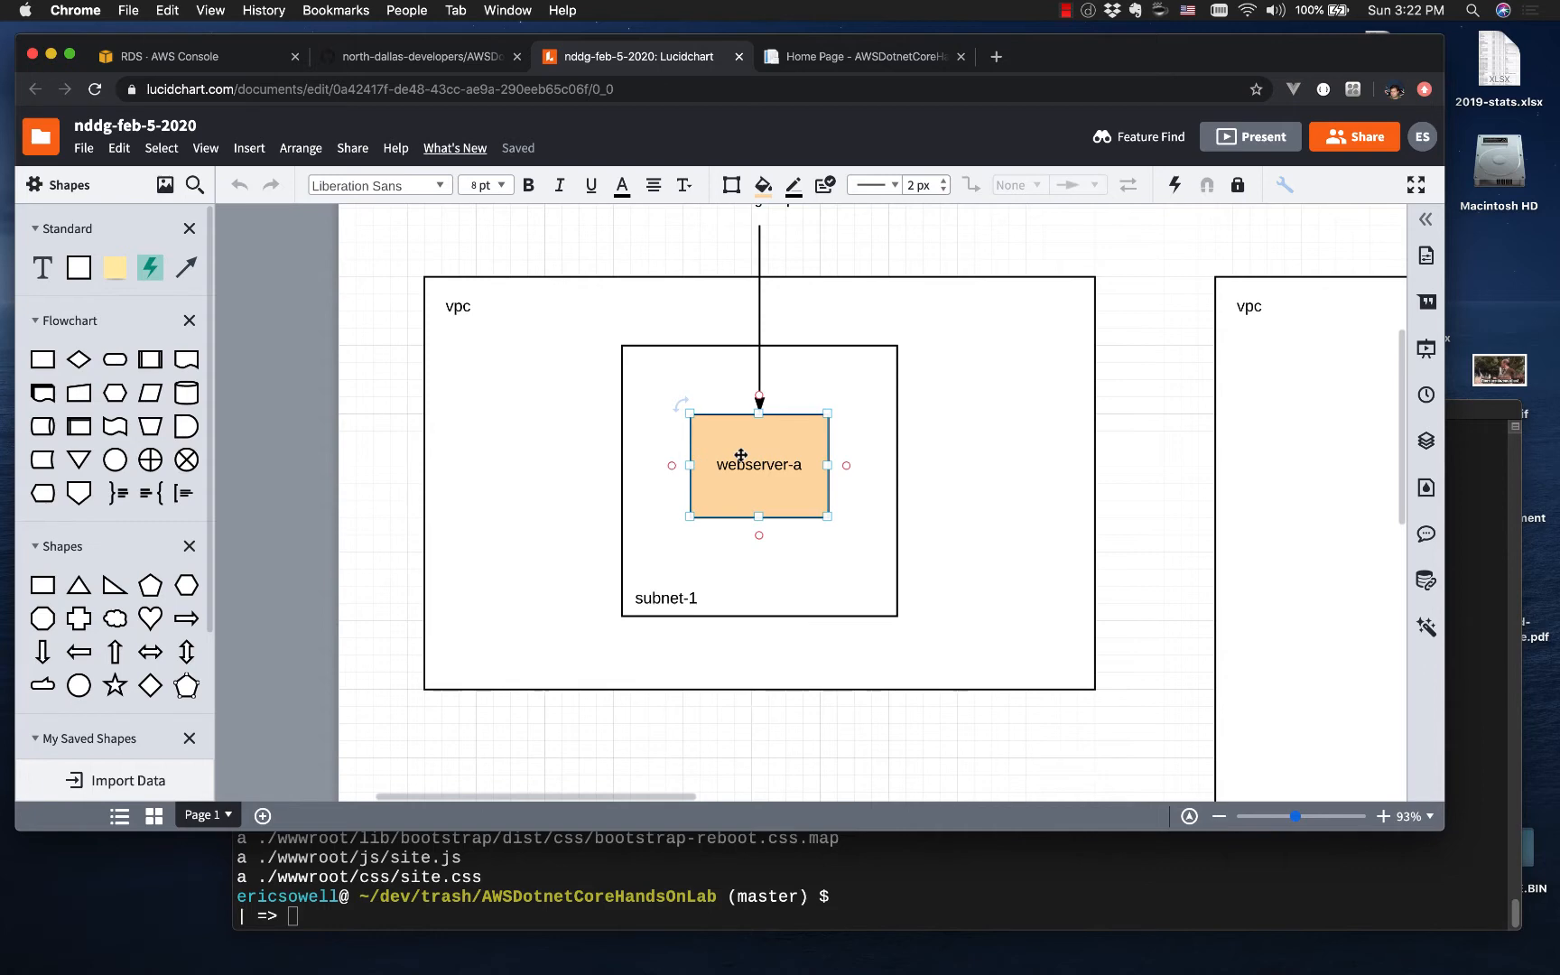
{"action": "left_click", "coordinate": [1137, 515]}
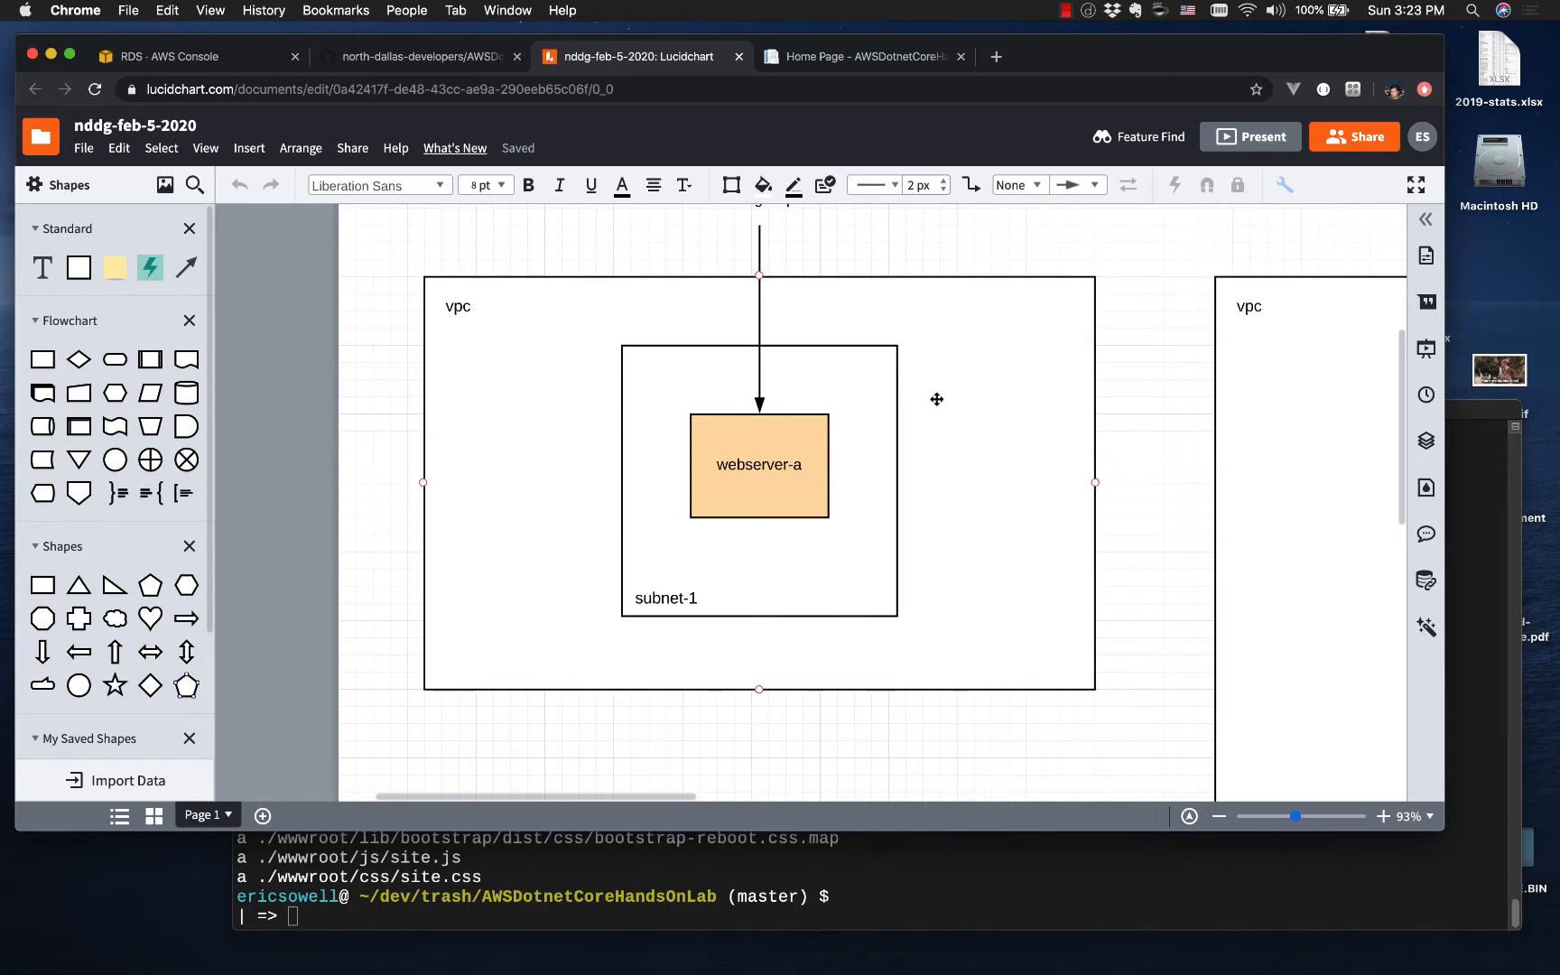
{"action": "mouse_move", "coordinate": [443, 296]}
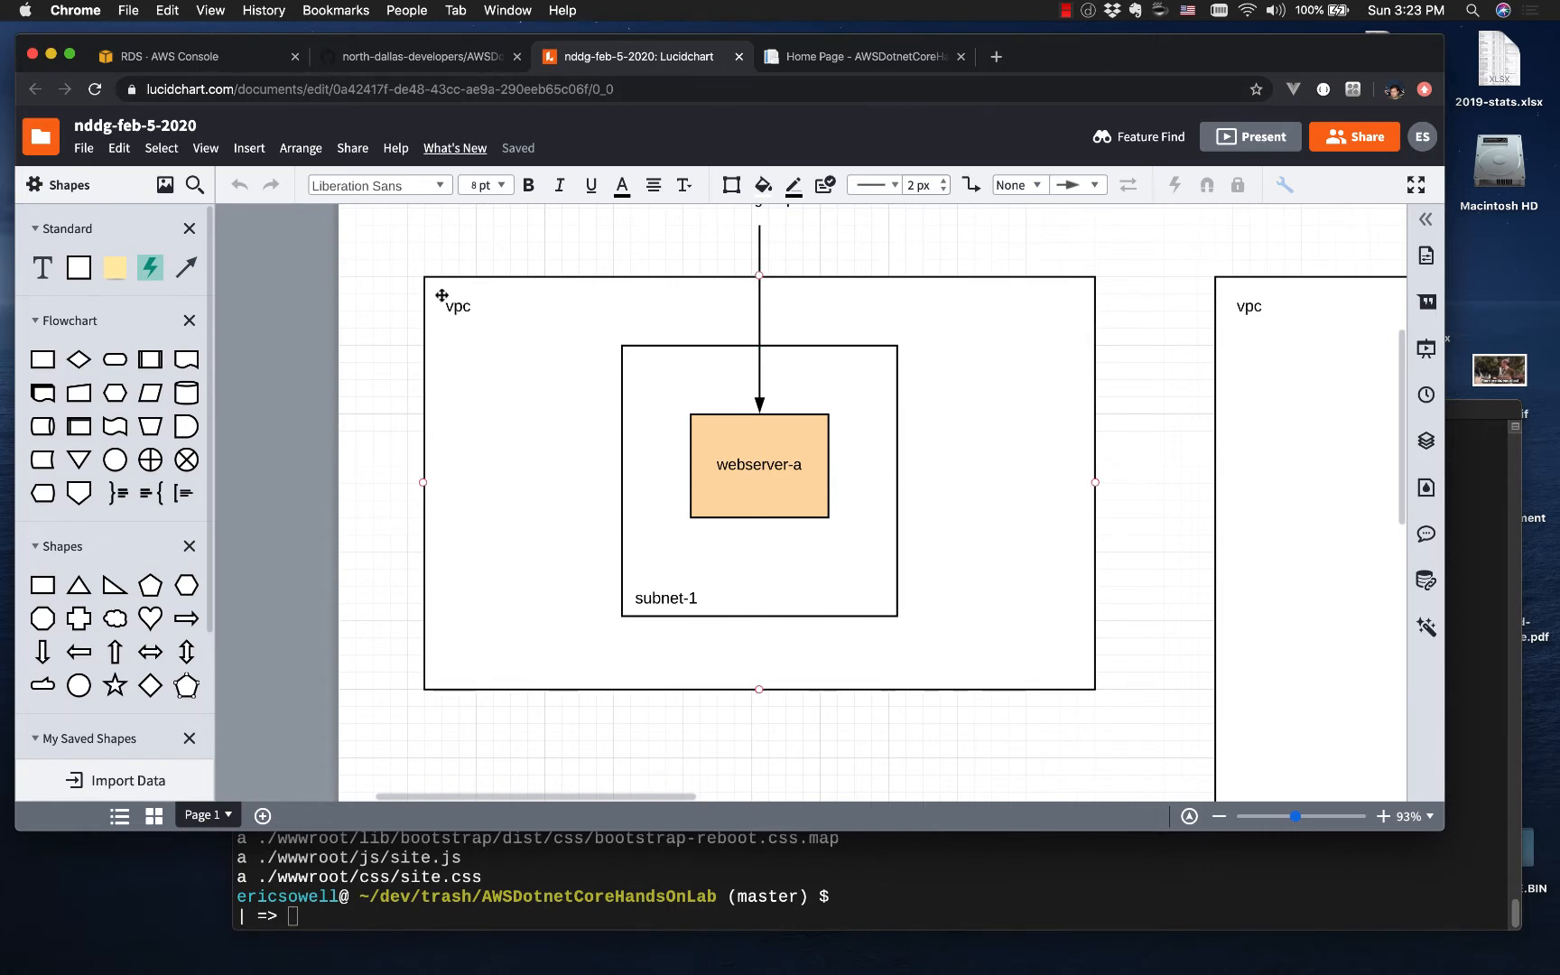
{"action": "mouse_move", "coordinate": [637, 432]}
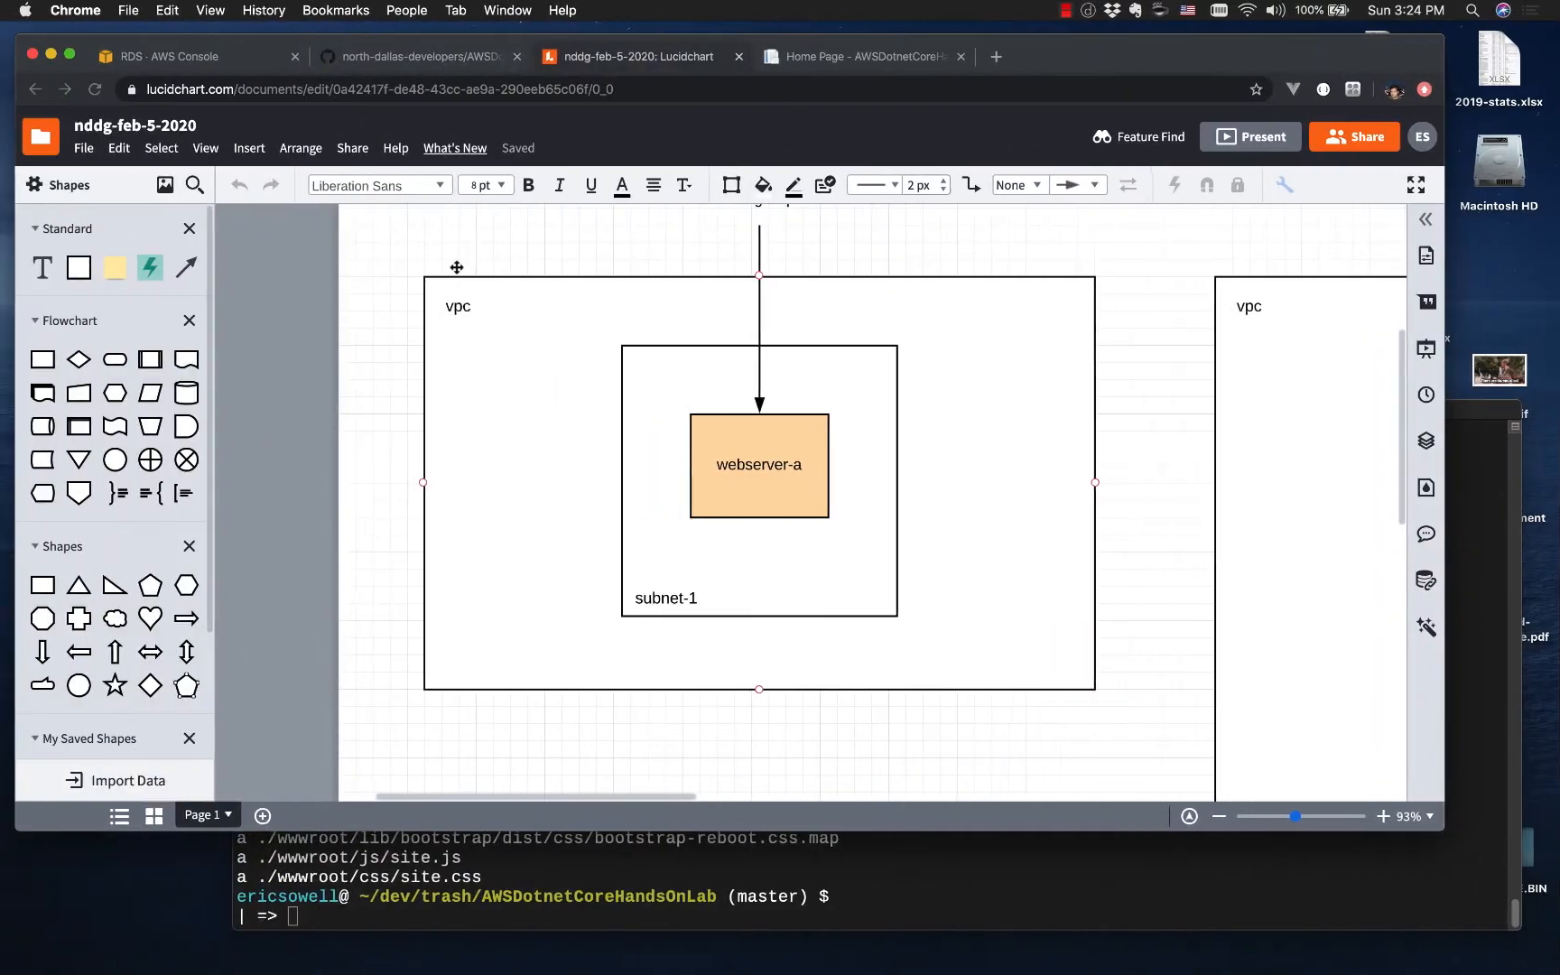
{"action": "left_click", "coordinate": [190, 56]}
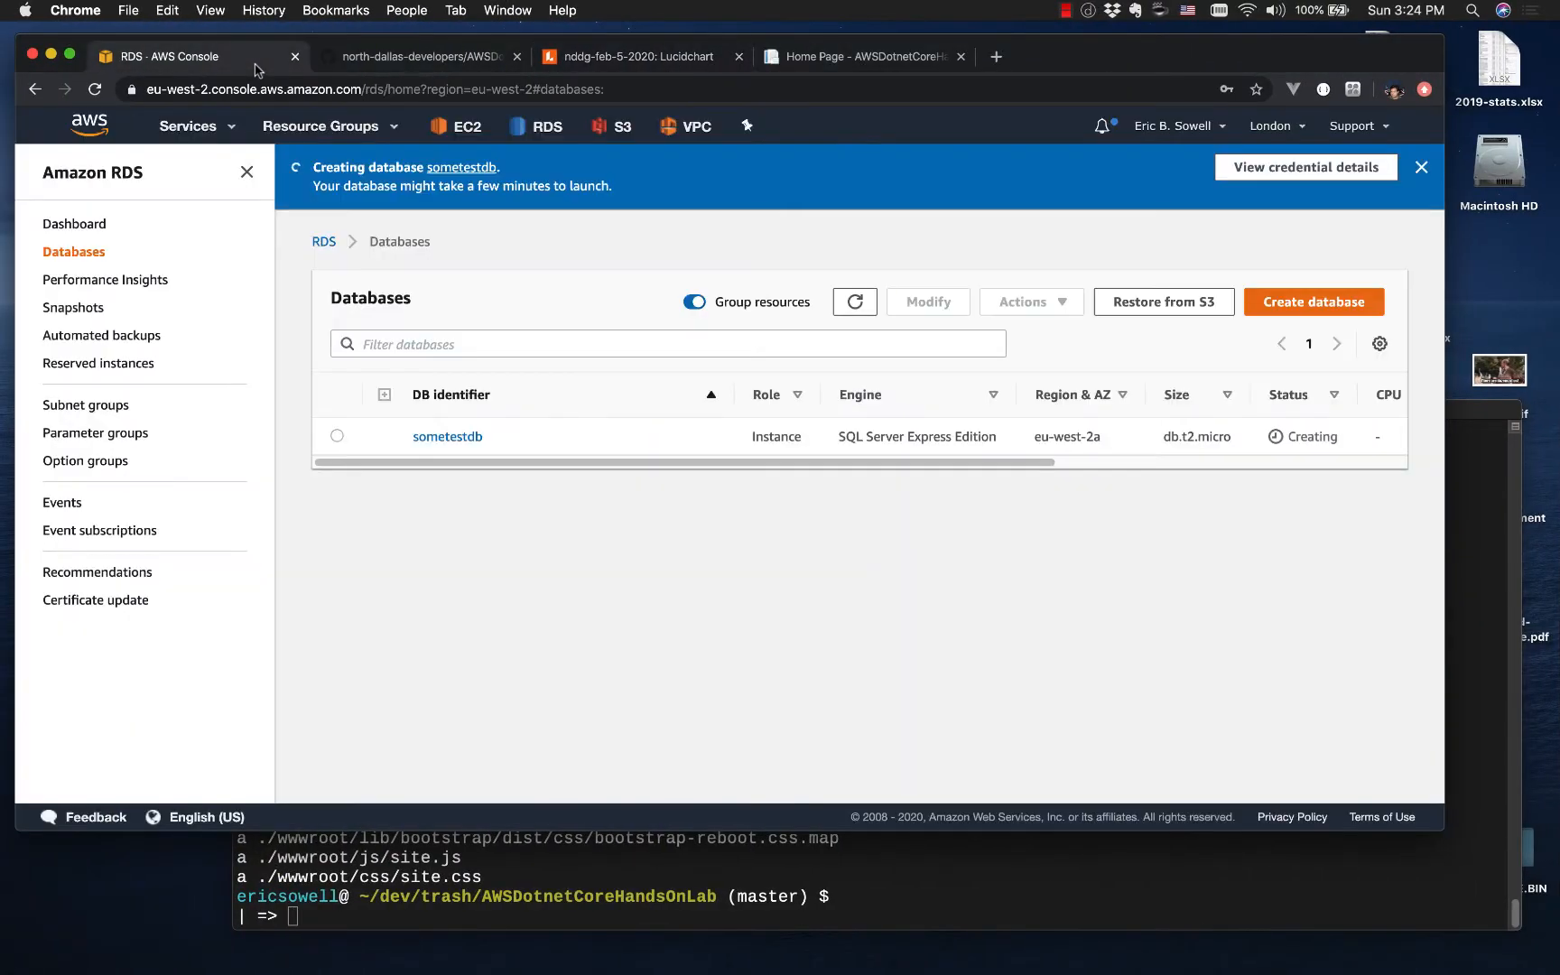
{"action": "mouse_move", "coordinate": [196, 144]}
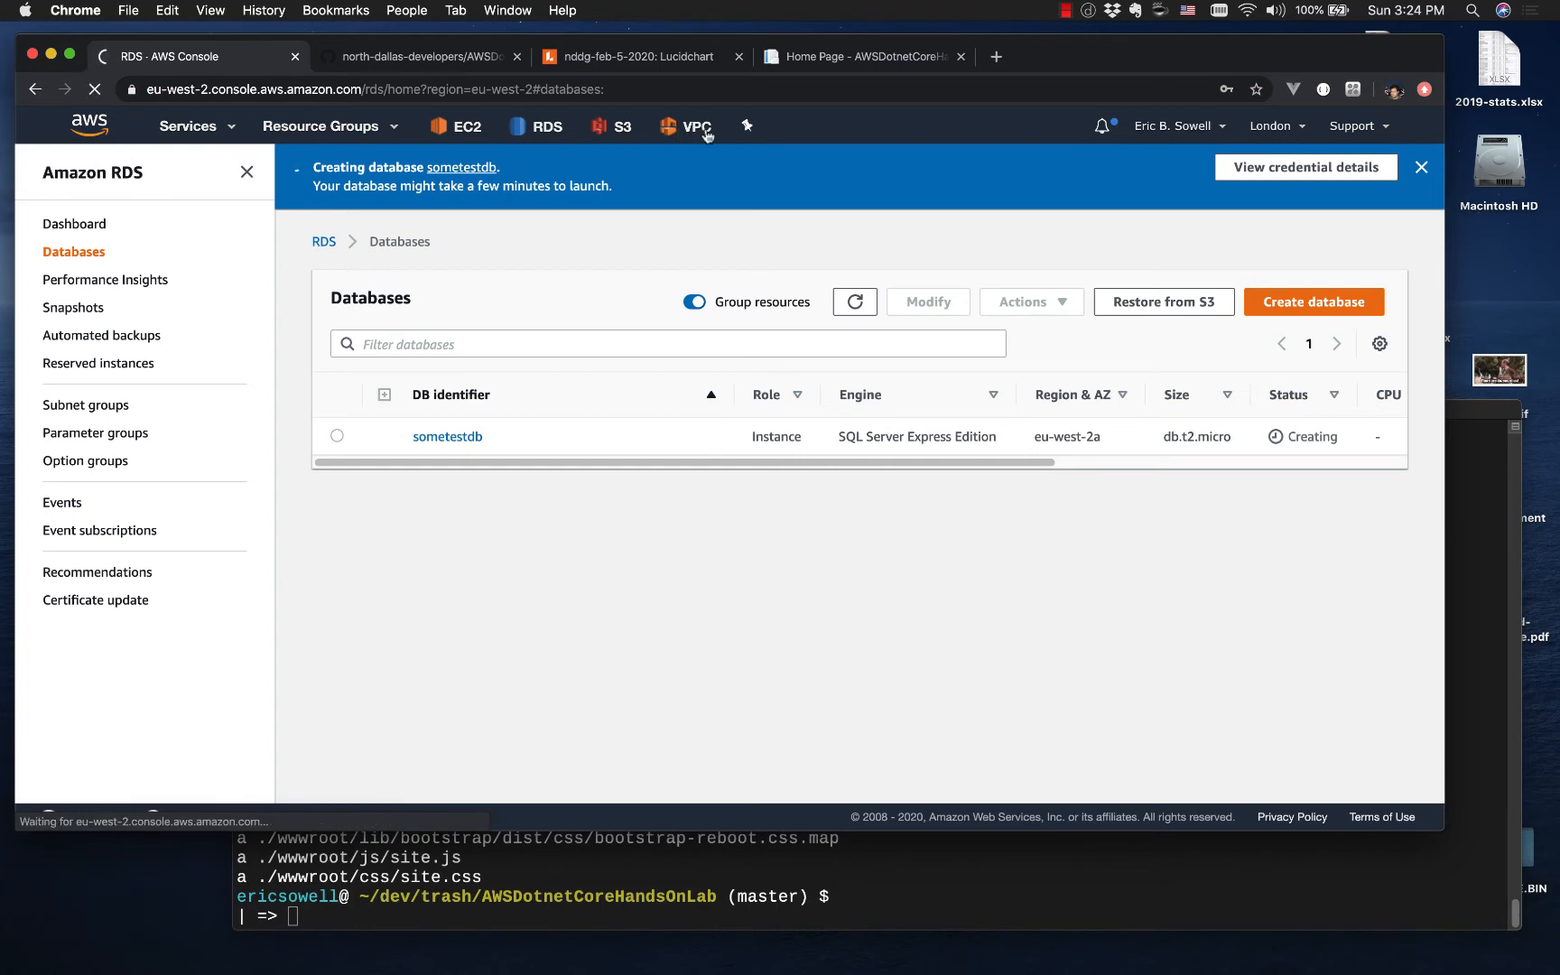
- View the default VPC in Your VPCs and its three London availability-zone subnets in the Subnets list
{"action": "left_click", "coordinate": [696, 127]}
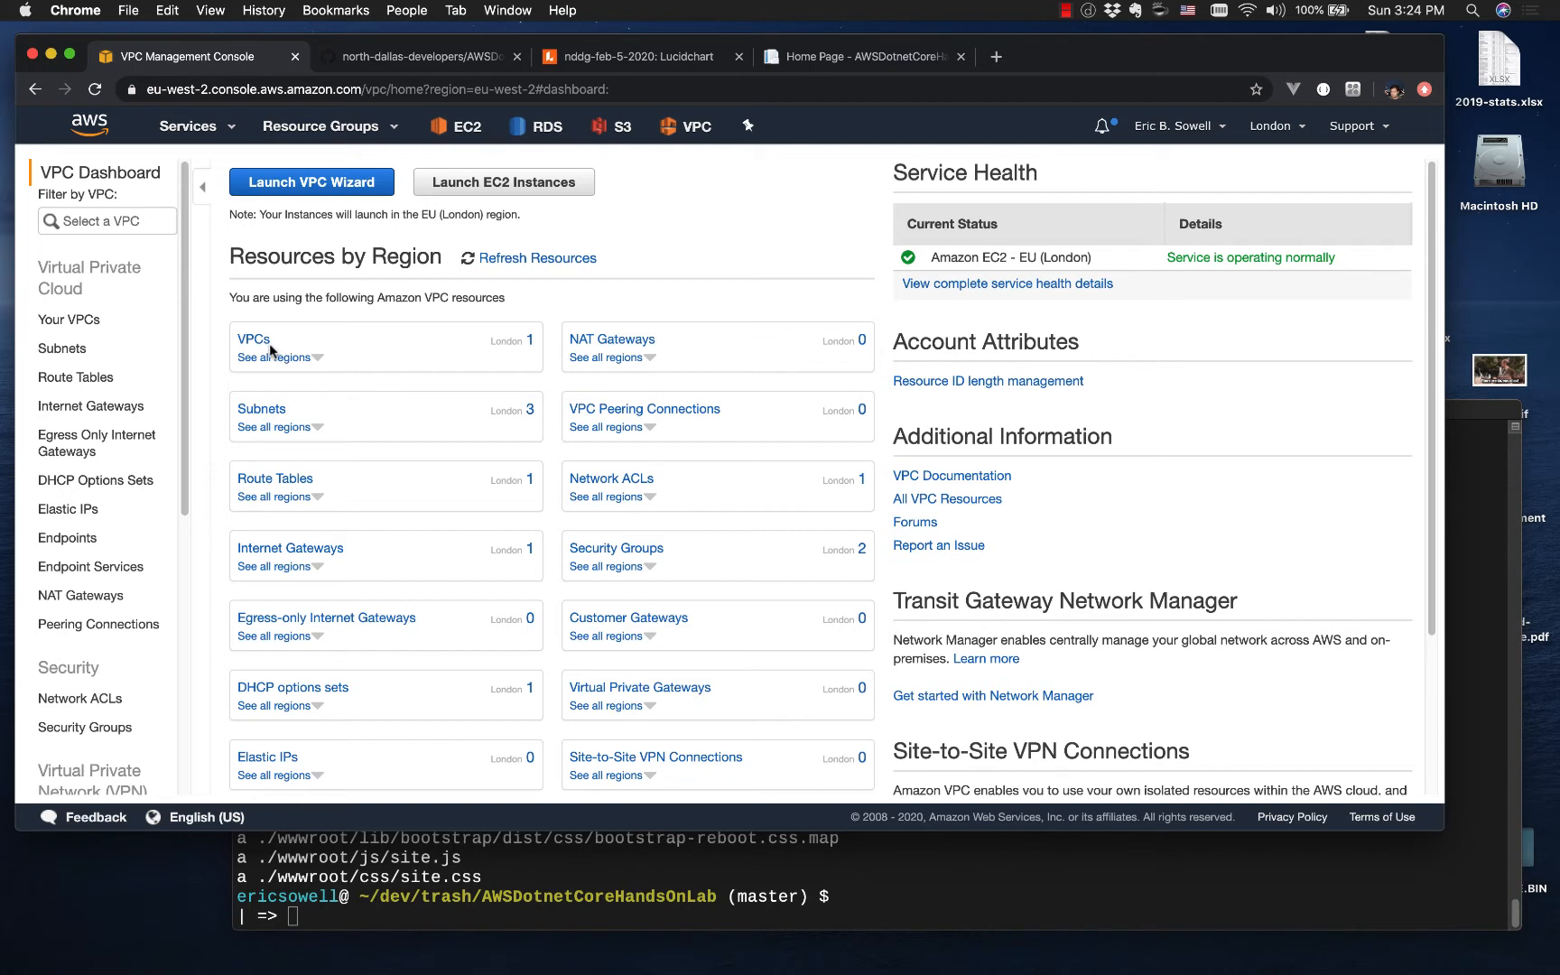
{"action": "mouse_move", "coordinate": [275, 354]}
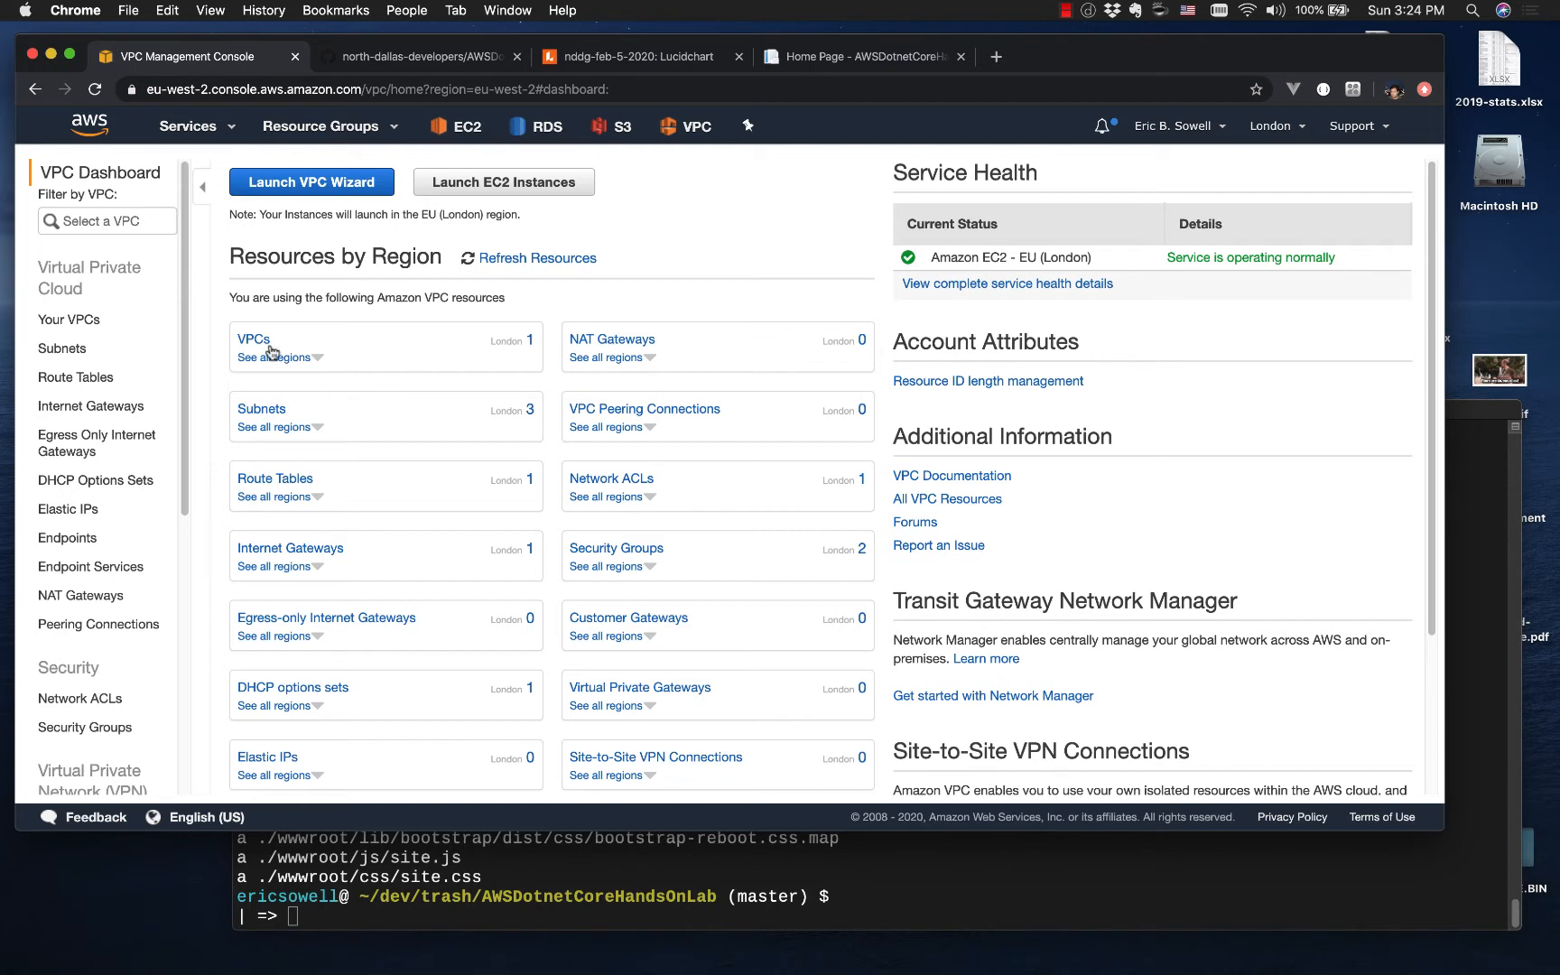
{"action": "left_click", "coordinate": [253, 339]}
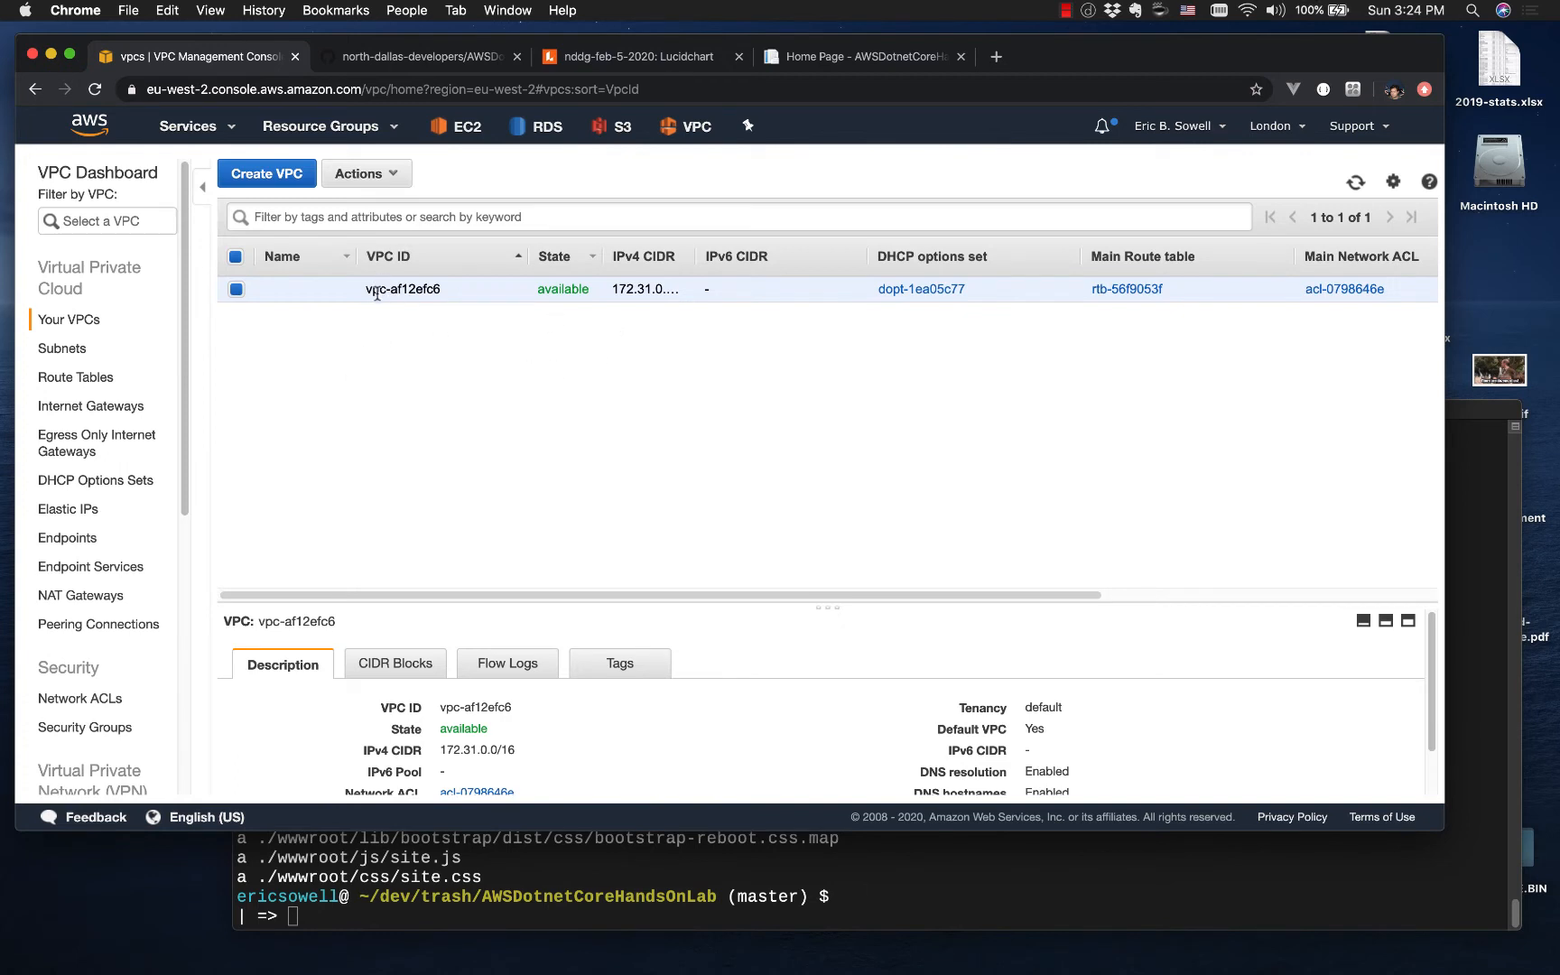
{"action": "mouse_move", "coordinate": [433, 386]}
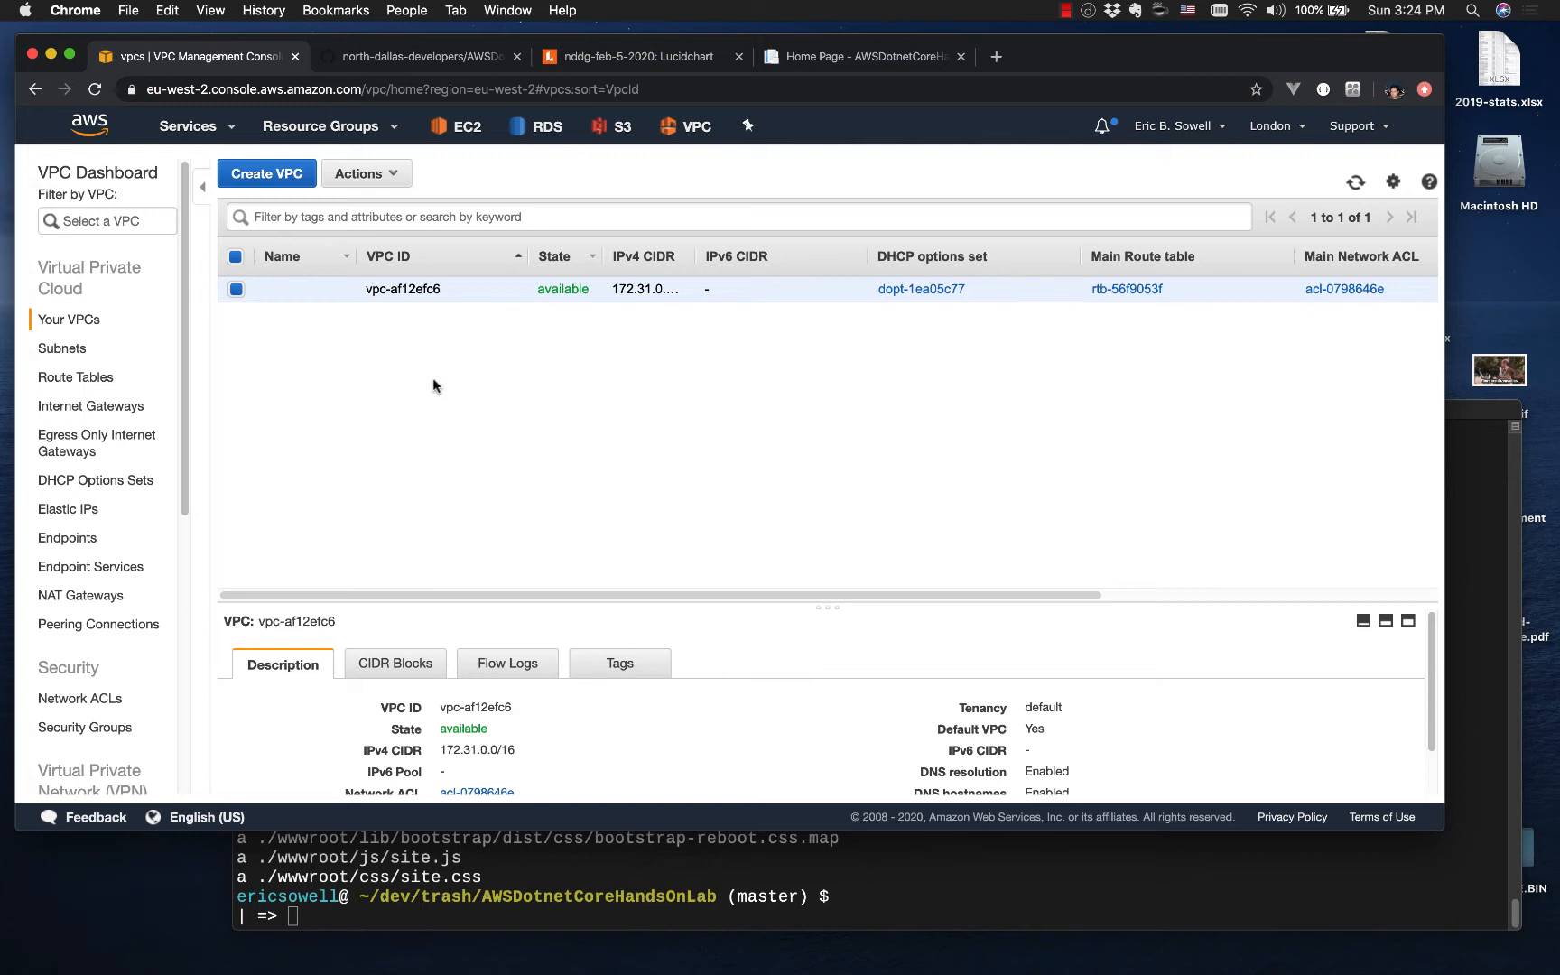
{"action": "left_click", "coordinate": [62, 349]}
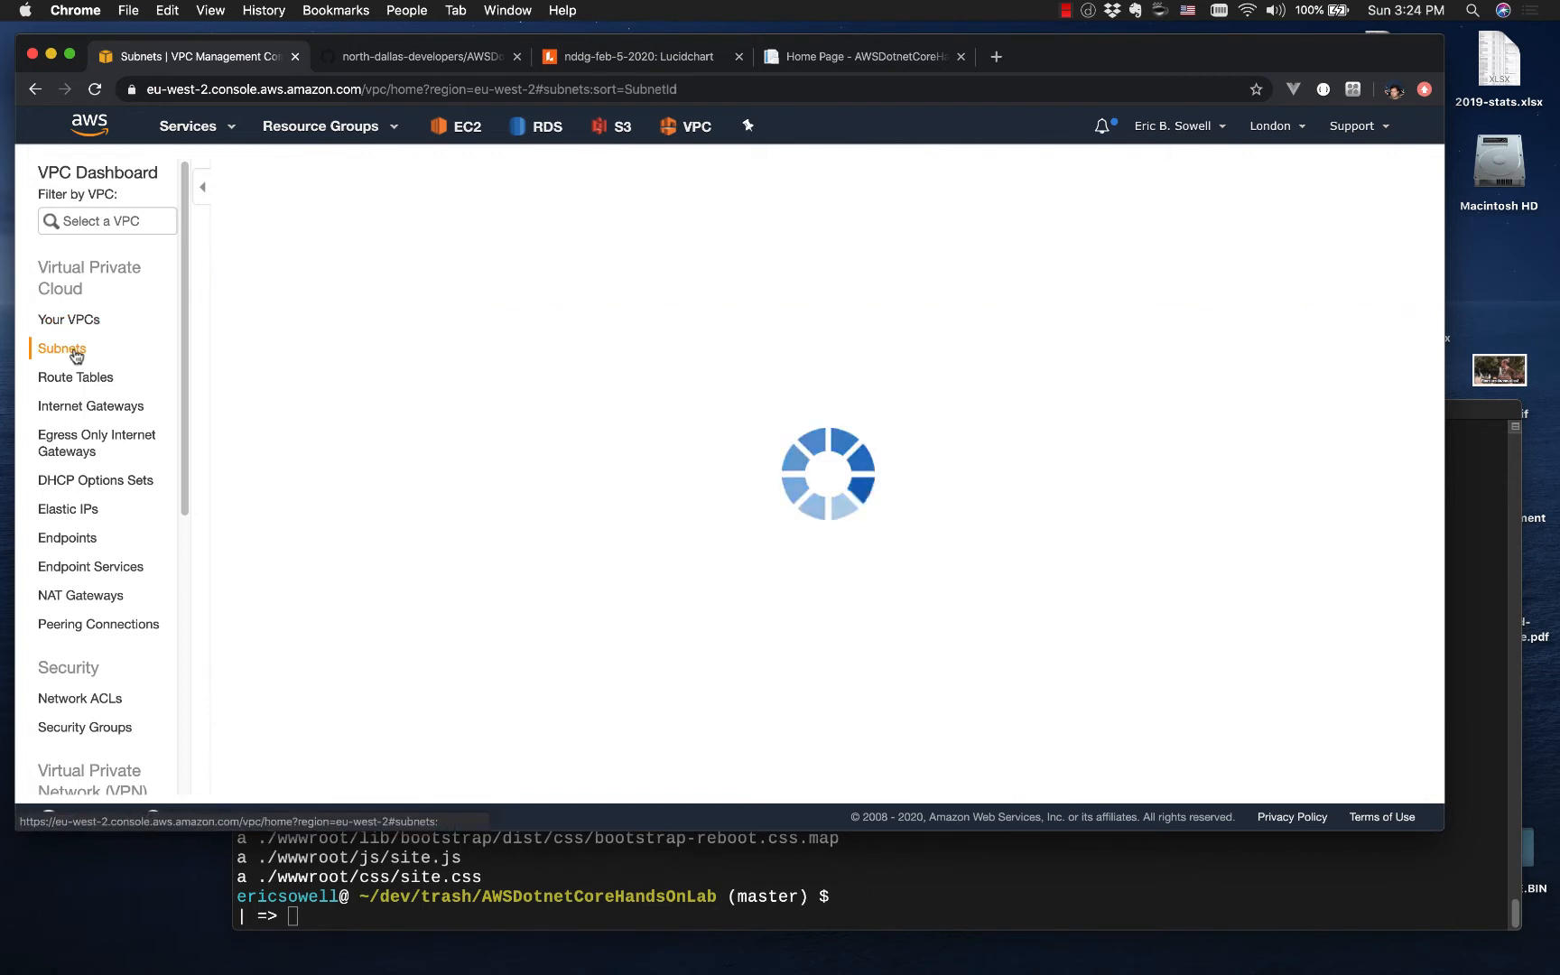
{"action": "left_click", "coordinate": [61, 348]}
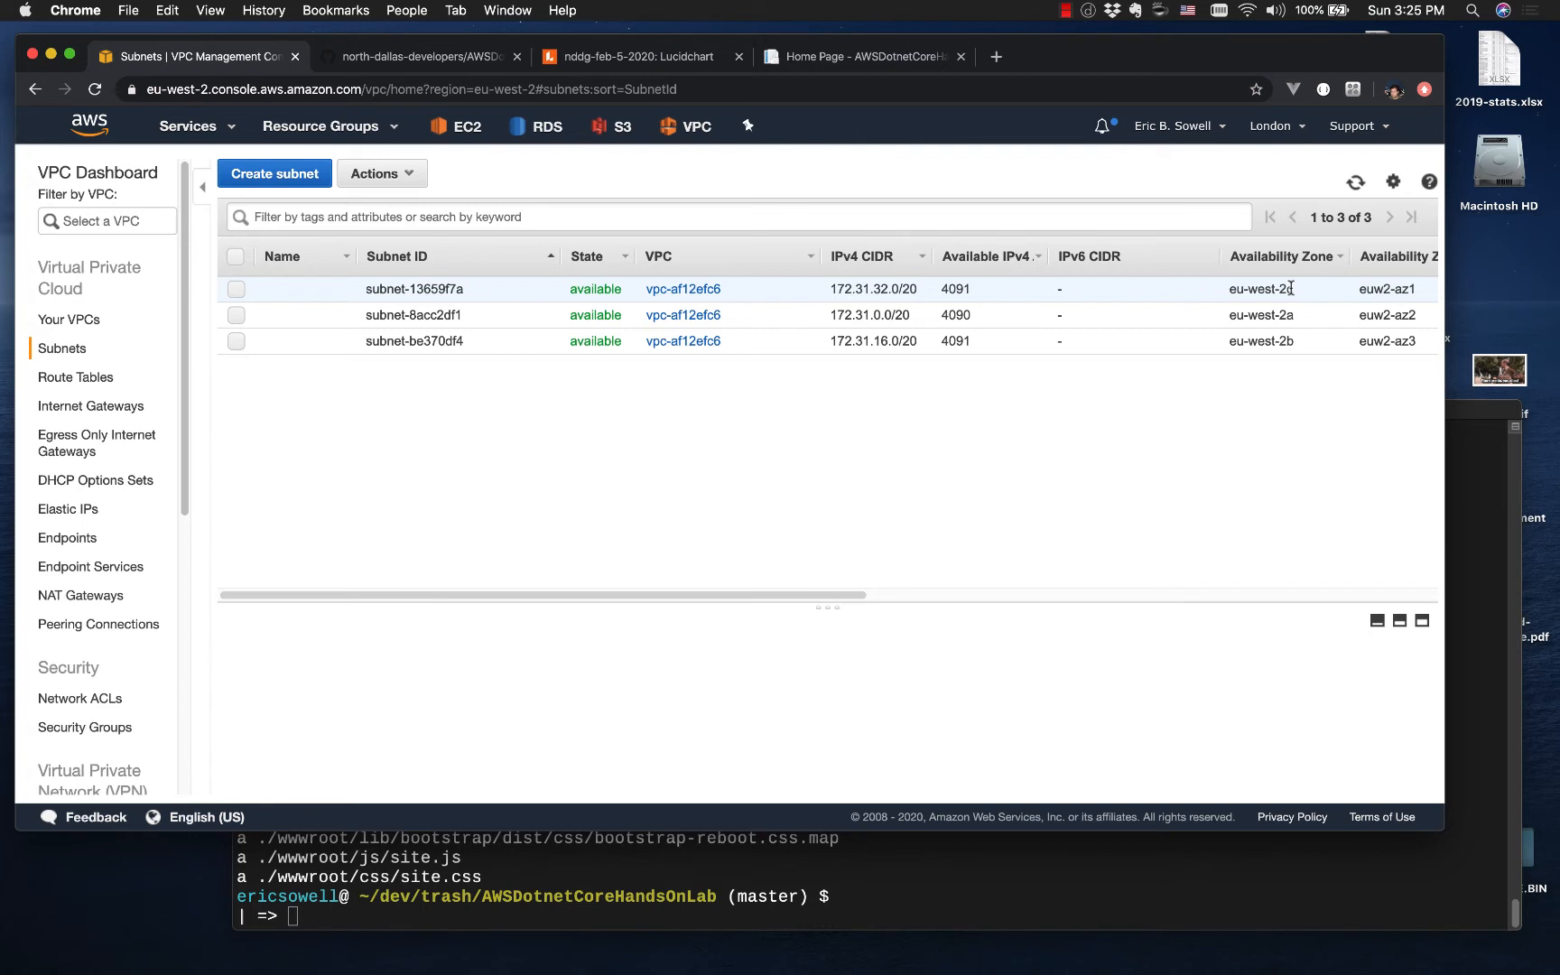
{"action": "mouse_move", "coordinate": [544, 283]}
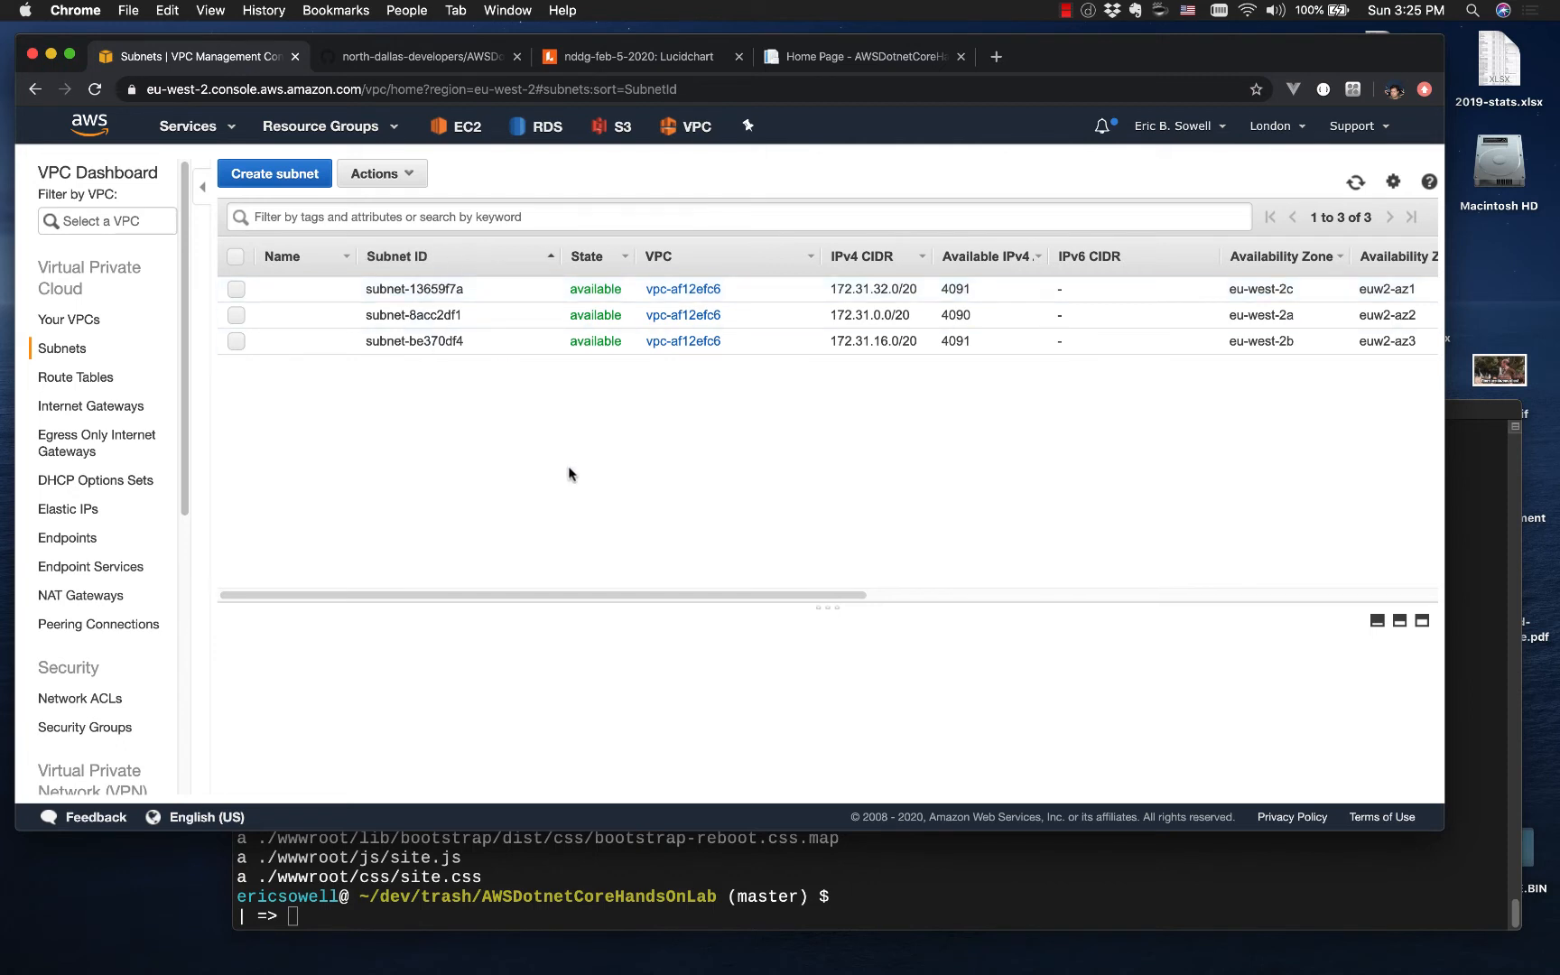
{"action": "mouse_move", "coordinate": [554, 446]}
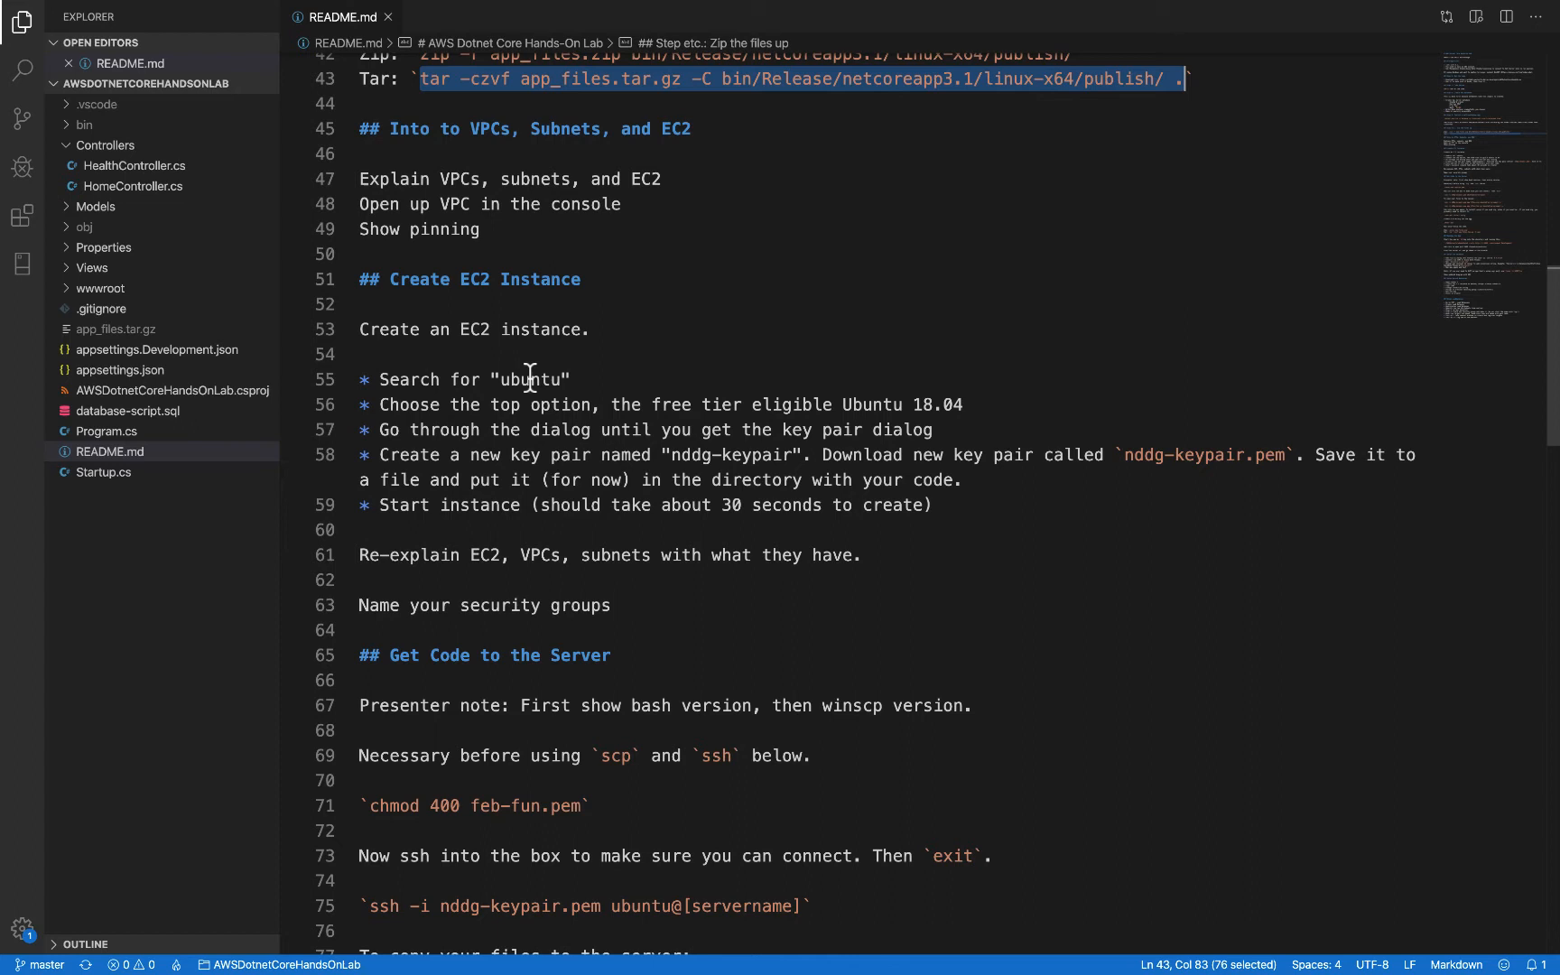
- Highlight the ubuntu search term in the README's Create EC2 Instance steps
{"action": "double_click", "coordinate": [529, 379]}
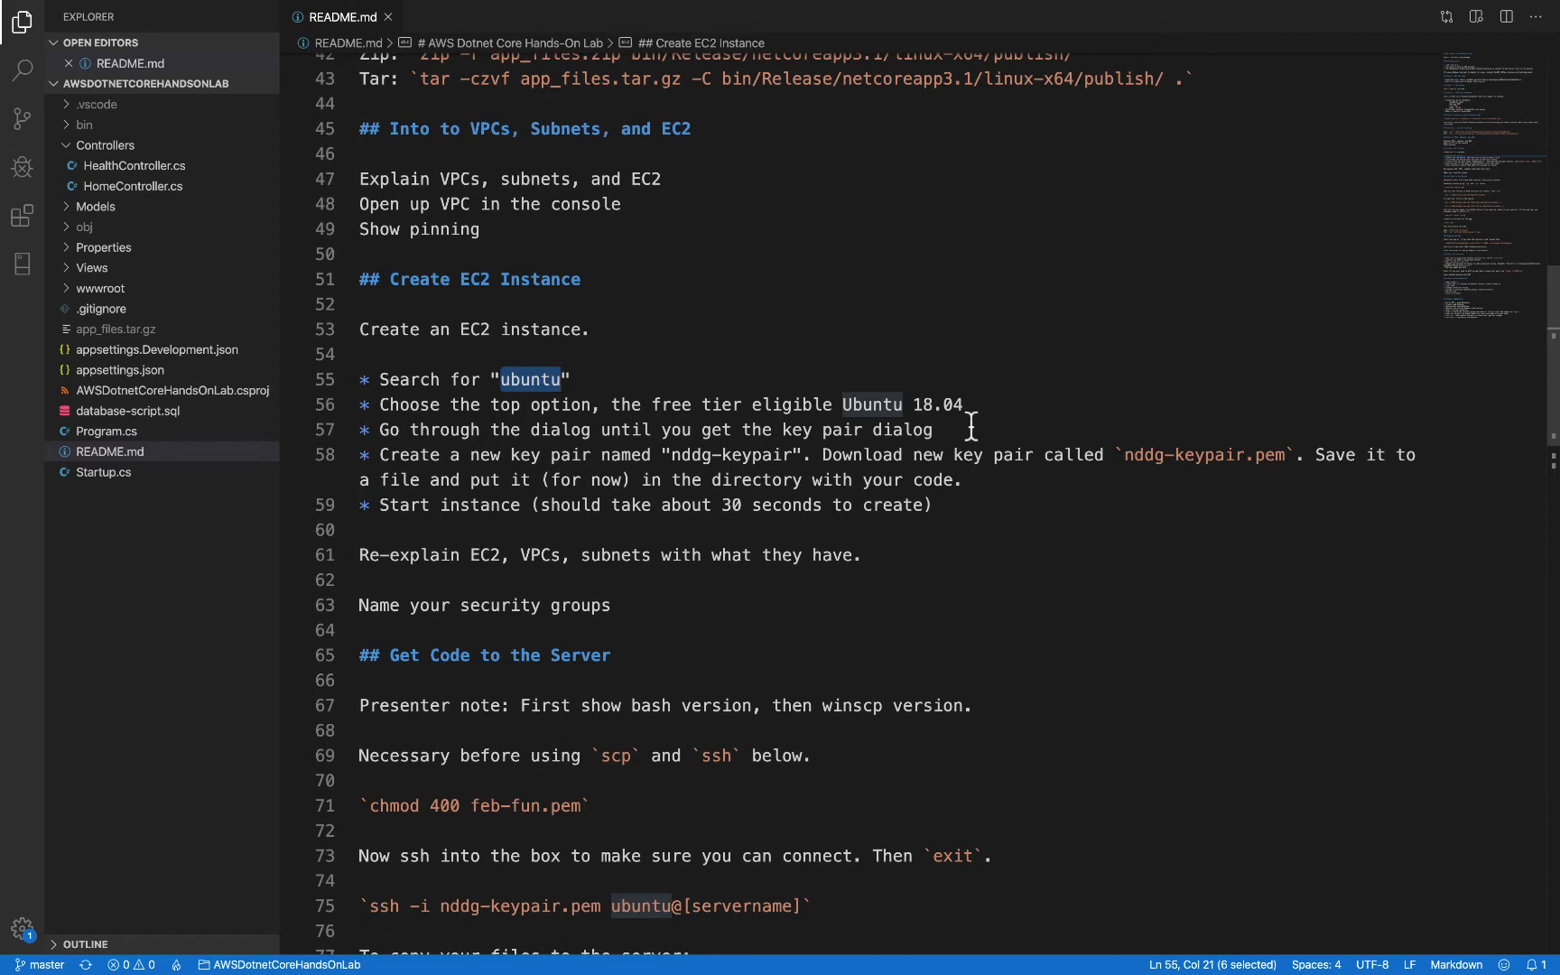
{"action": "mouse_move", "coordinate": [683, 444]}
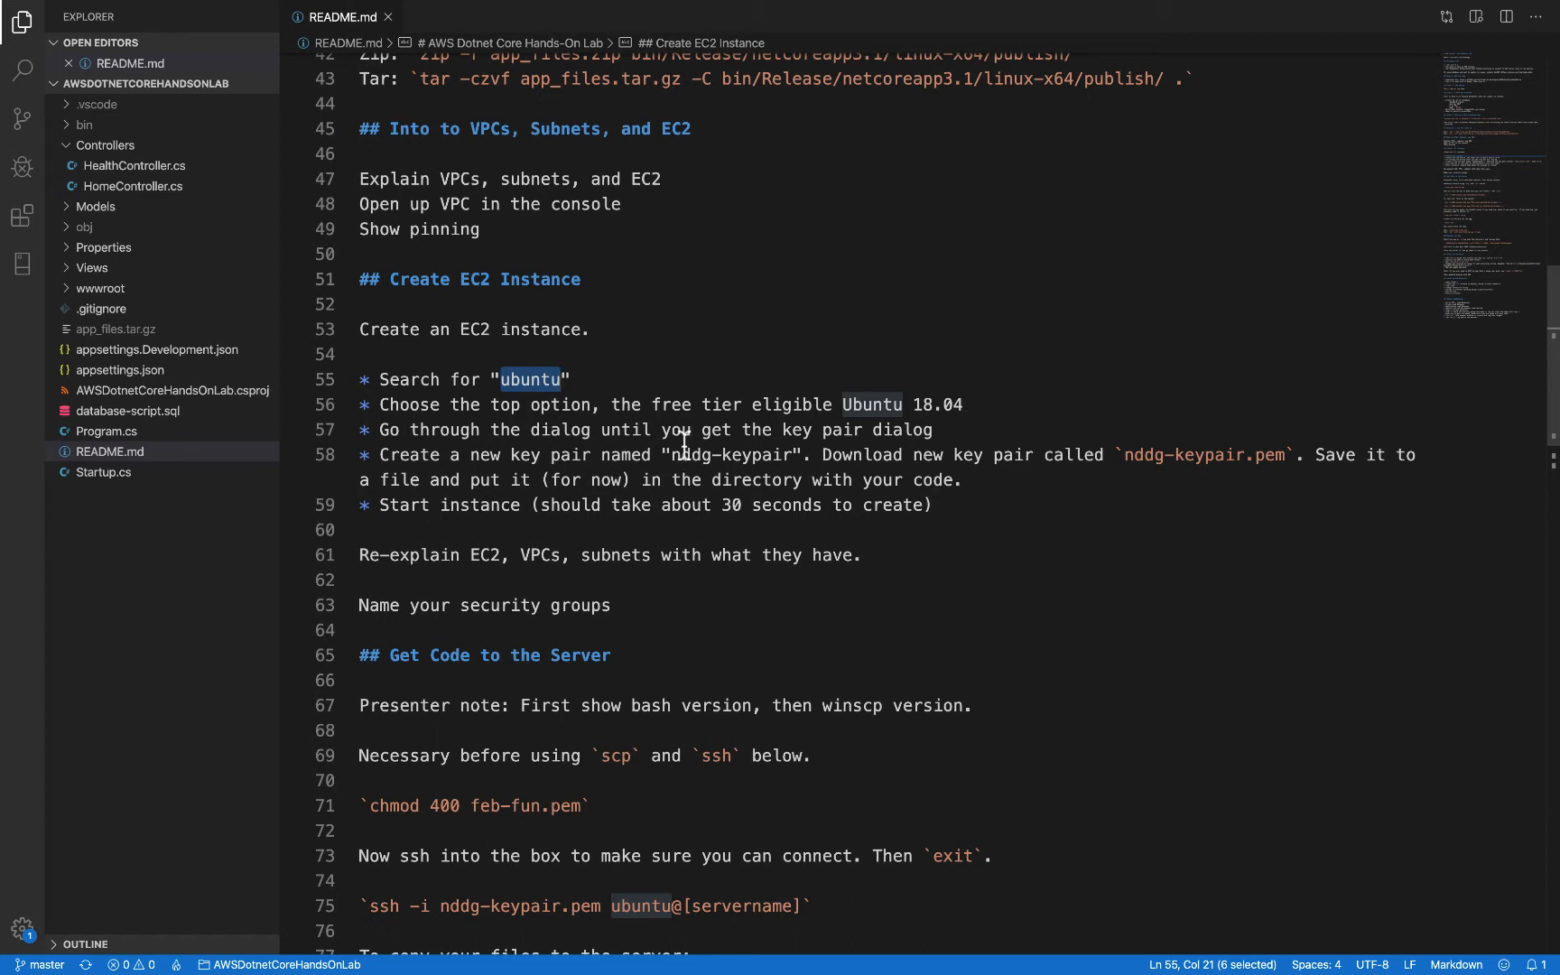
{"action": "mouse_move", "coordinate": [807, 549]}
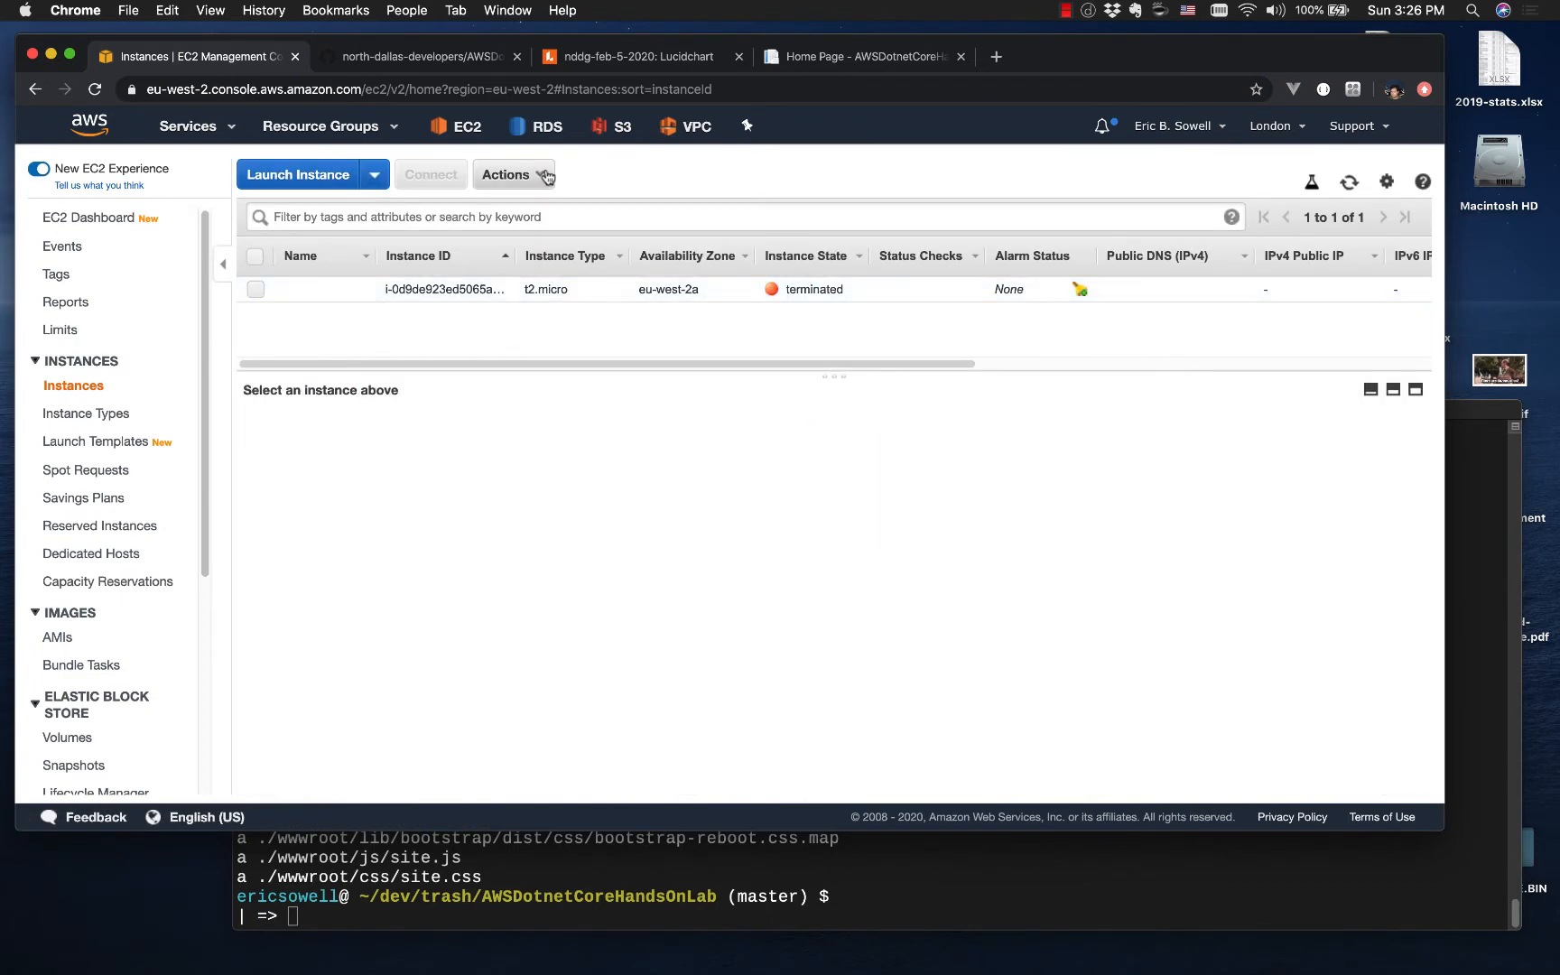
- Launch a new instance from the Ubuntu Server 18.04 image on t2.micro through Review and Launch
{"action": "left_click", "coordinate": [296, 173]}
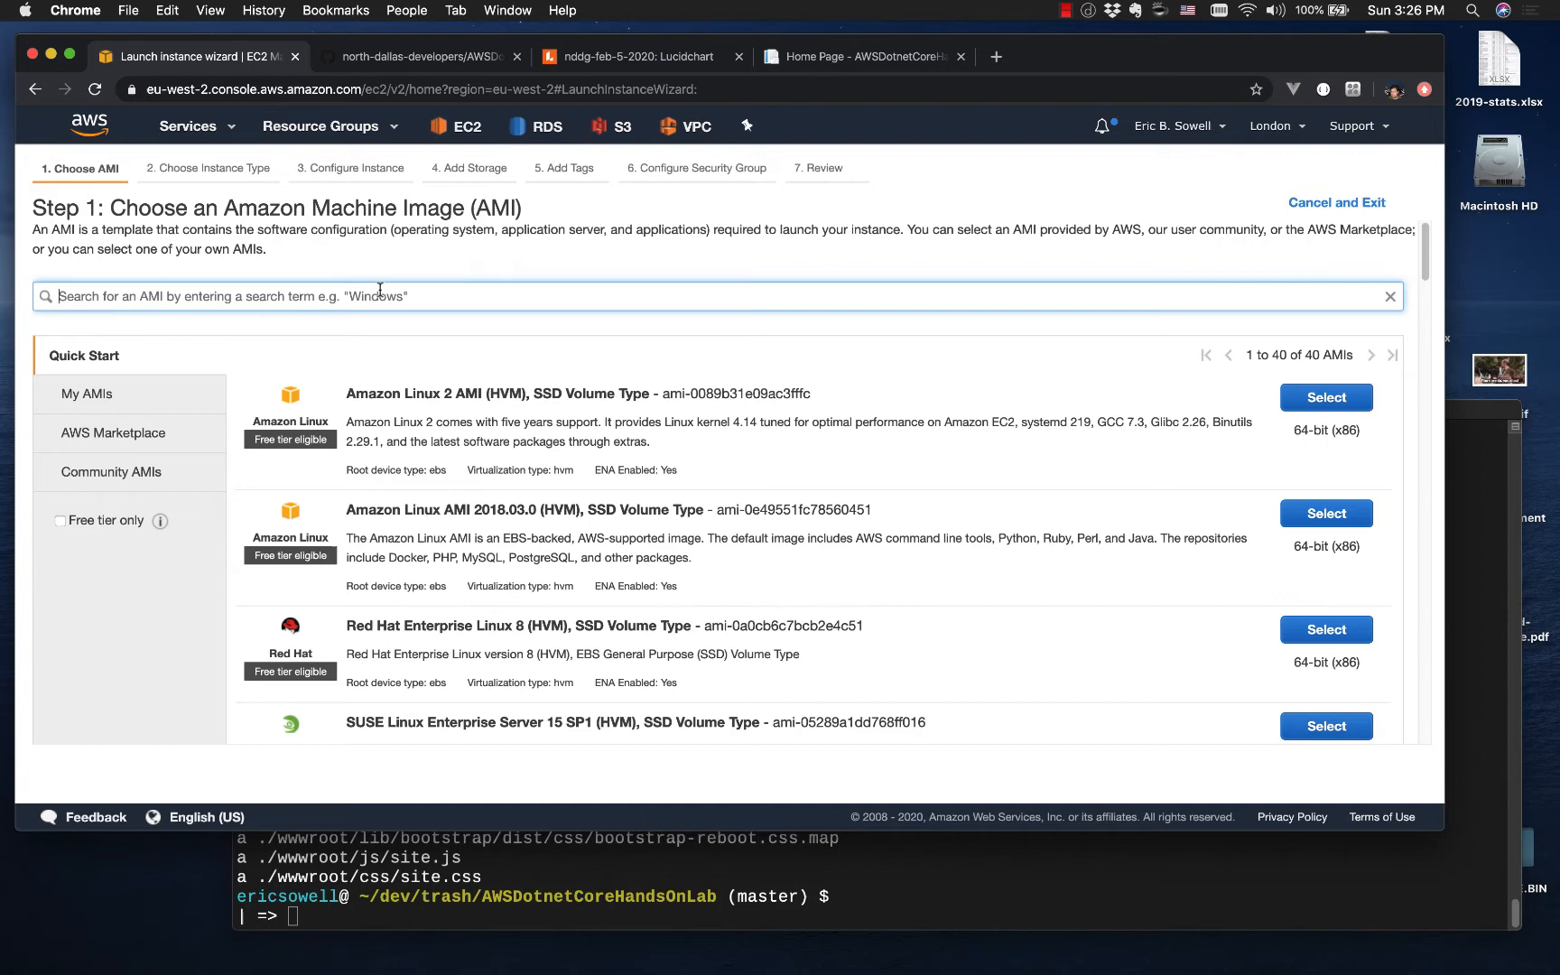
{"action": "type", "text": "ubuntu"}
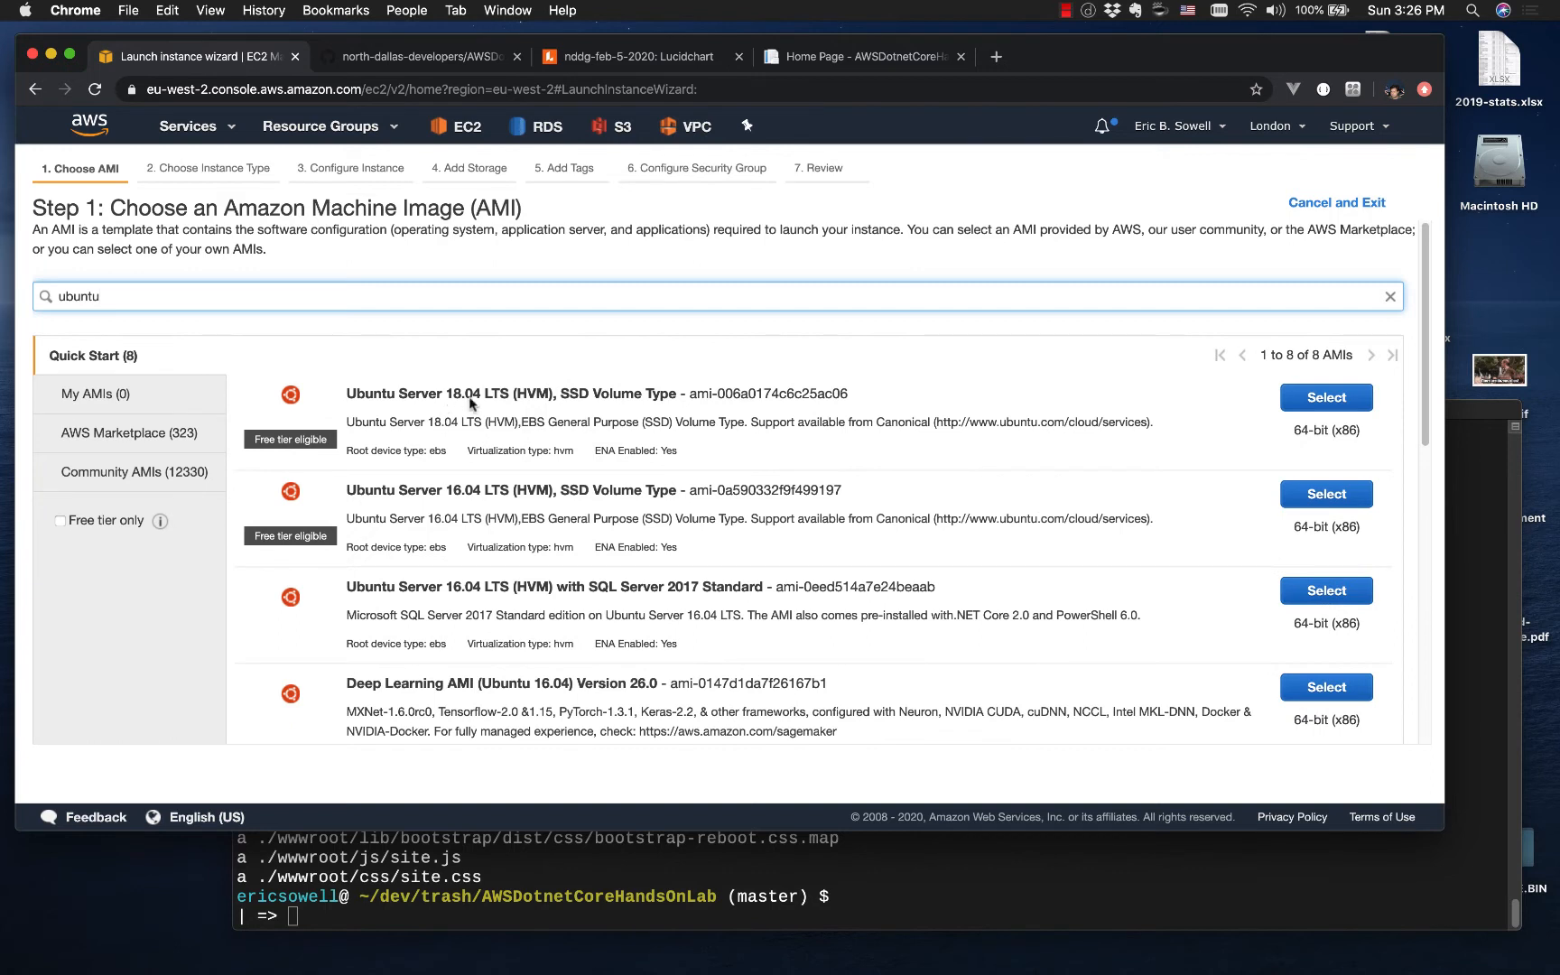
{"action": "mouse_move", "coordinate": [857, 416]}
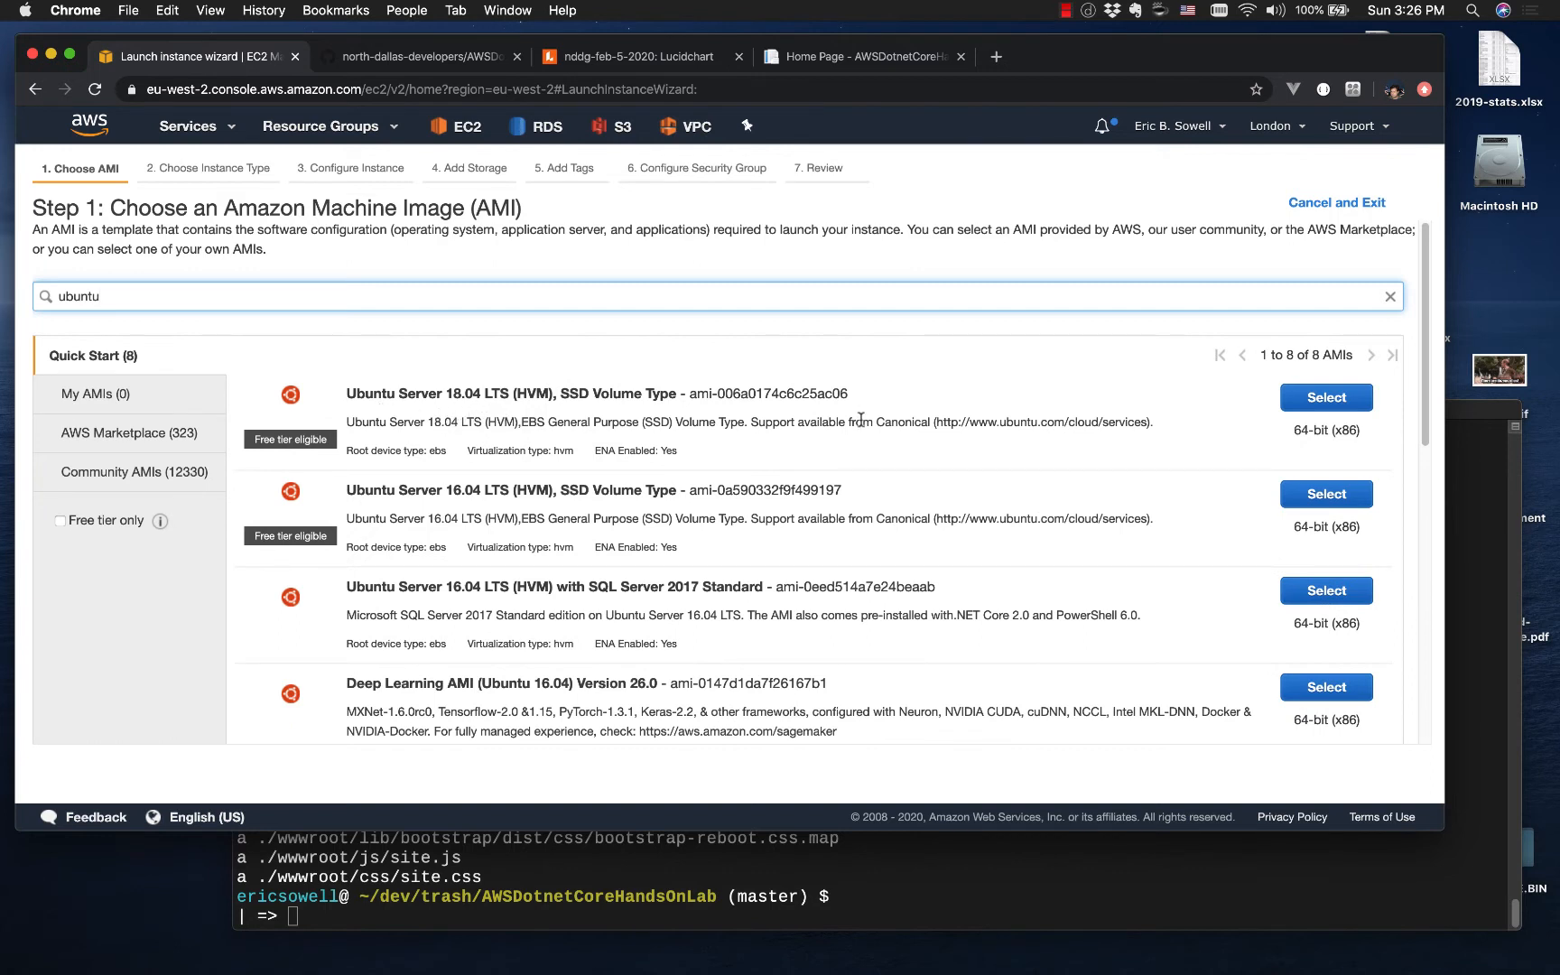
{"action": "mouse_move", "coordinate": [1146, 388]}
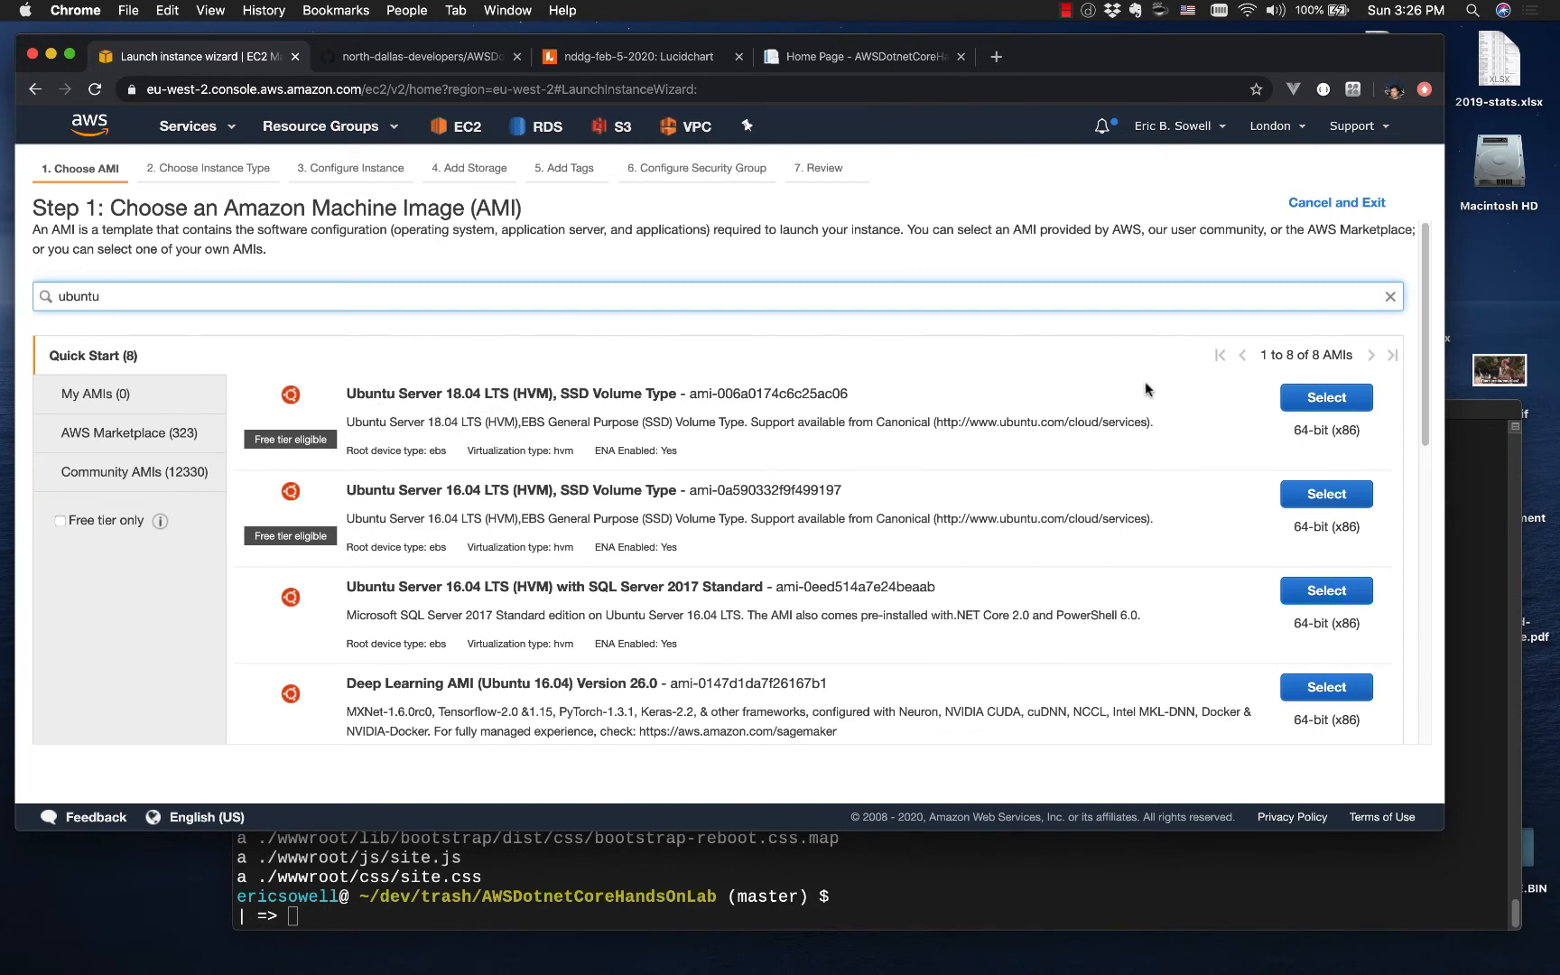
{"action": "left_click", "coordinate": [1324, 397]}
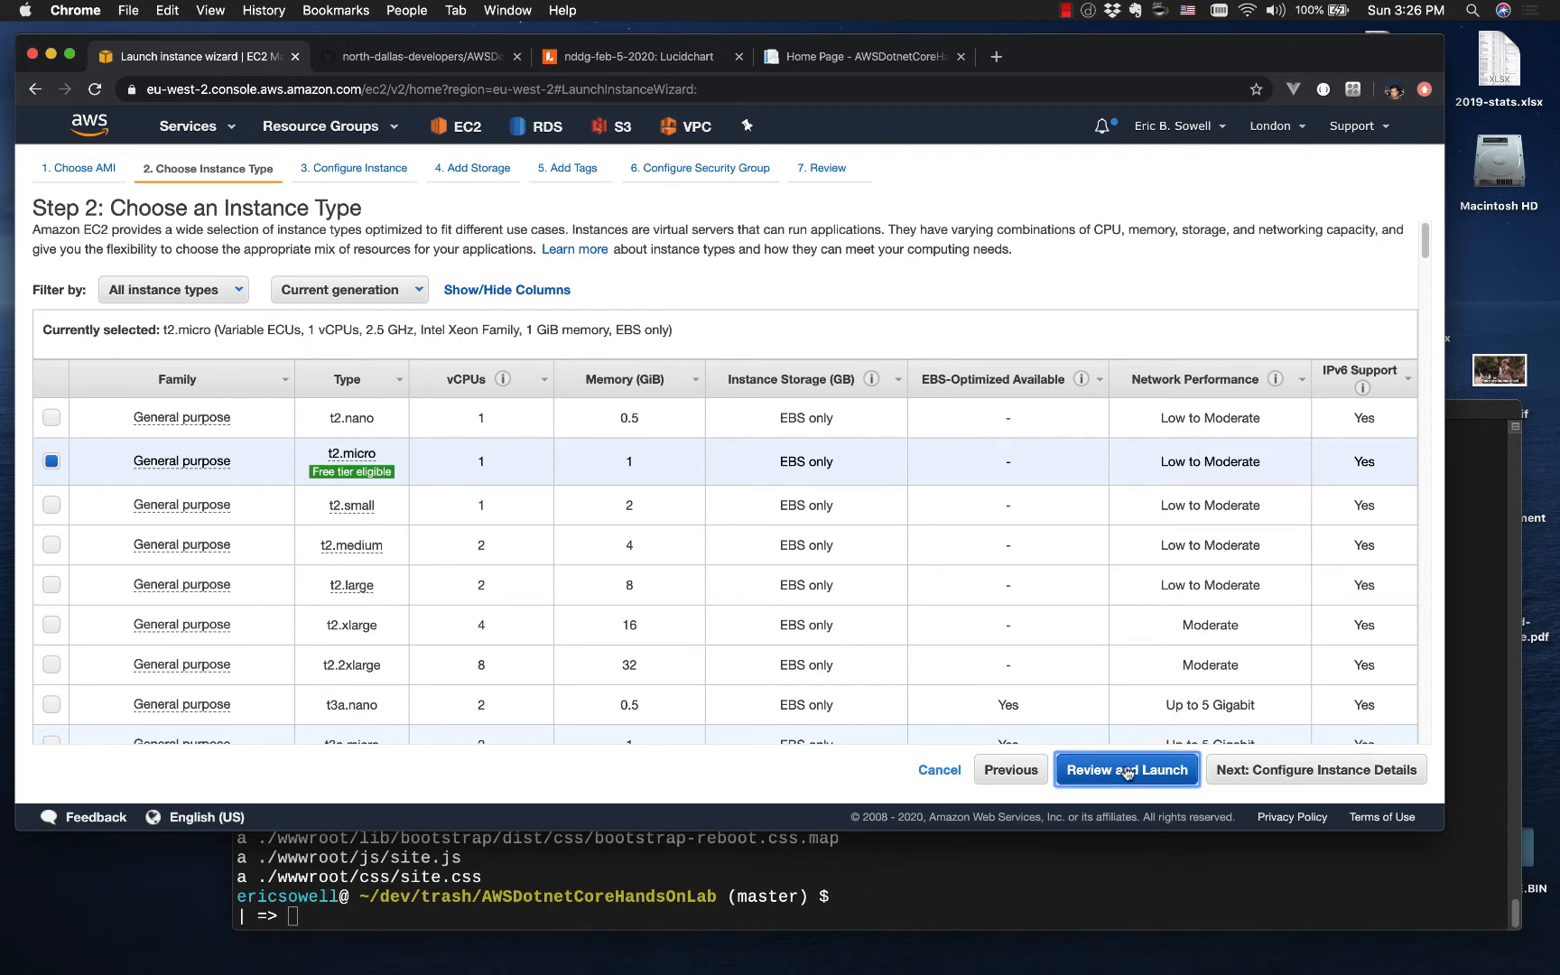
{"action": "left_click", "coordinate": [1127, 769]}
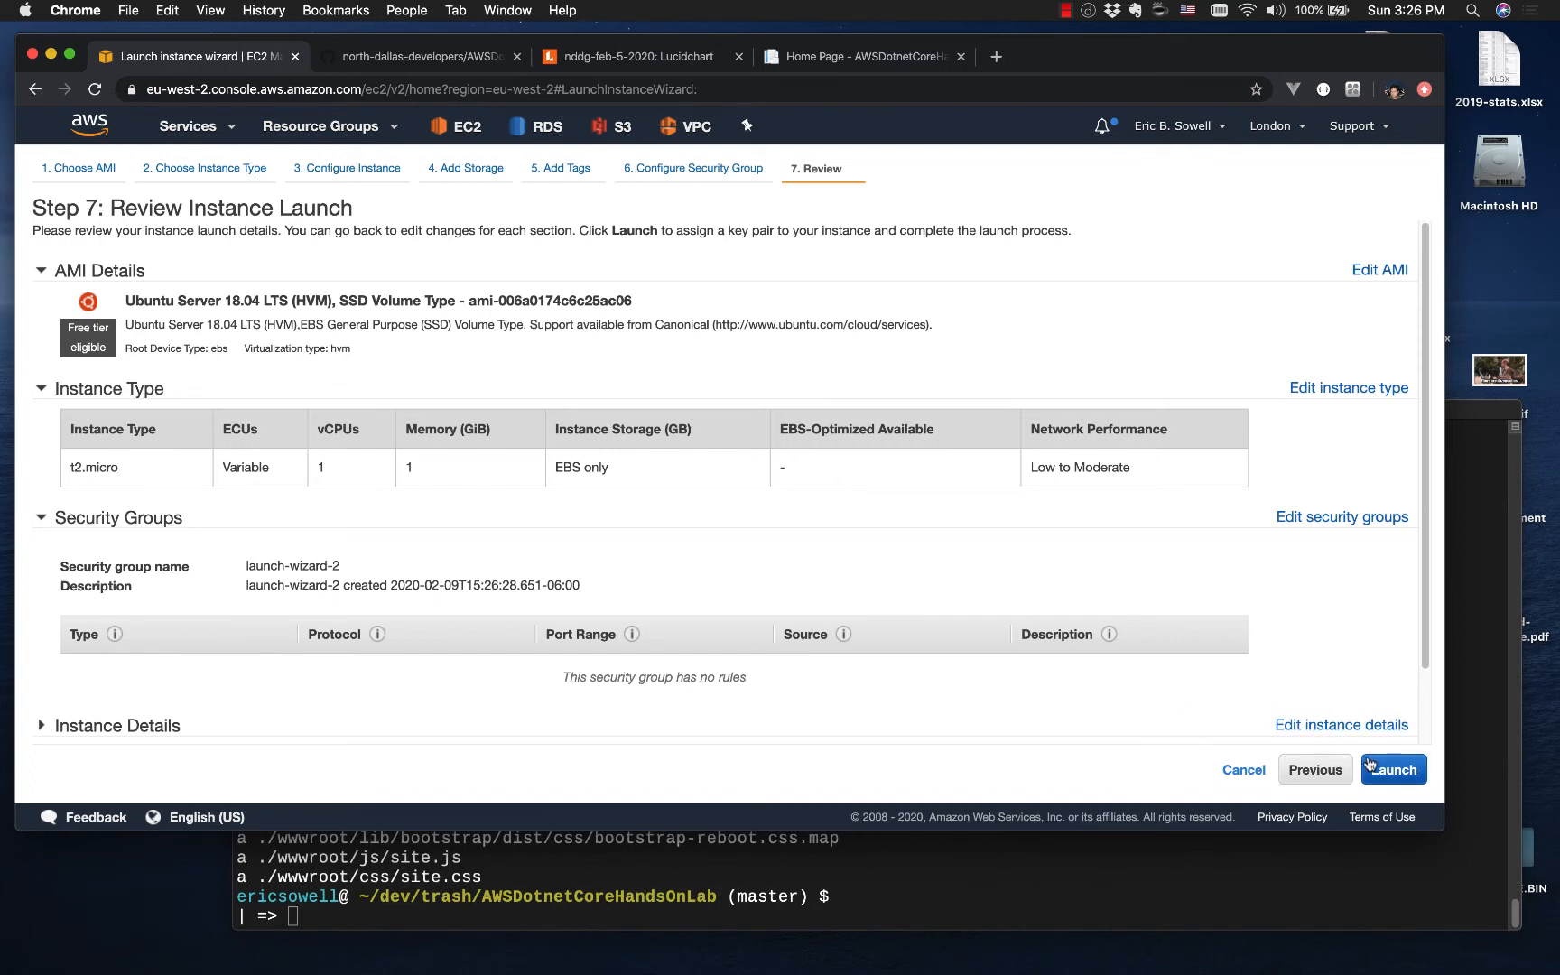
{"action": "mouse_move", "coordinate": [1392, 769]}
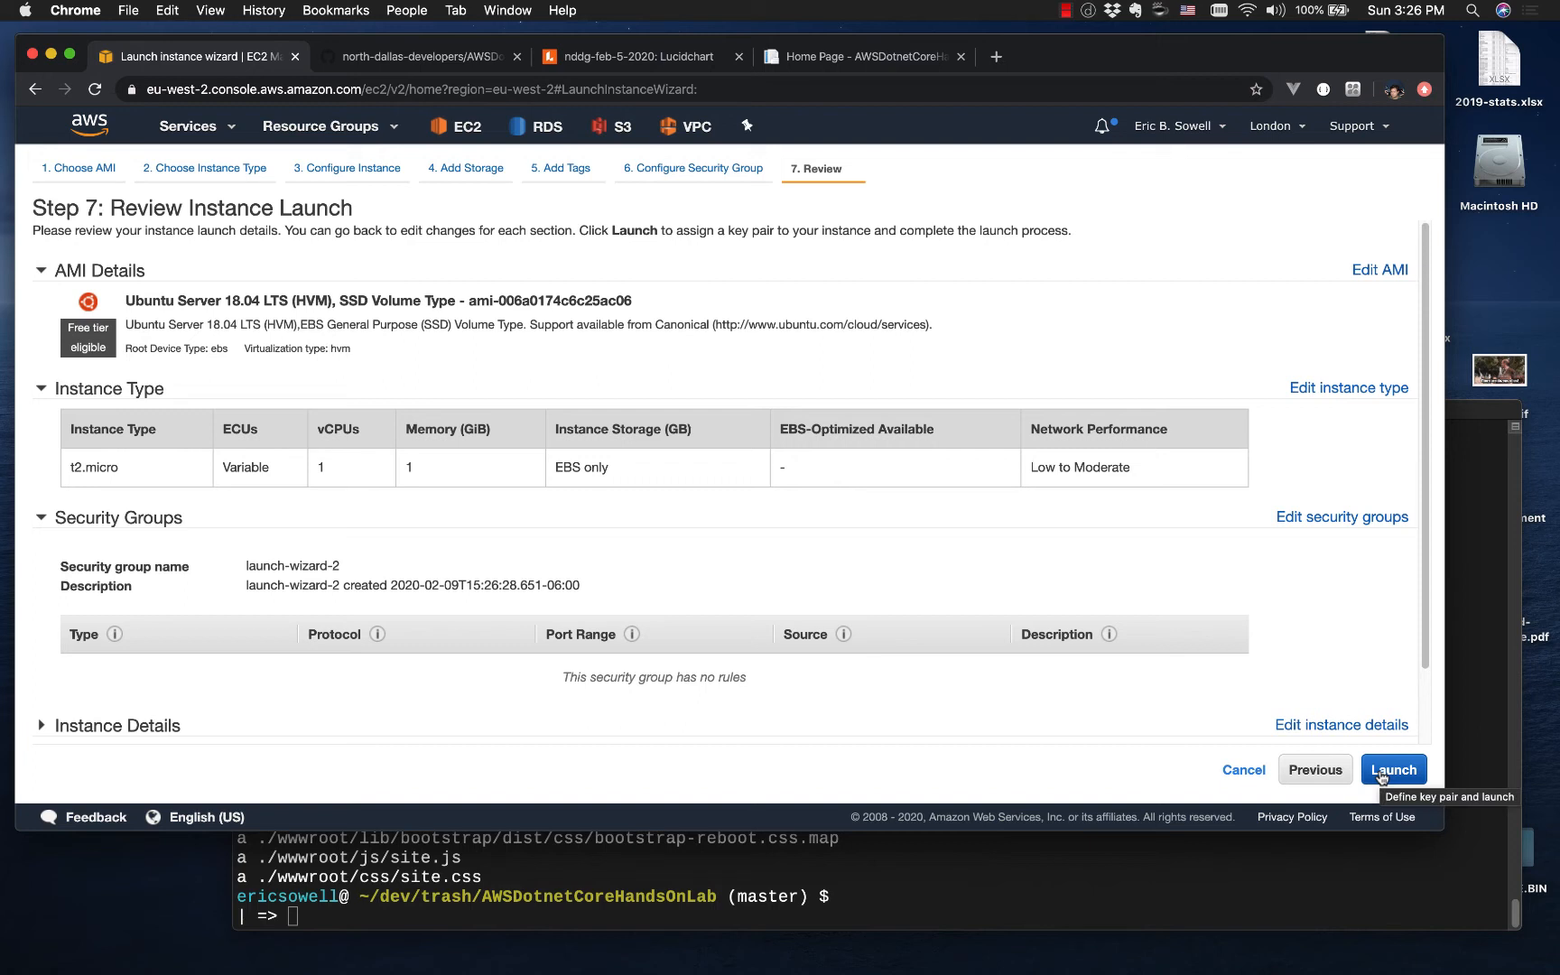
{"action": "mouse_move", "coordinate": [1017, 756]}
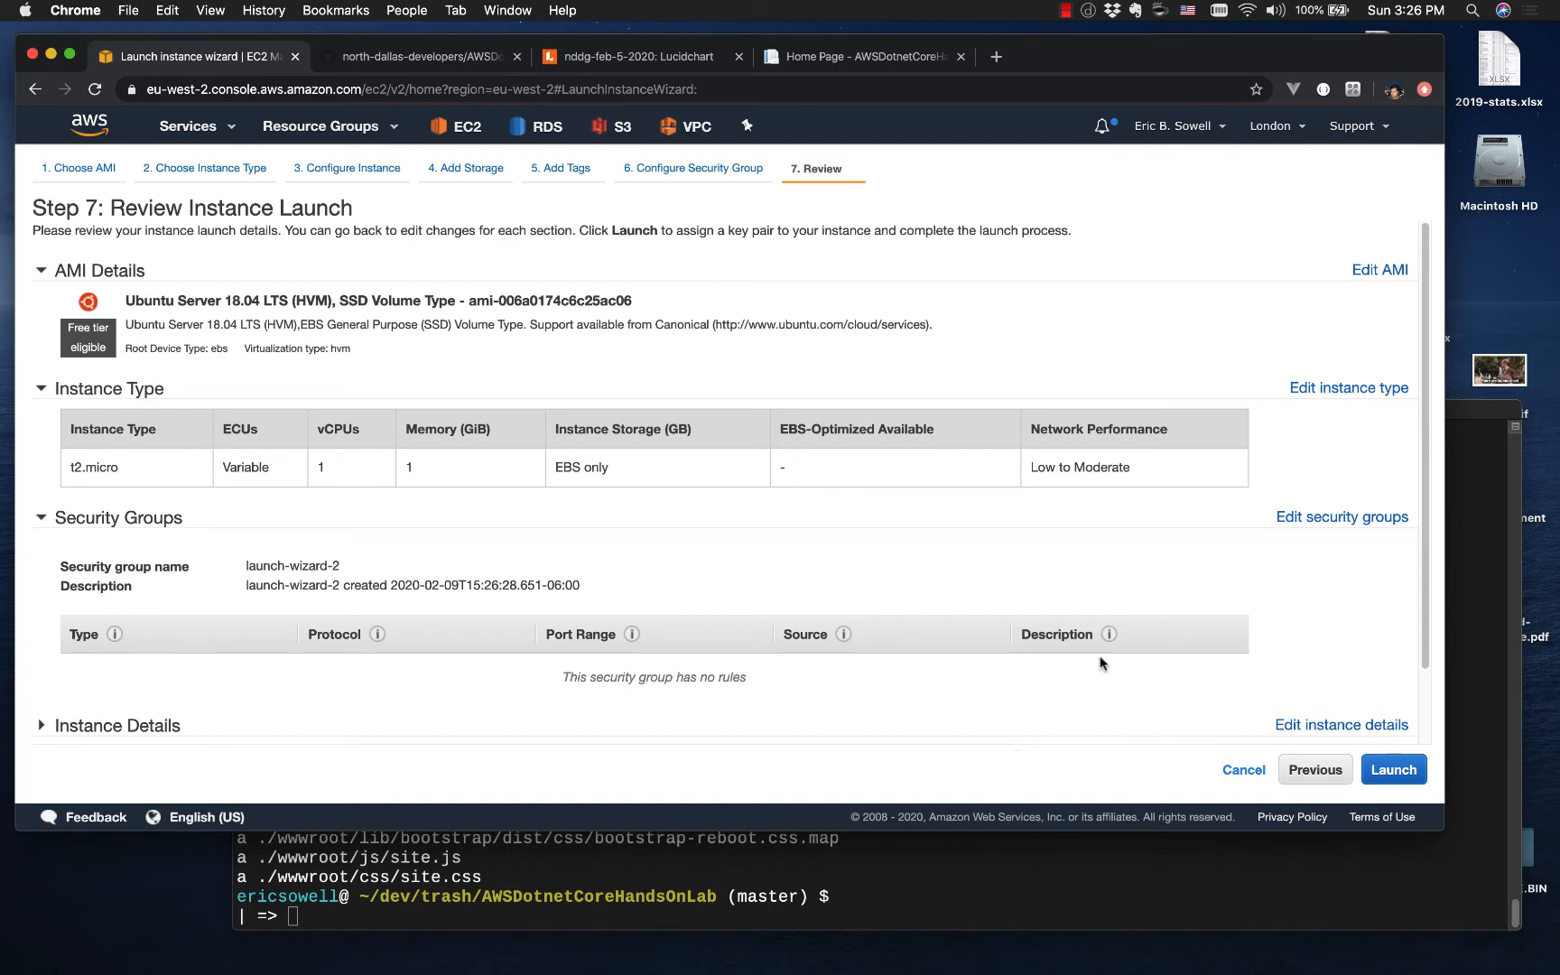
{"action": "left_click", "coordinate": [1392, 769]}
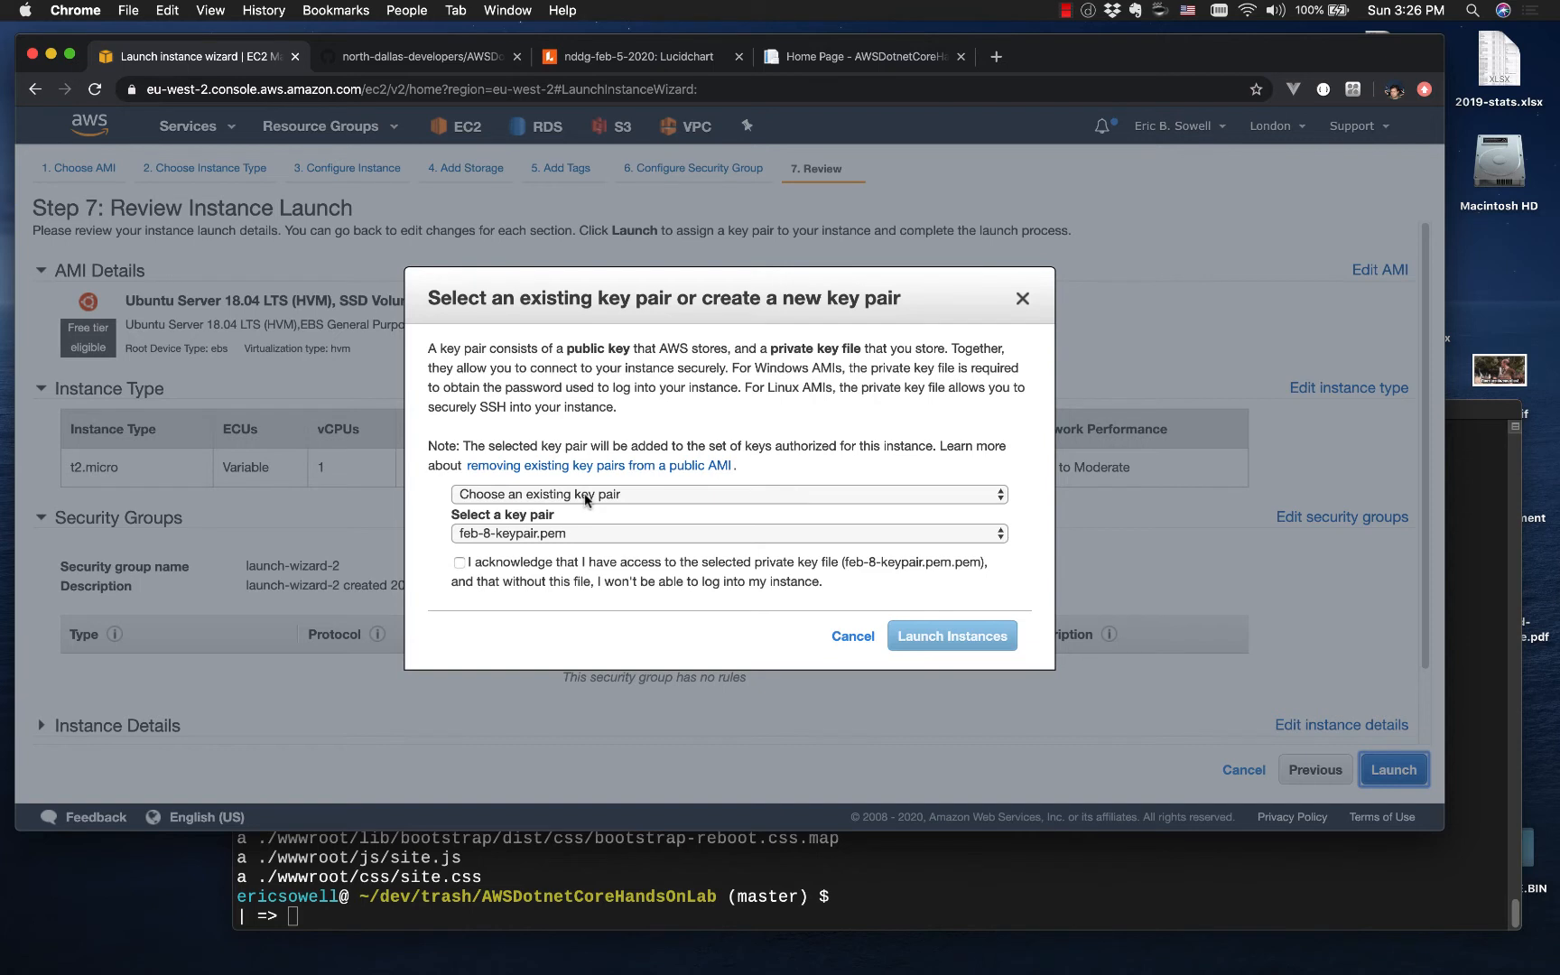
- Create and download a new key pair named feb-9-keypair, then launch the instance with it
{"action": "left_click", "coordinate": [728, 495]}
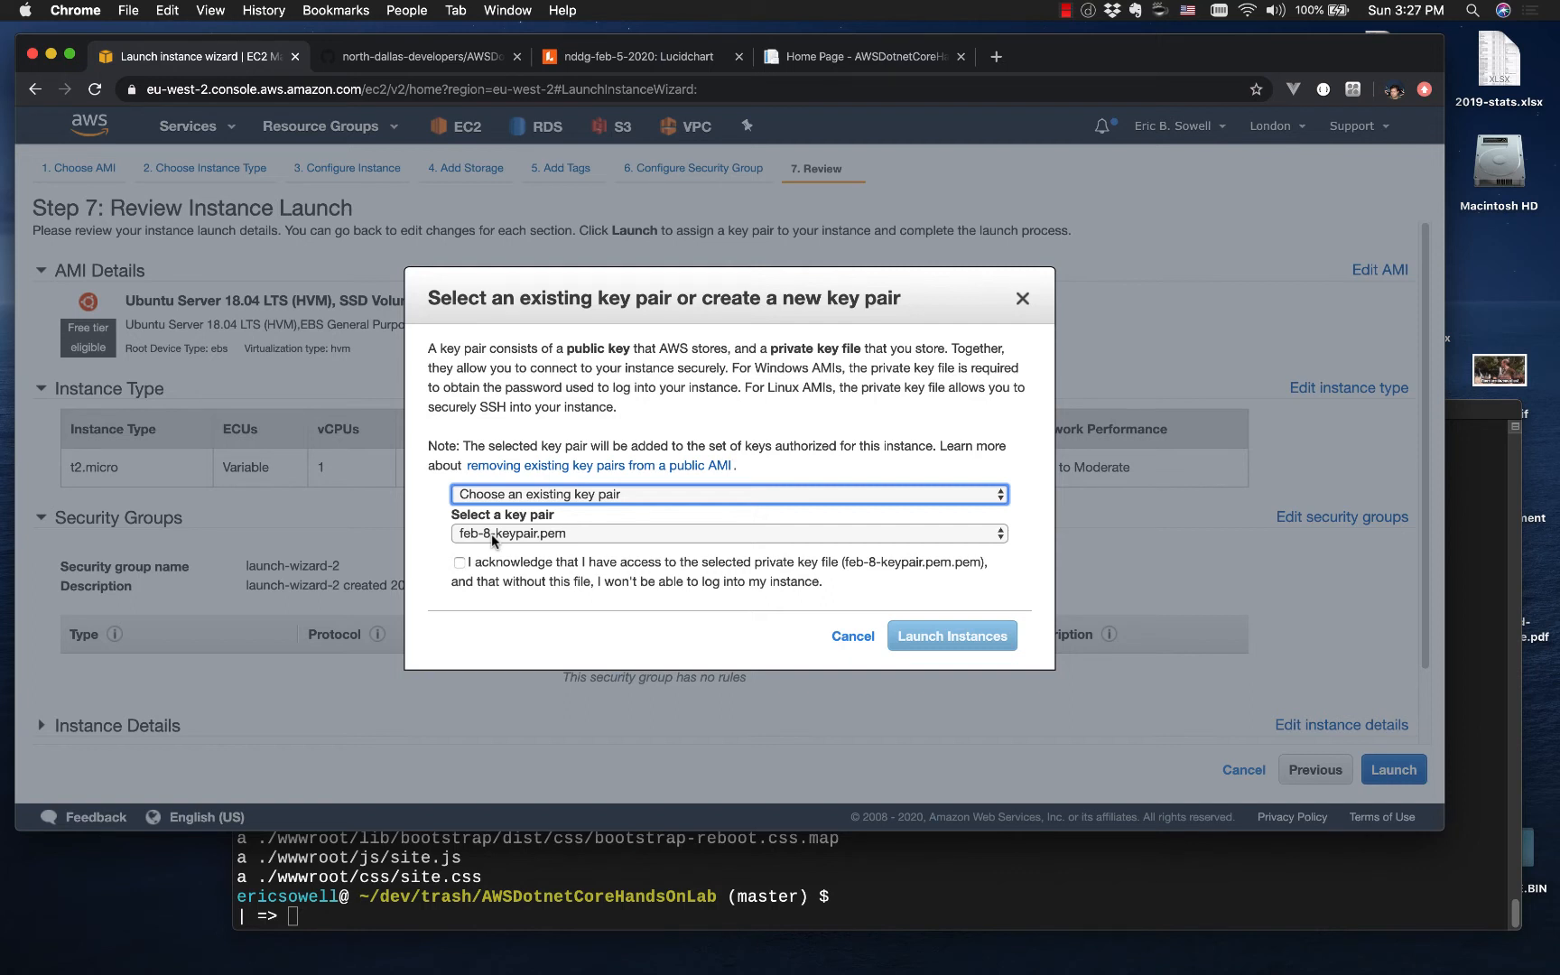
{"action": "left_click", "coordinate": [728, 494]}
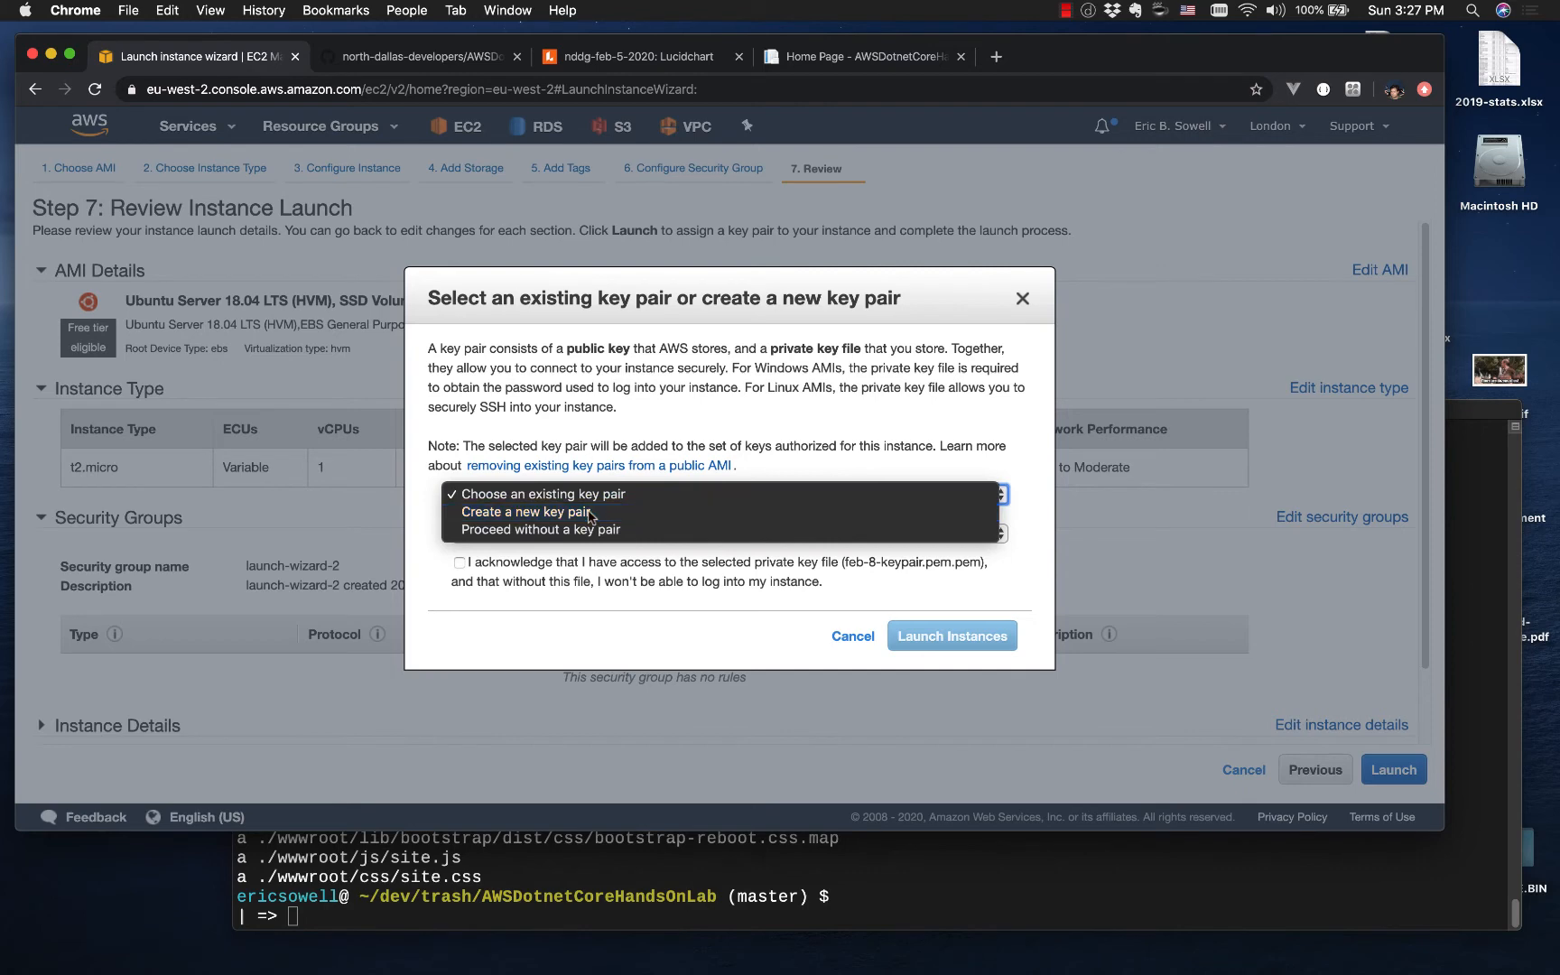
{"action": "left_click", "coordinate": [534, 511]}
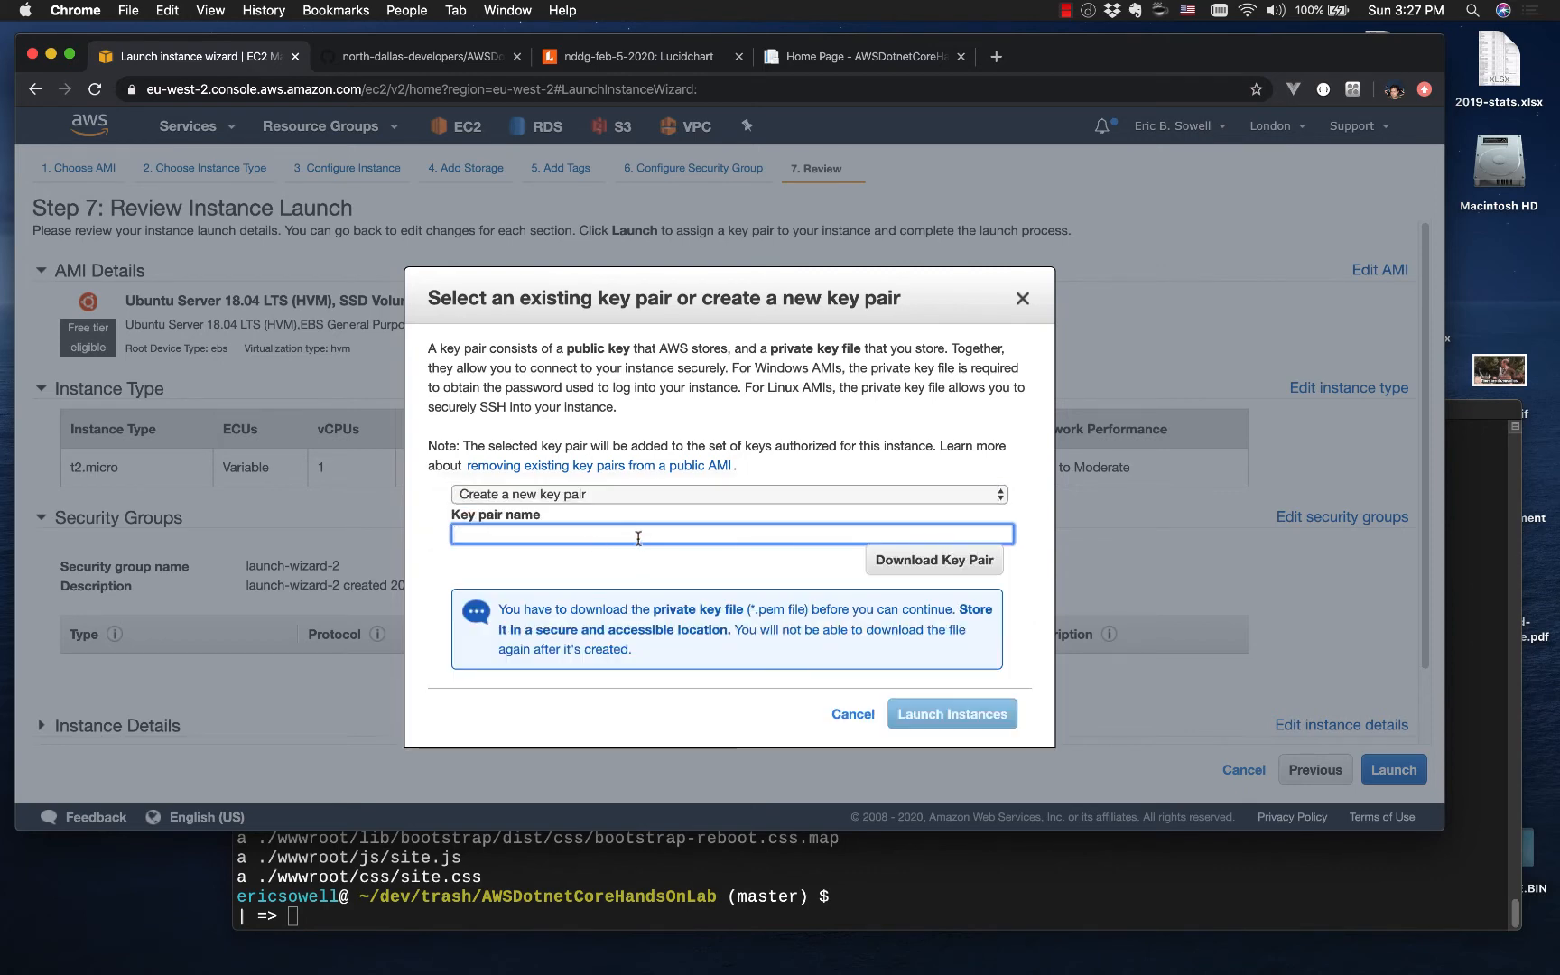
{"action": "type", "text": "feb-9-"}
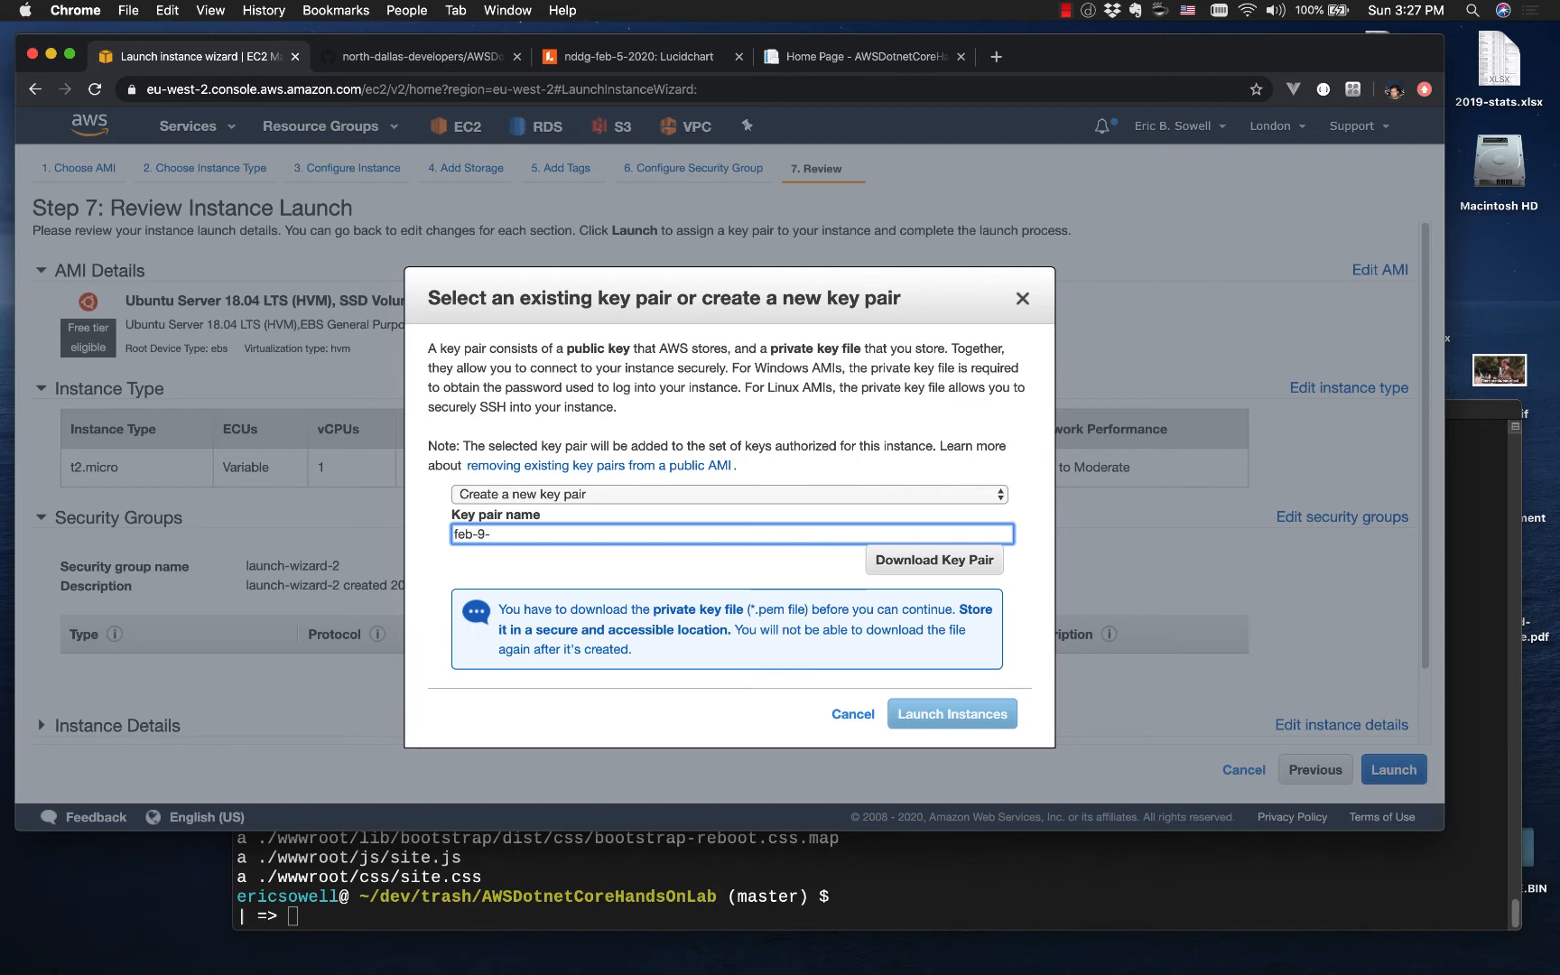
{"action": "type", "text": "keypair"}
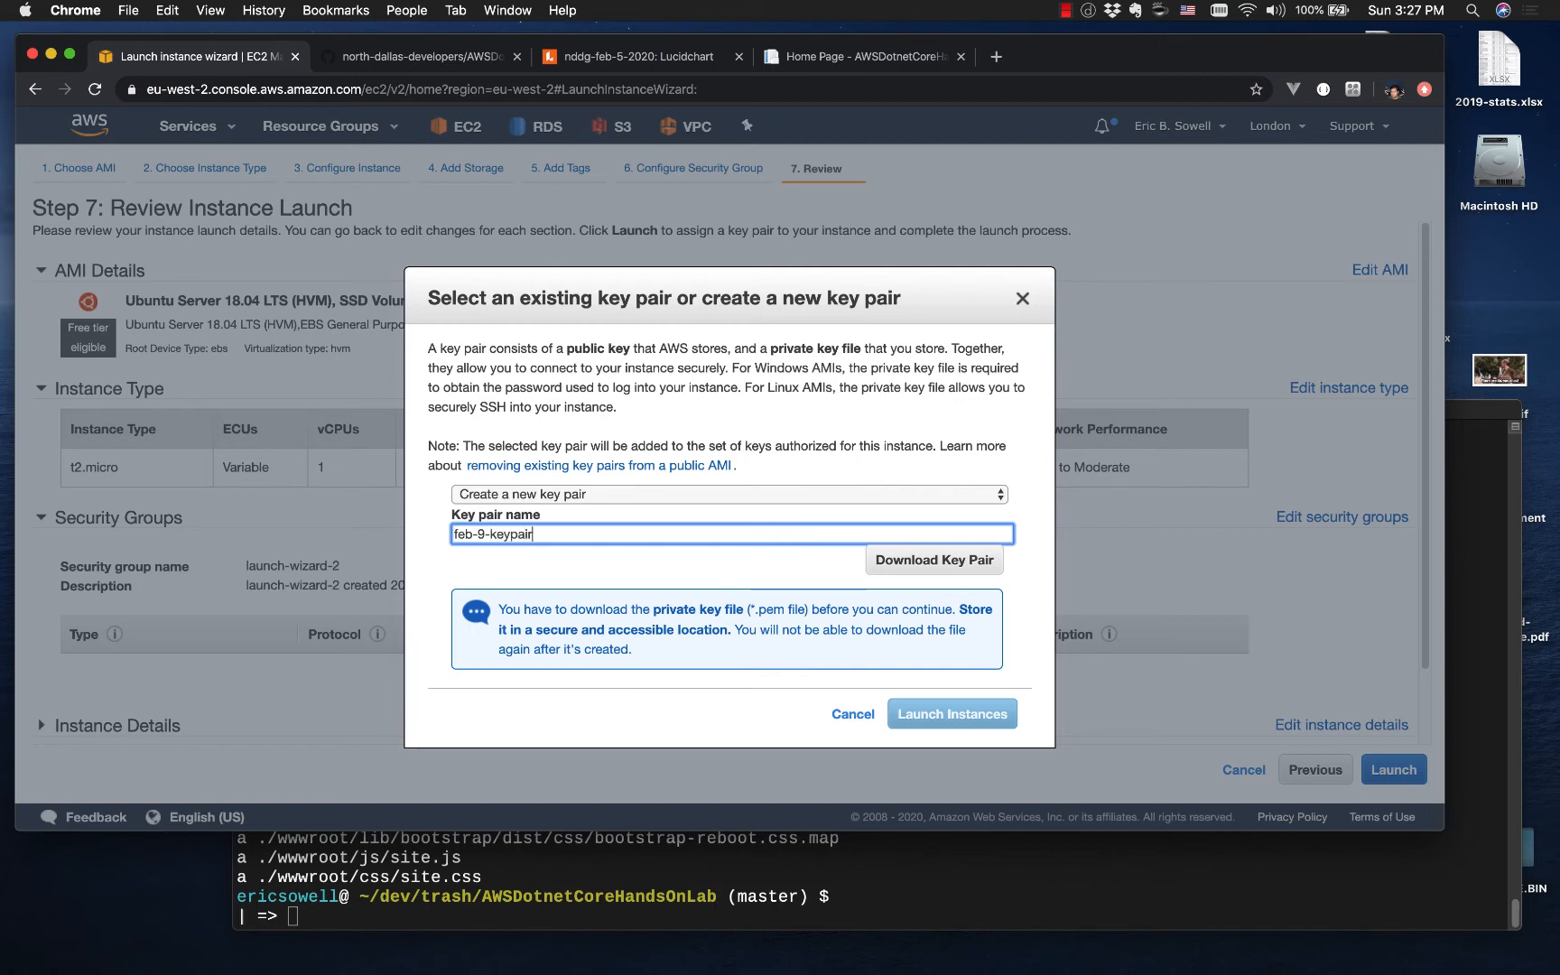
{"action": "left_click", "coordinate": [932, 559]}
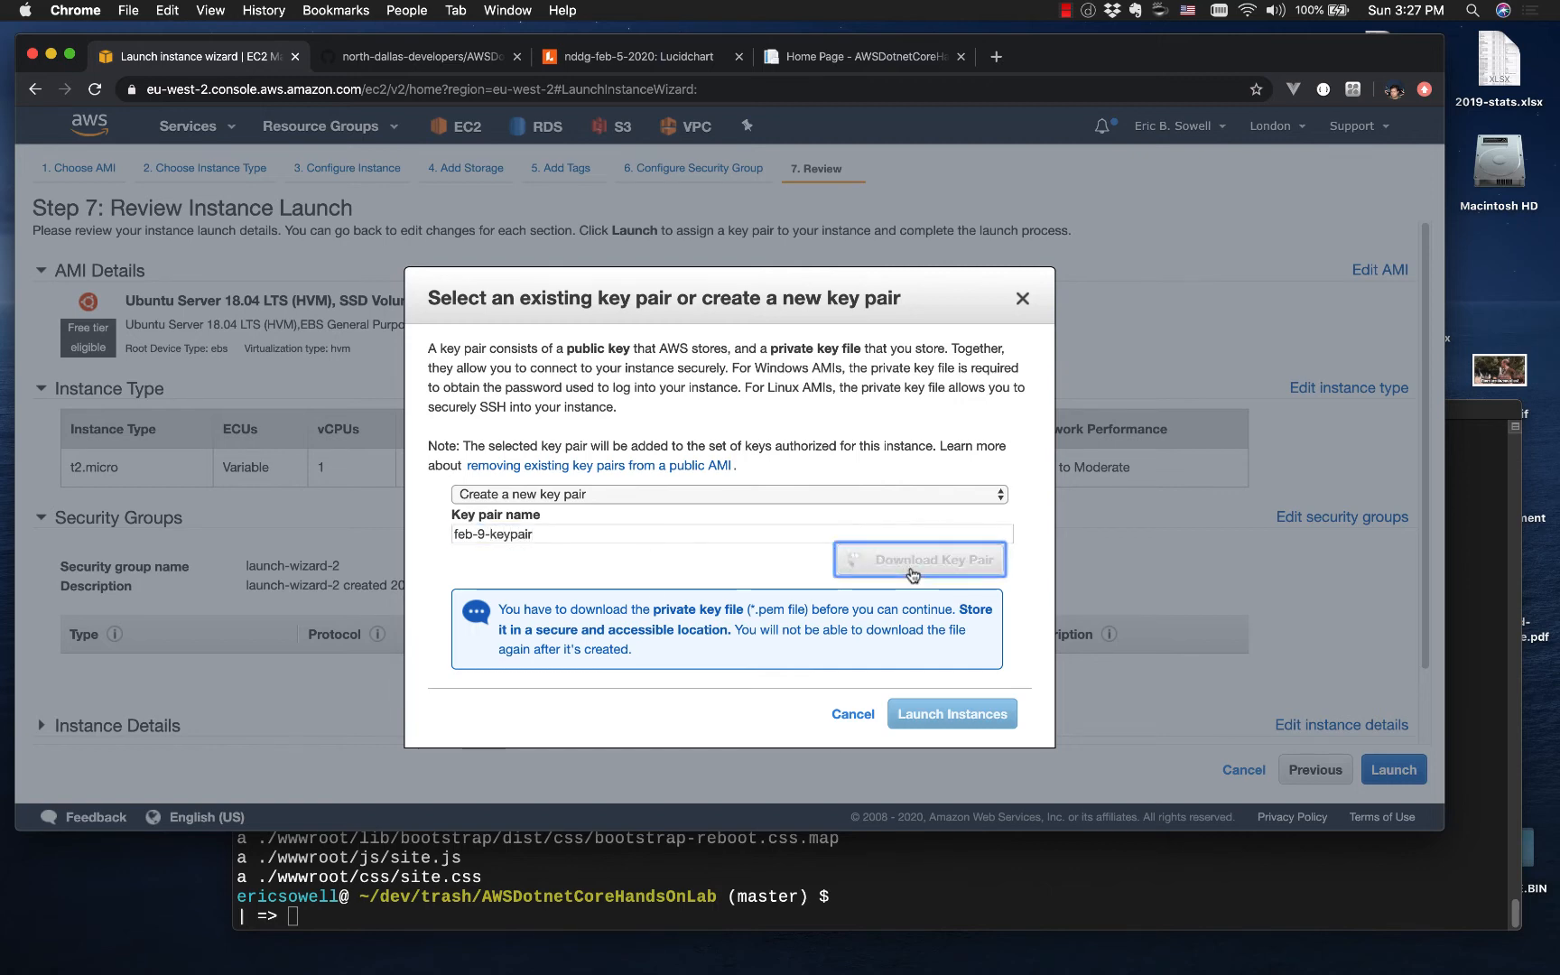
{"action": "left_click", "coordinate": [932, 558]}
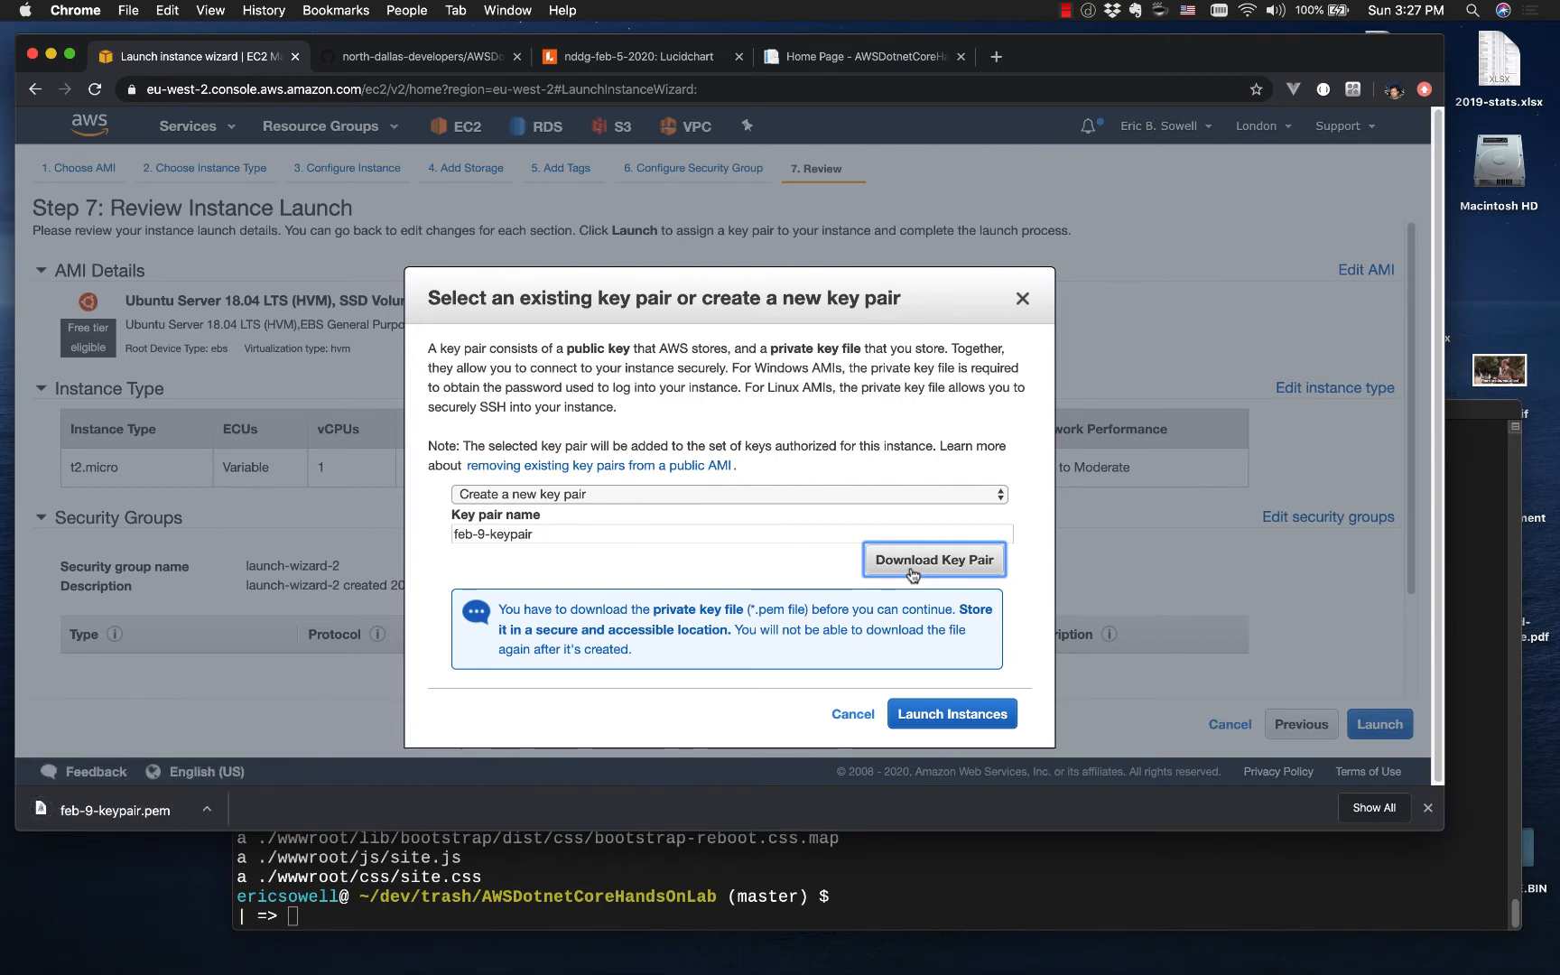
{"action": "mouse_move", "coordinate": [784, 578]}
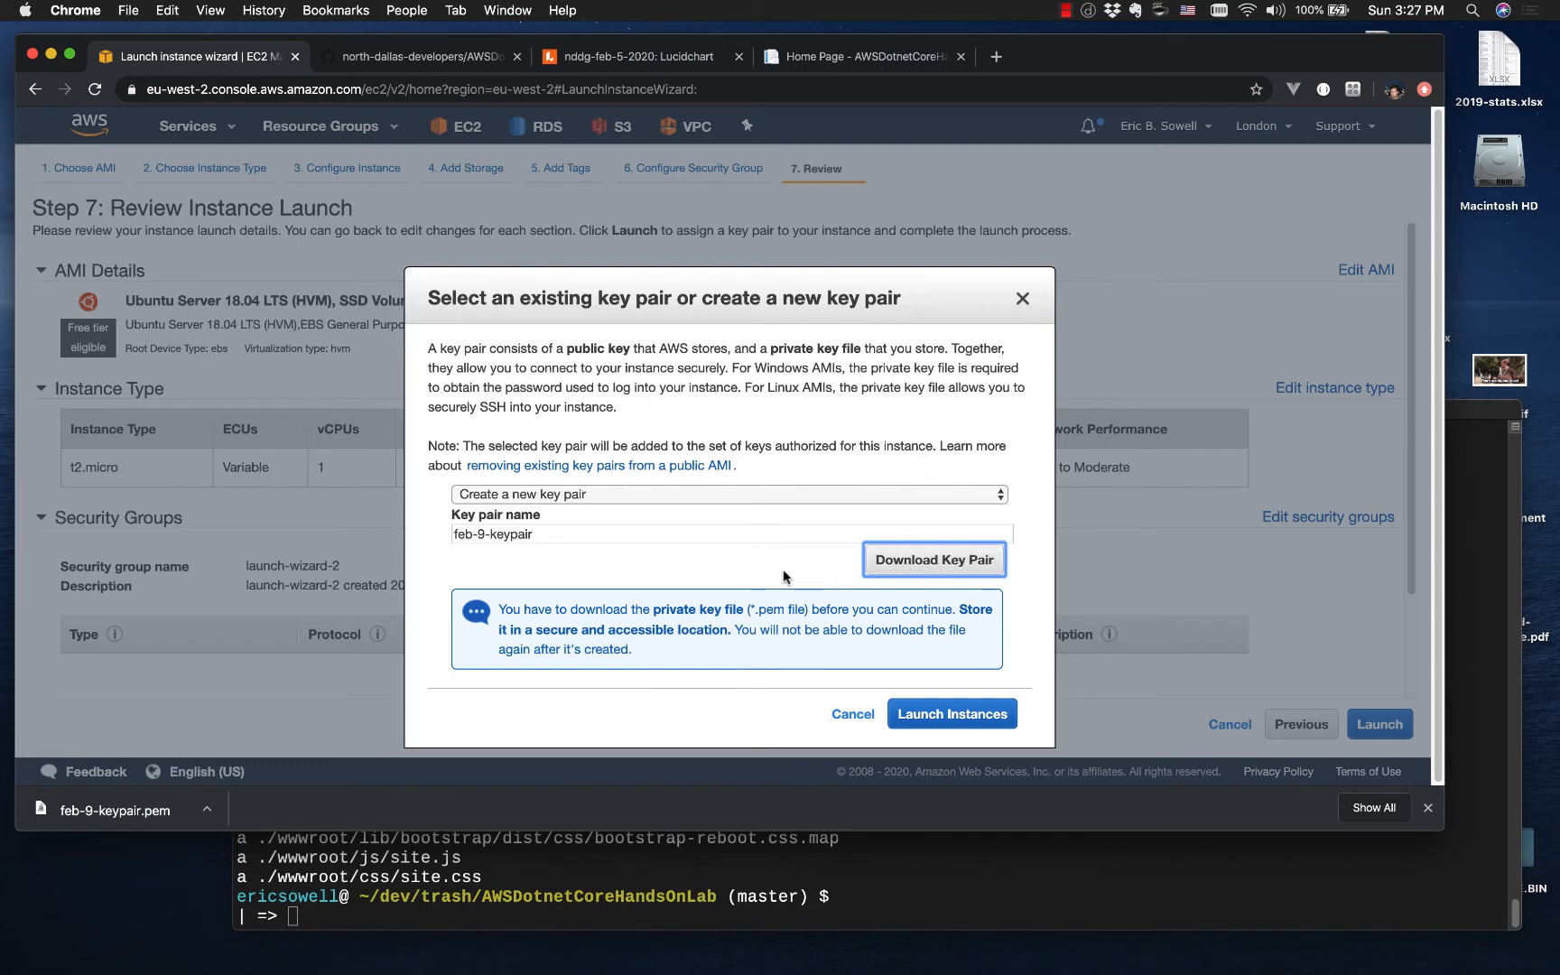
{"action": "mouse_move", "coordinate": [502, 916]}
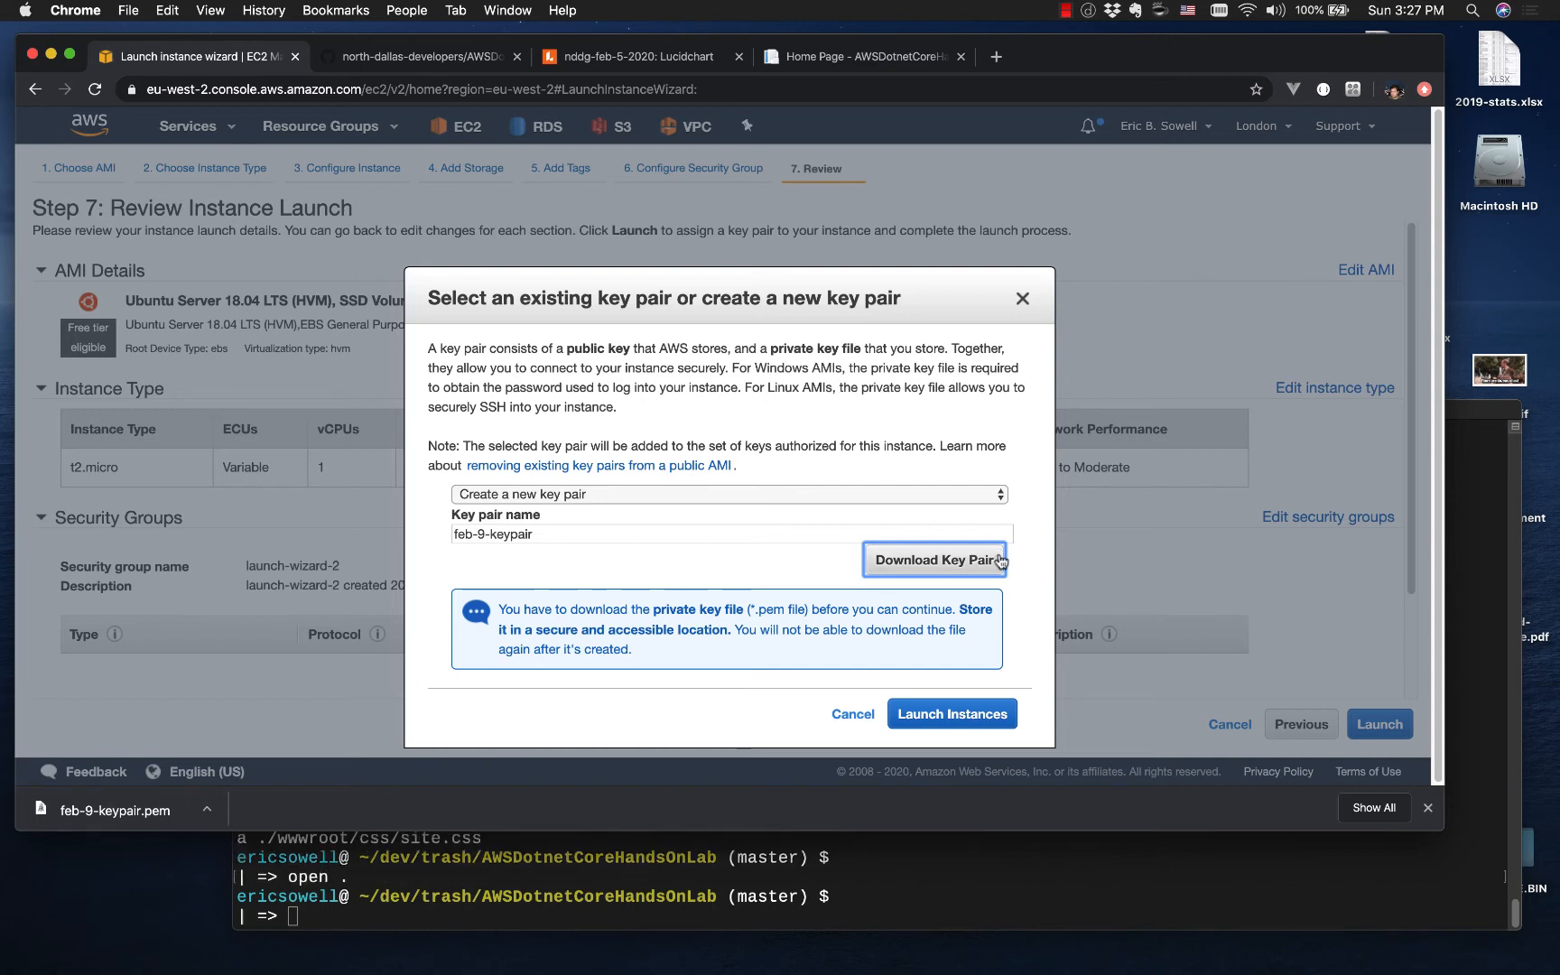
{"action": "mouse_move", "coordinate": [1085, 668]}
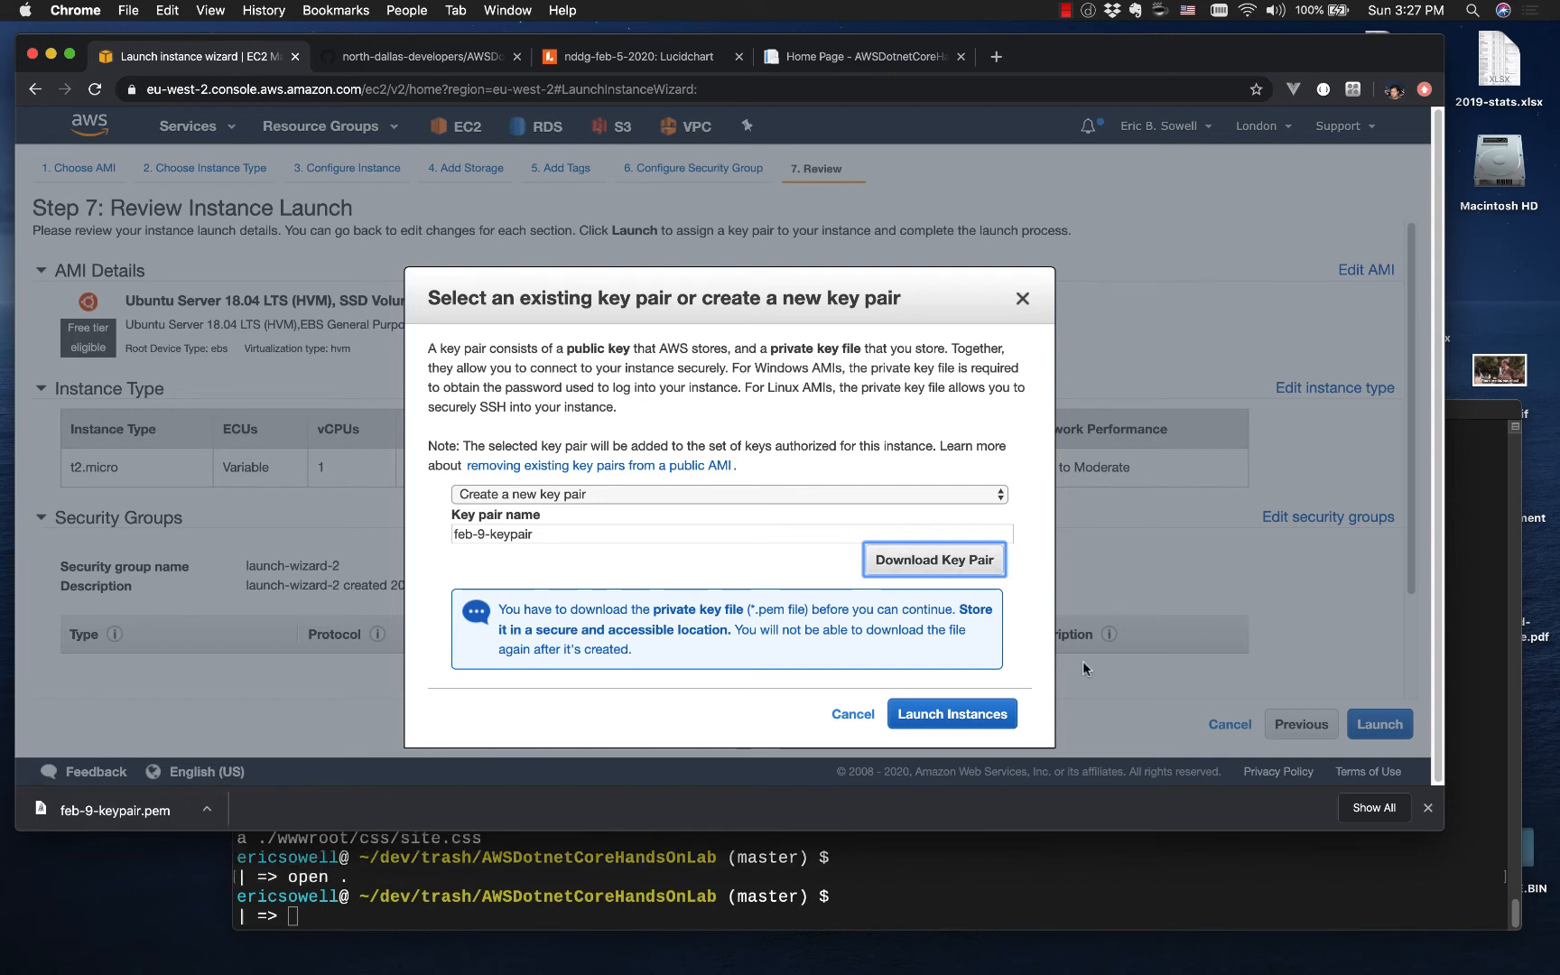
{"action": "left_click", "coordinate": [949, 713]}
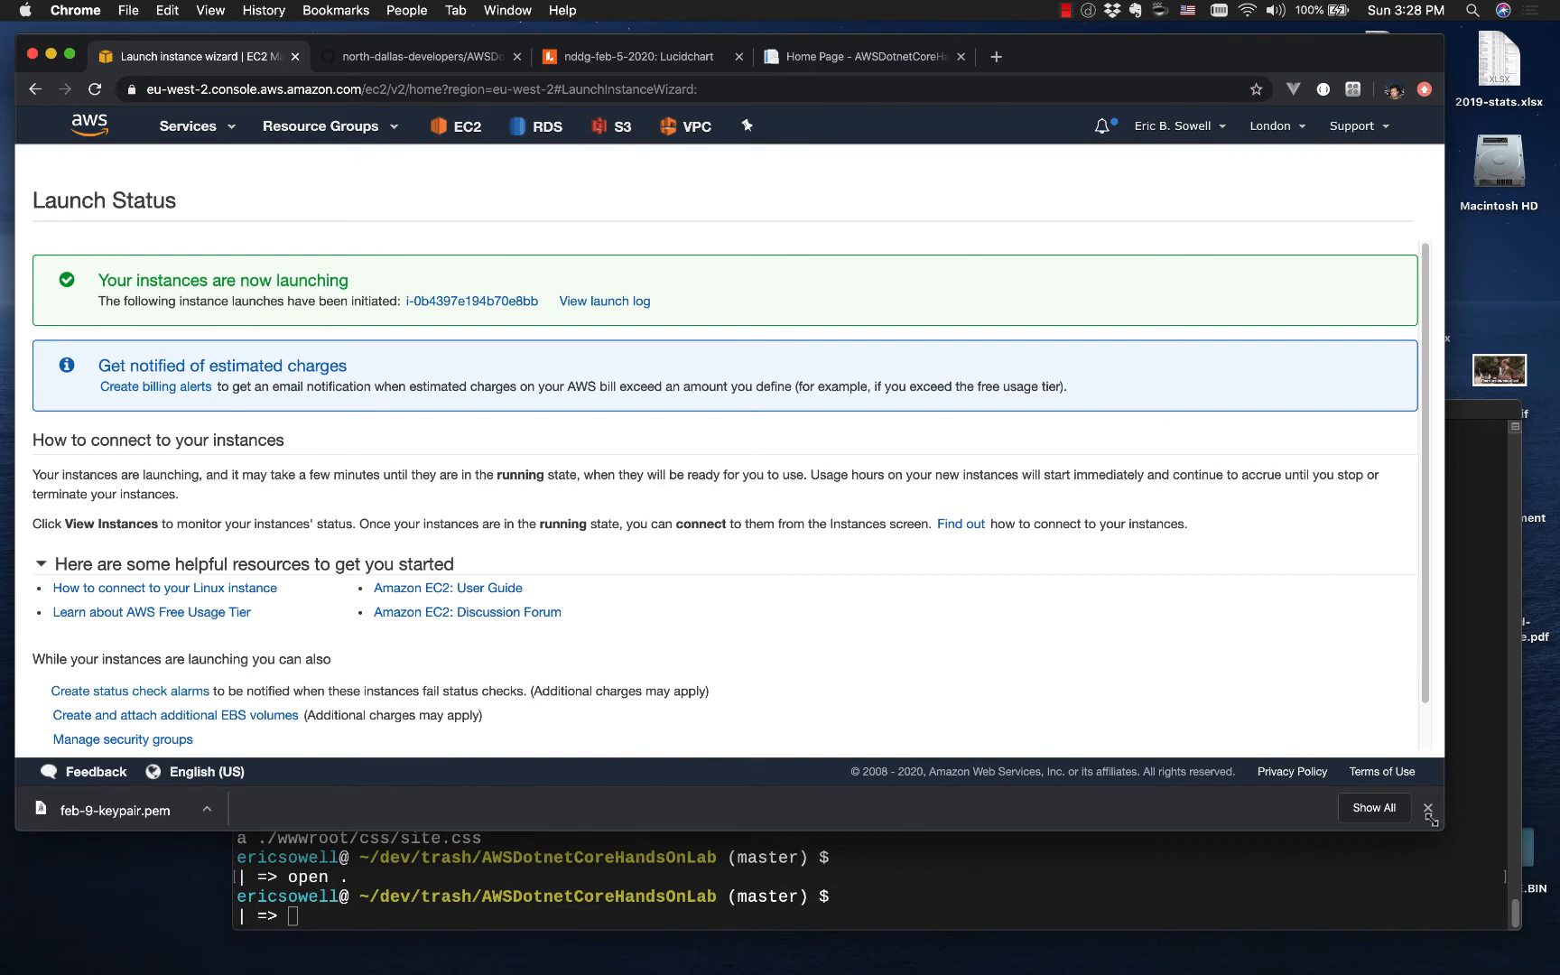
- List the project folder with ls and pick out the downloaded feb-9-keypair.pem file
{"action": "left_click", "coordinate": [1429, 807]}
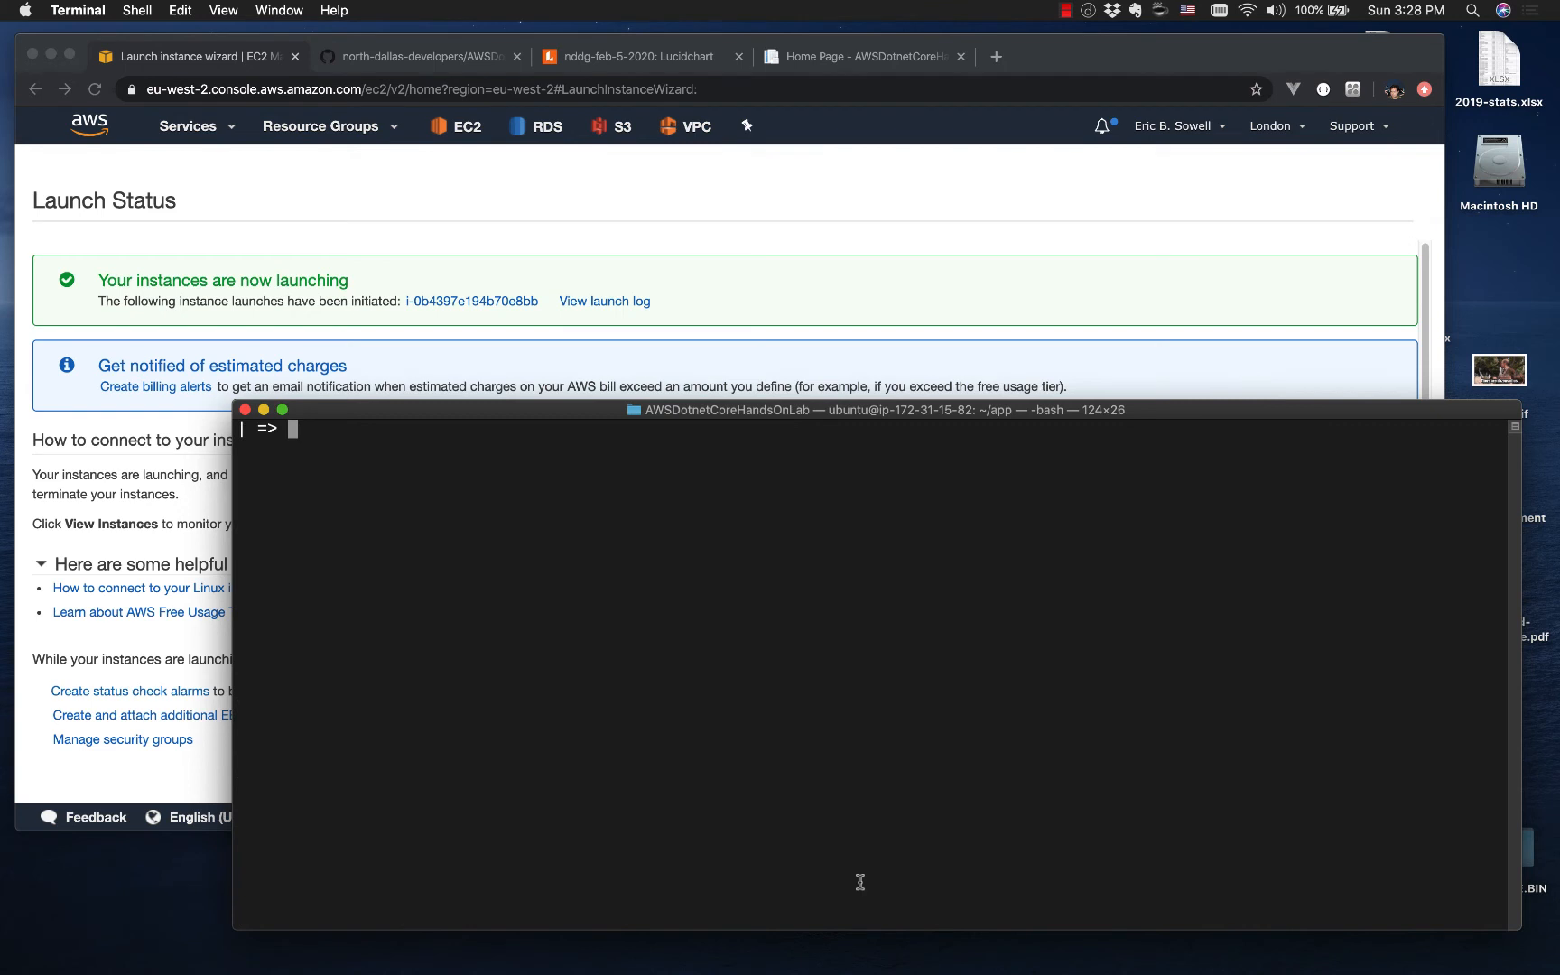
{"action": "type", "text": "ls"}
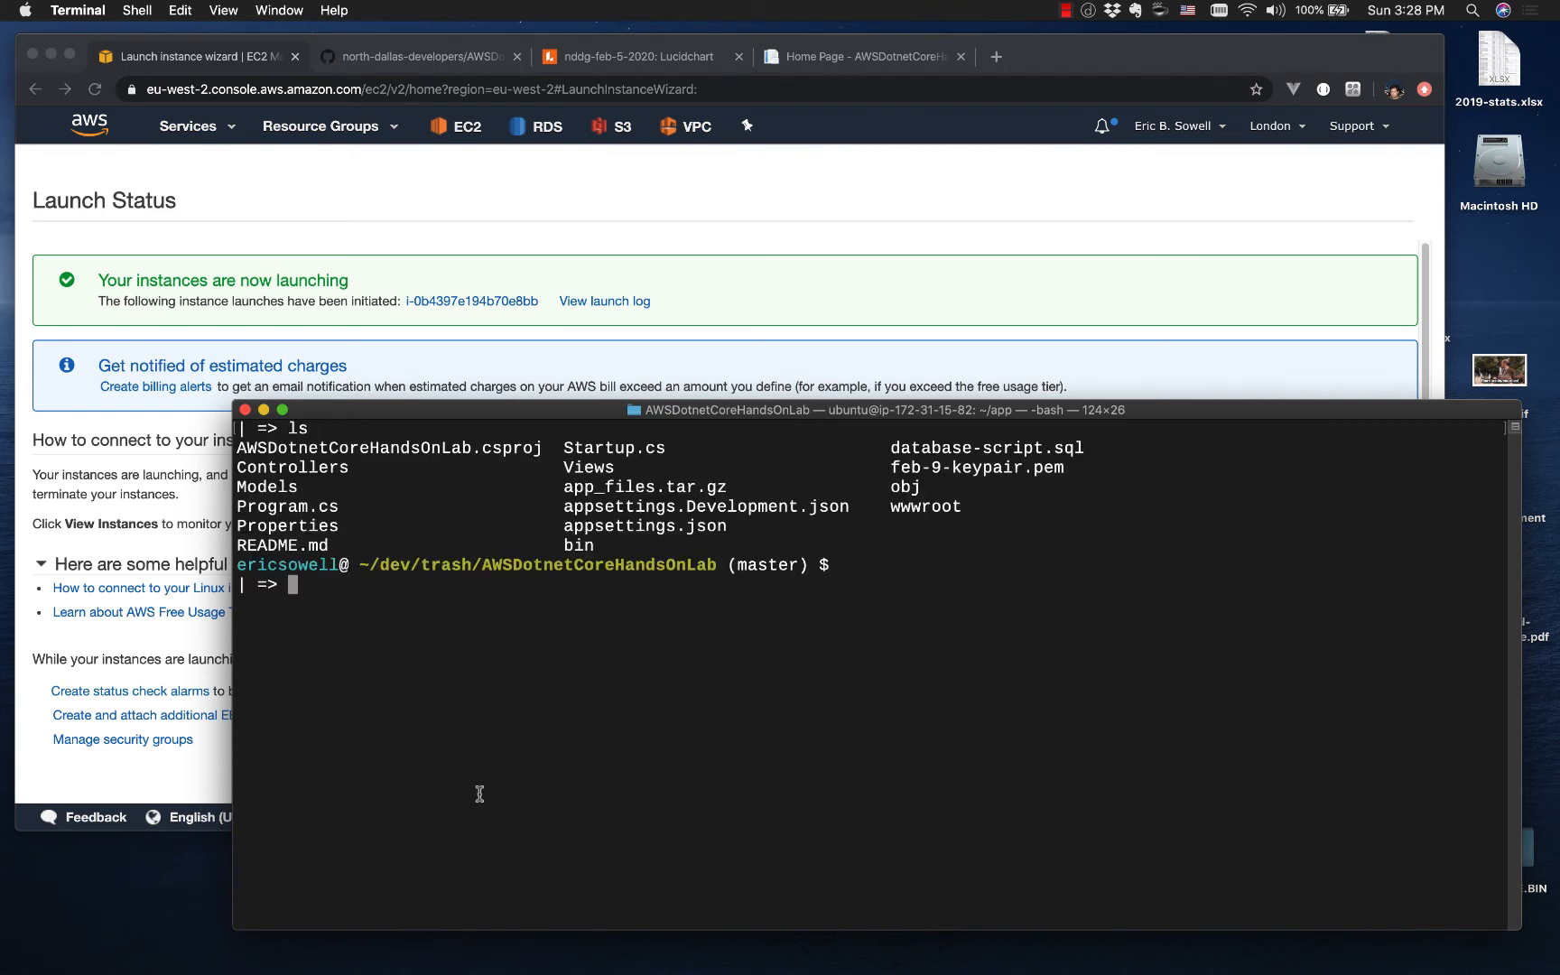
{"action": "mouse_move", "coordinate": [929, 468]}
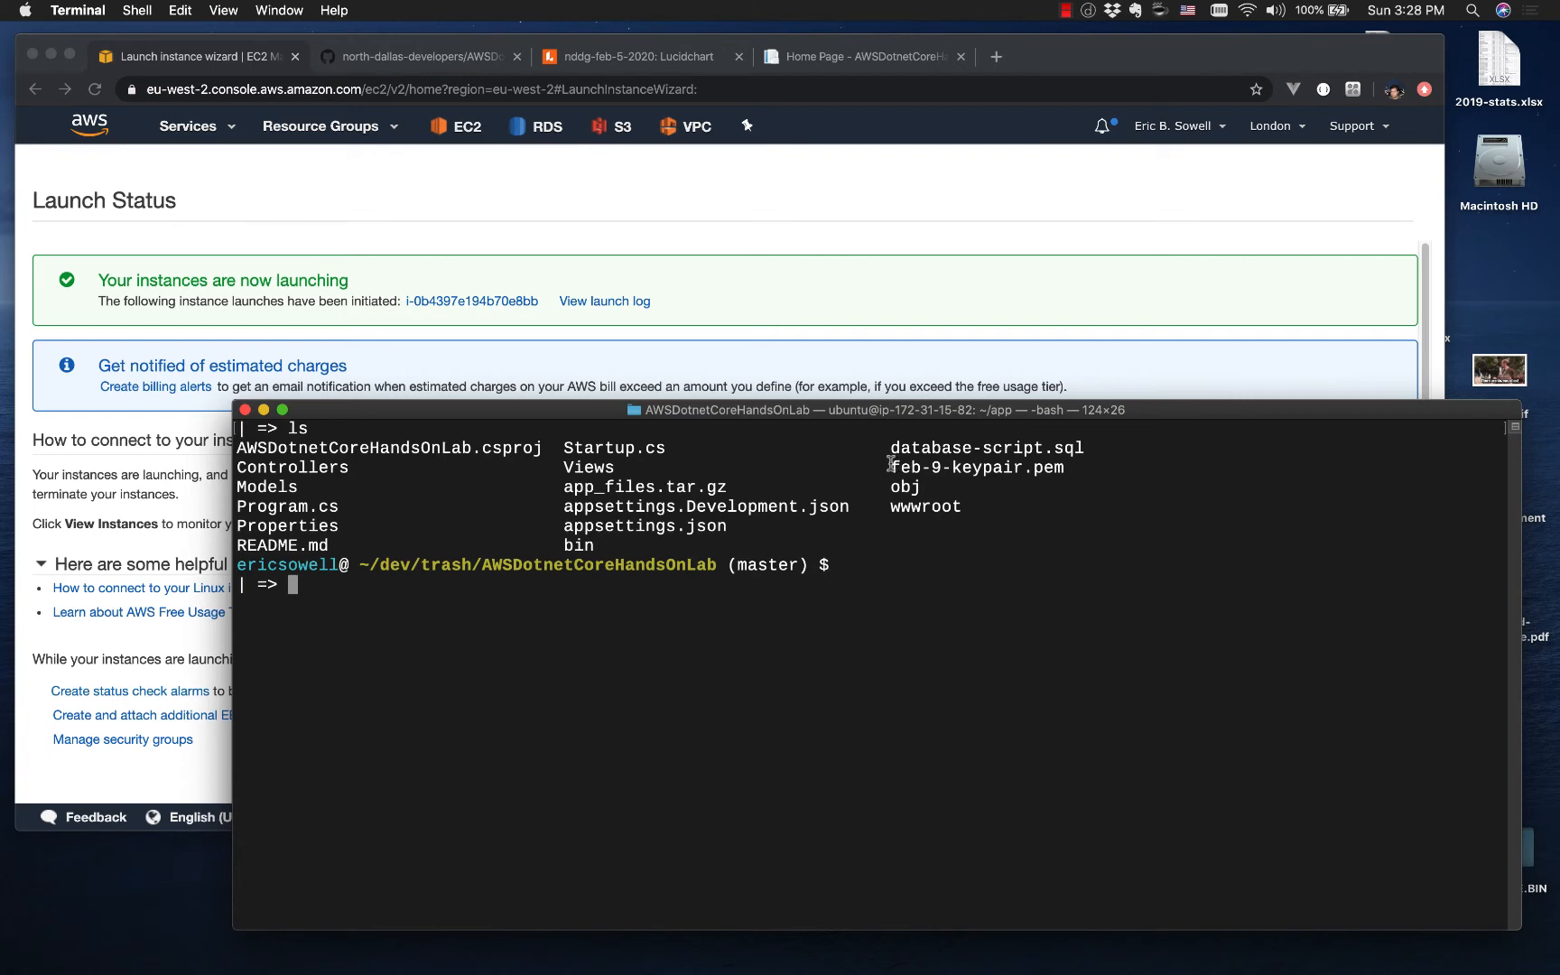
{"action": "double_click", "coordinate": [977, 467]}
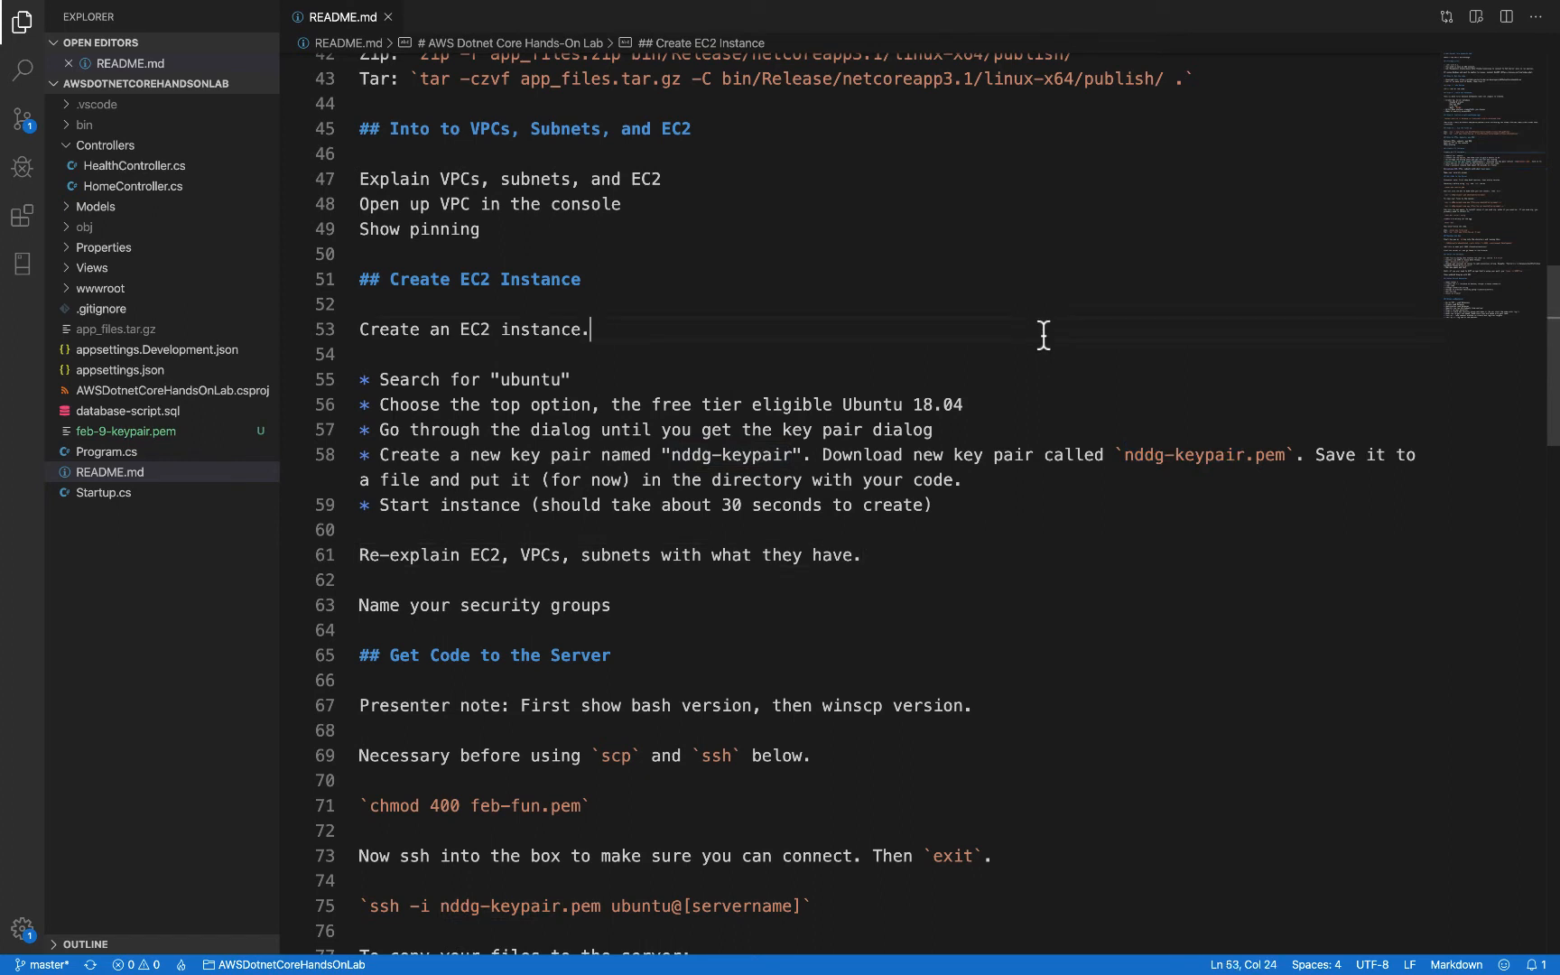
- Replace nddg-keypair with feb-9-keypair.pem in the key step and feb-9-keypair in the ssh and scp commands
{"action": "key", "text": "Ctrl+f"}
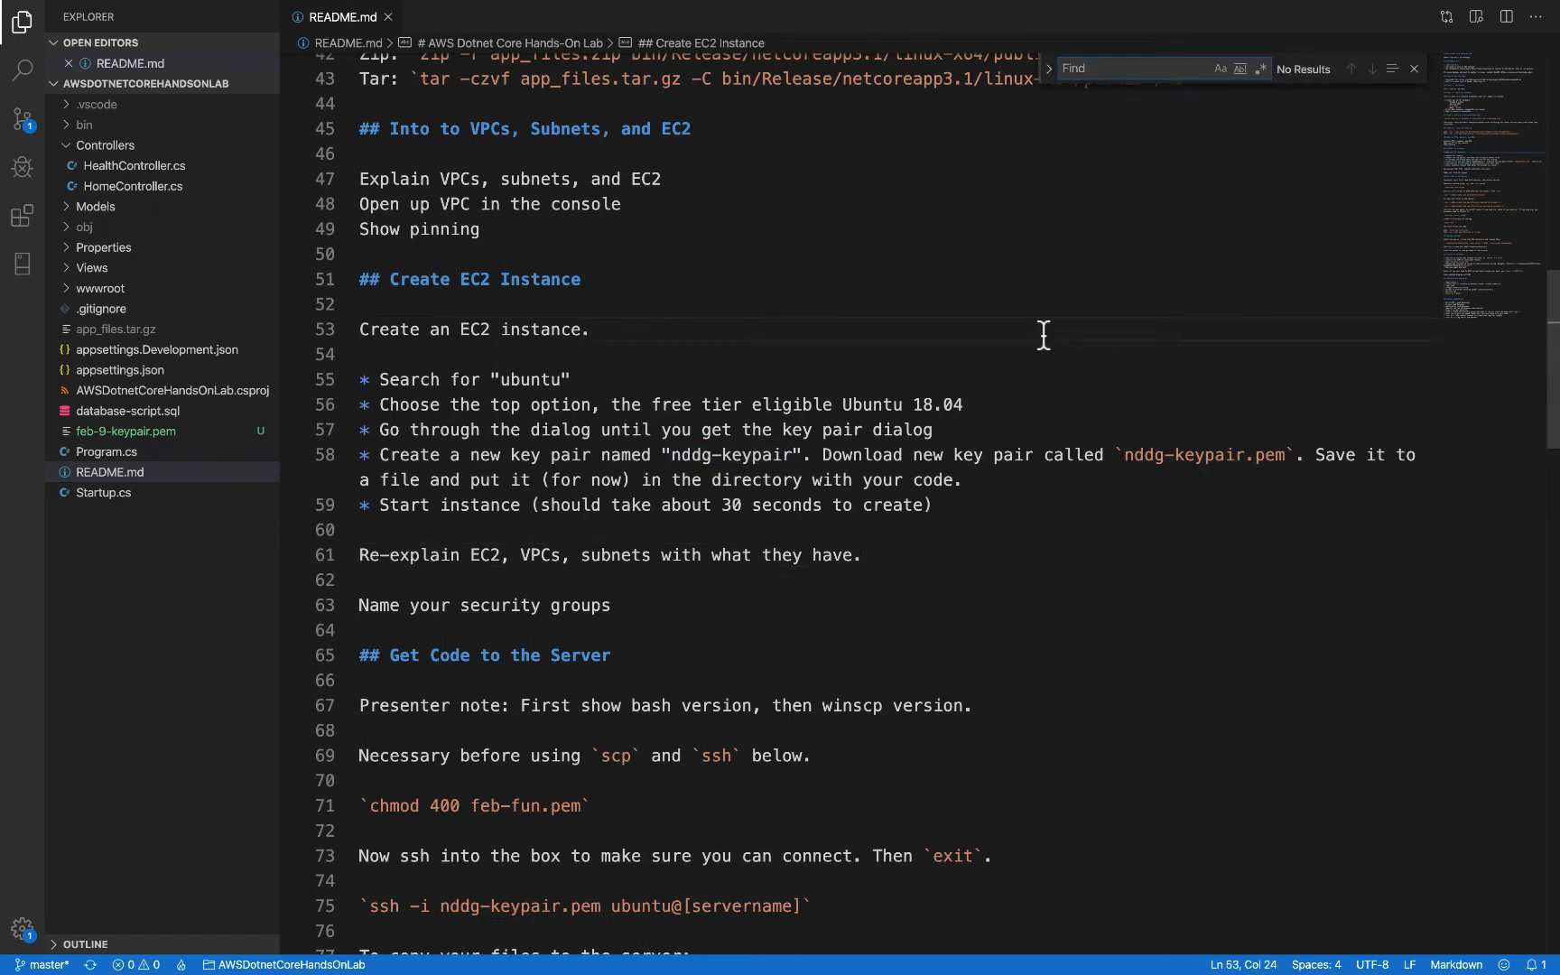
{"action": "type", "text": "nddg-keyp"}
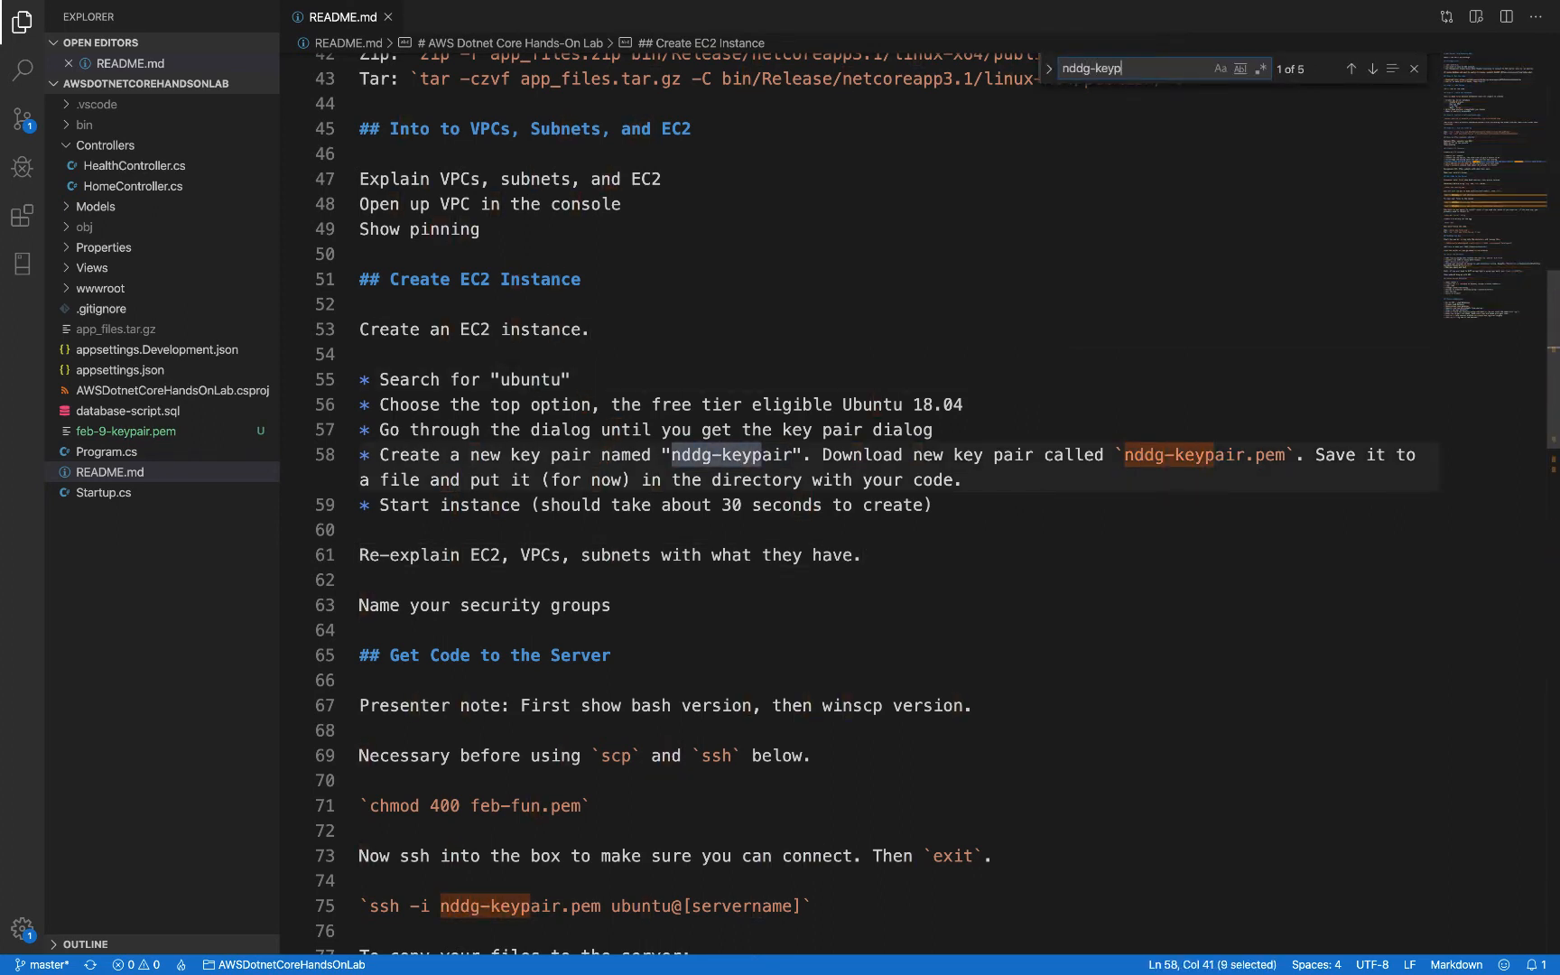
{"action": "type", "text": "air"}
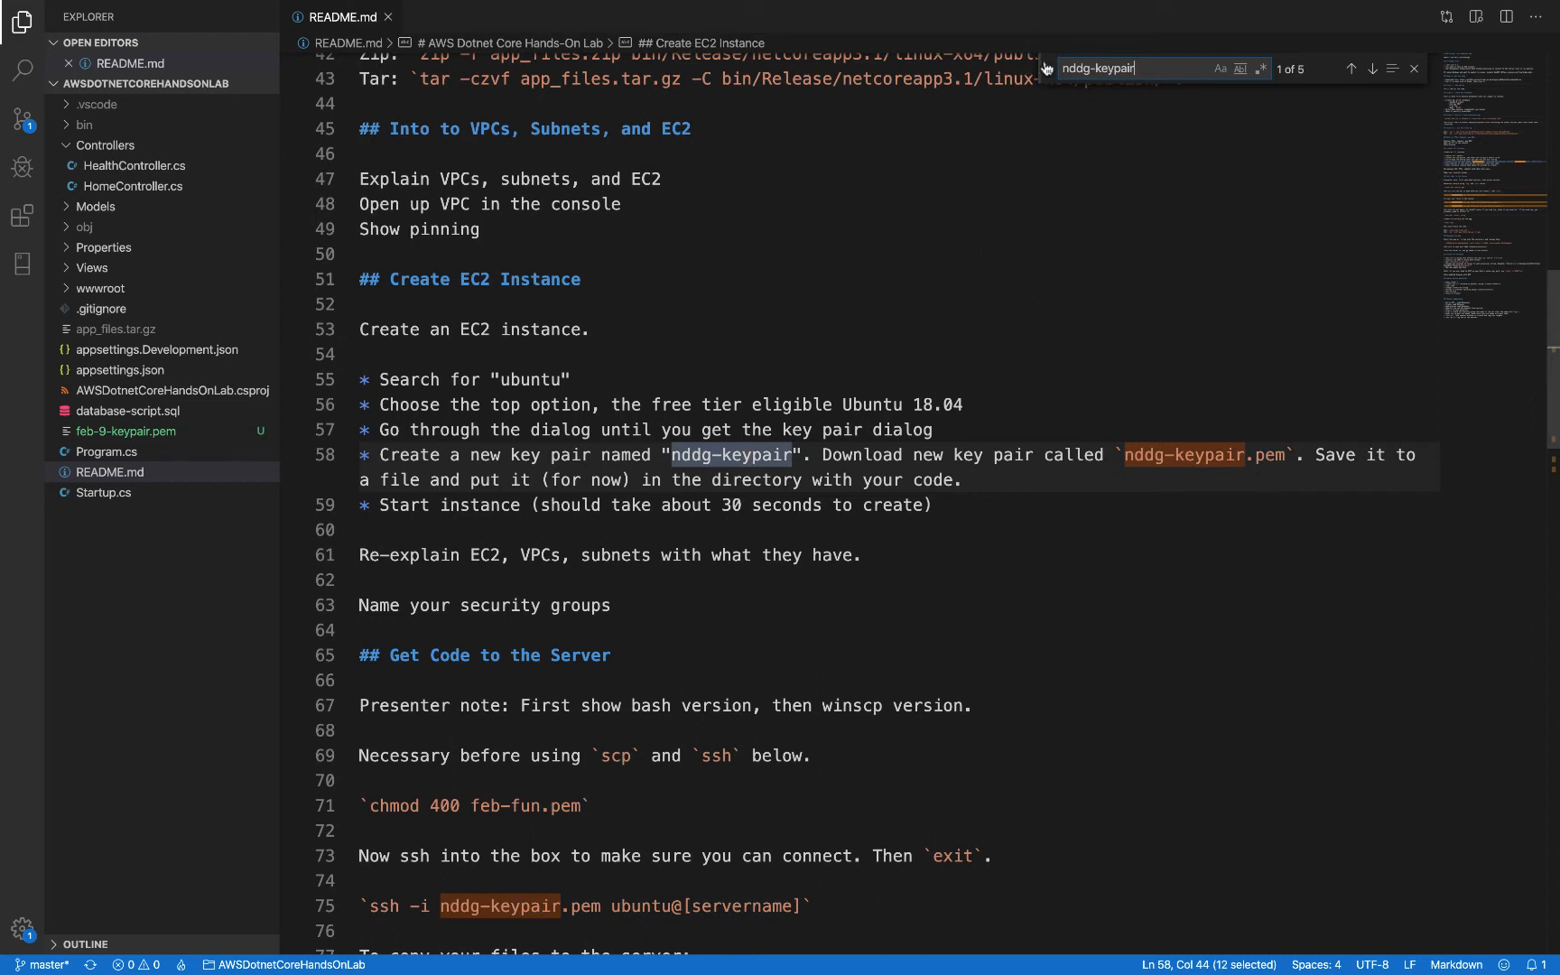
{"action": "type", "text": "feb-9-keypair.pem"}
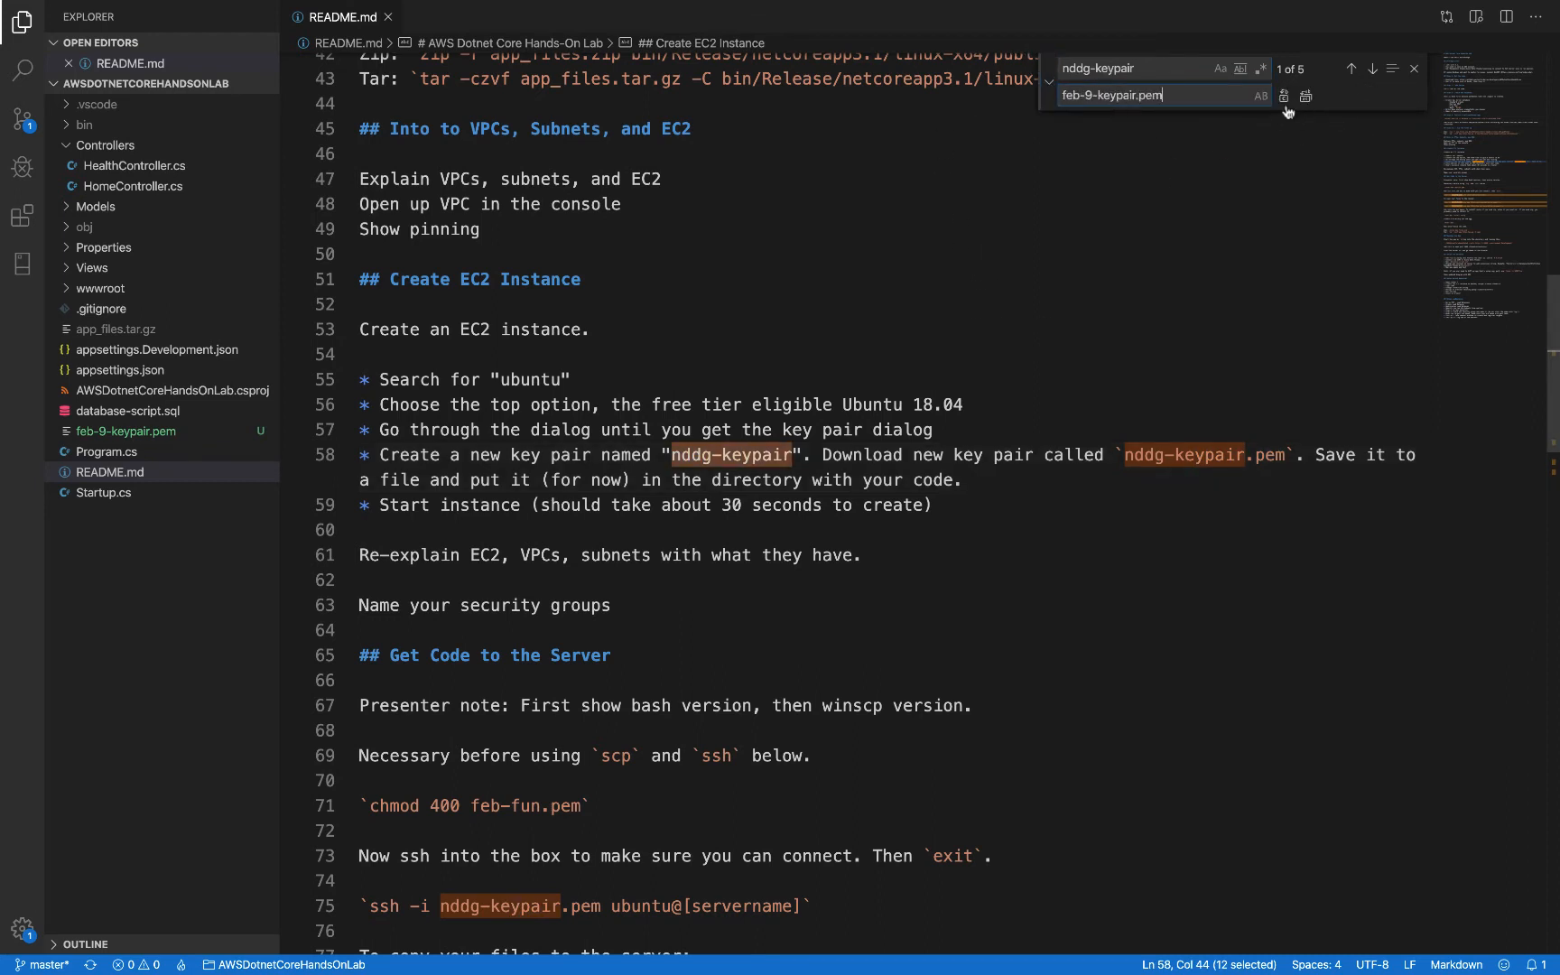
{"action": "left_click", "coordinate": [1284, 95]}
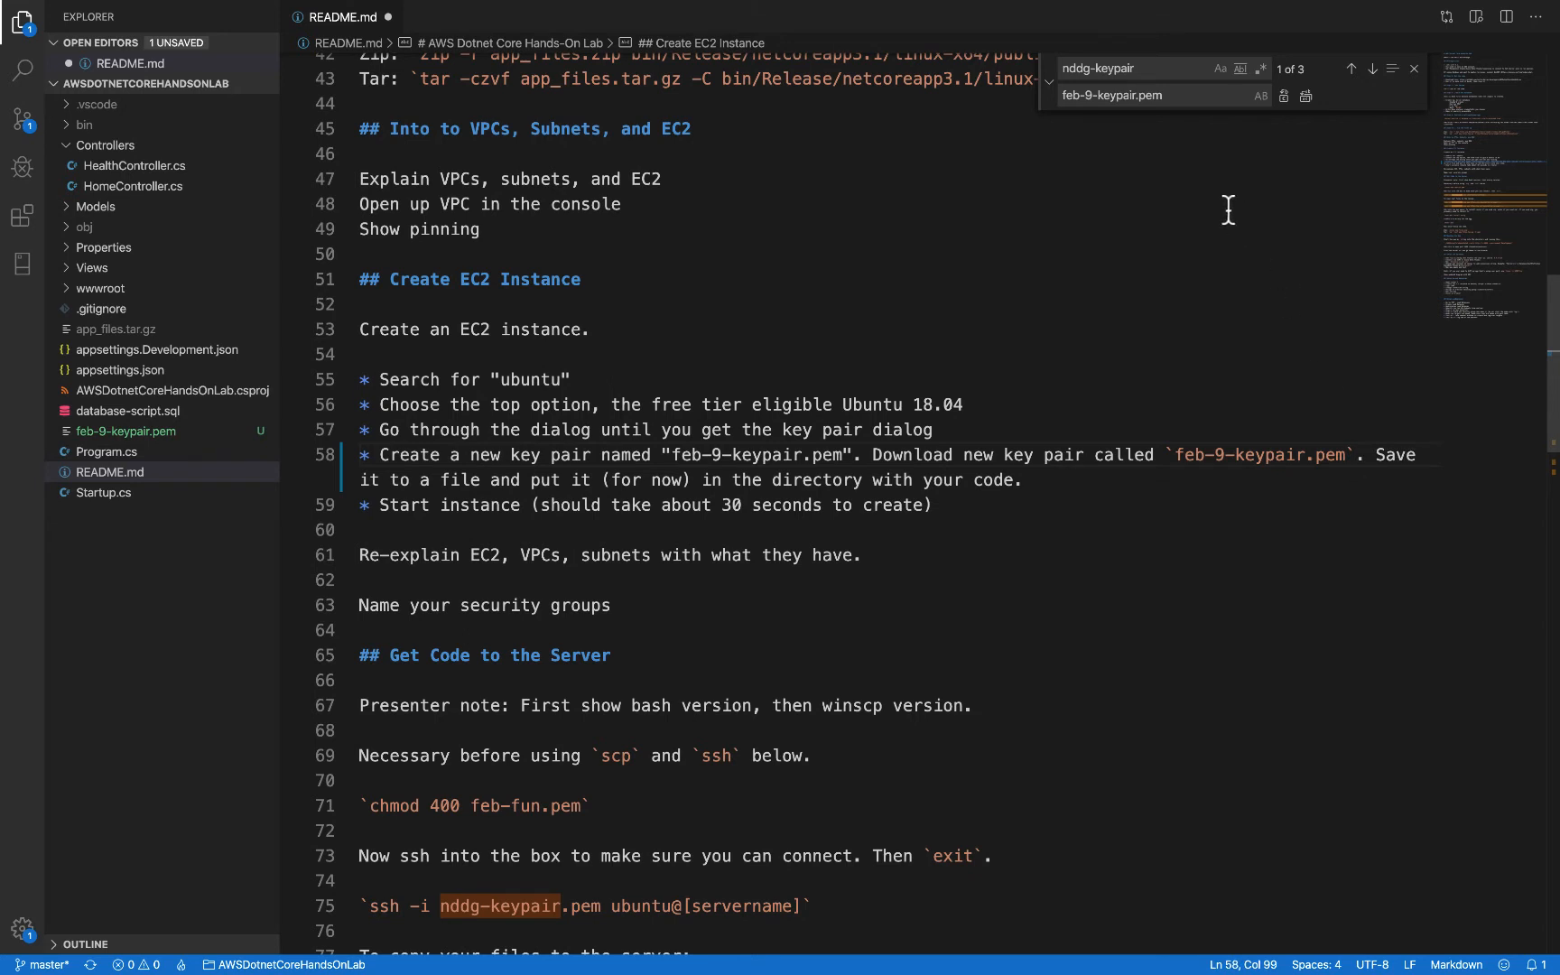
{"action": "key", "text": "Backspace"}
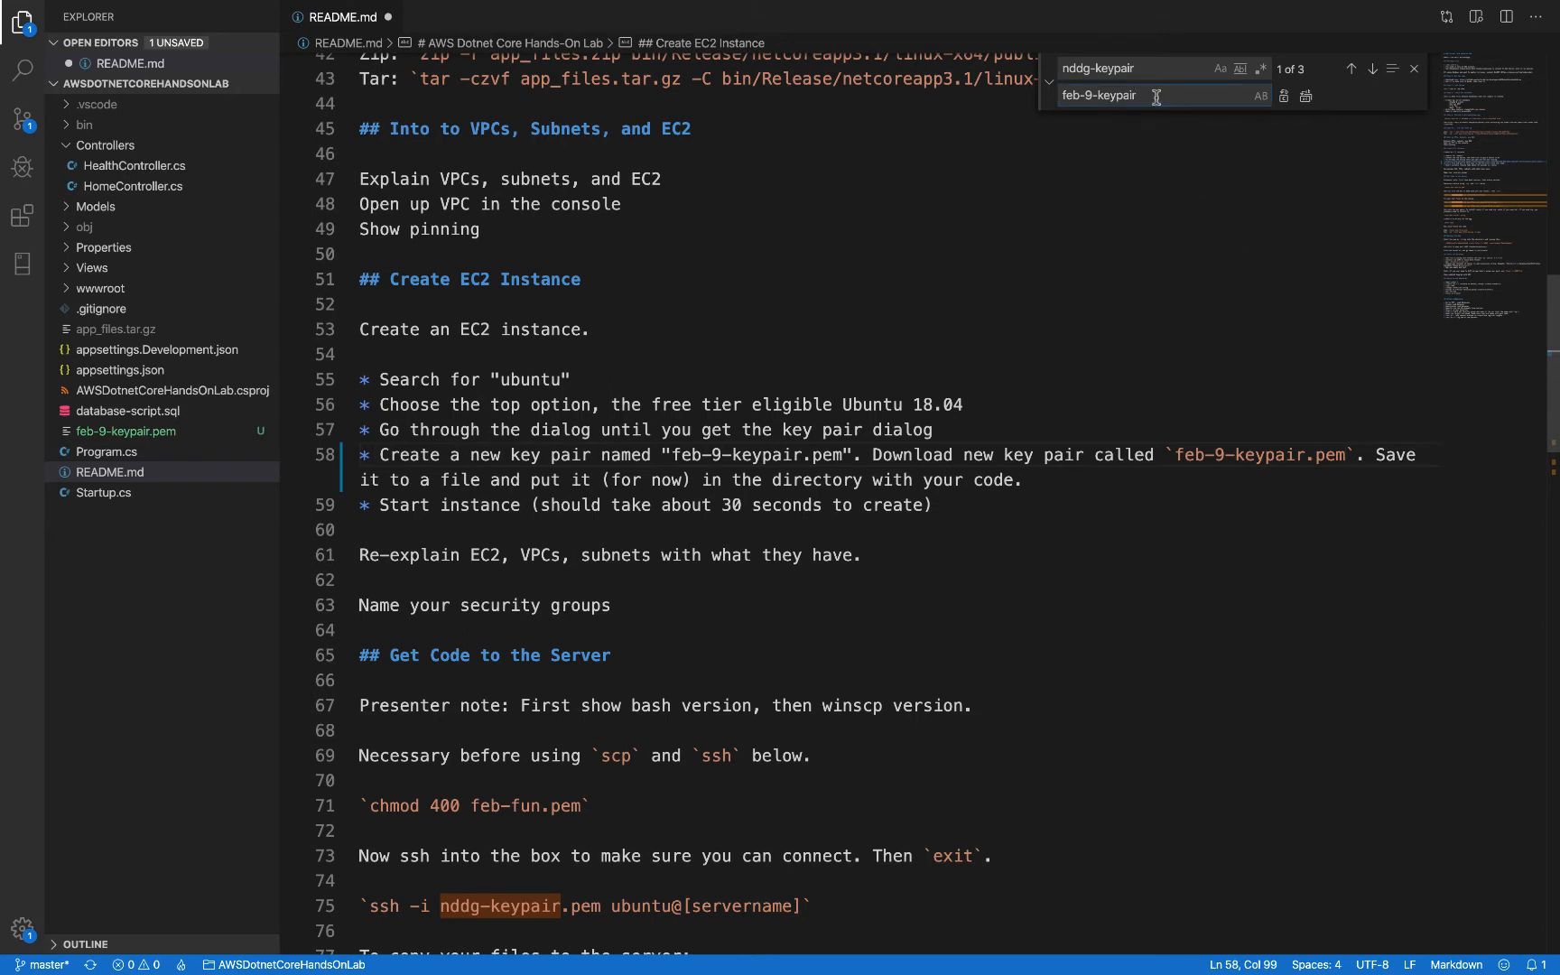
{"action": "left_click", "coordinate": [1370, 68]}
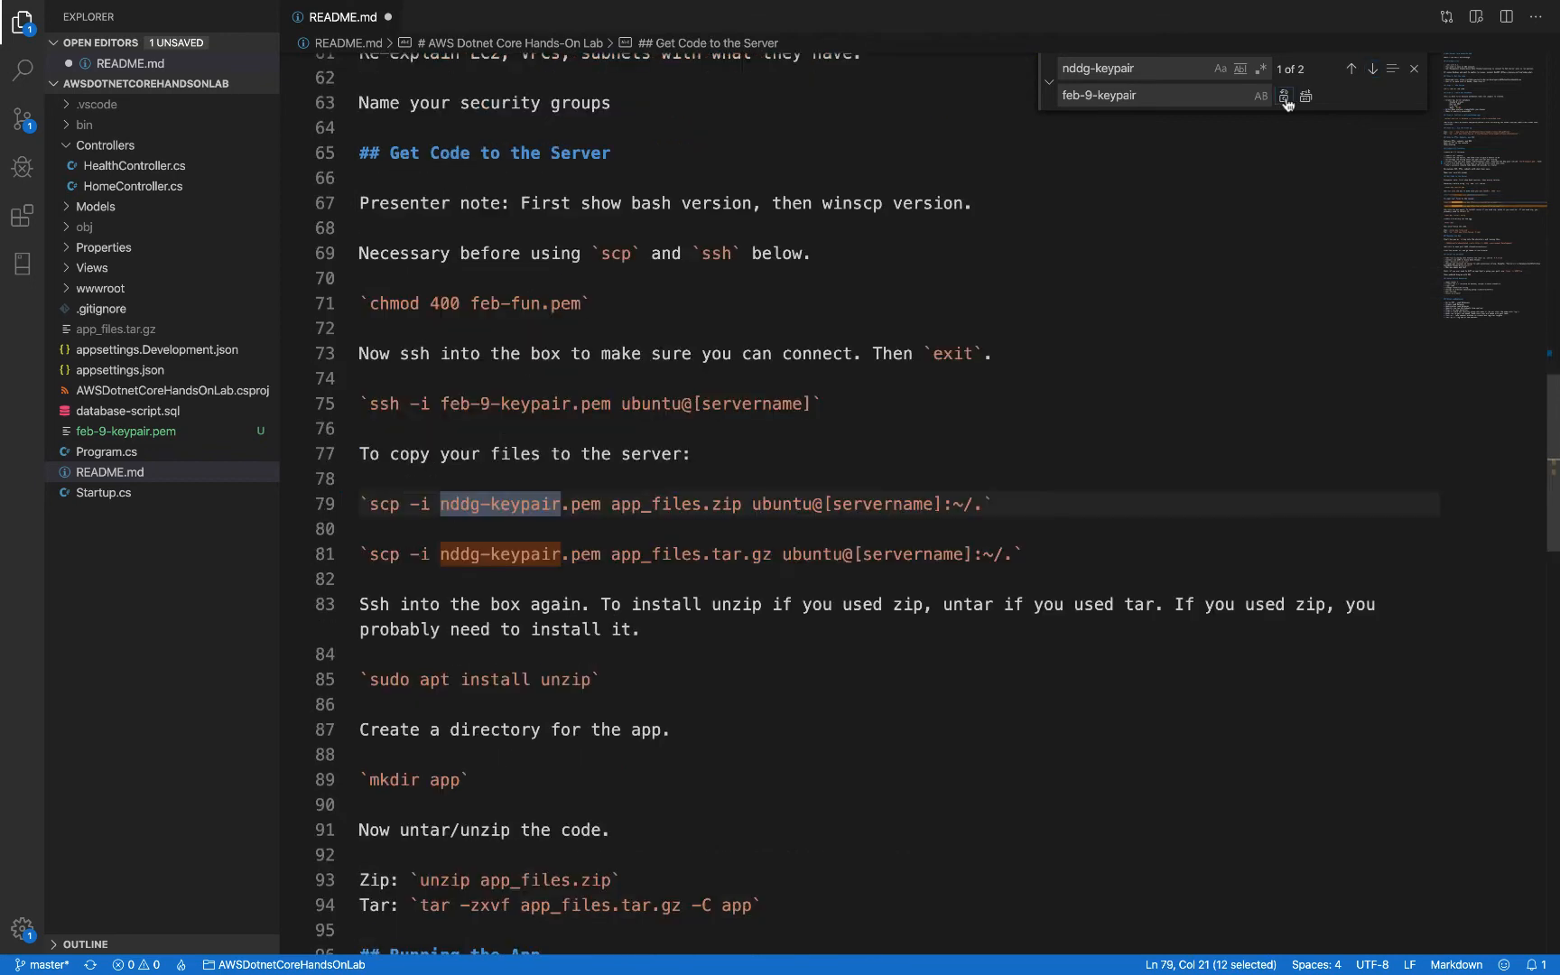
{"action": "left_click", "coordinate": [1305, 96]}
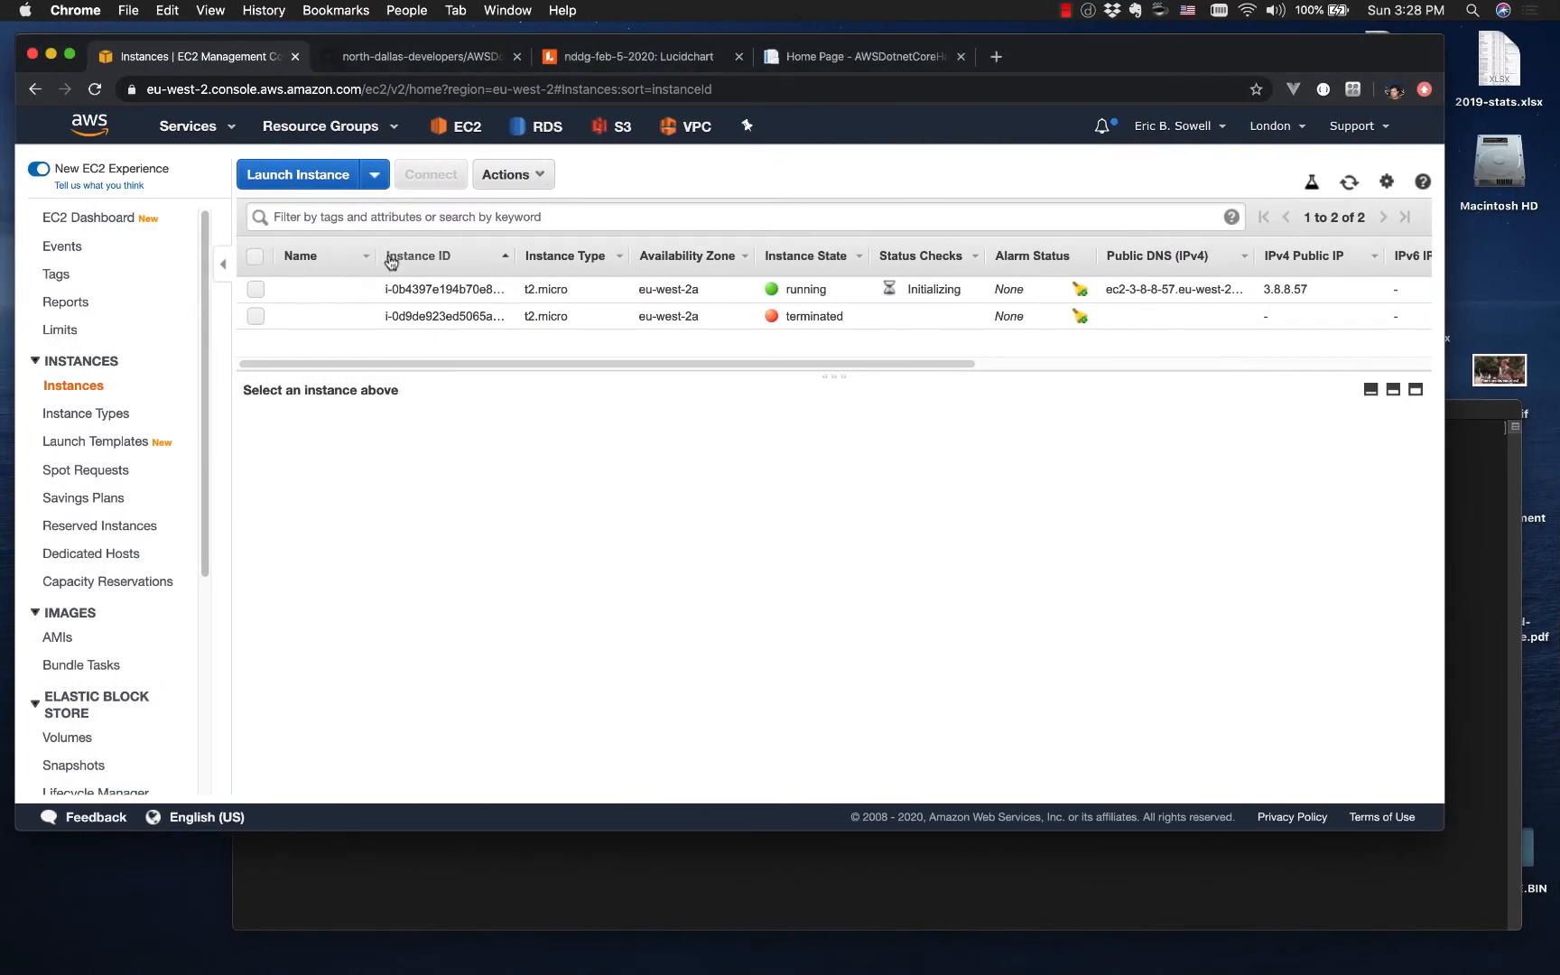
- Select the running Ubuntu instance and open its launch-wizard-2 security group's inbound rules
{"action": "left_click", "coordinate": [256, 289]}
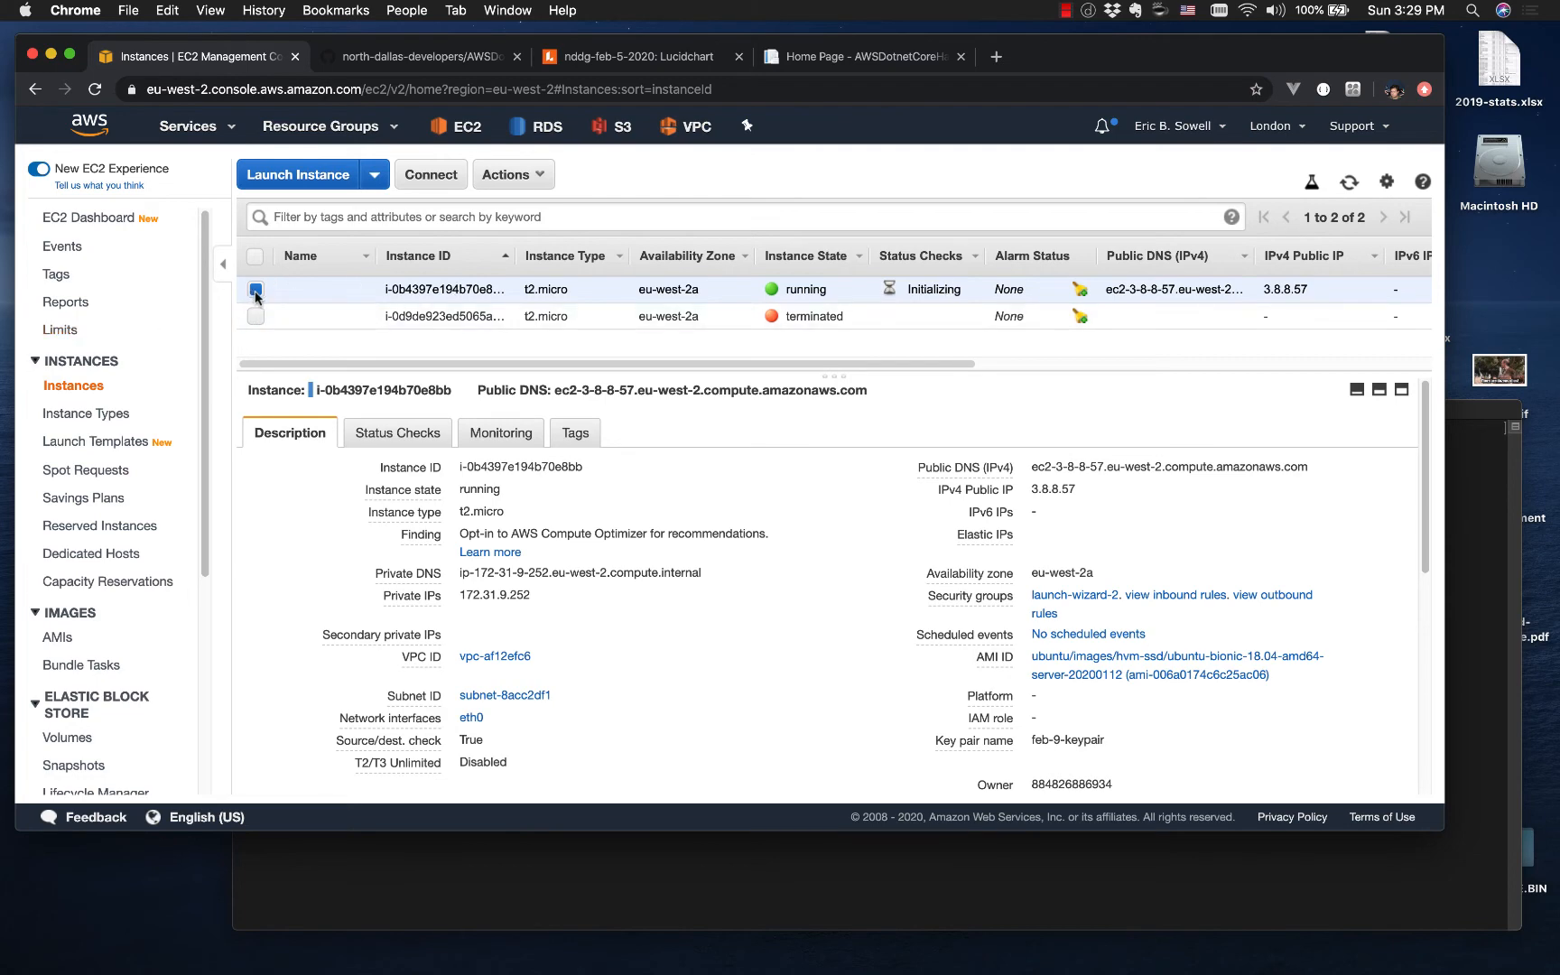
{"action": "left_click", "coordinate": [256, 289]}
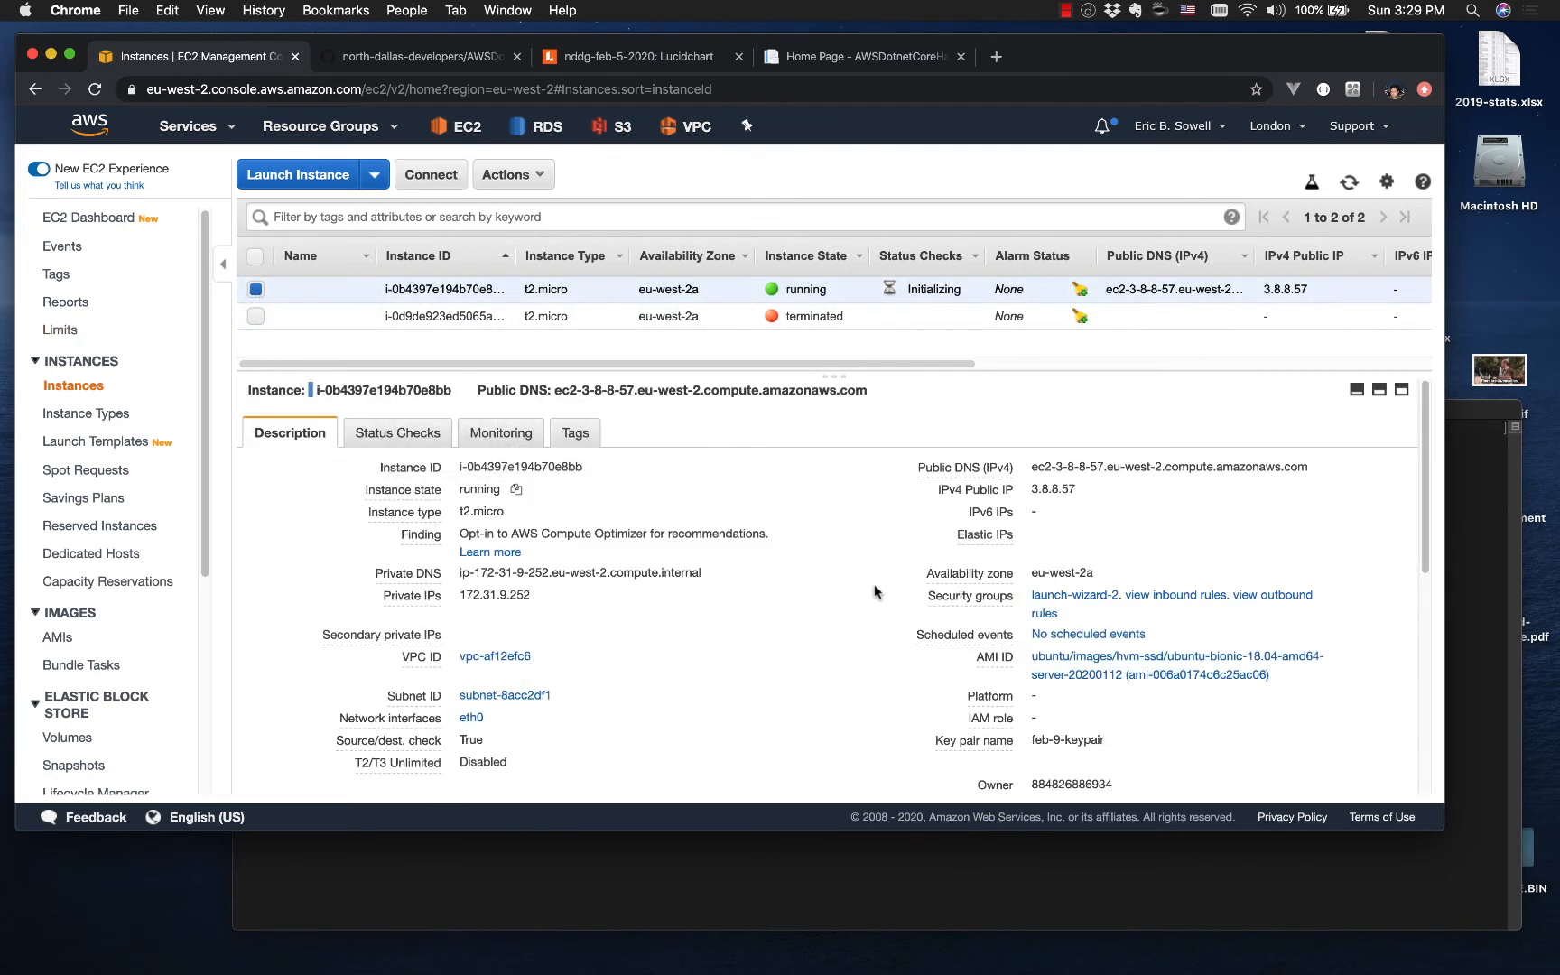
{"action": "mouse_move", "coordinate": [334, 603]}
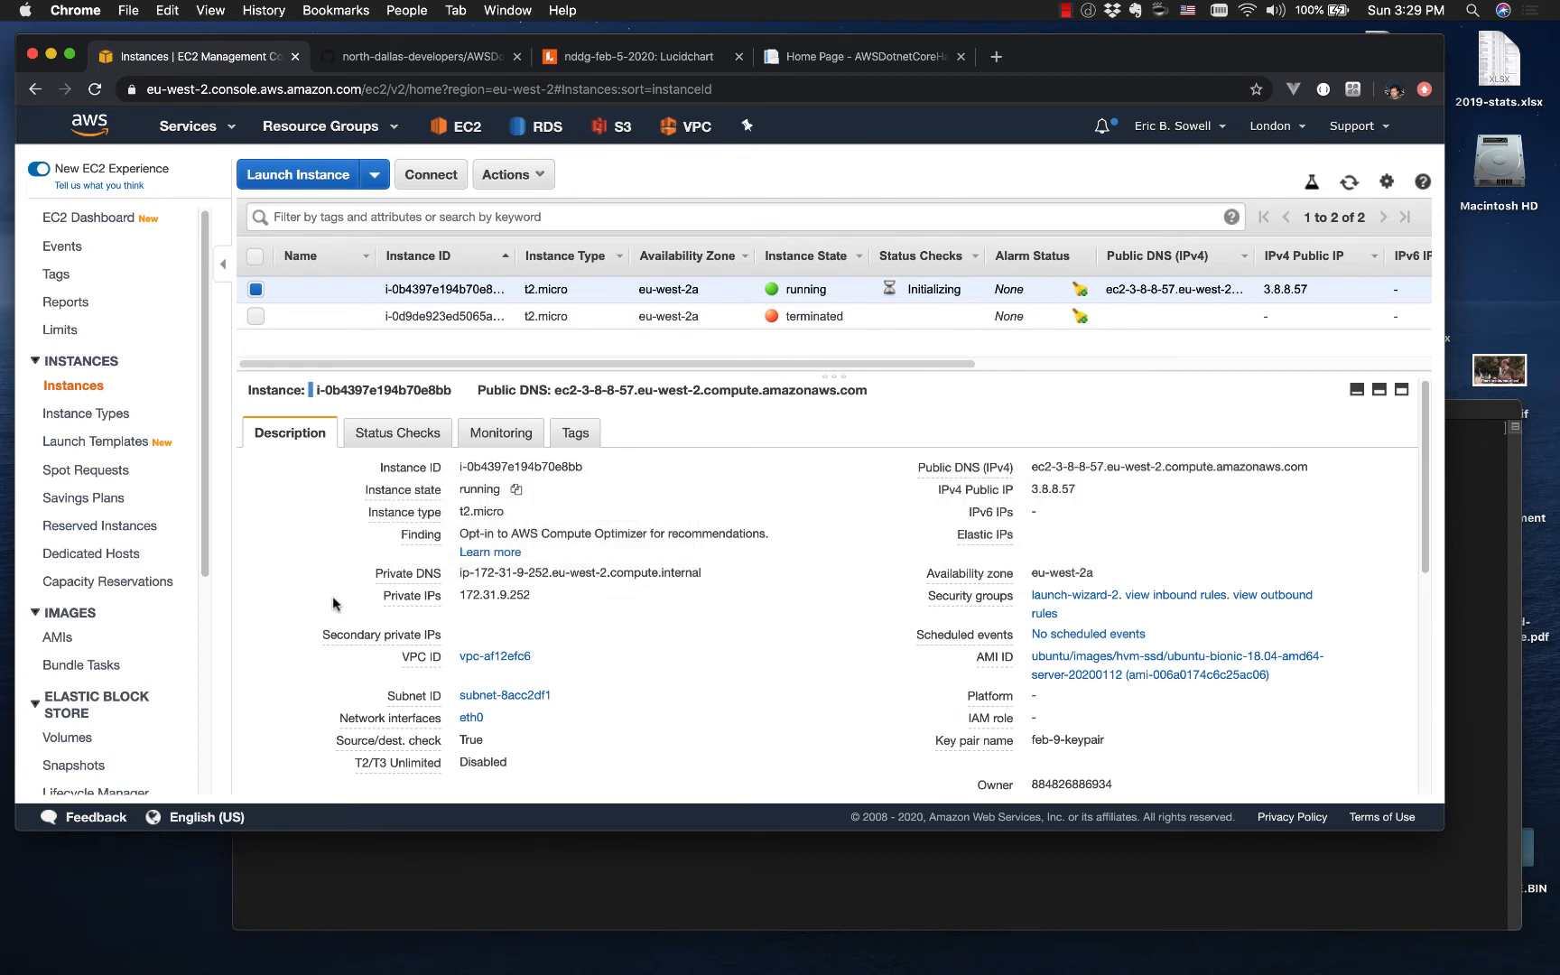
{"action": "mouse_move", "coordinate": [962, 633]}
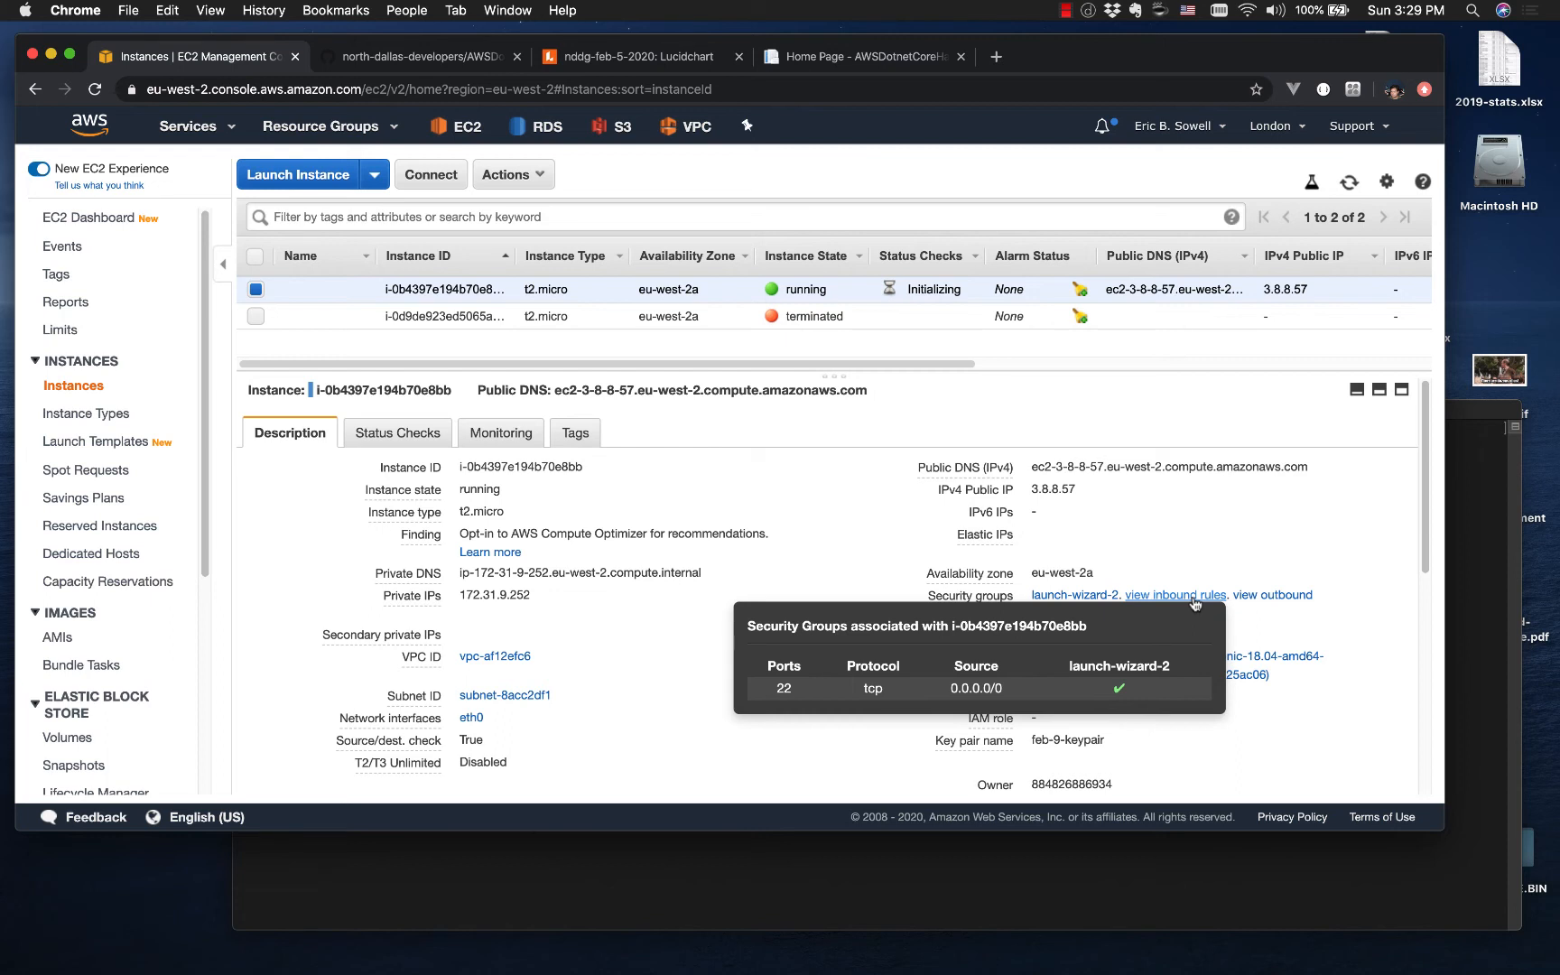
{"action": "mouse_move", "coordinate": [1085, 611]}
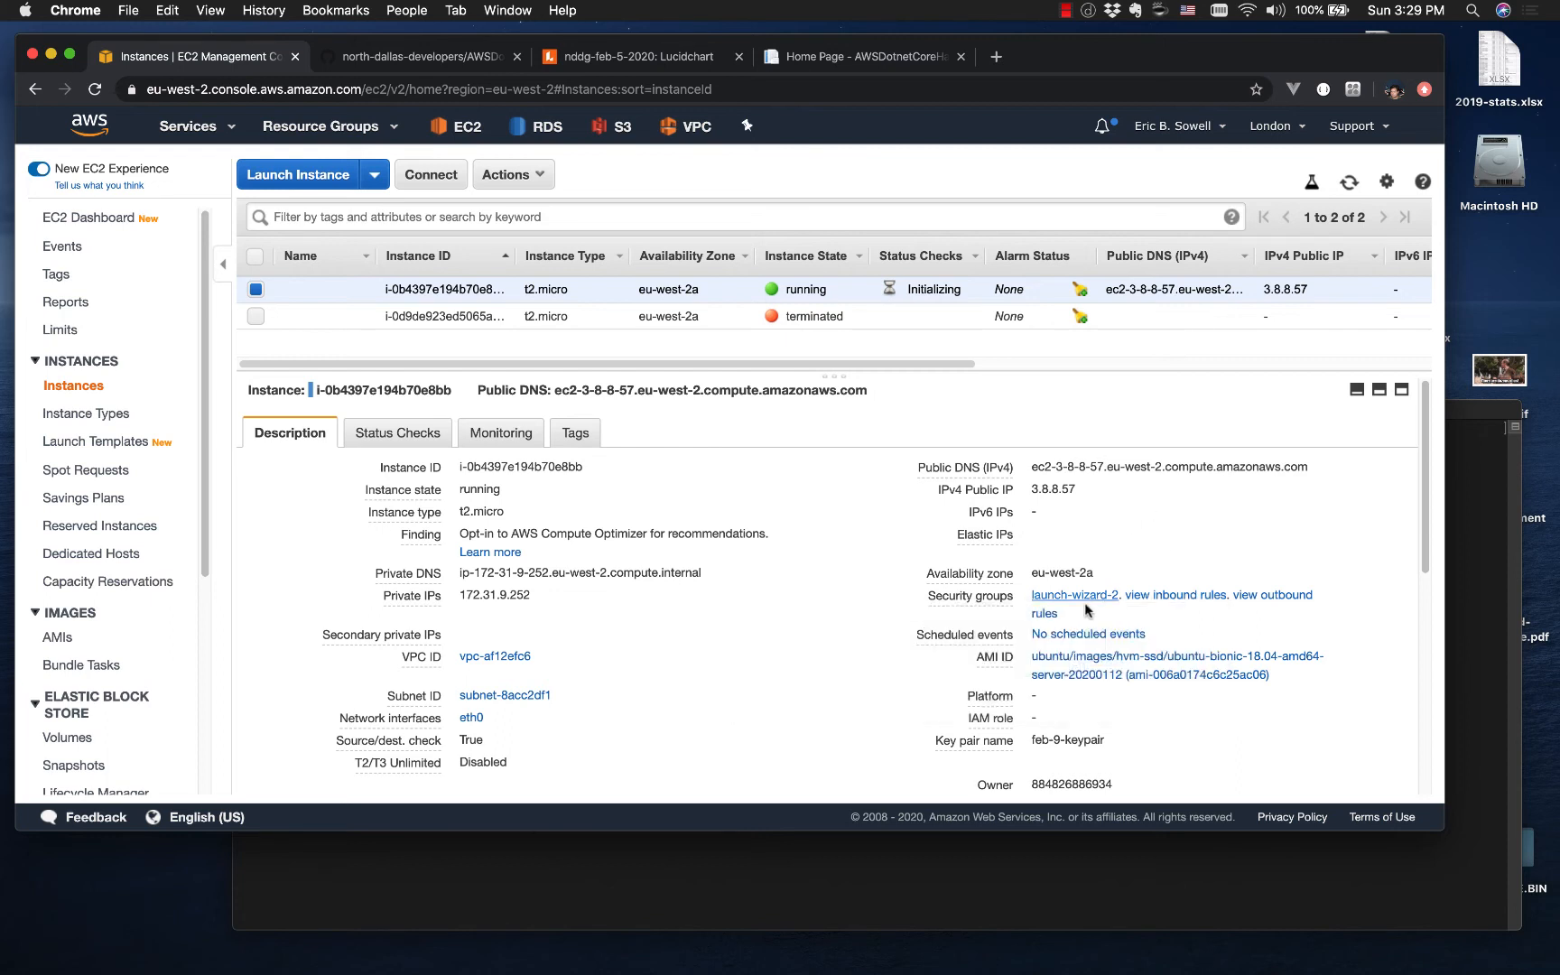
{"action": "left_click", "coordinate": [1072, 595]}
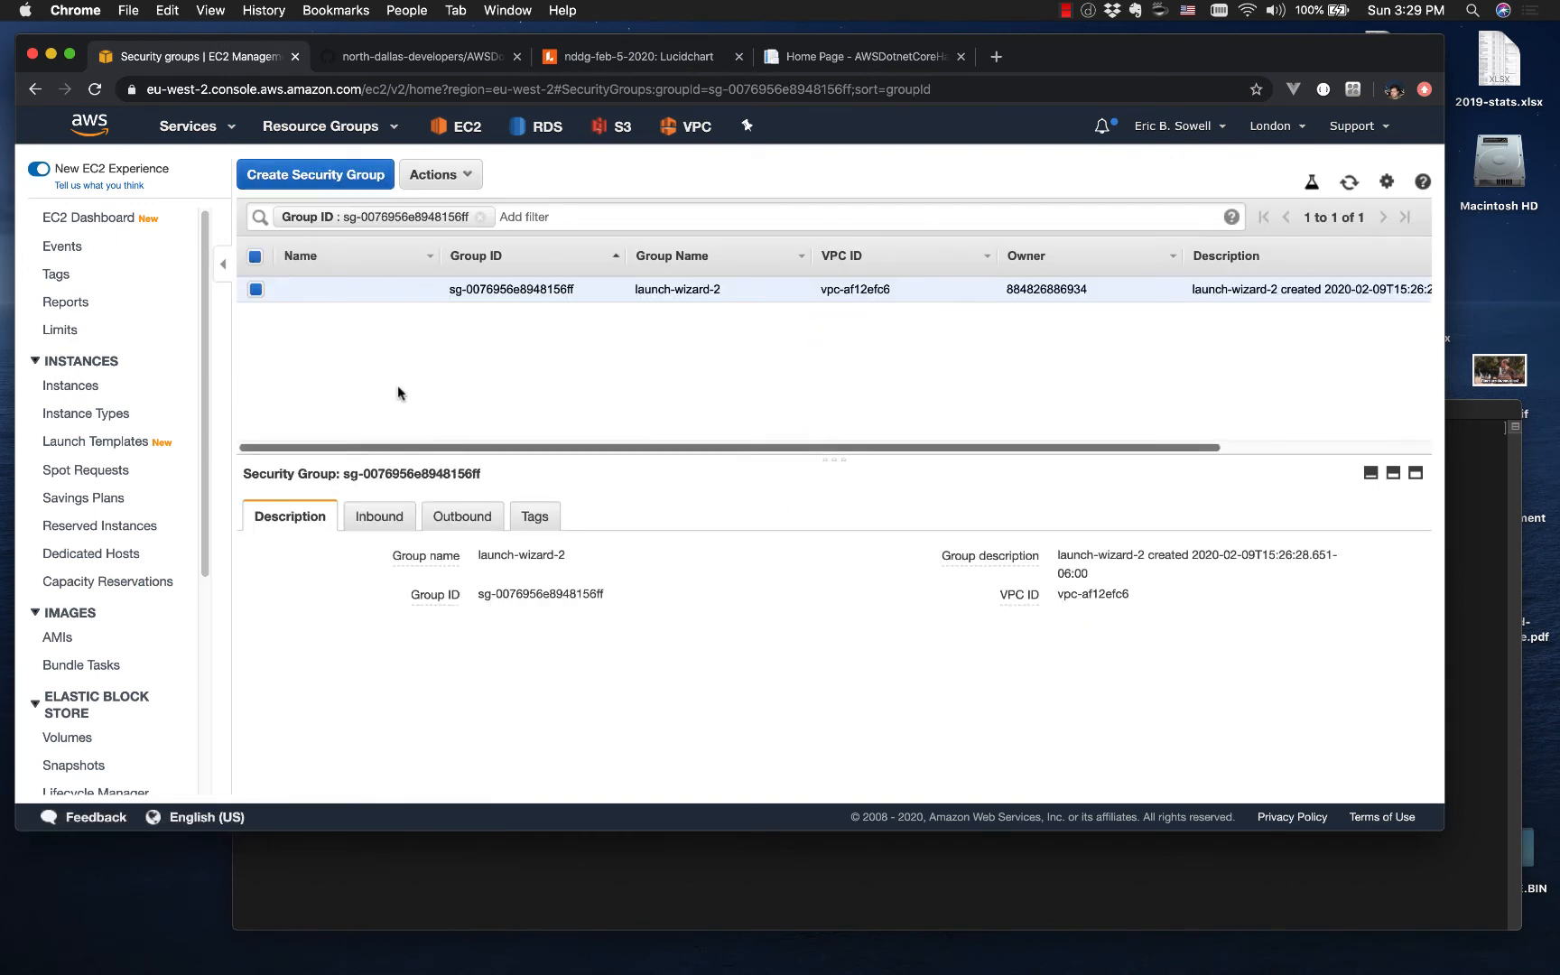
{"action": "mouse_move", "coordinate": [329, 309]}
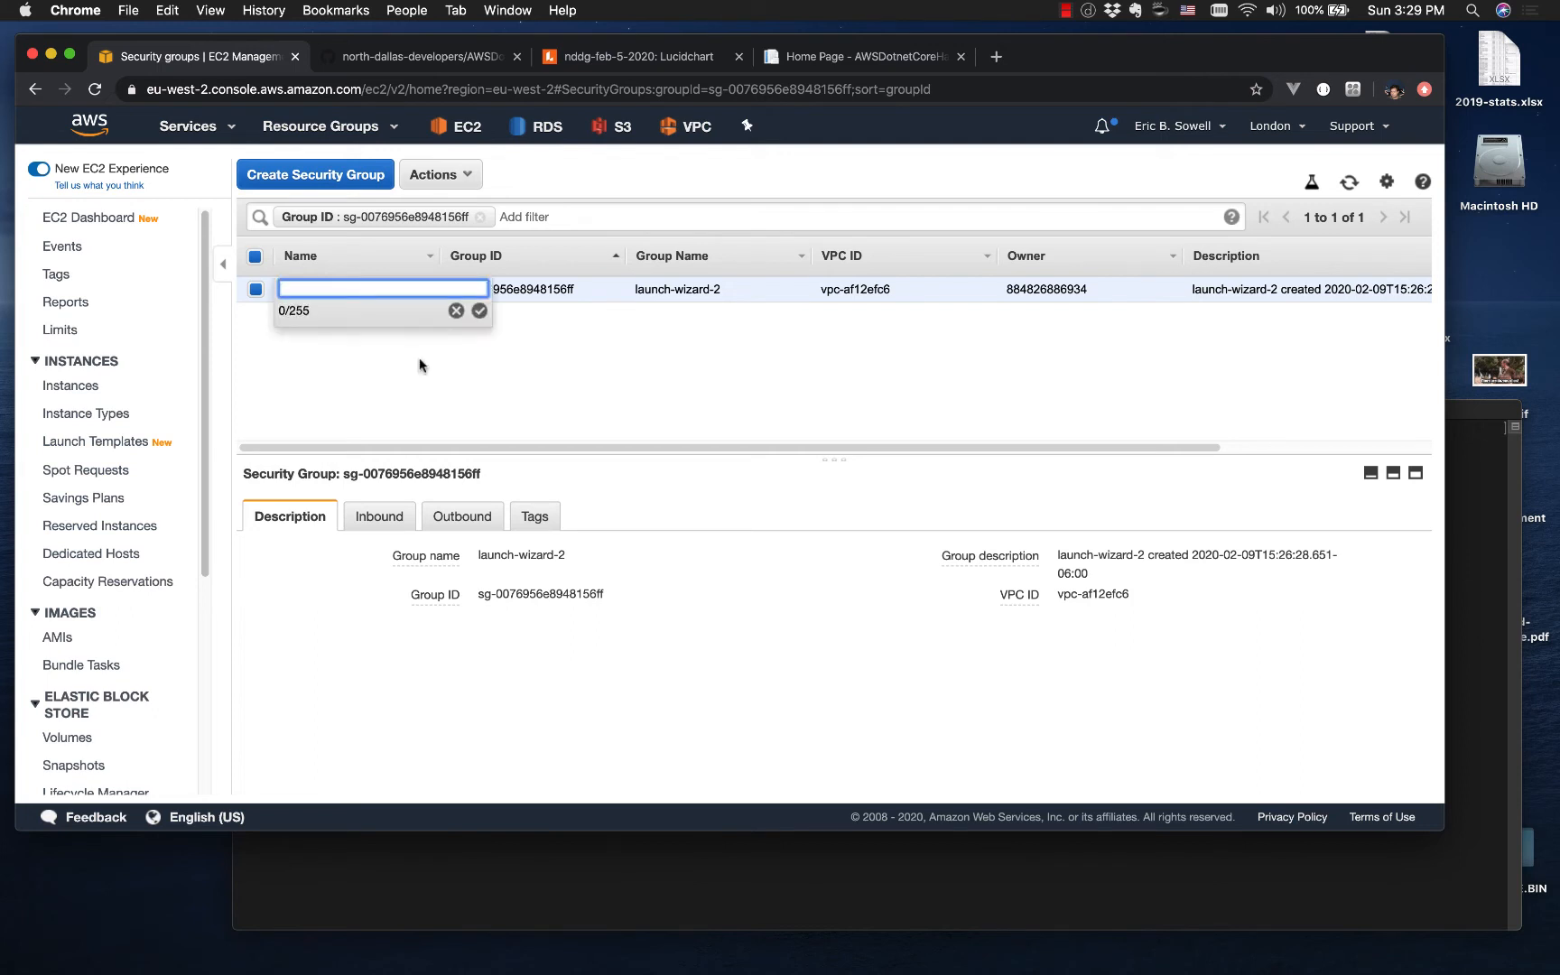
- Name the launch-wizard-2 security group ws-security-group and return to the EC2 dashboard
{"action": "type", "text": "w"}
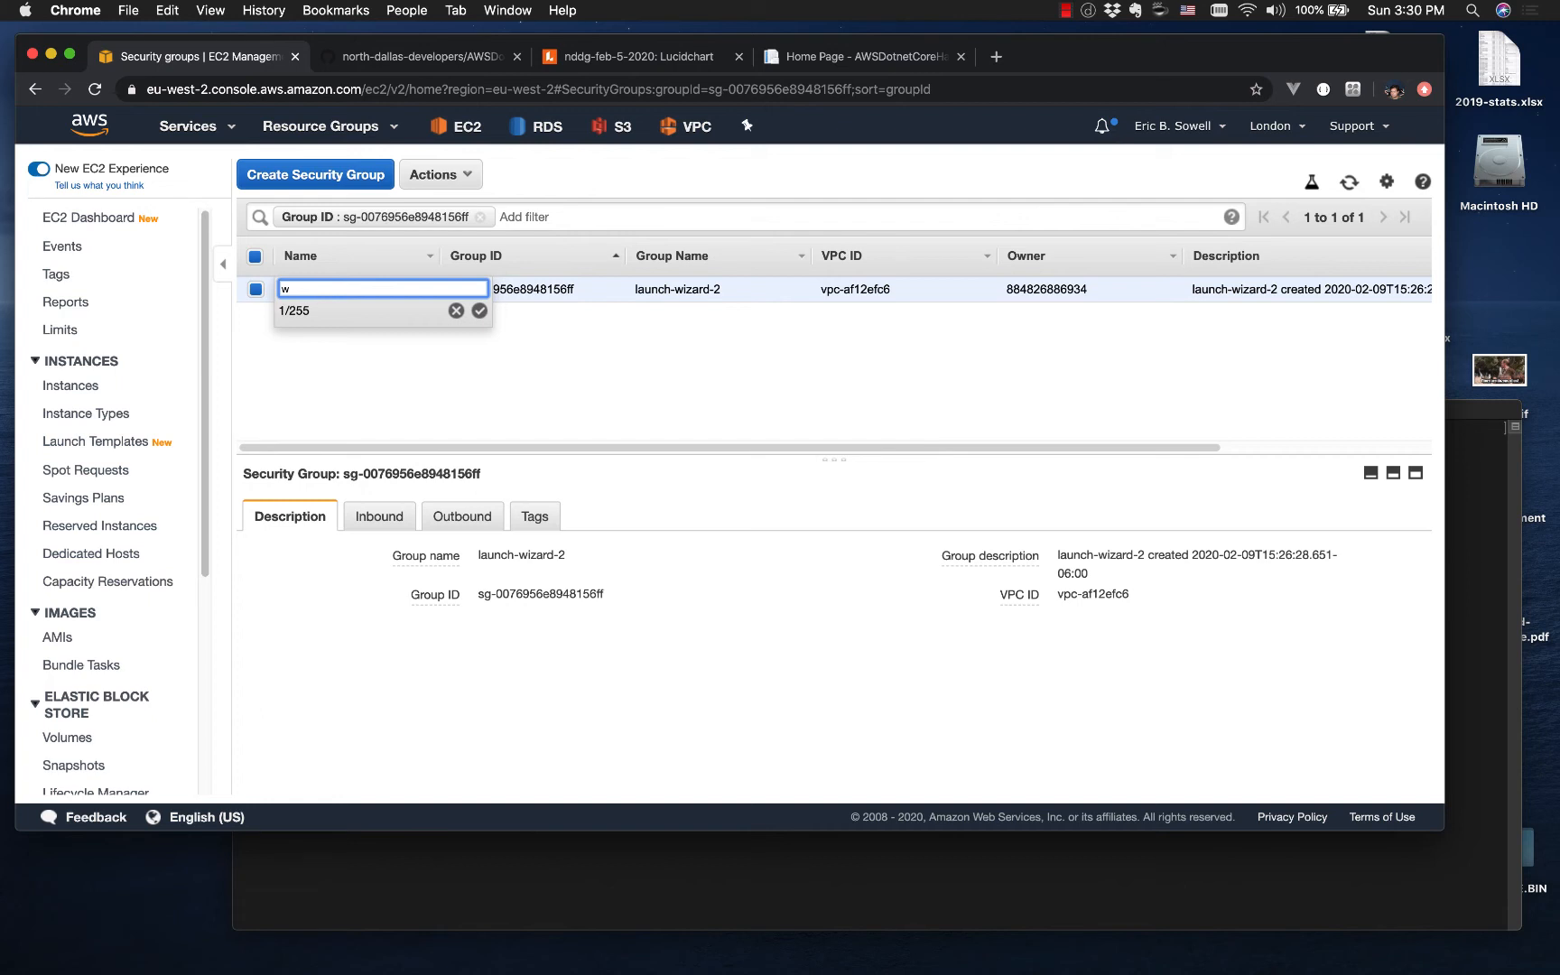
{"action": "key", "text": "Backspace"}
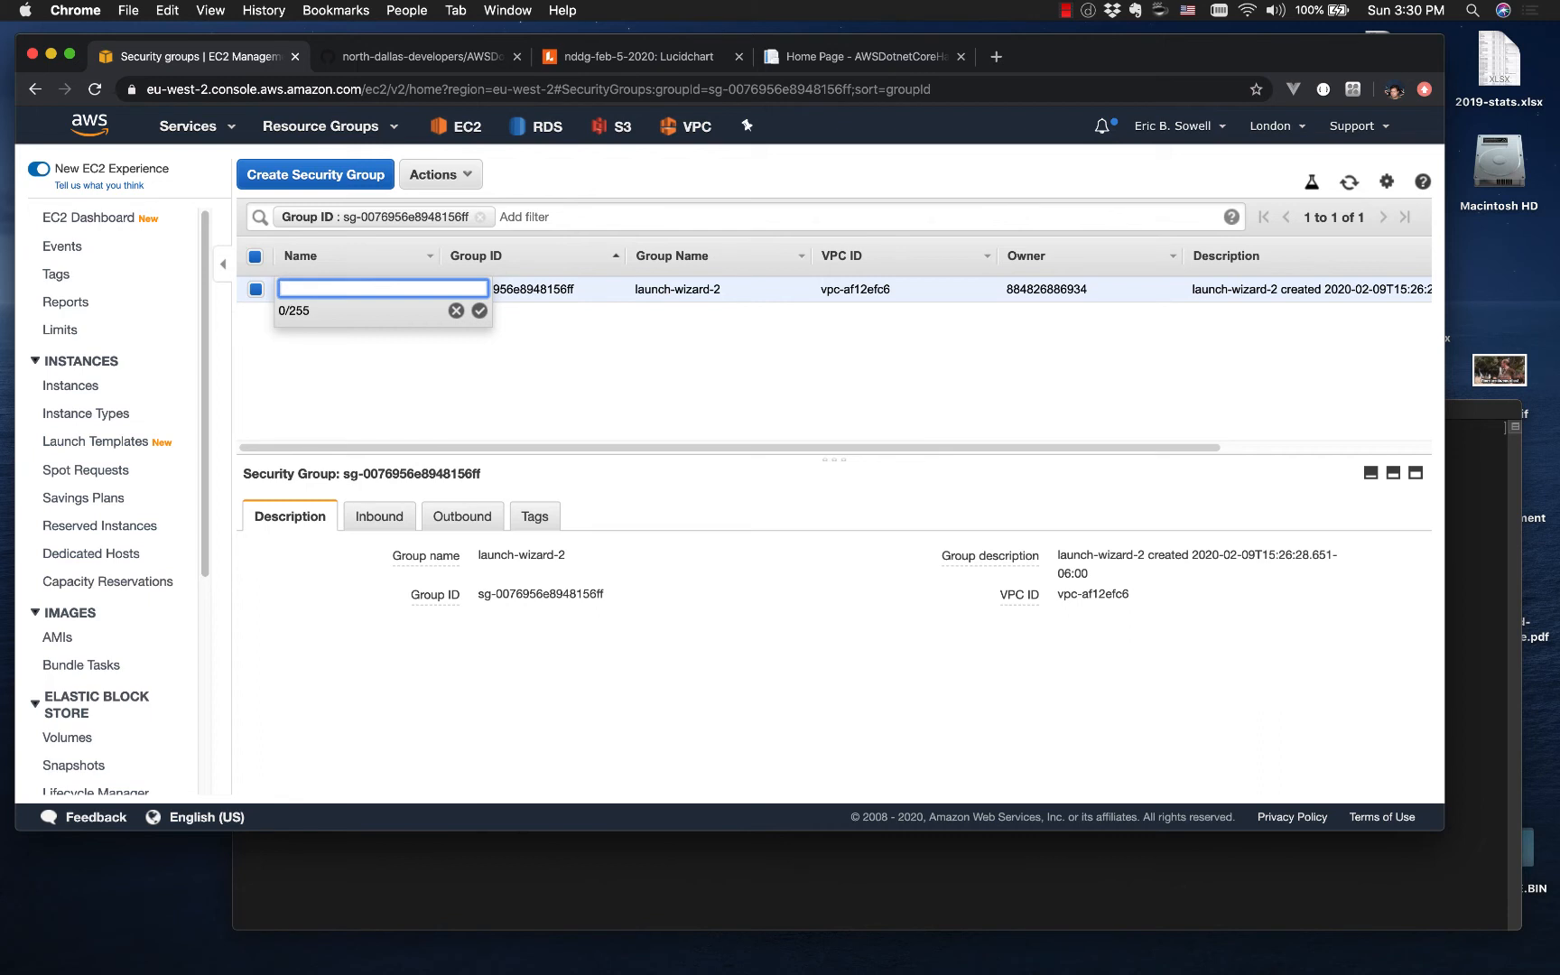
{"action": "type", "text": "ws"}
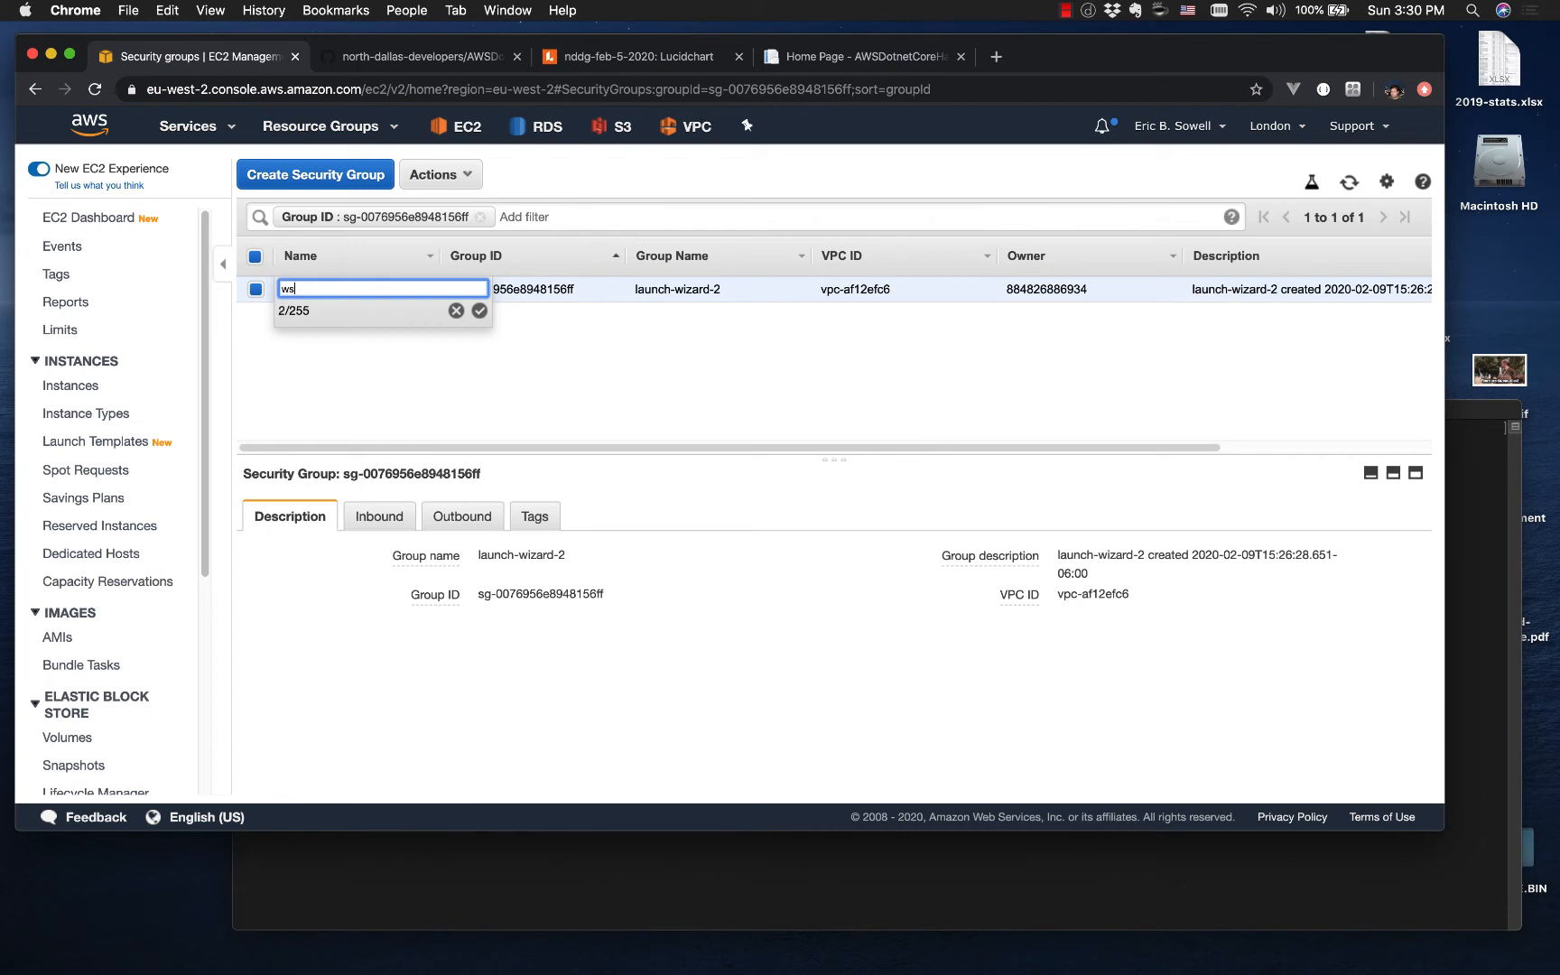
{"action": "type", "text": "-security-grou"}
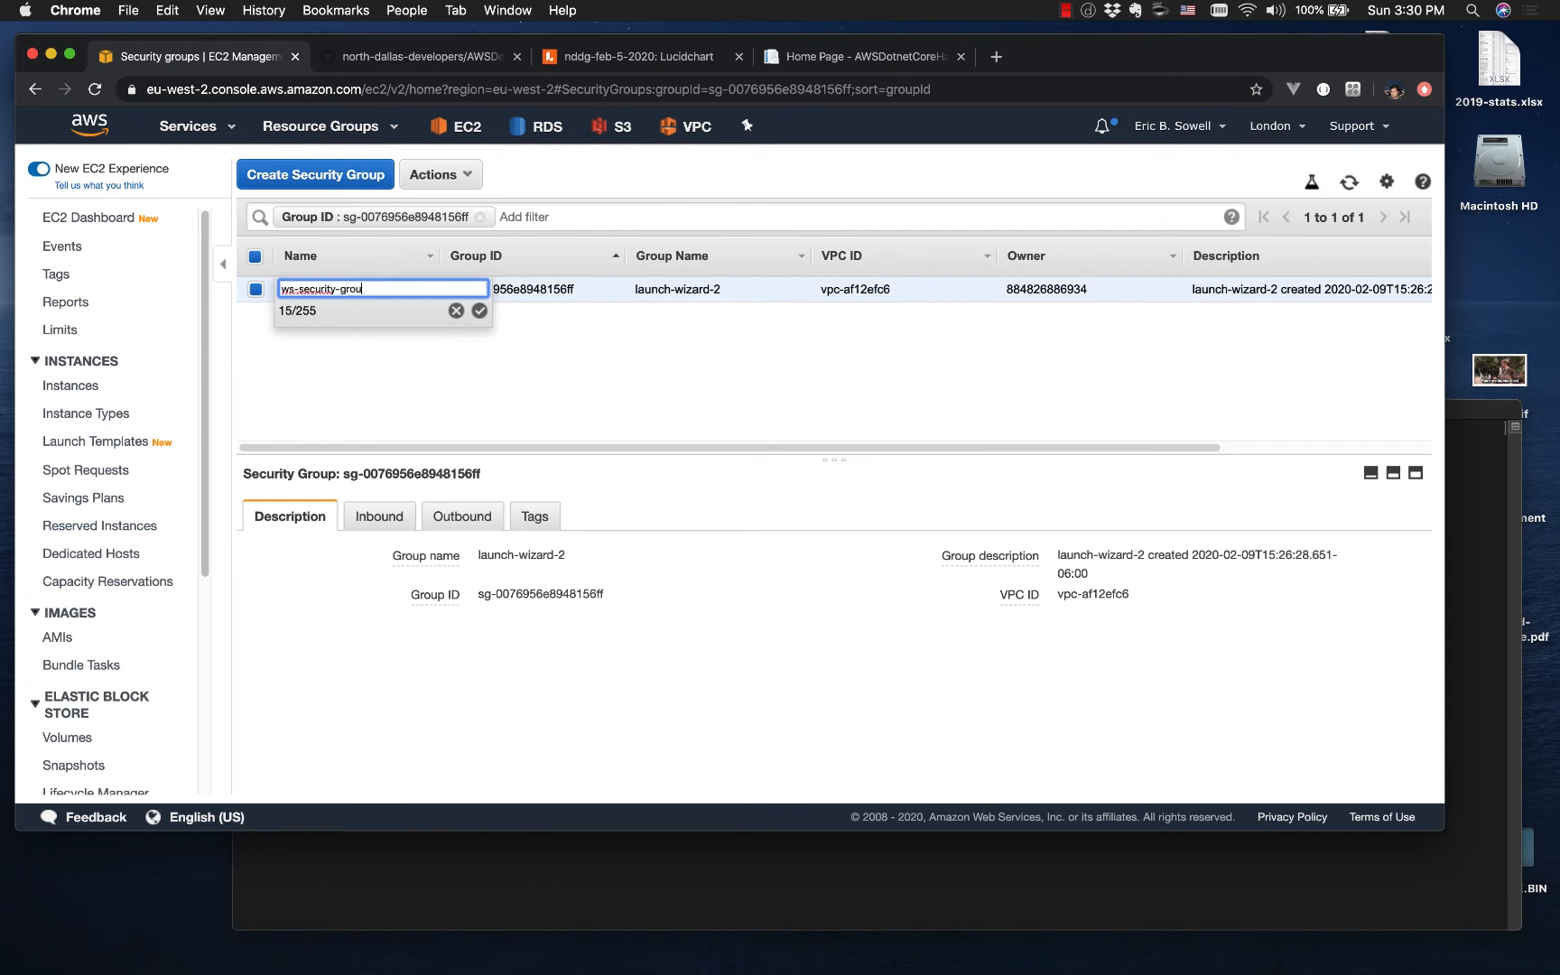
{"action": "left_click", "coordinate": [478, 311]}
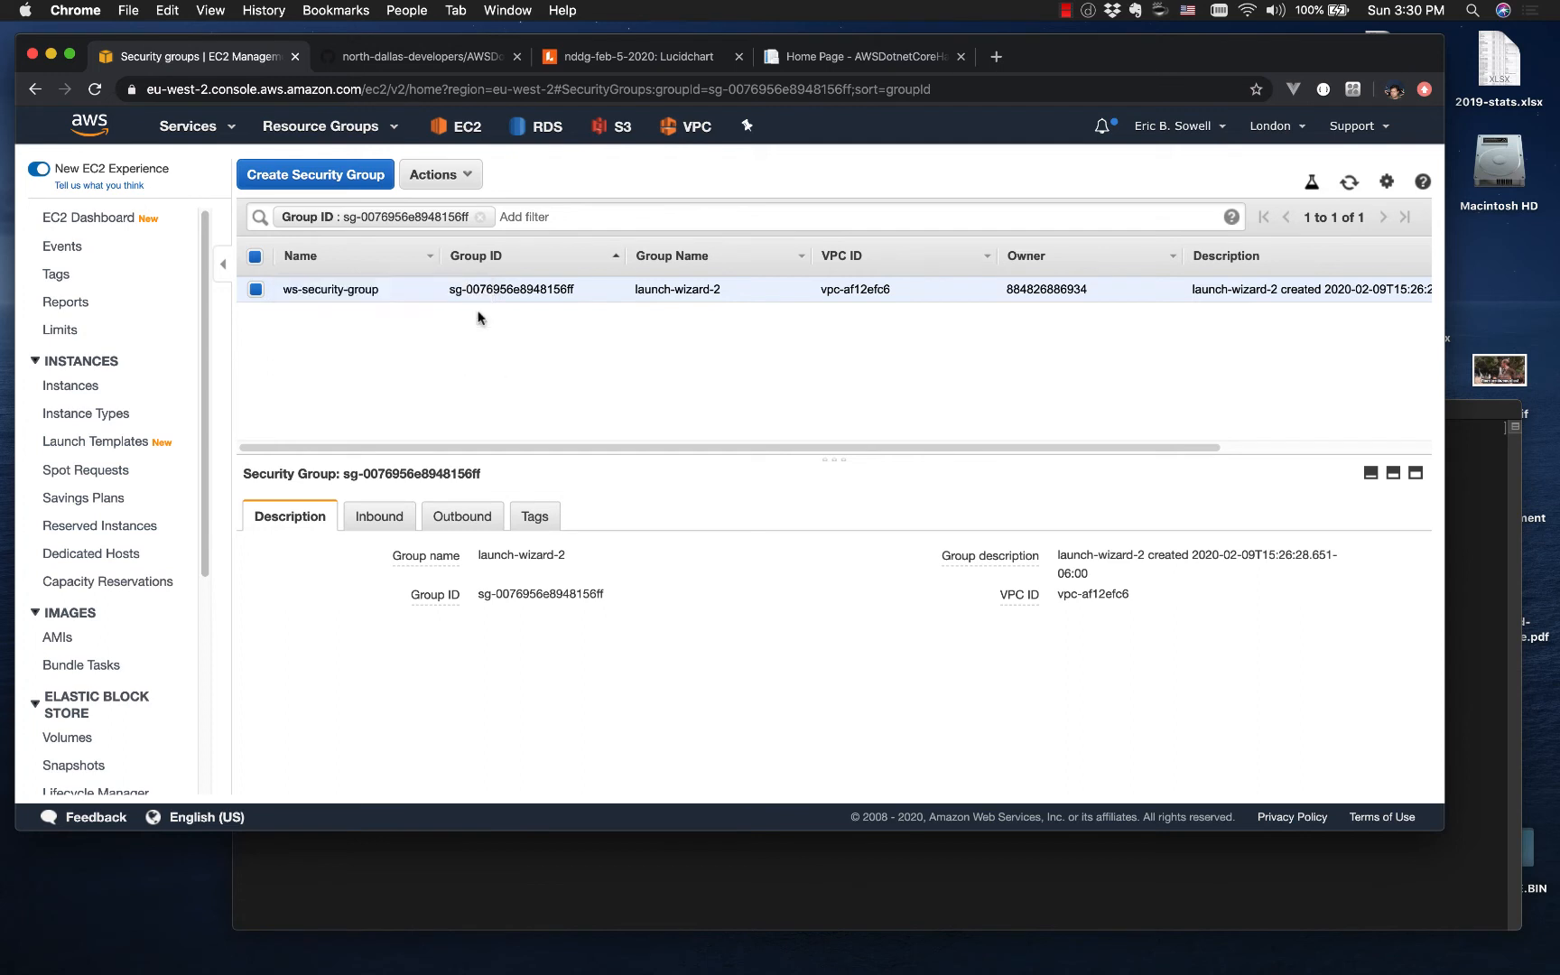
{"action": "left_click", "coordinate": [254, 289]}
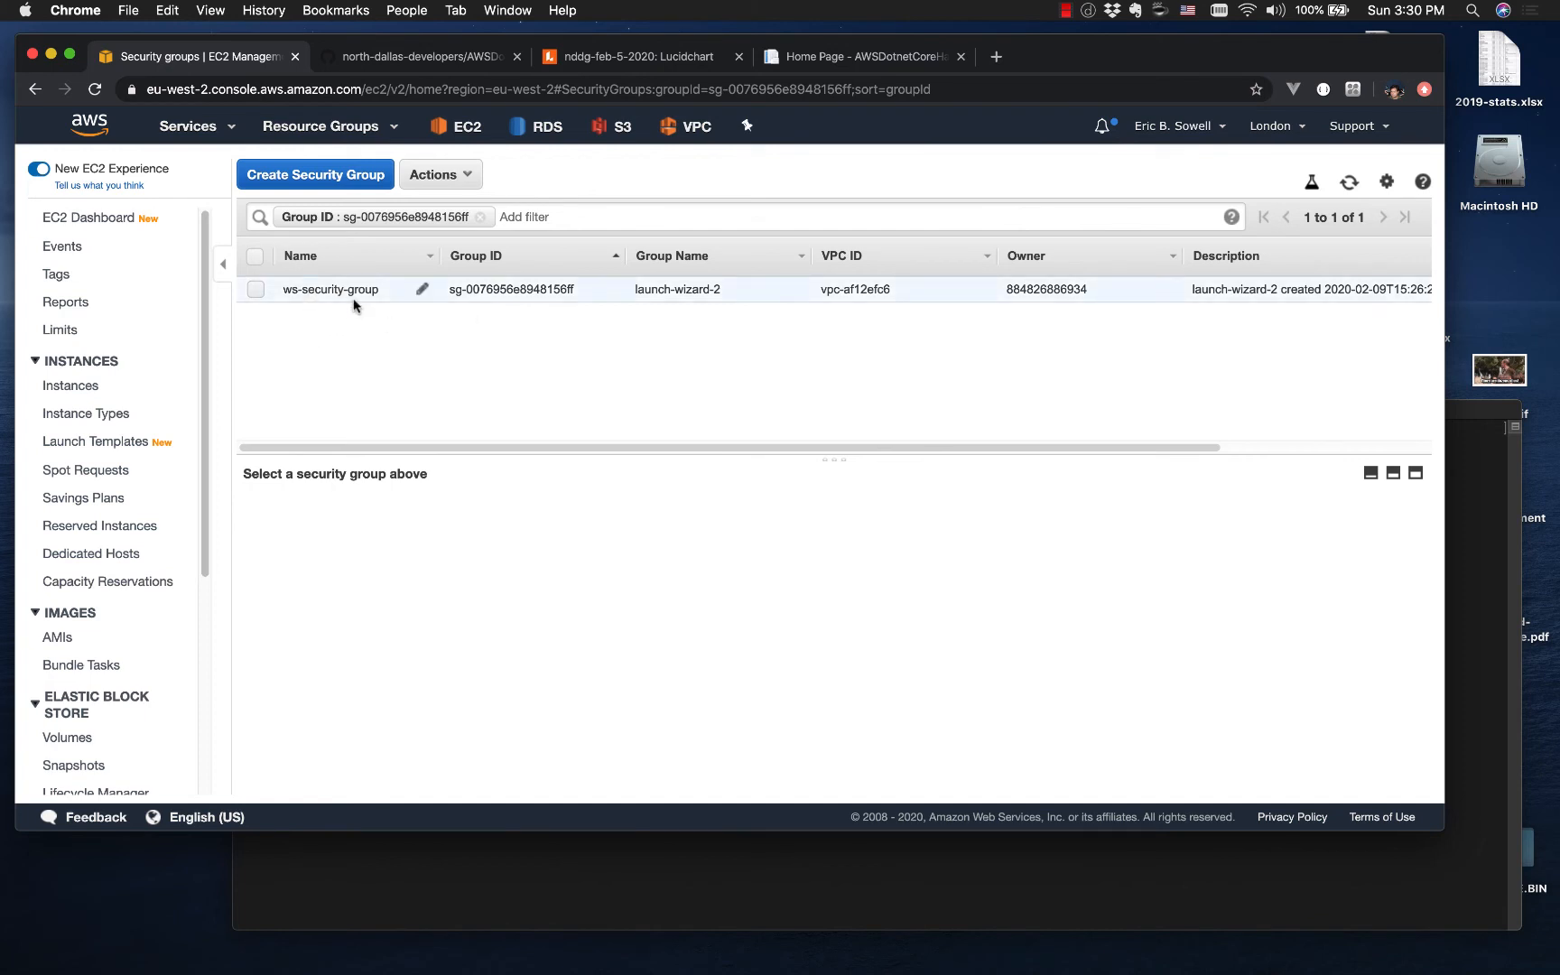
{"action": "mouse_move", "coordinate": [282, 331]}
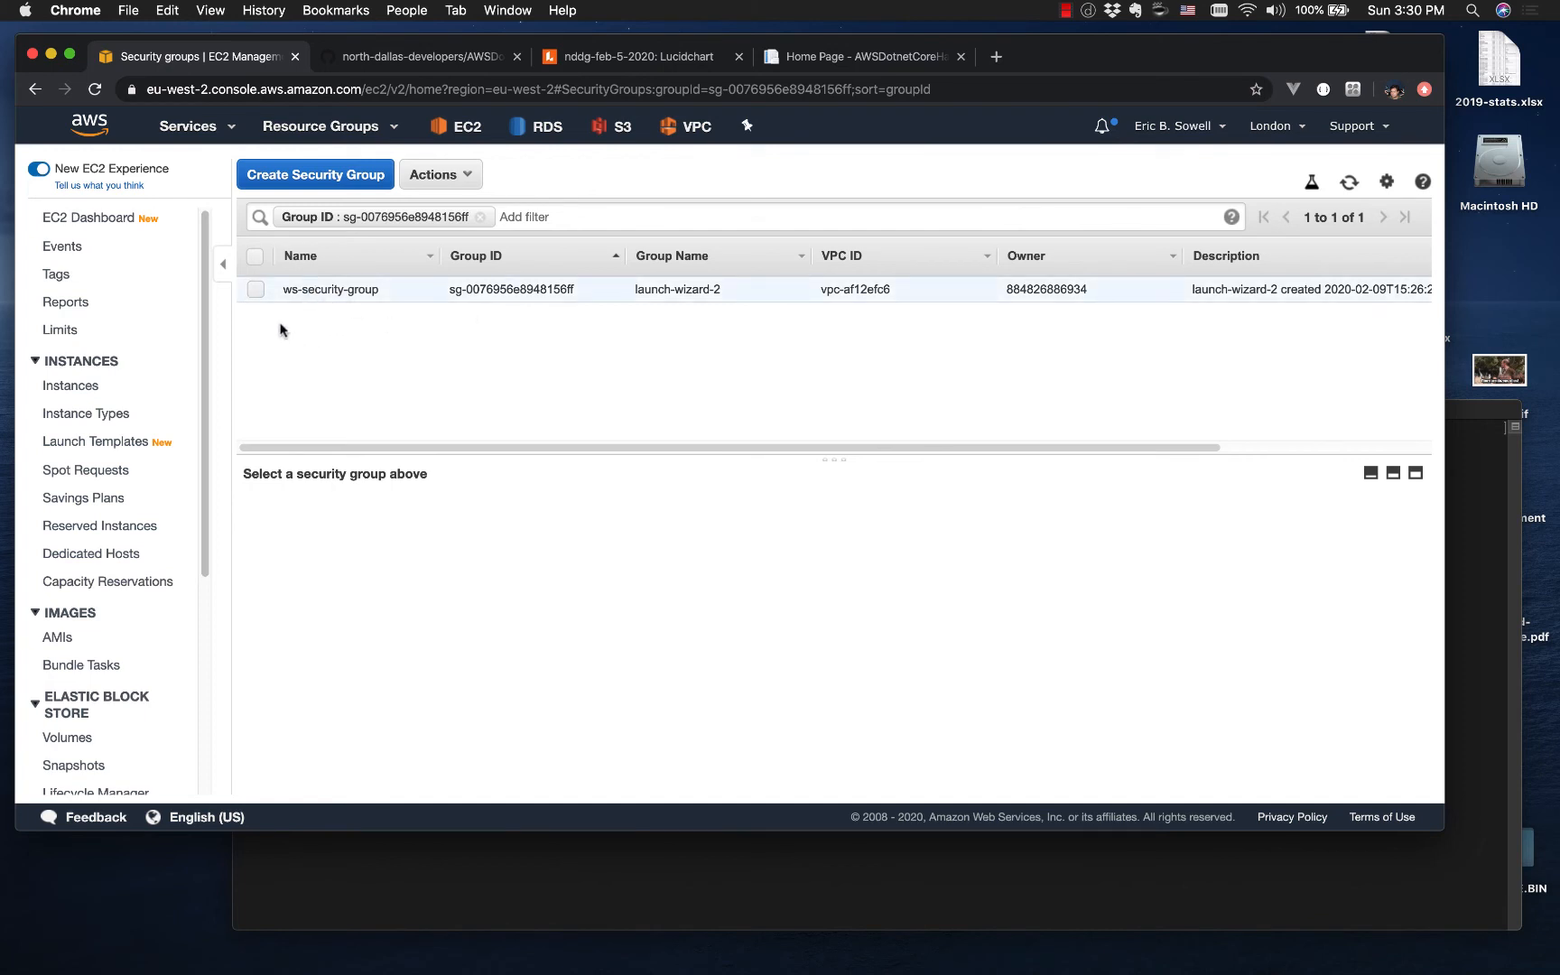
{"action": "left_click", "coordinate": [466, 127]}
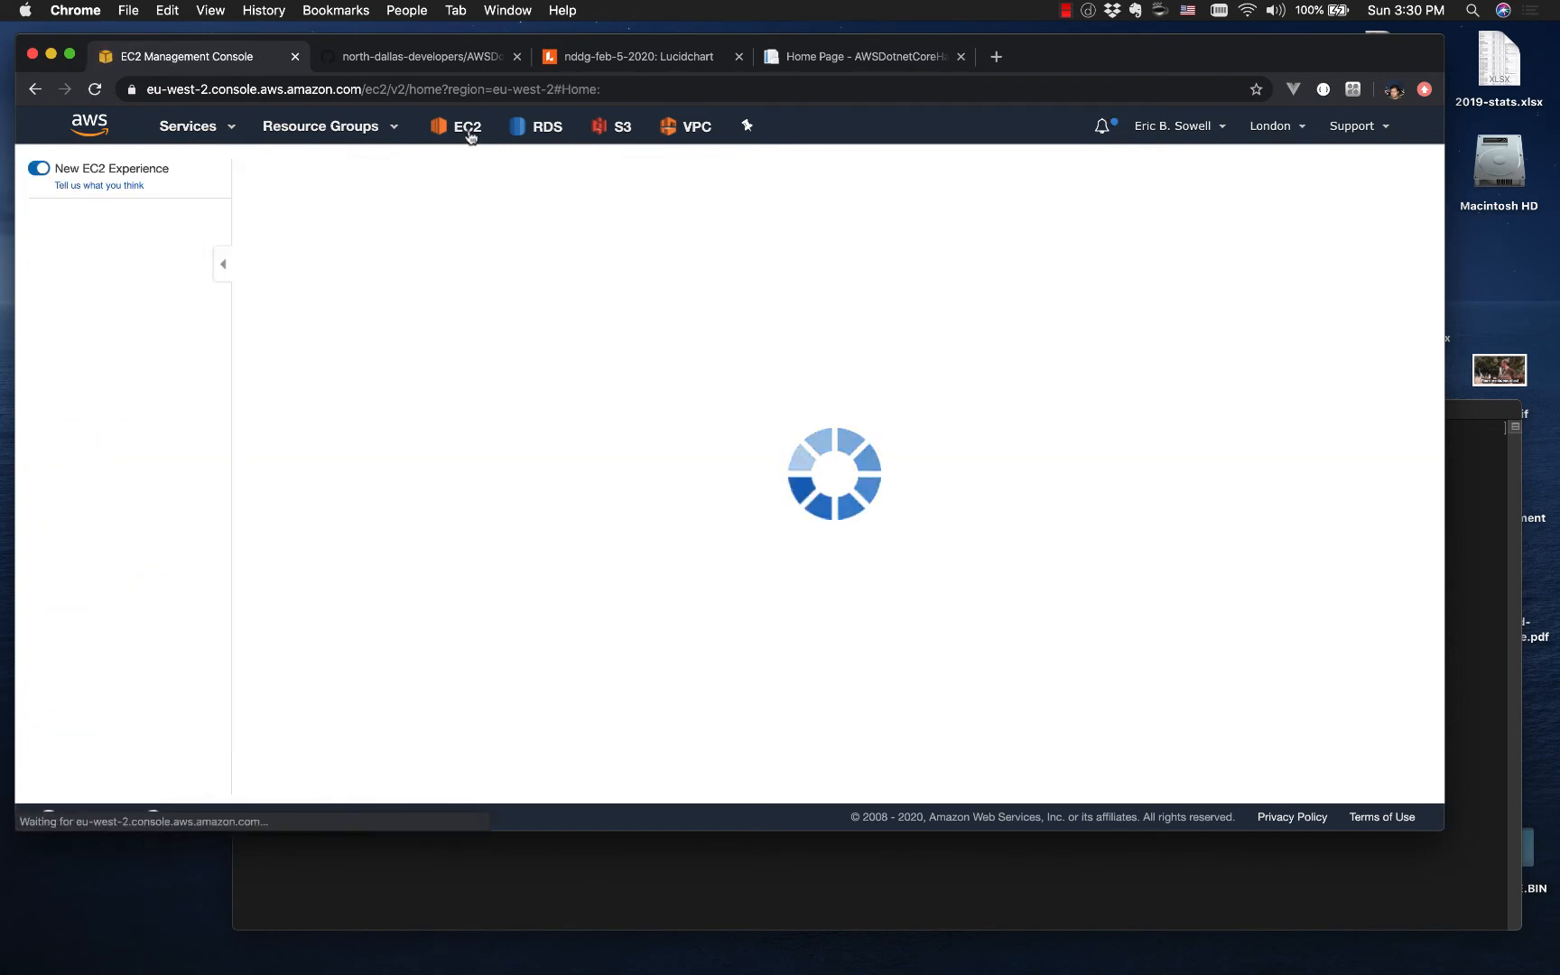
- Show the EC2 instances list from the dashboard's Running instances link
{"action": "left_click", "coordinate": [466, 124]}
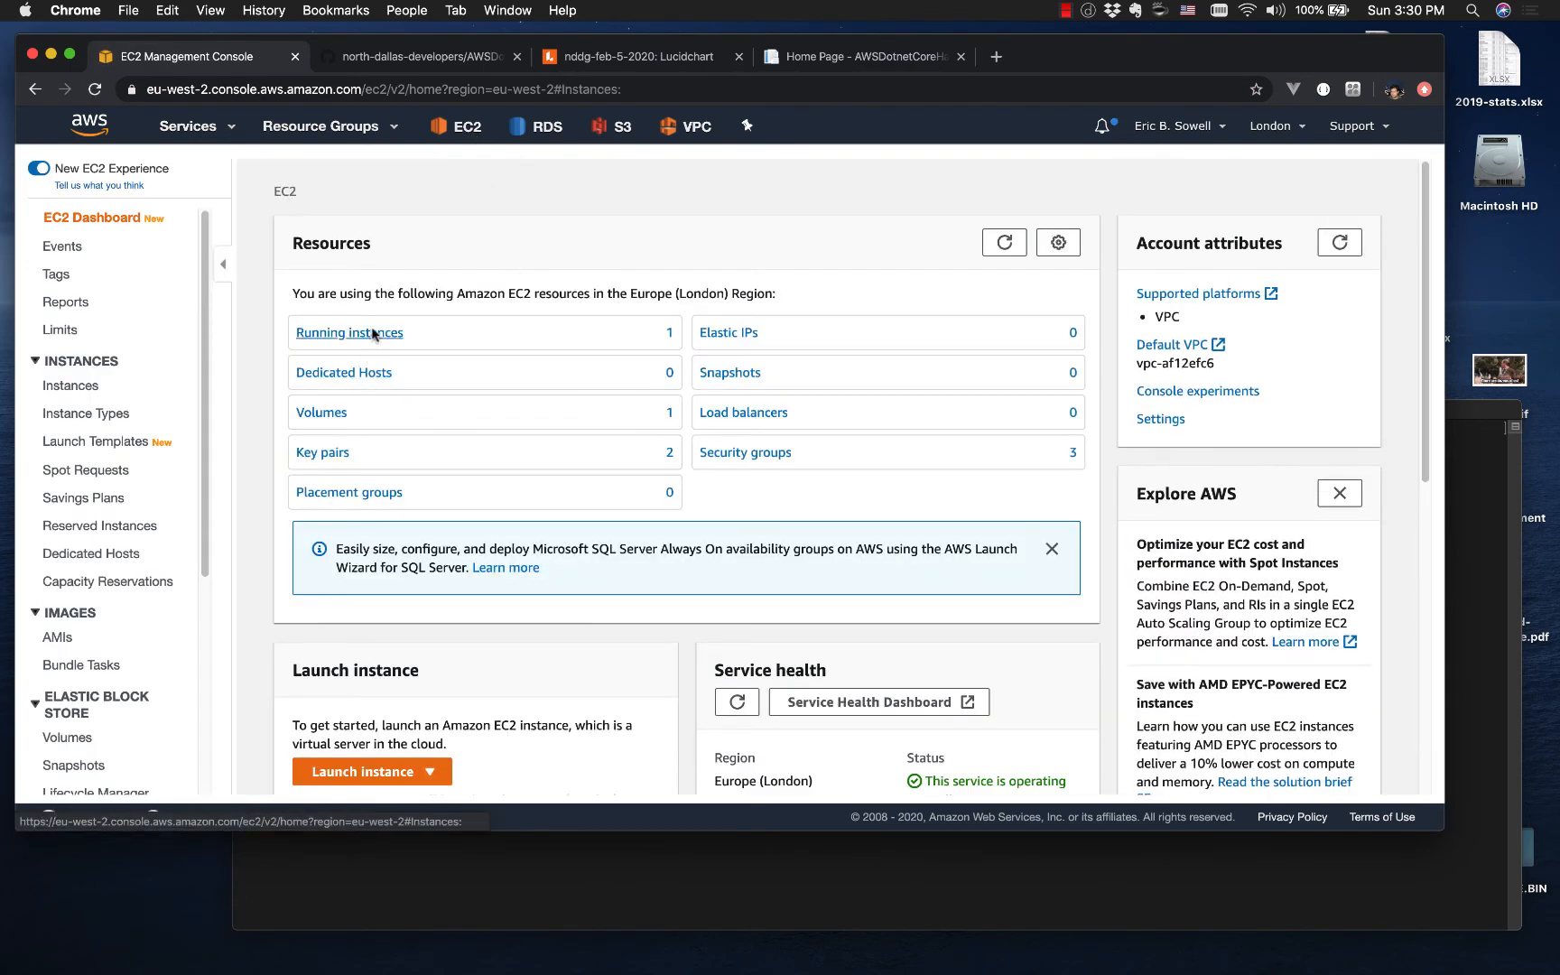
{"action": "left_click", "coordinate": [348, 332]}
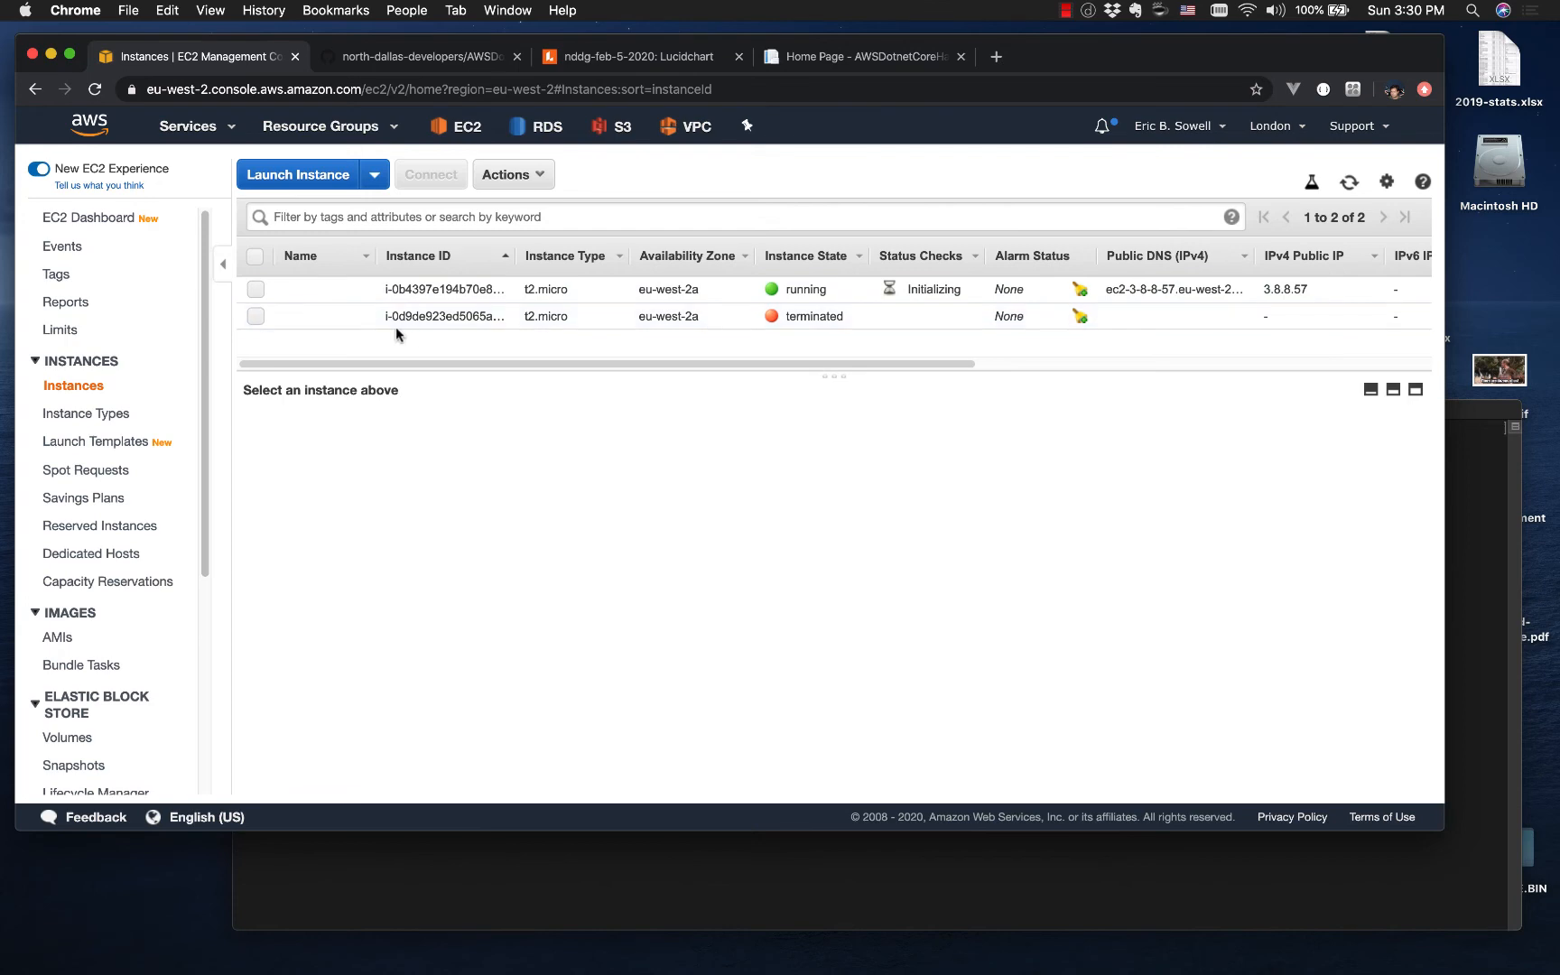
{"action": "left_click", "coordinate": [442, 289]}
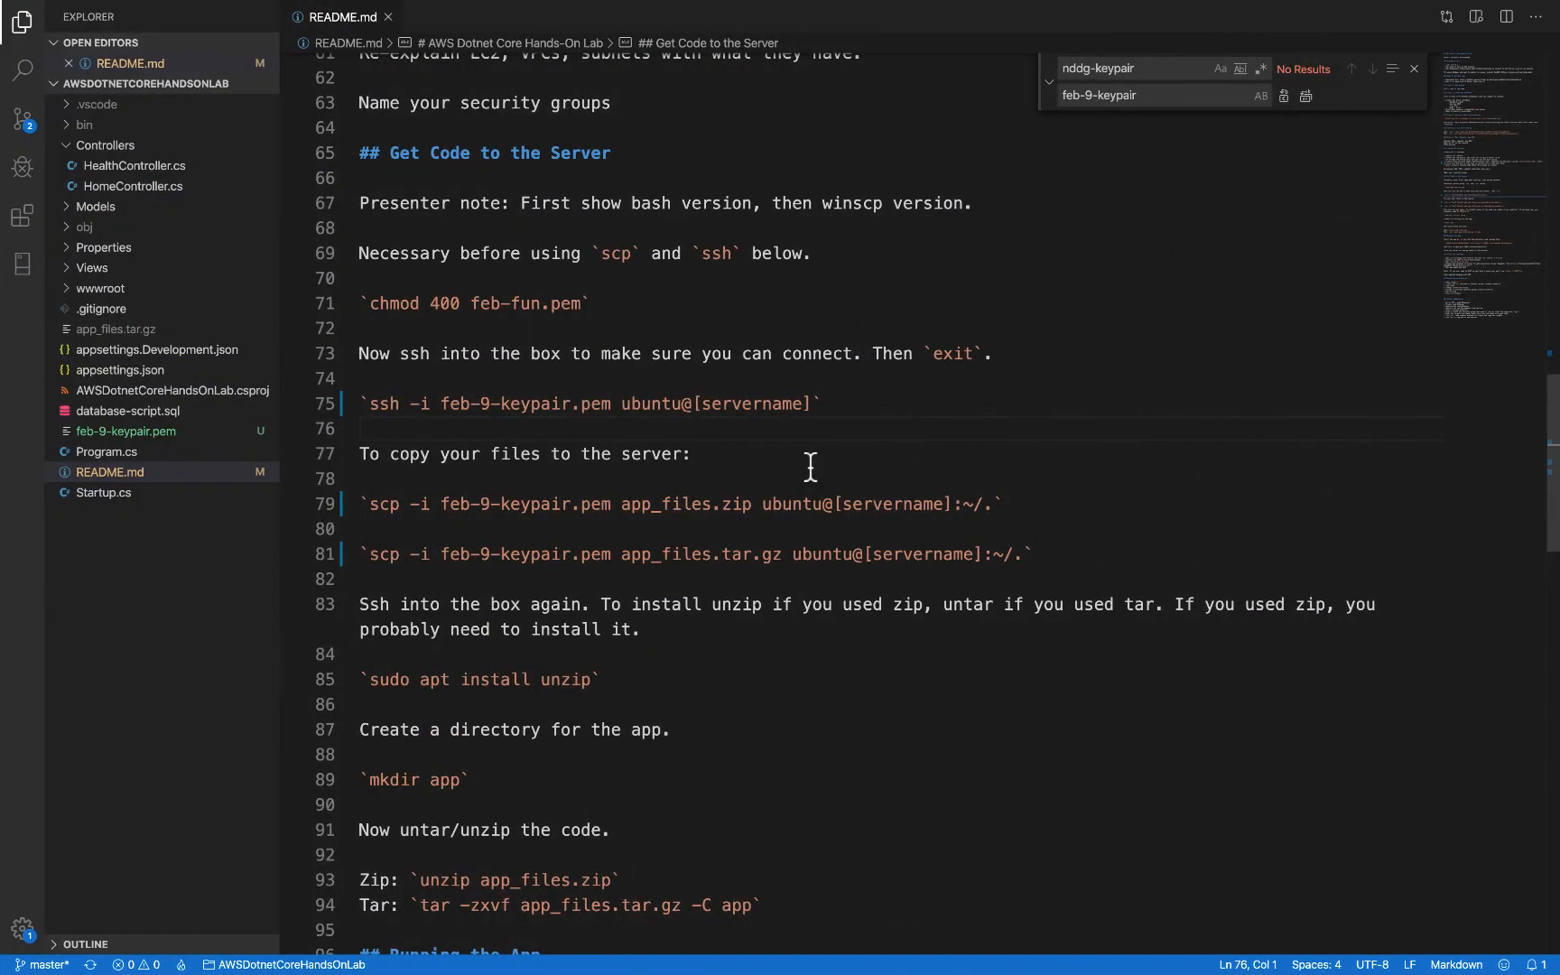
{"action": "mouse_move", "coordinate": [592, 391]}
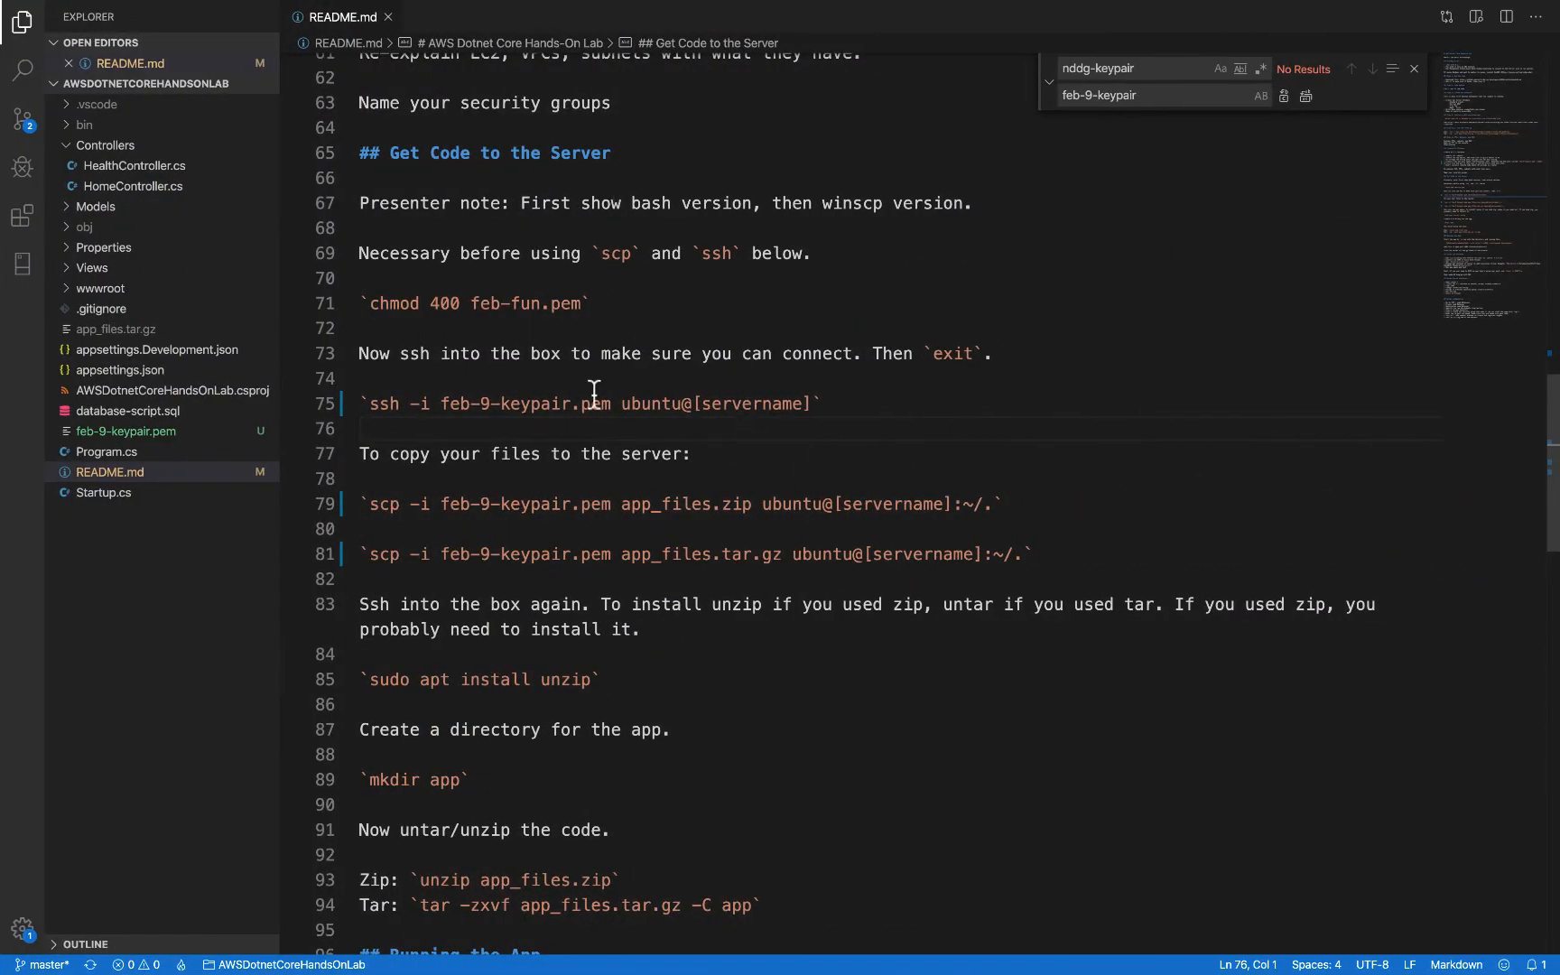
- Correct the chmod command's key name to feb-9-keypair.pem in README.md
{"action": "scroll", "scroll_direction": "down", "scroll_amount": 3}
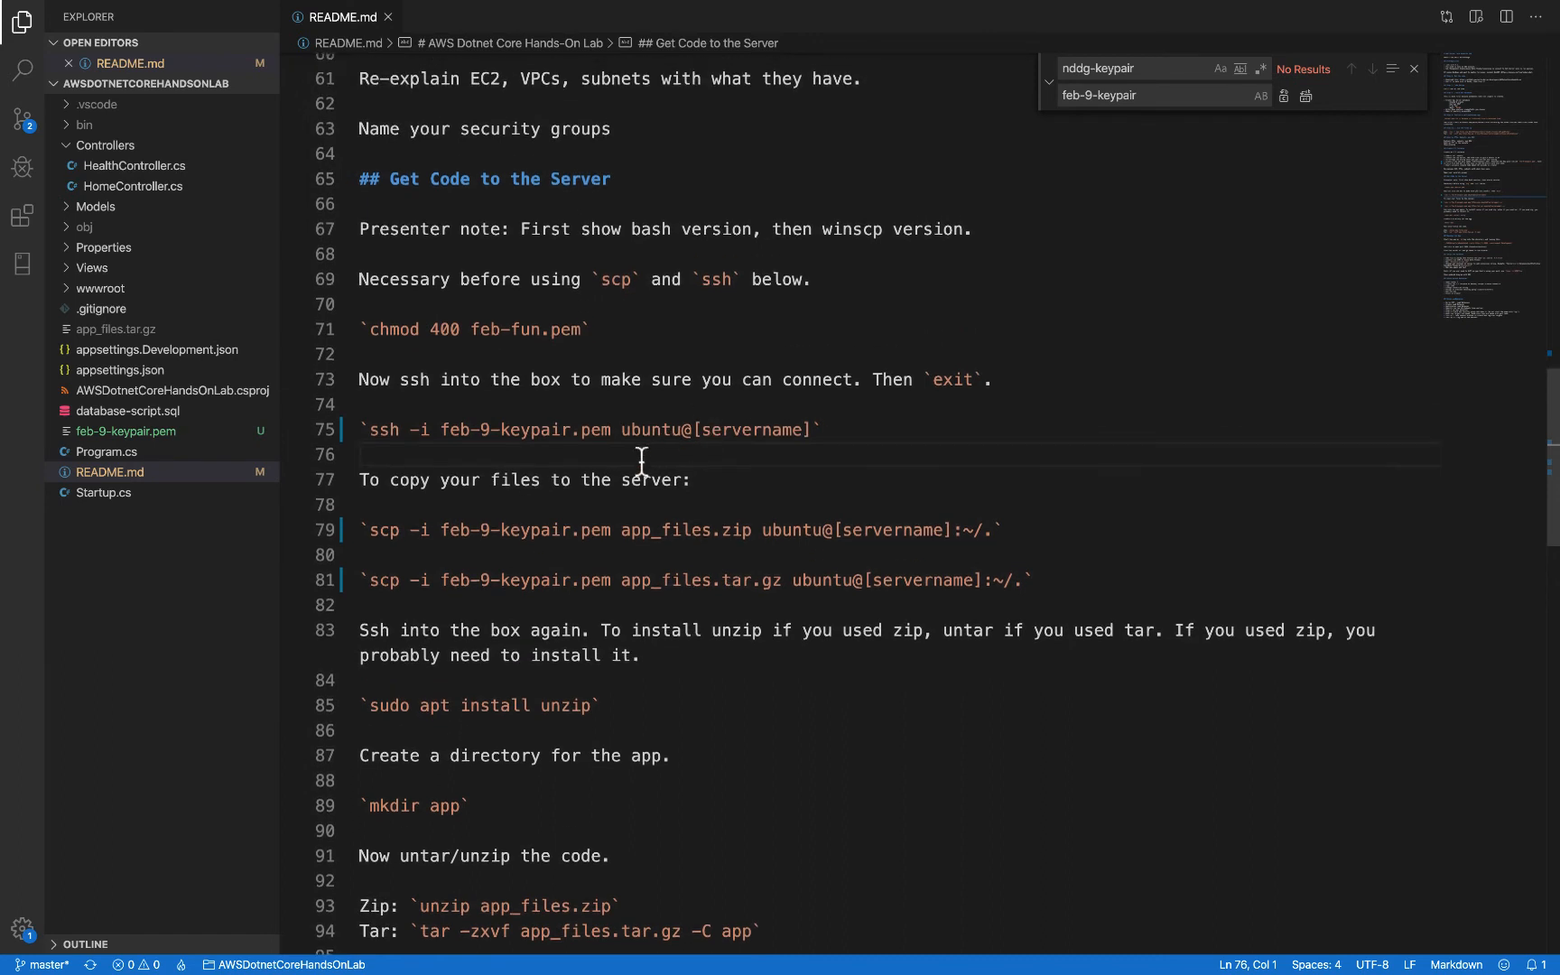
{"action": "mouse_move", "coordinate": [598, 398]}
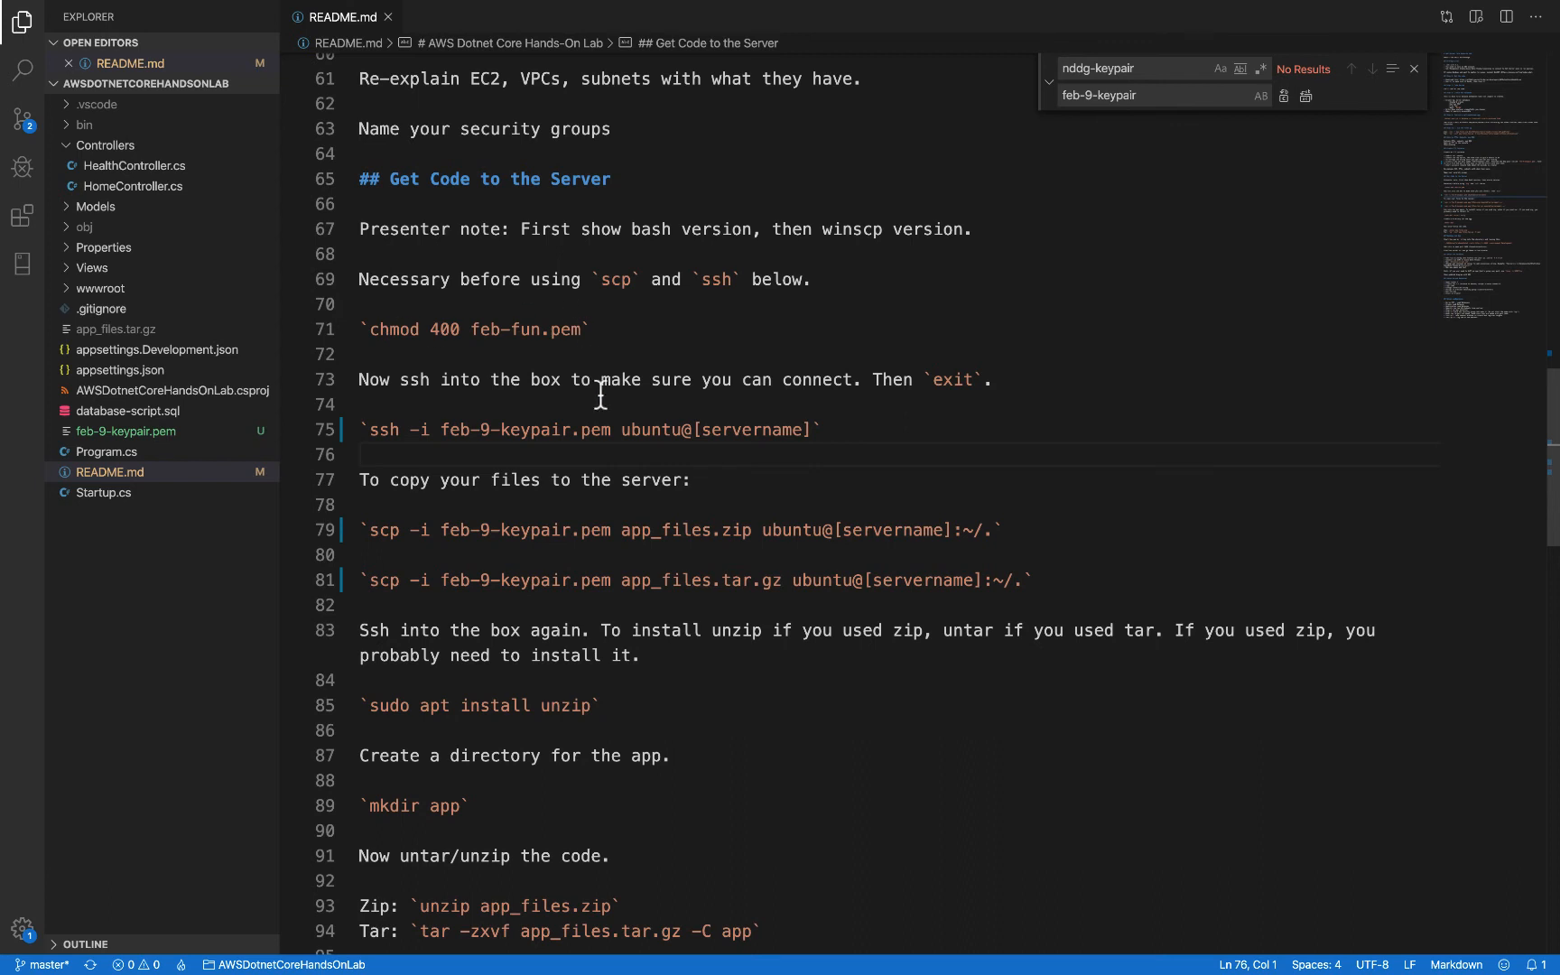
{"action": "mouse_move", "coordinate": [689, 429]}
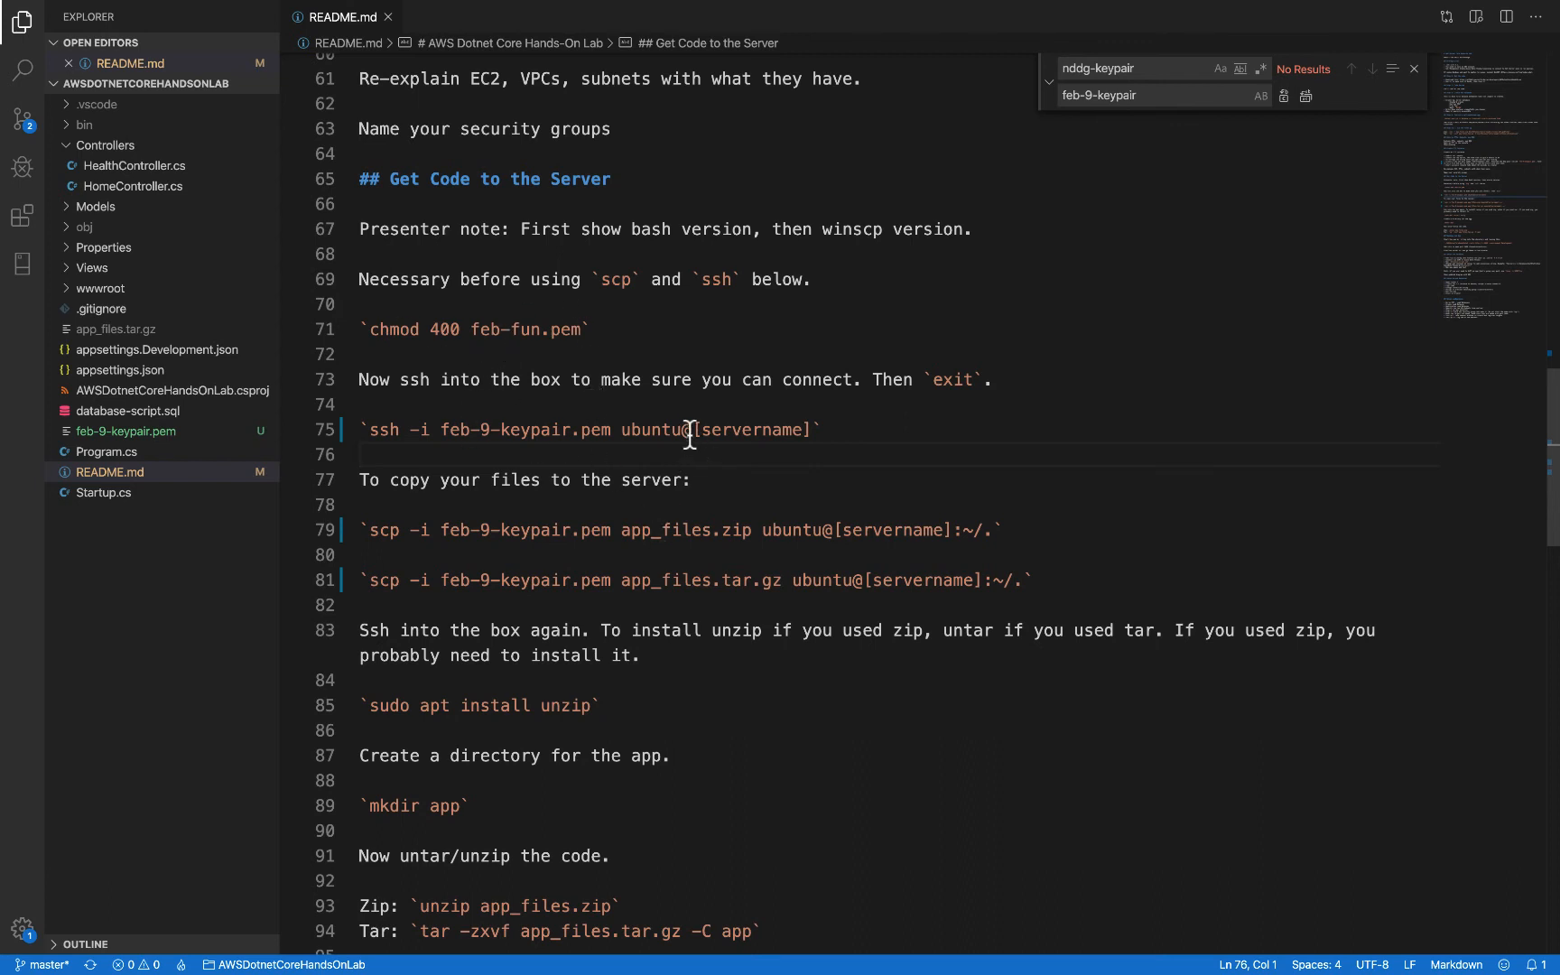
{"action": "double_click", "coordinate": [749, 427]}
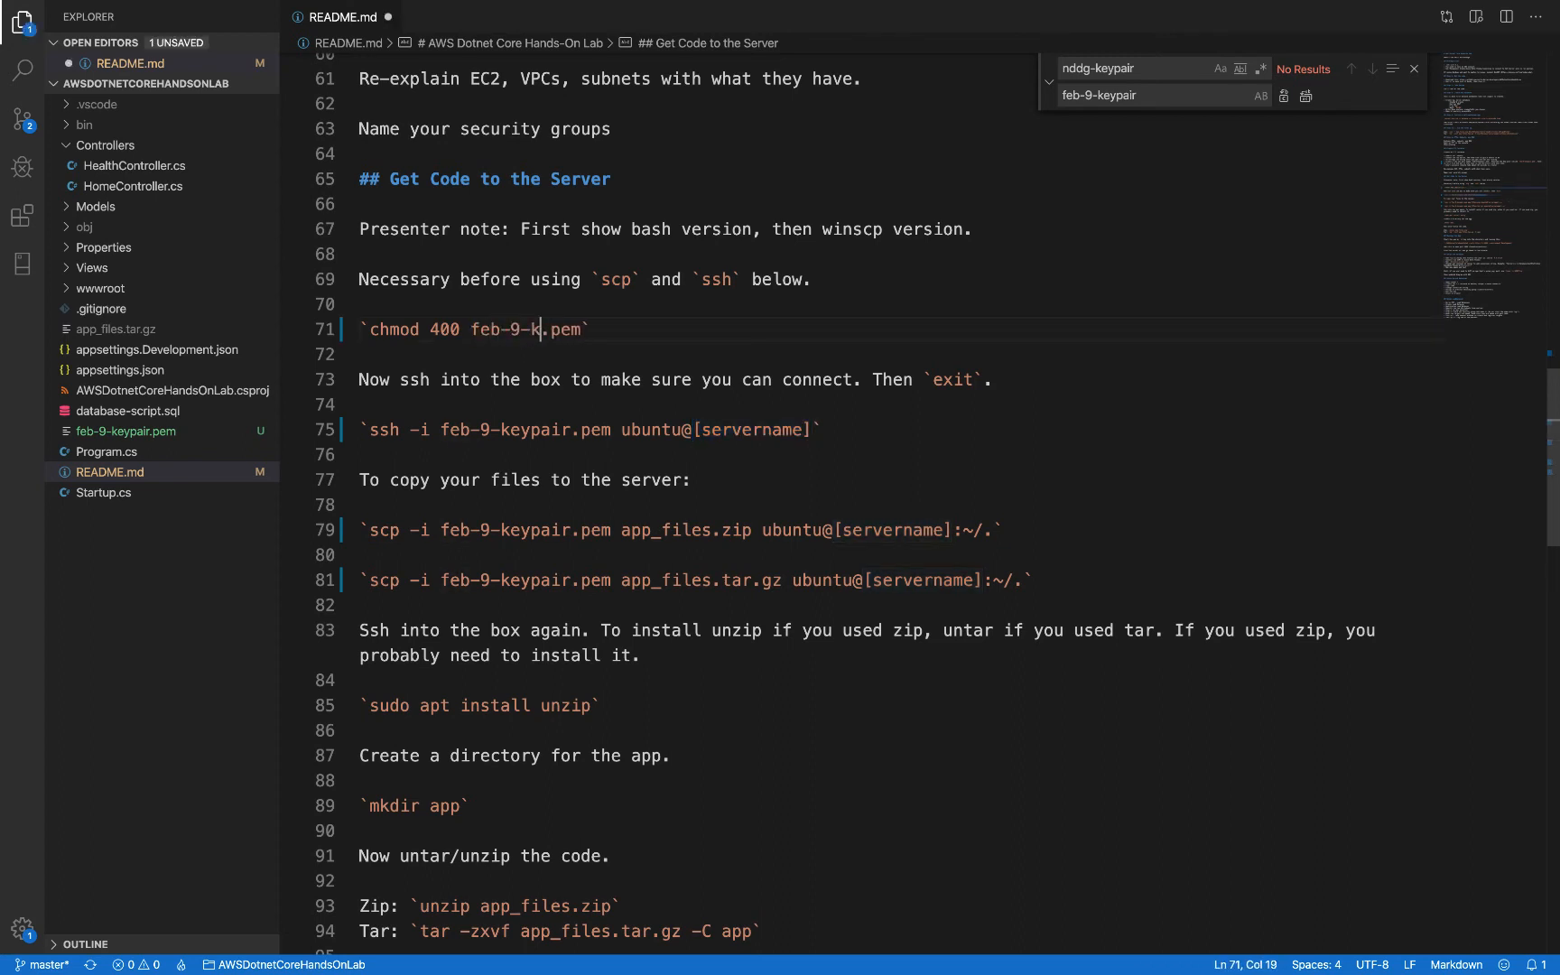
{"action": "type", "text": "eypair"}
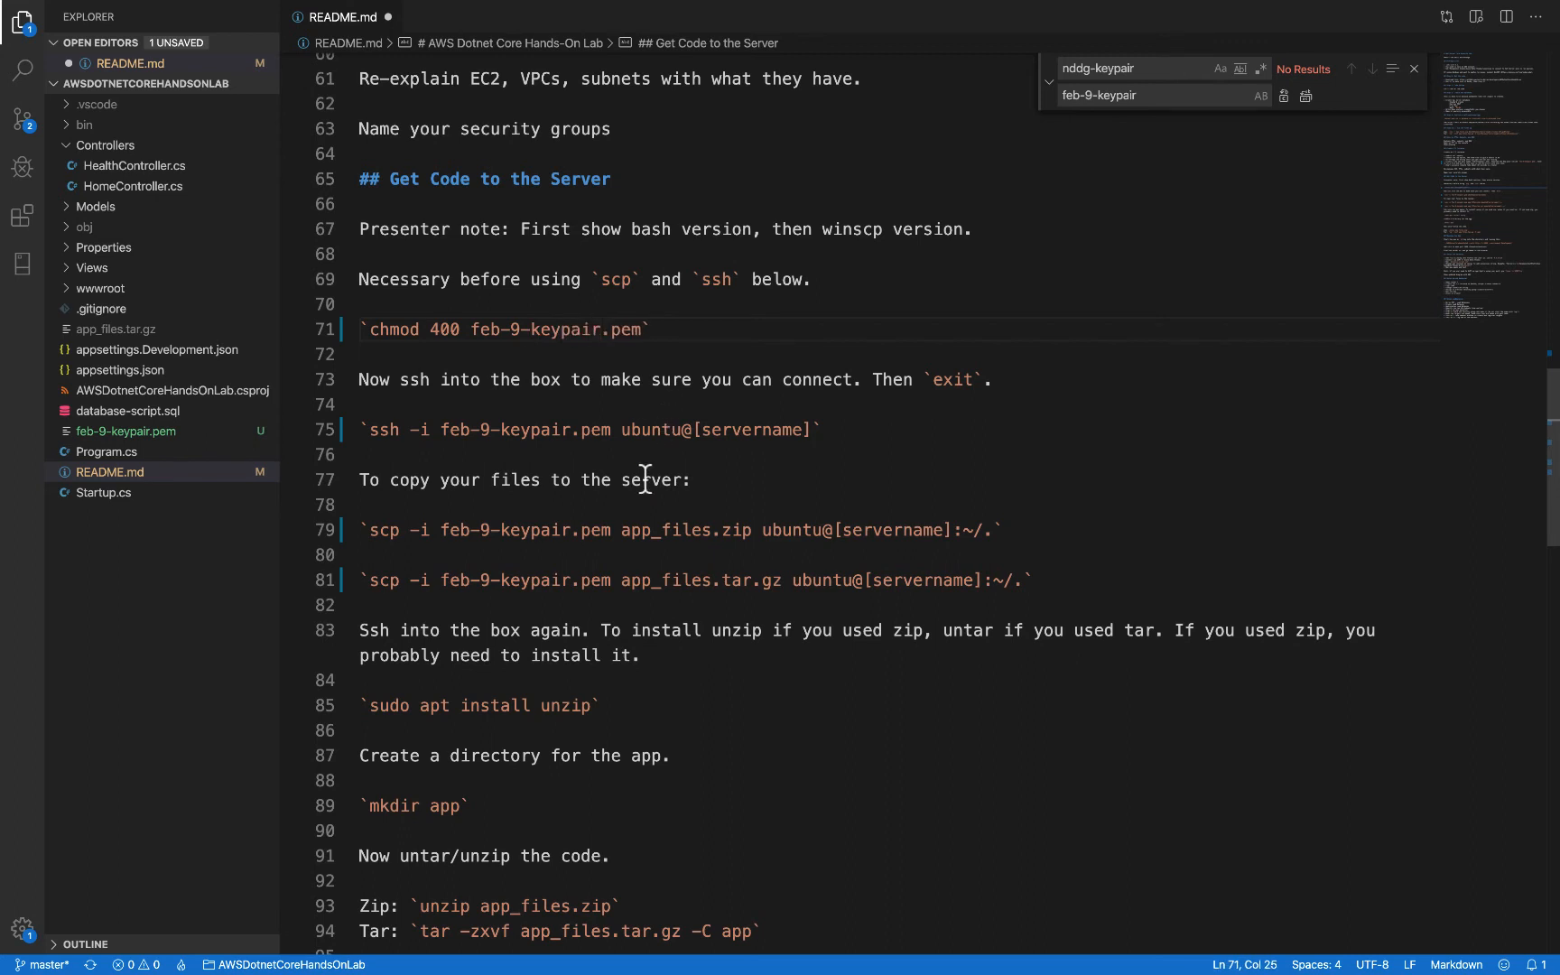
{"action": "mouse_move", "coordinate": [693, 427]}
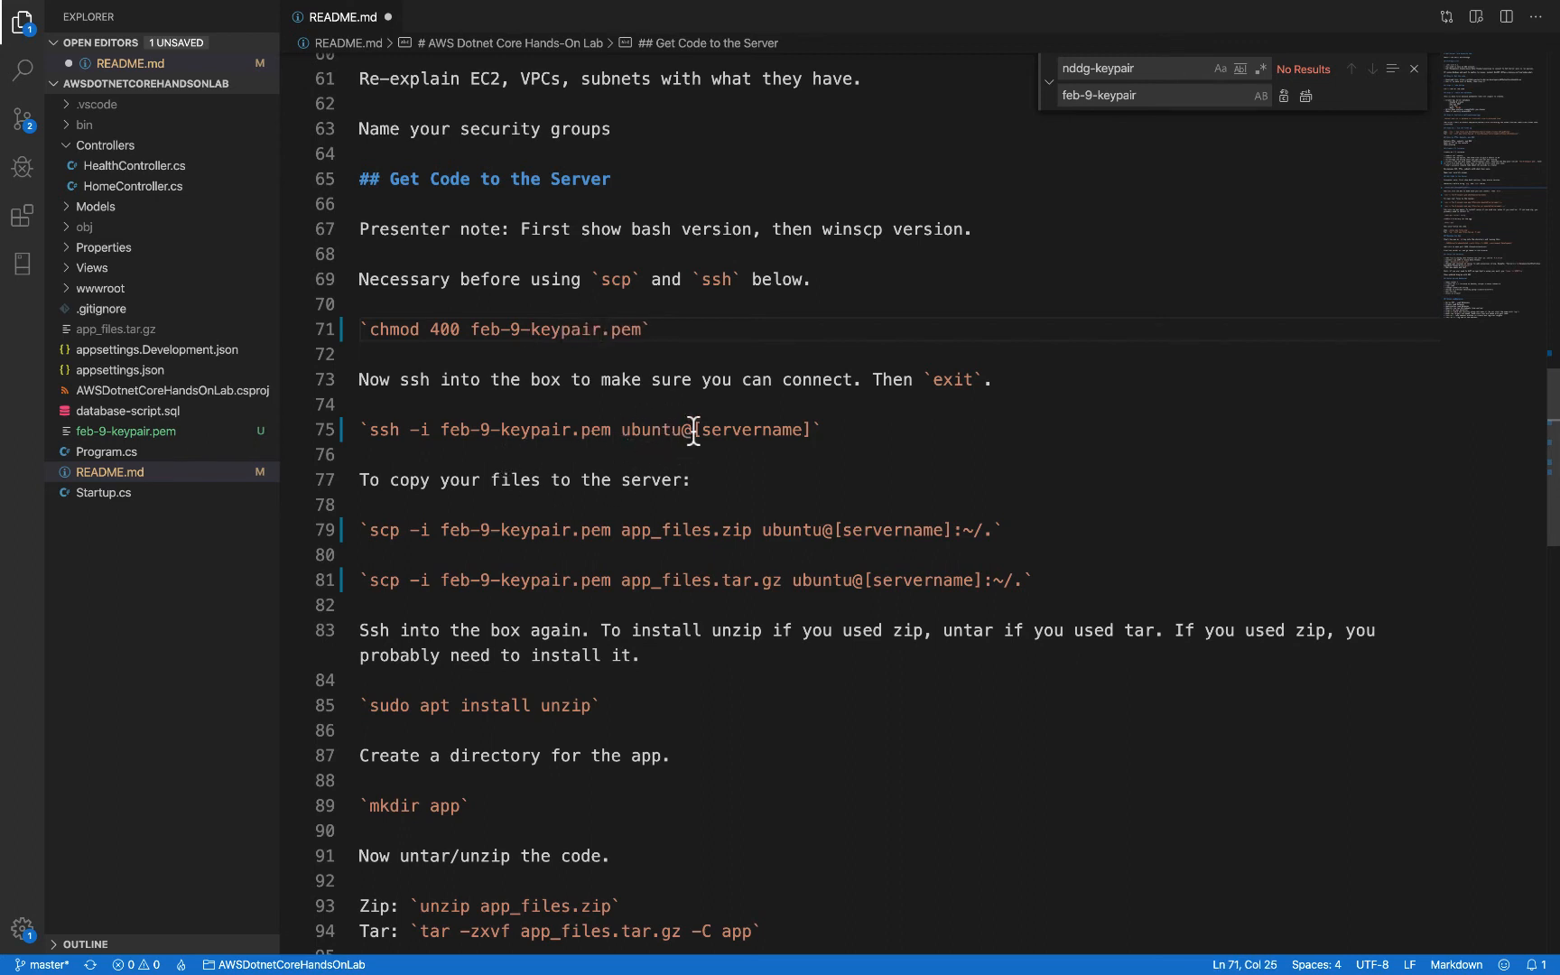
{"action": "double_click", "coordinate": [755, 427]}
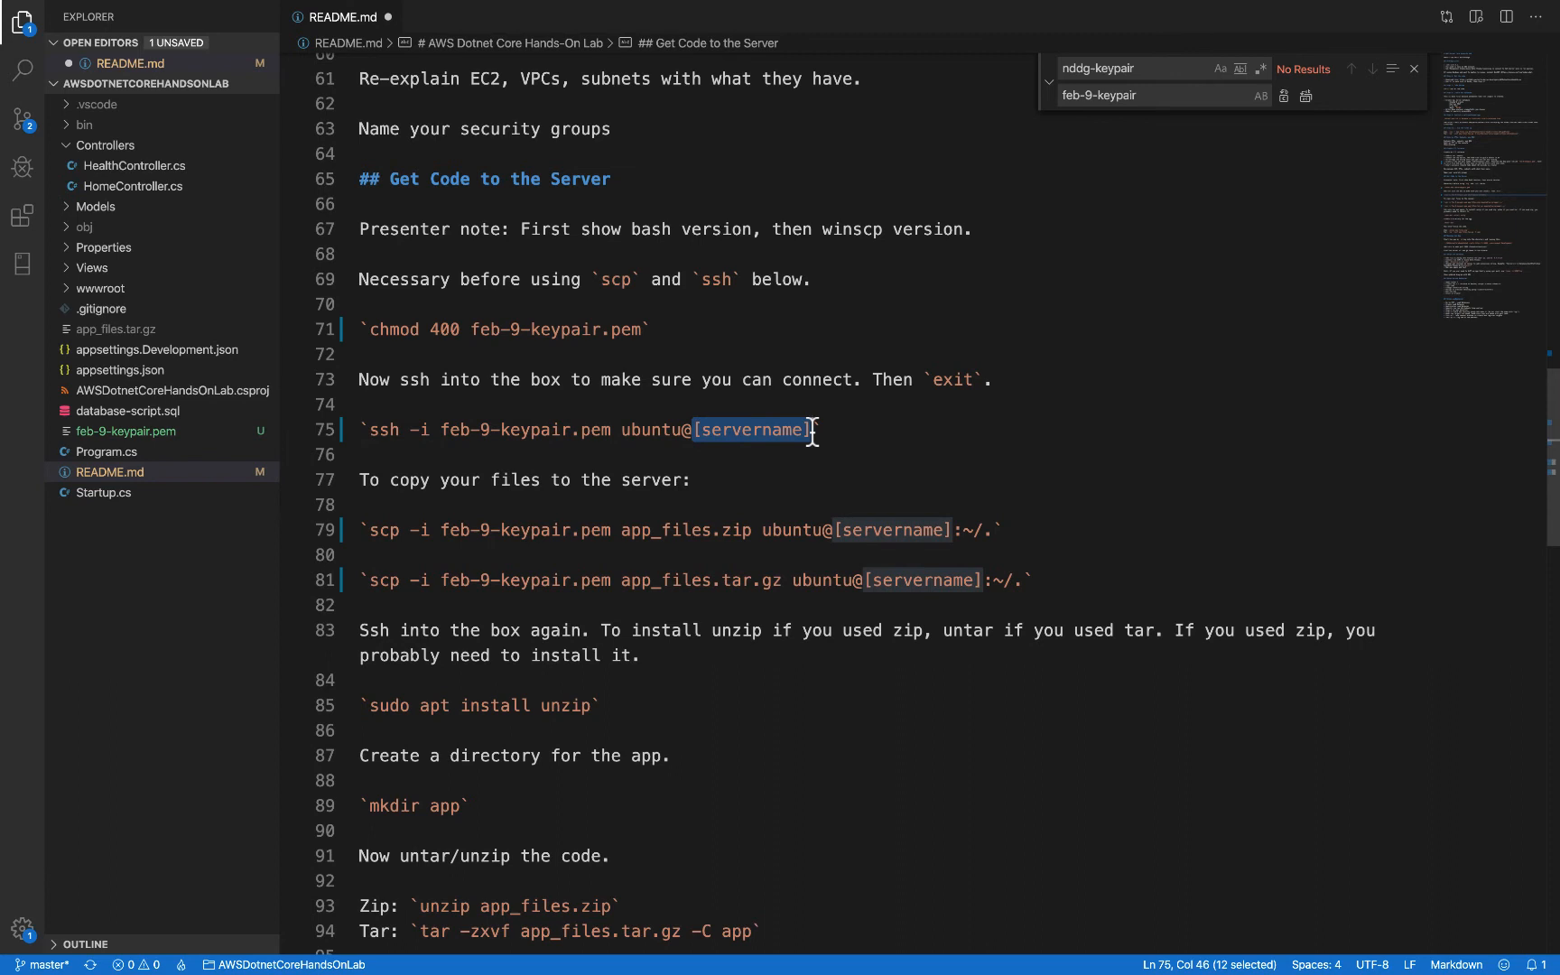
{"action": "mouse_move", "coordinate": [724, 480]}
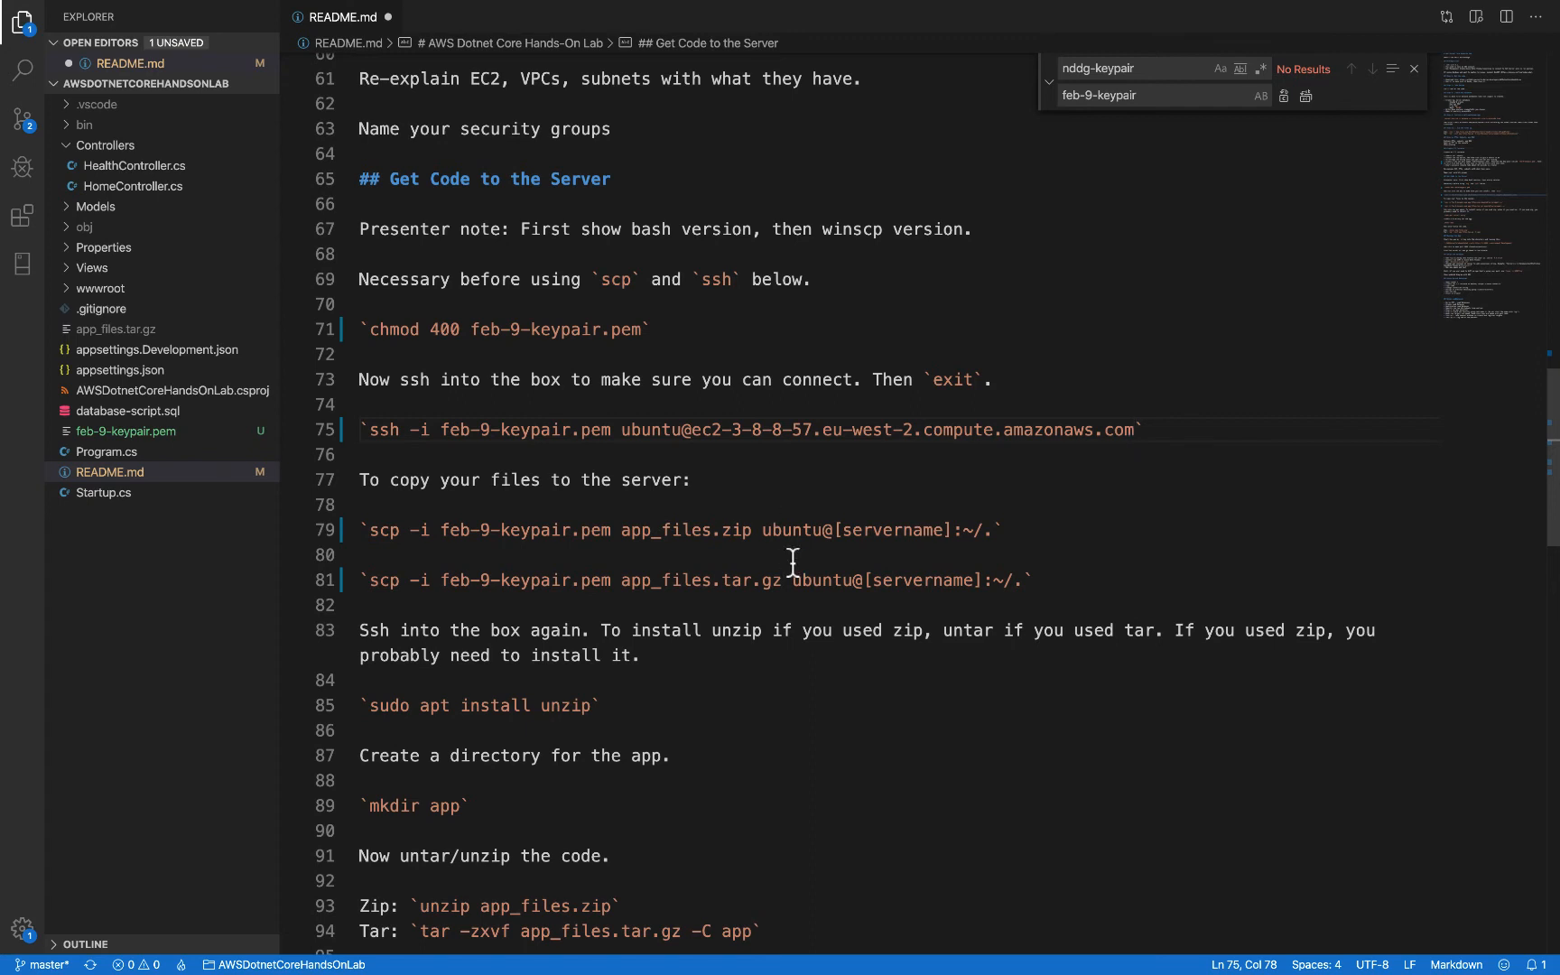
{"action": "mouse_move", "coordinate": [494, 612]}
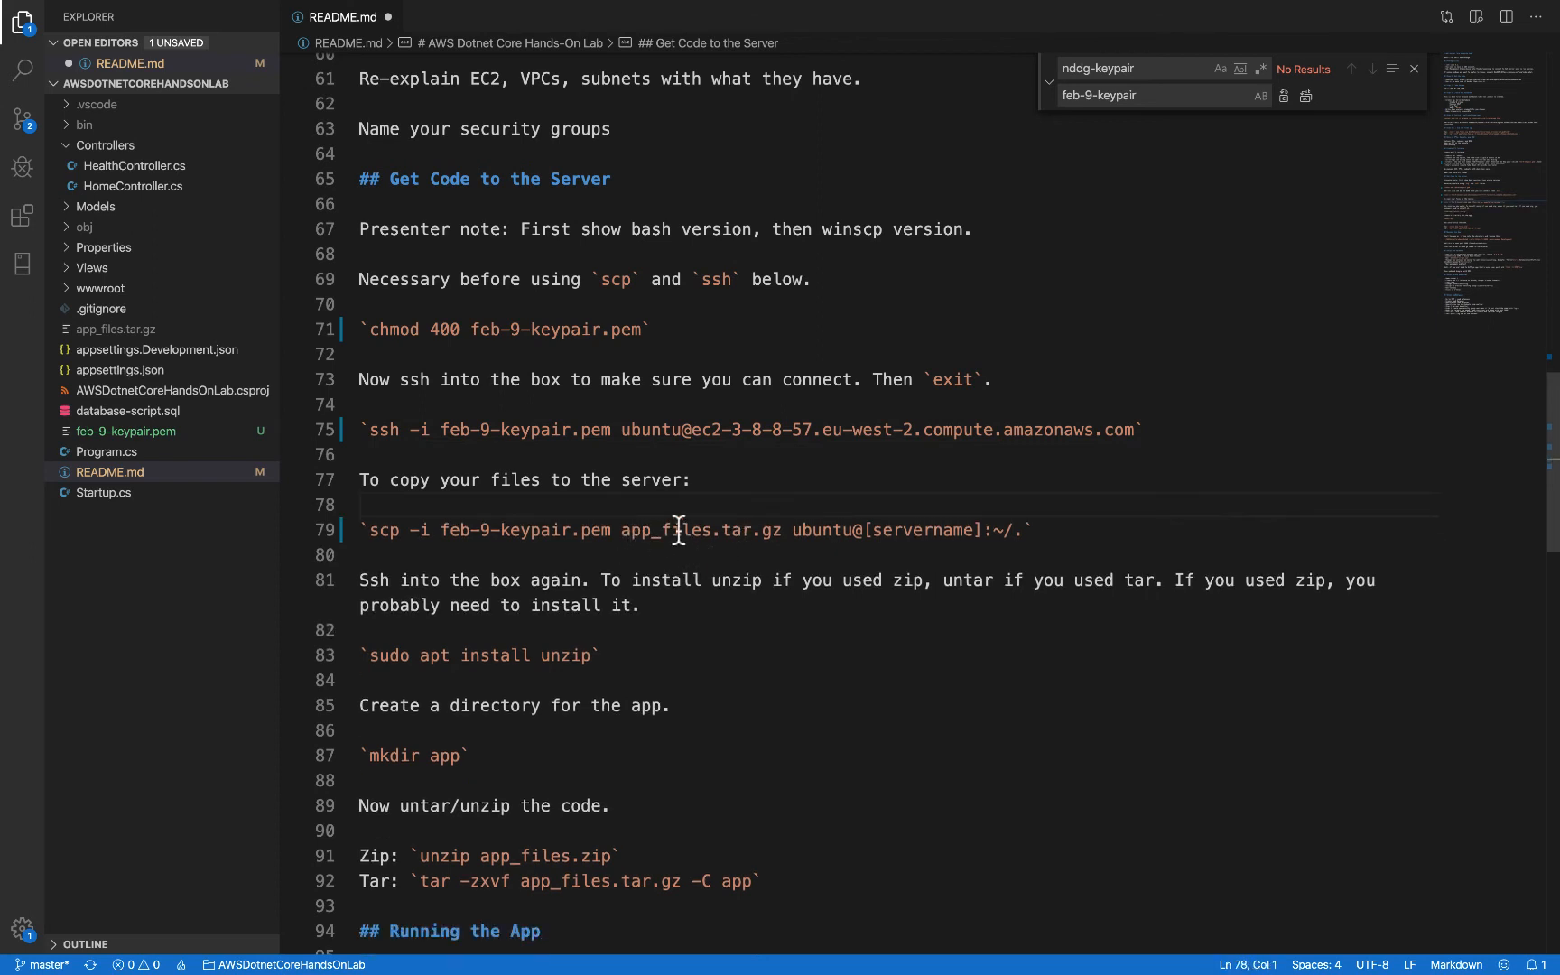
{"action": "mouse_move", "coordinate": [863, 529]}
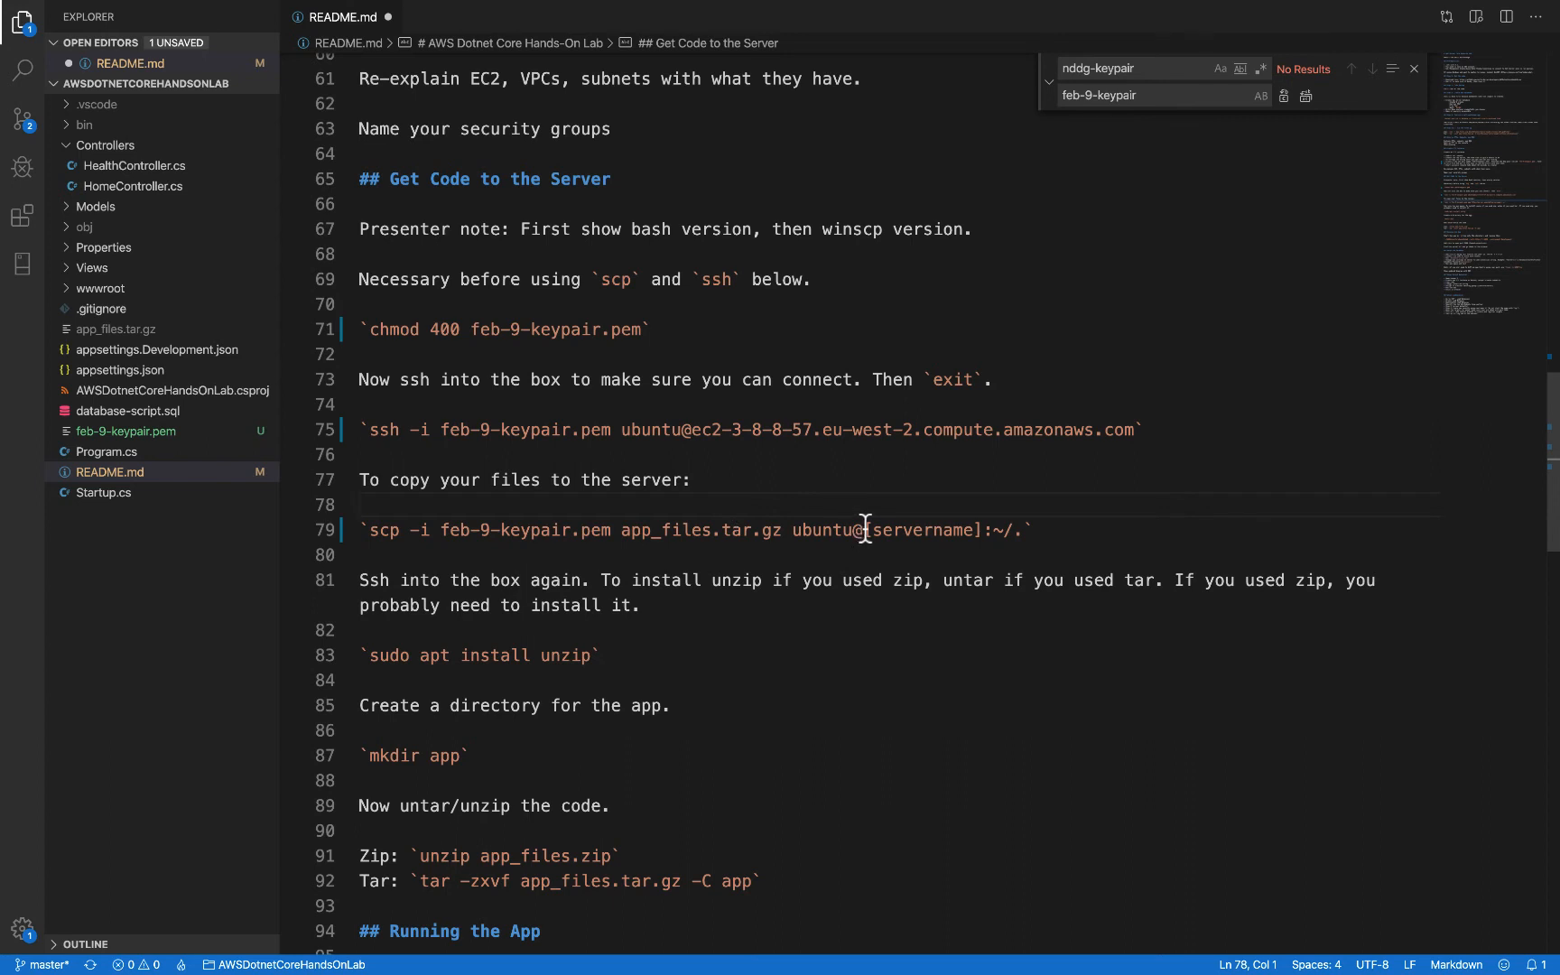
- Replace the [servername] placeholders with ec2-3-8-8-57.eu-west-2.compute.amazonaws.com and select the ssh command
{"action": "double_click", "coordinate": [911, 529]}
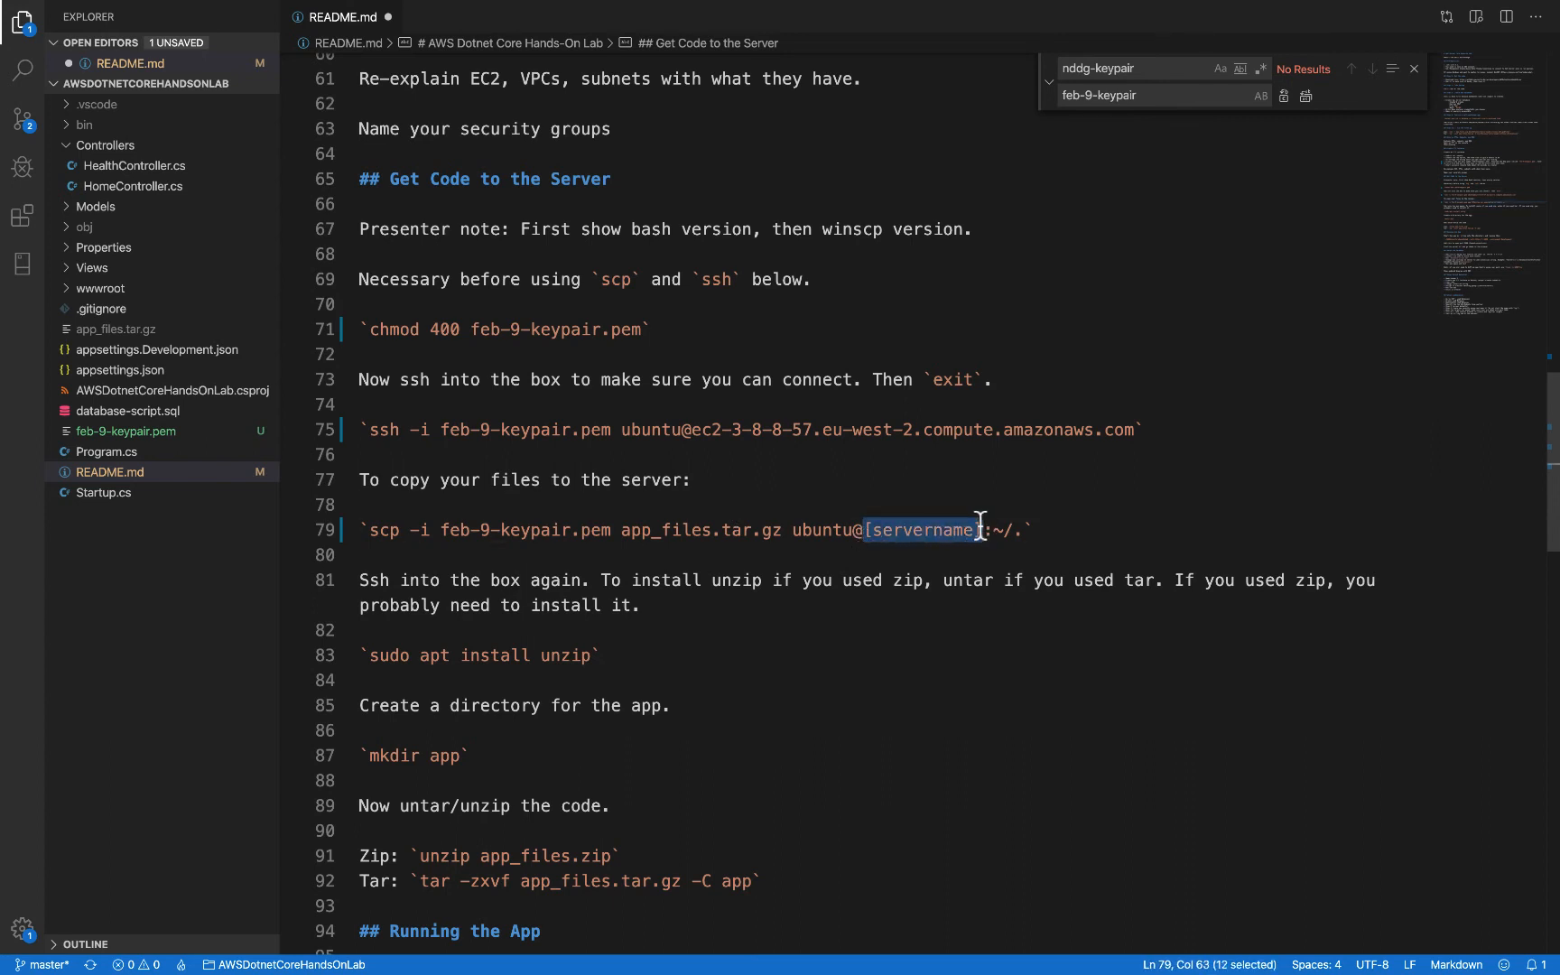
{"action": "type", "text": "ec2-3-8-8-57.eu-west-2.compute.amazonaws.com"}
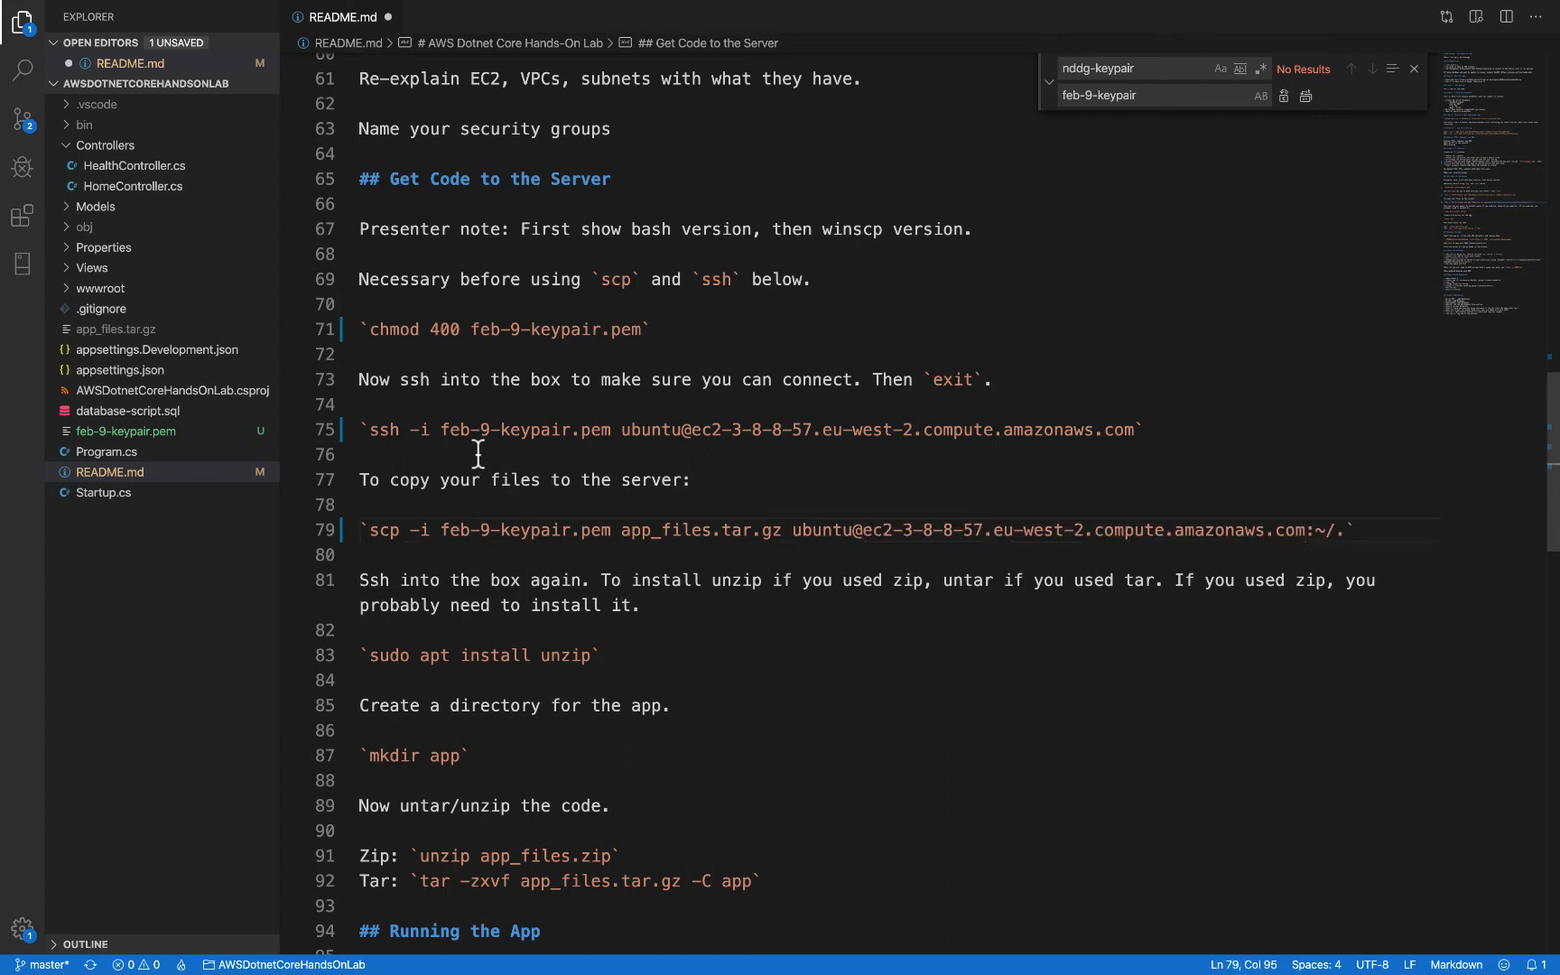
{"action": "left_click_drag", "start_coordinate": [368, 429], "coordinate": [1123, 429]}
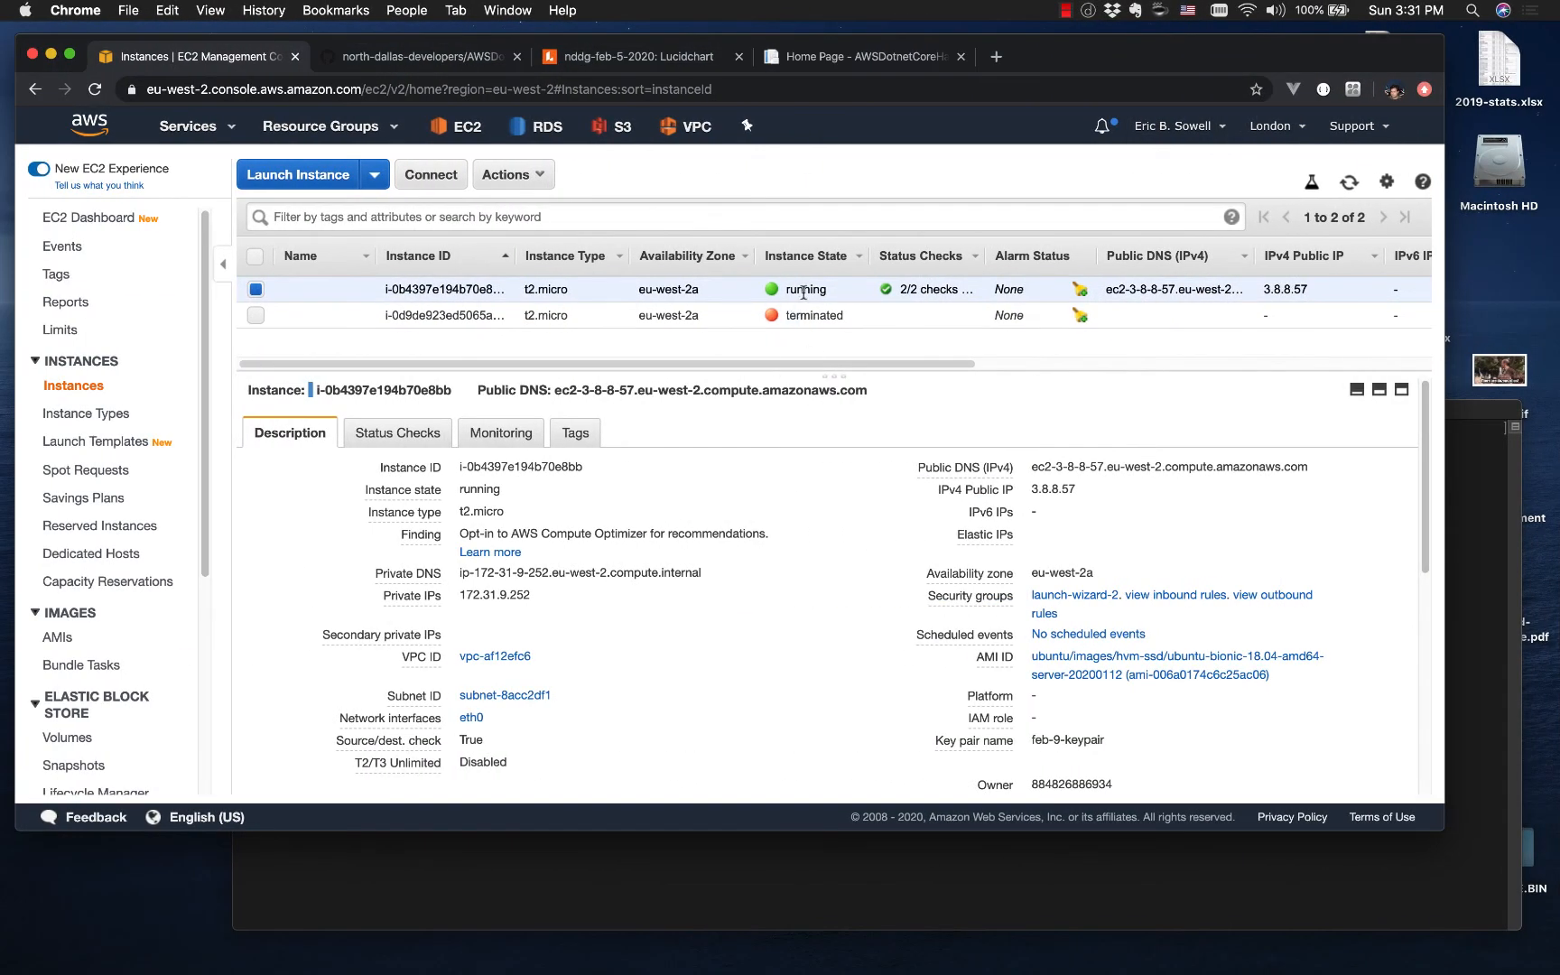
{"action": "mouse_move", "coordinate": [915, 675]}
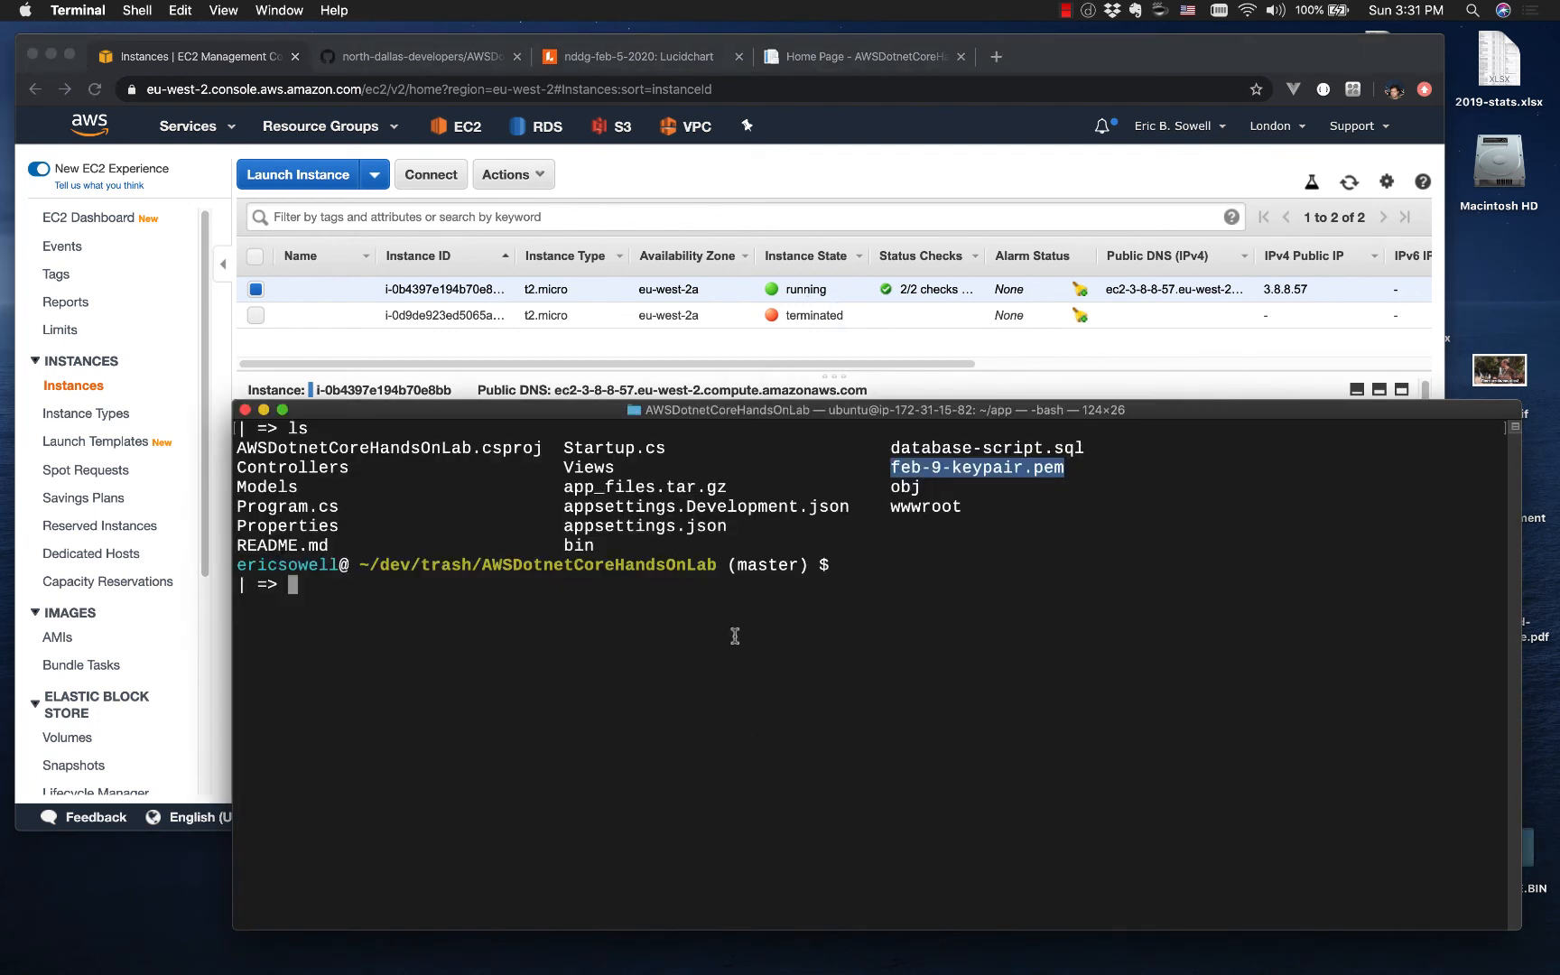
- Run chmod 400 feb-9-keypair.pem, ssh into the Ubuntu instance, accept the host key and list files
{"action": "type", "text": "ssh -i feb-9-keypair.pem ubuntu@ec2-3-8-8-57.eu-west-2.compute.amazonaws.com"}
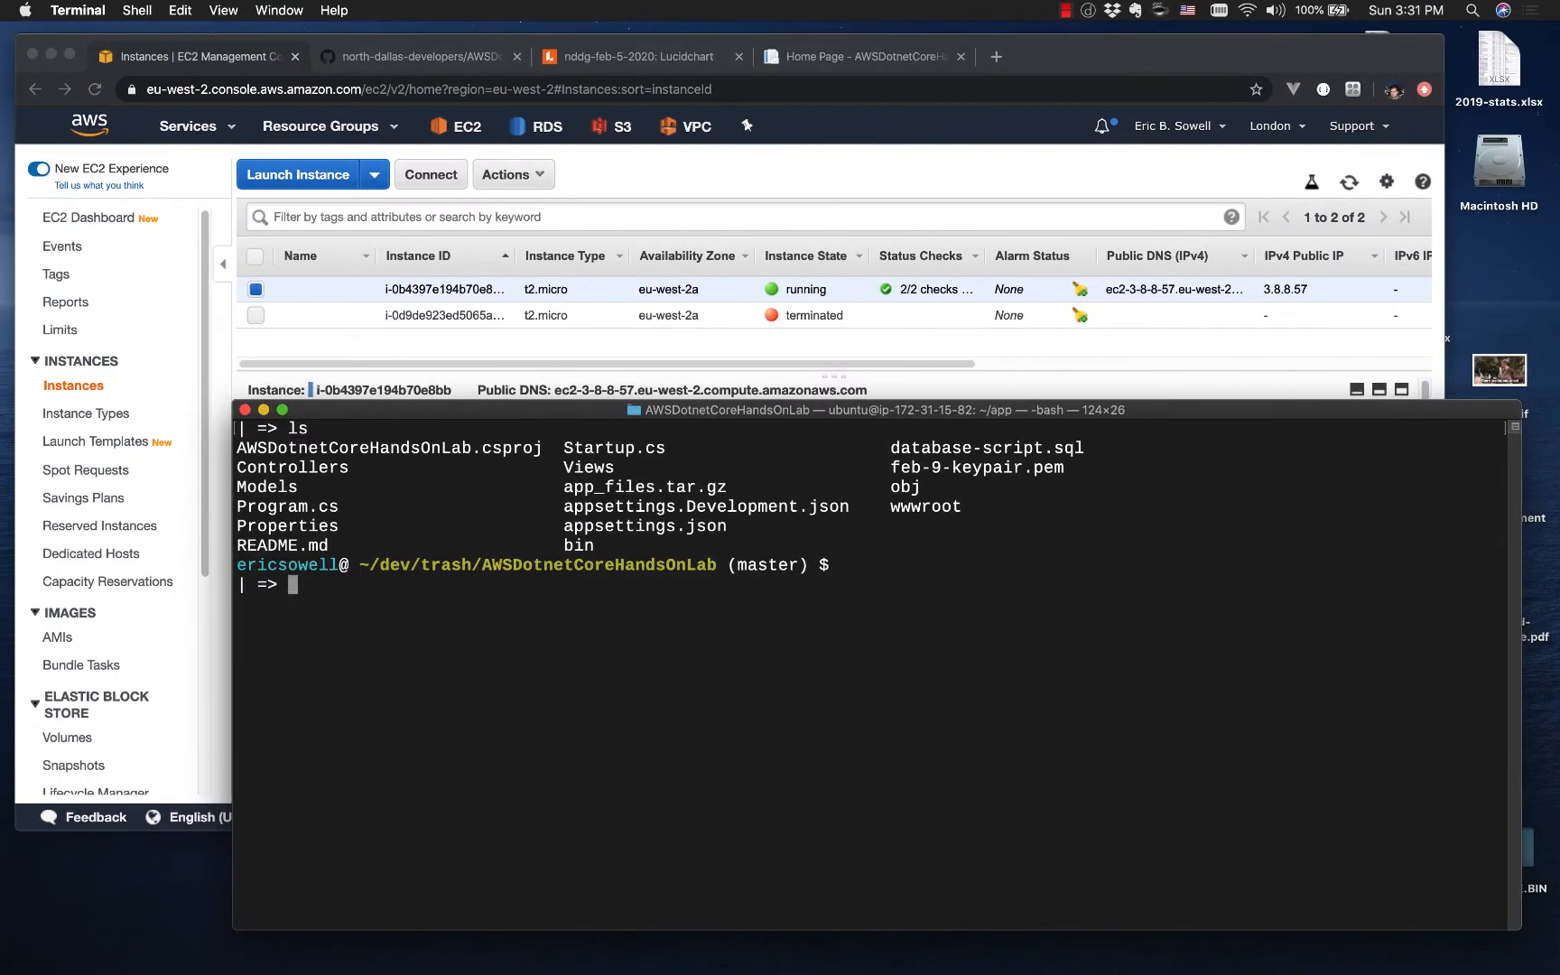
{"action": "type", "text": "chmod 400 feb-9-keypair.pem"}
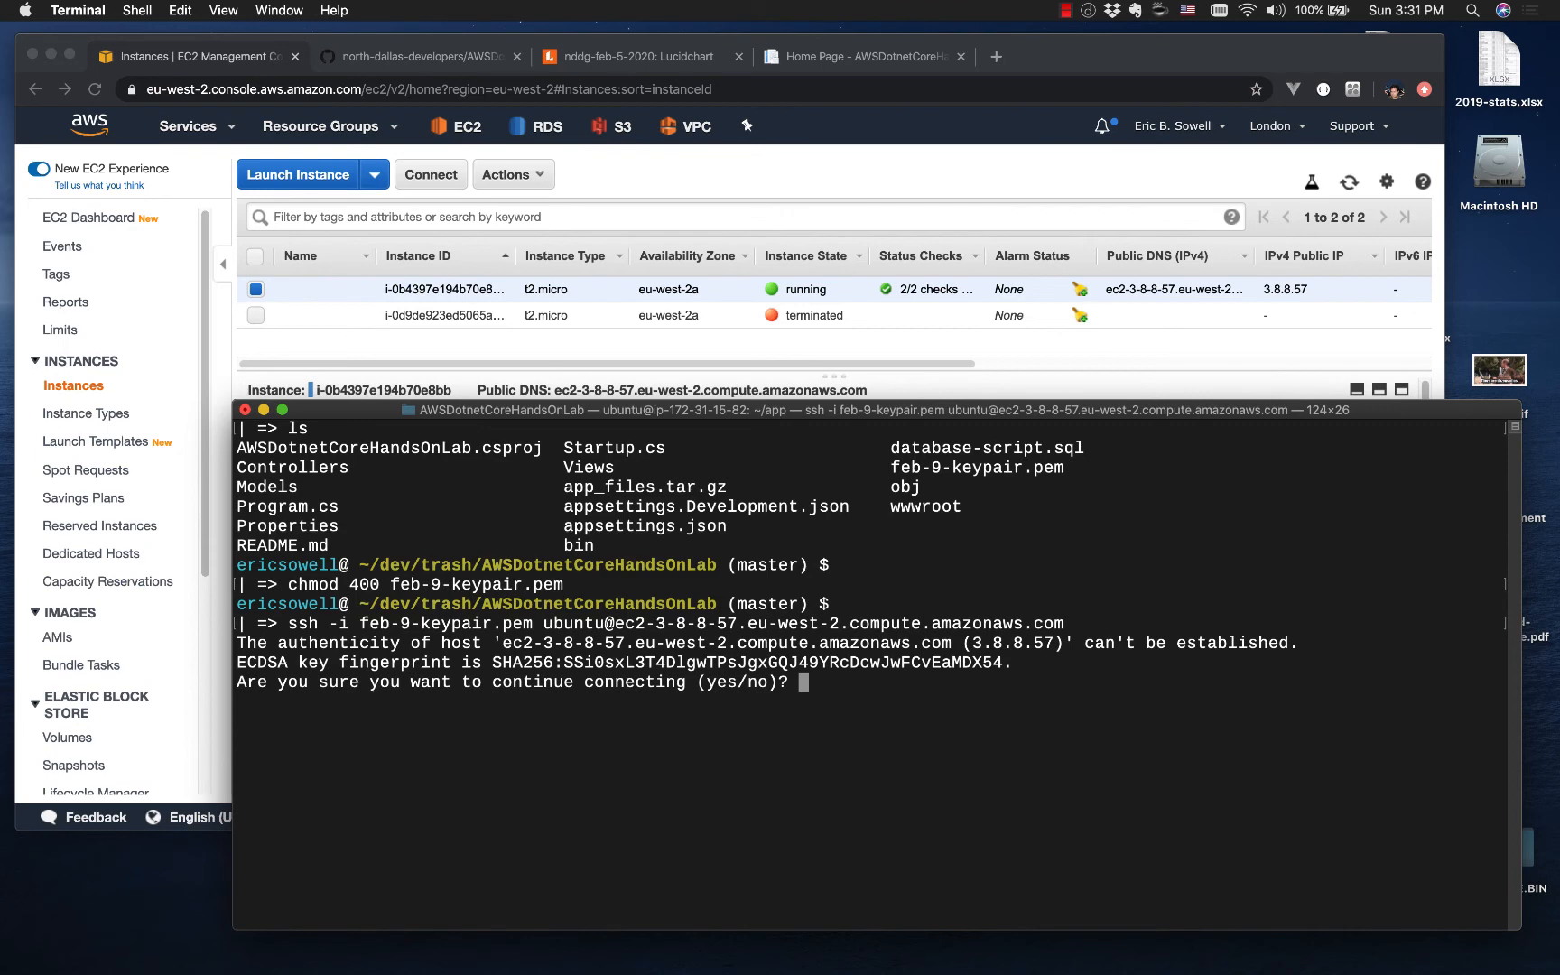
{"action": "type", "text": "yes"}
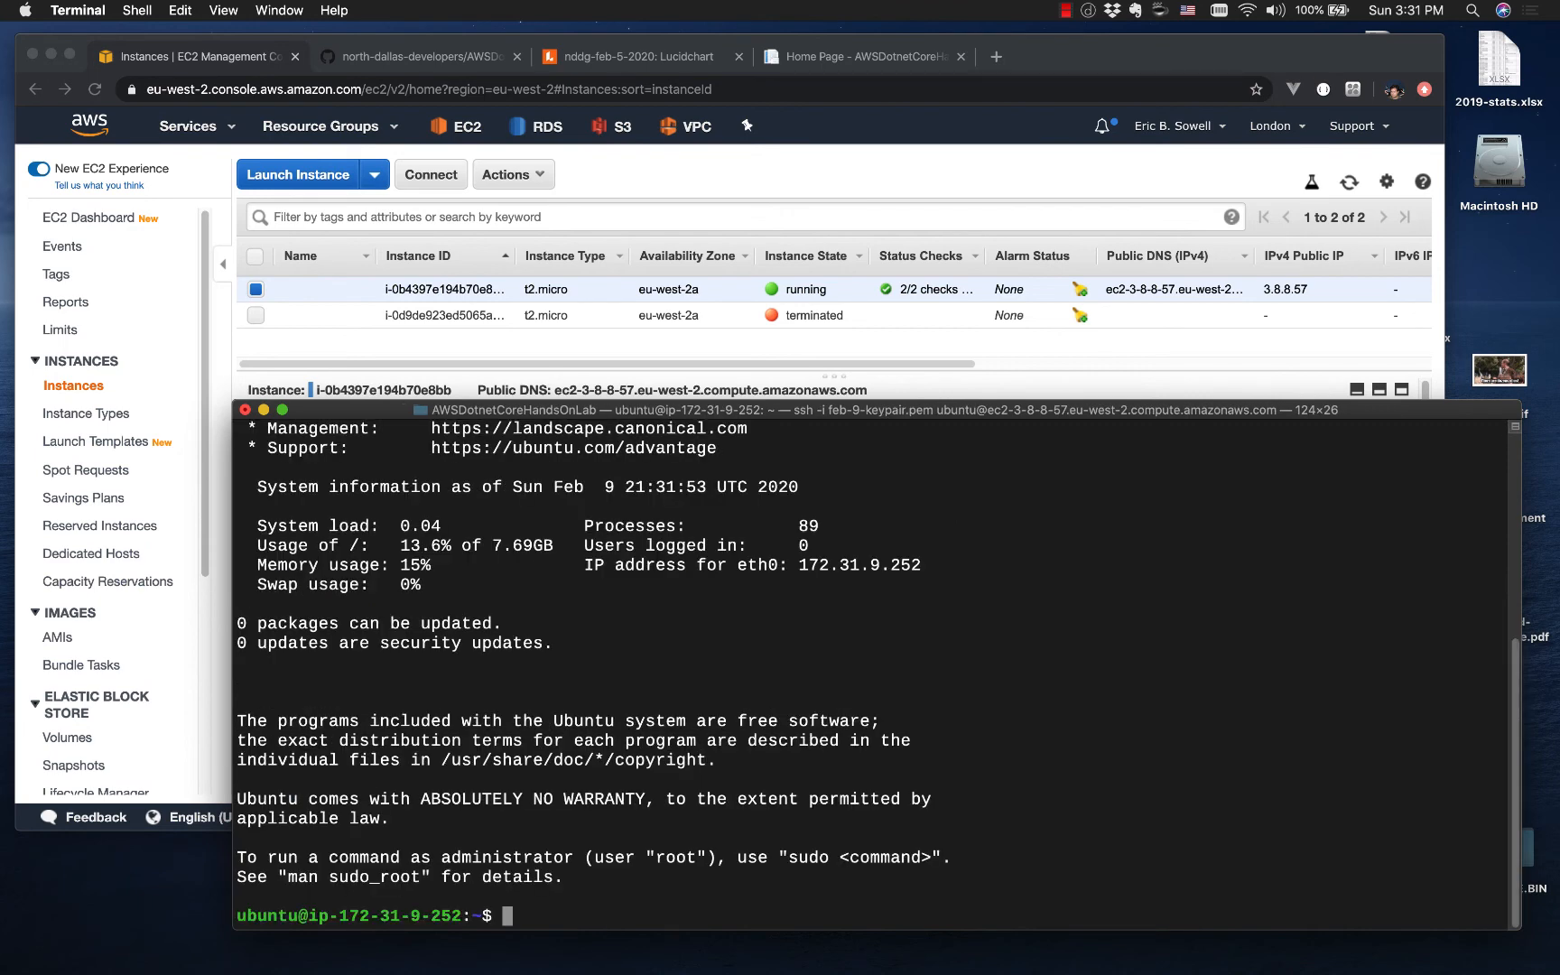
{"action": "type", "text": "ls"}
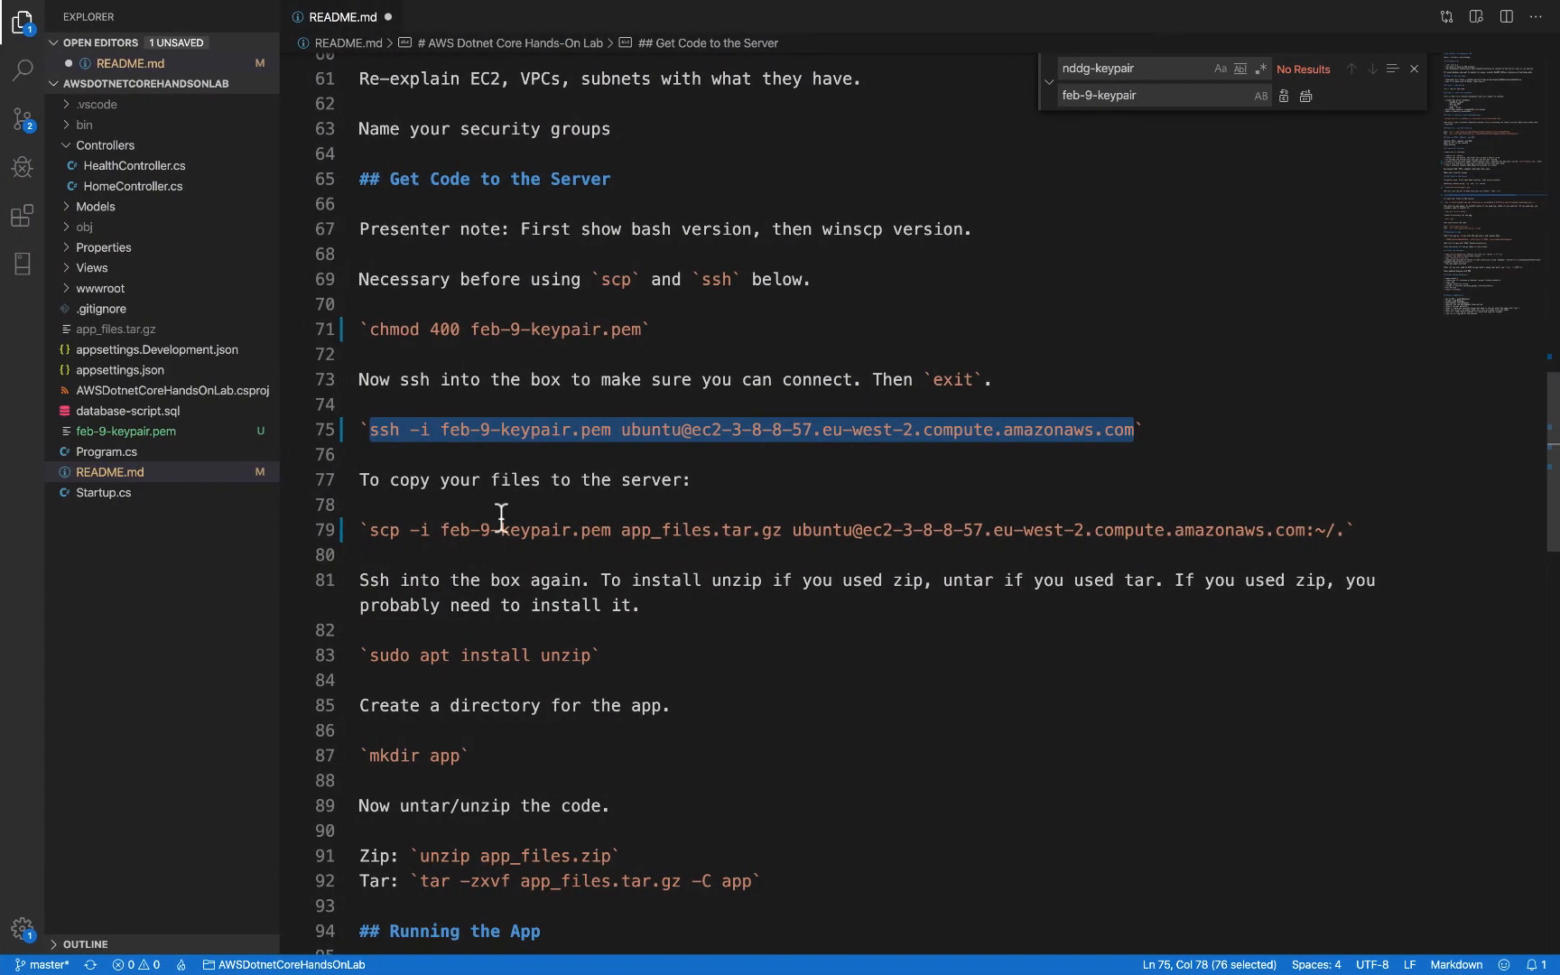
{"action": "mouse_move", "coordinate": [467, 563]}
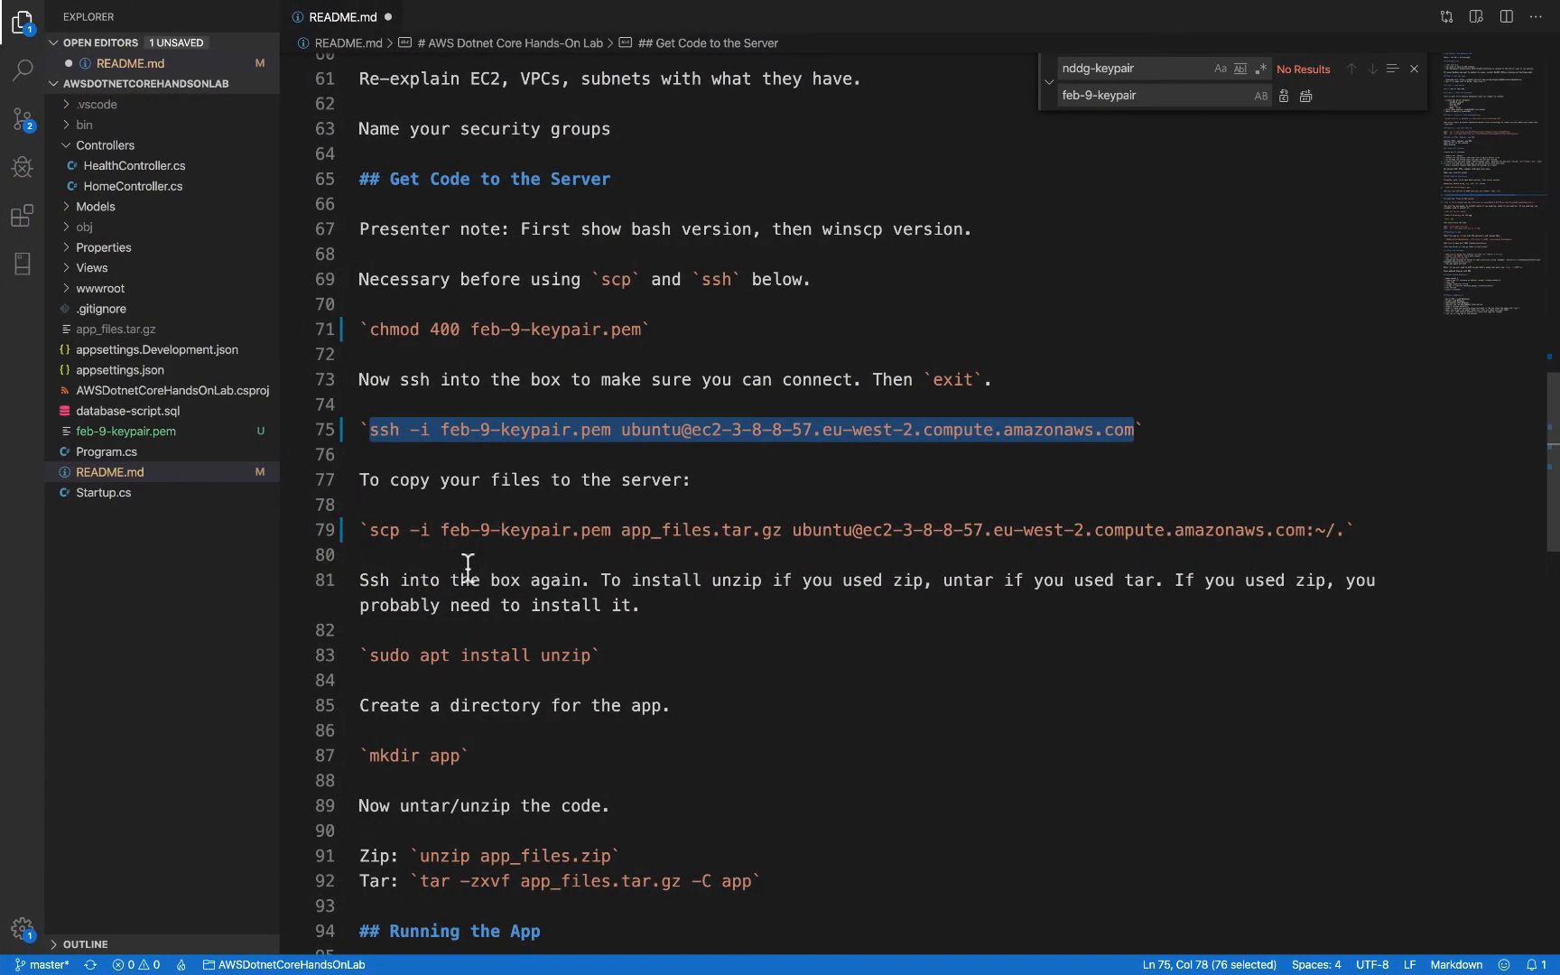
- Copy the README's scp command and exit the ssh session
{"action": "left_click", "coordinate": [377, 531]}
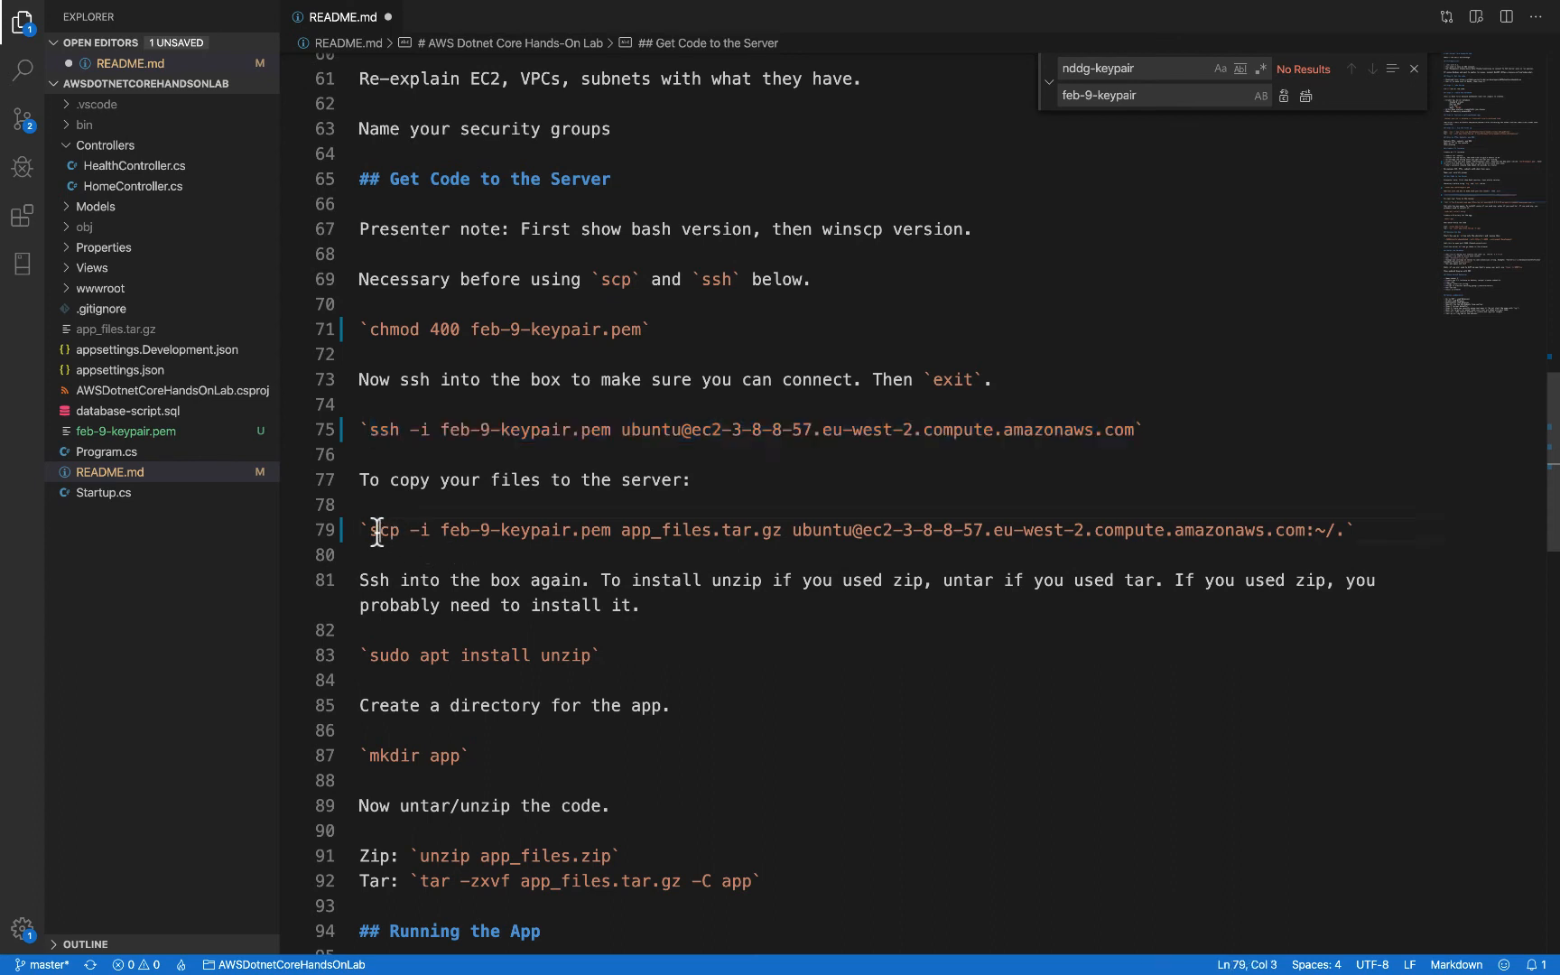
{"action": "left_click_drag", "start_coordinate": [376, 531], "coordinate": [1338, 531]}
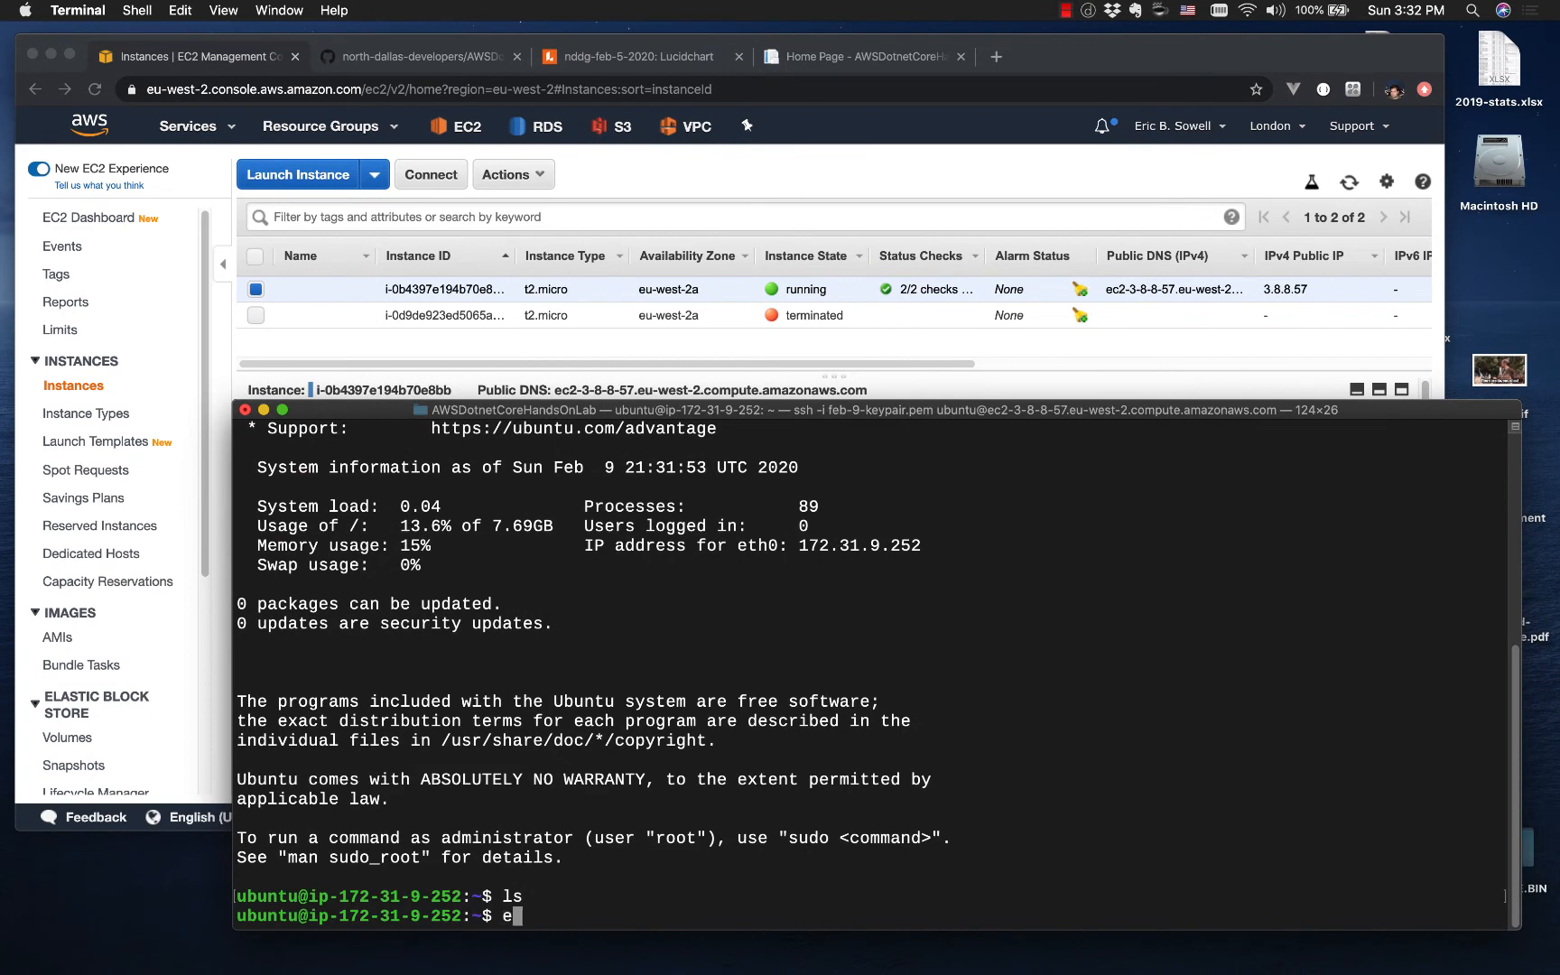
{"action": "type", "text": "exit"}
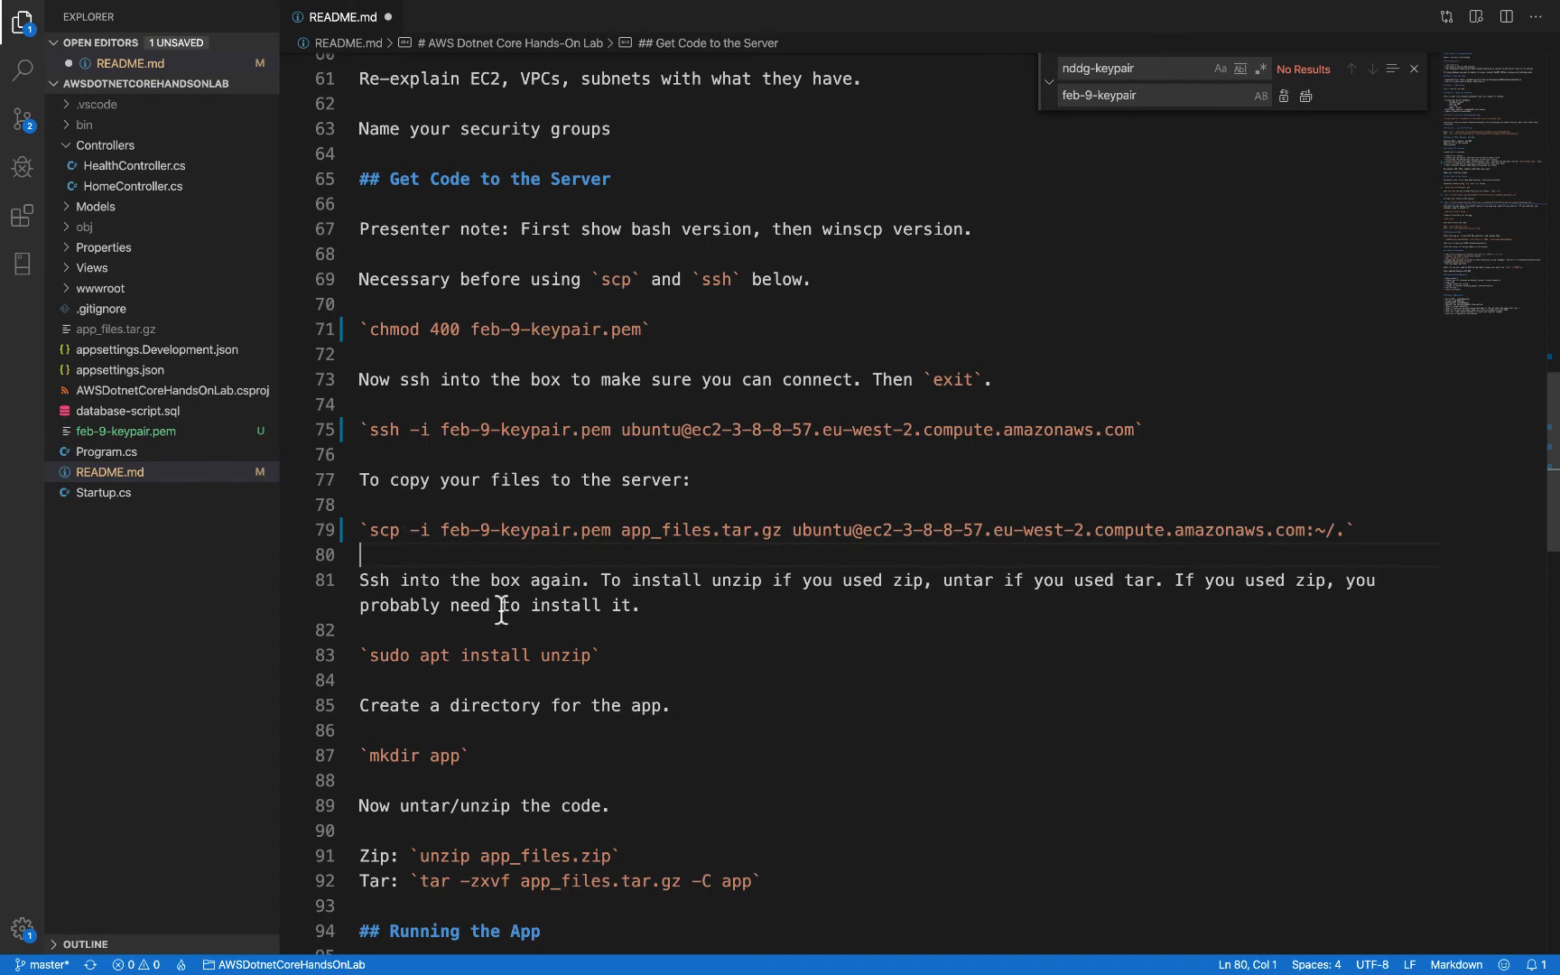
{"action": "left_click", "coordinate": [415, 531]}
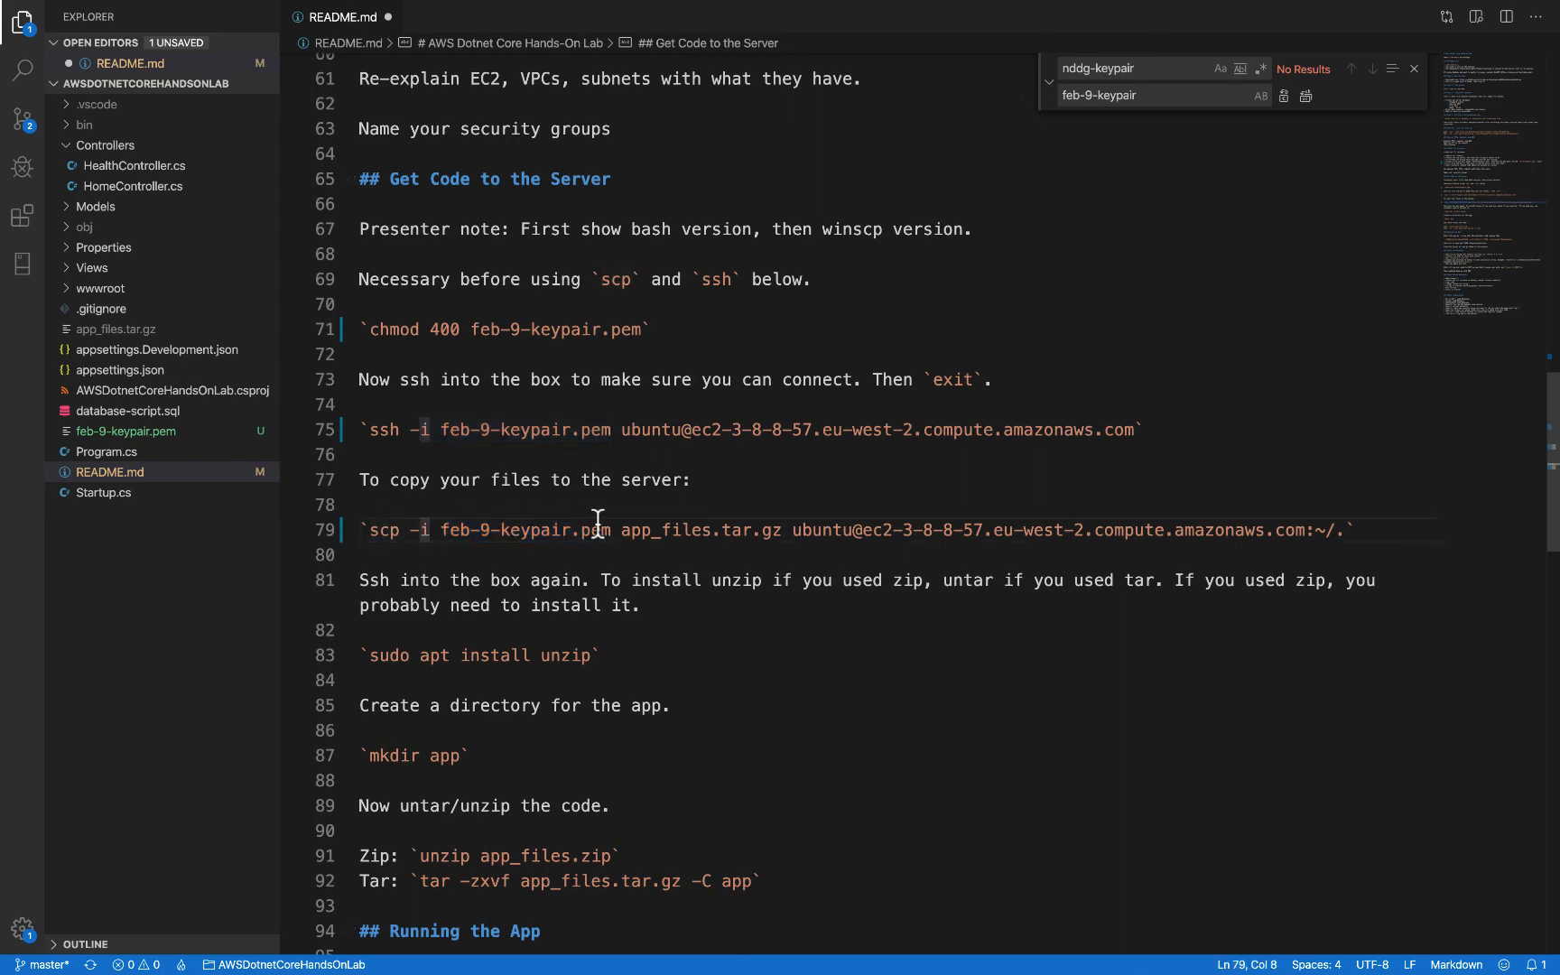
- Upload app_files.tar.gz to the server with scp and ssh back in
{"action": "double_click", "coordinate": [596, 529]}
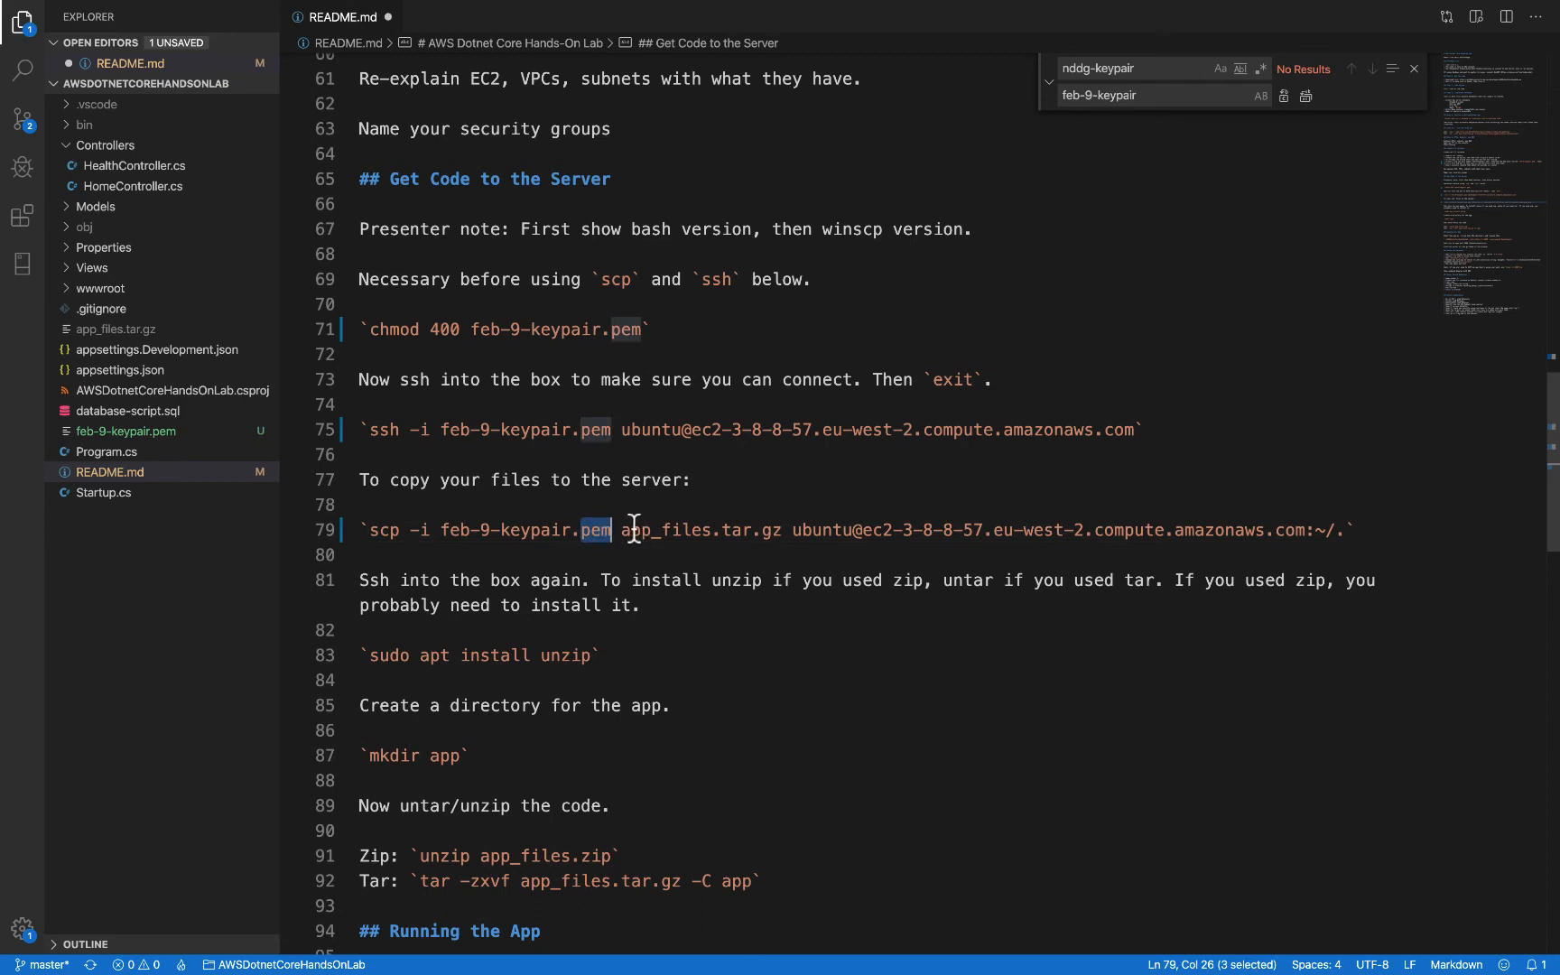
{"action": "double_click", "coordinate": [678, 531]}
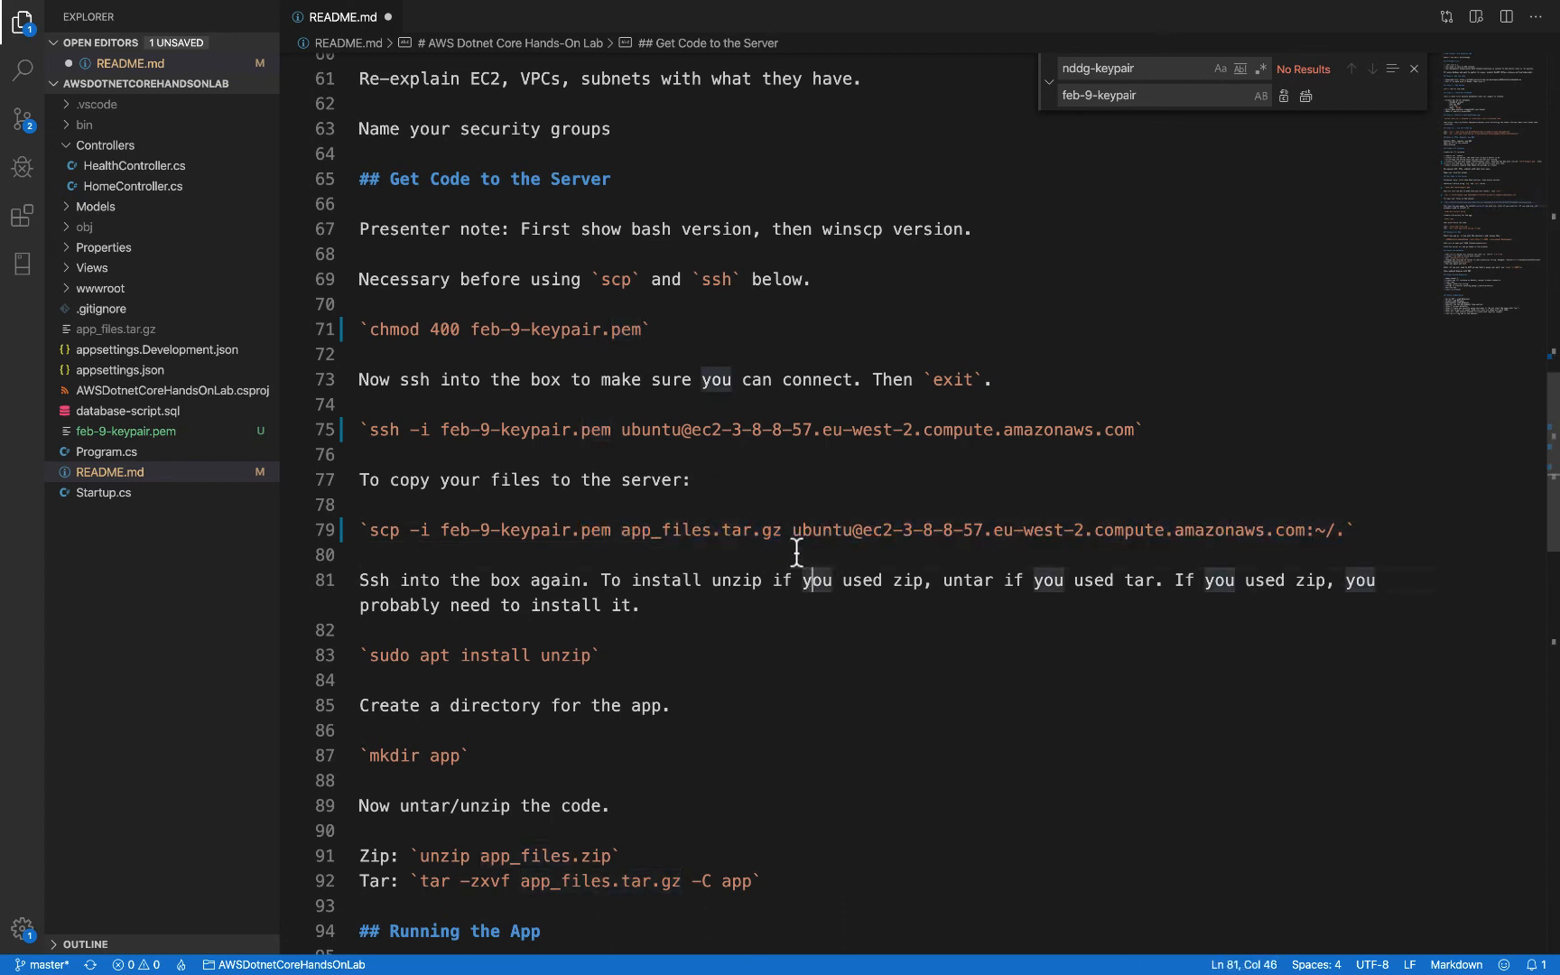
{"action": "left_click_drag", "start_coordinate": [793, 529], "coordinate": [1348, 529]}
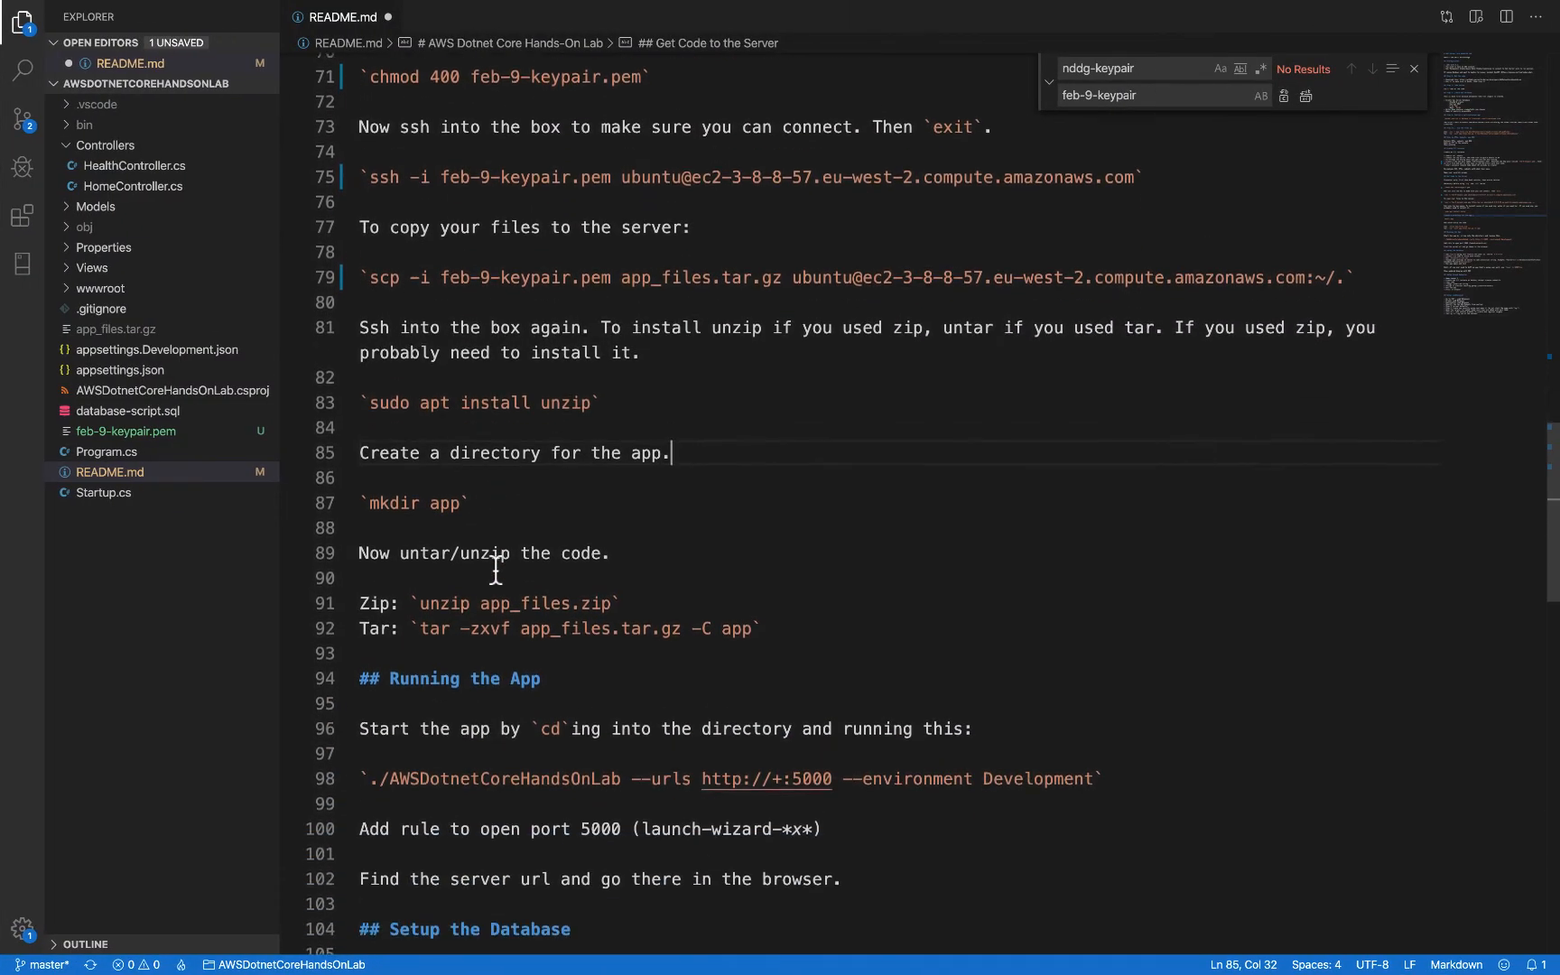
{"action": "scroll", "scroll_direction": "down", "scroll_amount": 3}
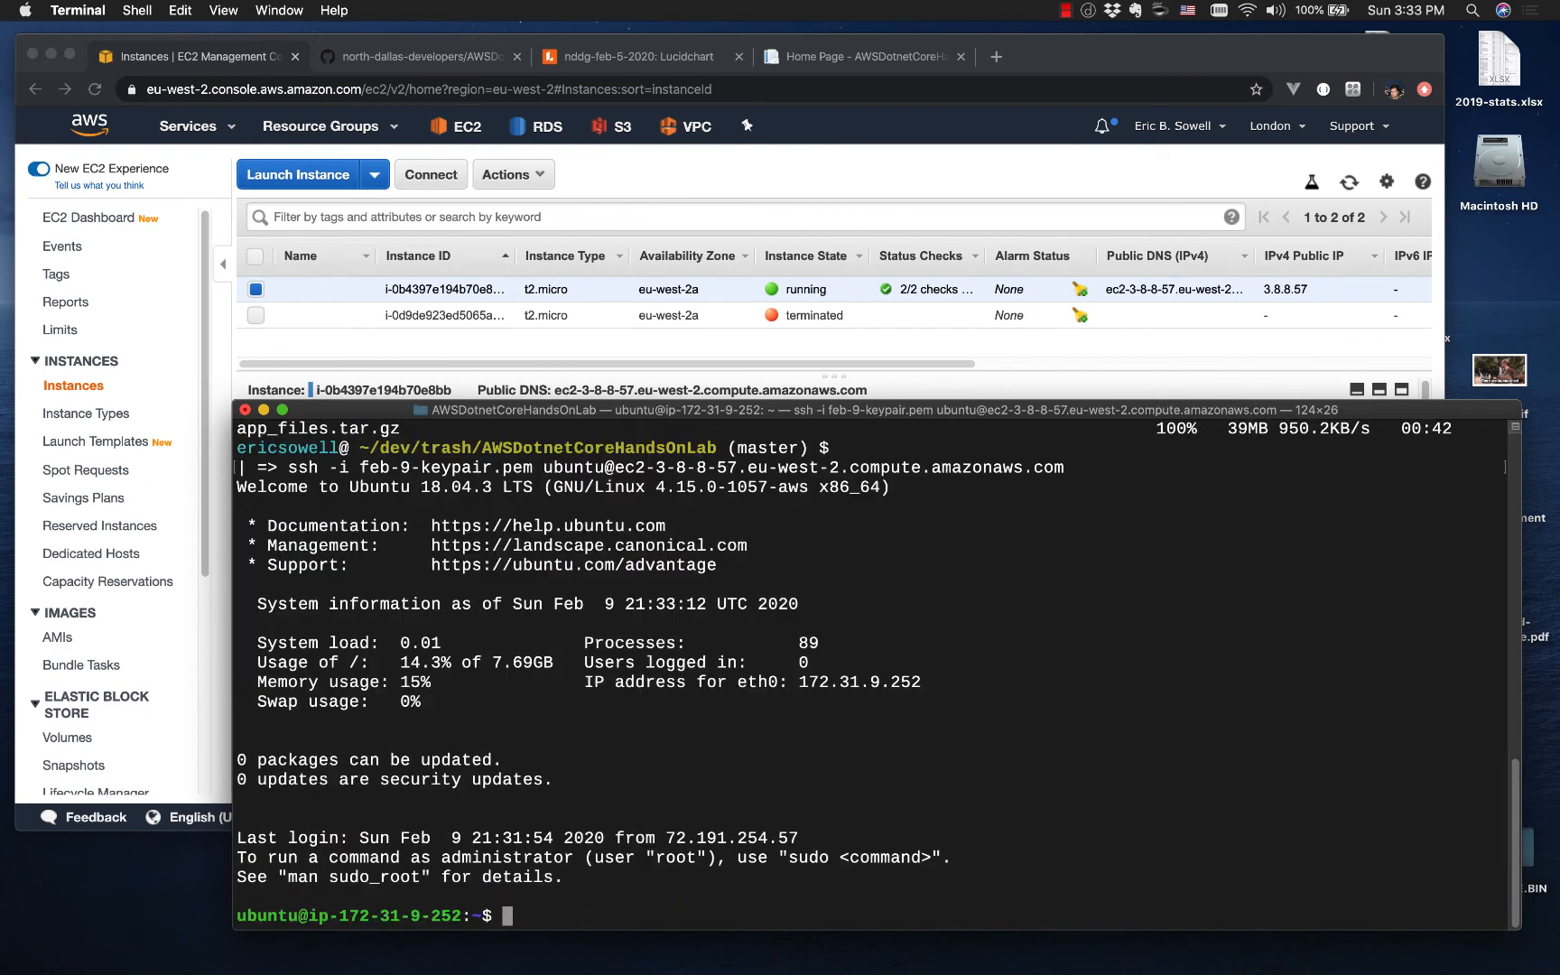
- Make an app directory on the server and extract app_files.tar.gz into it
{"action": "type", "text": "ls"}
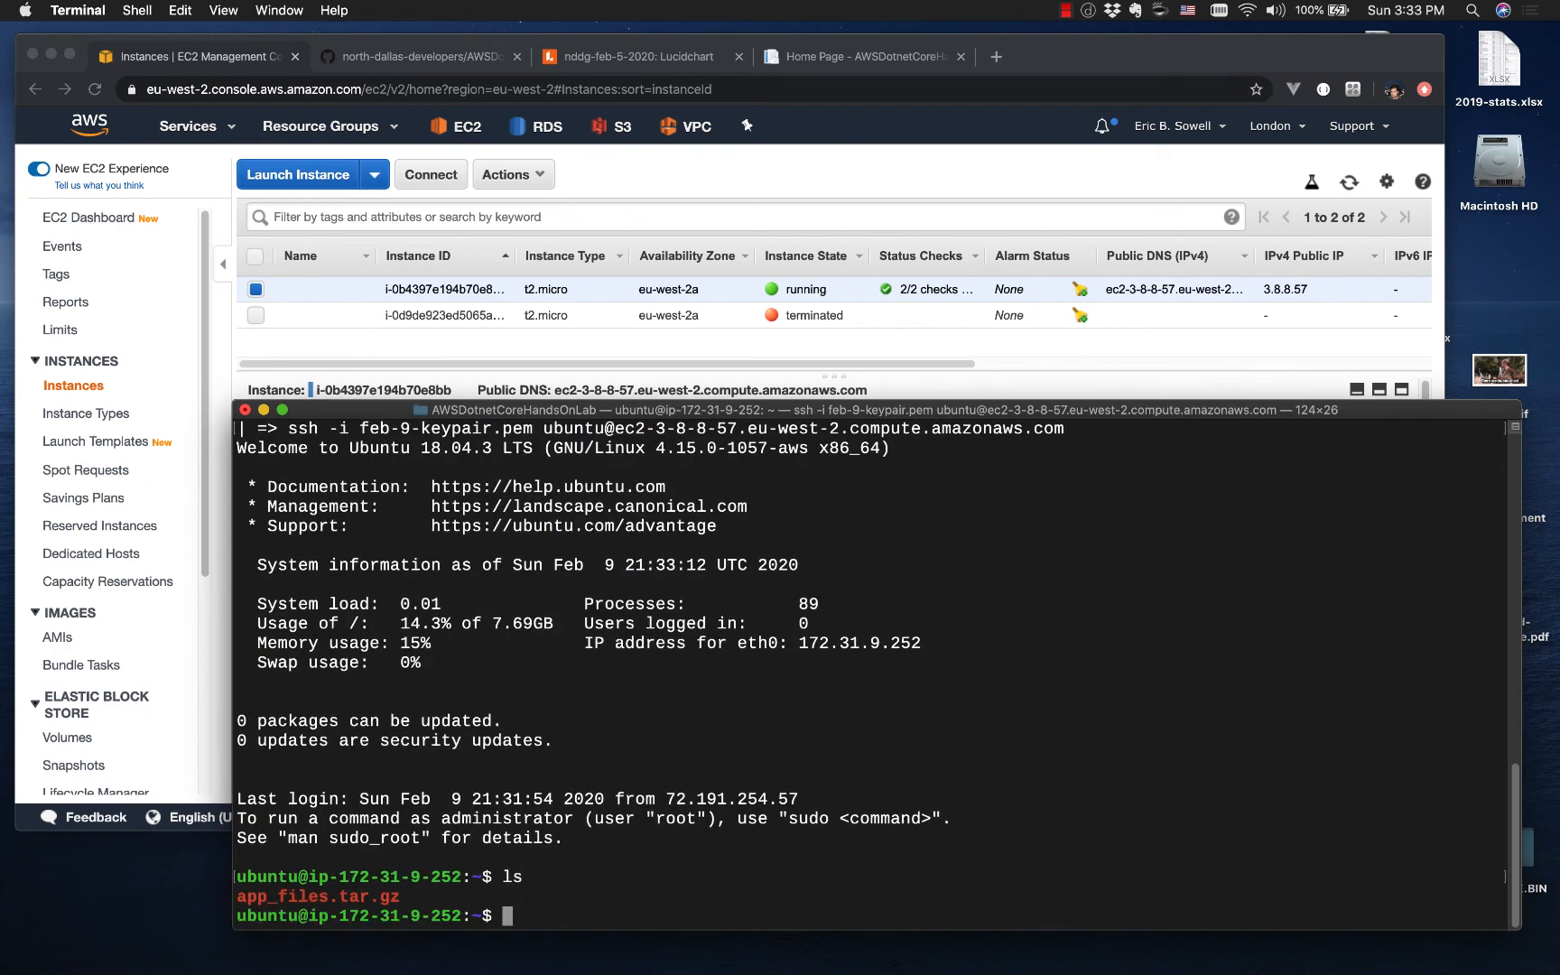
{"action": "type", "text": "mkdir app`"}
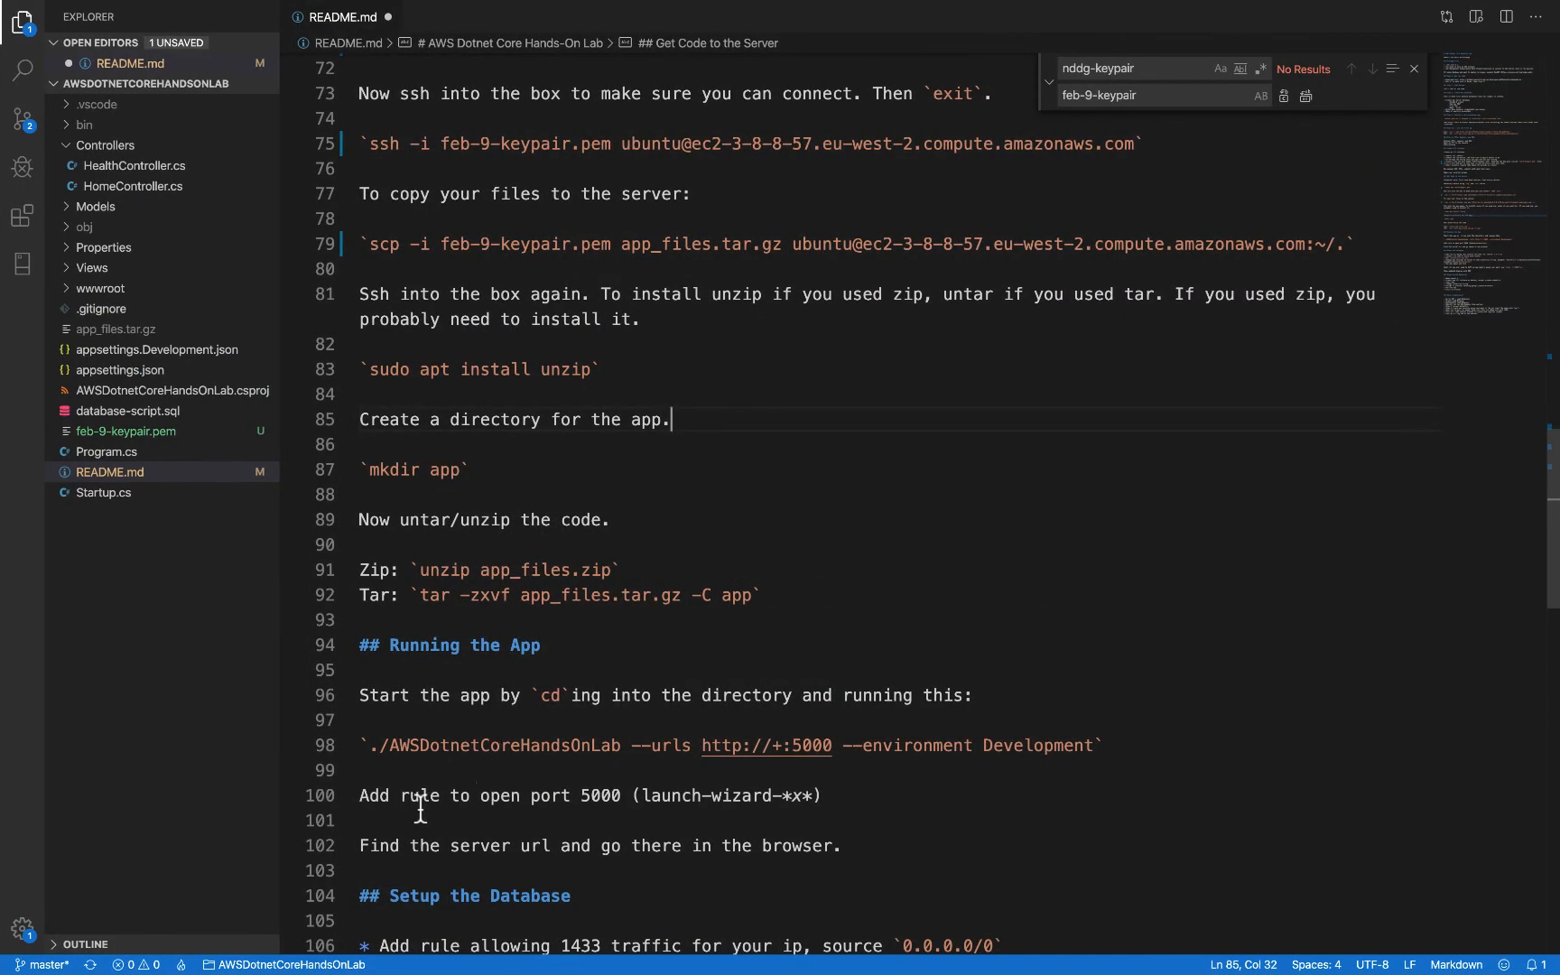
{"action": "left_click_drag", "start_coordinate": [421, 595], "coordinate": [704, 596]}
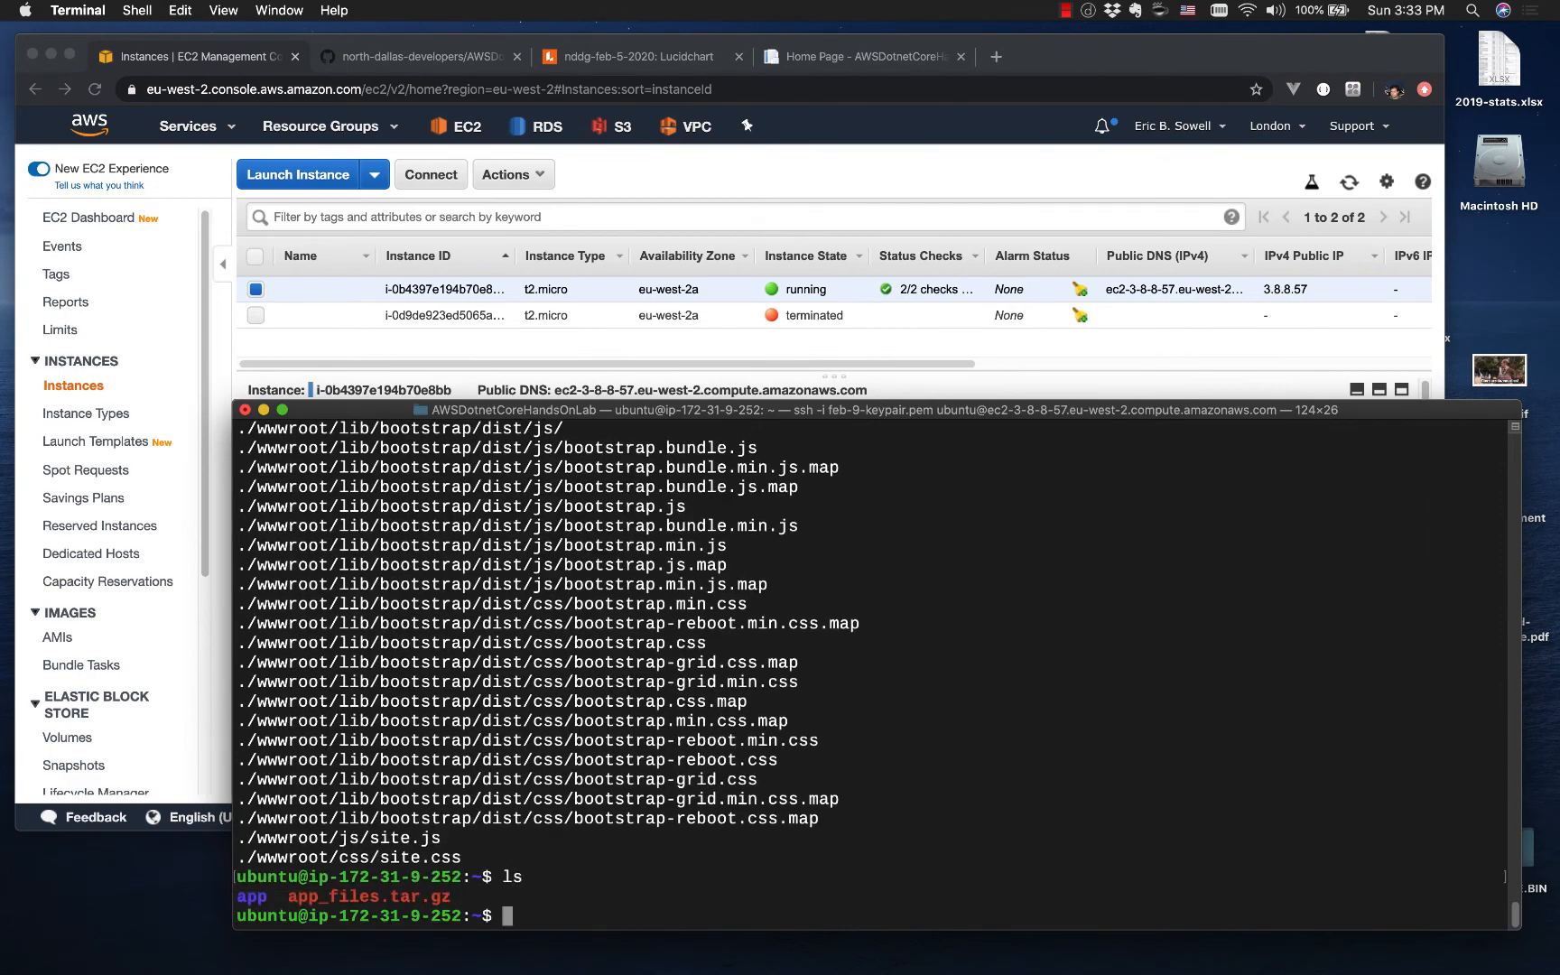
- Remove app_files.tar.gz from the server and change into the app directory
{"action": "type", "text": "rm"}
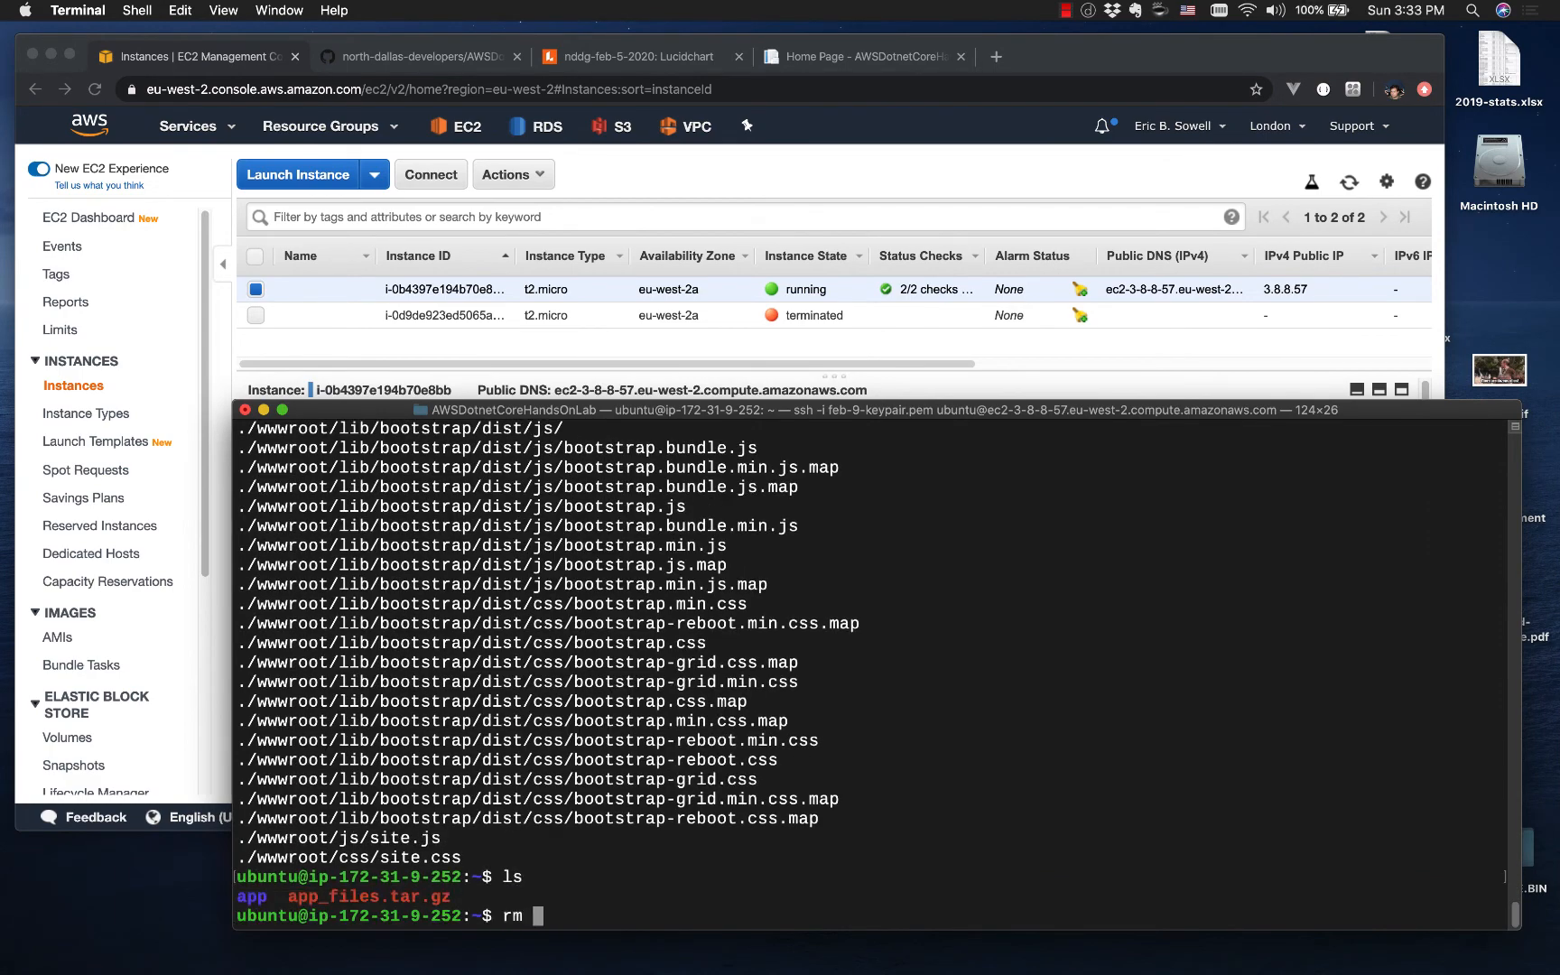
{"action": "type", "text": "app_files.tar.gz"}
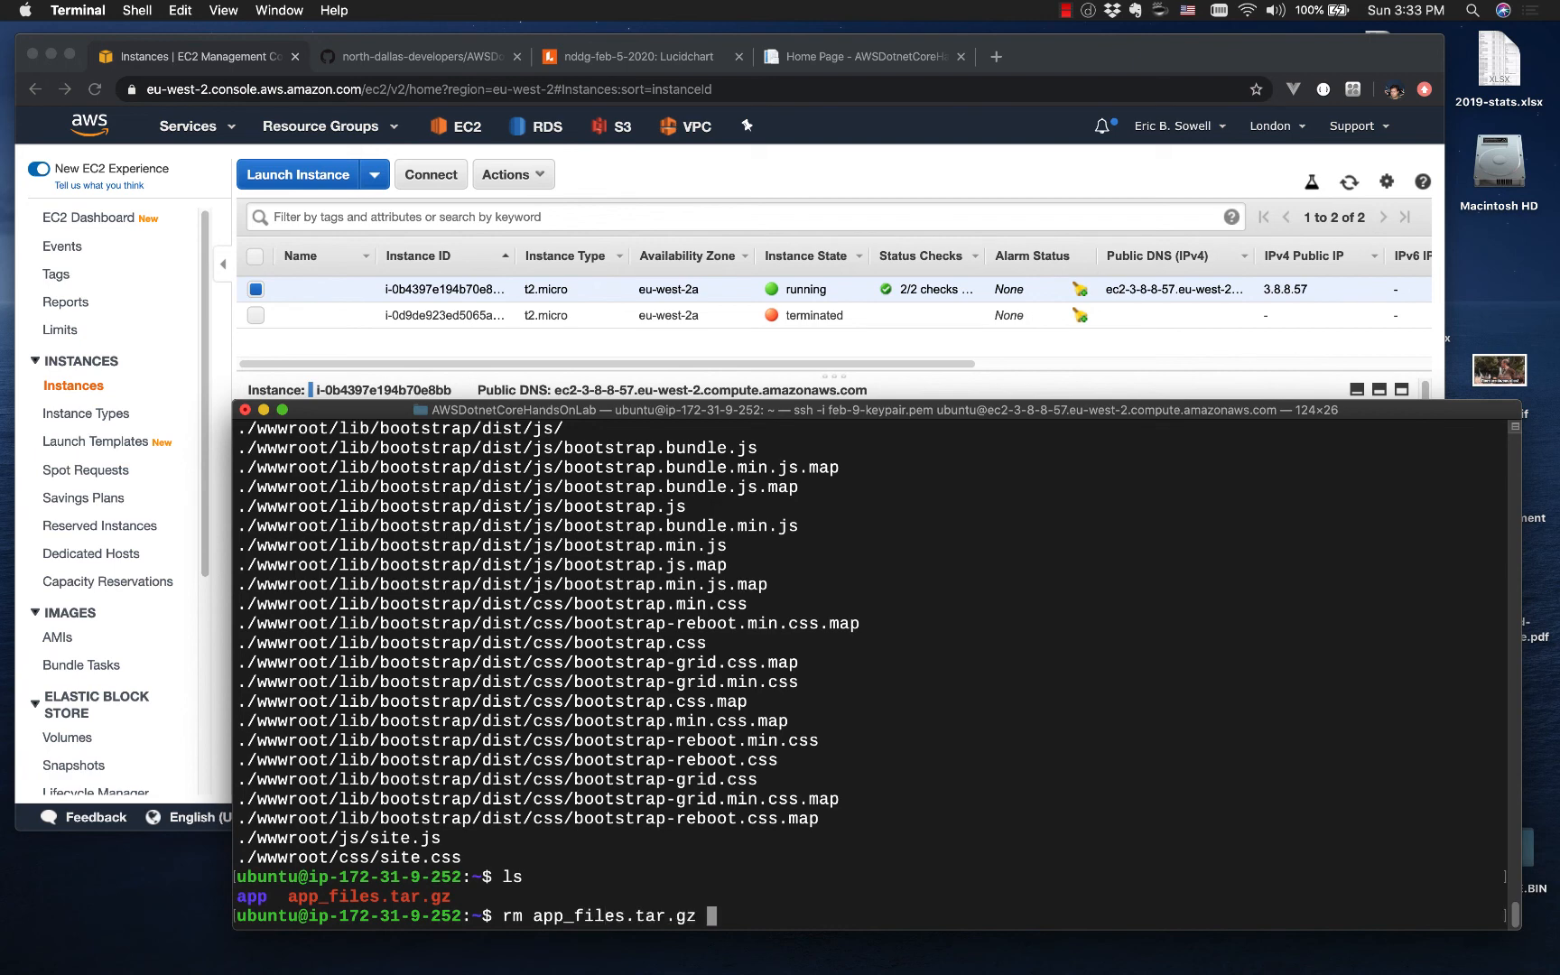
{"action": "type", "text": "cd app"}
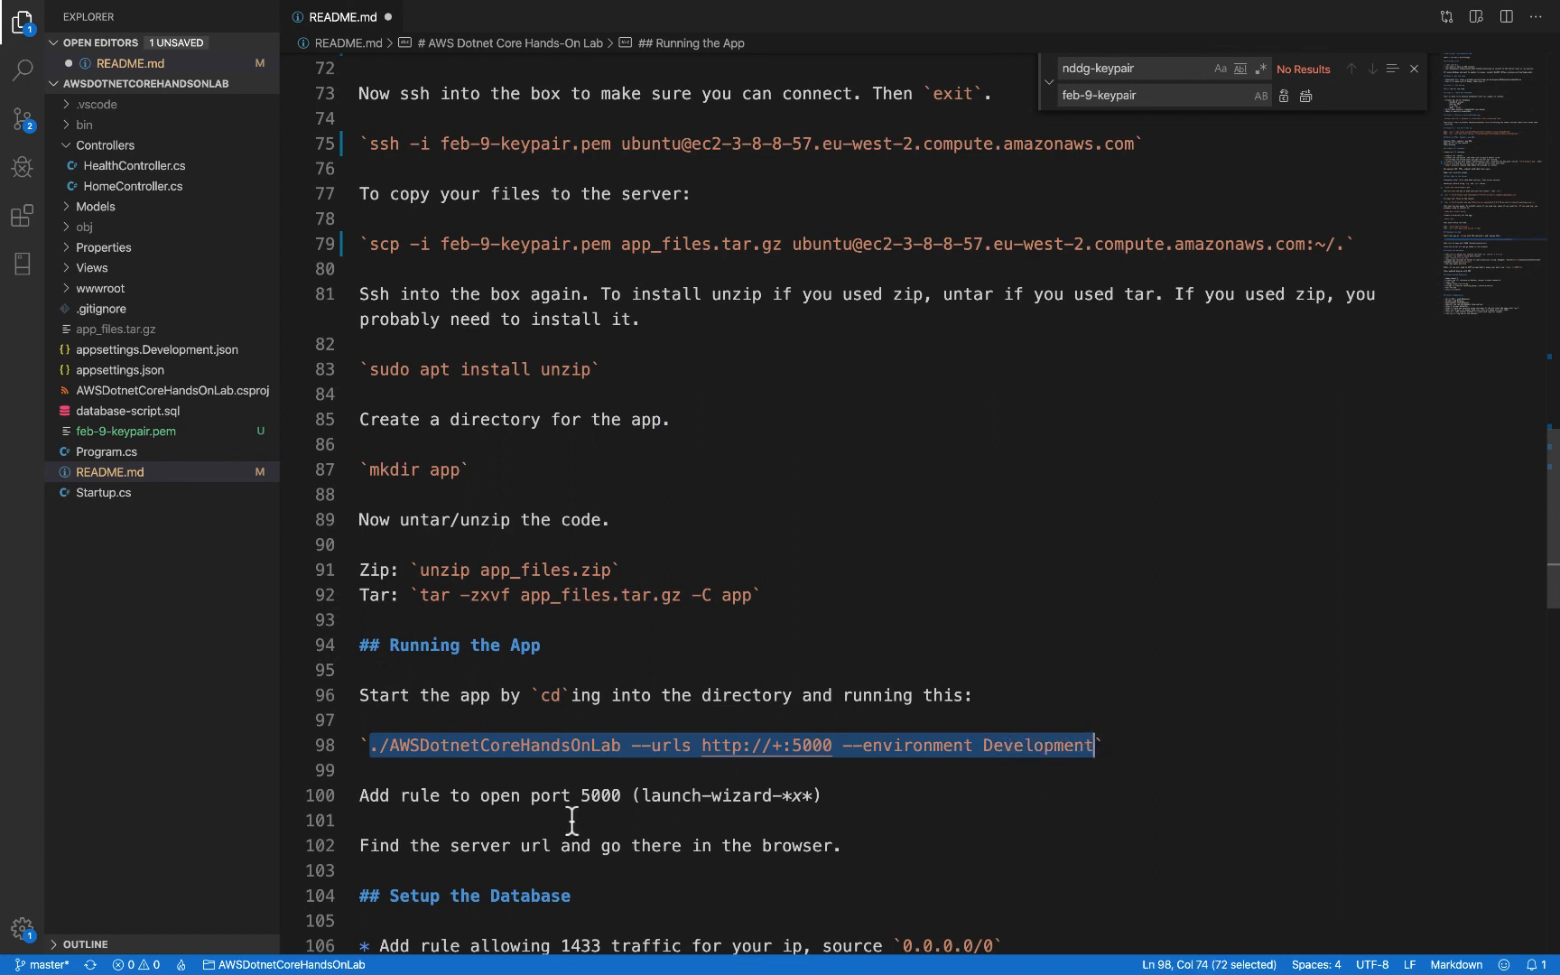
{"action": "mouse_move", "coordinate": [902, 749]}
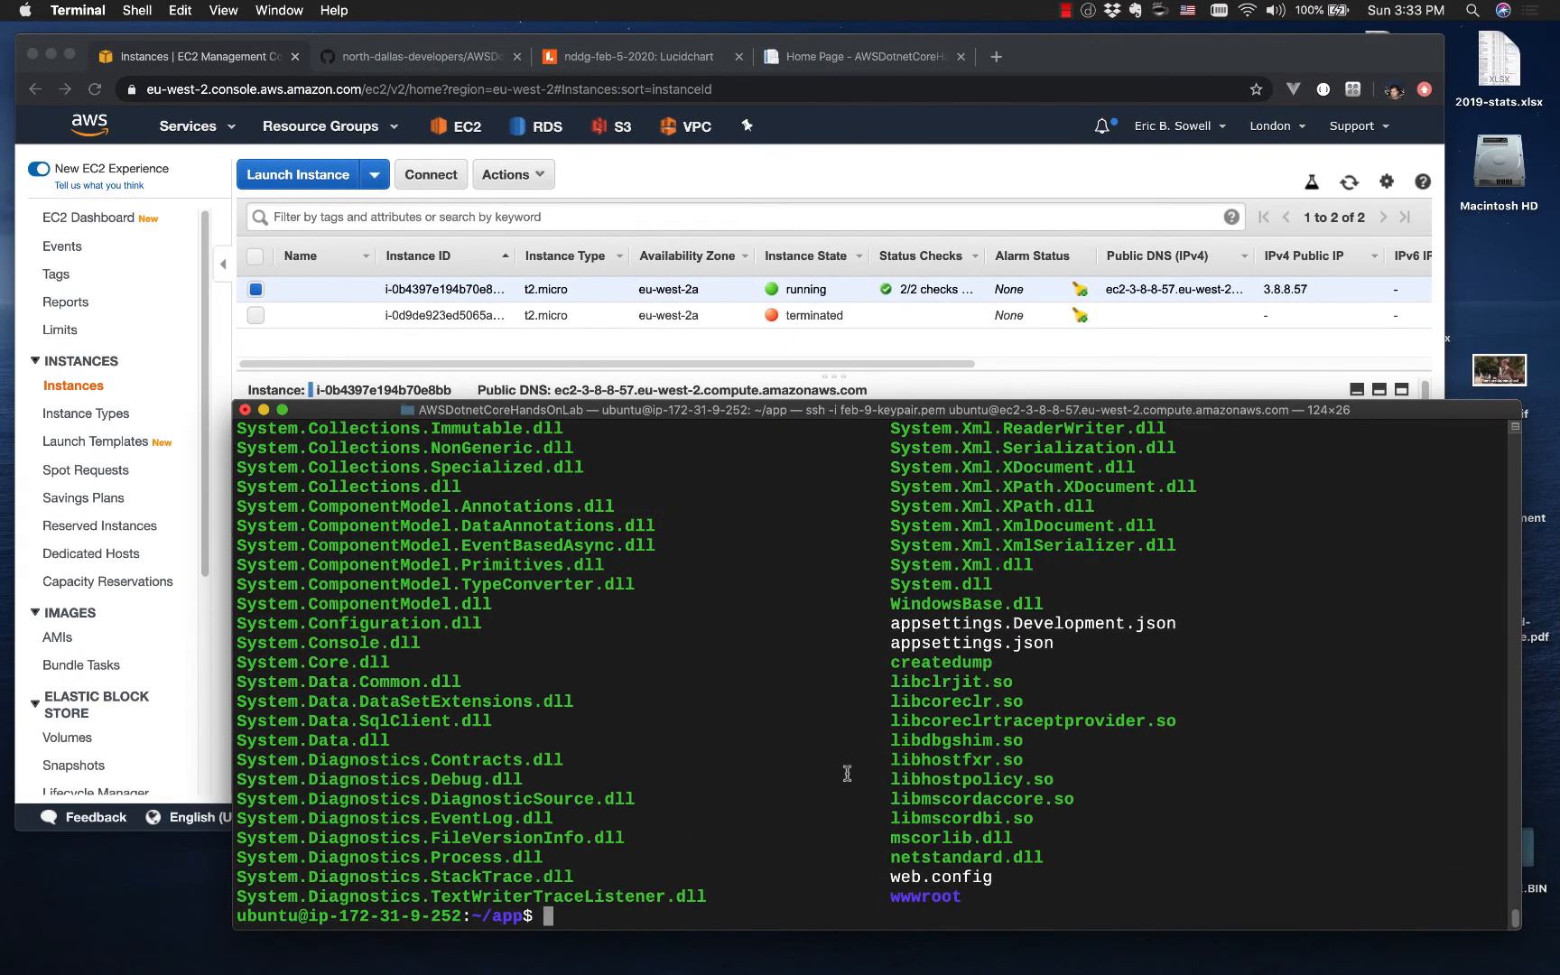
{"action": "type", "text": "./AWSDotnetCoreHandsOnLab --urls http://+:5000 --environment Development"}
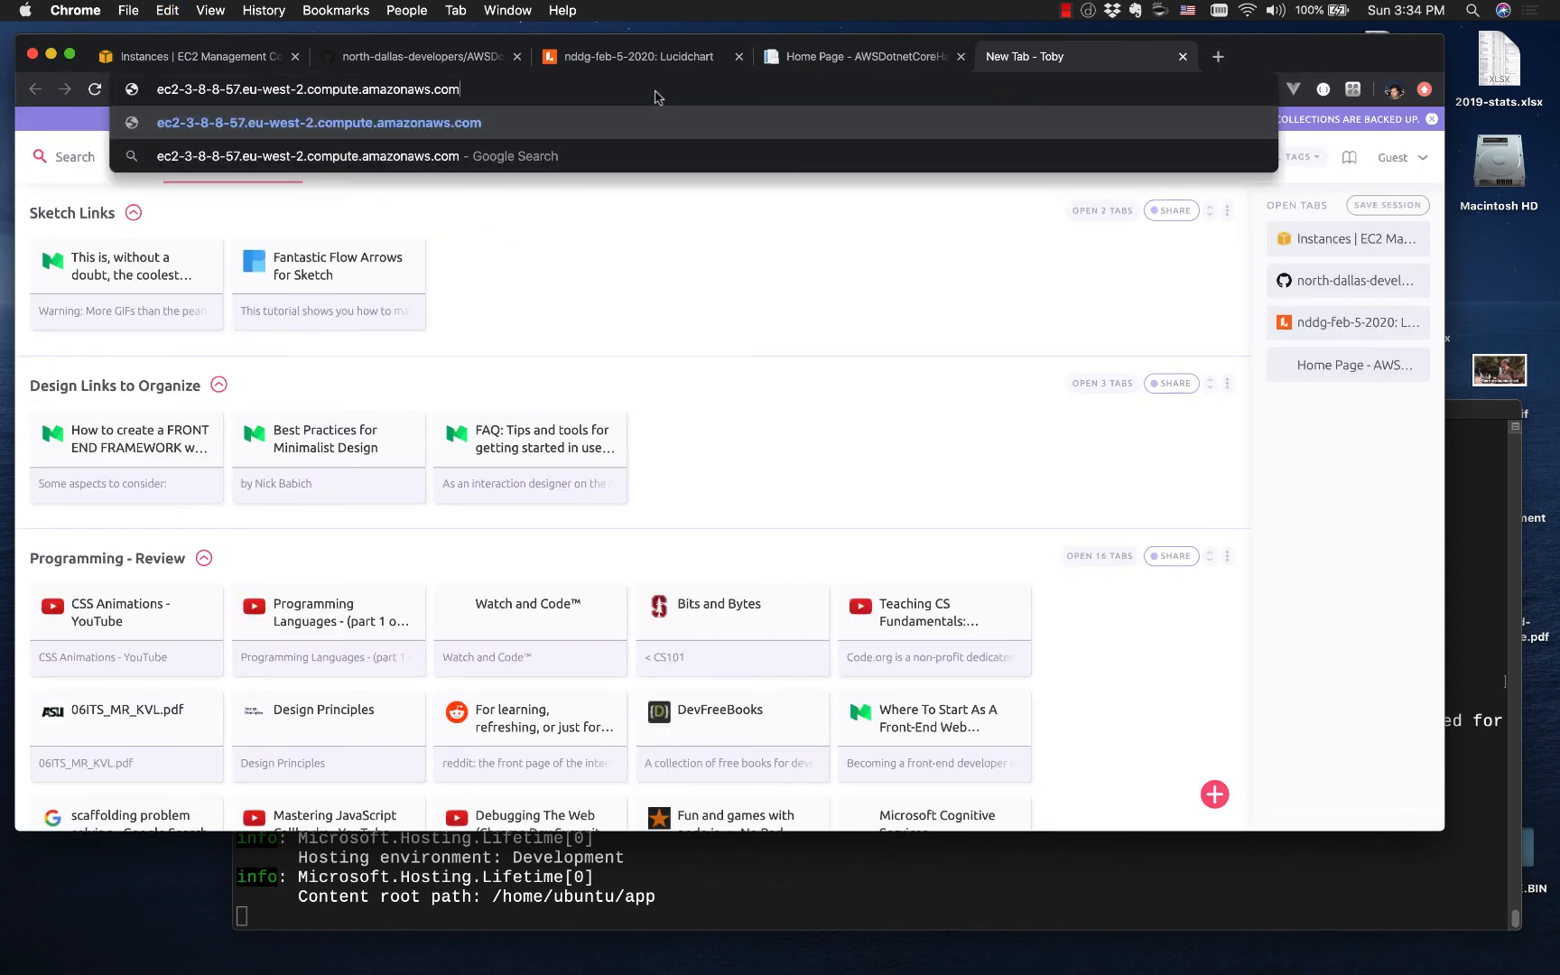
- Request the server's public DNS on port 5000 in Chrome, which times out, then return to the EC2 tab
{"action": "type", "text": ":5000"}
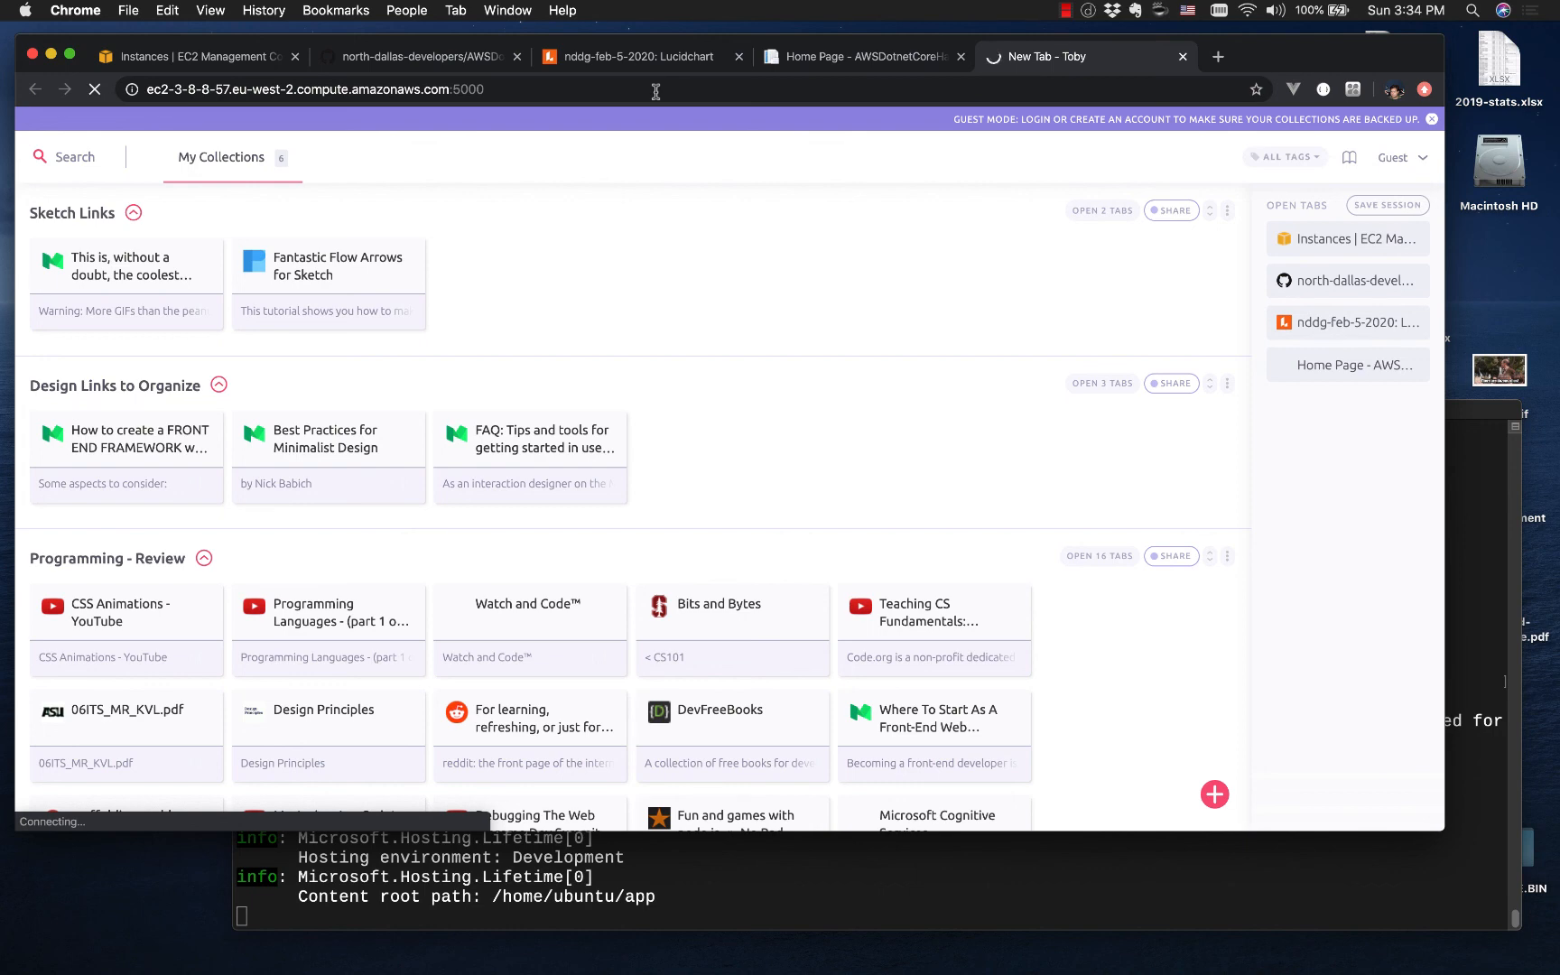
{"action": "mouse_move", "coordinate": [744, 953]}
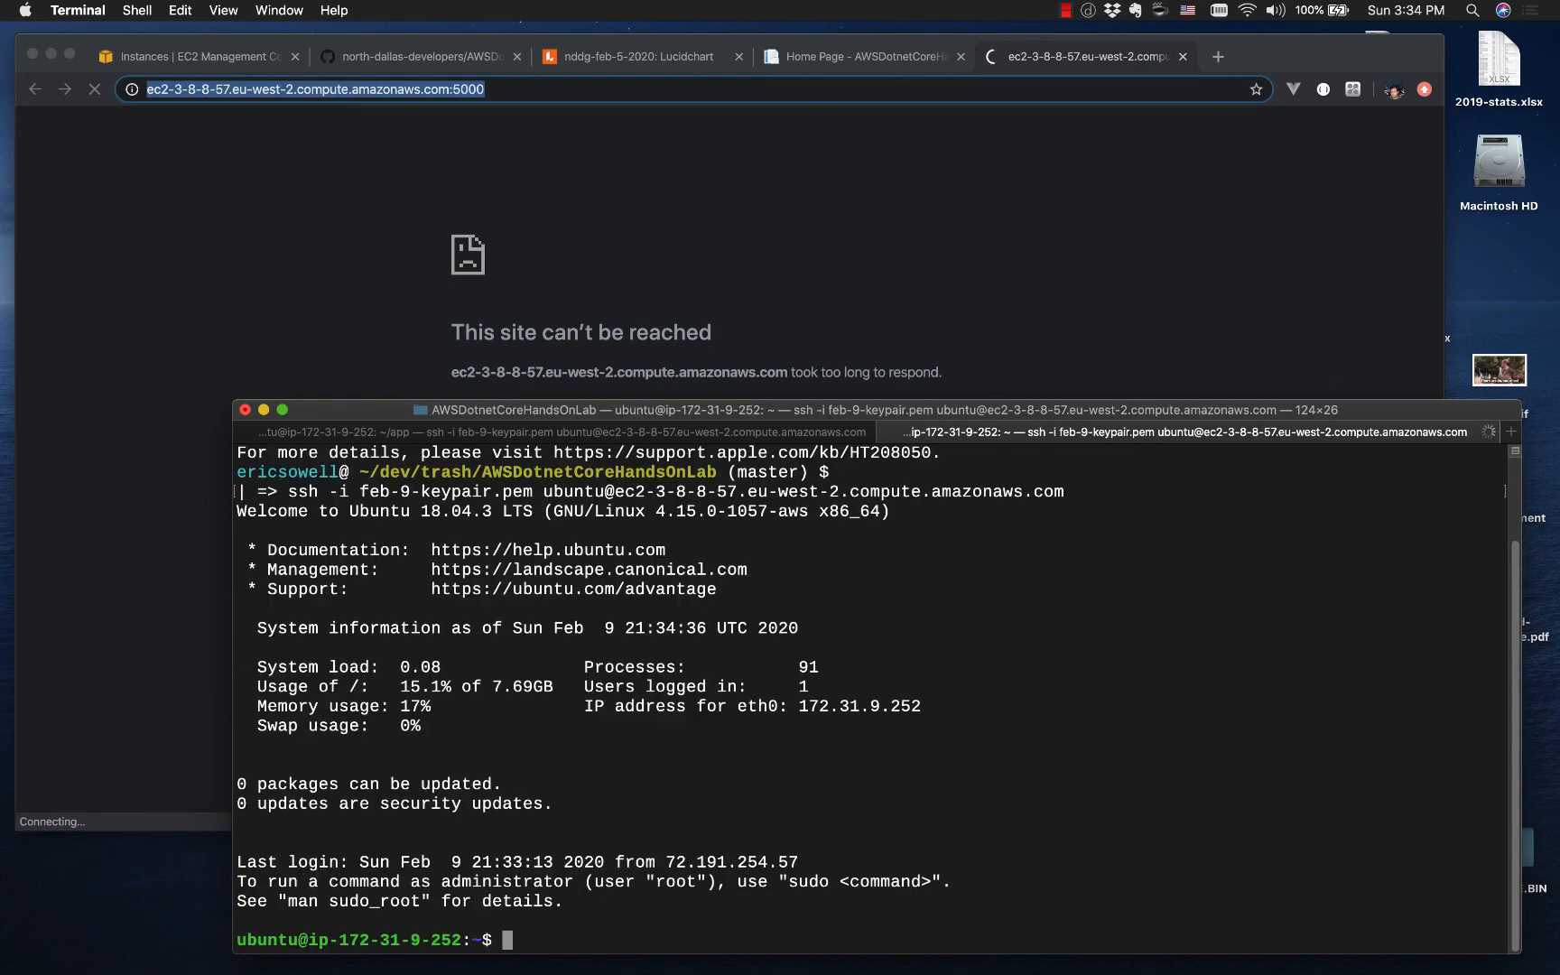
{"action": "type", "text": "curl http"}
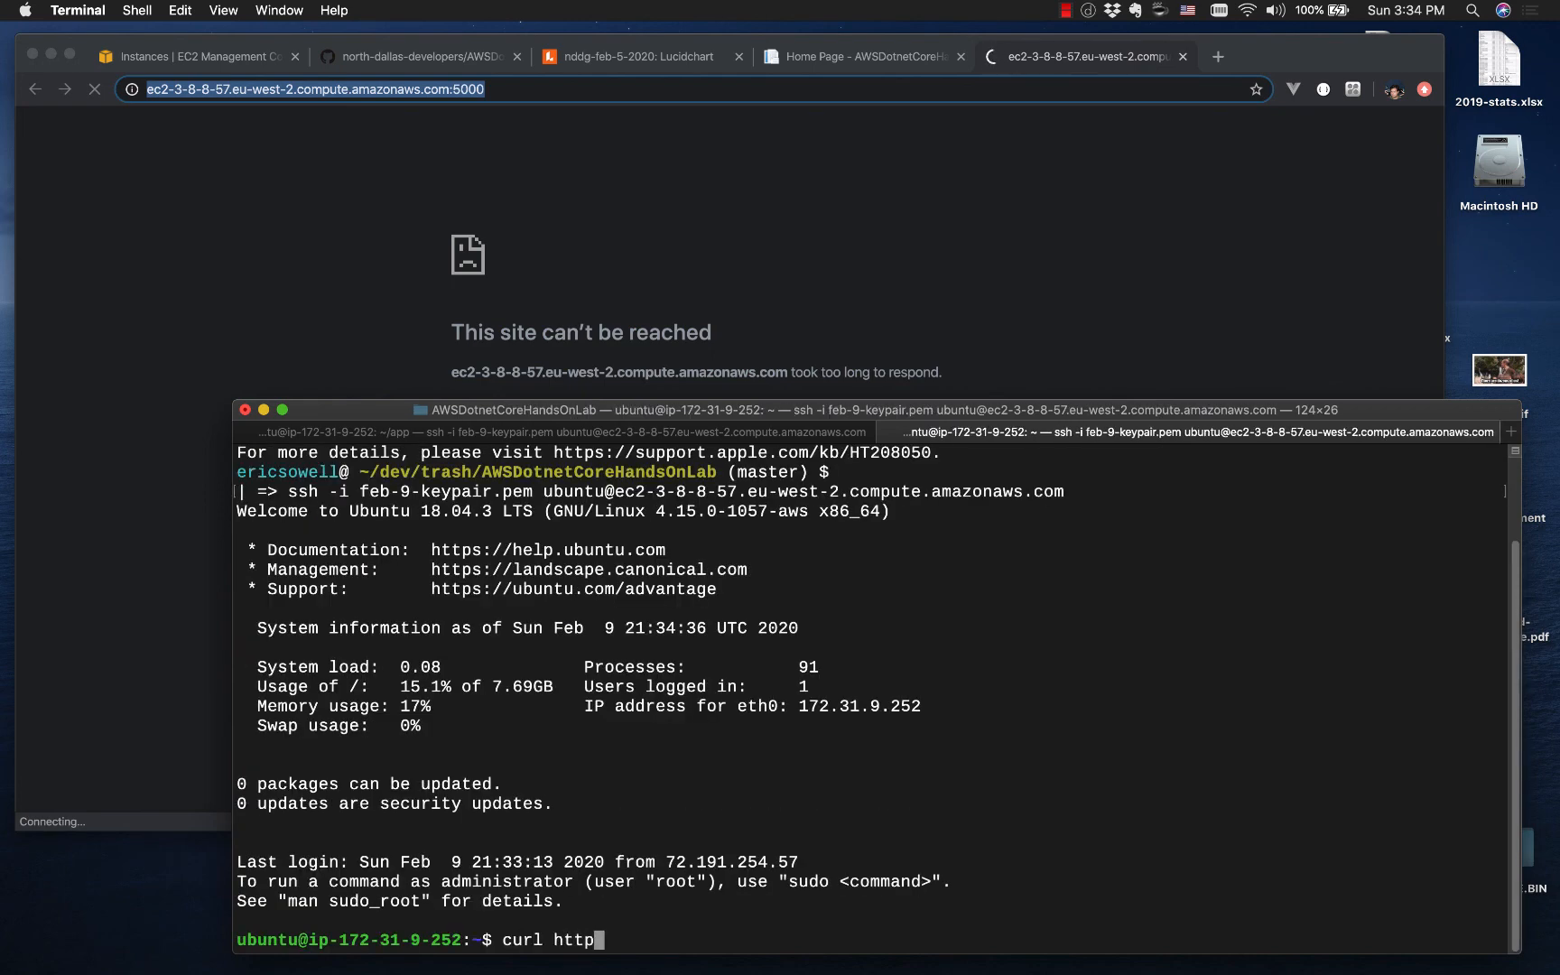
{"action": "type", "text": "://localhost"}
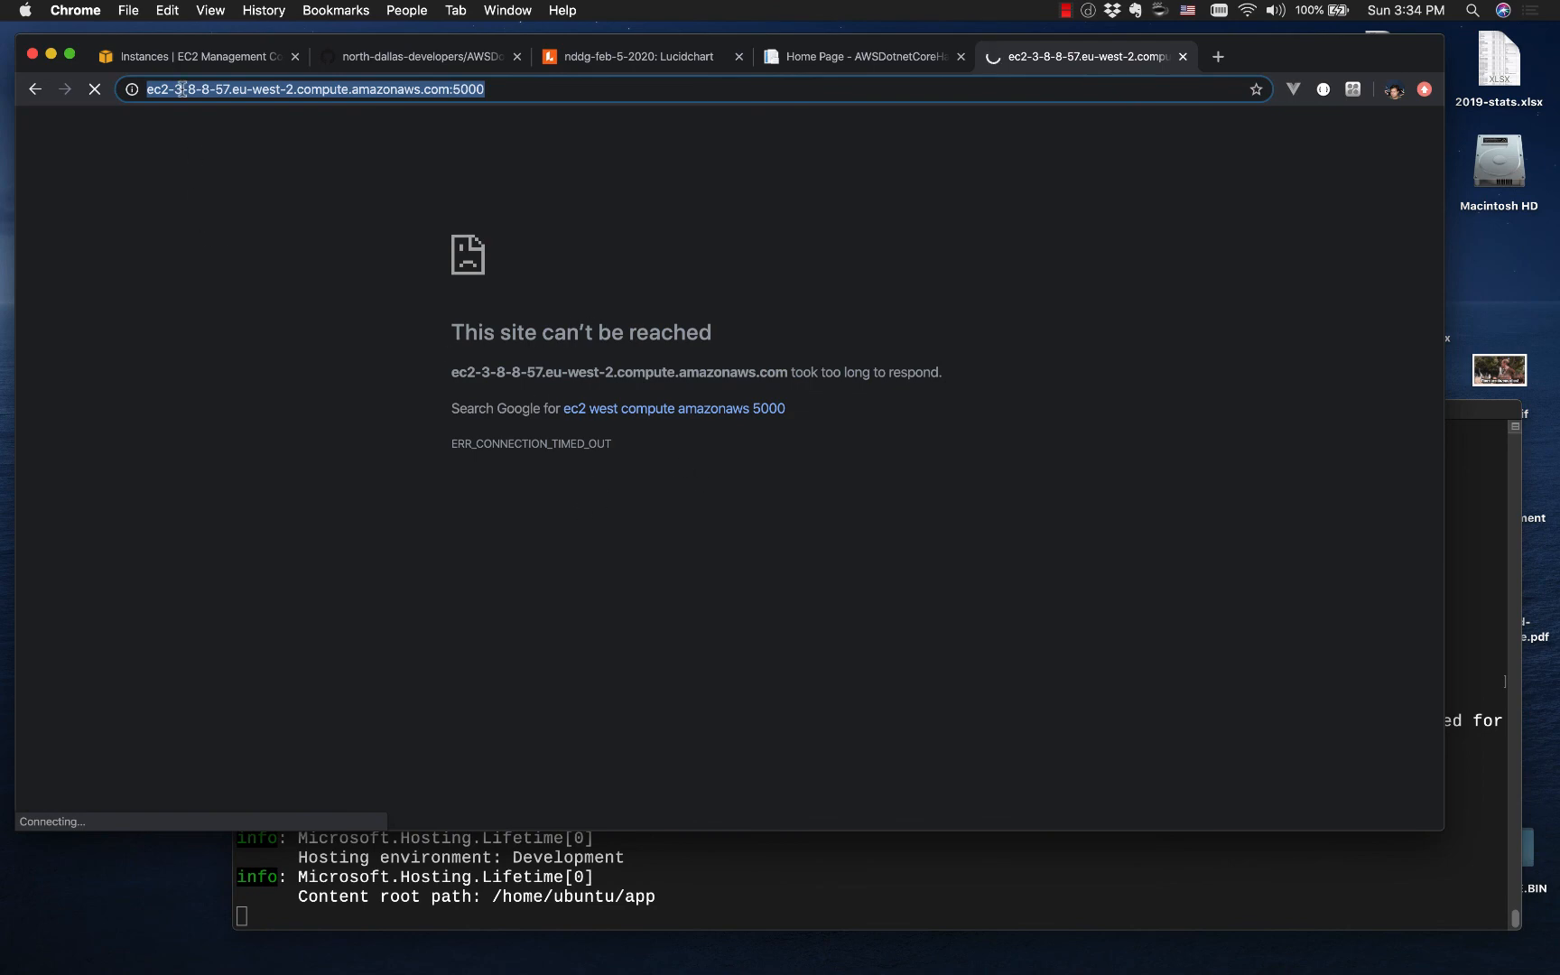
{"action": "left_click", "coordinate": [193, 56]}
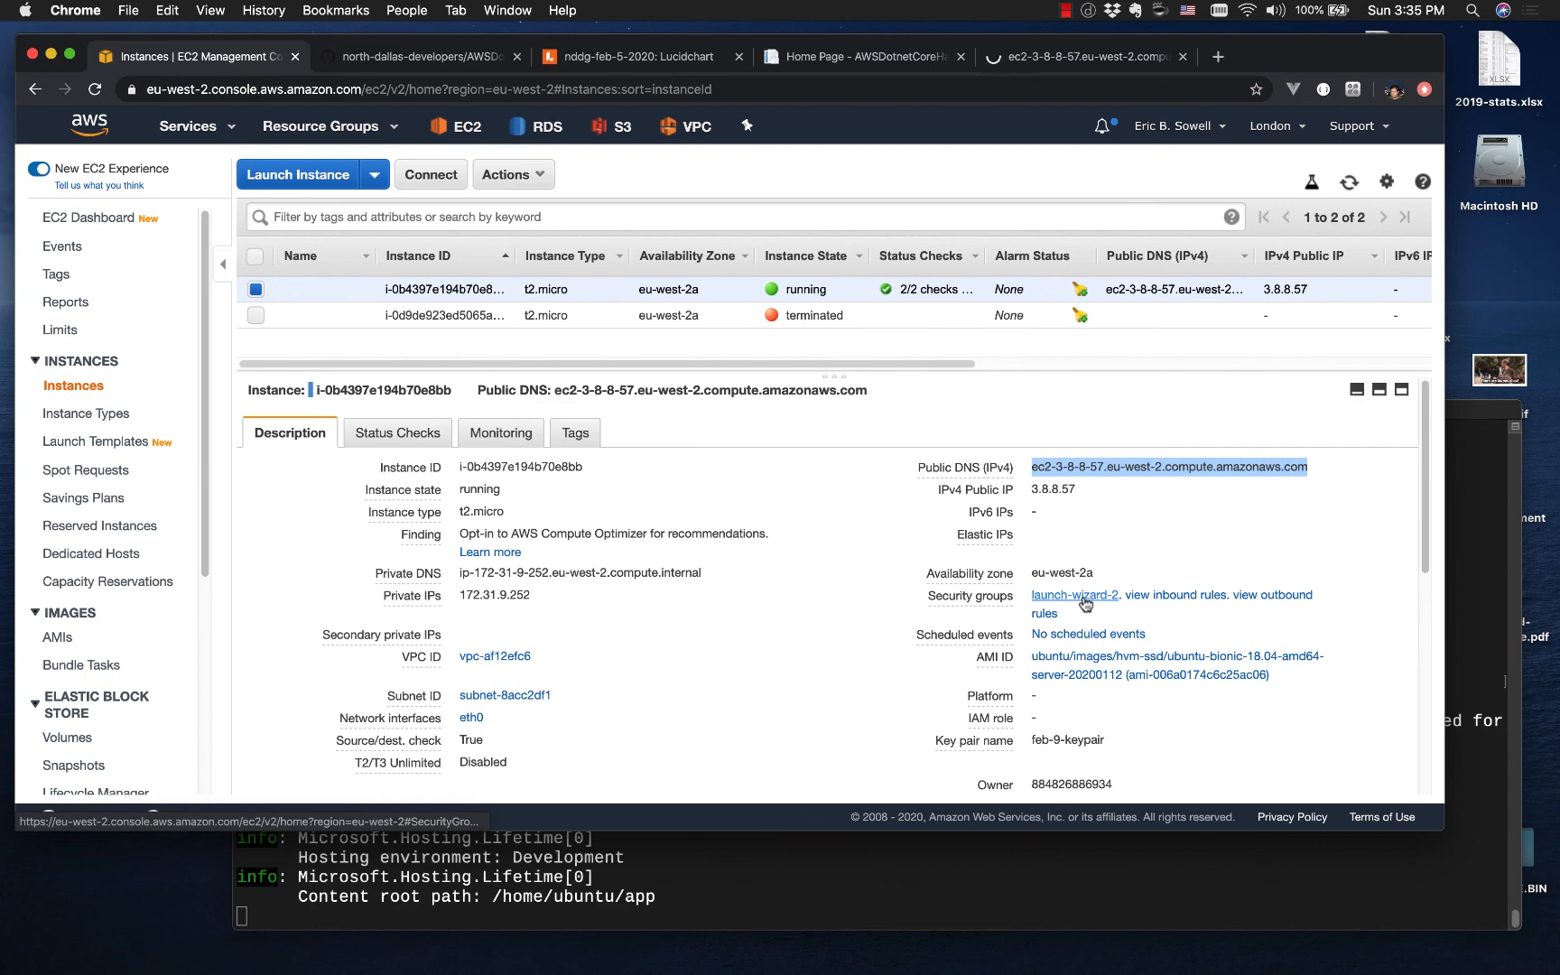
- Edit launch-wizard-2's inbound rules with a new Custom TCP rule for port 5000
{"action": "left_click", "coordinate": [1075, 595]}
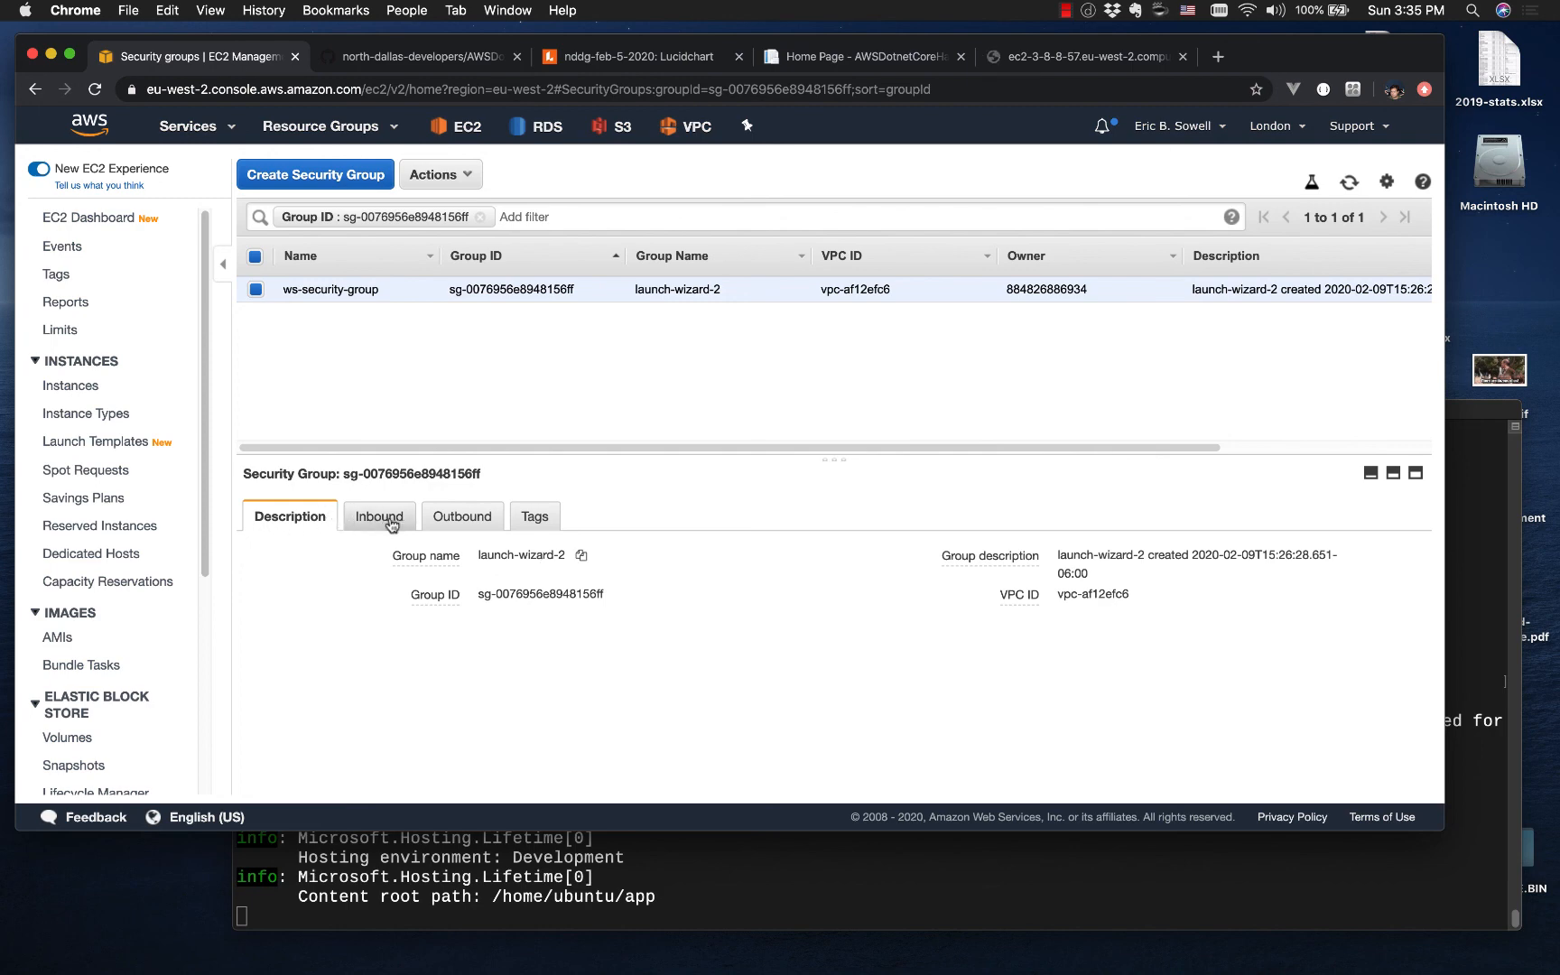
{"action": "left_click", "coordinate": [376, 515]}
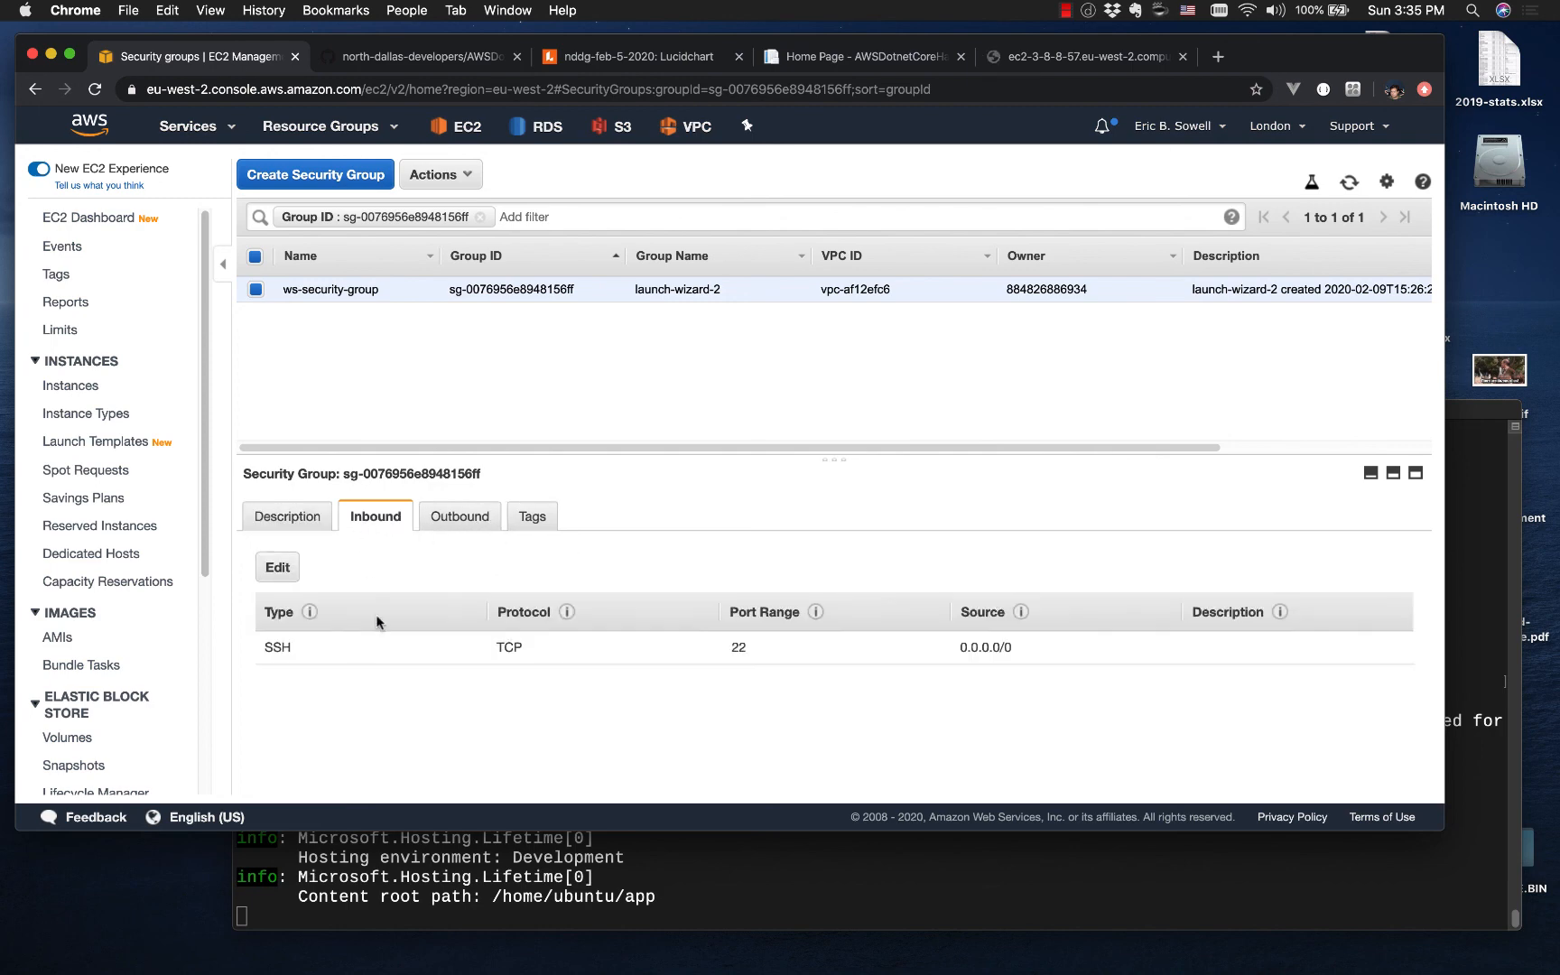
{"action": "left_click", "coordinate": [276, 566]}
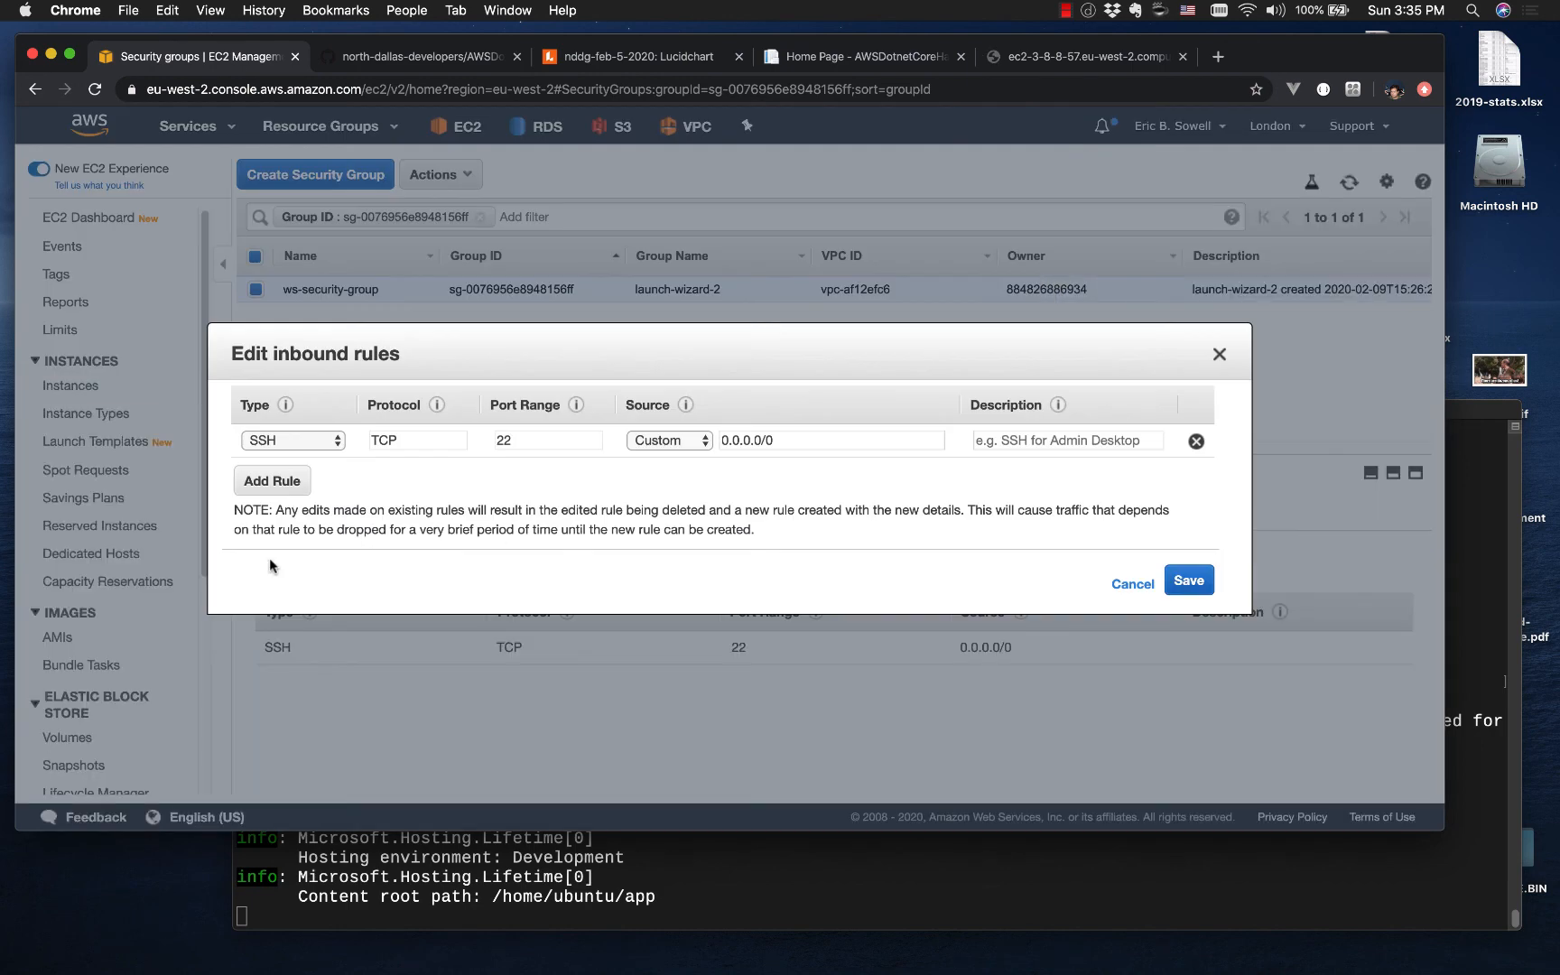
{"action": "left_click", "coordinate": [271, 480]}
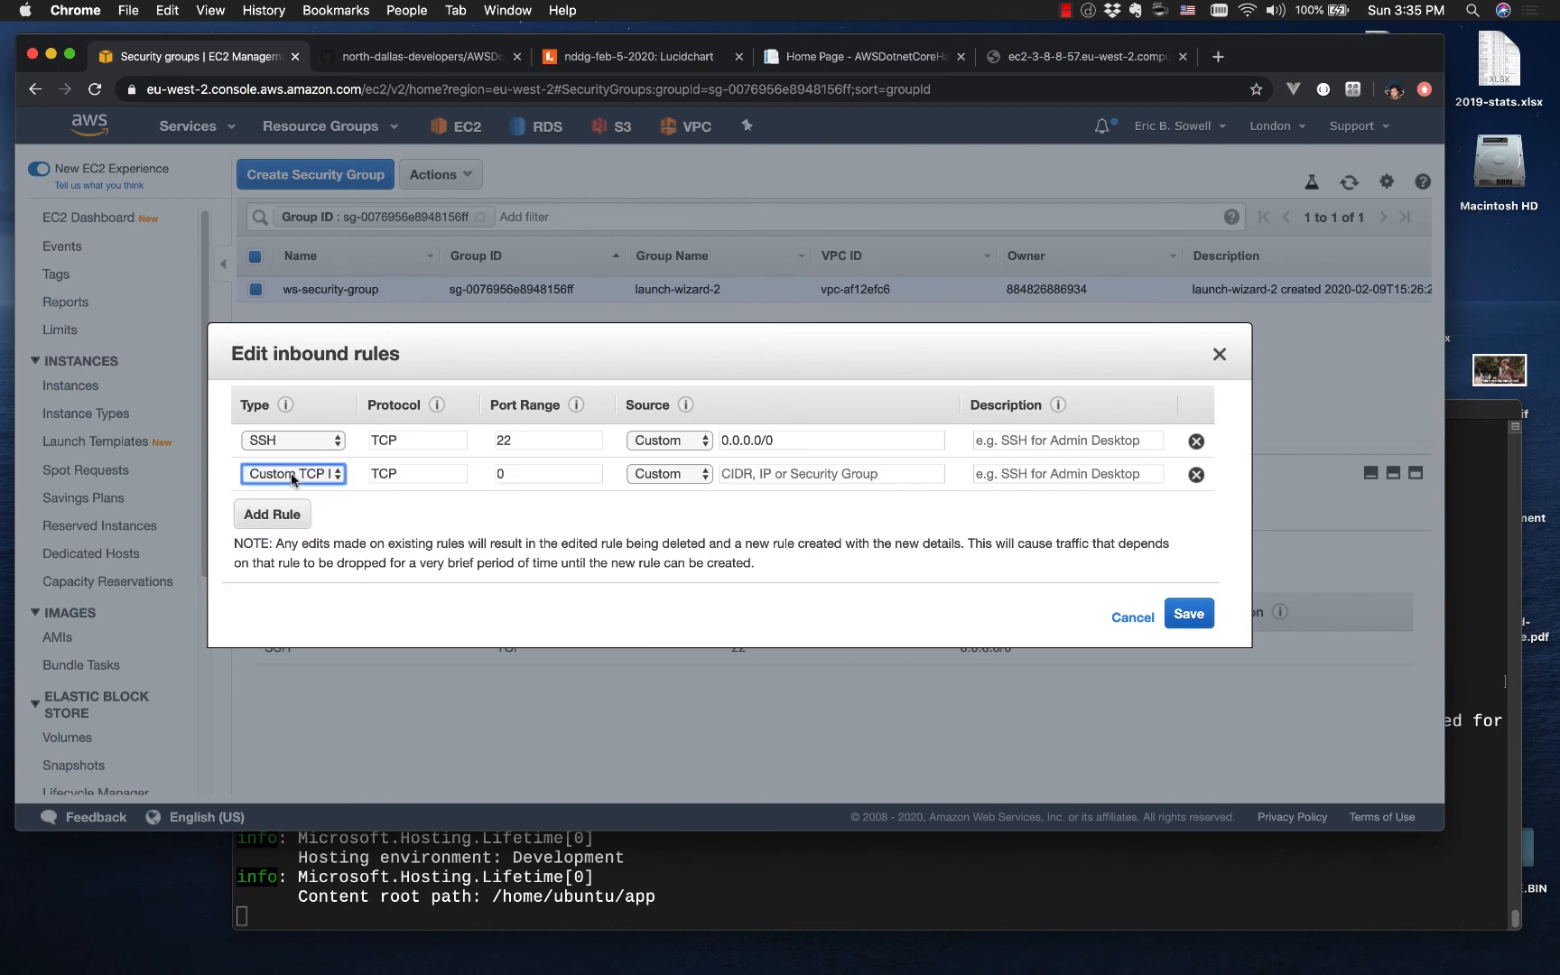
{"action": "left_click", "coordinate": [548, 473]}
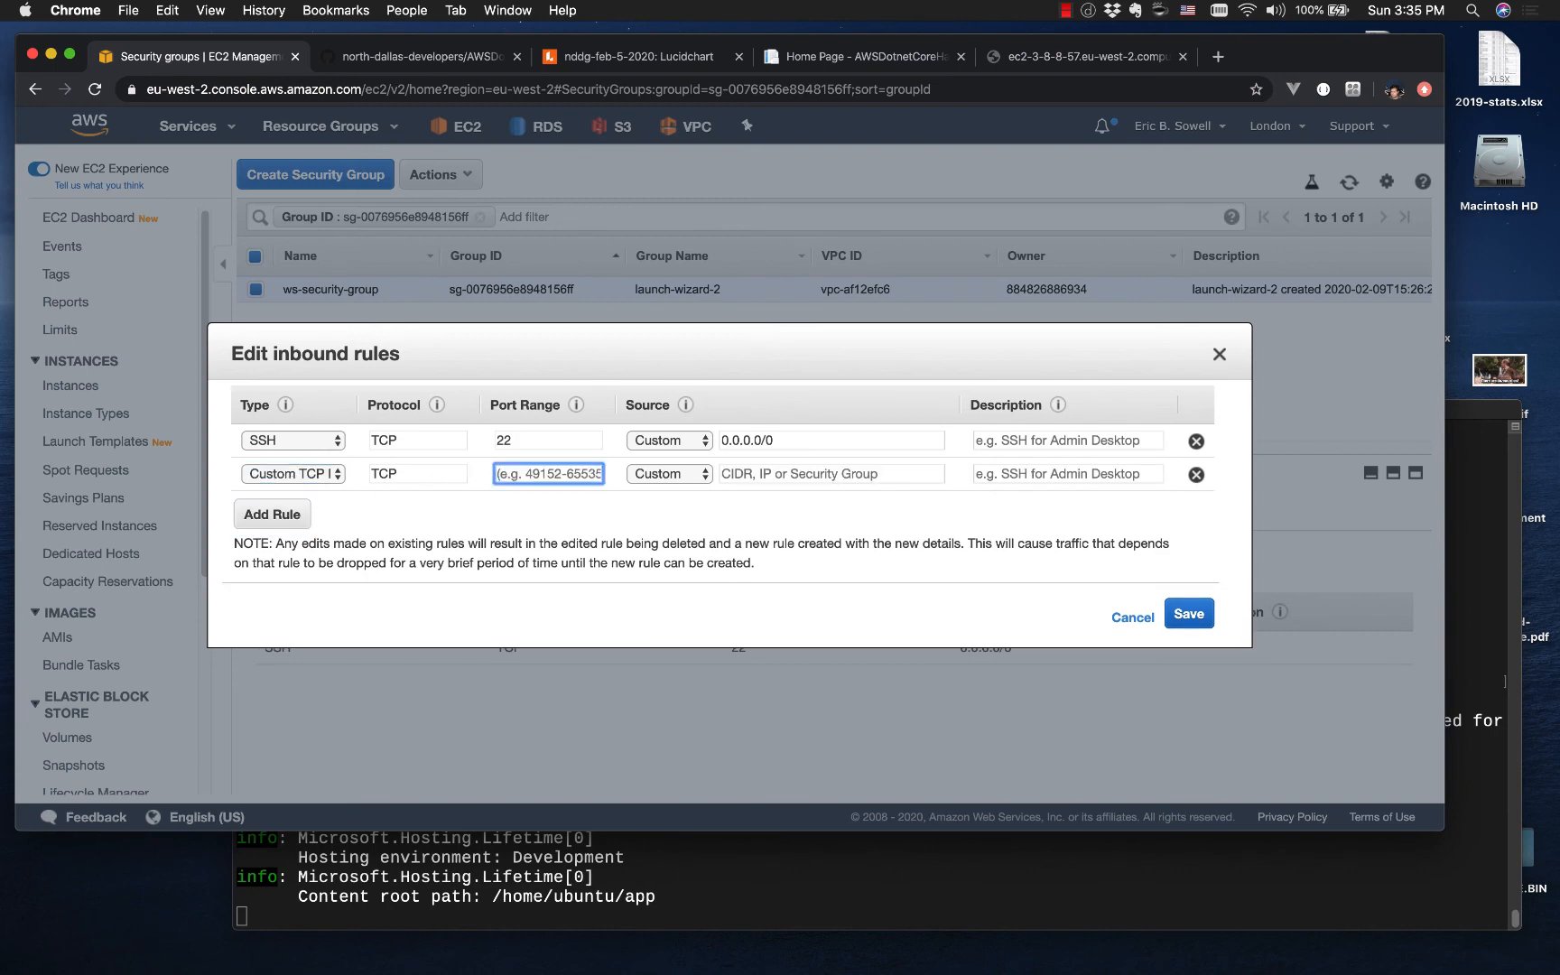
{"action": "type", "text": "5000"}
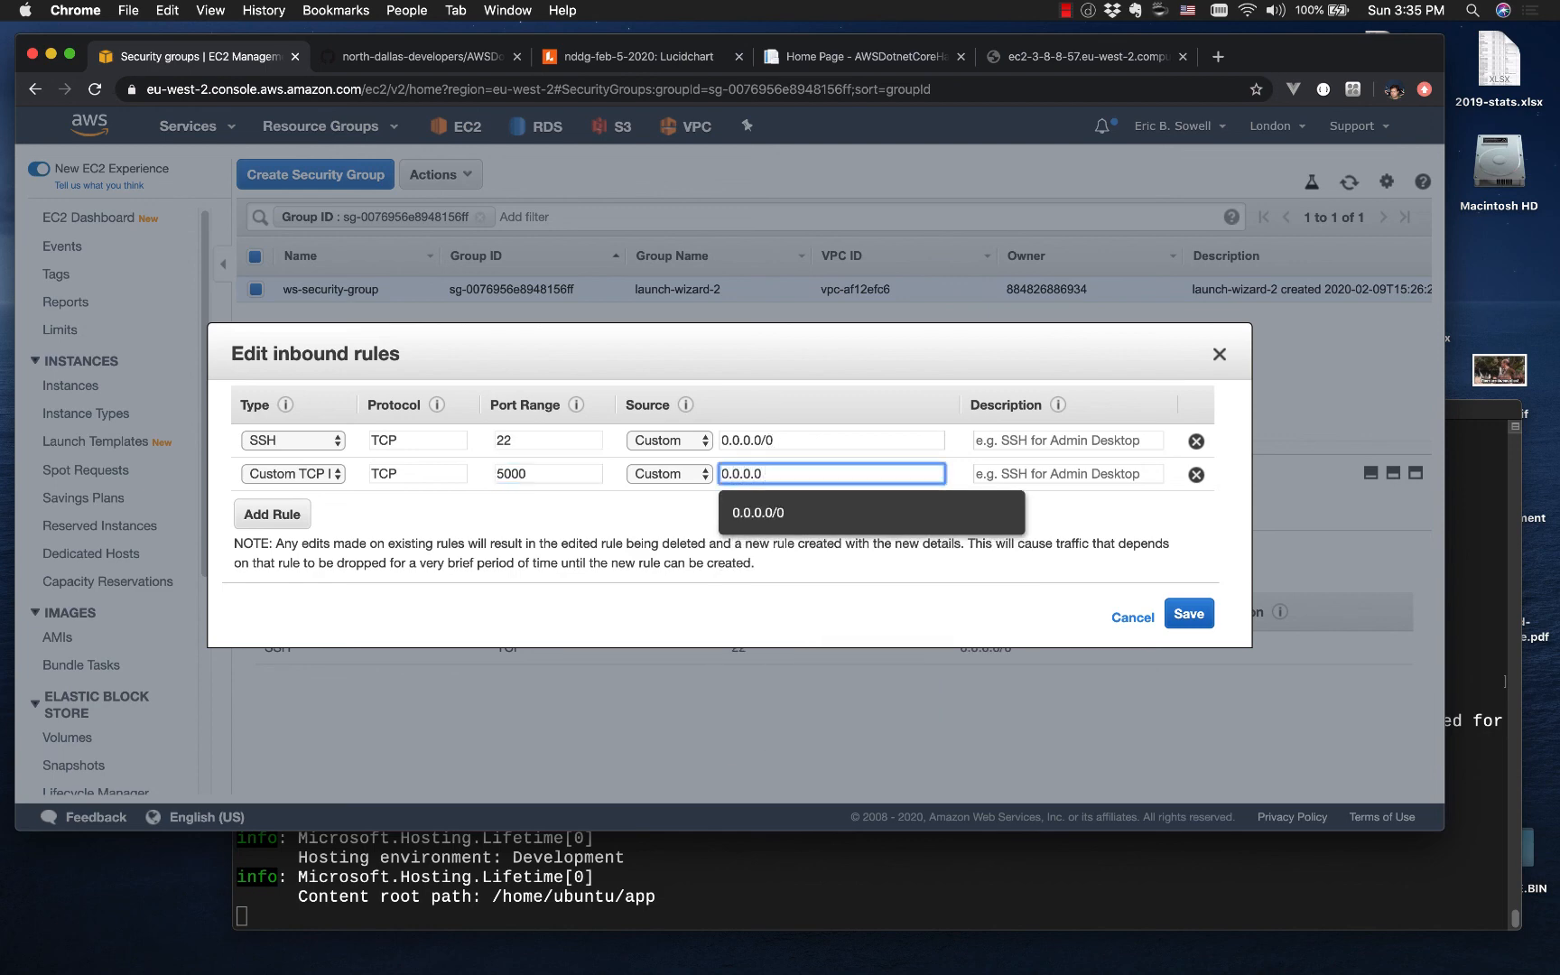
- Set the rule's source to 0.0.0.0/0, save it, and return to the app tab
{"action": "type", "text": "/0"}
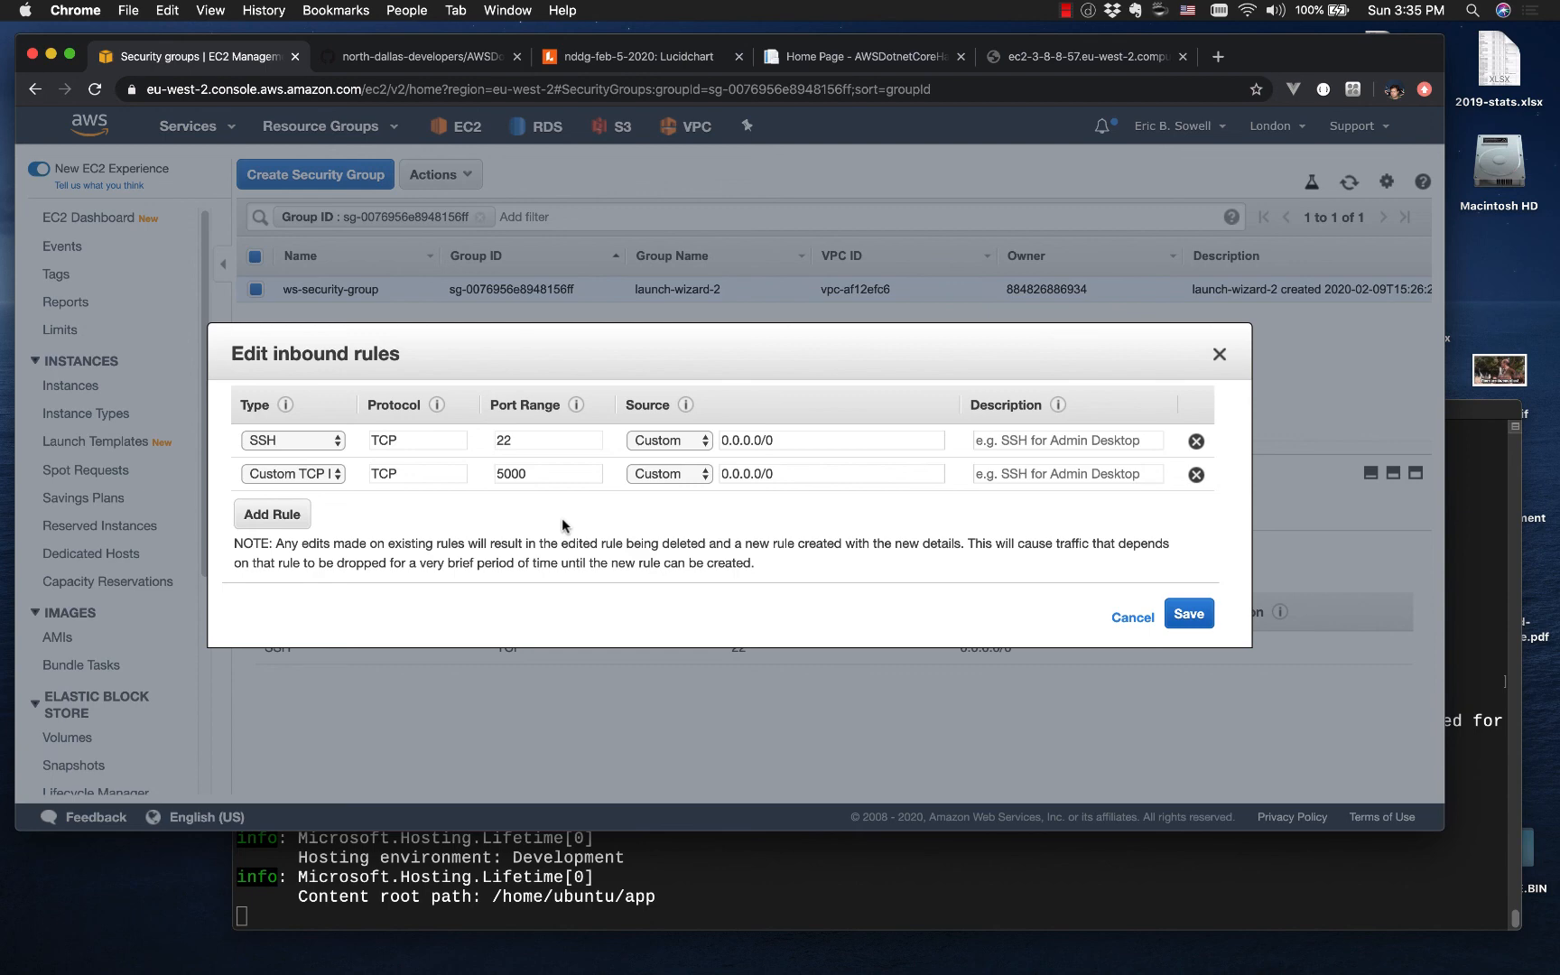
{"action": "mouse_move", "coordinate": [708, 504]}
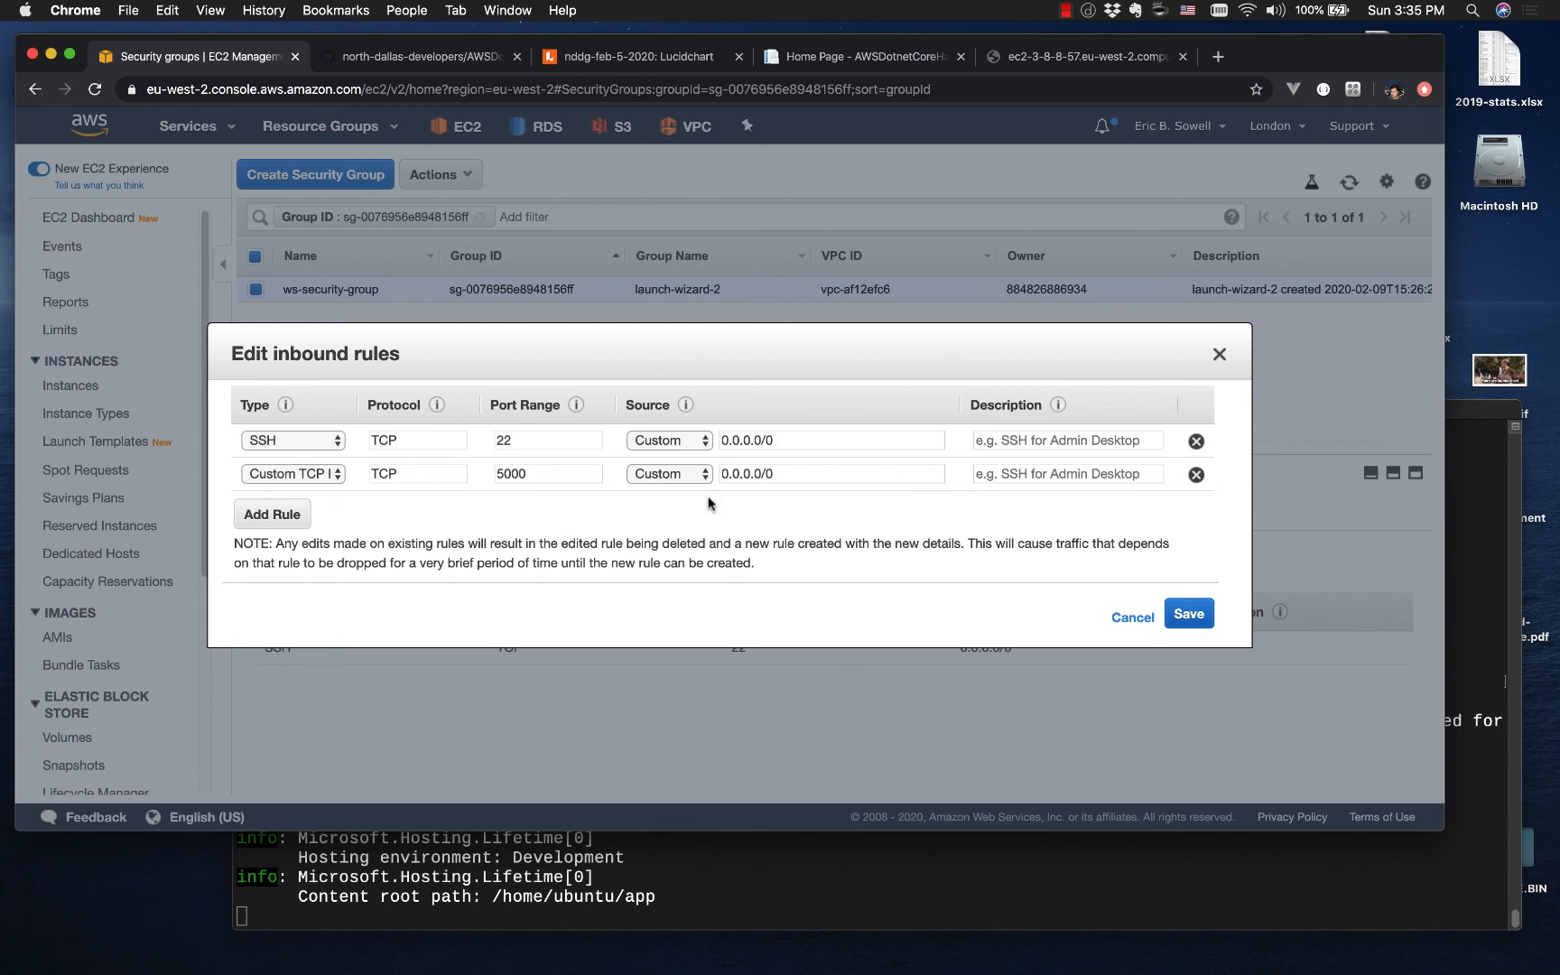
{"action": "left_click", "coordinate": [1187, 614]}
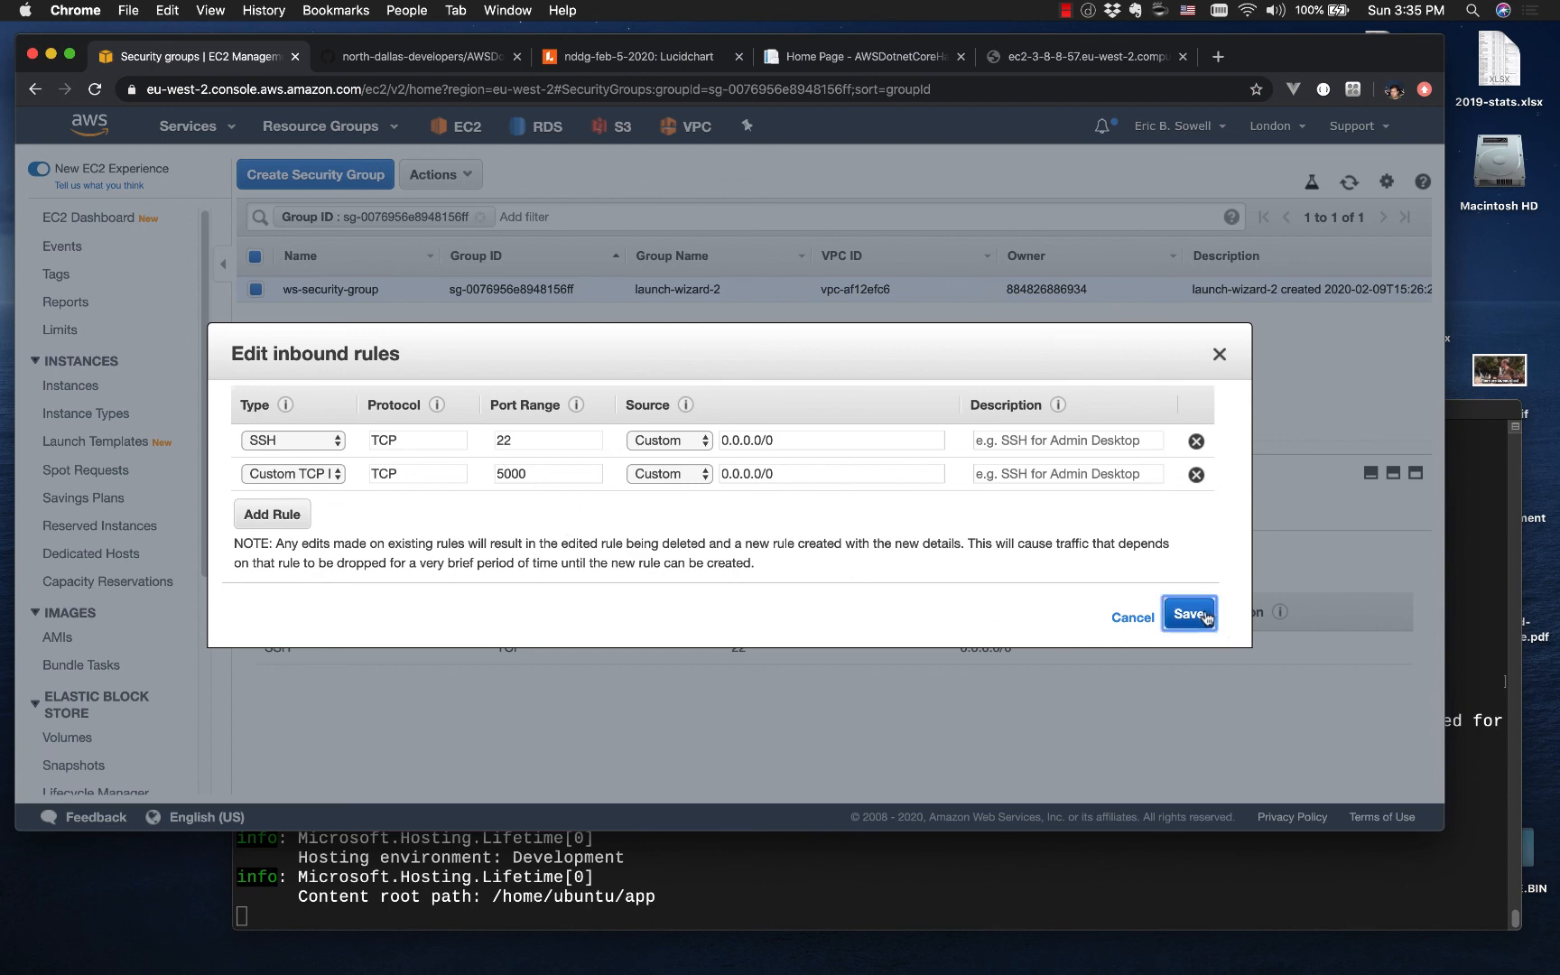
{"action": "left_click", "coordinate": [1188, 613]}
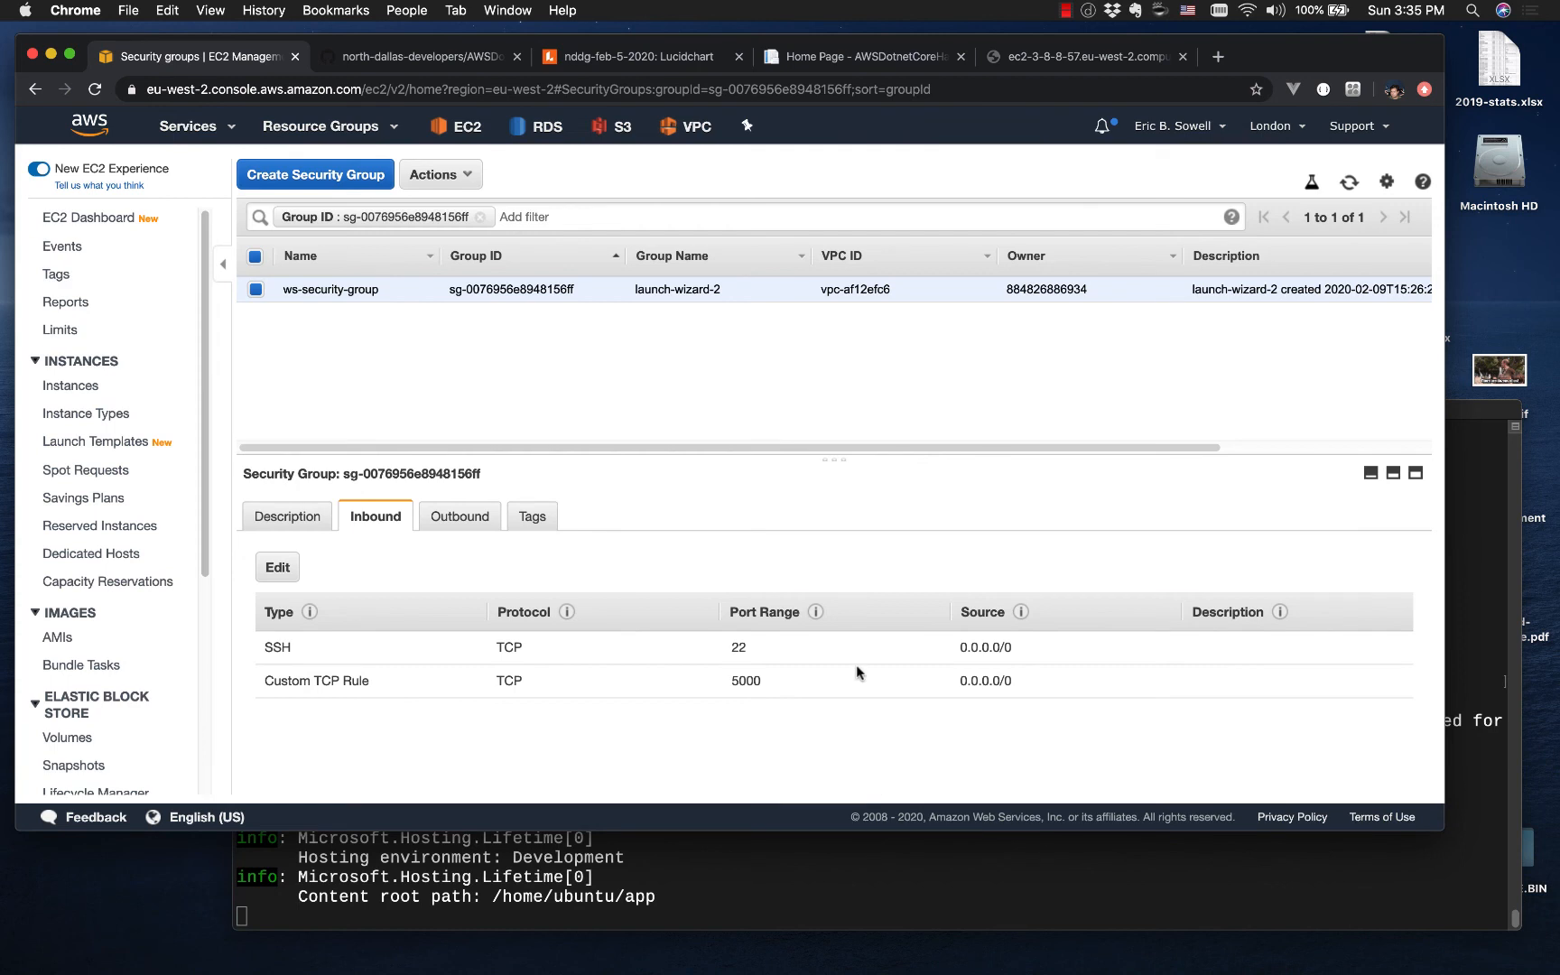
{"action": "mouse_move", "coordinate": [536, 767]}
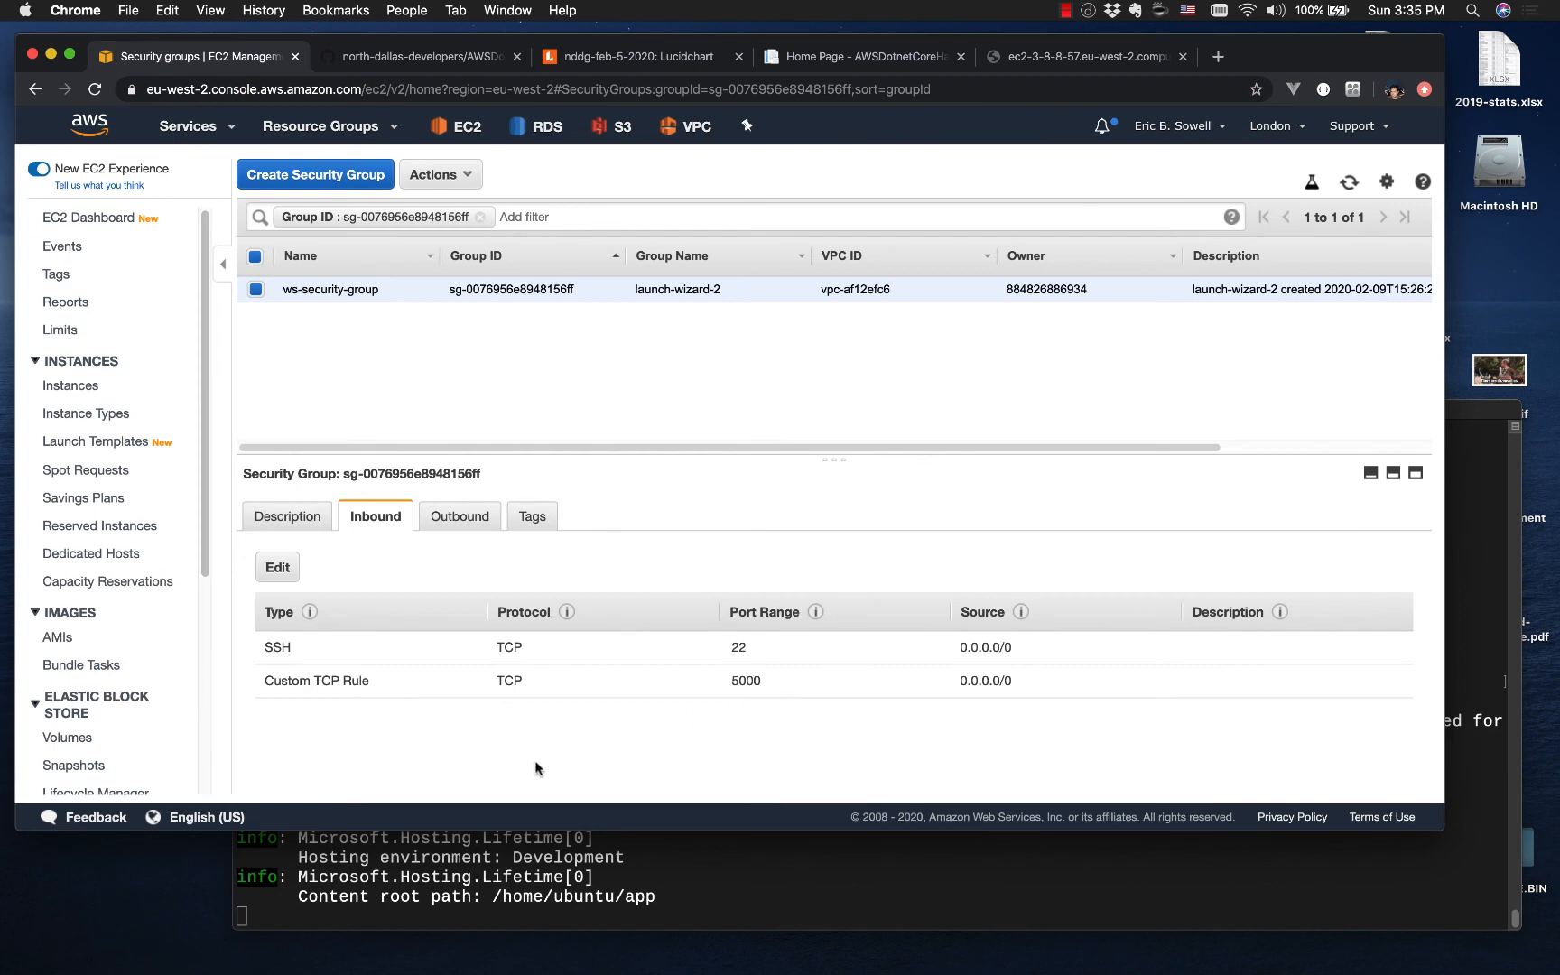
{"action": "mouse_move", "coordinate": [457, 721]}
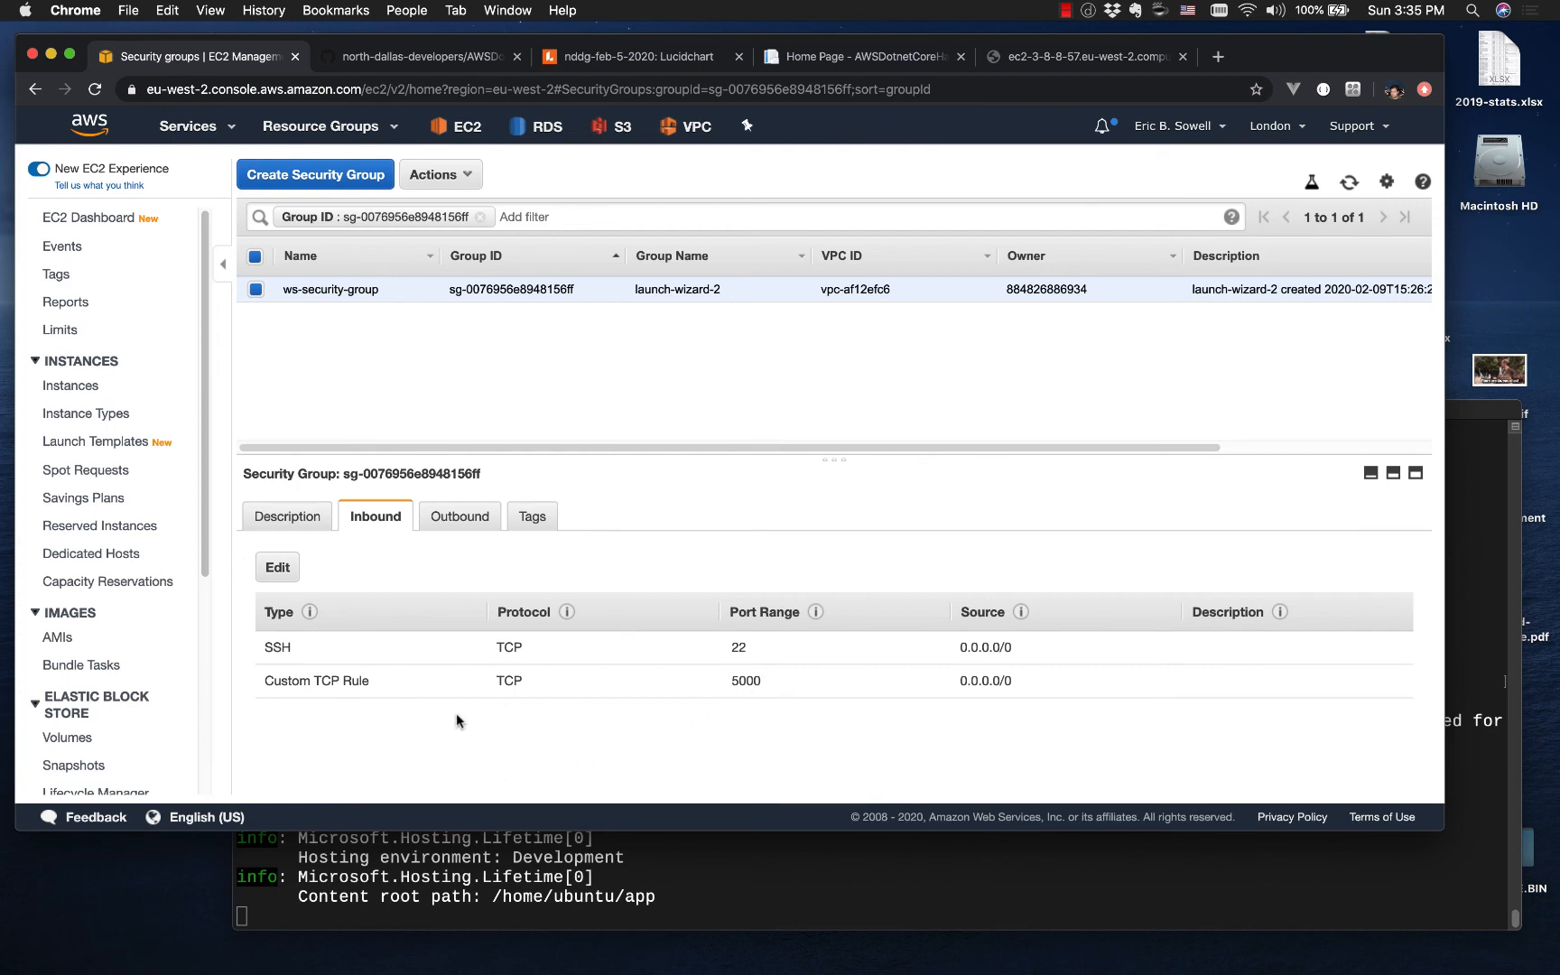
{"action": "left_click", "coordinate": [1077, 56]}
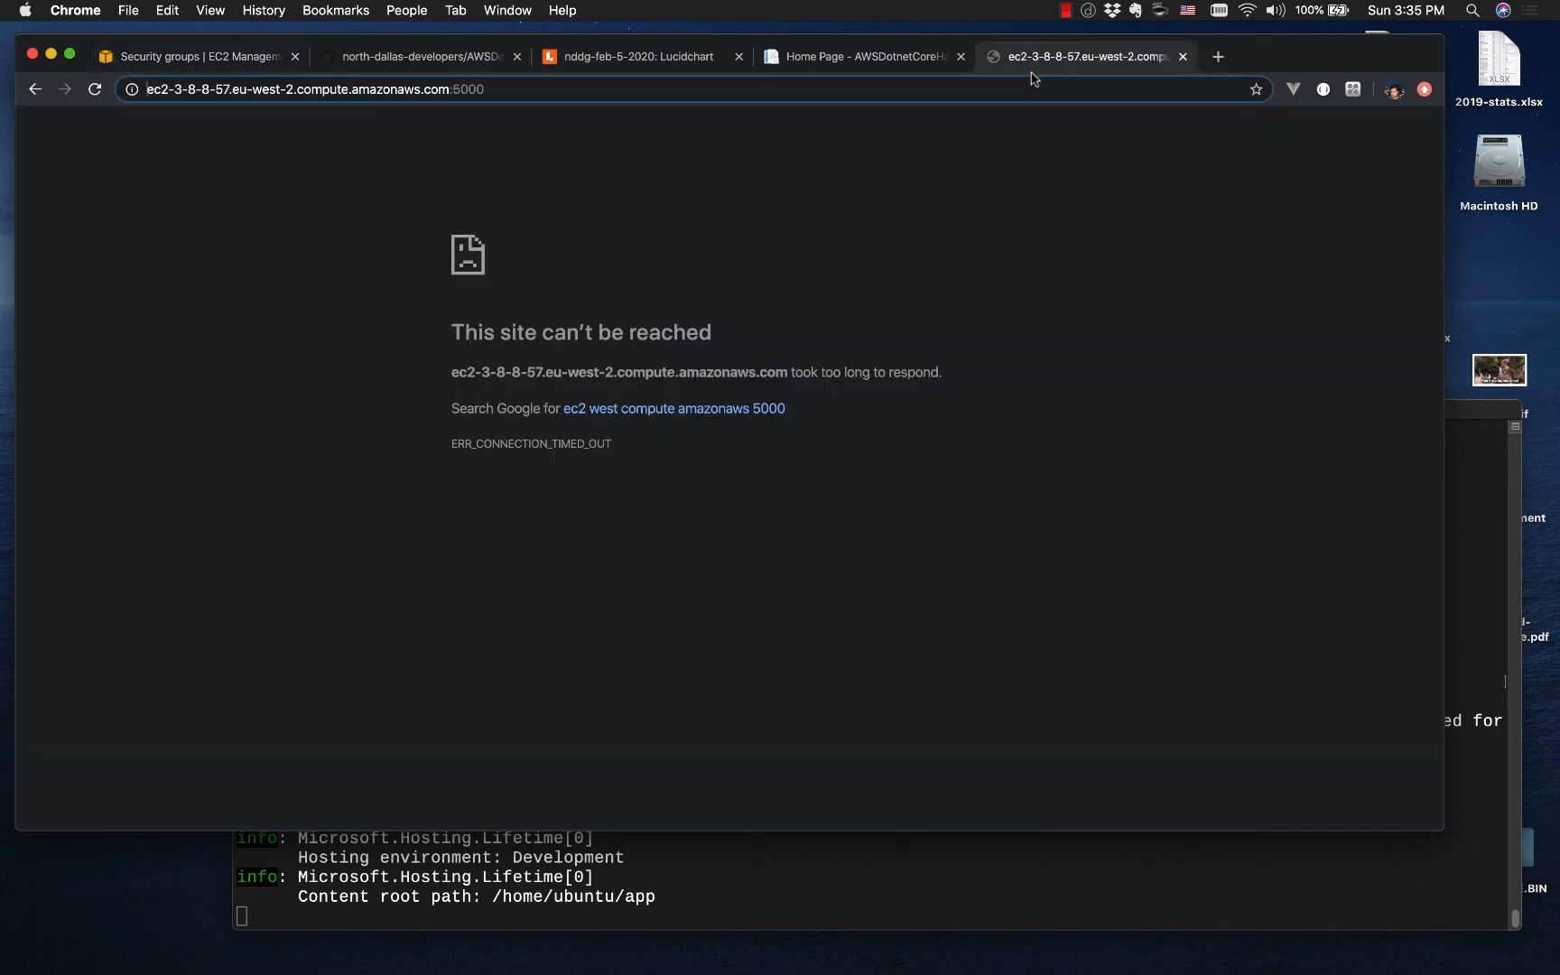
- Reload the port 5000 address so the AWS Dotnet Core Hands-On Lab home page loads from server A
{"action": "left_click", "coordinate": [94, 88]}
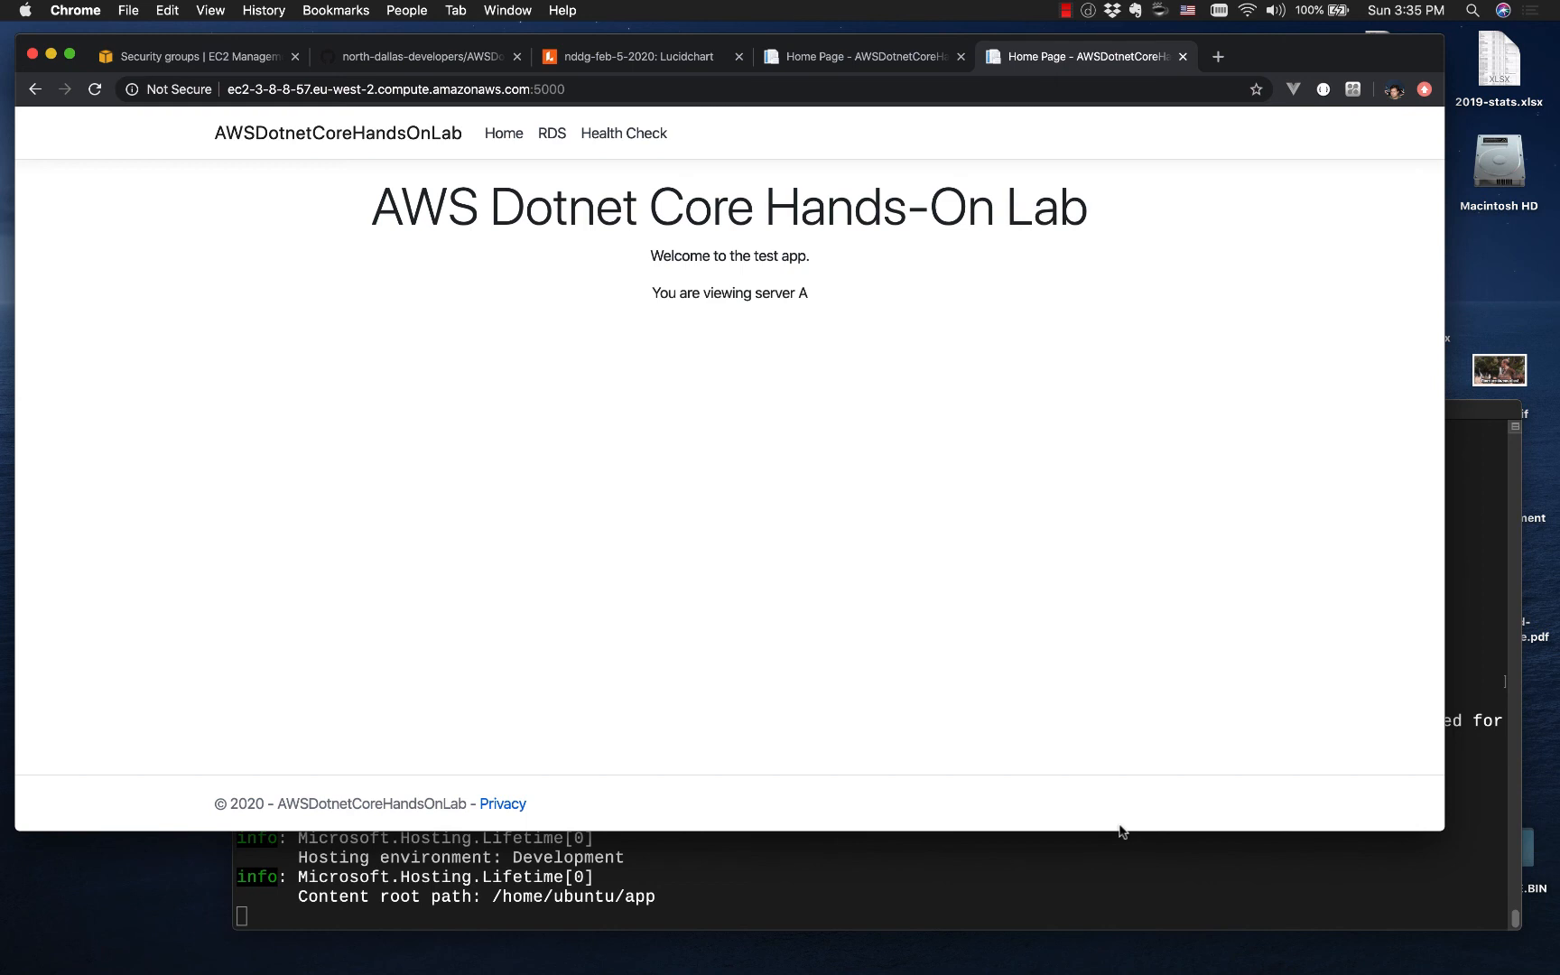
{"action": "mouse_move", "coordinate": [879, 547]}
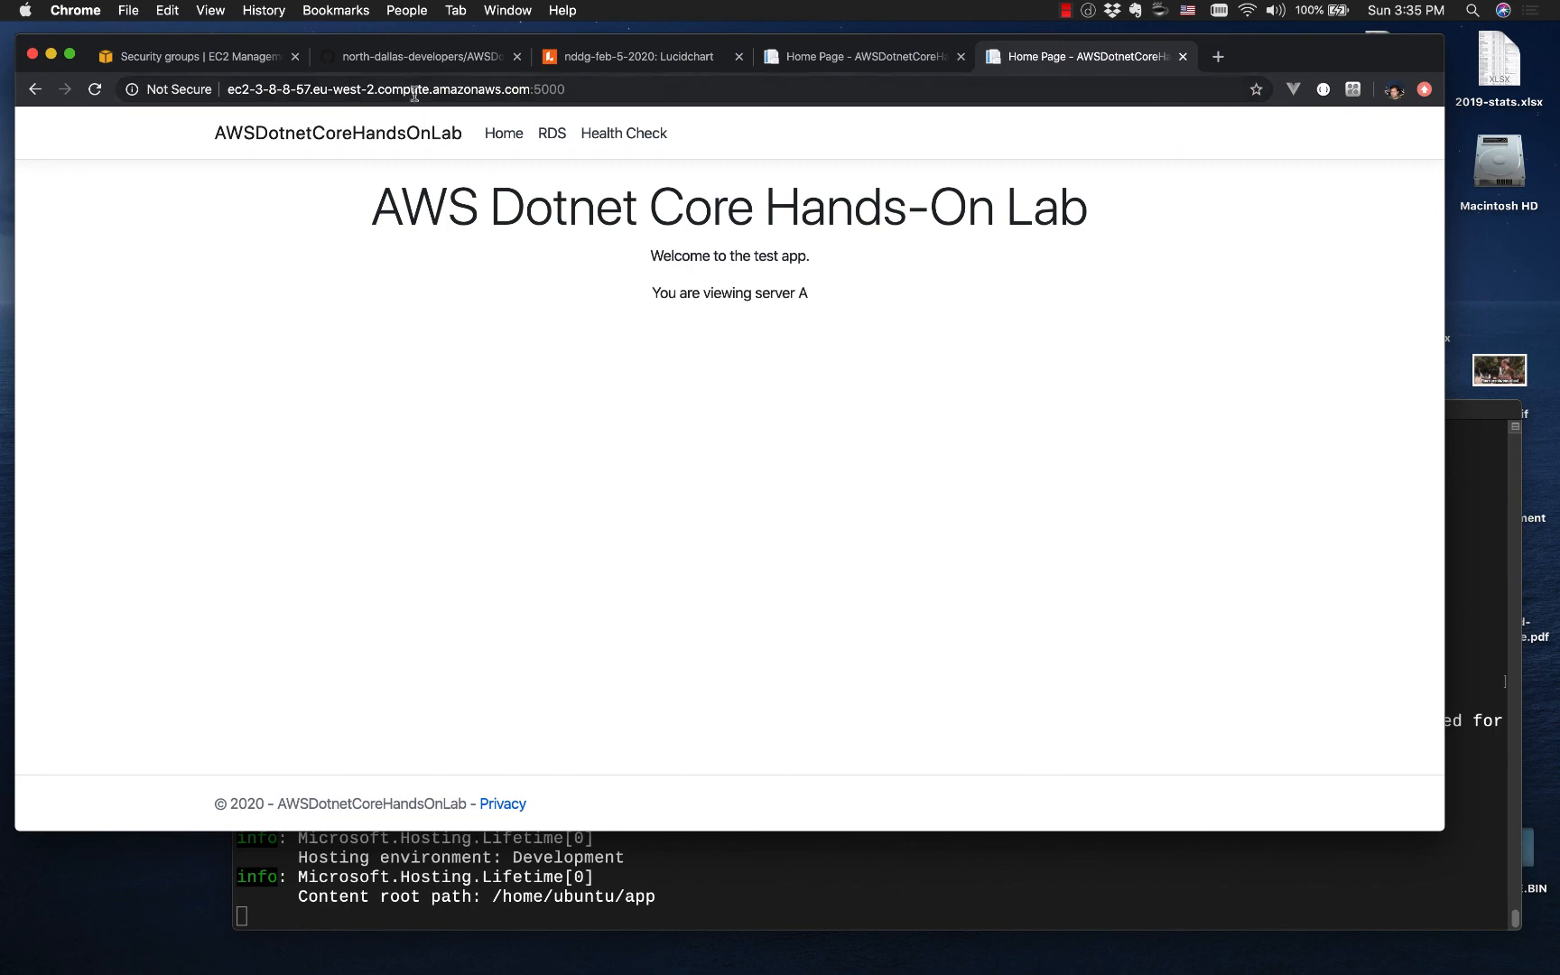
{"action": "mouse_move", "coordinate": [648, 390]}
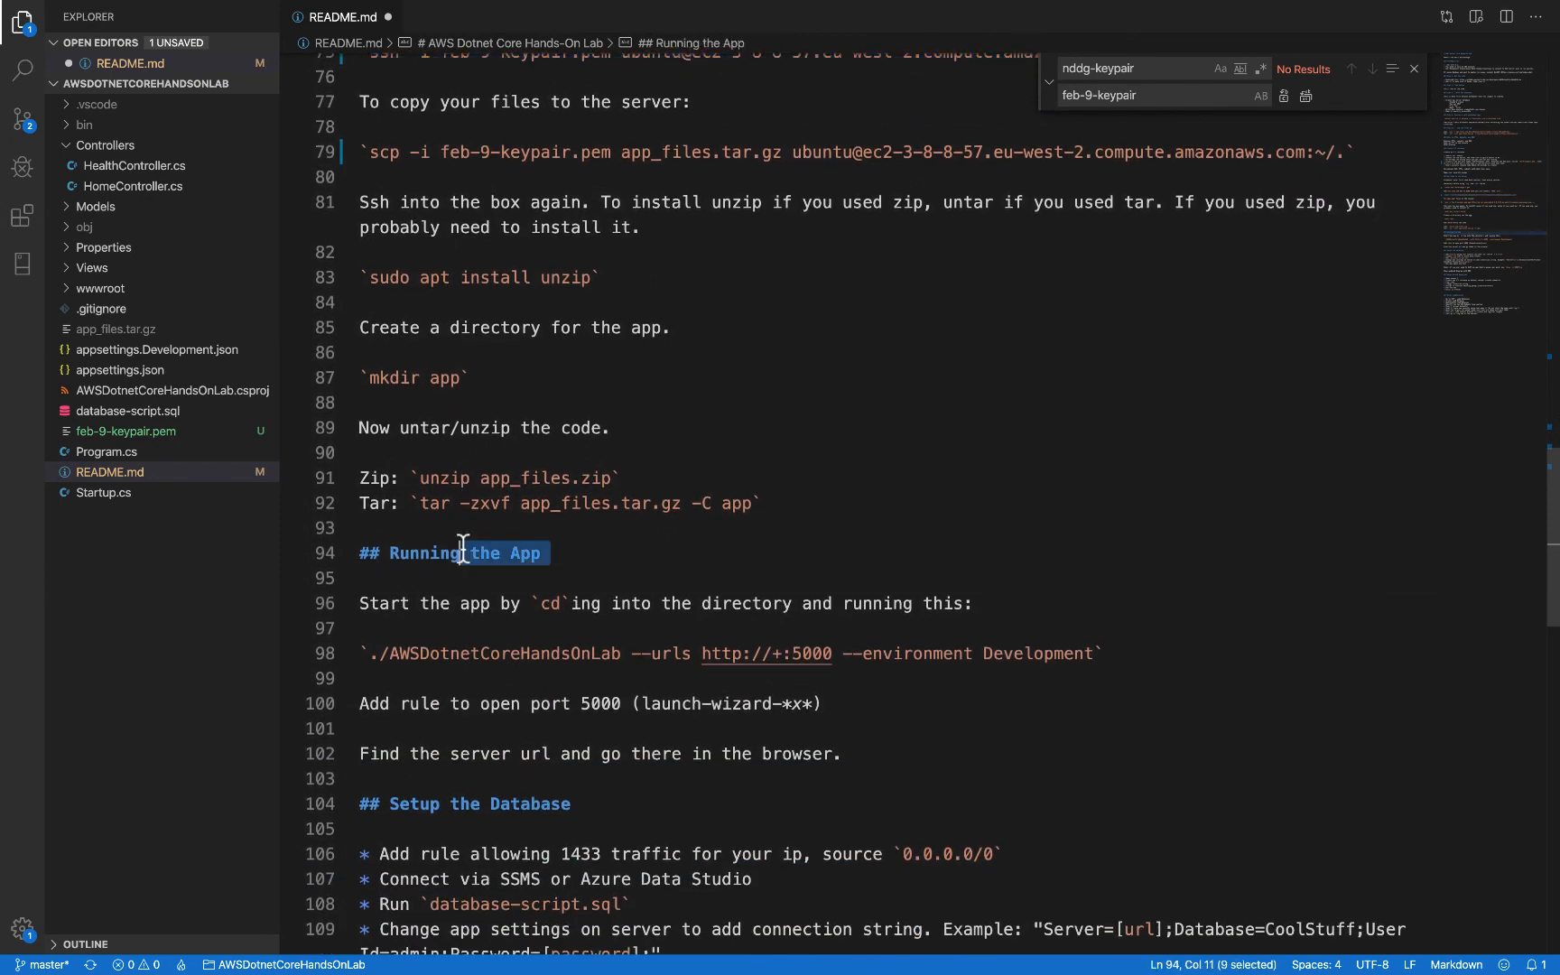
{"action": "scroll", "scroll_direction": "down", "scroll_amount": 3}
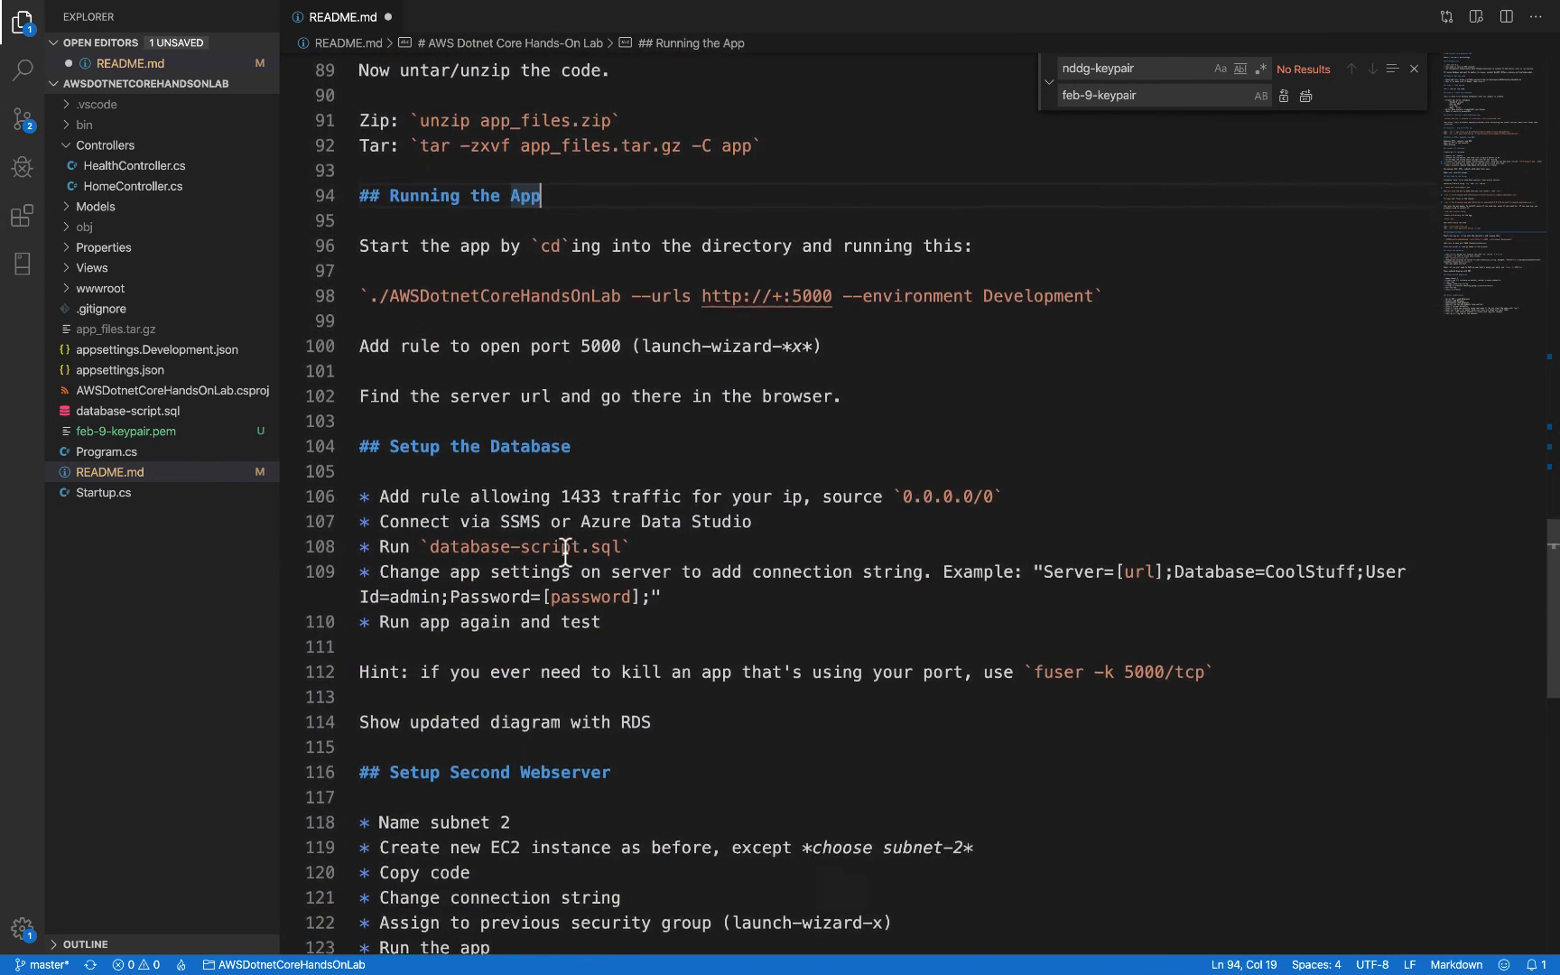
{"action": "scroll", "scroll_direction": "down", "scroll_amount": 3}
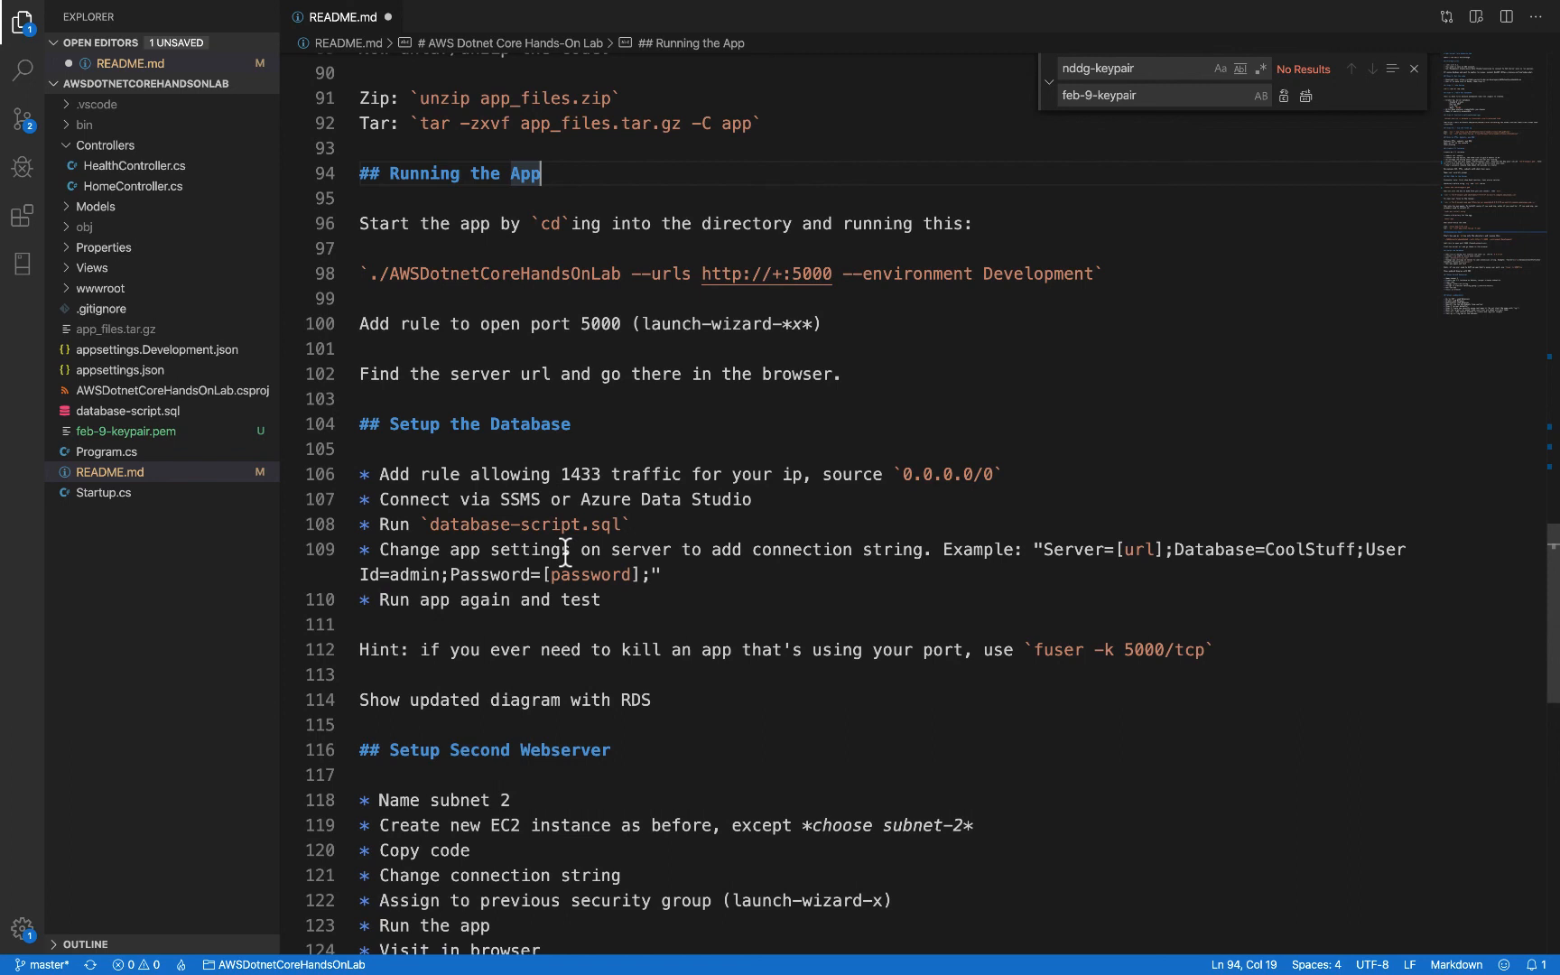